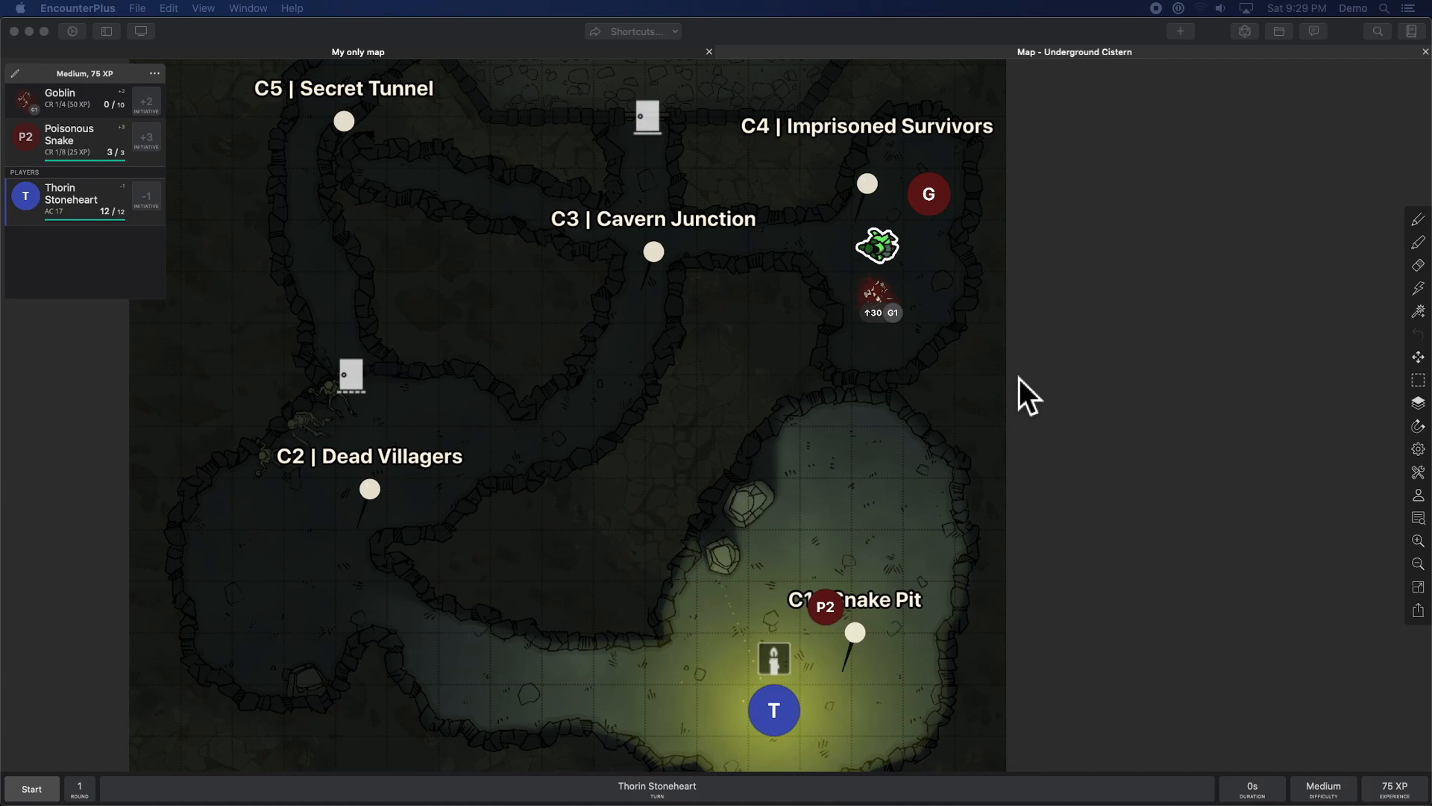
{"action": "mouse_move", "coordinate": [643, 619]}
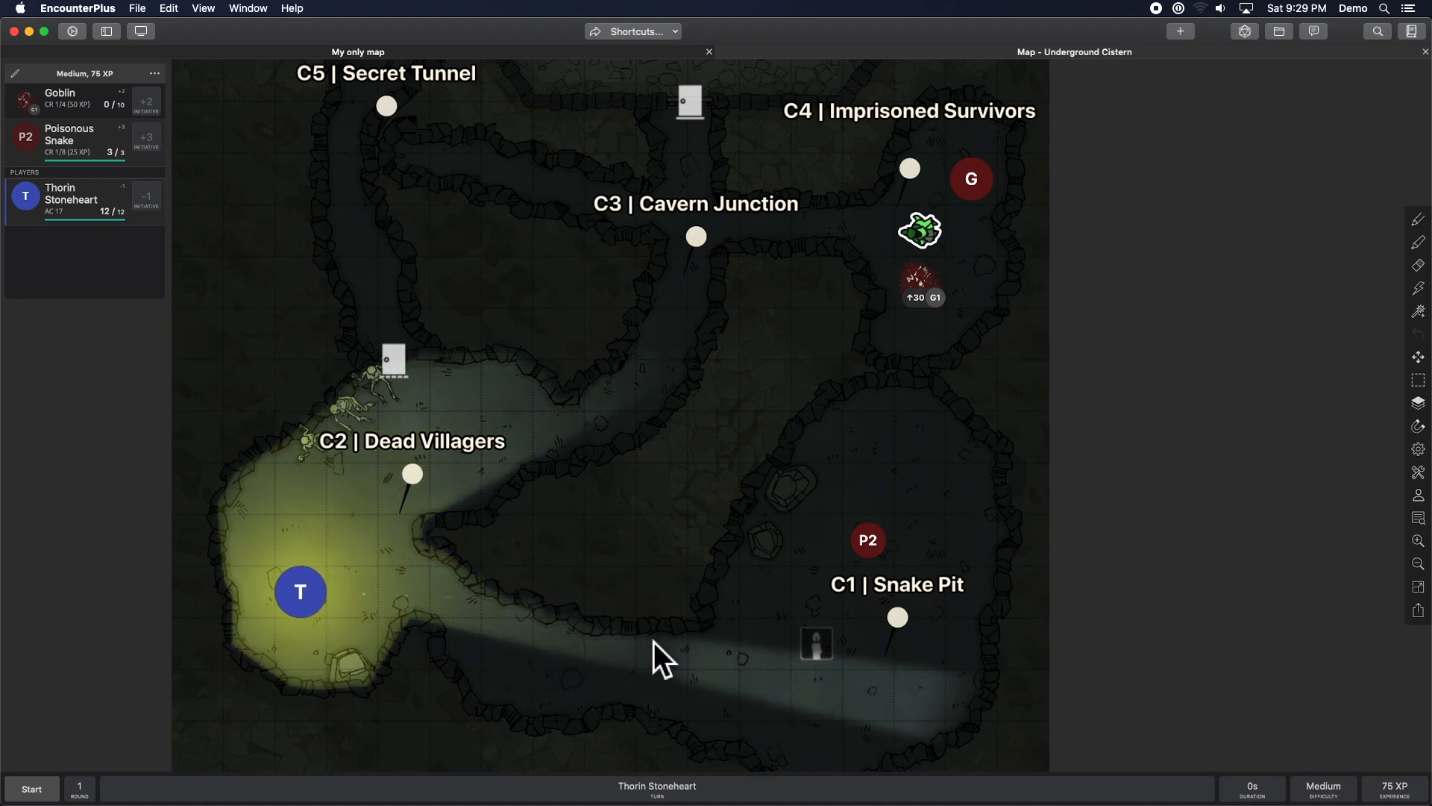
{"action": "mouse_move", "coordinate": [1420, 511]}
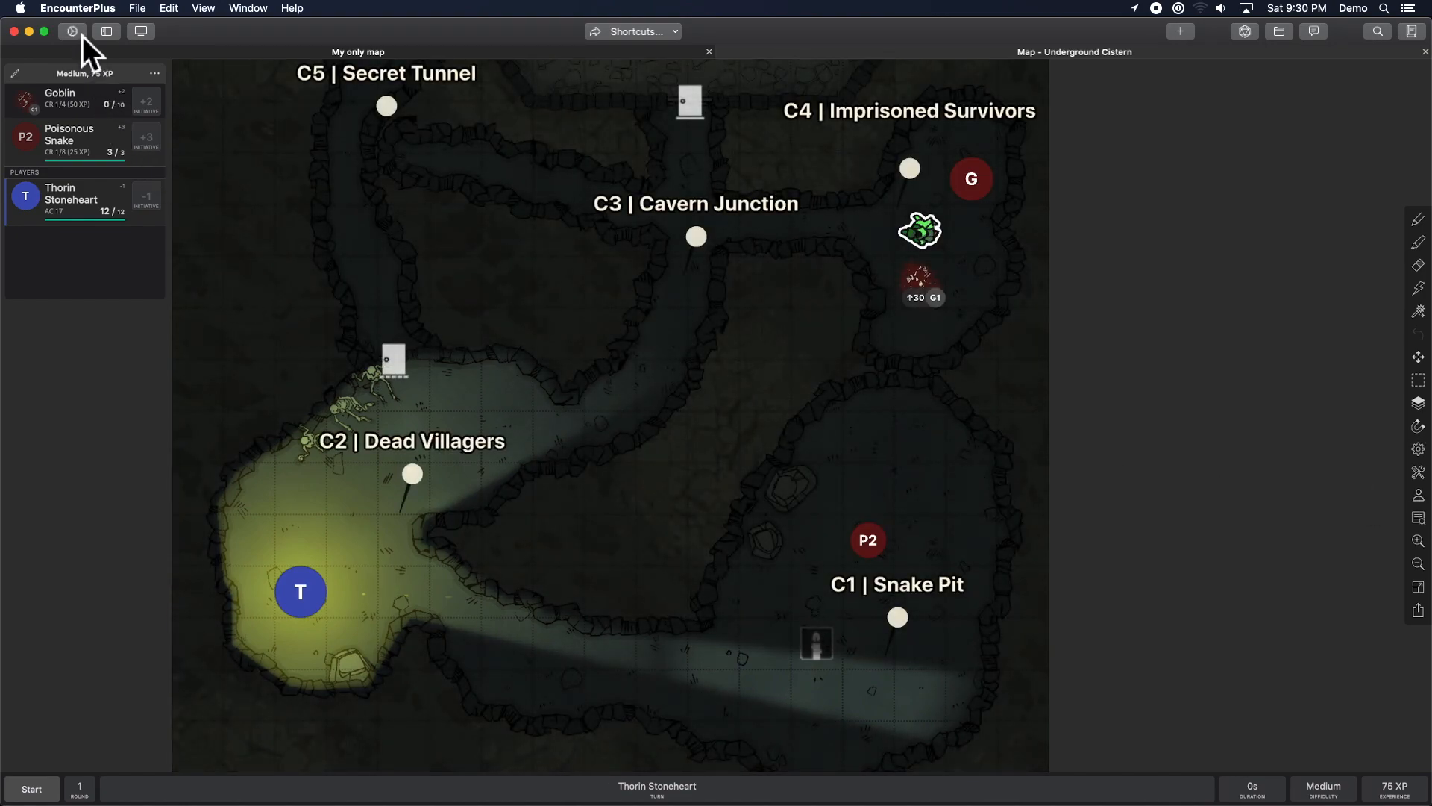
{"action": "left_click", "coordinate": [72, 31]}
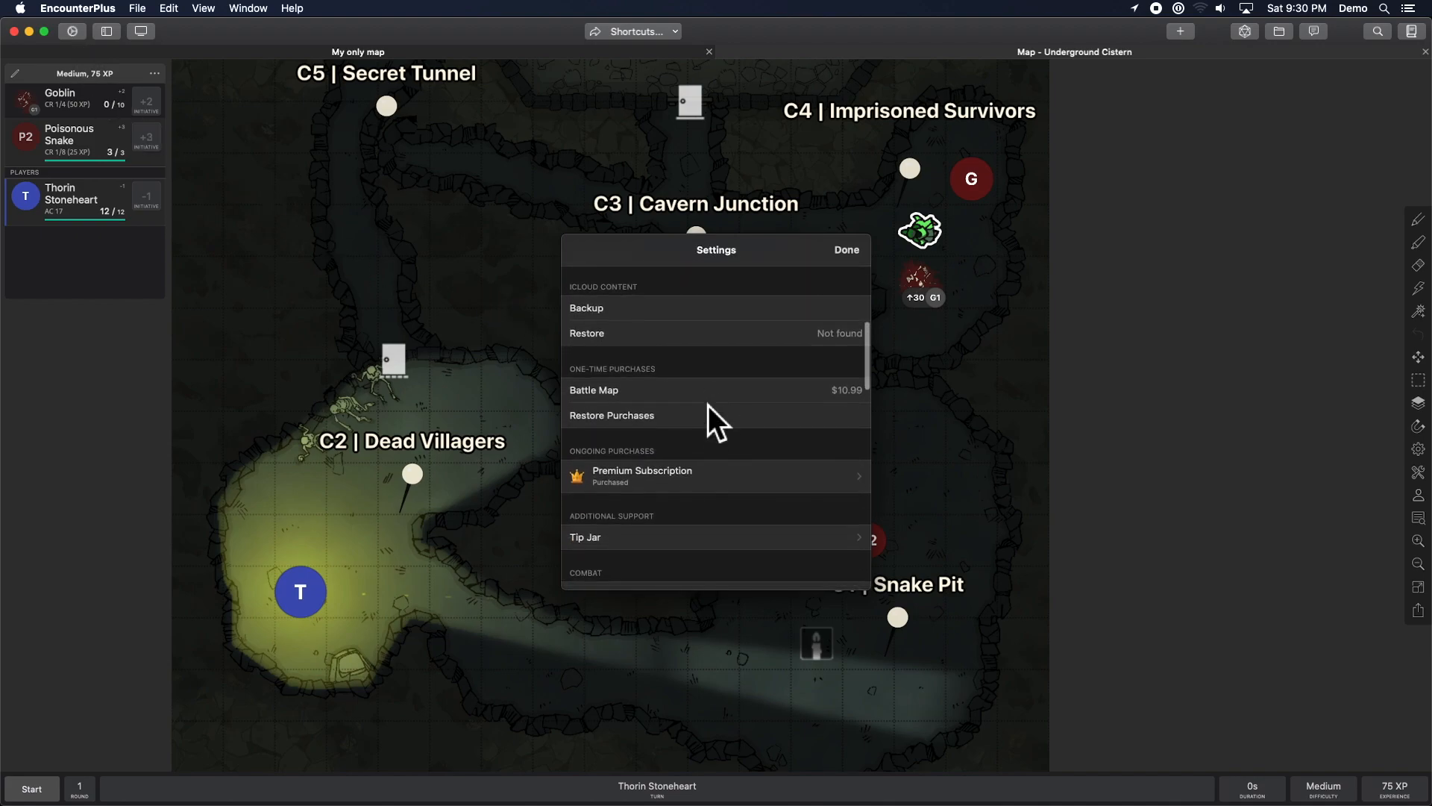
{"action": "scroll", "scroll_direction": "down", "scroll_amount": 3}
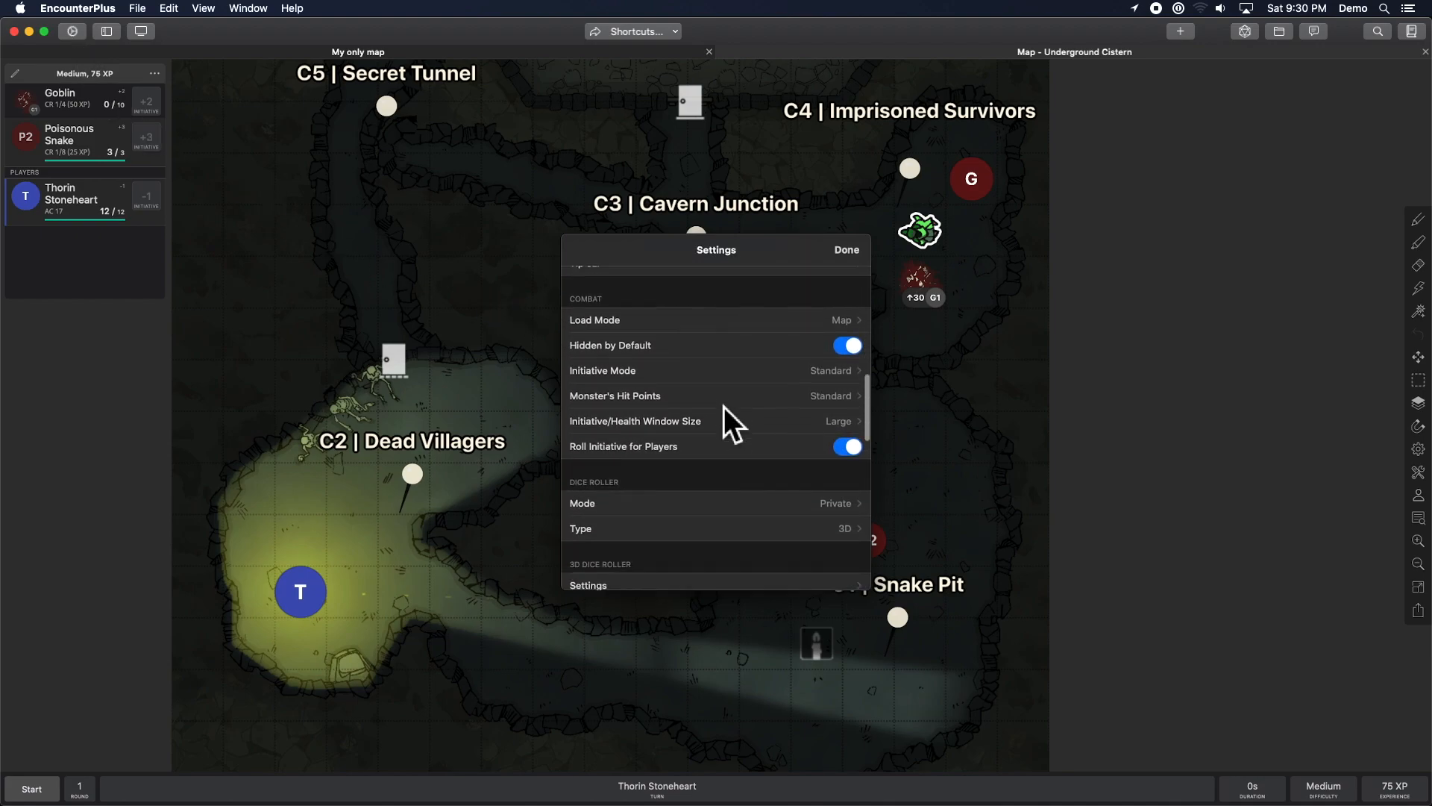
{"action": "scroll", "scroll_direction": "down", "scroll_amount": 3}
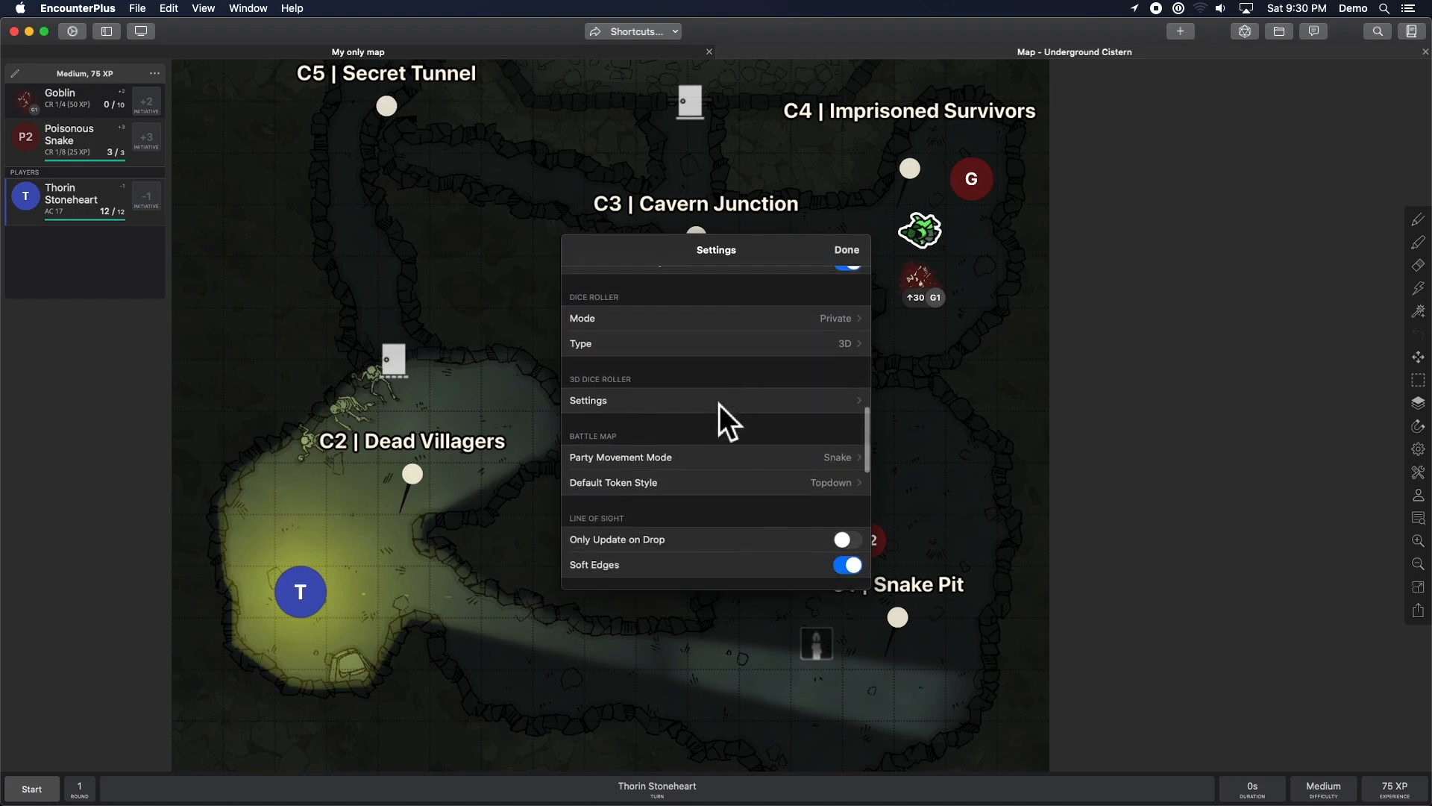
{"action": "scroll", "scroll_direction": "down", "scroll_amount": 3}
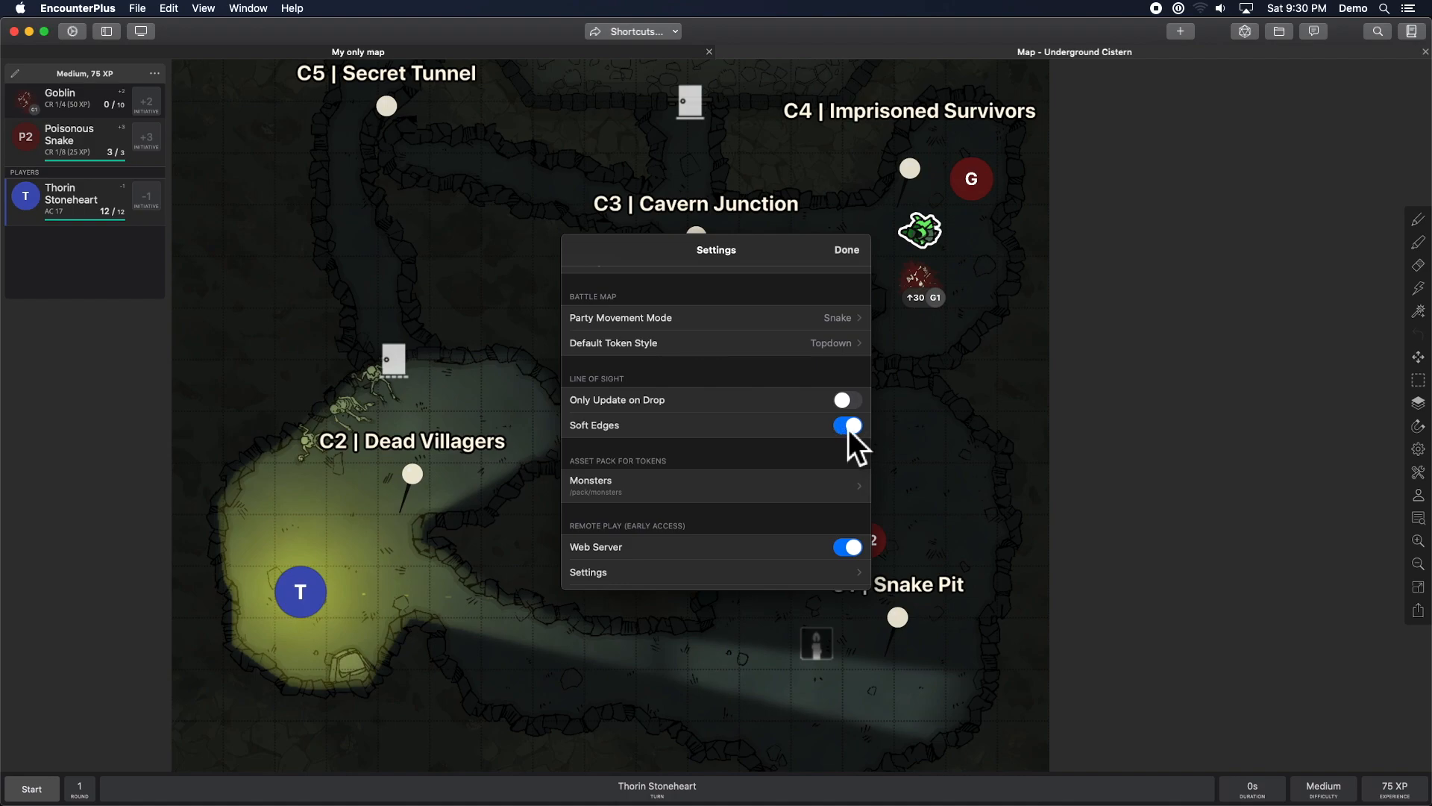
{"action": "left_click", "coordinate": [846, 424]}
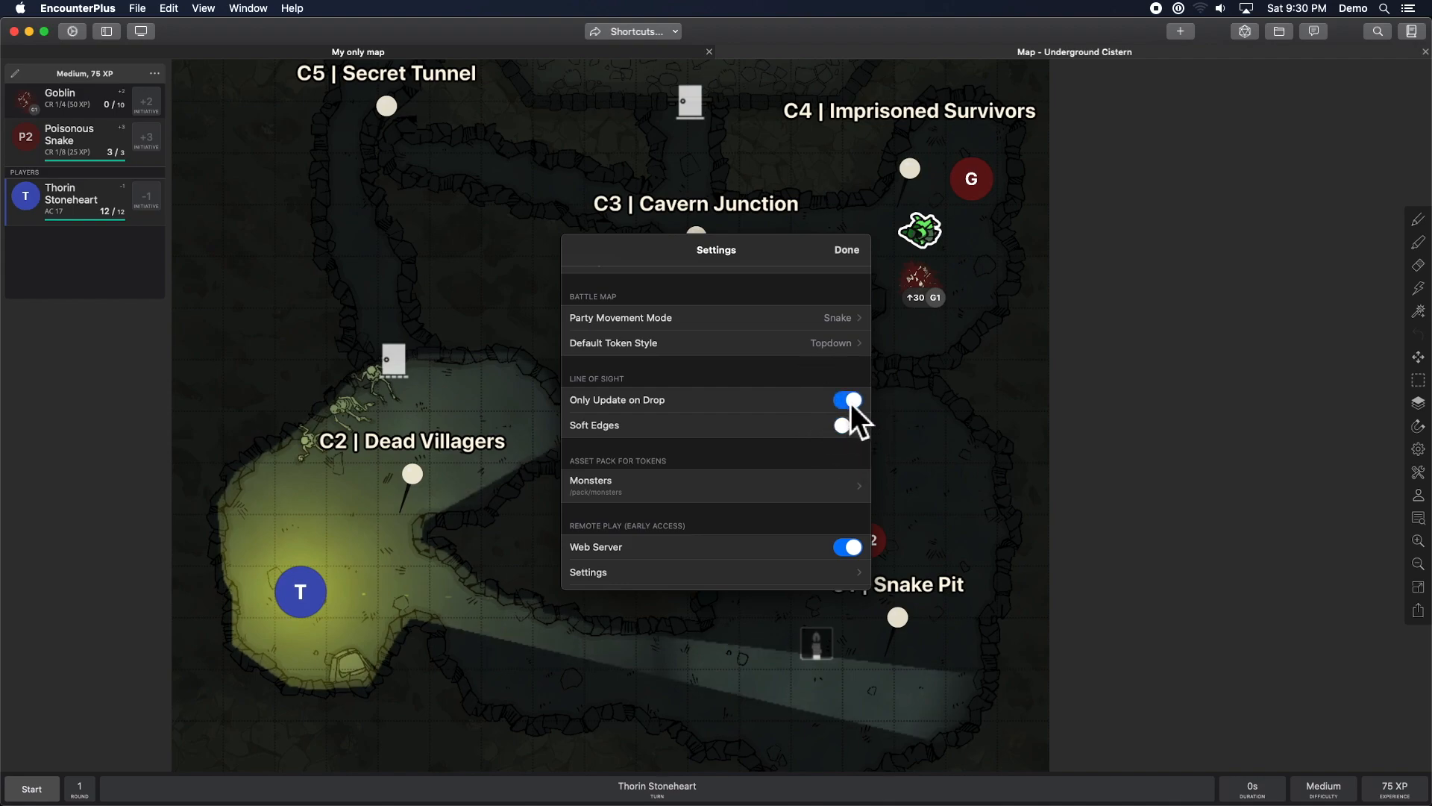
{"action": "left_click", "coordinate": [845, 250]}
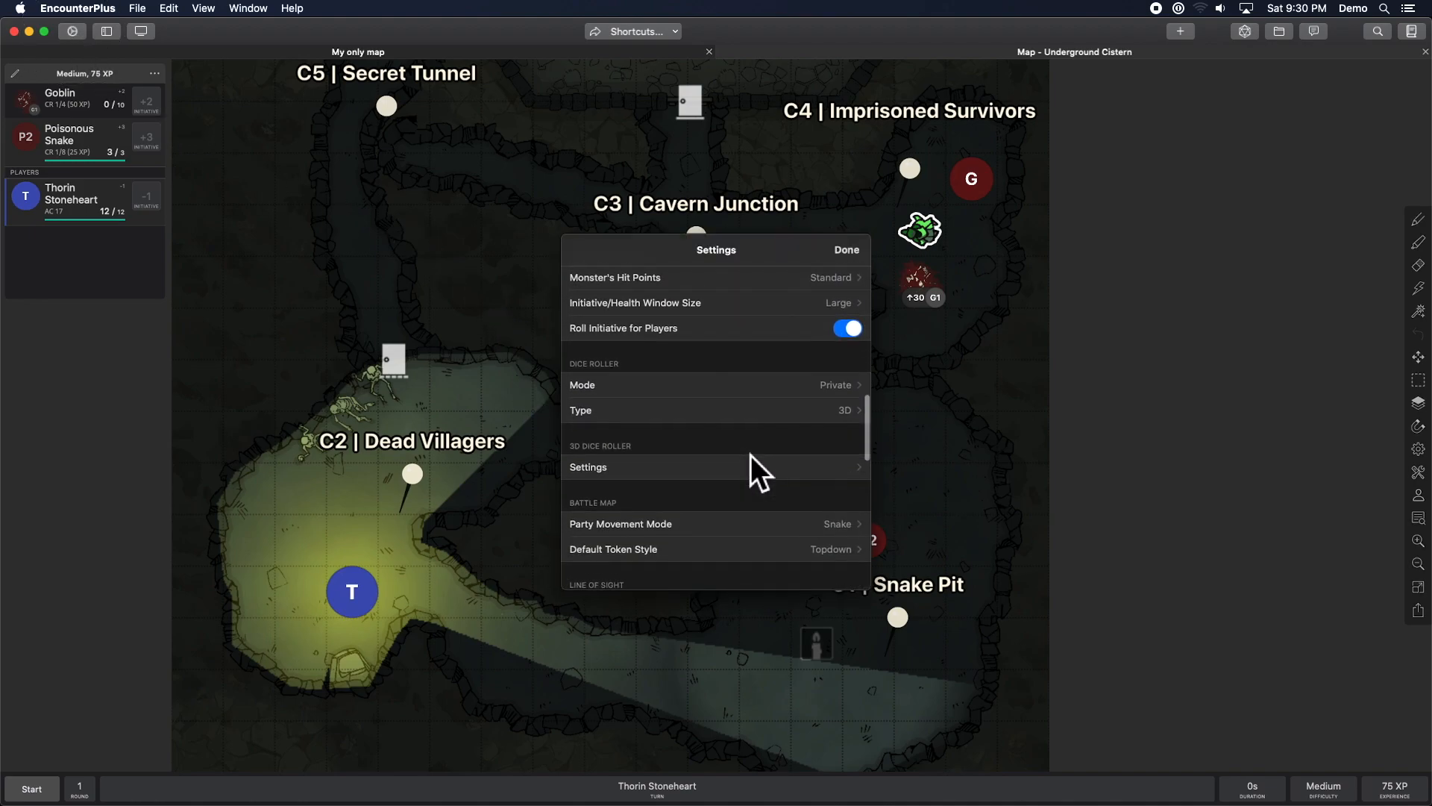
{"action": "scroll", "scroll_direction": "down", "scroll_amount": 3}
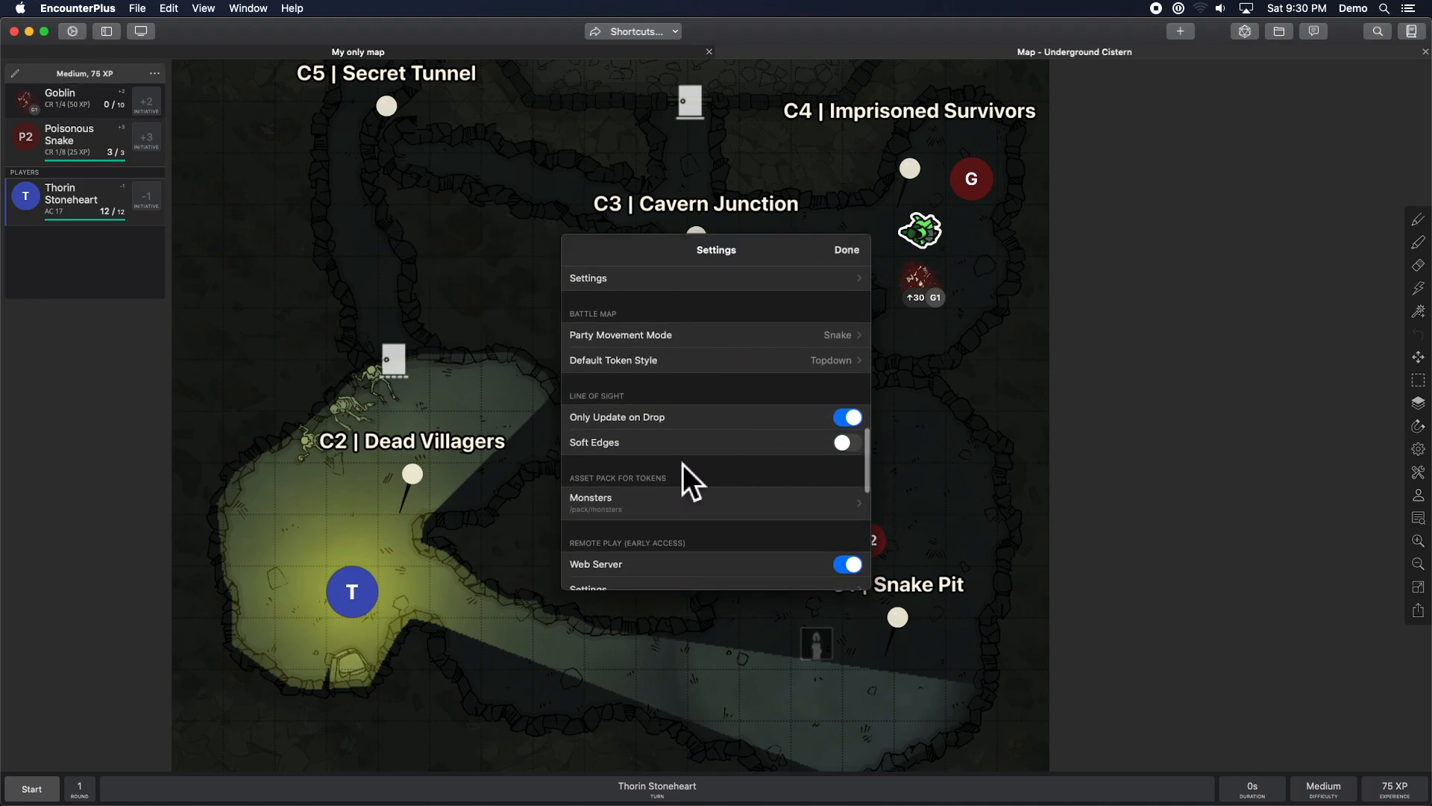
{"action": "left_click", "coordinate": [845, 416]}
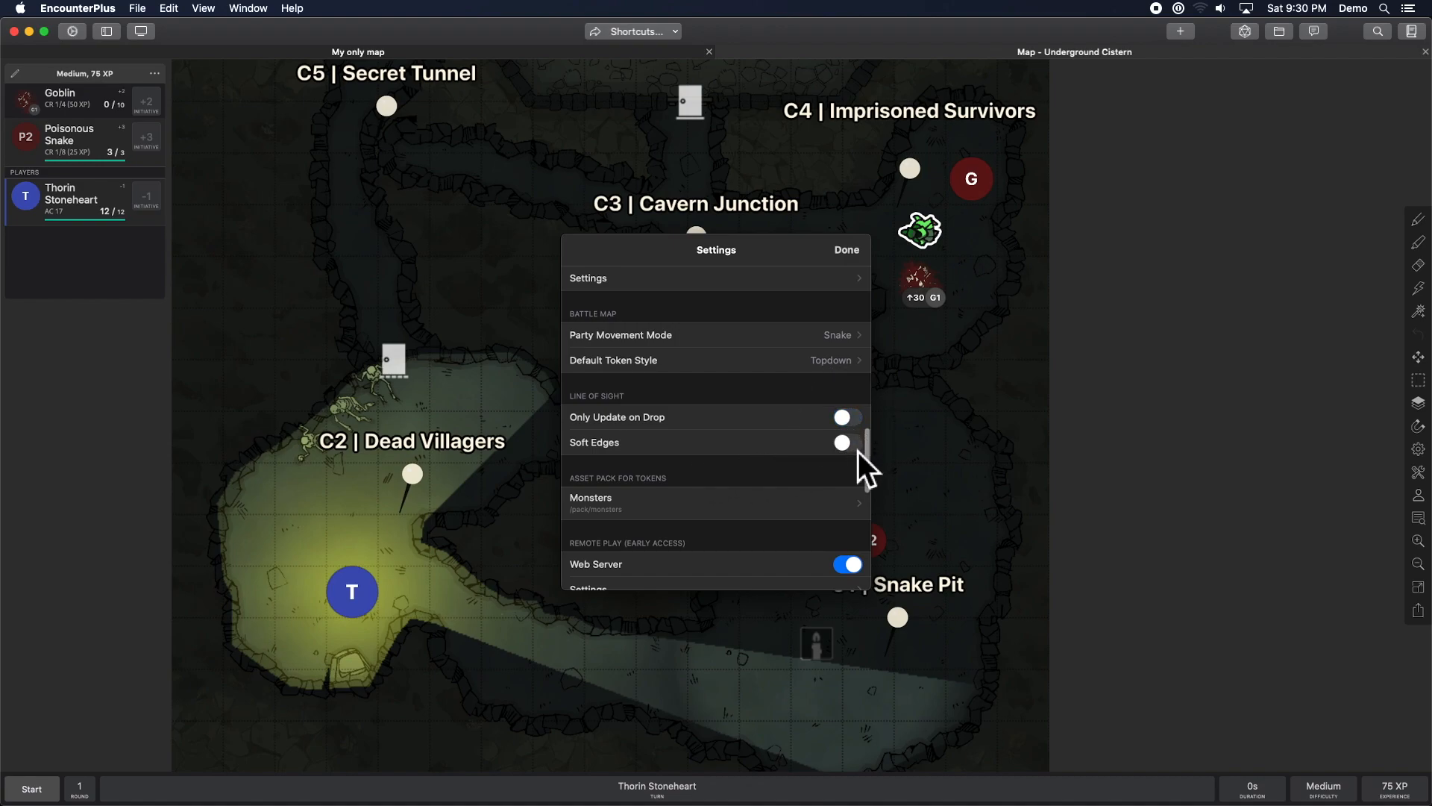
{"action": "left_click", "coordinate": [842, 442]}
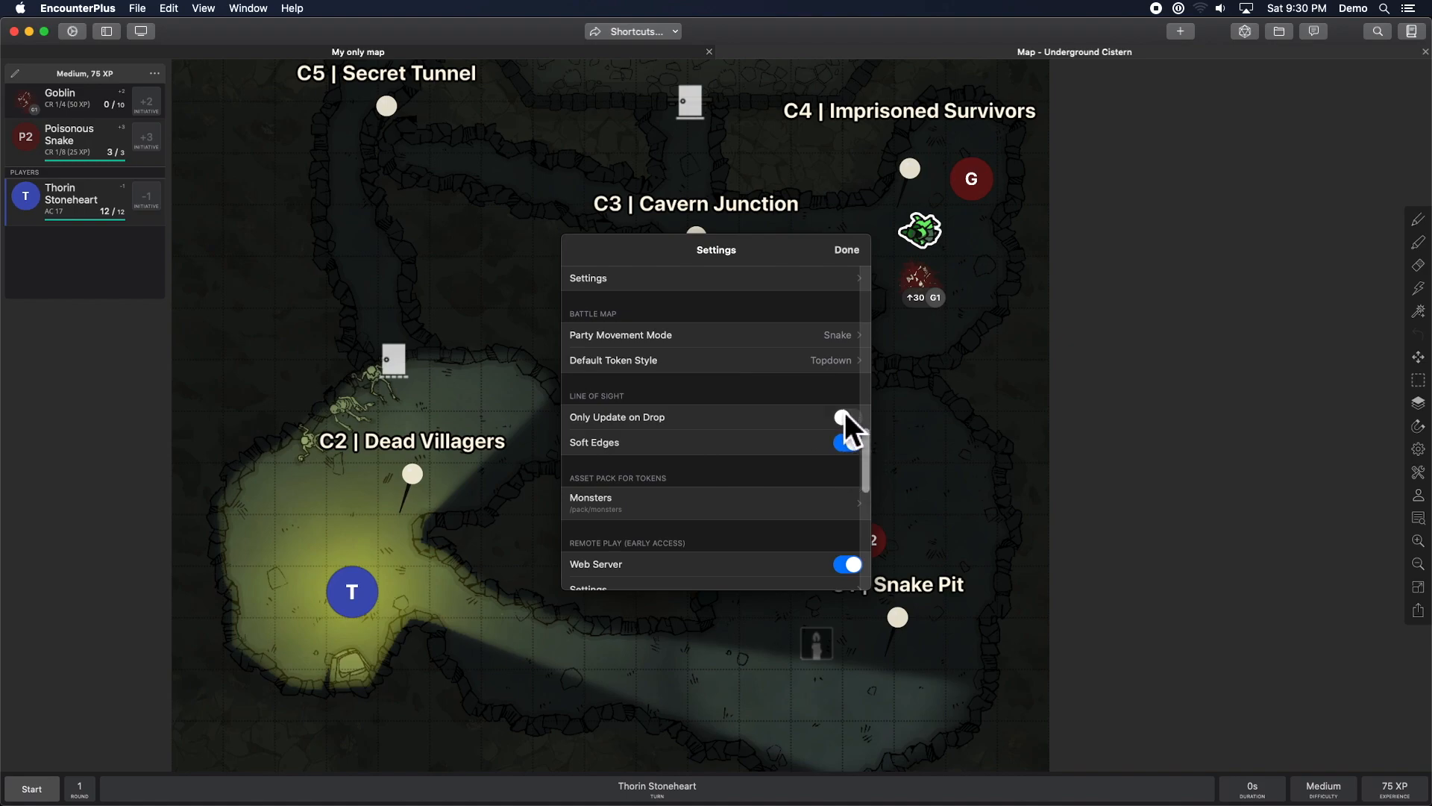
{"action": "left_click", "coordinate": [844, 249]}
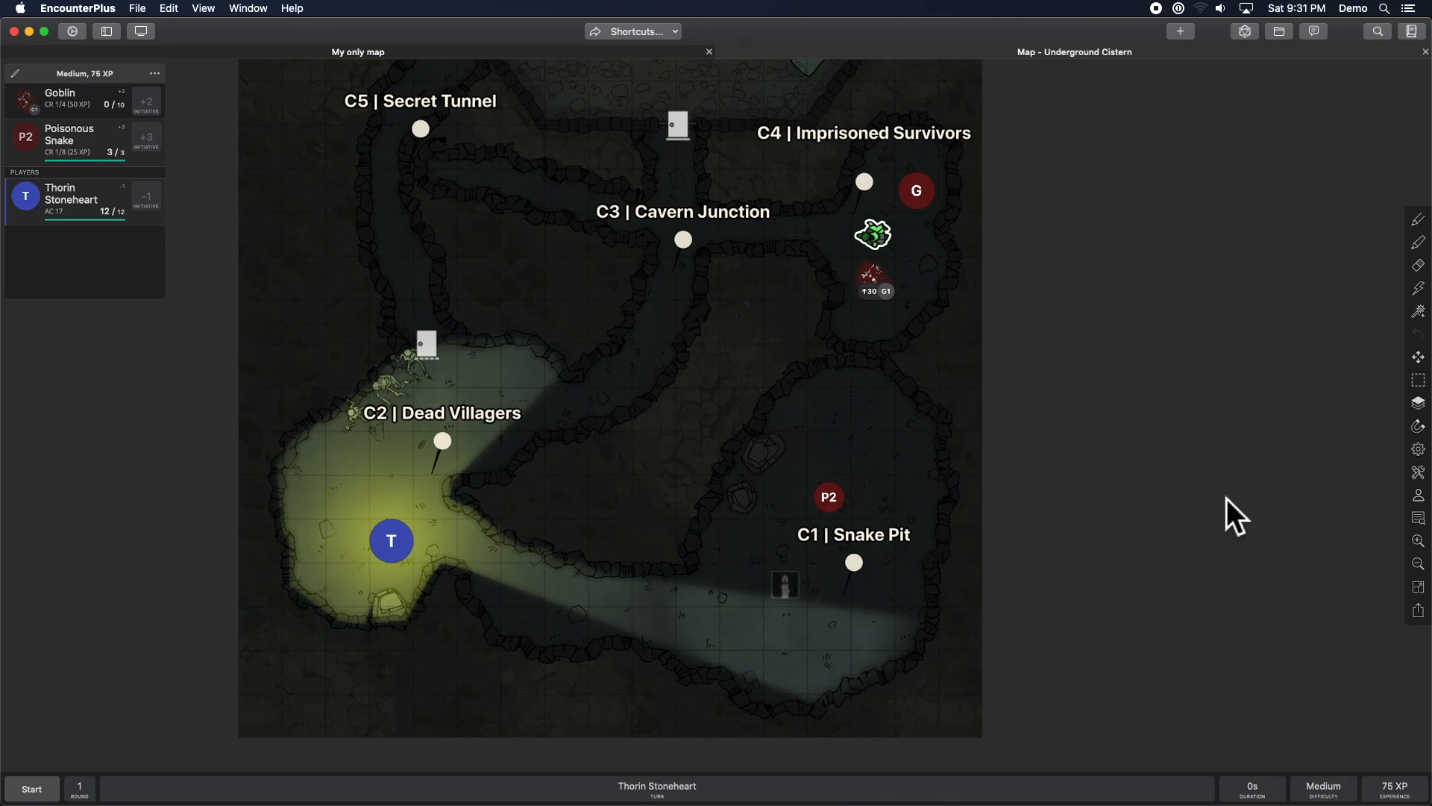
{"action": "mouse_move", "coordinate": [1370, 501]}
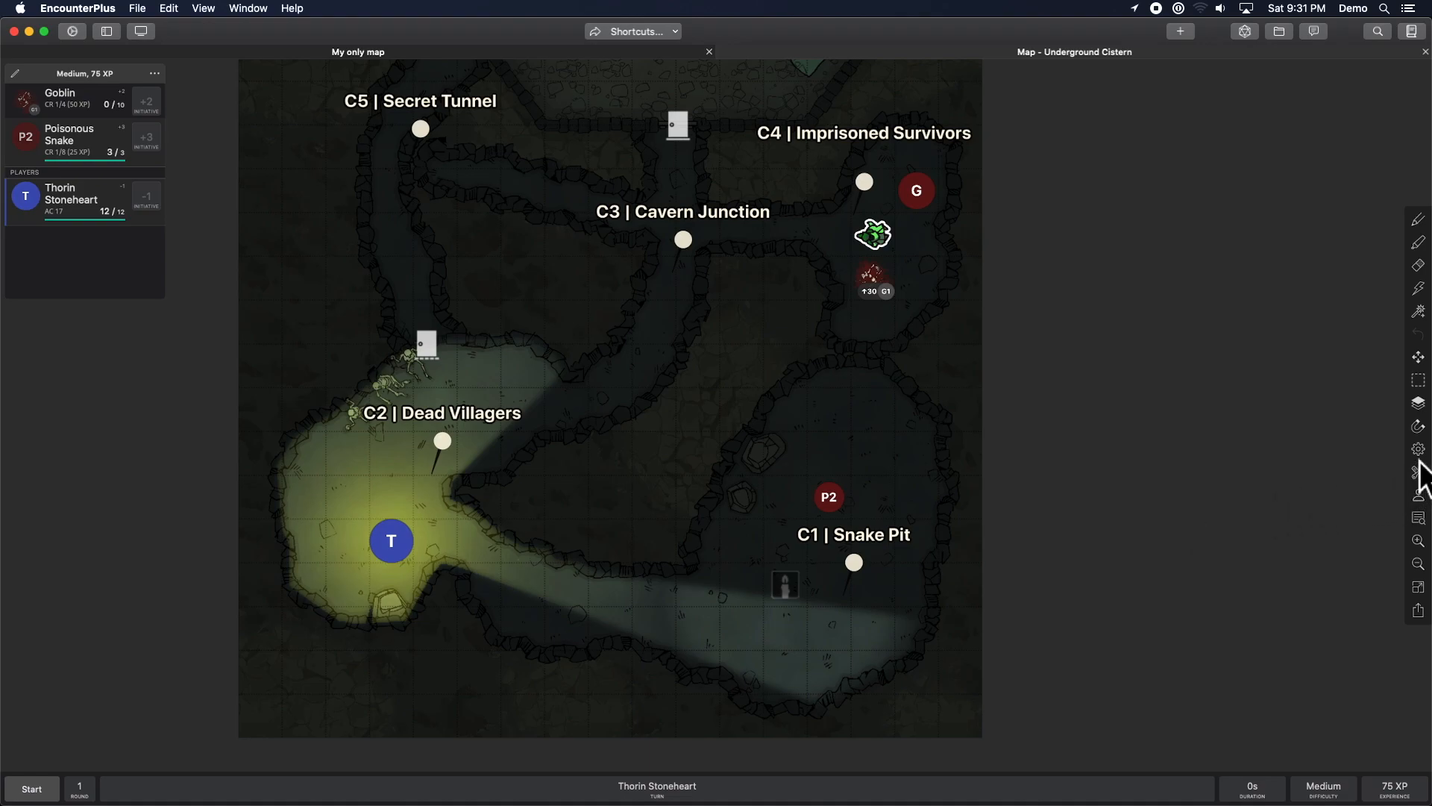
Switch Fog of War on in Map Settings and close the panel.
{"action": "left_click", "coordinate": [1417, 448]}
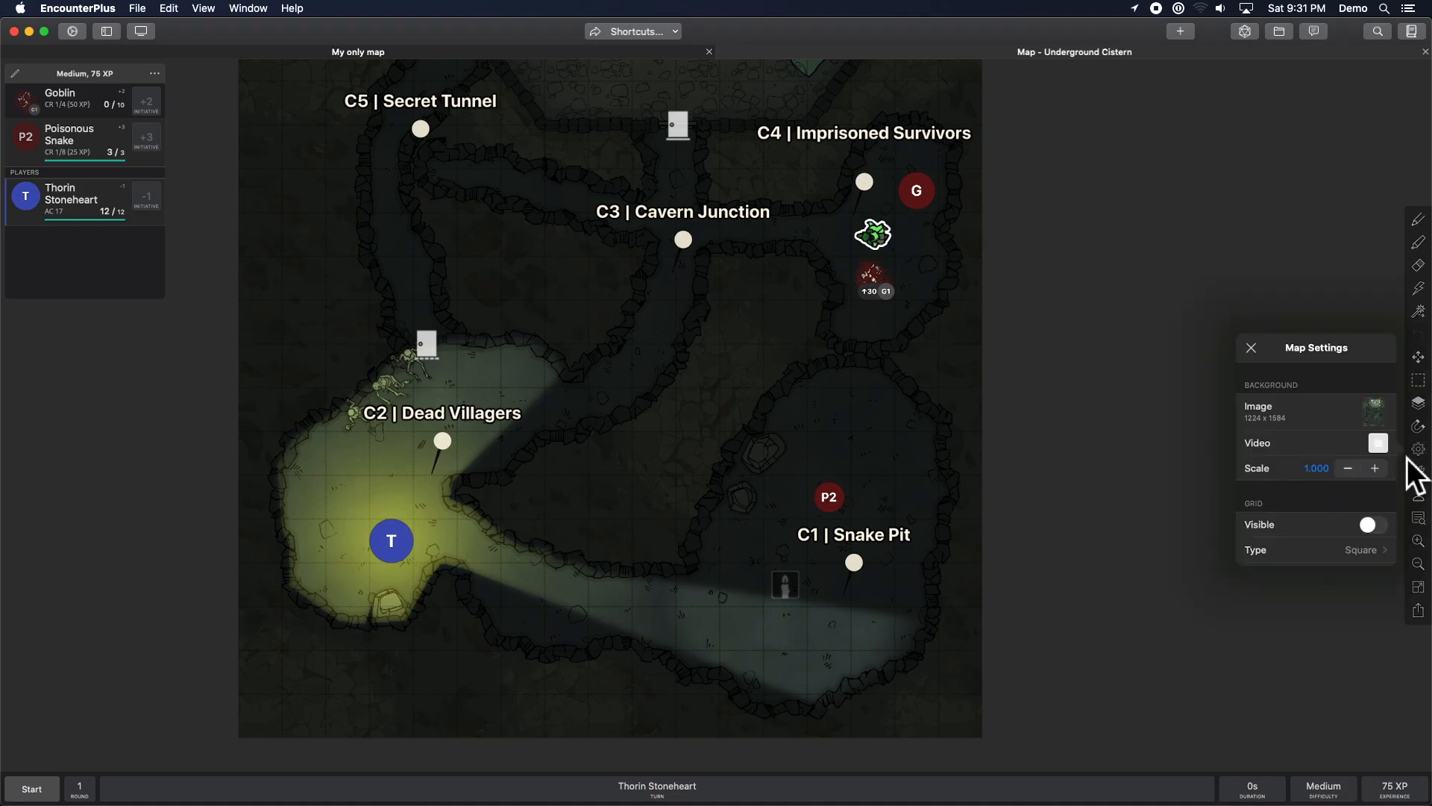
{"action": "scroll", "scroll_direction": "down", "scroll_amount": 3}
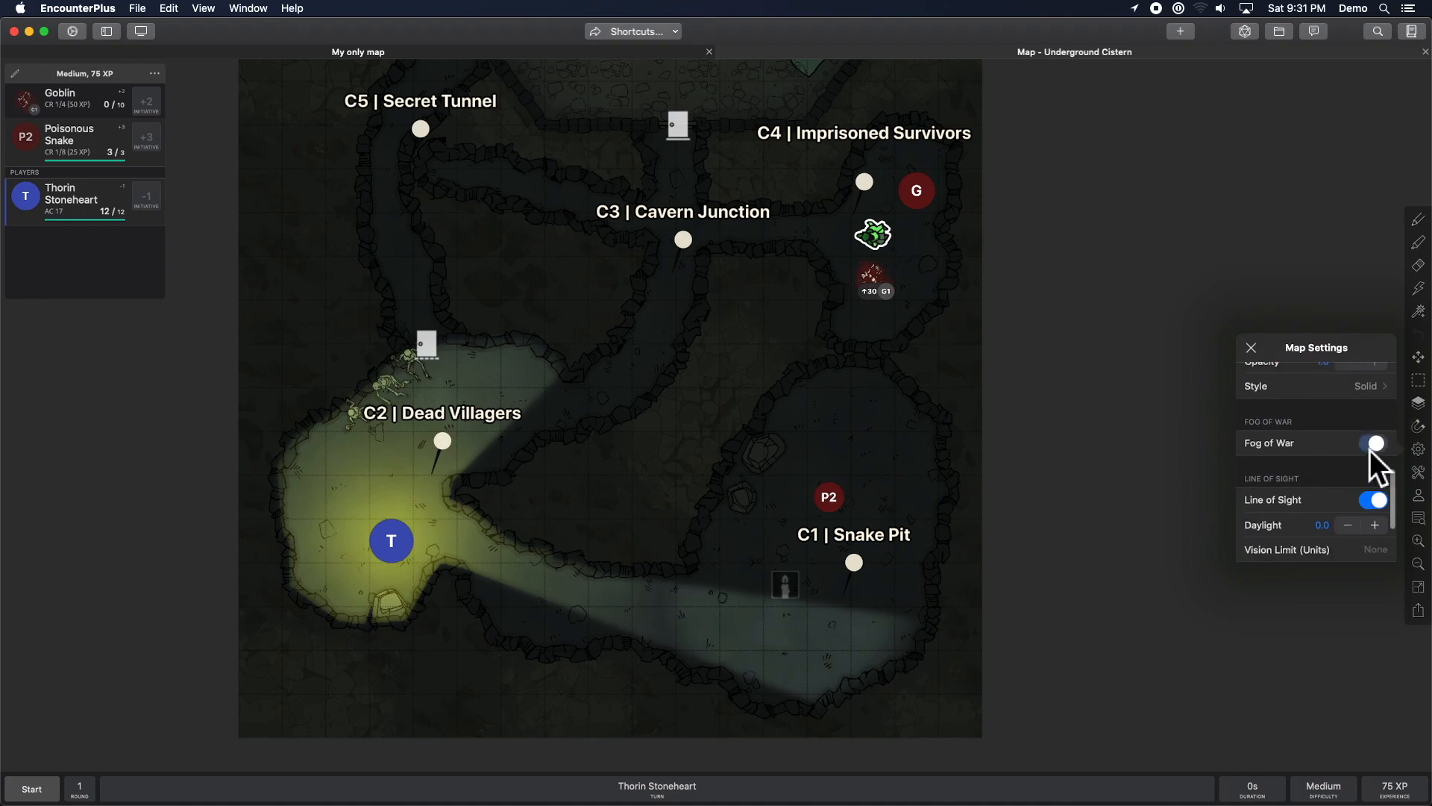
{"action": "left_click", "coordinate": [1374, 443]}
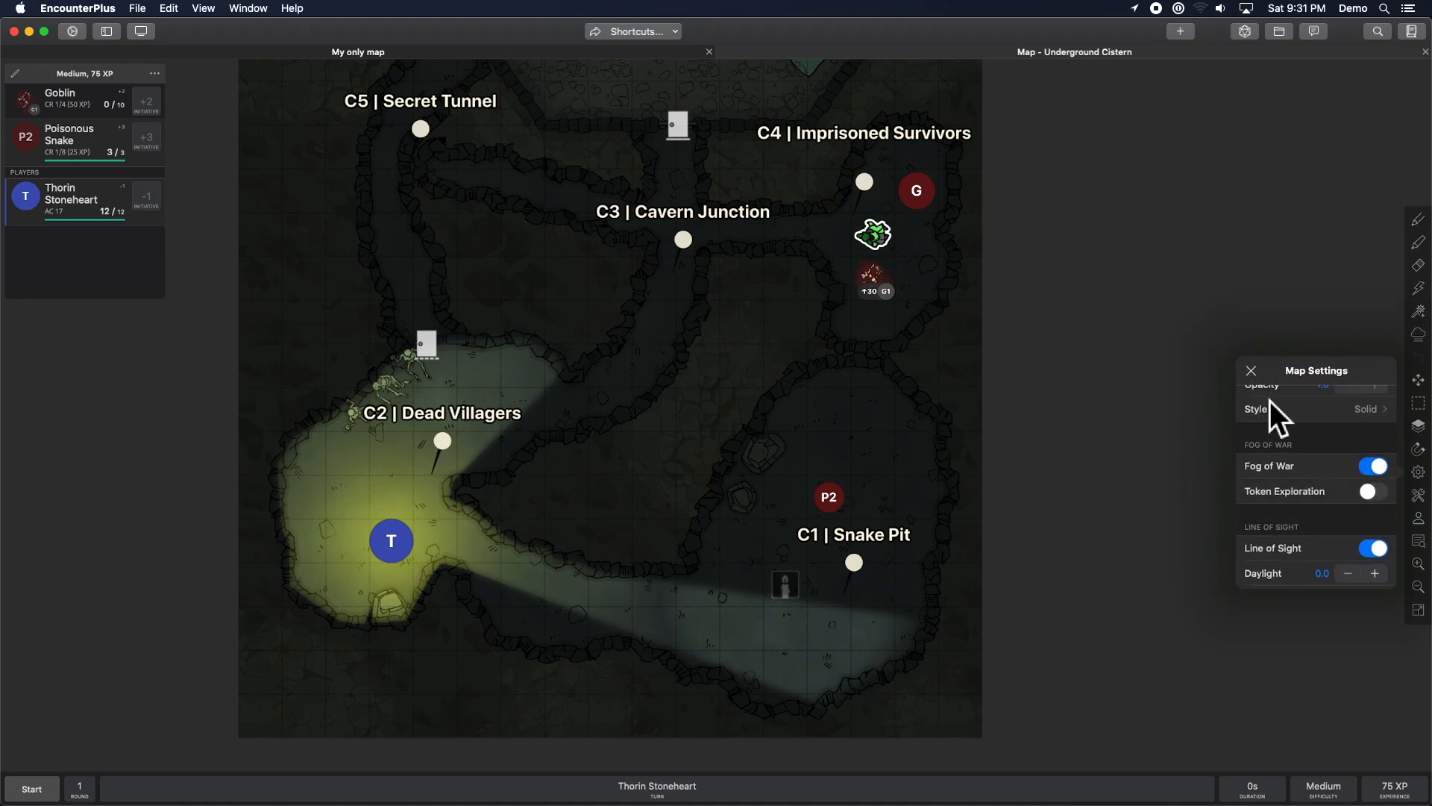
{"action": "left_click", "coordinate": [1251, 371]}
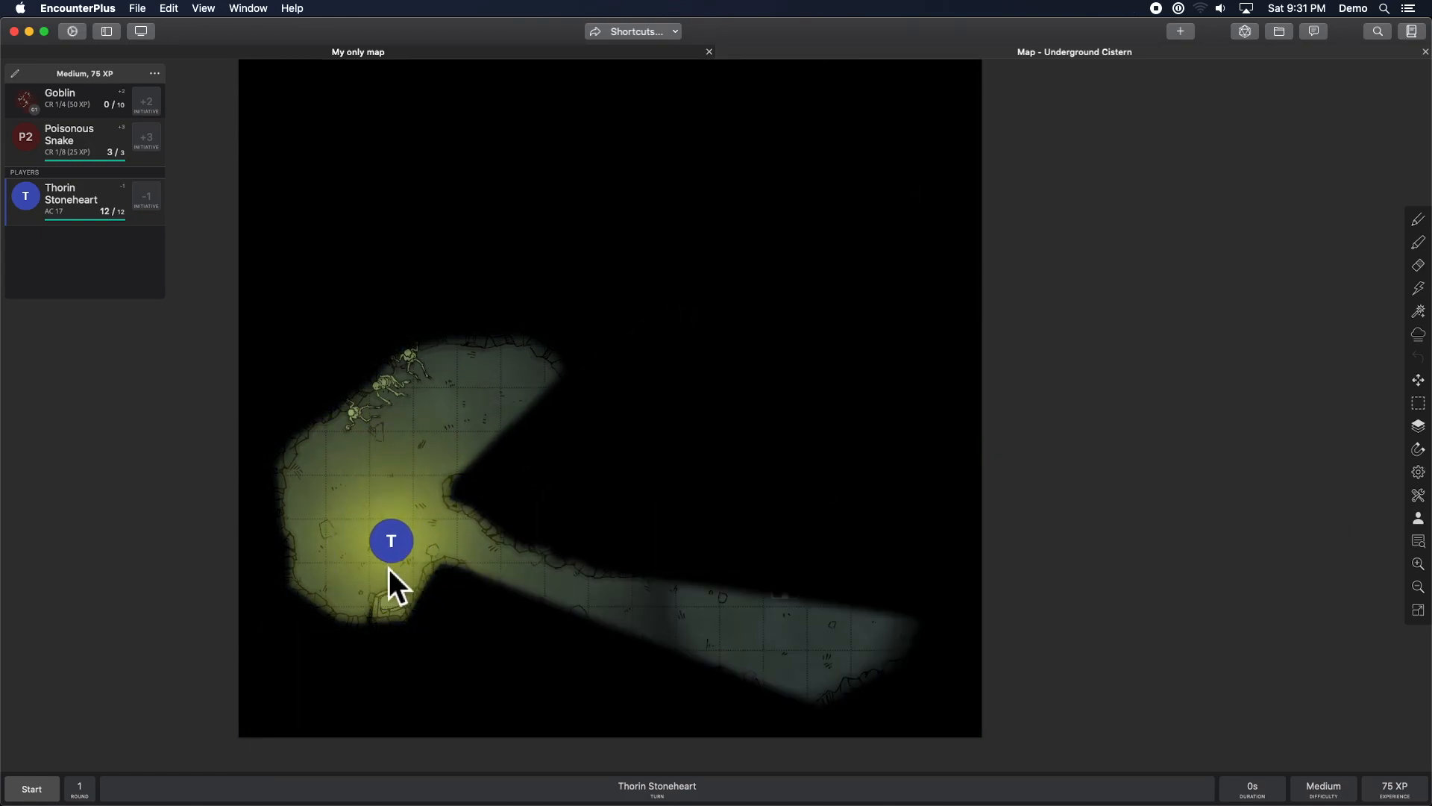
Turn on Token Exploration in the map settings.
{"action": "left_click", "coordinate": [1418, 472]}
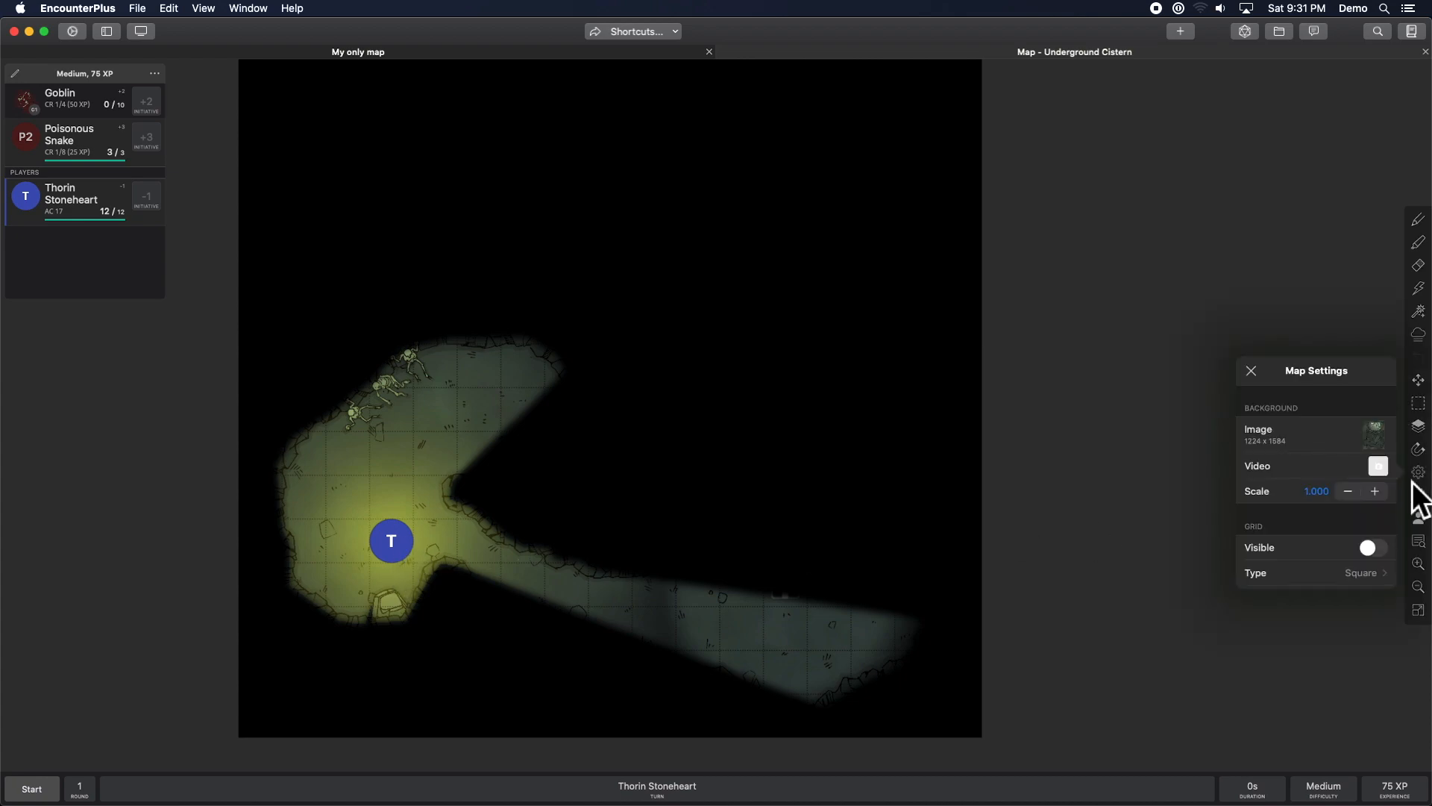
{"action": "scroll", "scroll_direction": "down", "scroll_amount": 3}
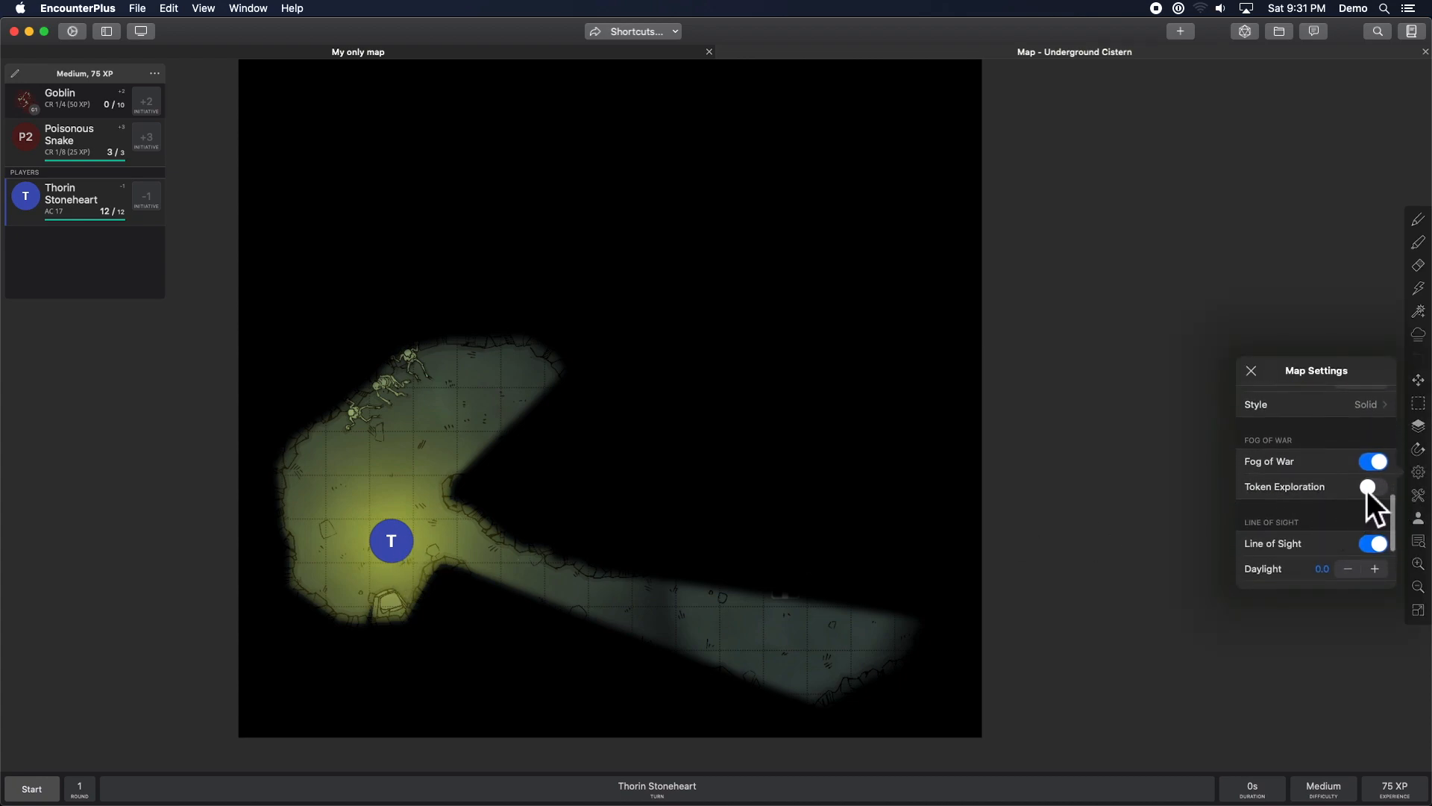
{"action": "left_click", "coordinate": [1251, 370]}
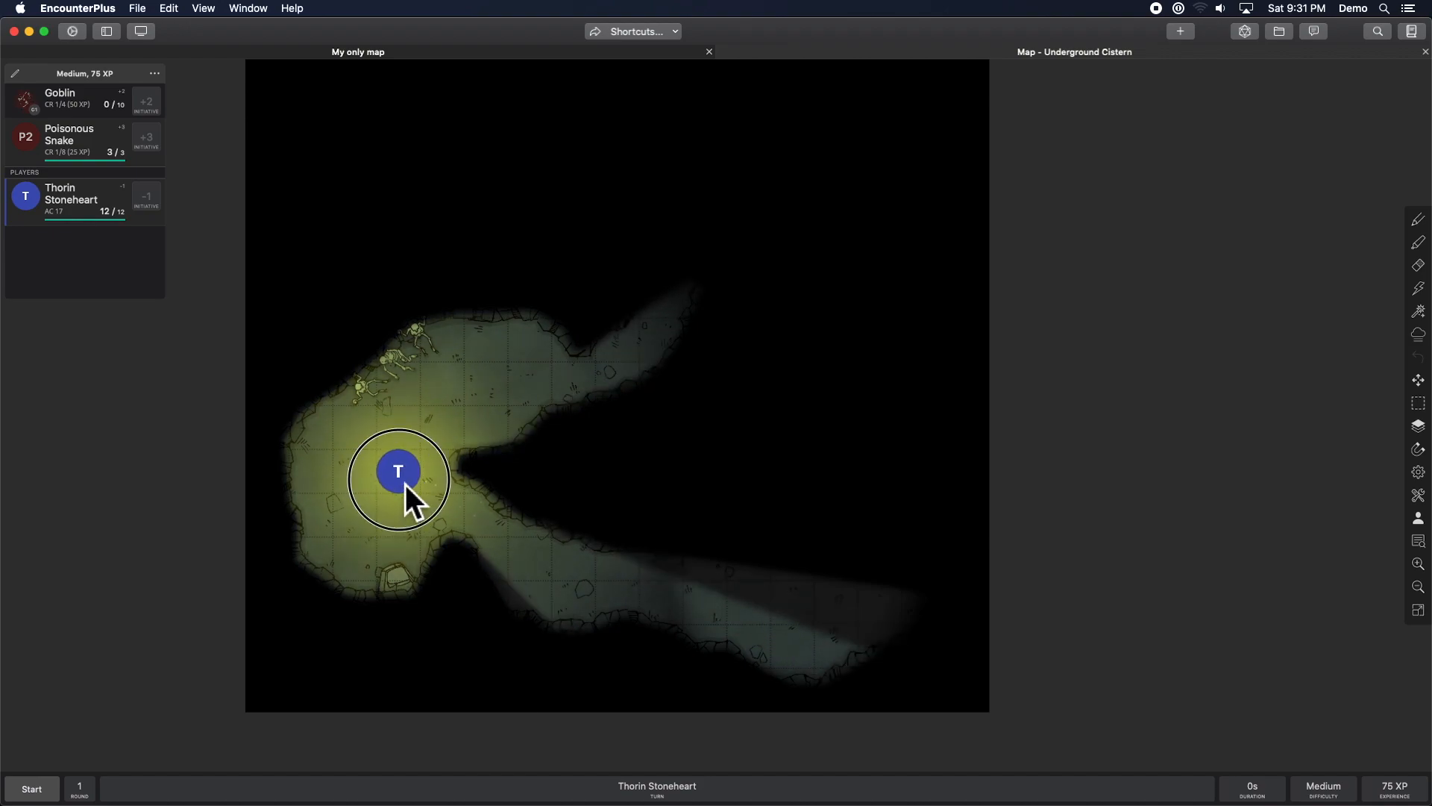
Recheck the map settings, then walk Thorin's token across the room.
{"action": "left_click", "coordinate": [1419, 472]}
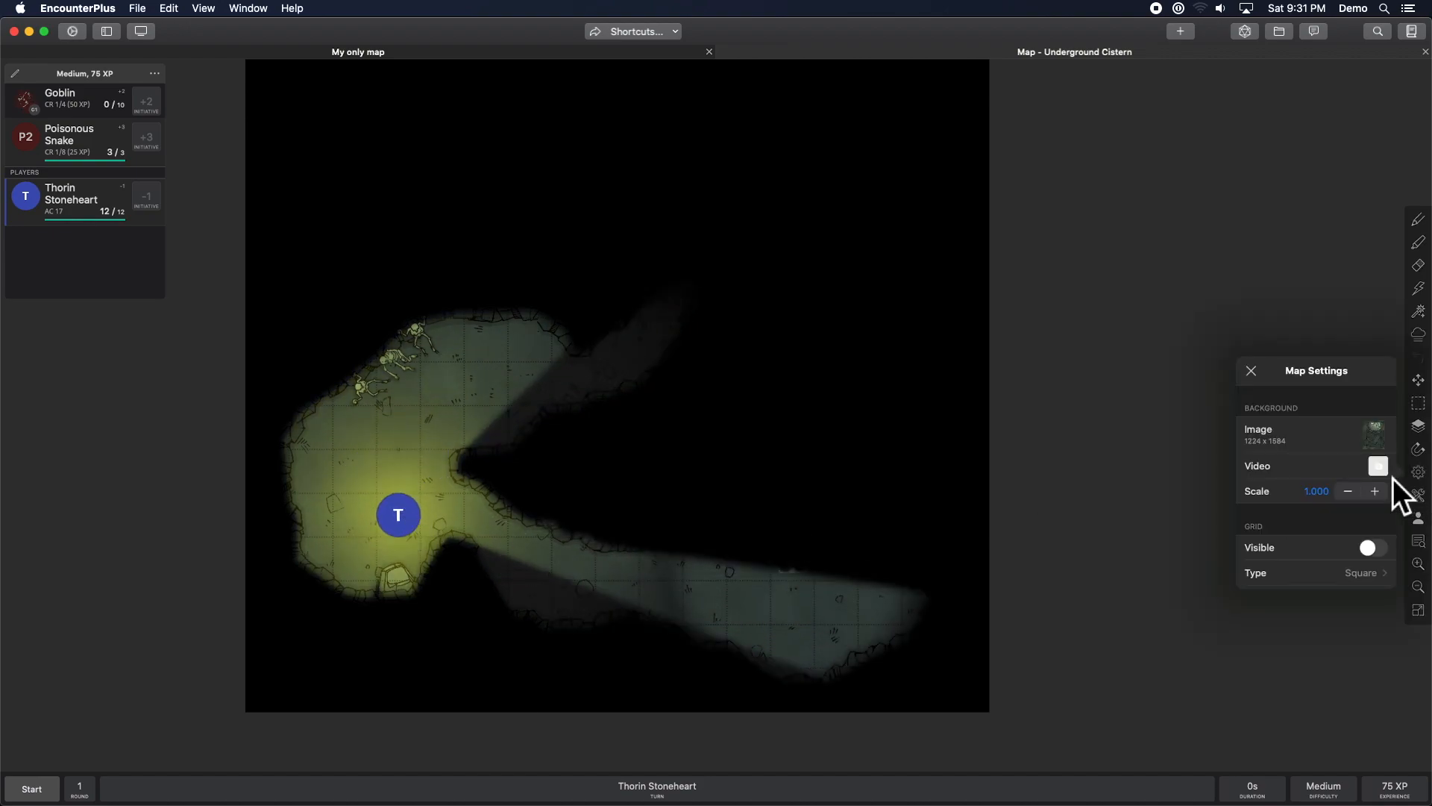
{"action": "scroll", "scroll_direction": "down", "scroll_amount": 3}
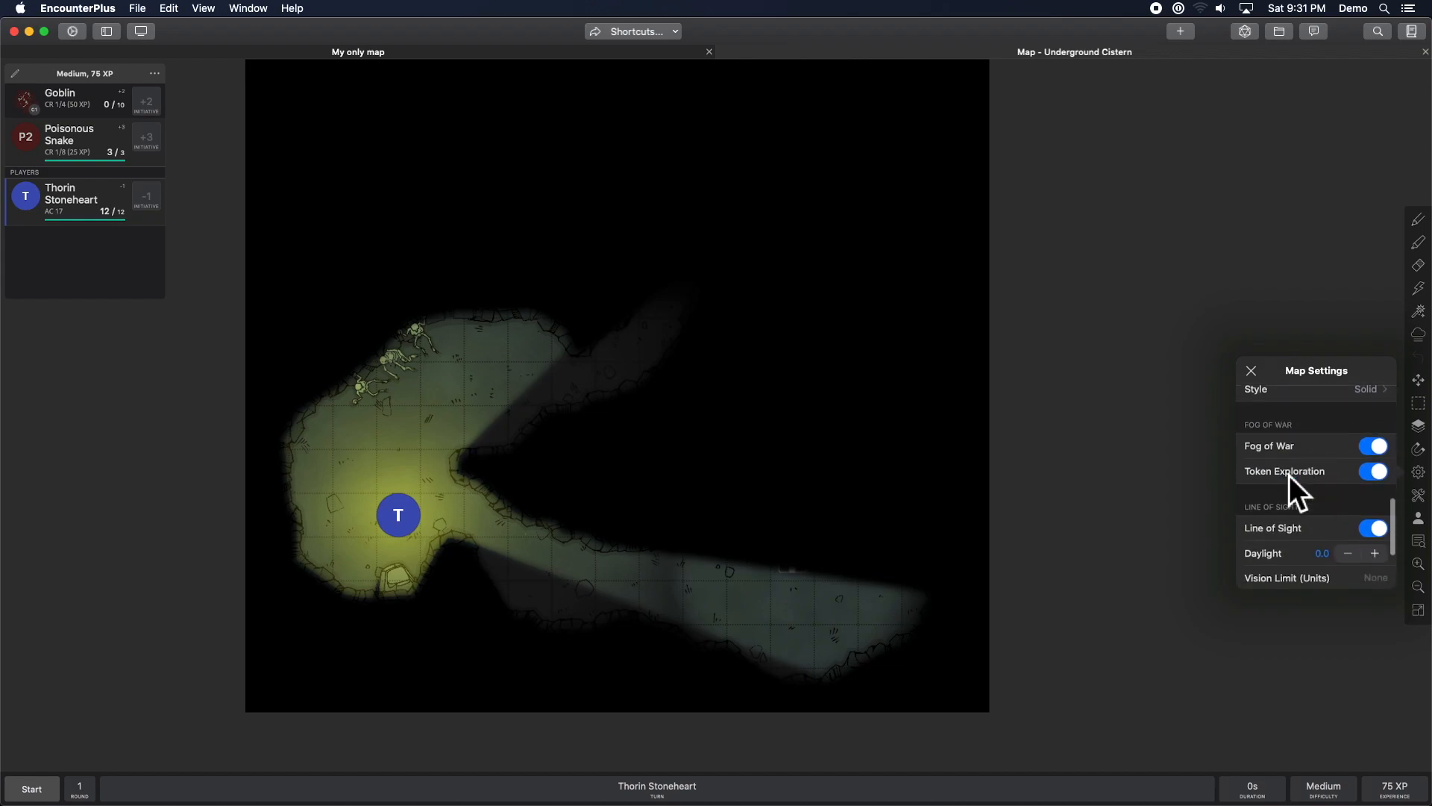
{"action": "scroll", "scroll_direction": "down", "scroll_amount": 3}
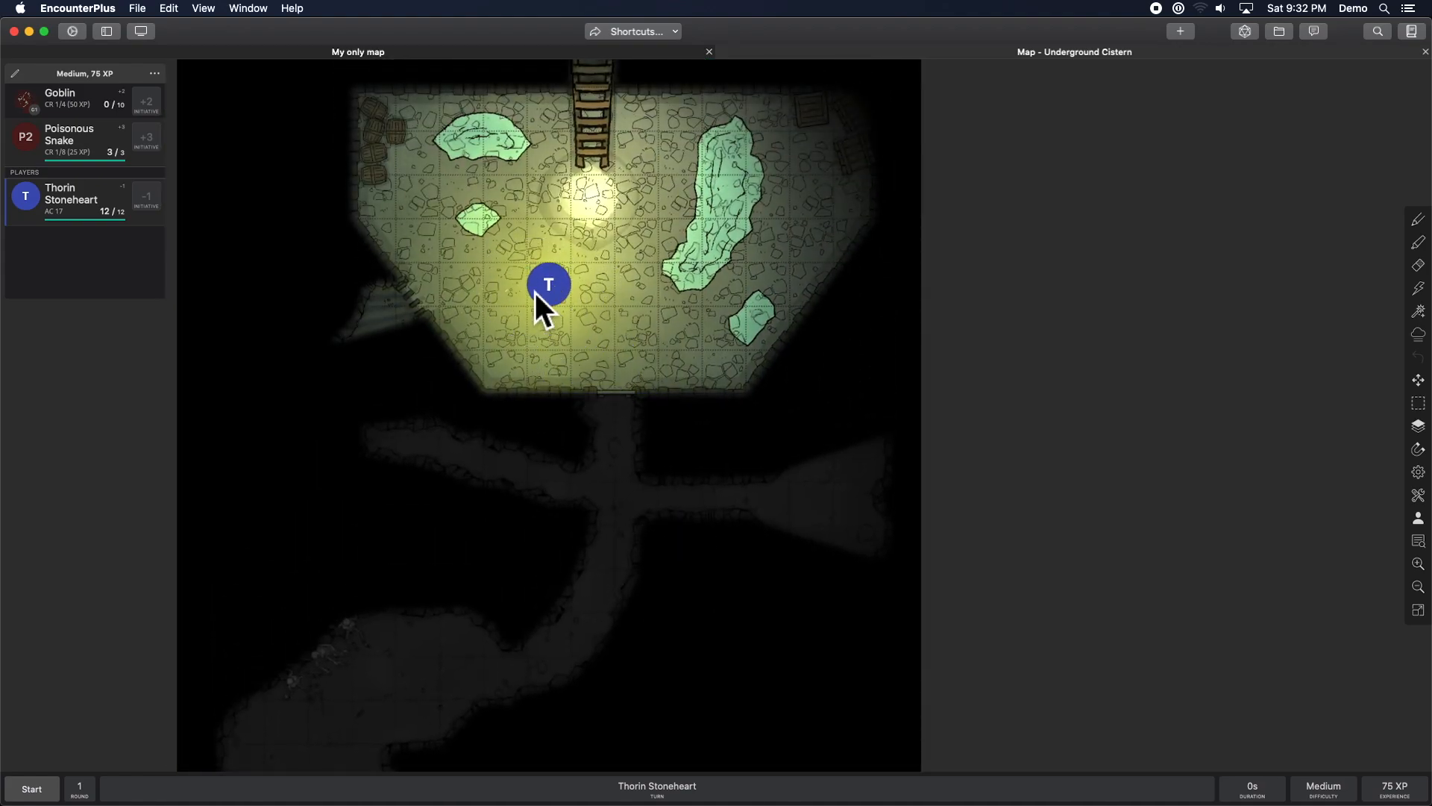
{"action": "left_click_drag", "start_coordinate": [548, 283], "coordinate": [473, 276]}
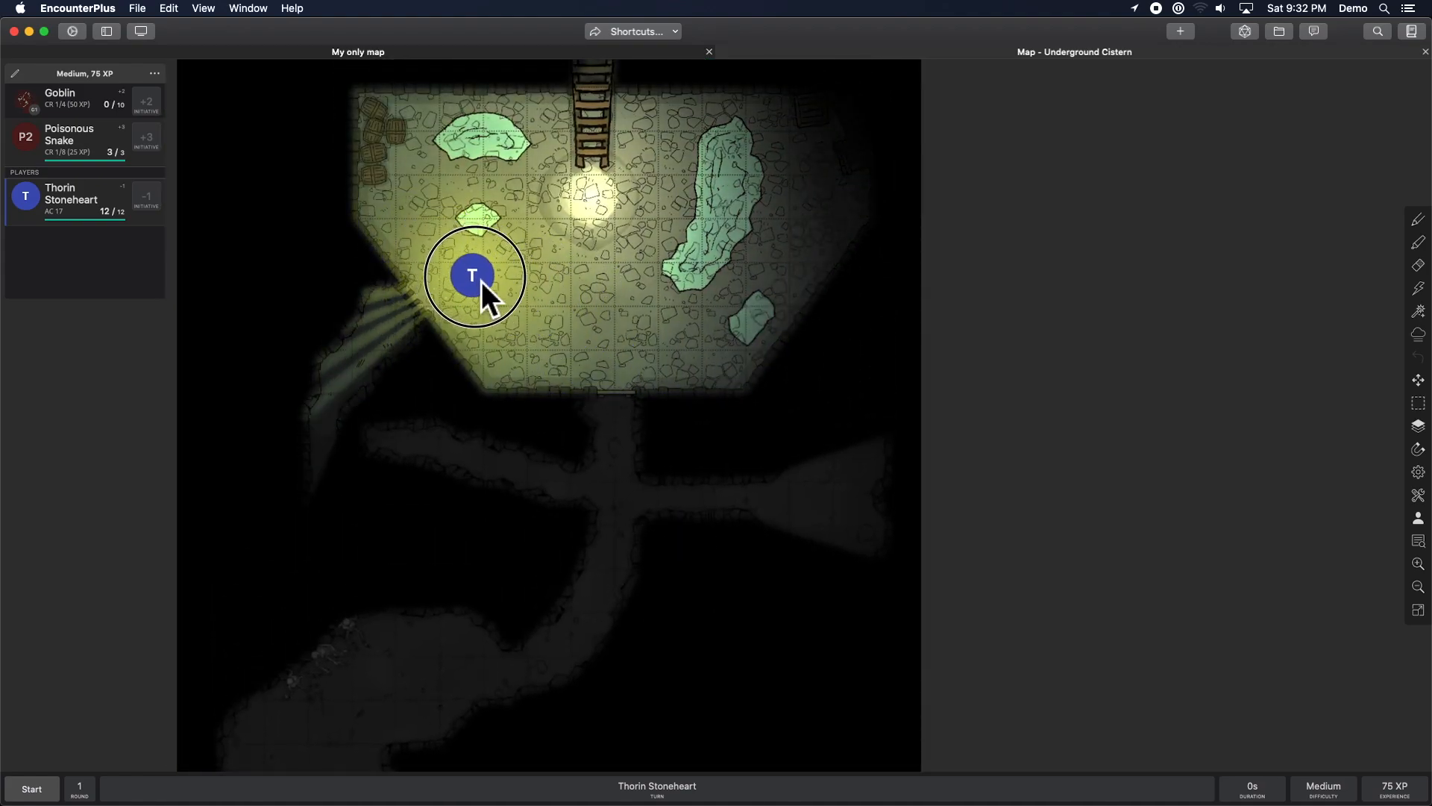
{"action": "left_click_drag", "start_coordinate": [472, 276], "coordinate": [505, 223]}
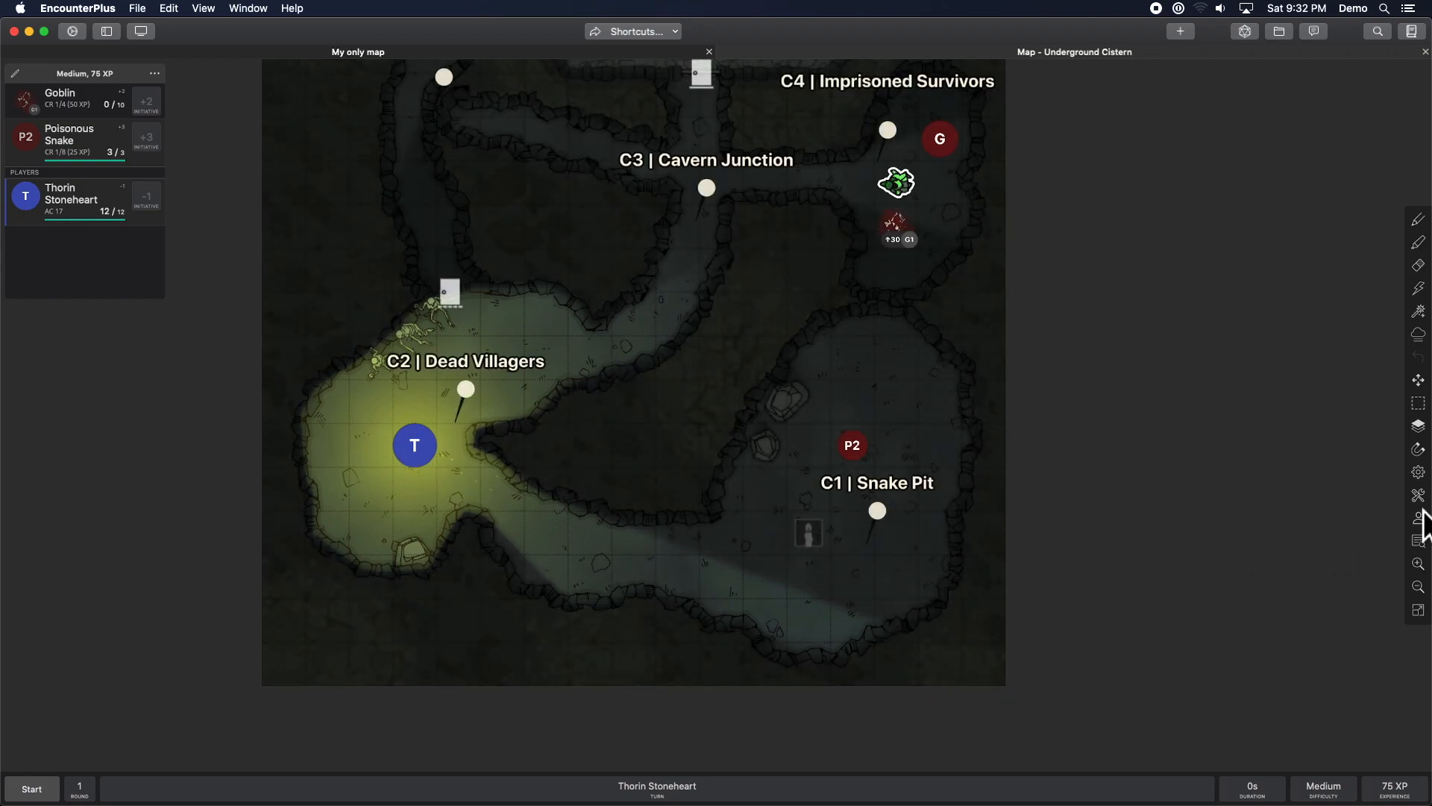
Turn off Line of Sight and Token Exploration in Map Settings, leaving fog on.
{"action": "left_click", "coordinate": [1417, 472]}
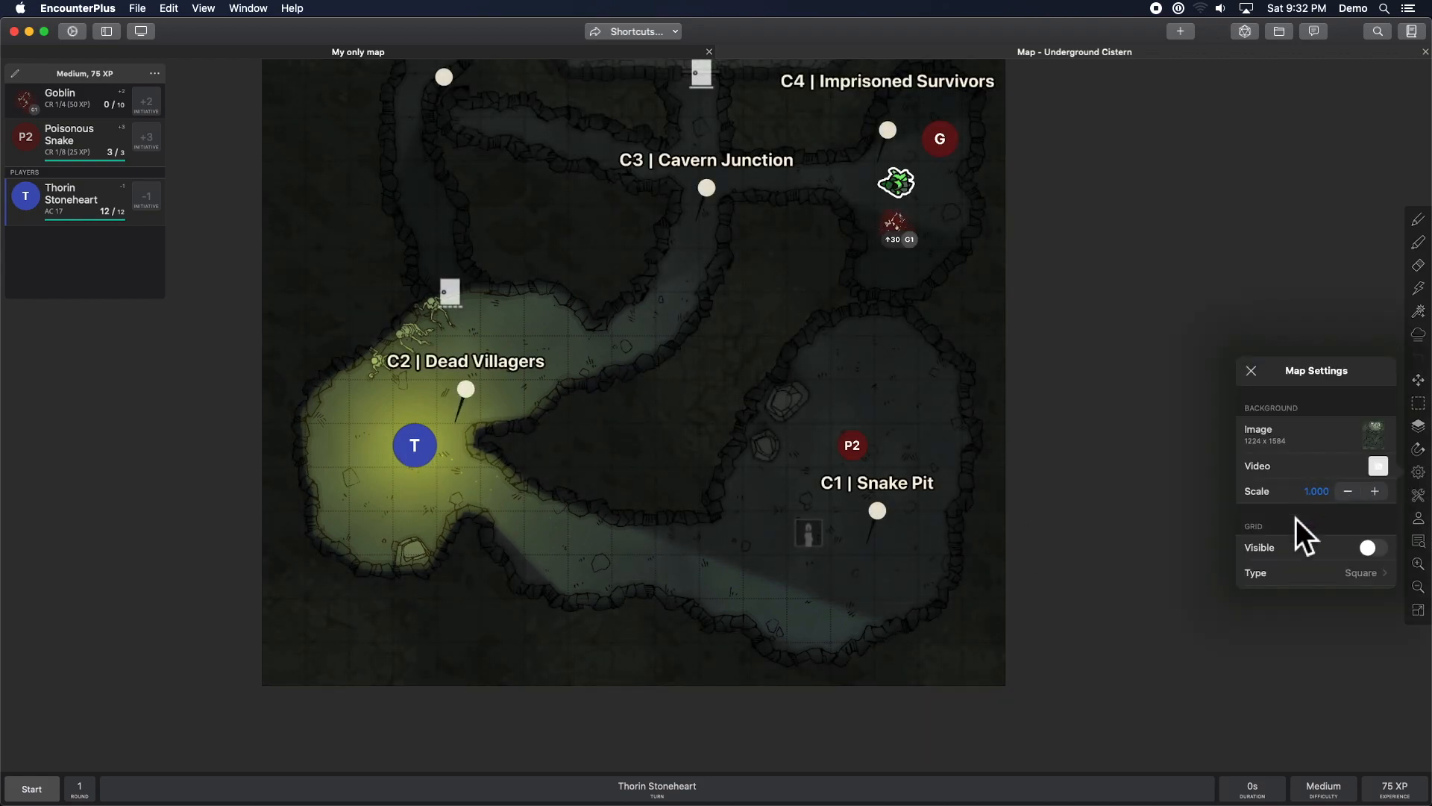
{"action": "scroll", "scroll_direction": "down", "scroll_amount": 3}
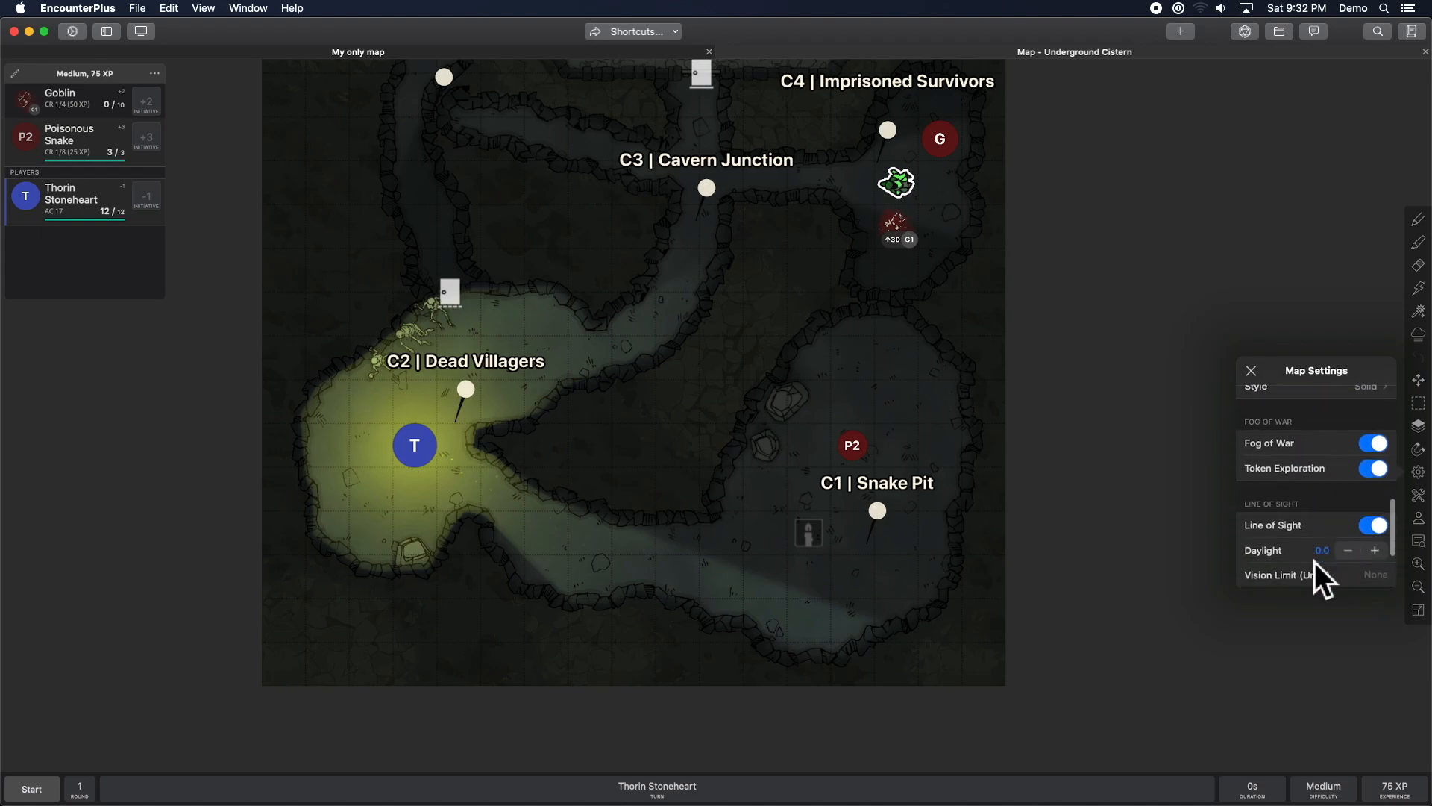
{"action": "left_click", "coordinate": [1374, 510]}
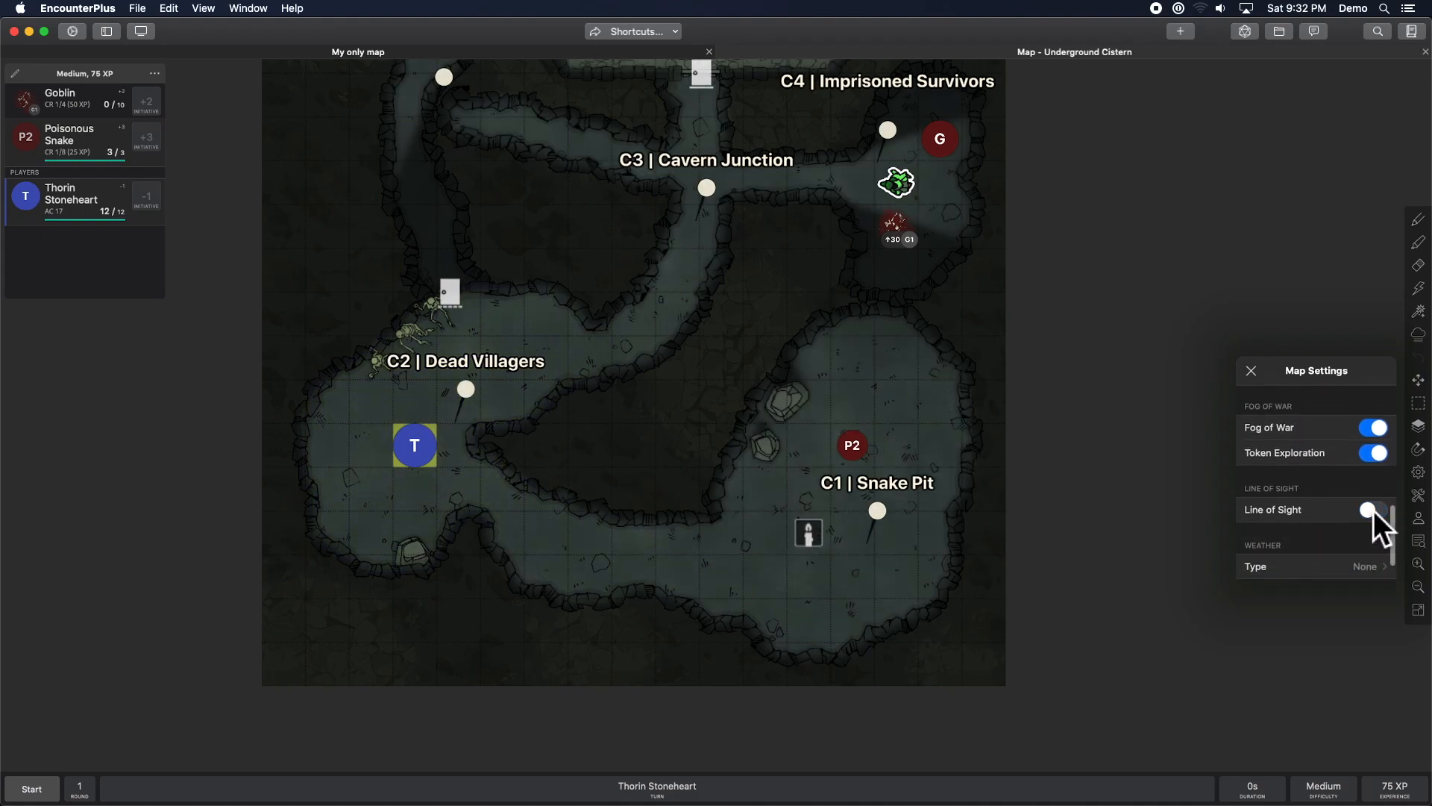
{"action": "left_click", "coordinate": [1373, 509]}
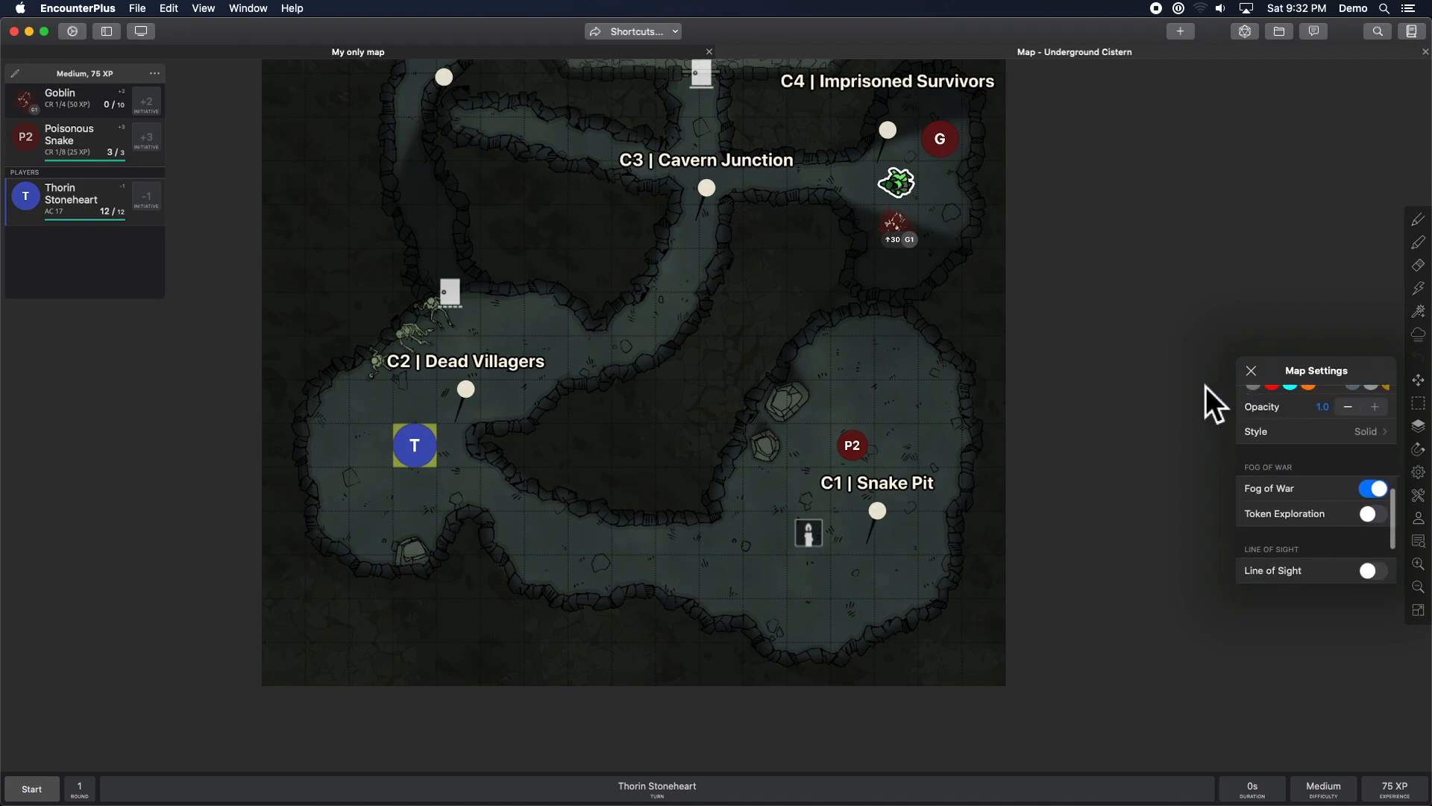
{"action": "left_click", "coordinate": [1250, 371]}
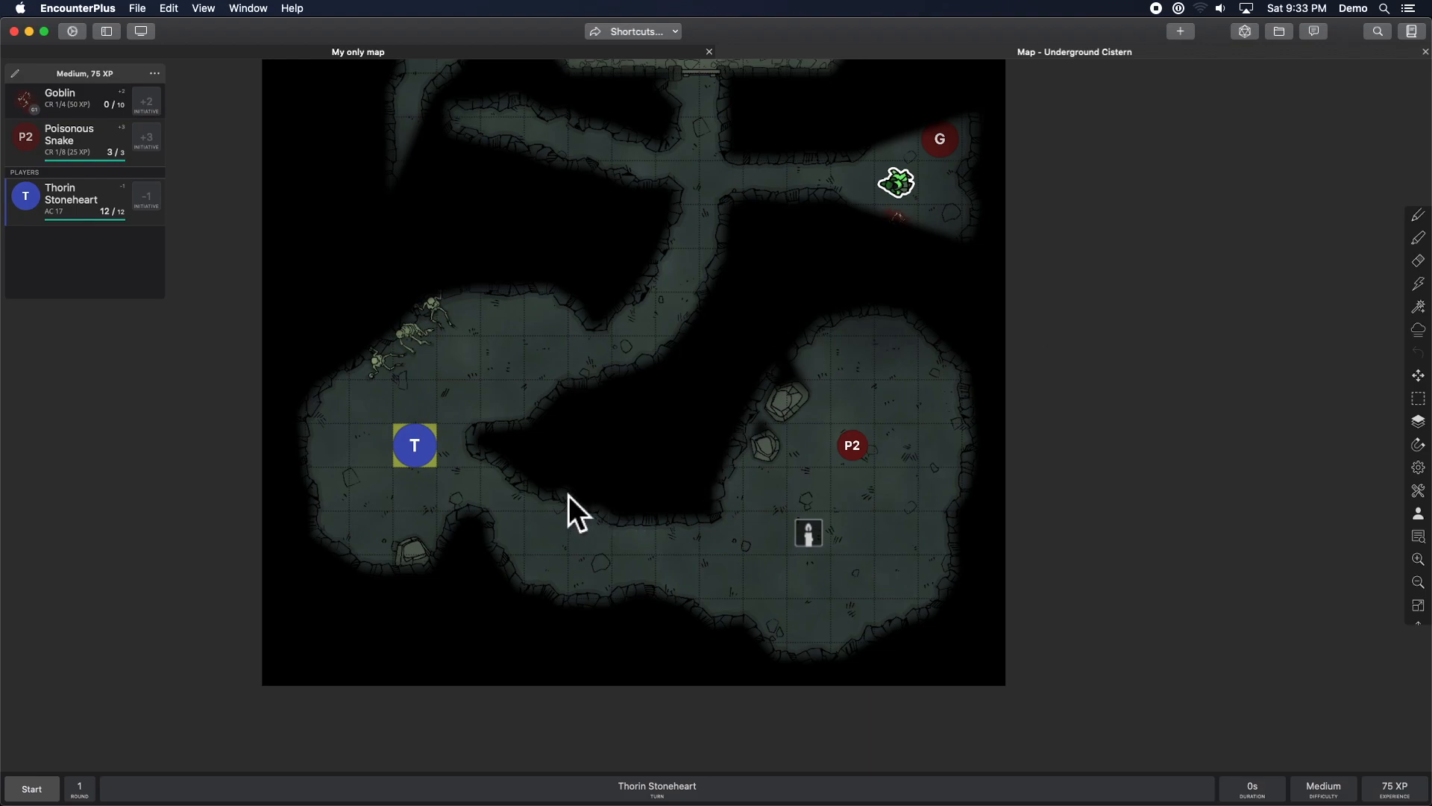
{"action": "mouse_move", "coordinate": [1185, 471]}
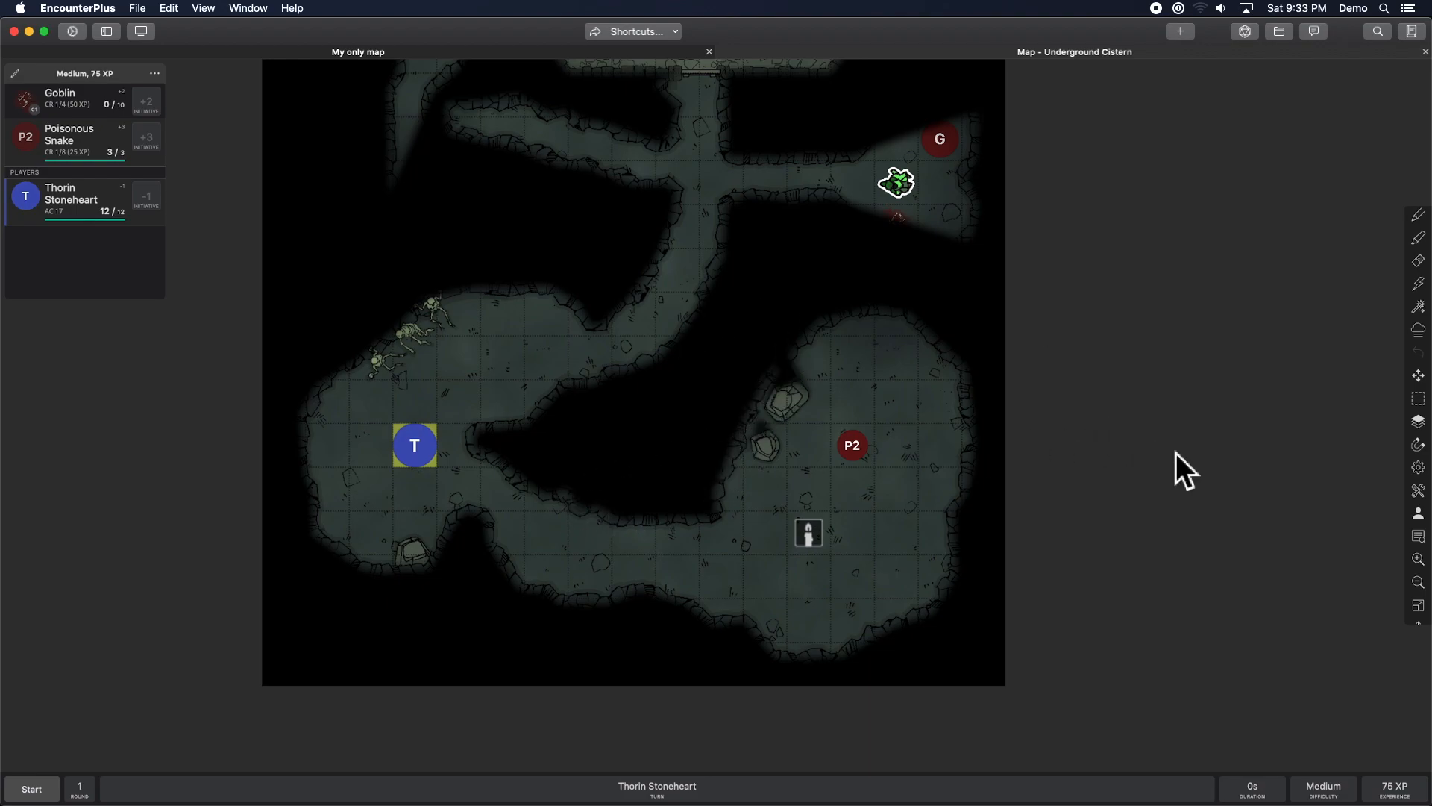
{"action": "mouse_move", "coordinate": [1302, 481]}
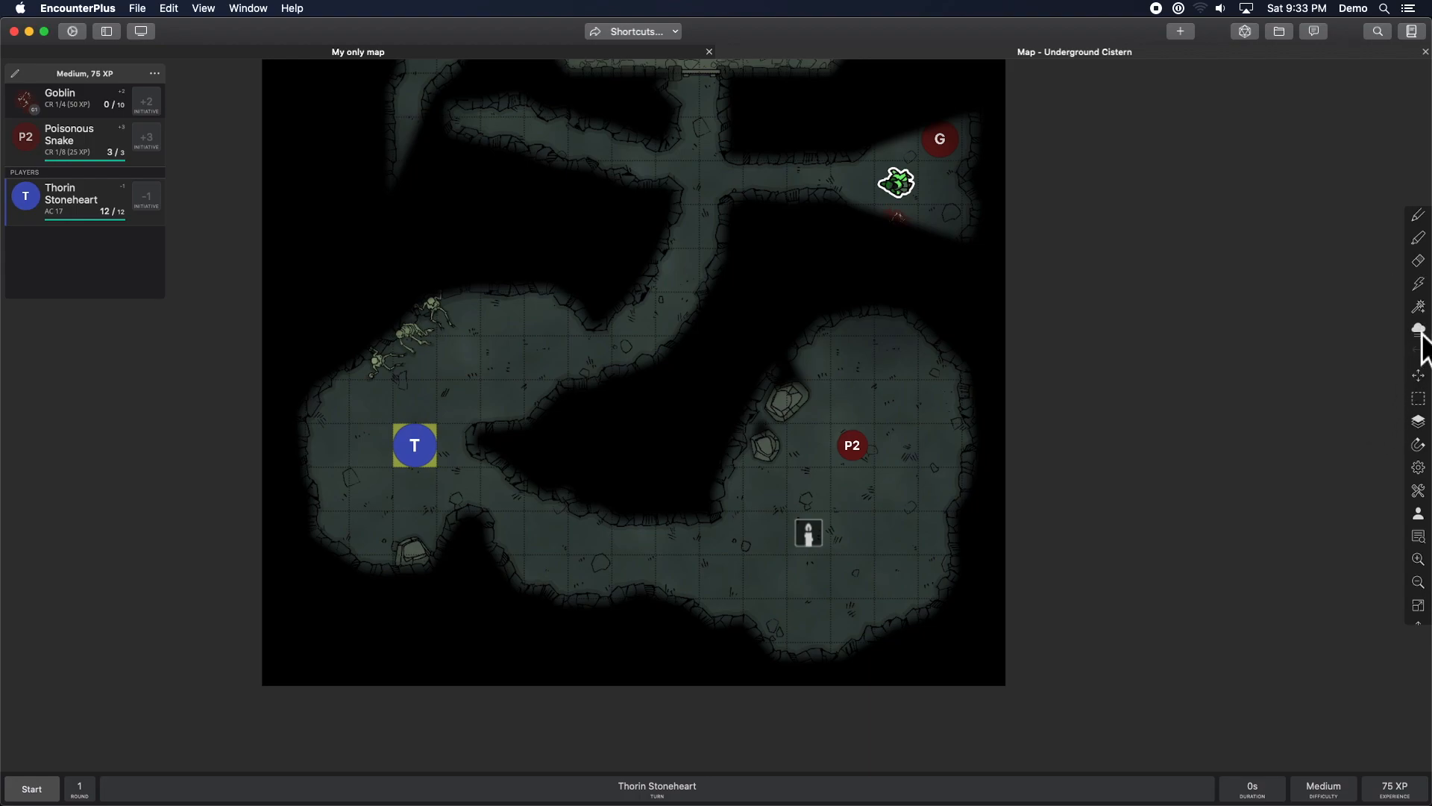
Open the Fog of War tool options from the right toolbar.
{"action": "left_click", "coordinate": [1419, 330]}
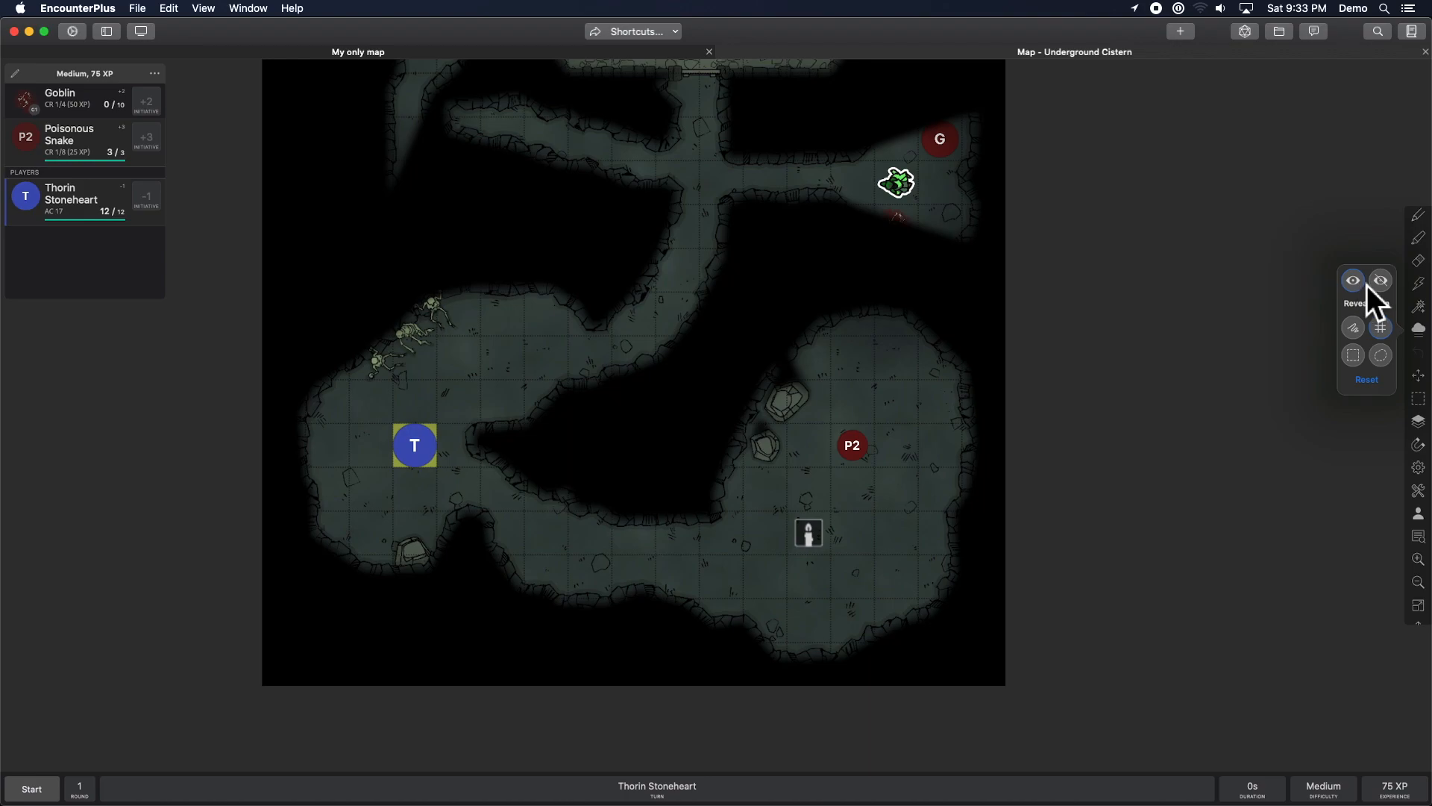
{"action": "mouse_move", "coordinate": [1381, 280]}
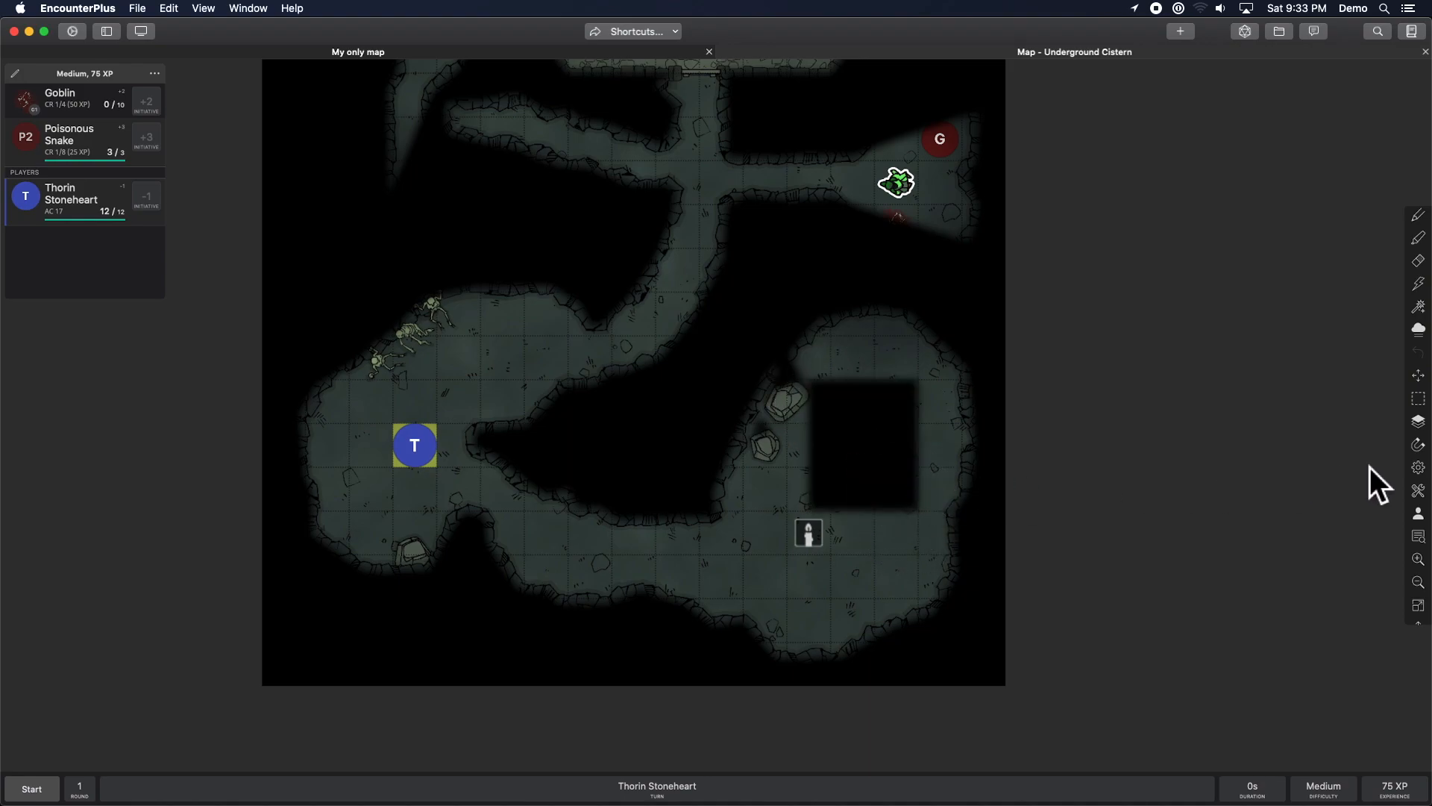
{"action": "mouse_move", "coordinate": [1418, 352]}
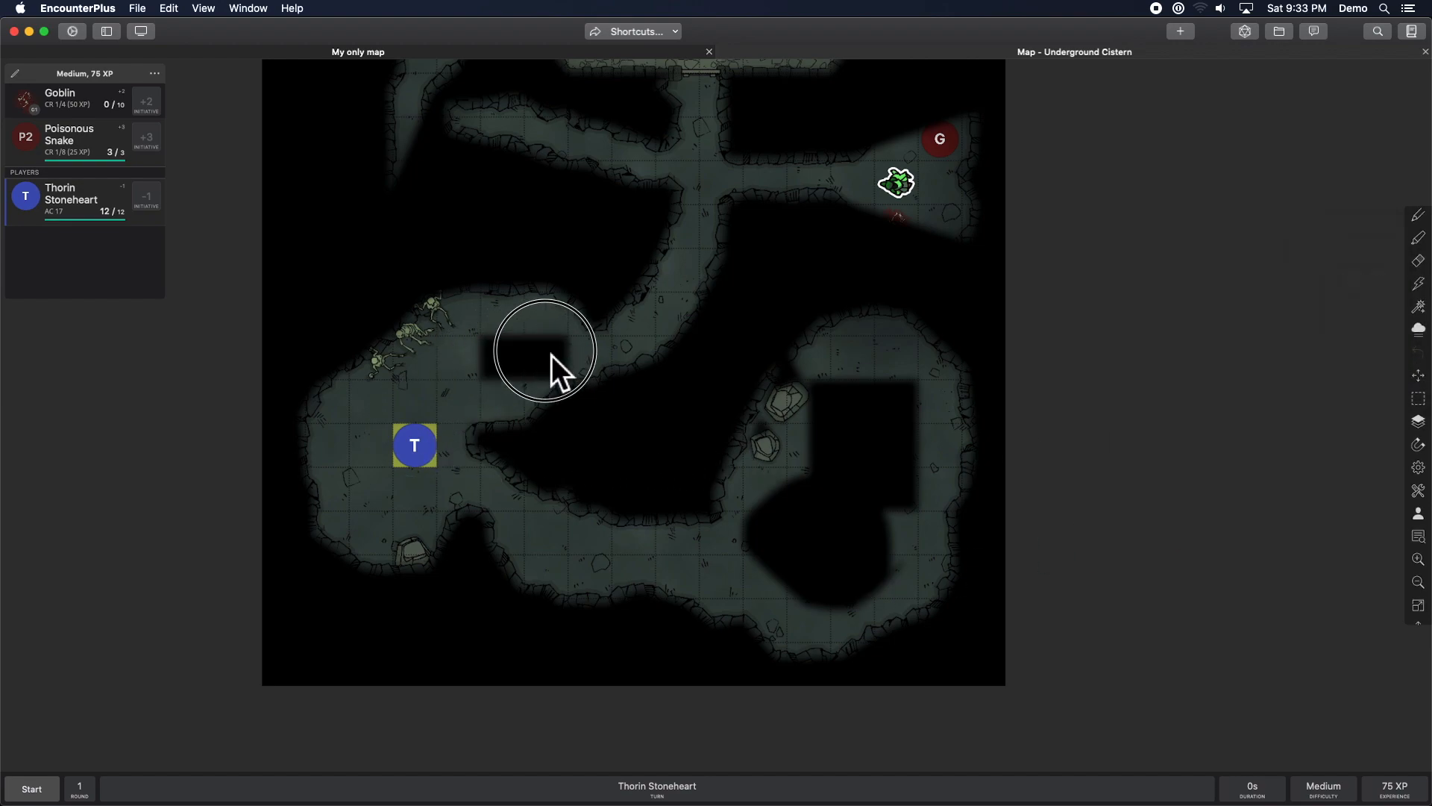
{"action": "mouse_move", "coordinate": [589, 375]}
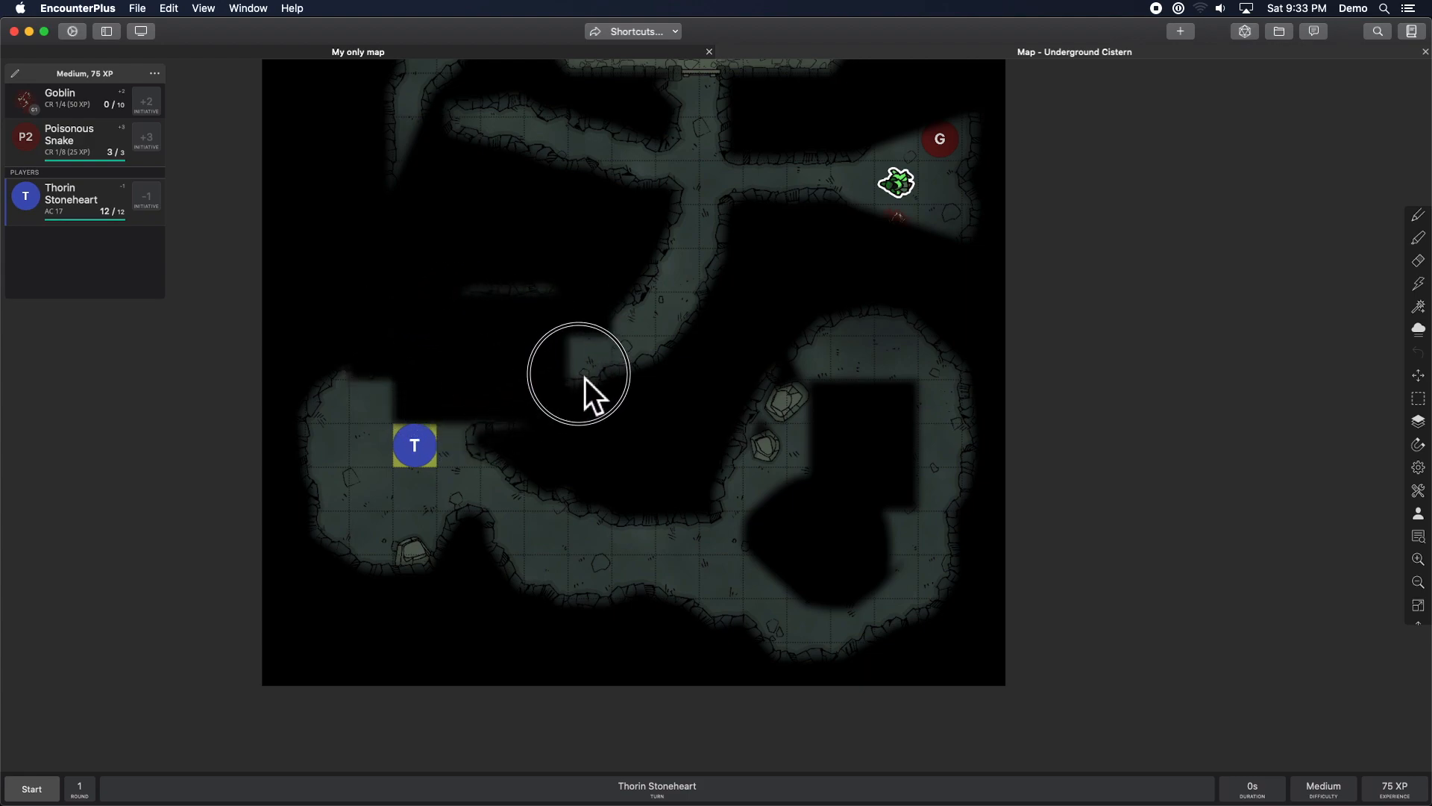
{"action": "mouse_move", "coordinate": [508, 457]}
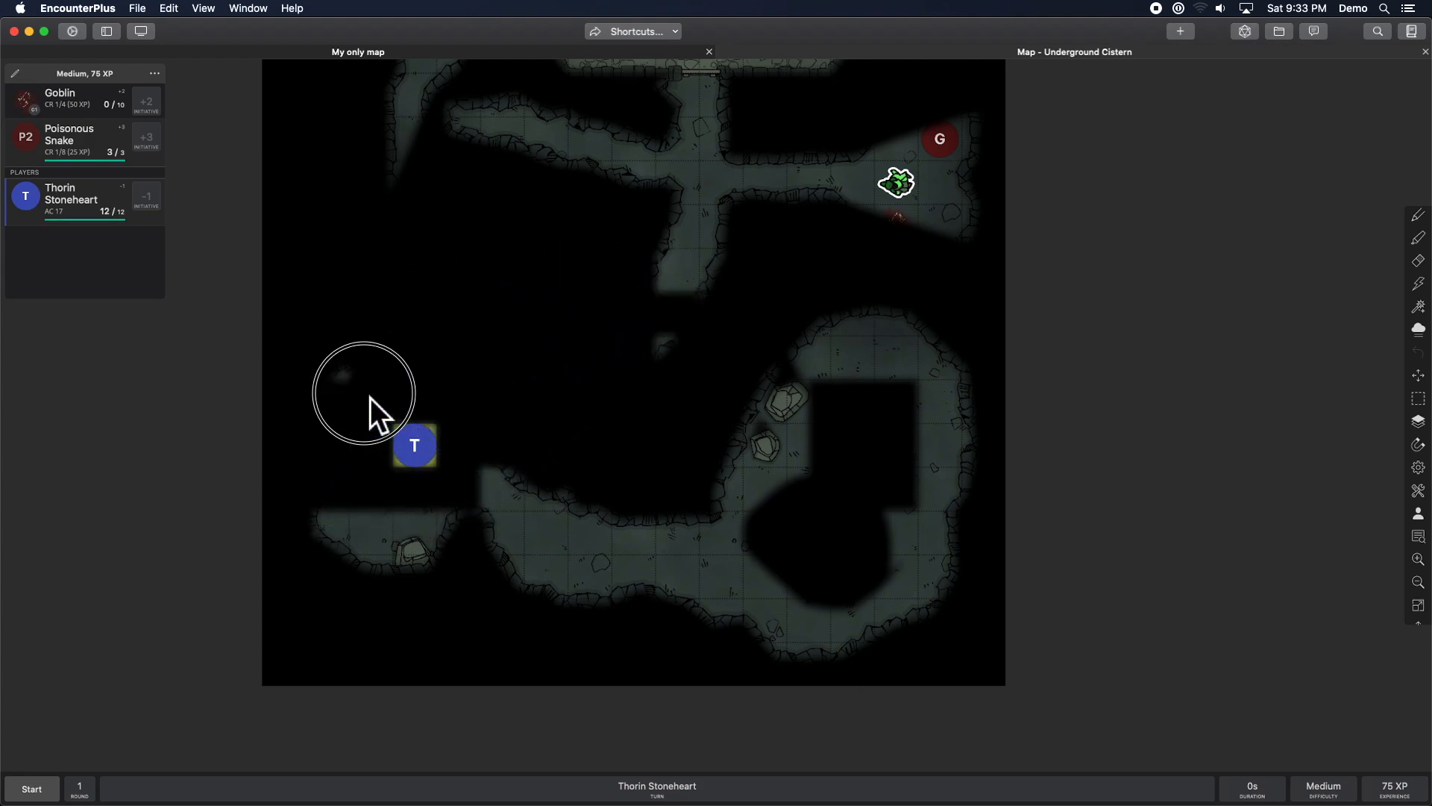
{"action": "mouse_move", "coordinate": [521, 520]}
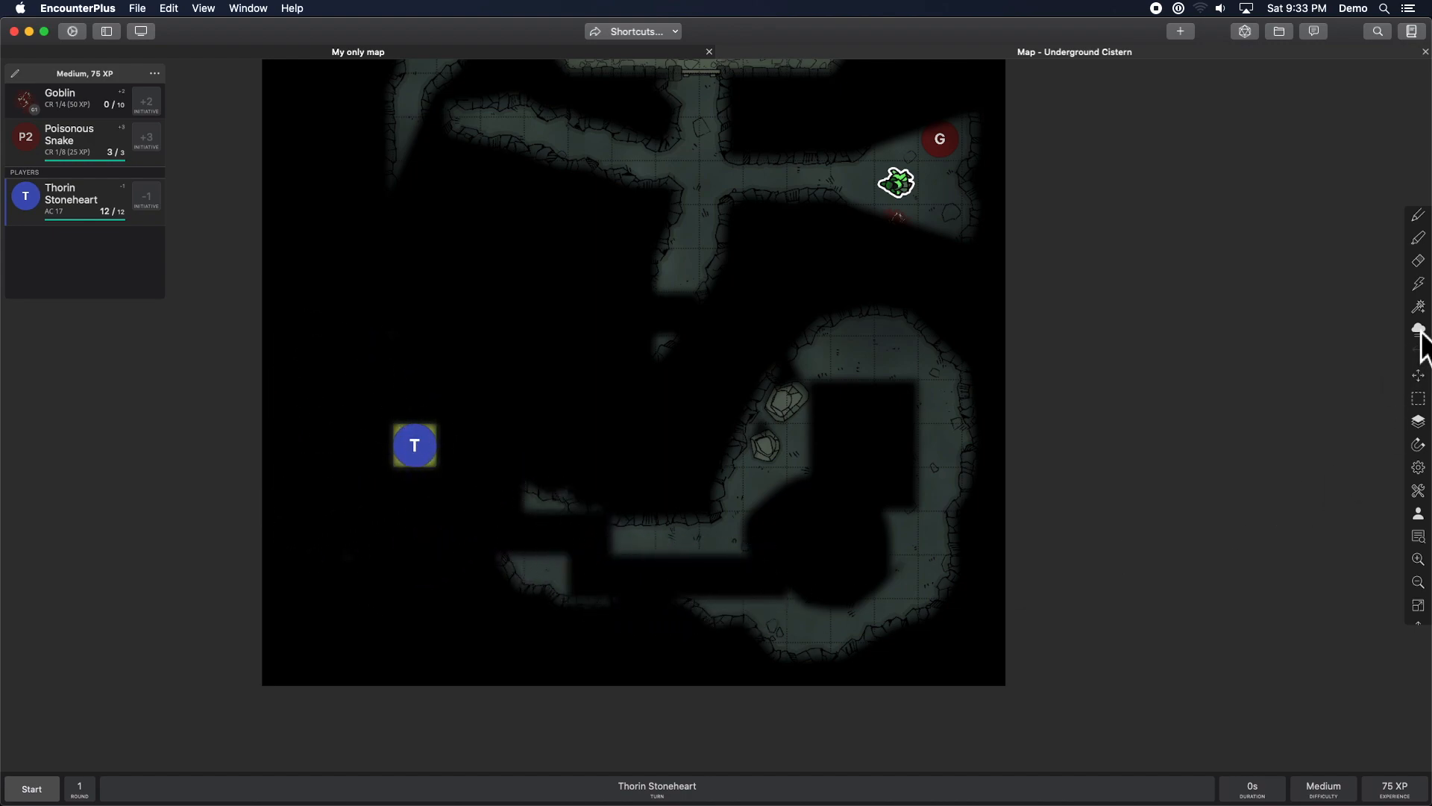
Toggle the fog tool, then Reset fog across the whole cave map.
{"action": "left_click", "coordinate": [1419, 329]}
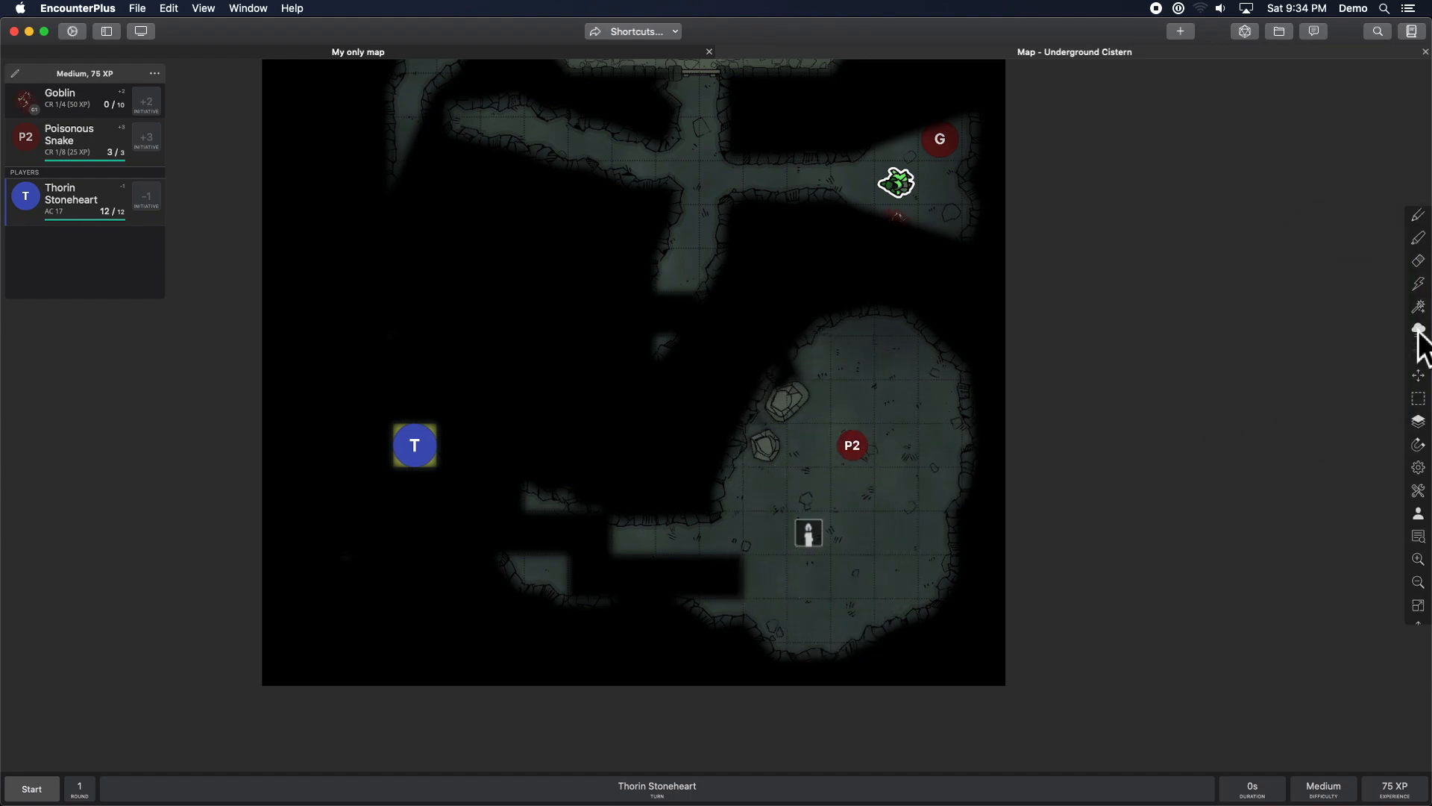
{"action": "left_click", "coordinate": [1419, 329]}
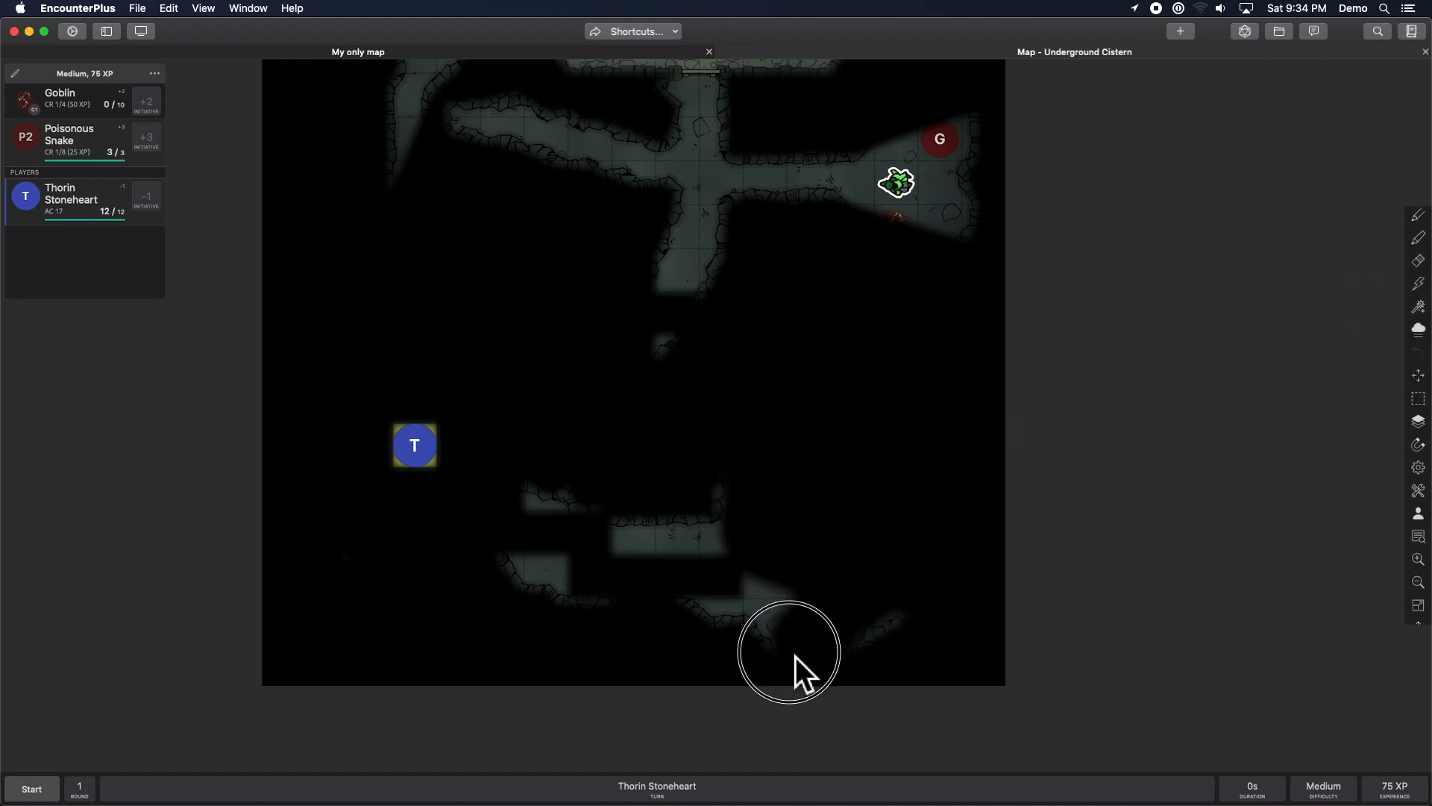
{"action": "mouse_move", "coordinate": [621, 537]}
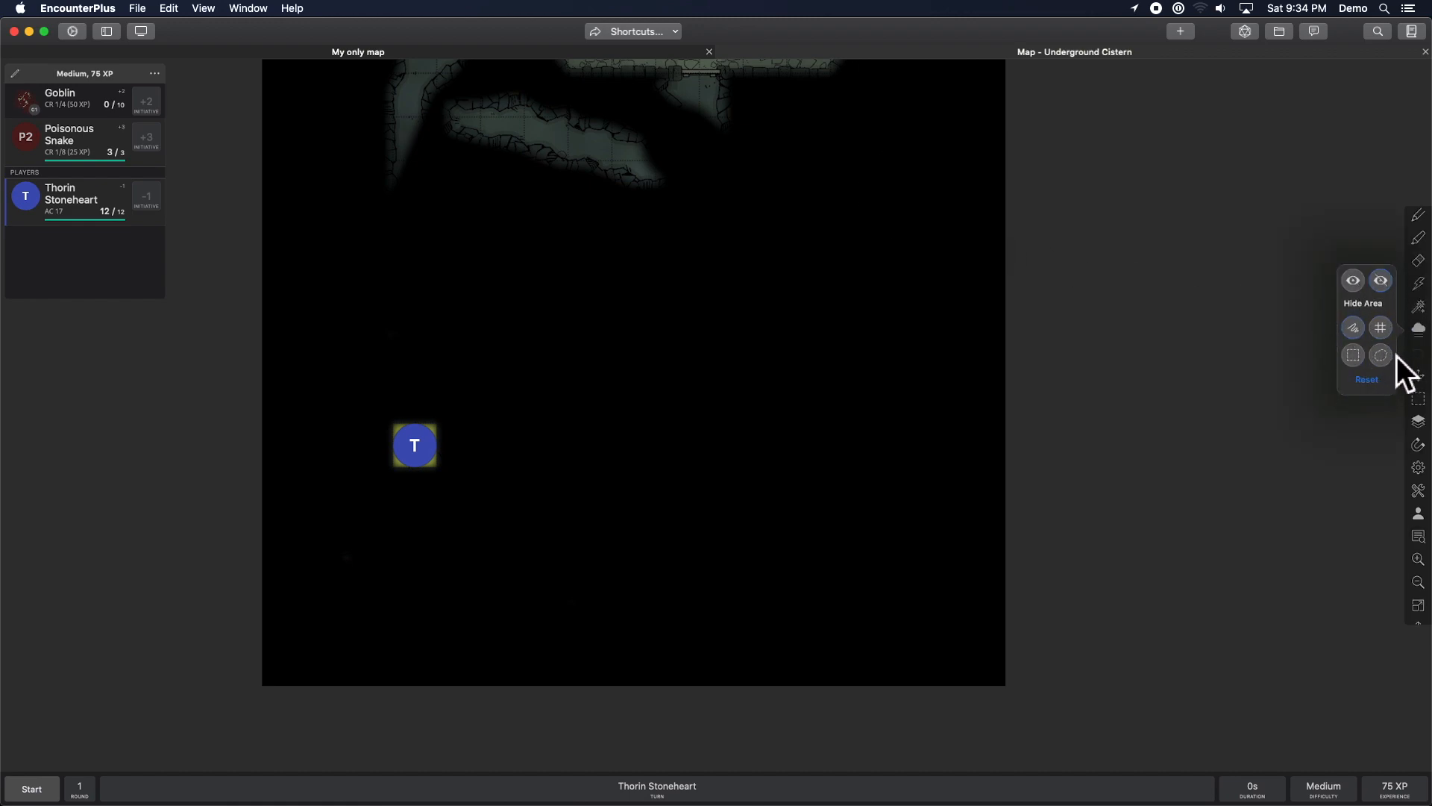
{"action": "mouse_move", "coordinate": [1384, 407]}
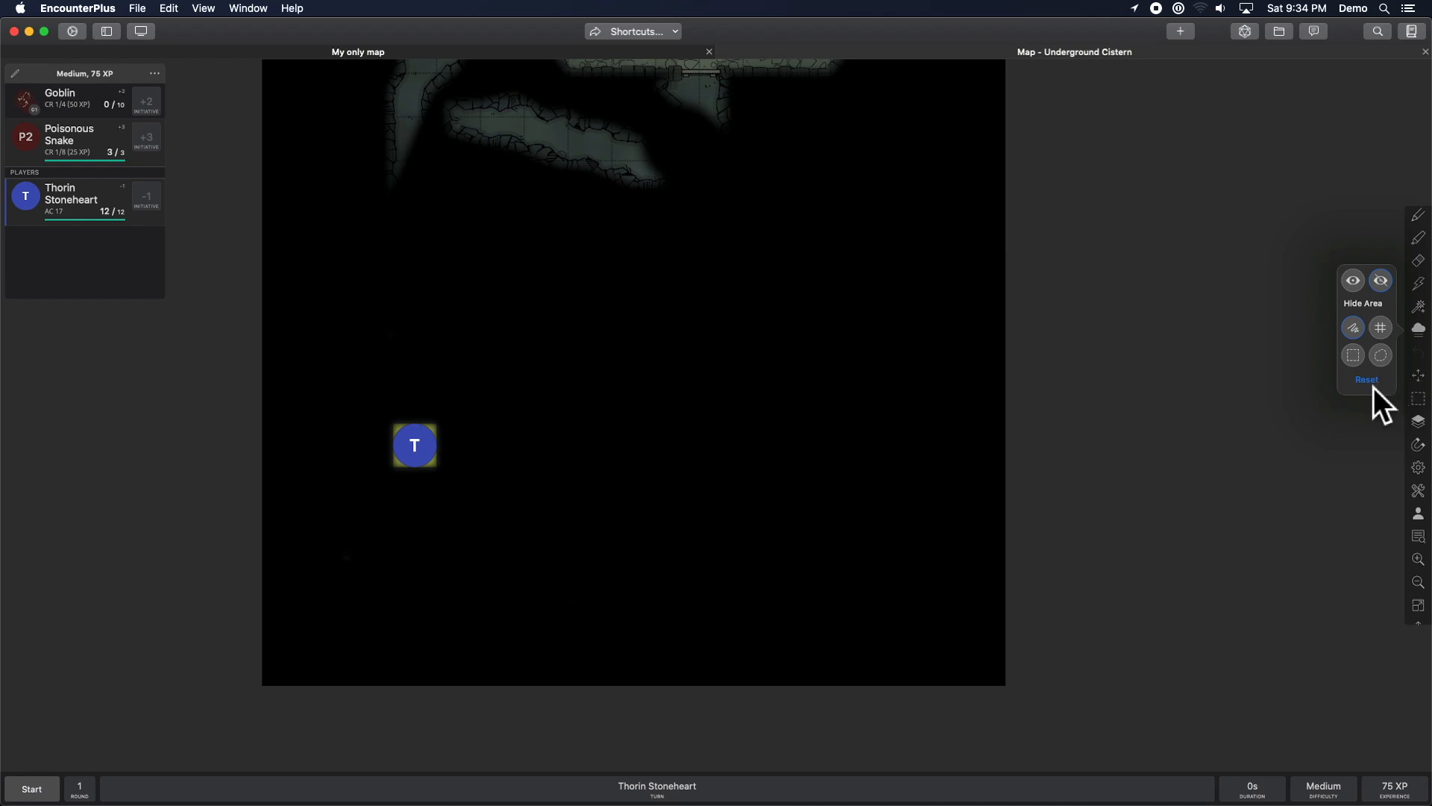
{"action": "left_click", "coordinate": [1367, 381]}
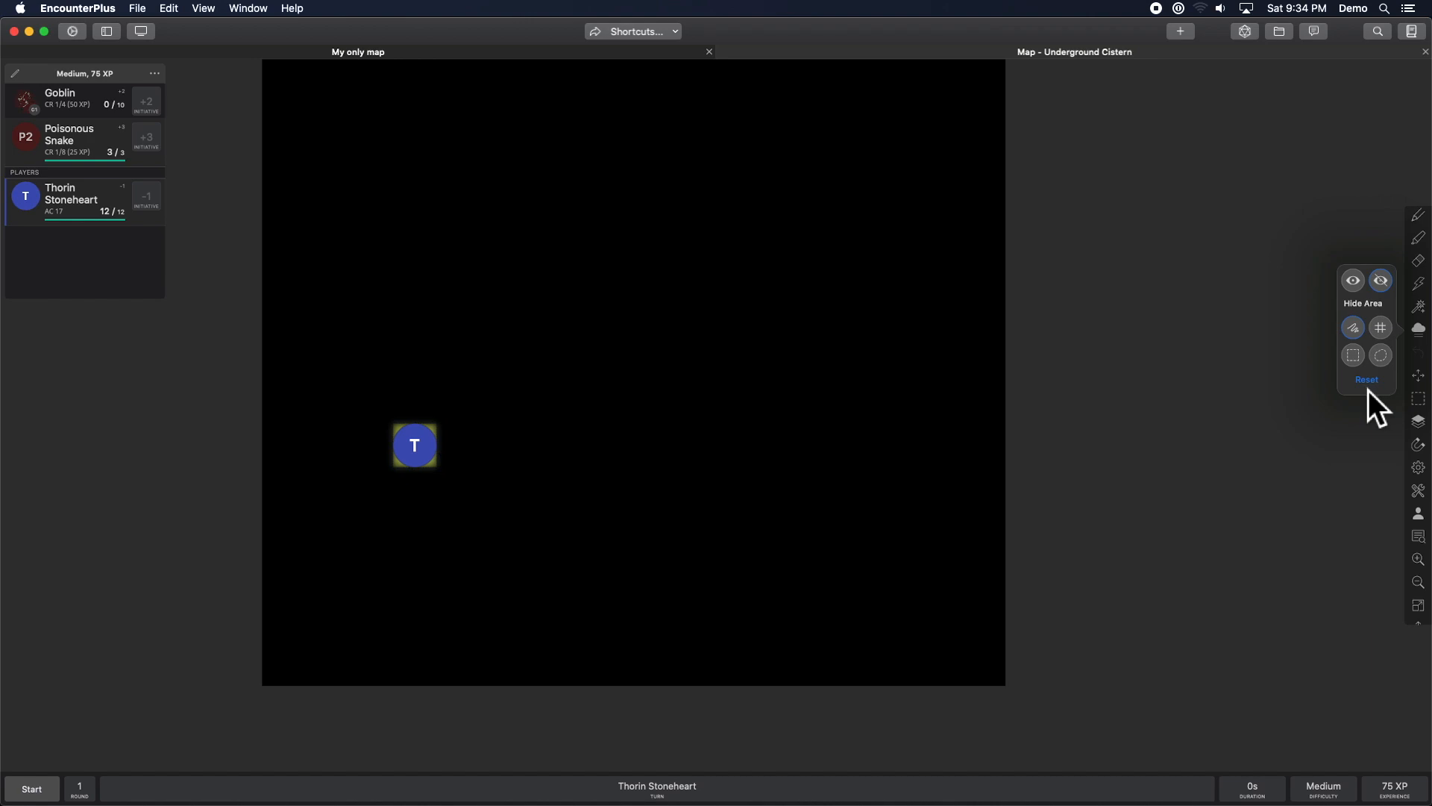
{"action": "mouse_move", "coordinate": [1352, 280]}
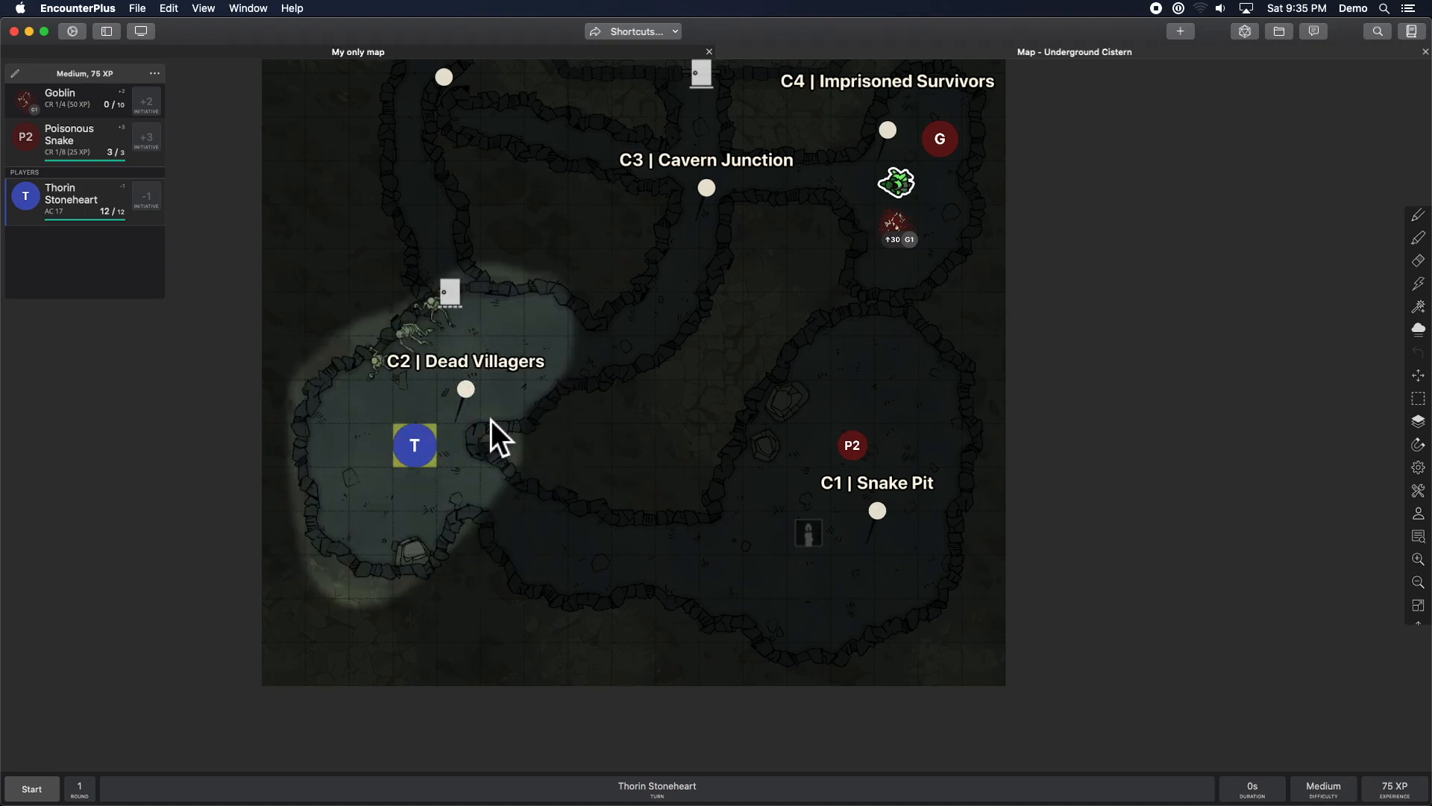
{"action": "left_click", "coordinate": [1419, 329]}
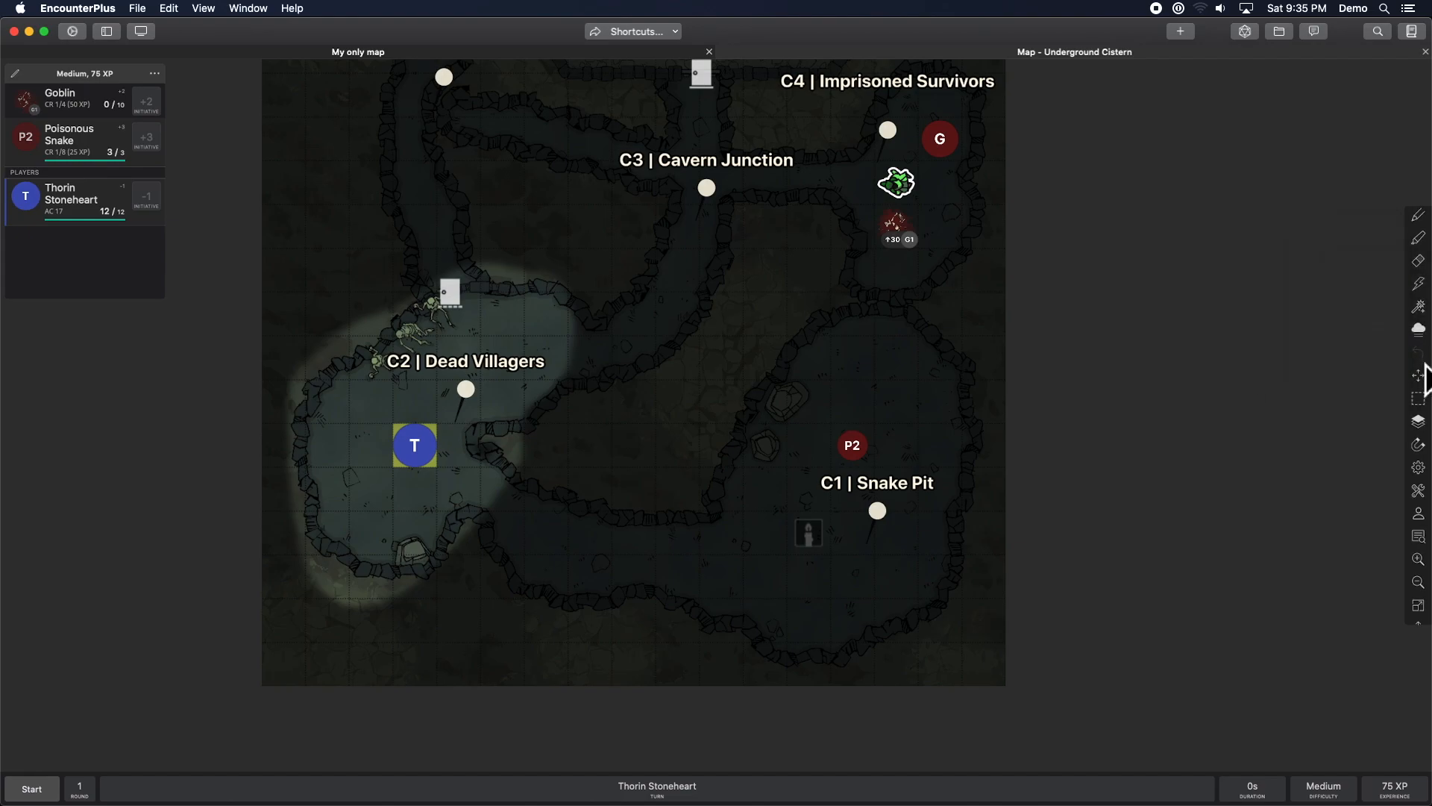
{"action": "left_click", "coordinate": [415, 445]}
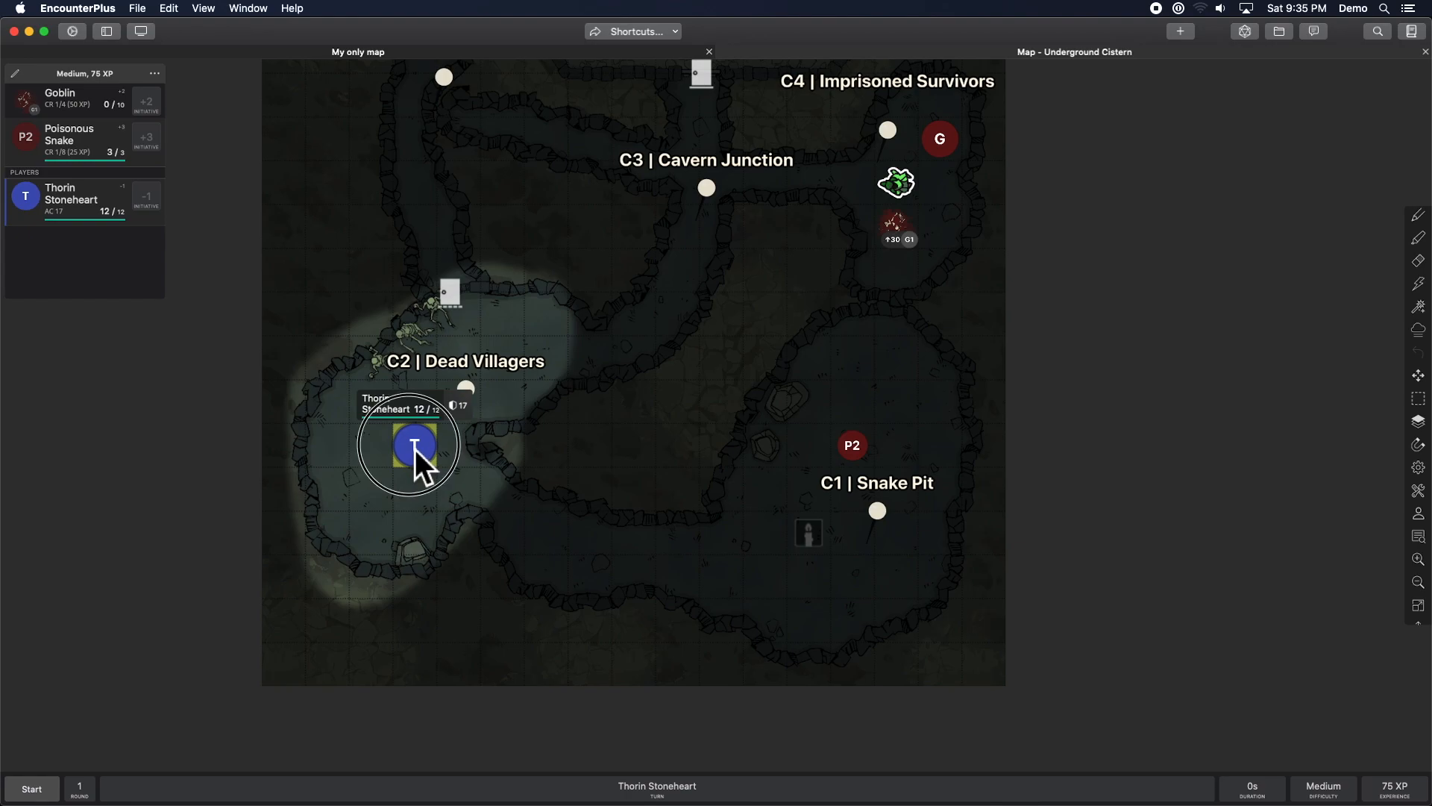
{"action": "double_click", "coordinate": [414, 445]}
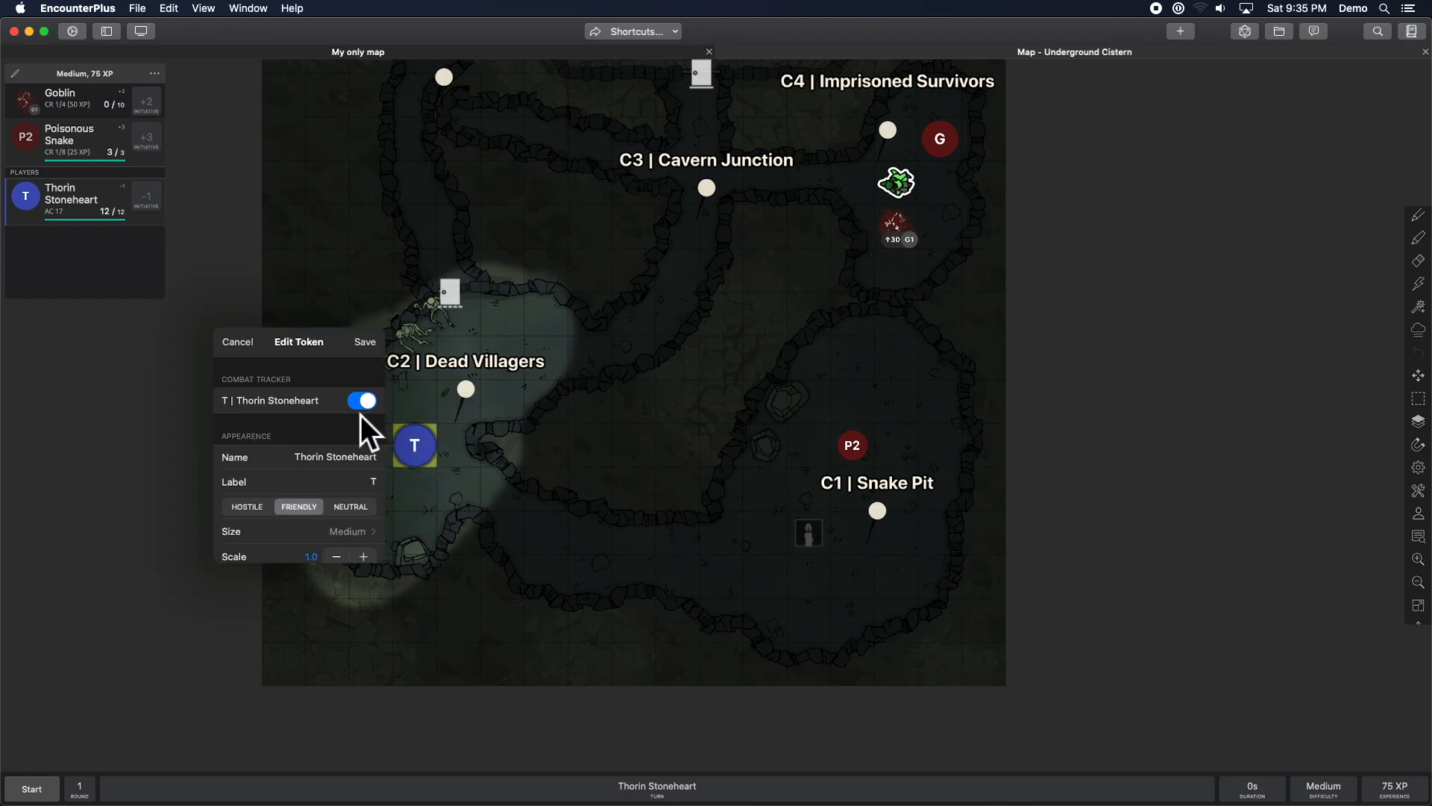
{"action": "scroll", "scroll_direction": "down", "scroll_amount": 3}
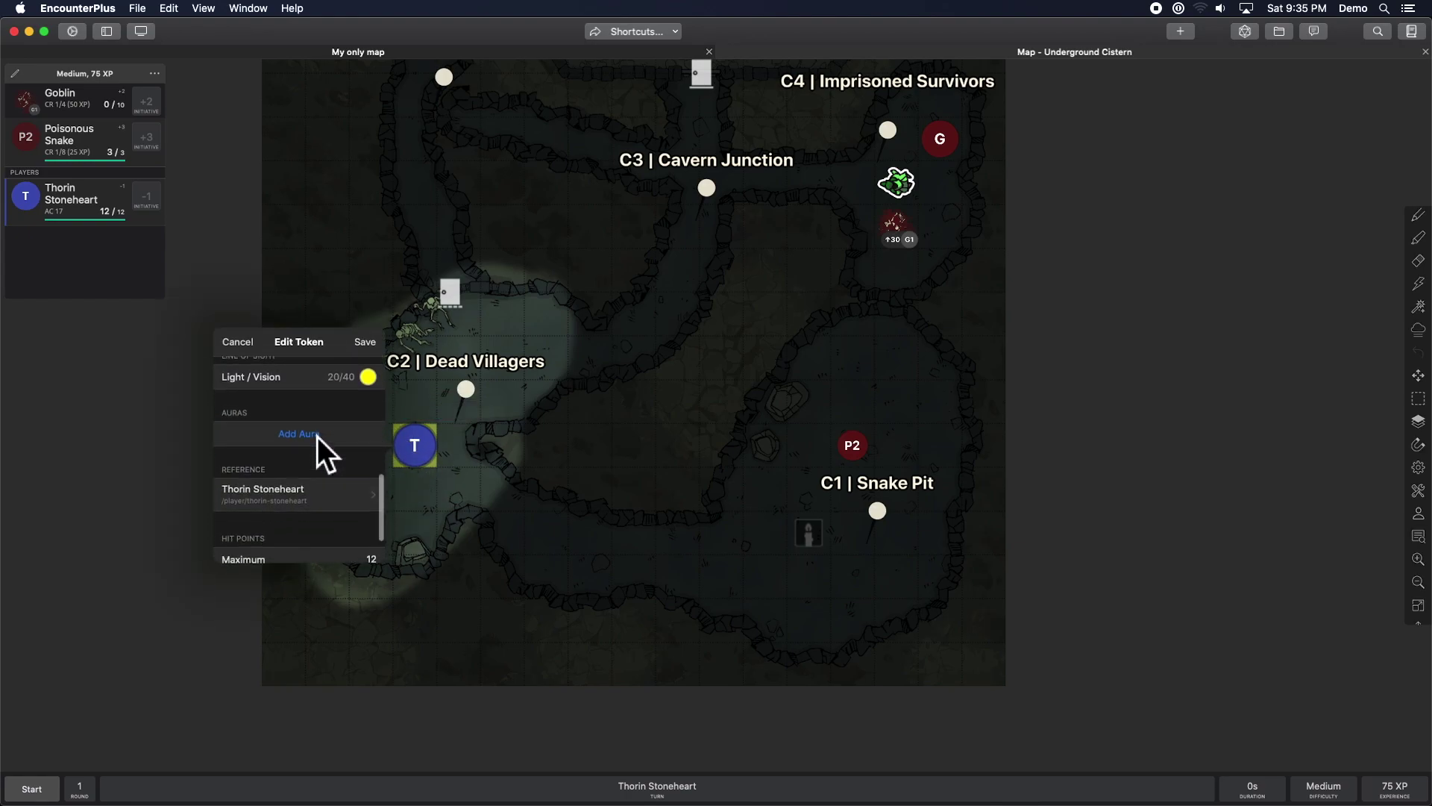
{"action": "left_click", "coordinate": [297, 376]}
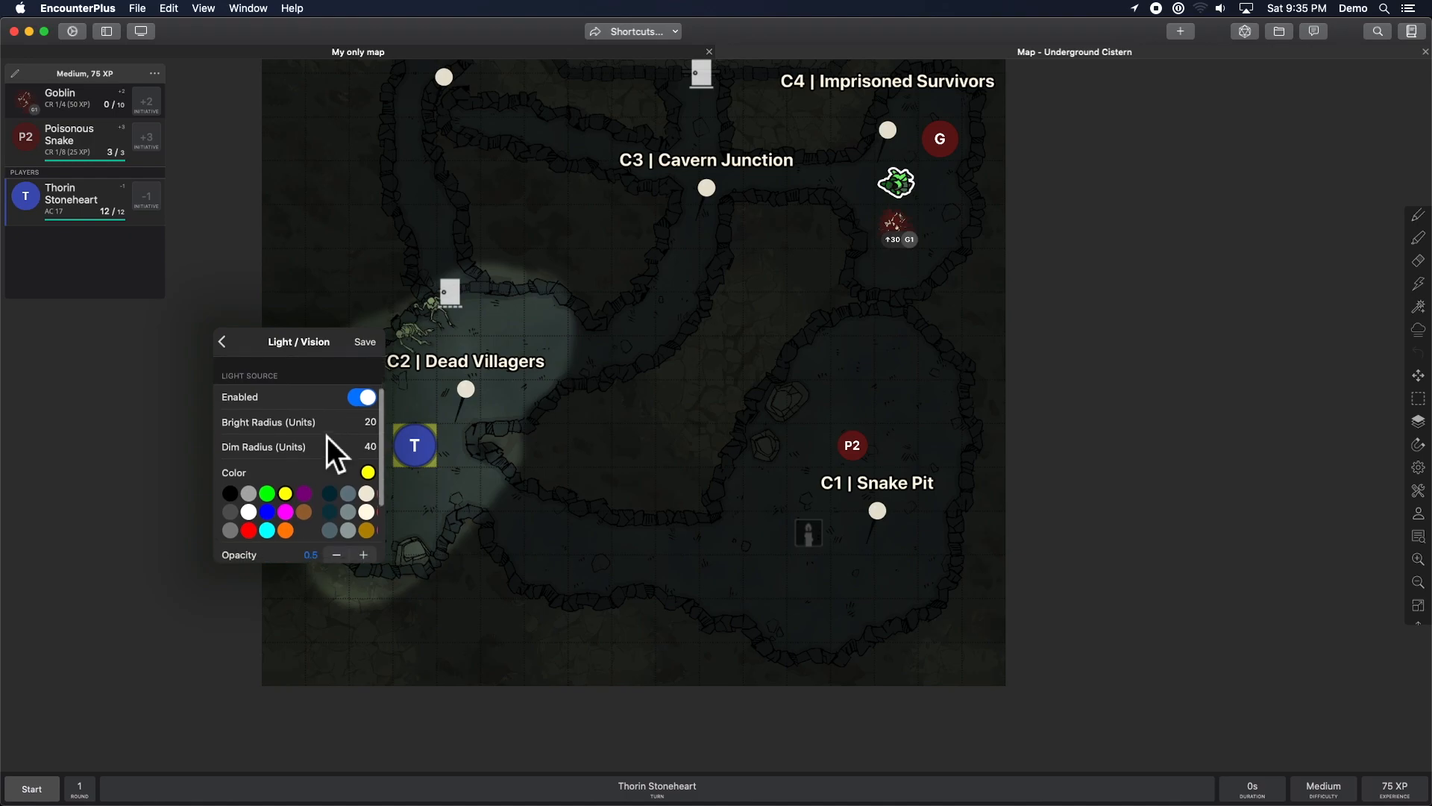
{"action": "scroll", "scroll_direction": "down", "scroll_amount": 3}
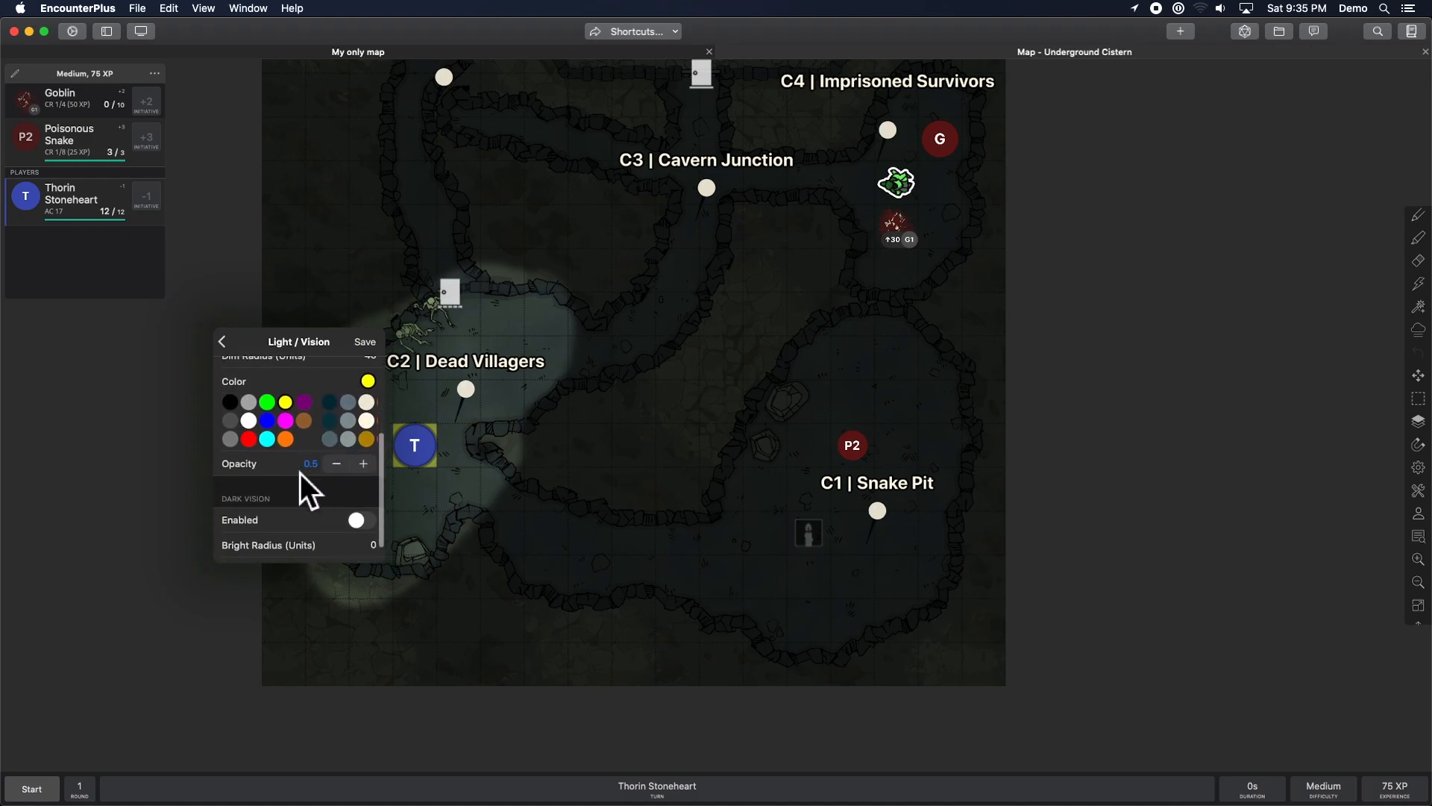
{"action": "scroll", "scroll_direction": "down", "scroll_amount": 3}
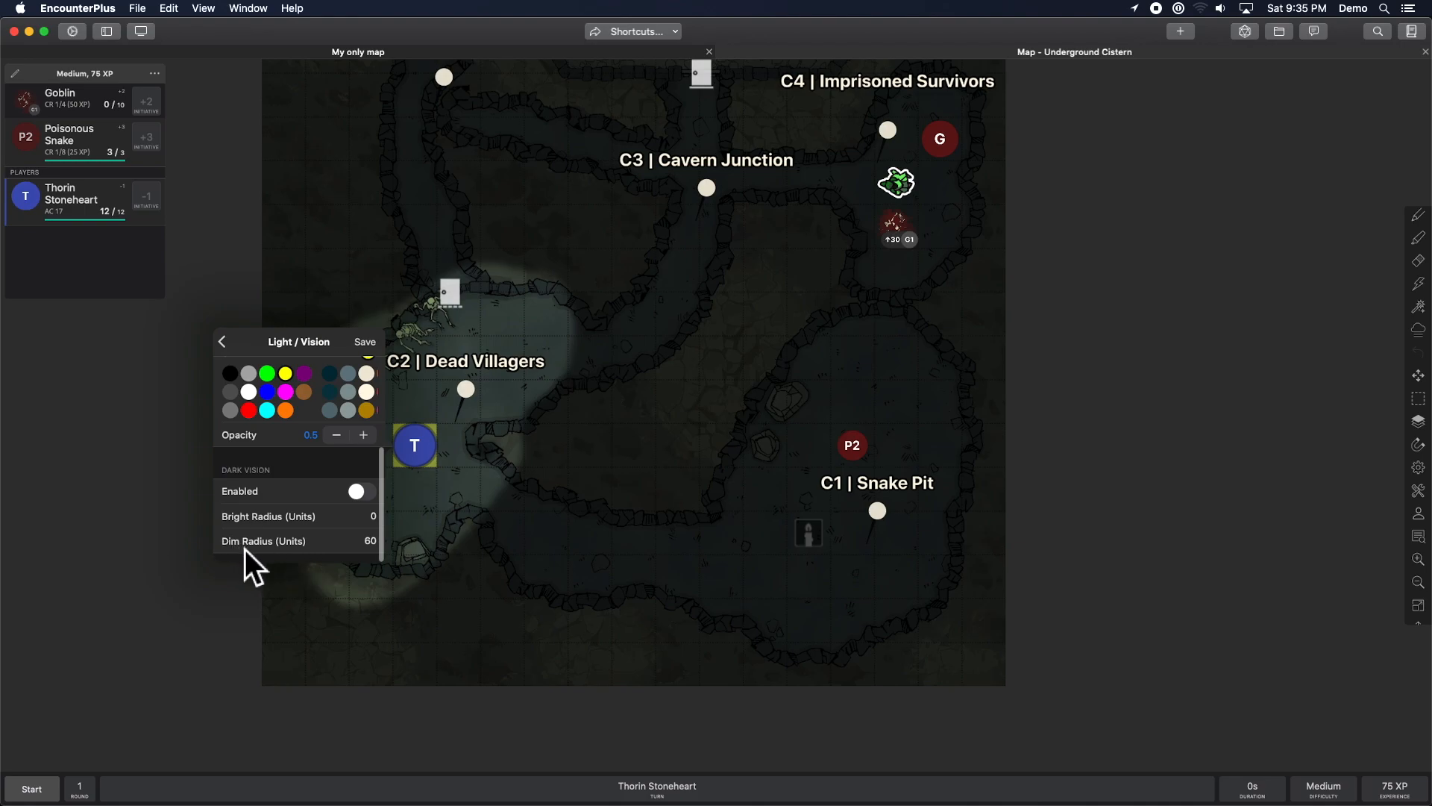
{"action": "mouse_move", "coordinate": [352, 562]}
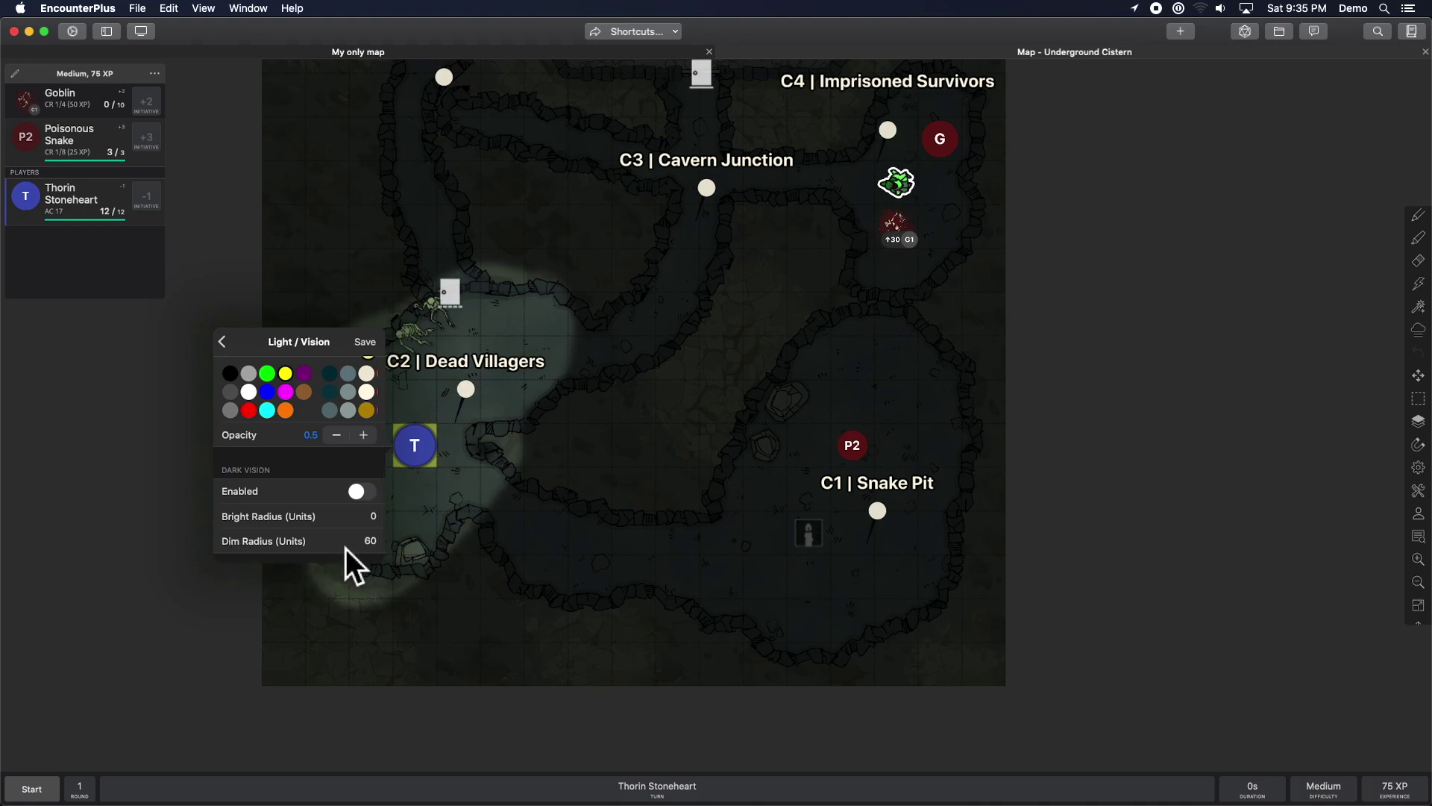
{"action": "mouse_move", "coordinate": [267, 373]}
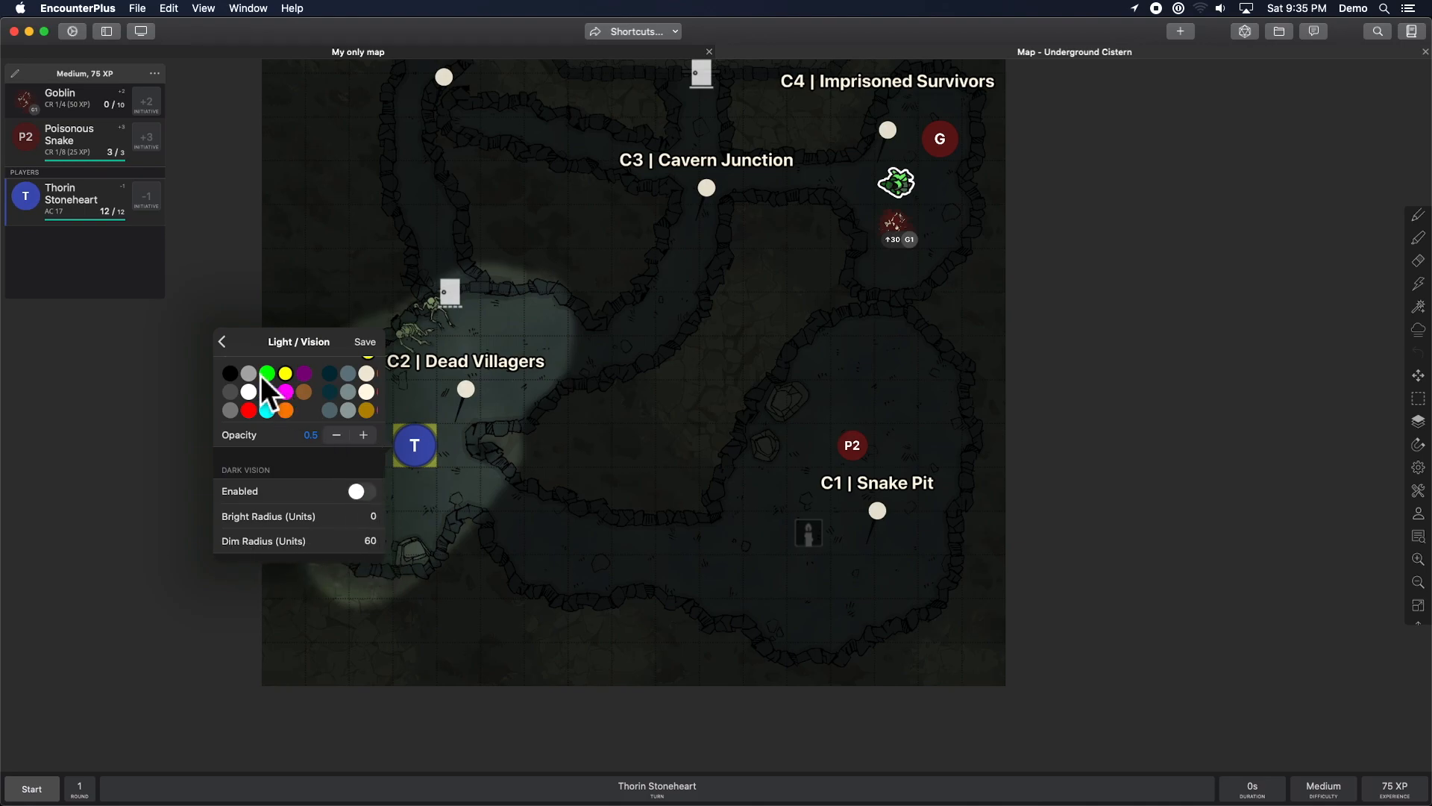
{"action": "left_click", "coordinate": [222, 342]}
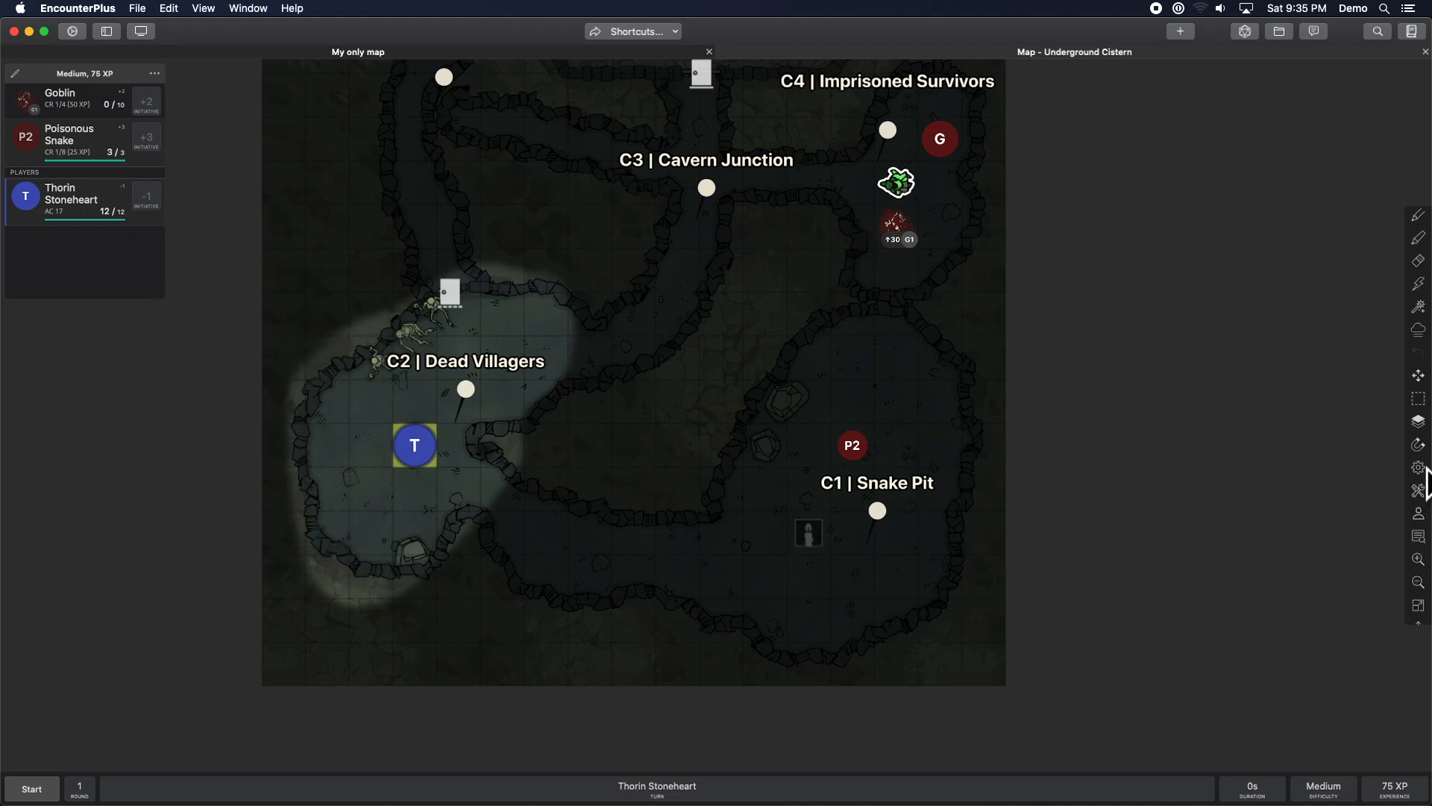
Open Map Settings and scroll to the grid size, offset, units and colour options.
{"action": "left_click", "coordinate": [1419, 467]}
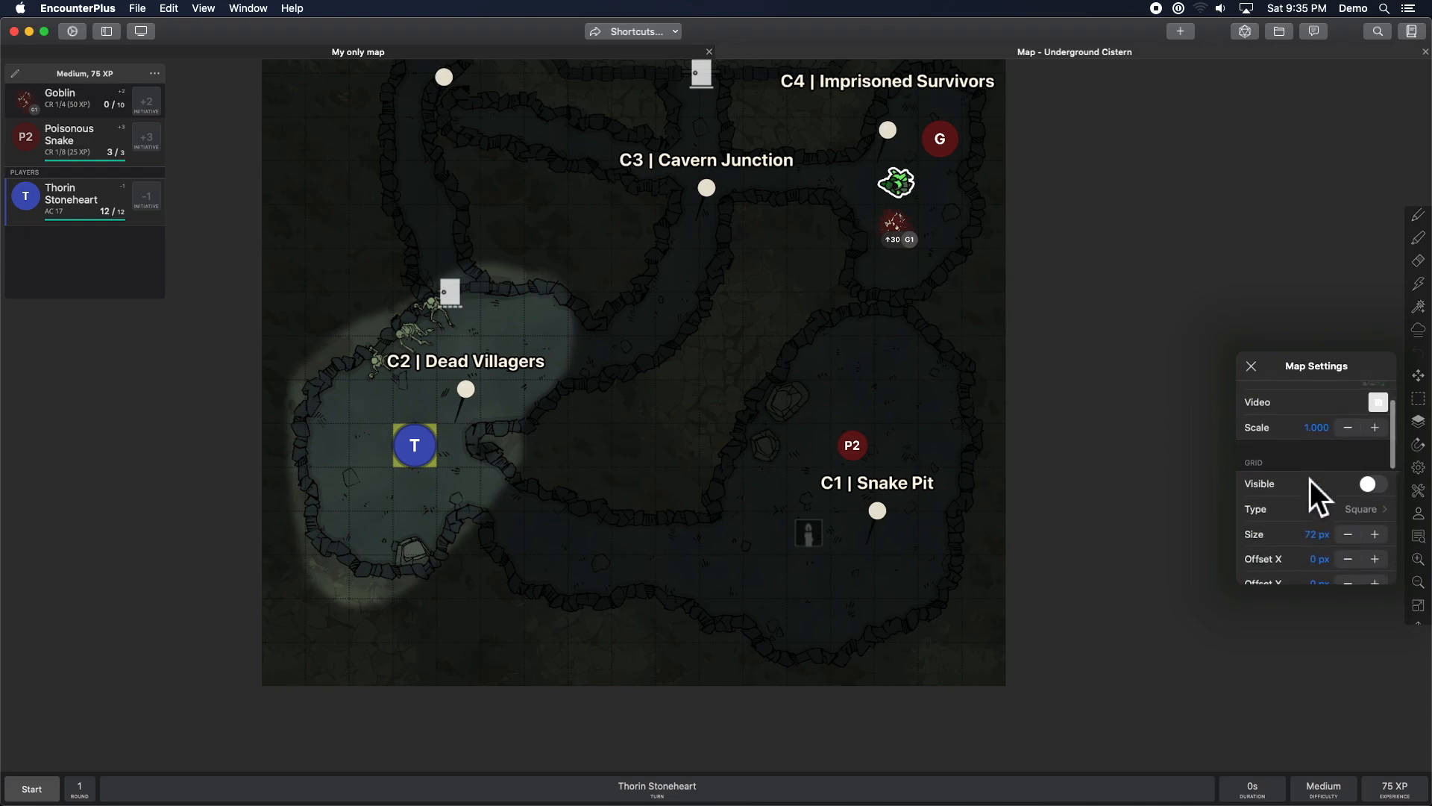
{"action": "scroll", "scroll_direction": "down", "scroll_amount": 3}
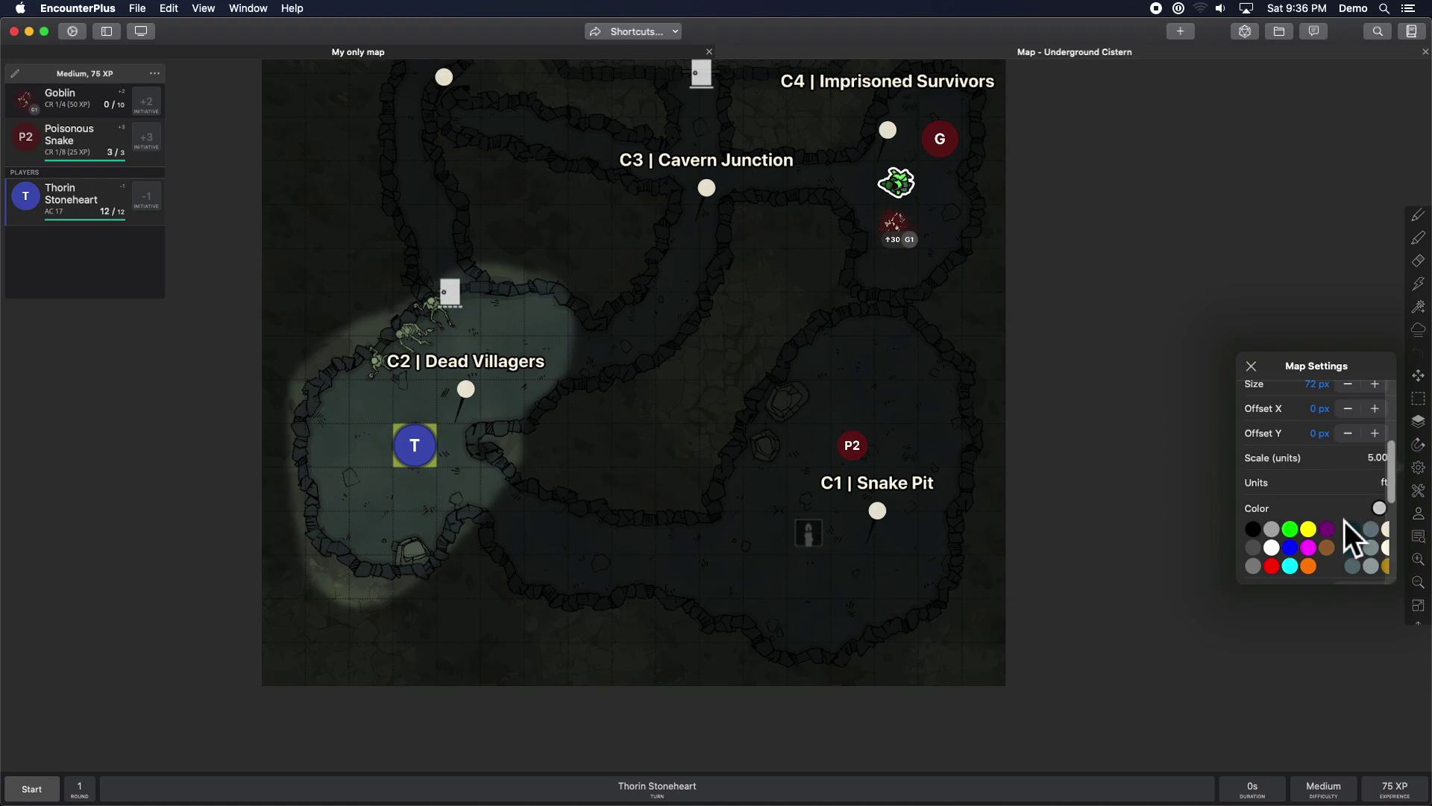
{"action": "mouse_move", "coordinate": [1375, 493]}
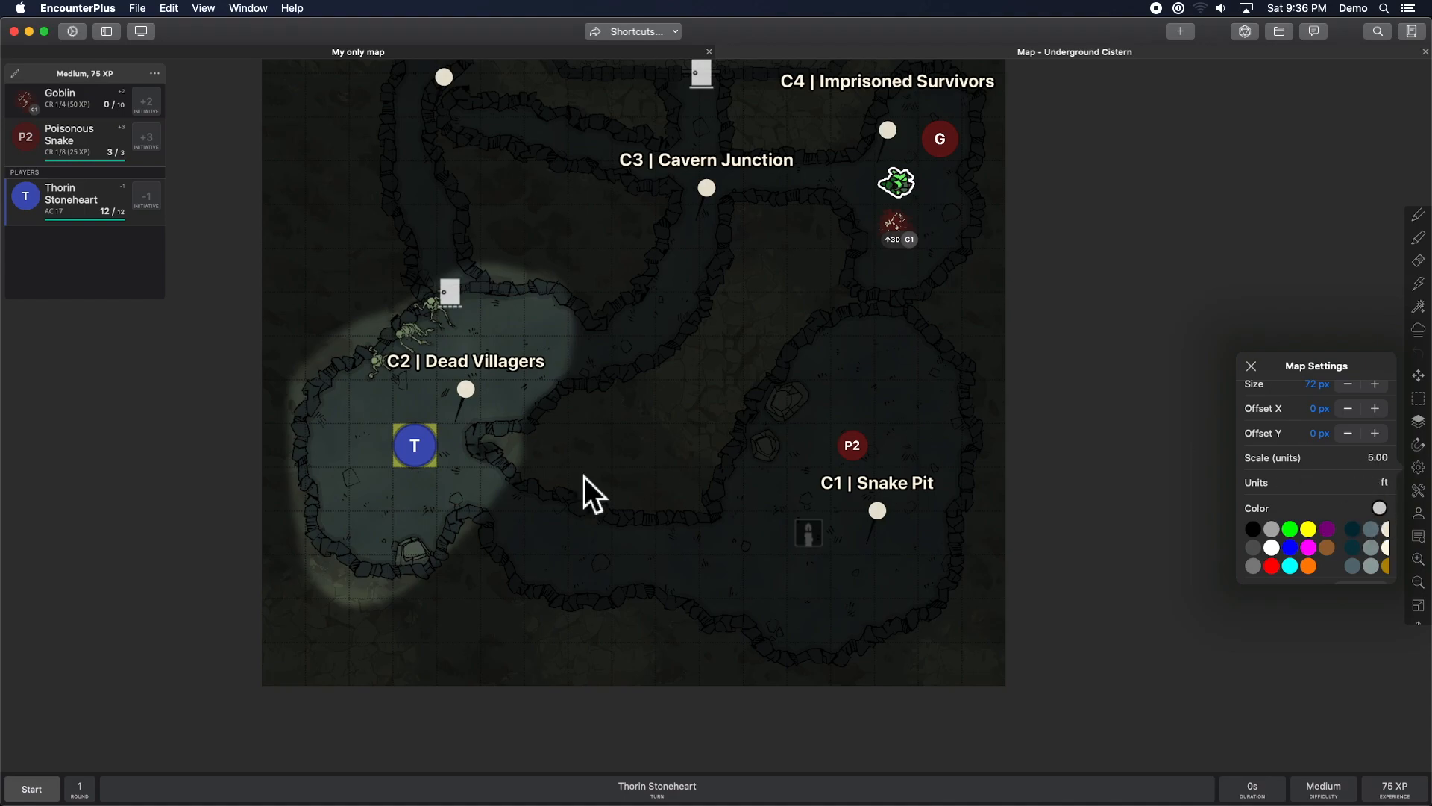
{"action": "mouse_move", "coordinate": [406, 511]}
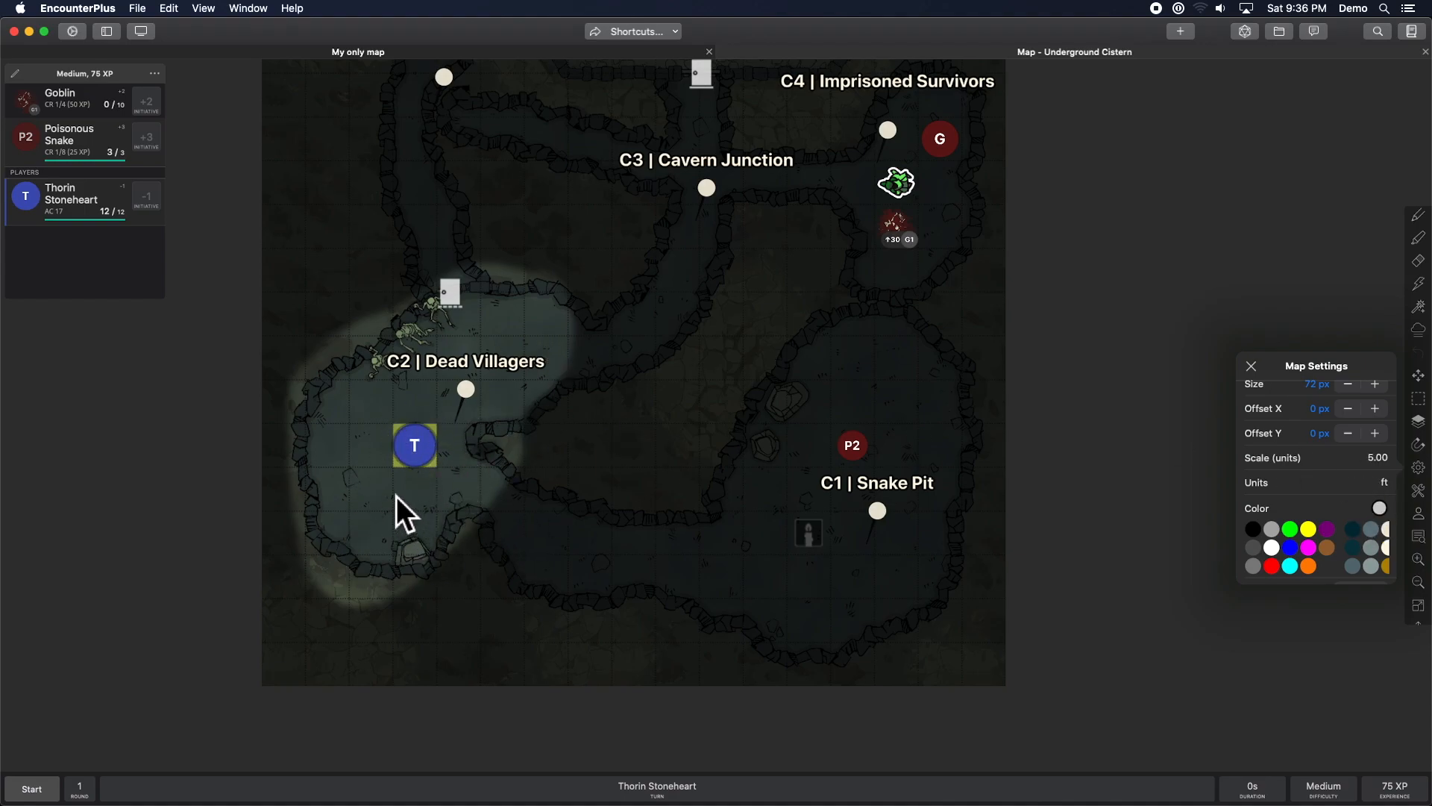
{"action": "scroll", "scroll_direction": "down", "scroll_amount": 3}
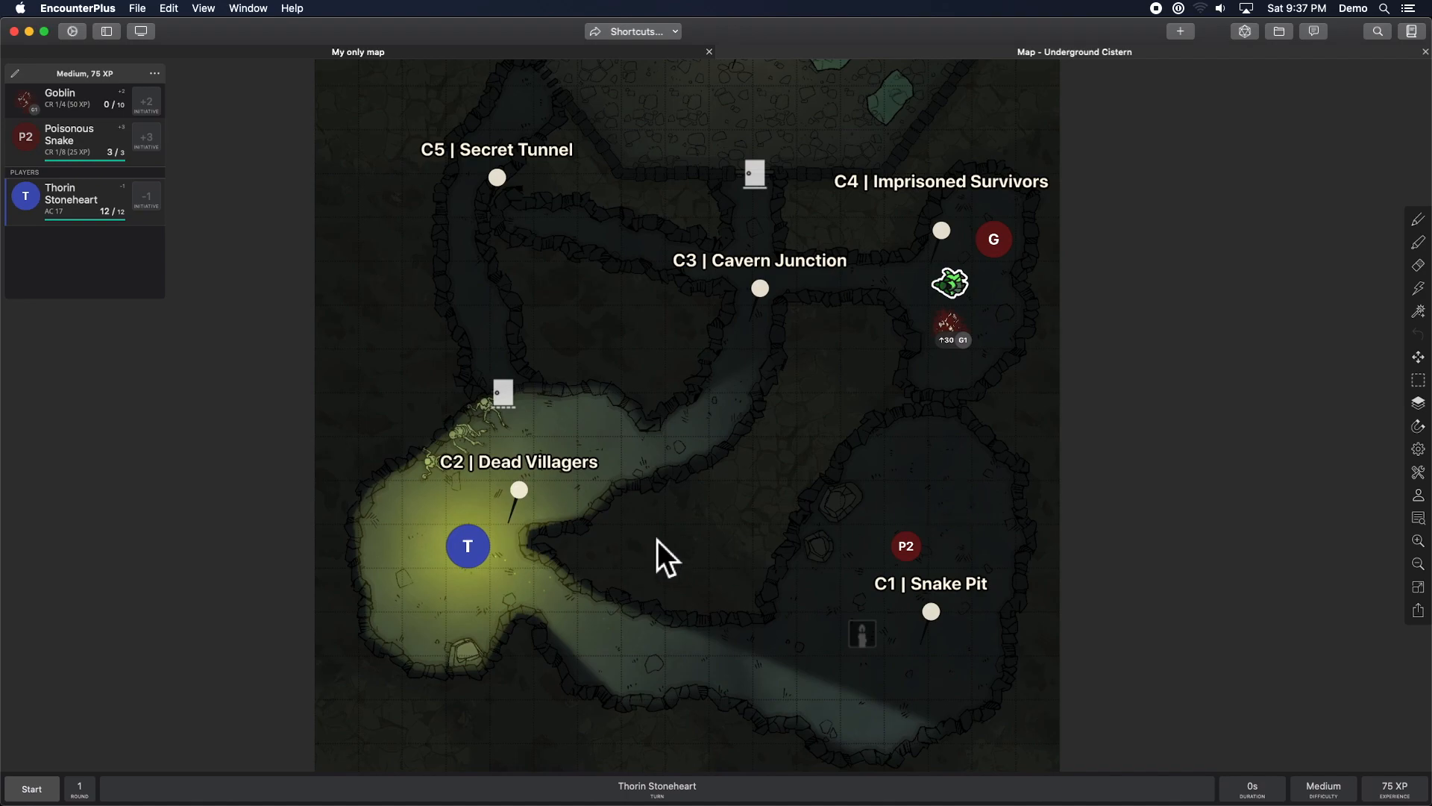
{"action": "mouse_move", "coordinate": [630, 555]}
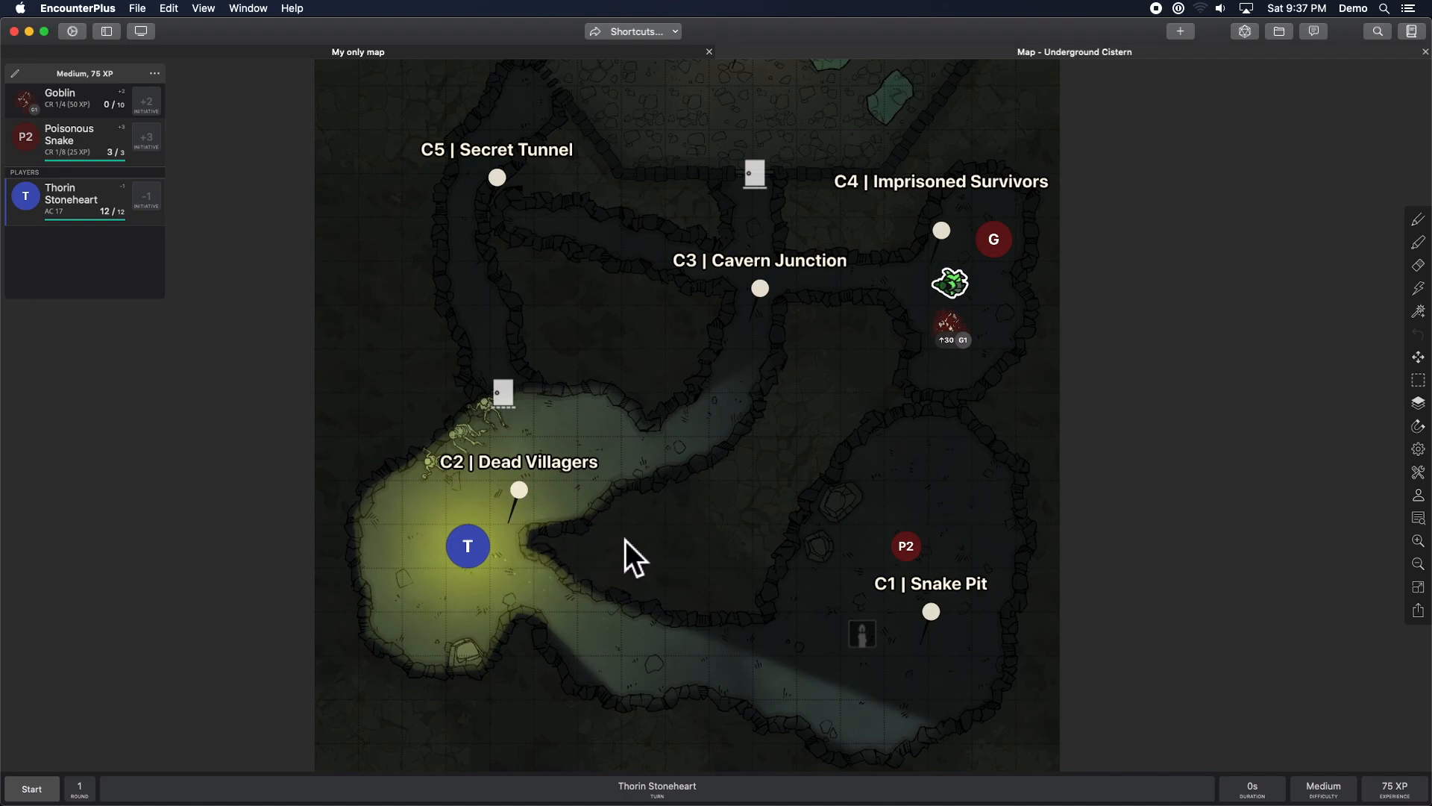
{"action": "mouse_move", "coordinate": [1411, 54]}
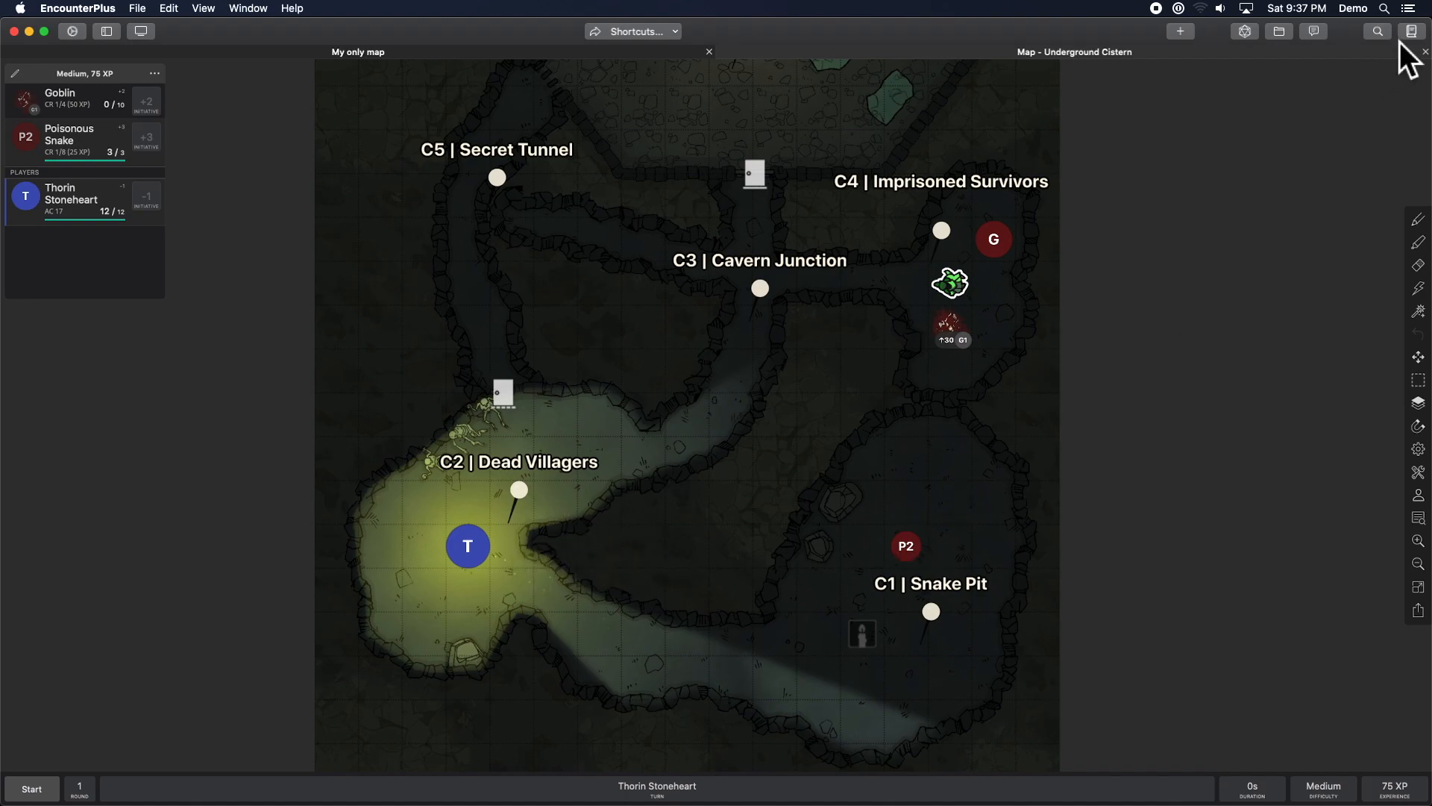
{"action": "left_click", "coordinate": [1411, 8]}
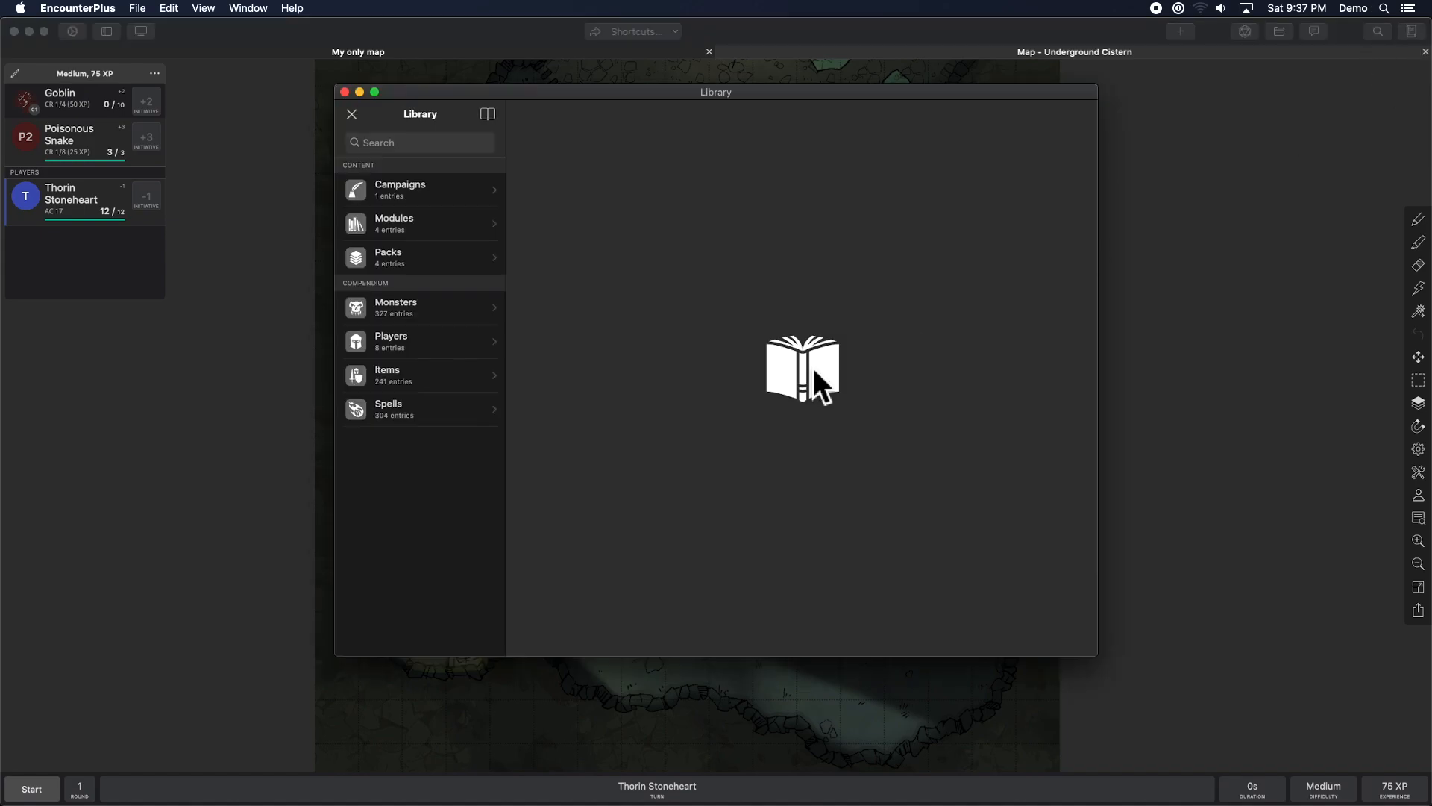
{"action": "left_click", "coordinate": [391, 341]}
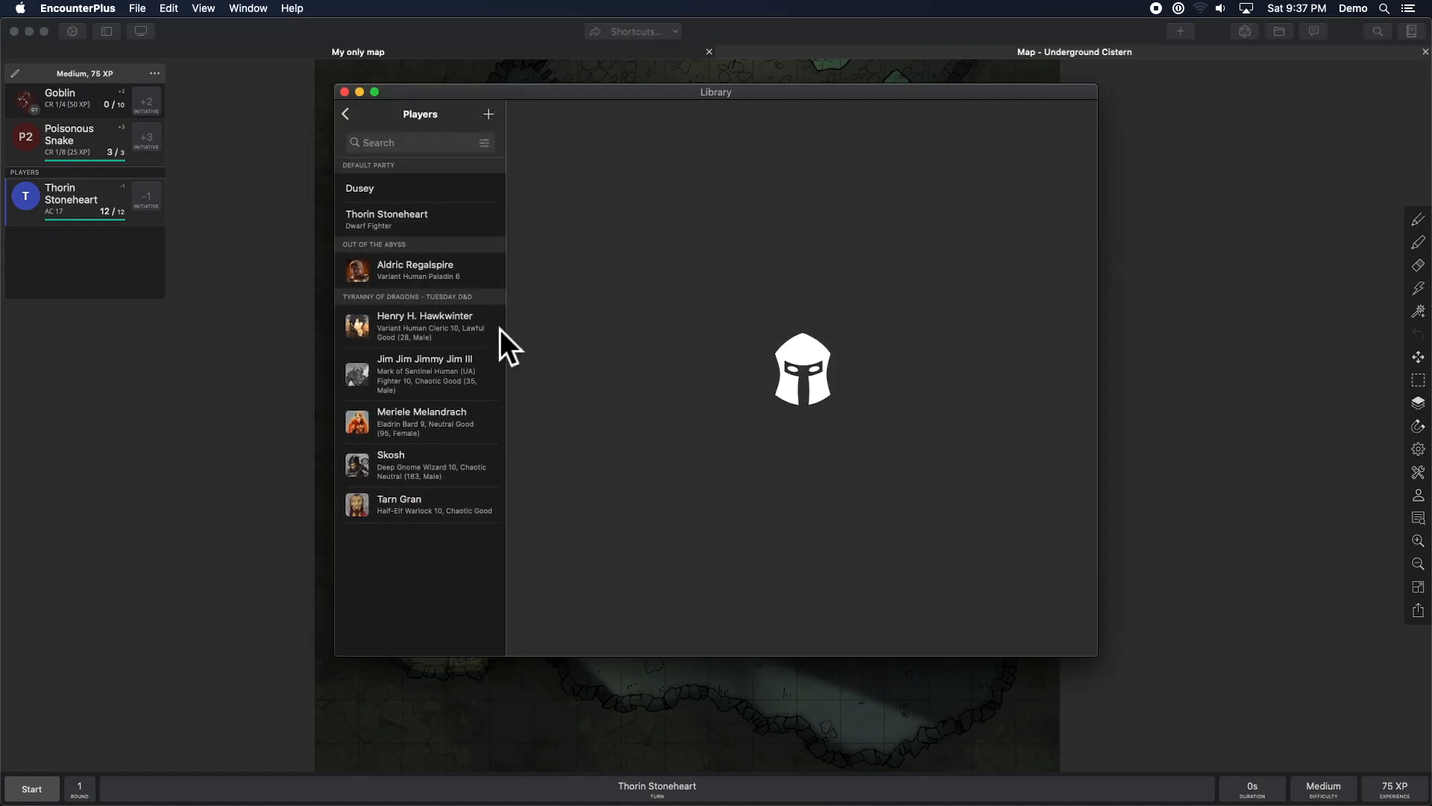
{"action": "left_click", "coordinate": [415, 269]}
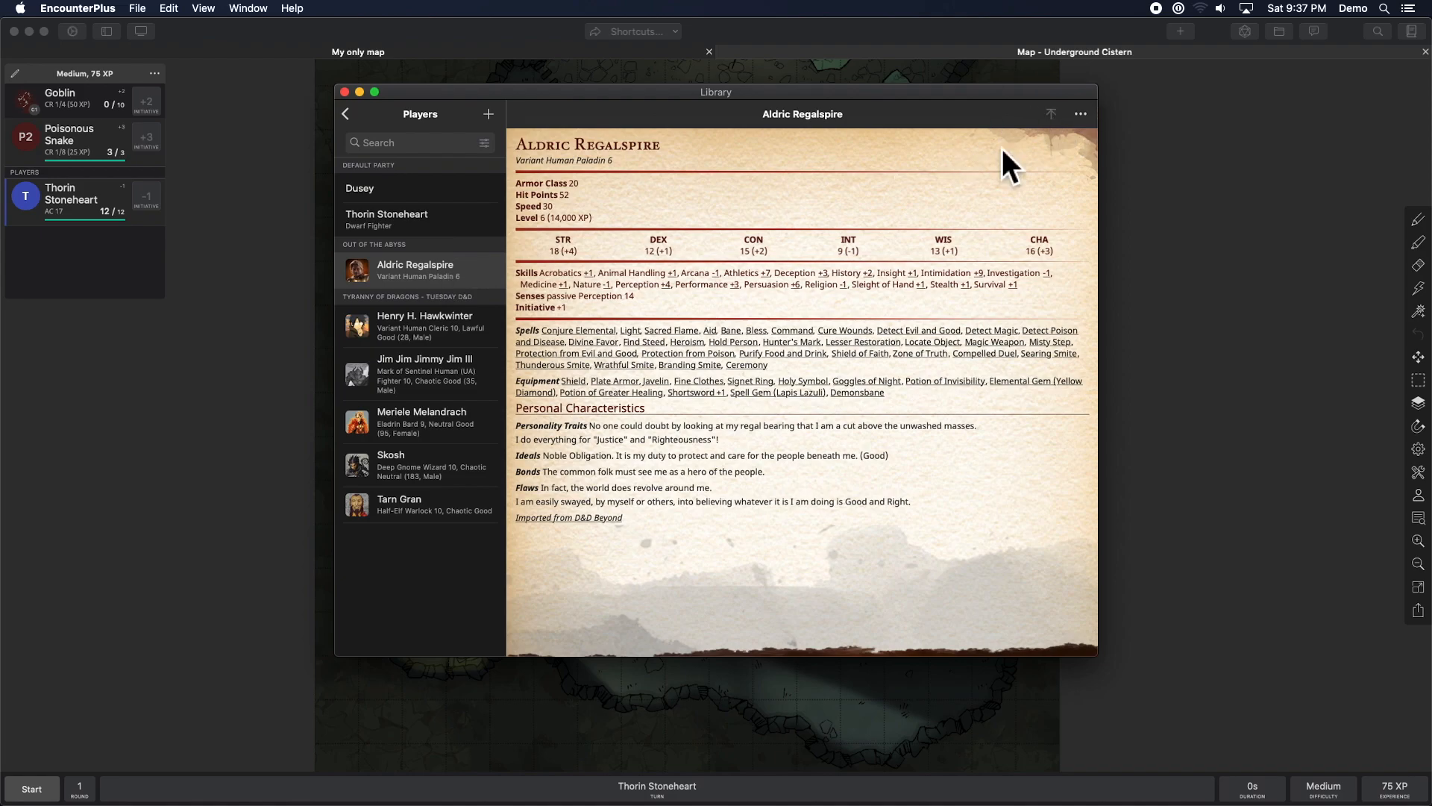
{"action": "left_click", "coordinate": [423, 373]}
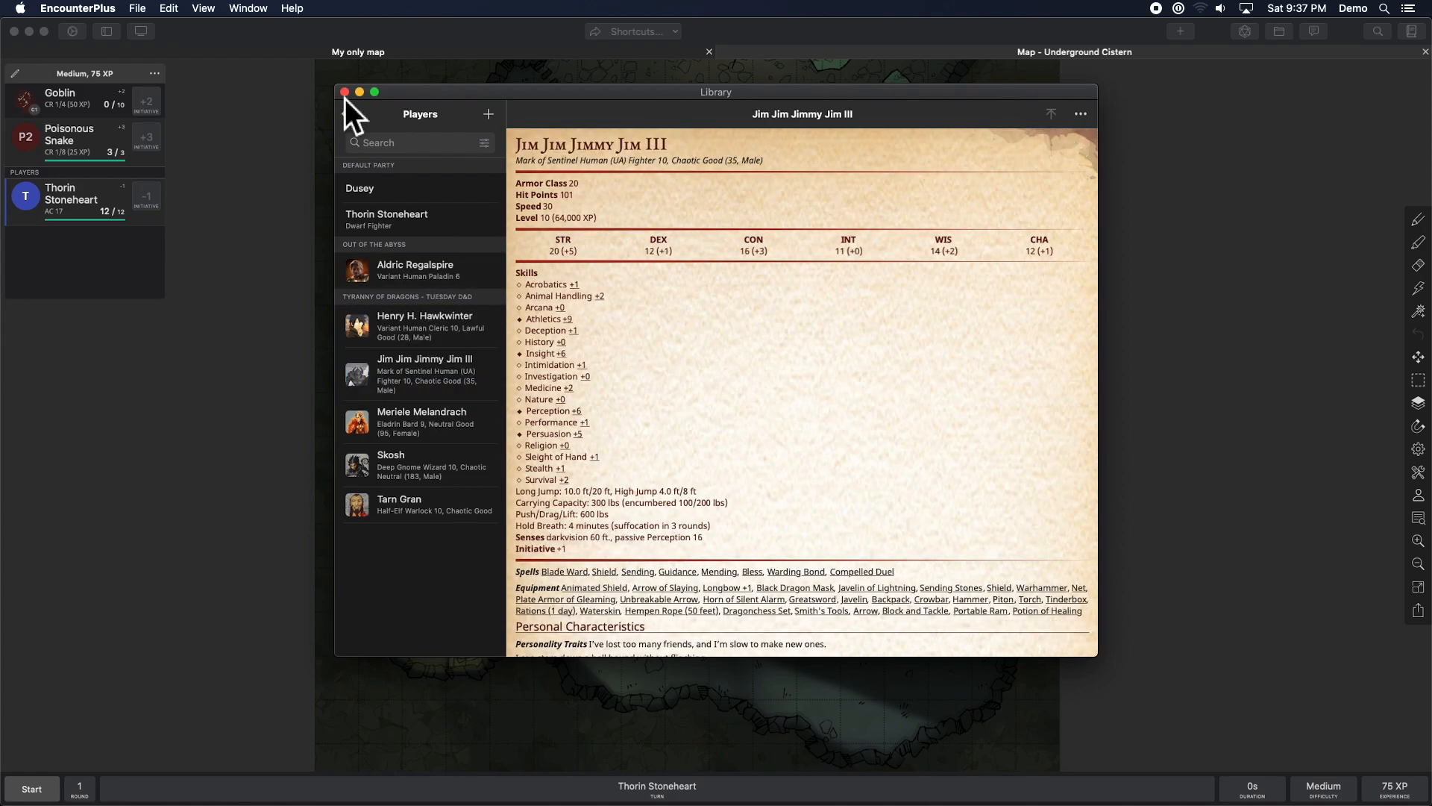
{"action": "left_click", "coordinate": [344, 91]}
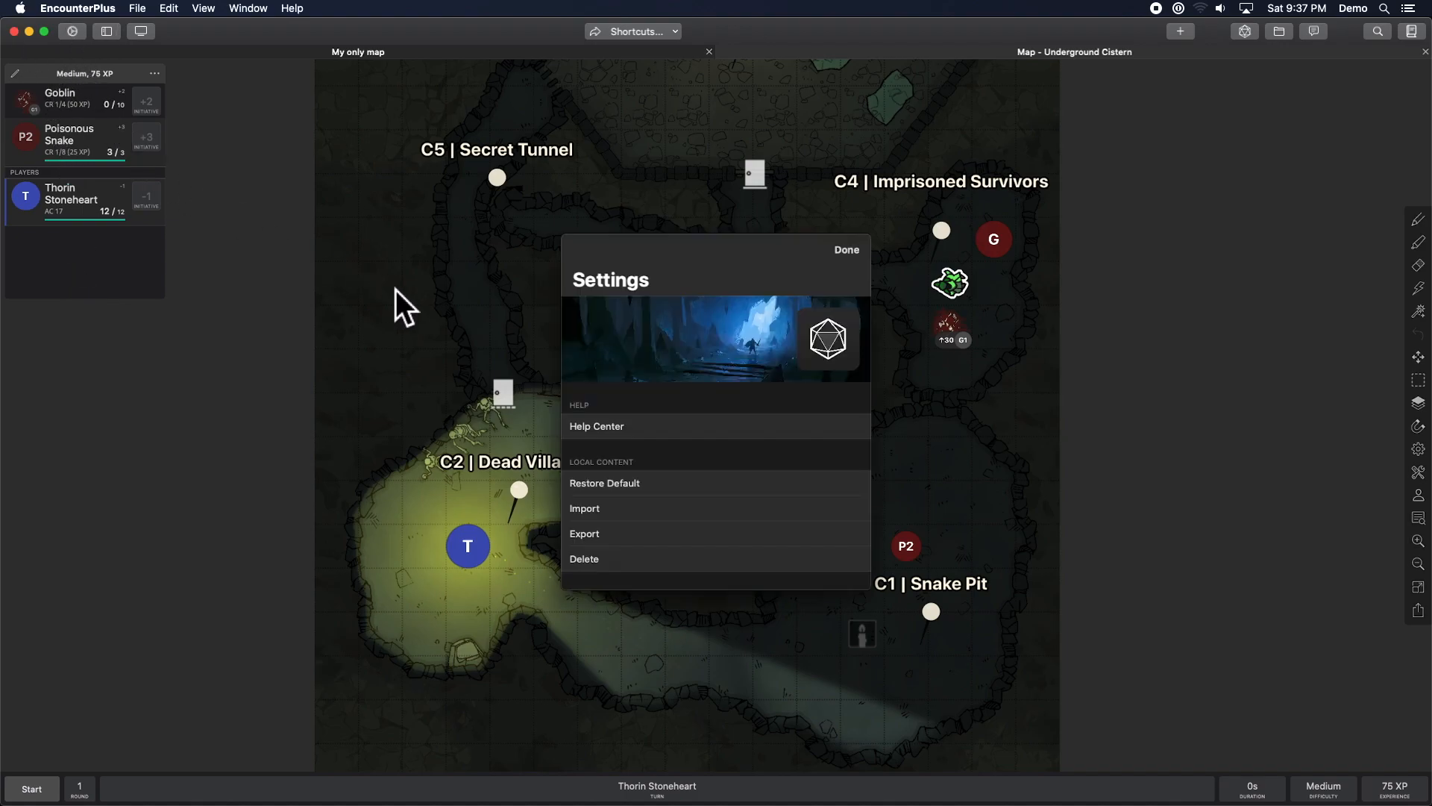
Set Load Mode to Combat and Map in Settings.
{"action": "scroll", "scroll_direction": "down", "scroll_amount": 3}
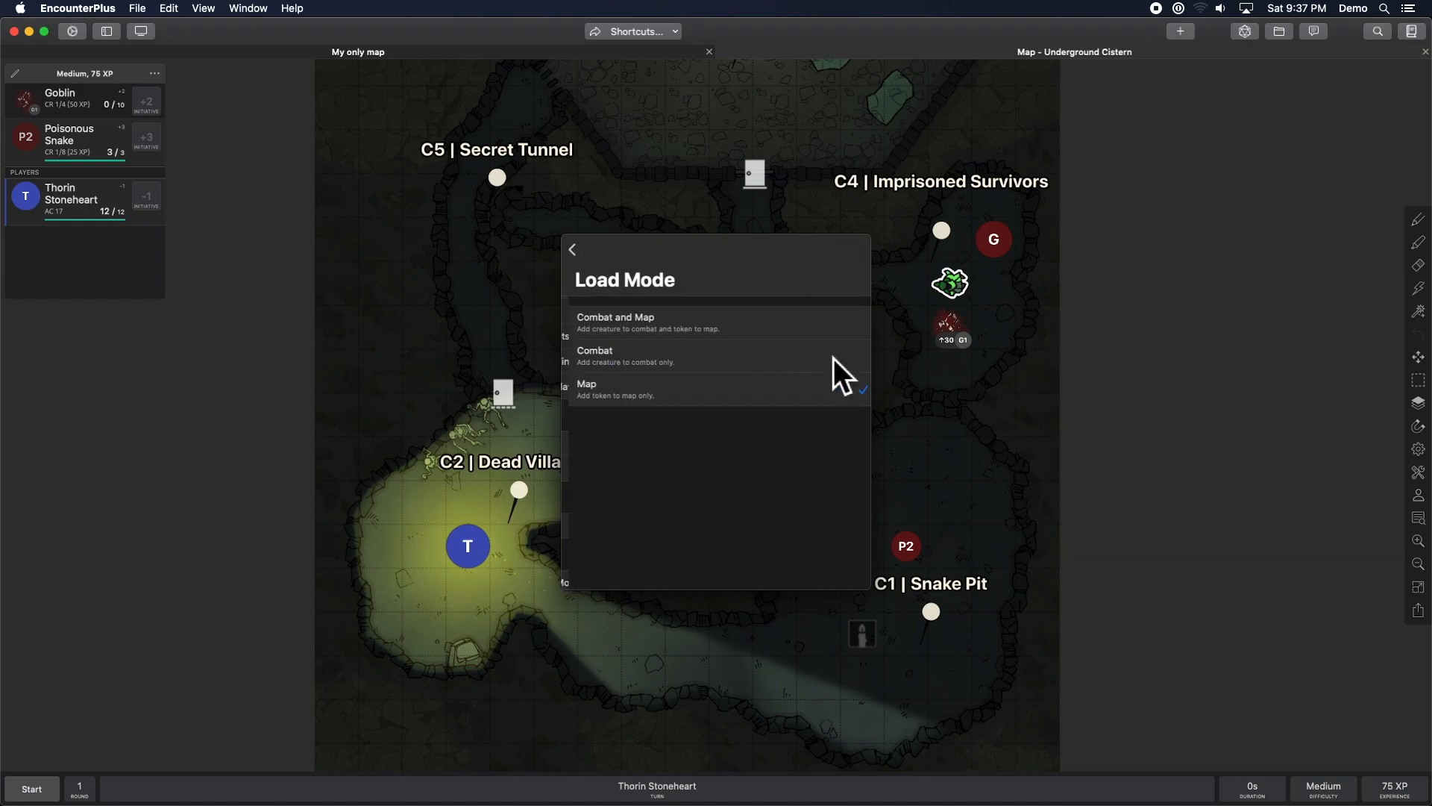
{"action": "left_click", "coordinate": [573, 249]}
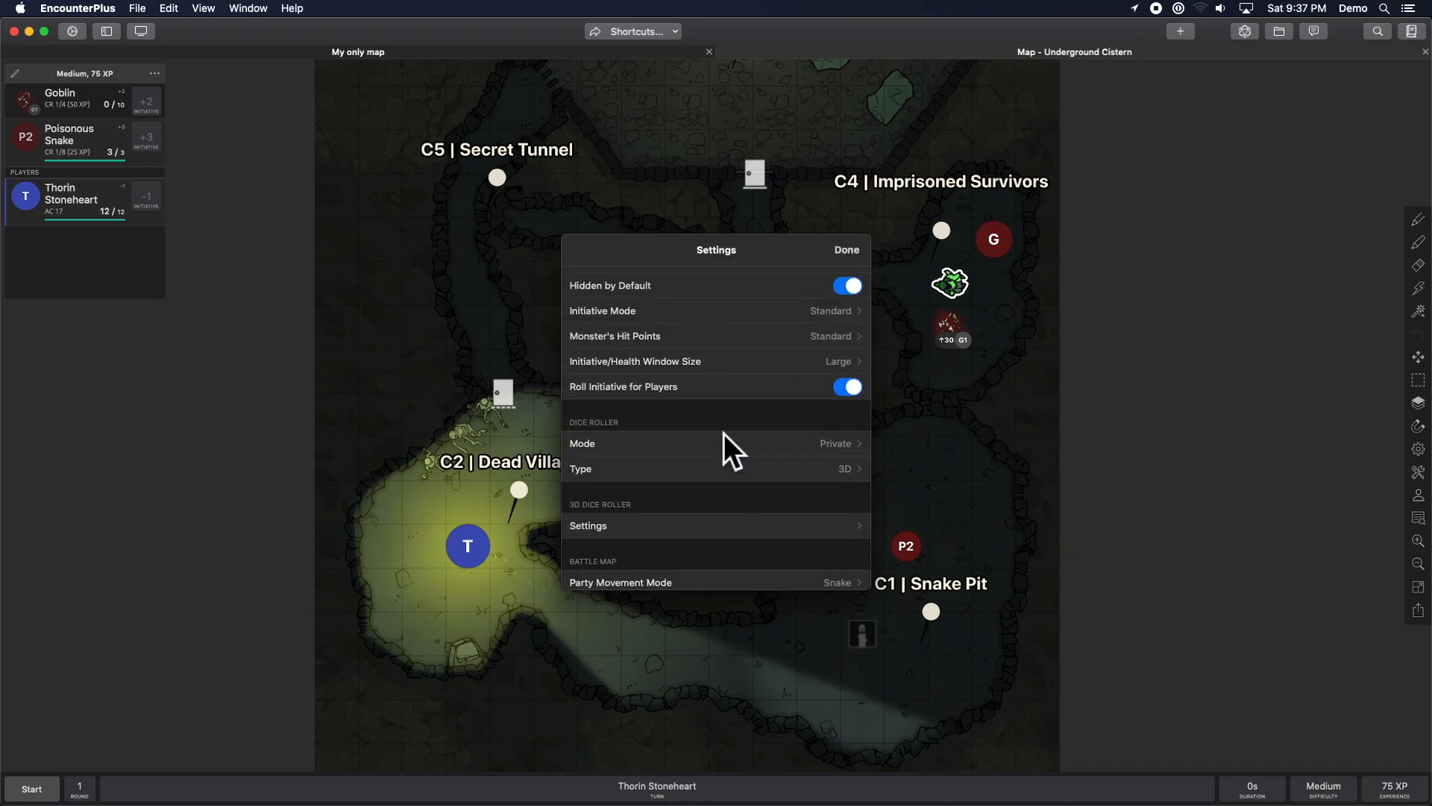
{"action": "left_click", "coordinate": [845, 249]}
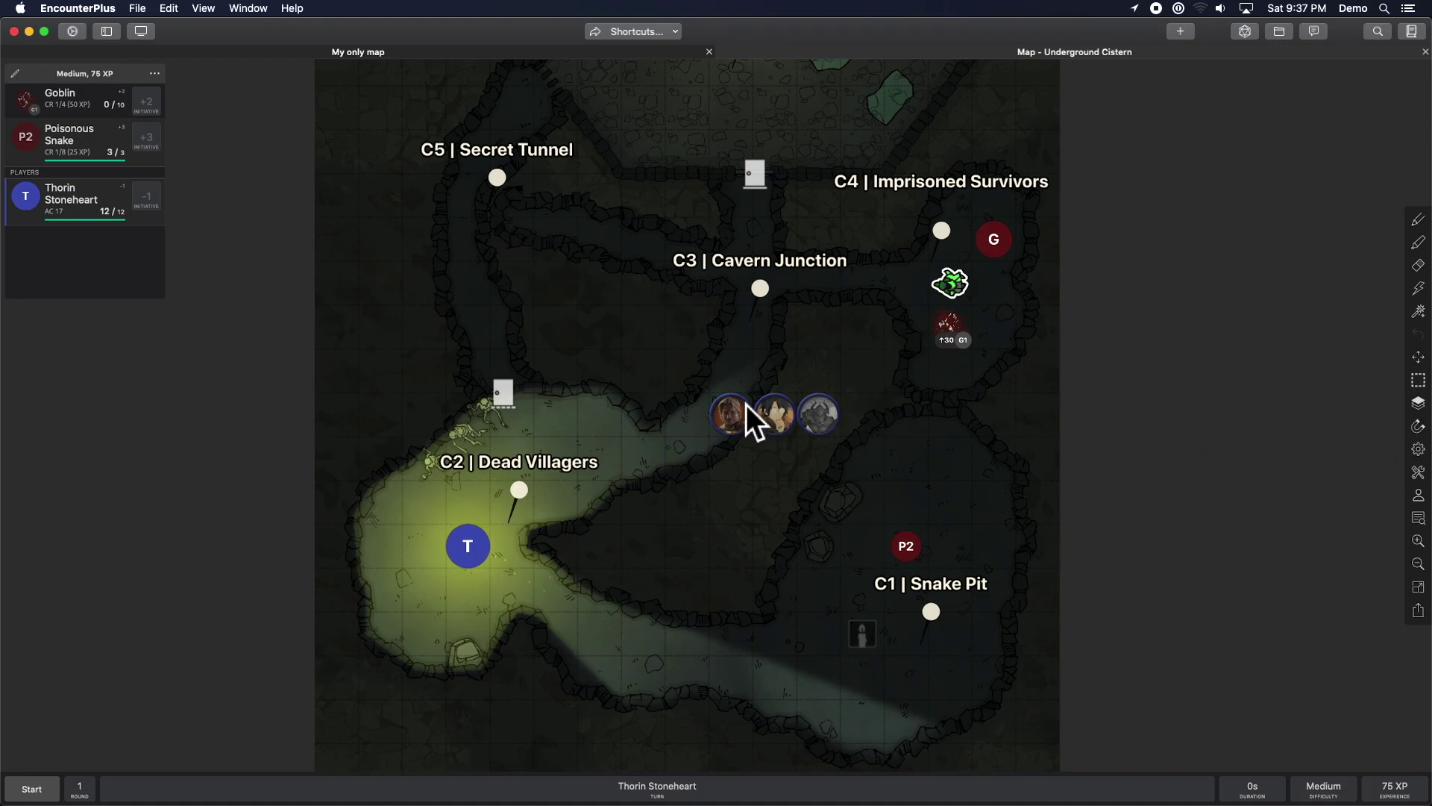
Drop Aldric, Henry and Jim onto the map and recheck the load mode.
{"action": "left_click", "coordinate": [731, 414]}
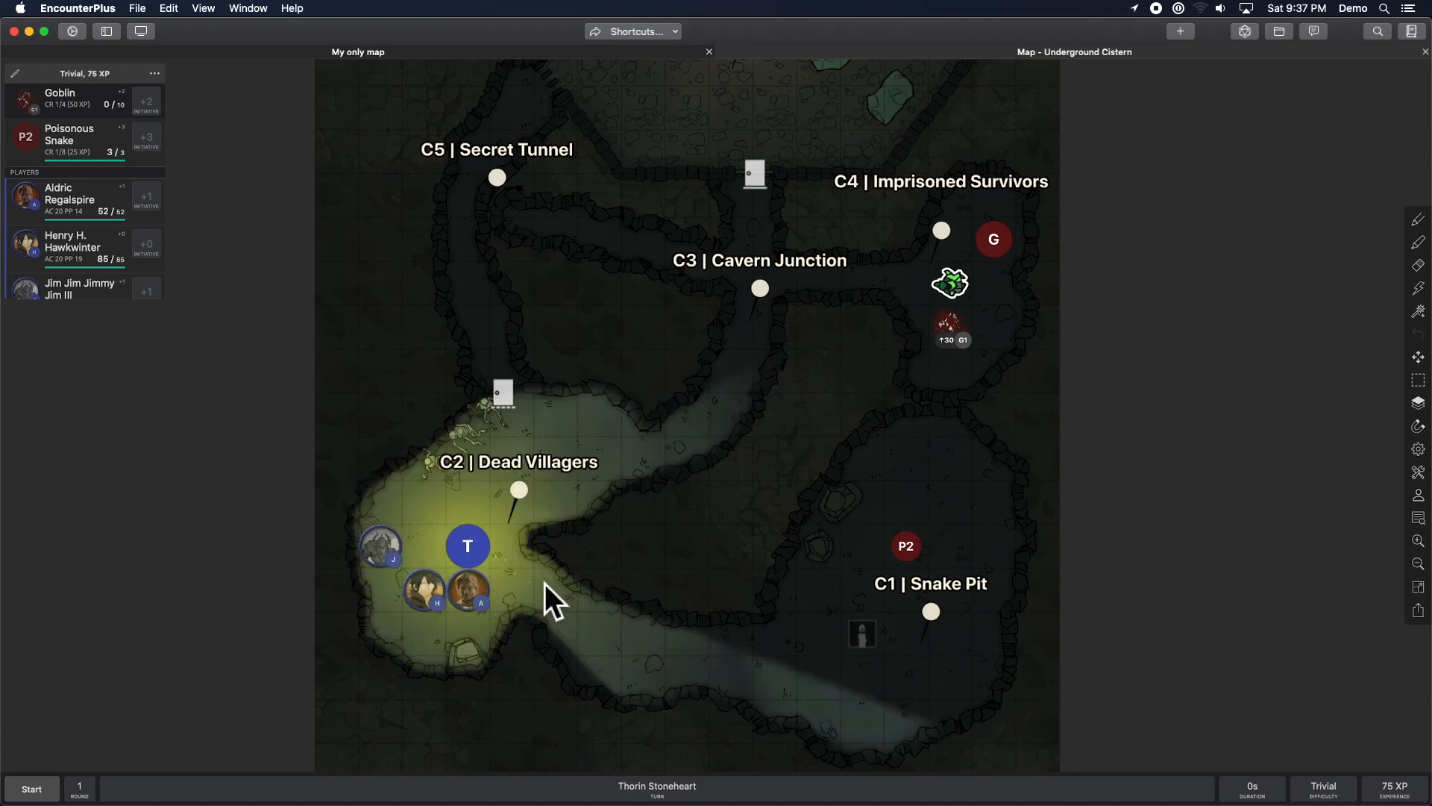
{"action": "mouse_move", "coordinate": [75, 44]}
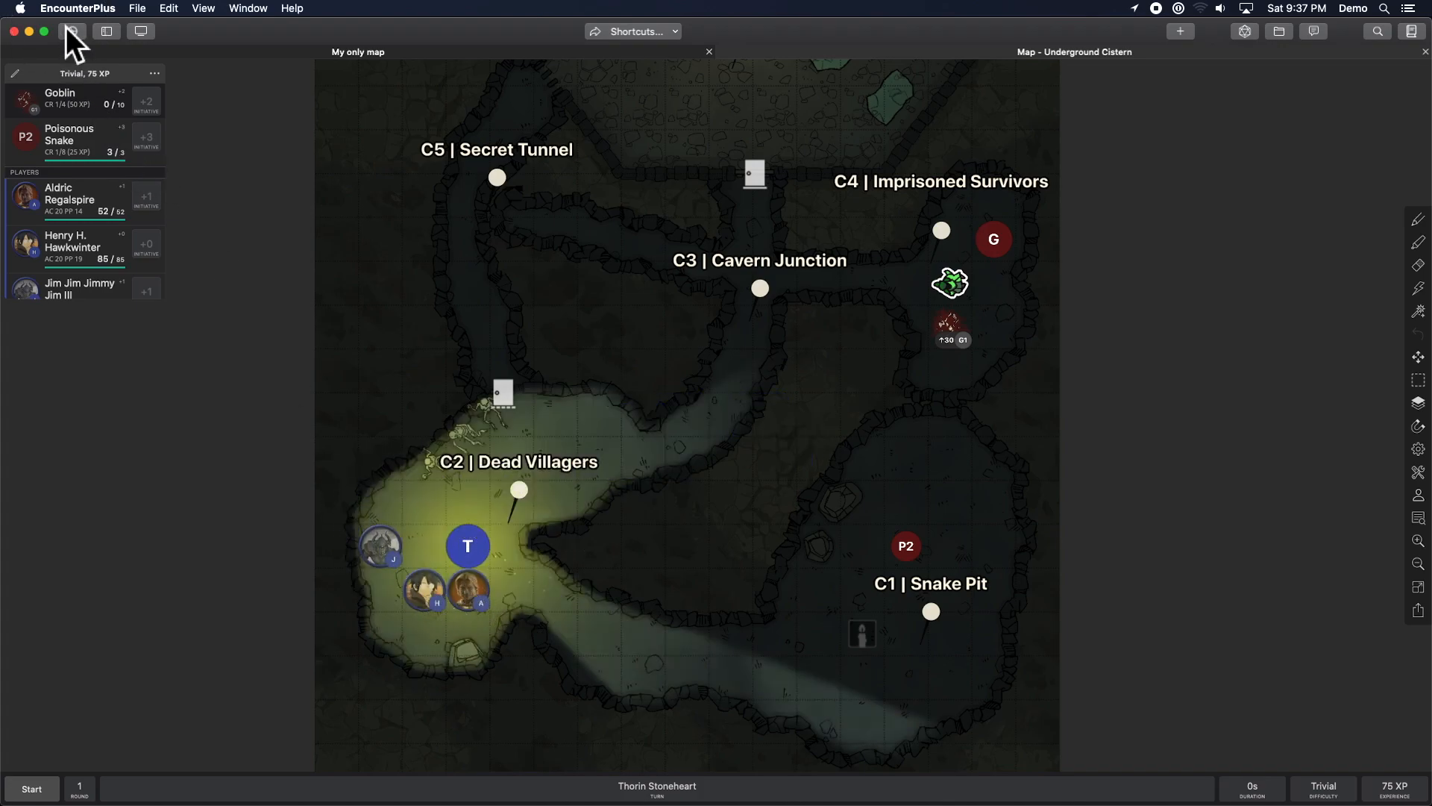
{"action": "left_click", "coordinate": [72, 29]}
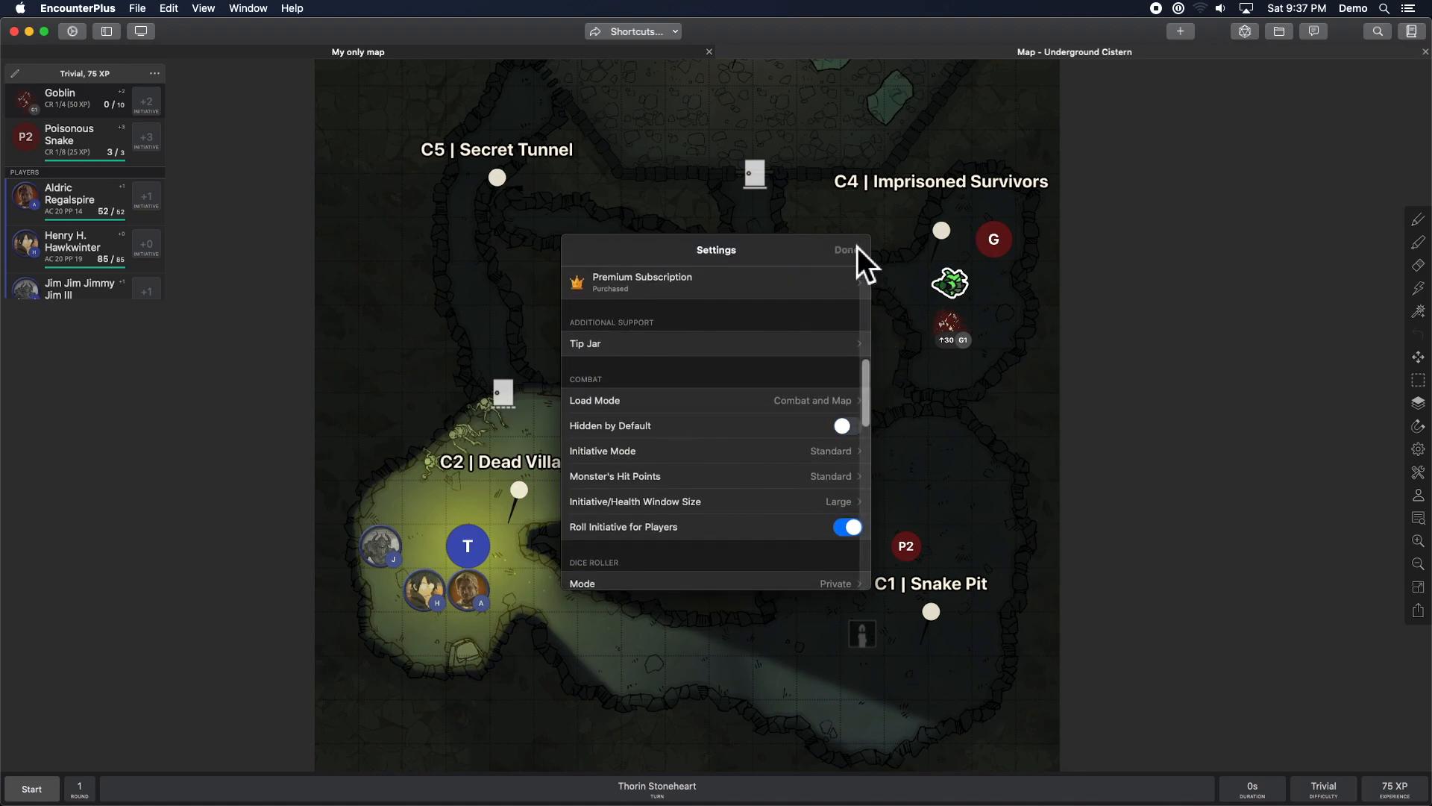
{"action": "left_click", "coordinate": [846, 249]}
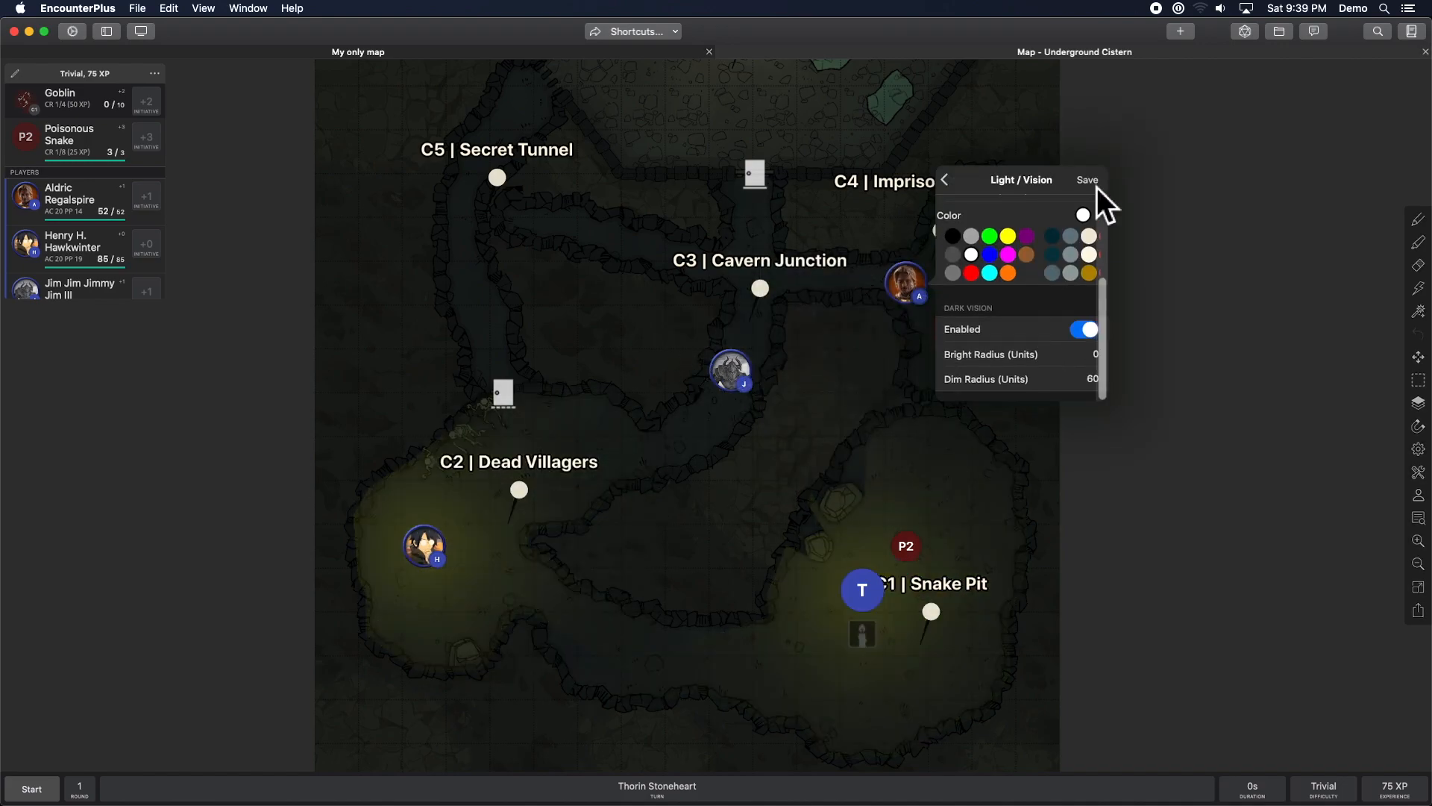
Save the token's Dark Vision setting with a 60 dim radius.
{"action": "left_click", "coordinate": [1087, 179]}
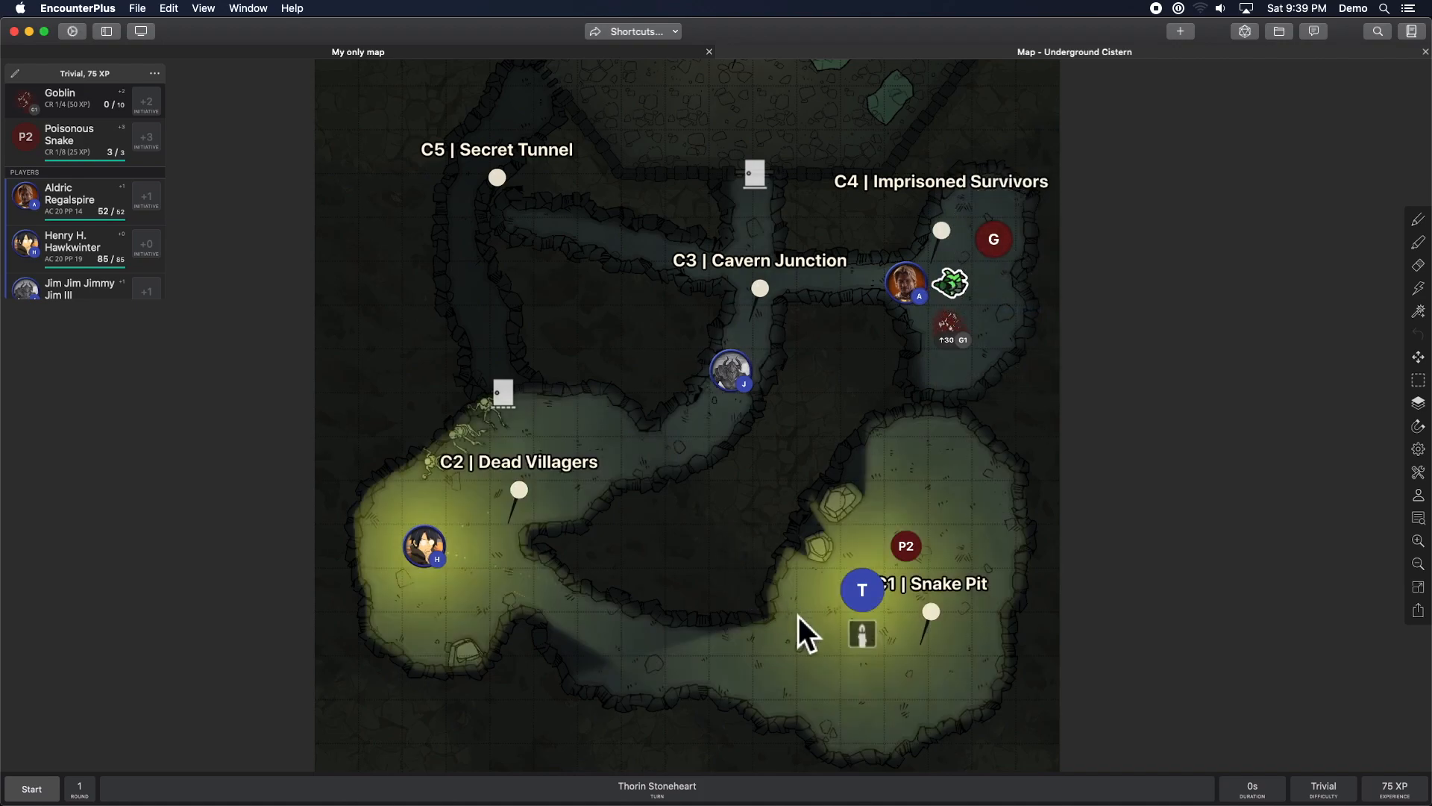
{"action": "mouse_move", "coordinate": [493, 562]}
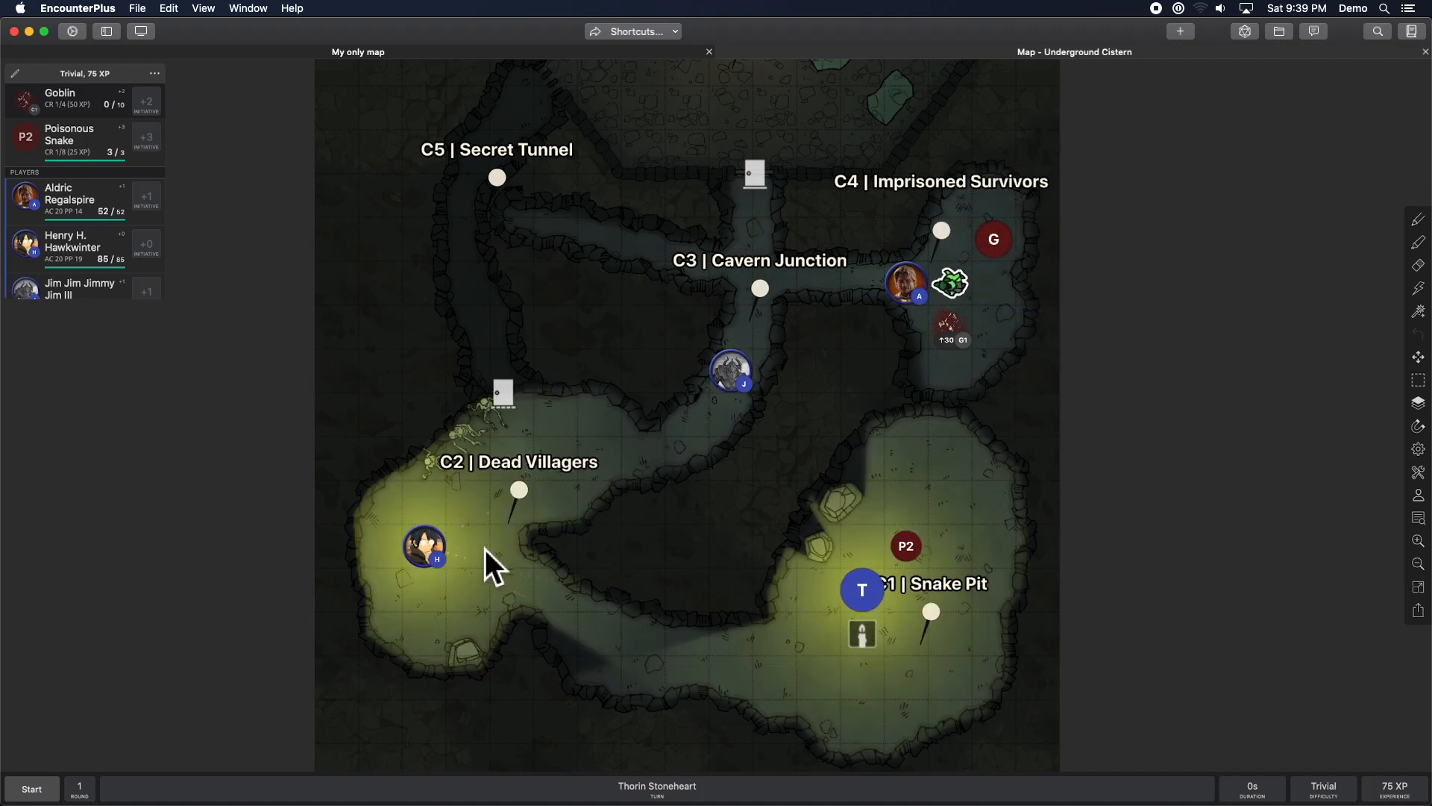
{"action": "mouse_move", "coordinate": [538, 639]}
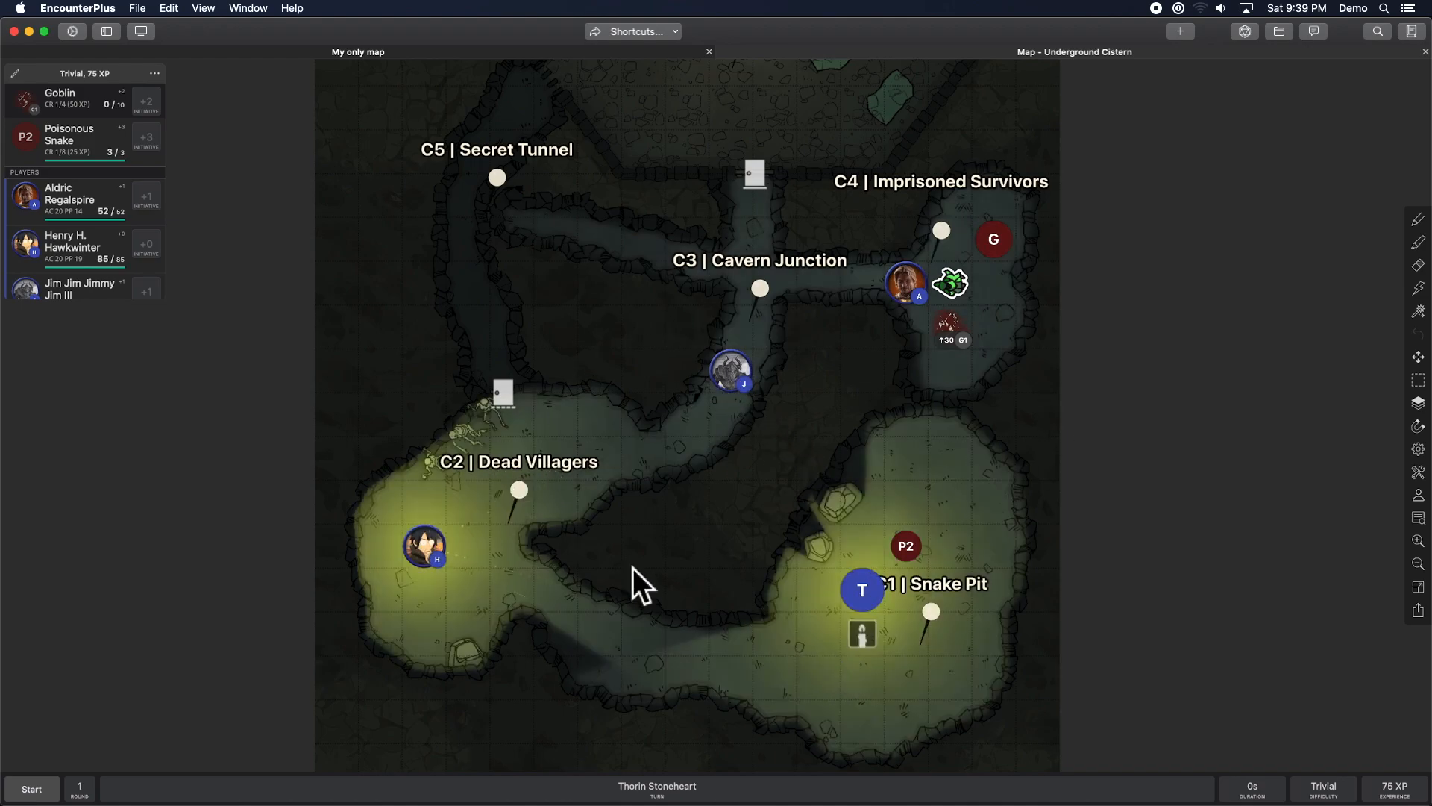
{"action": "mouse_move", "coordinate": [860, 590]}
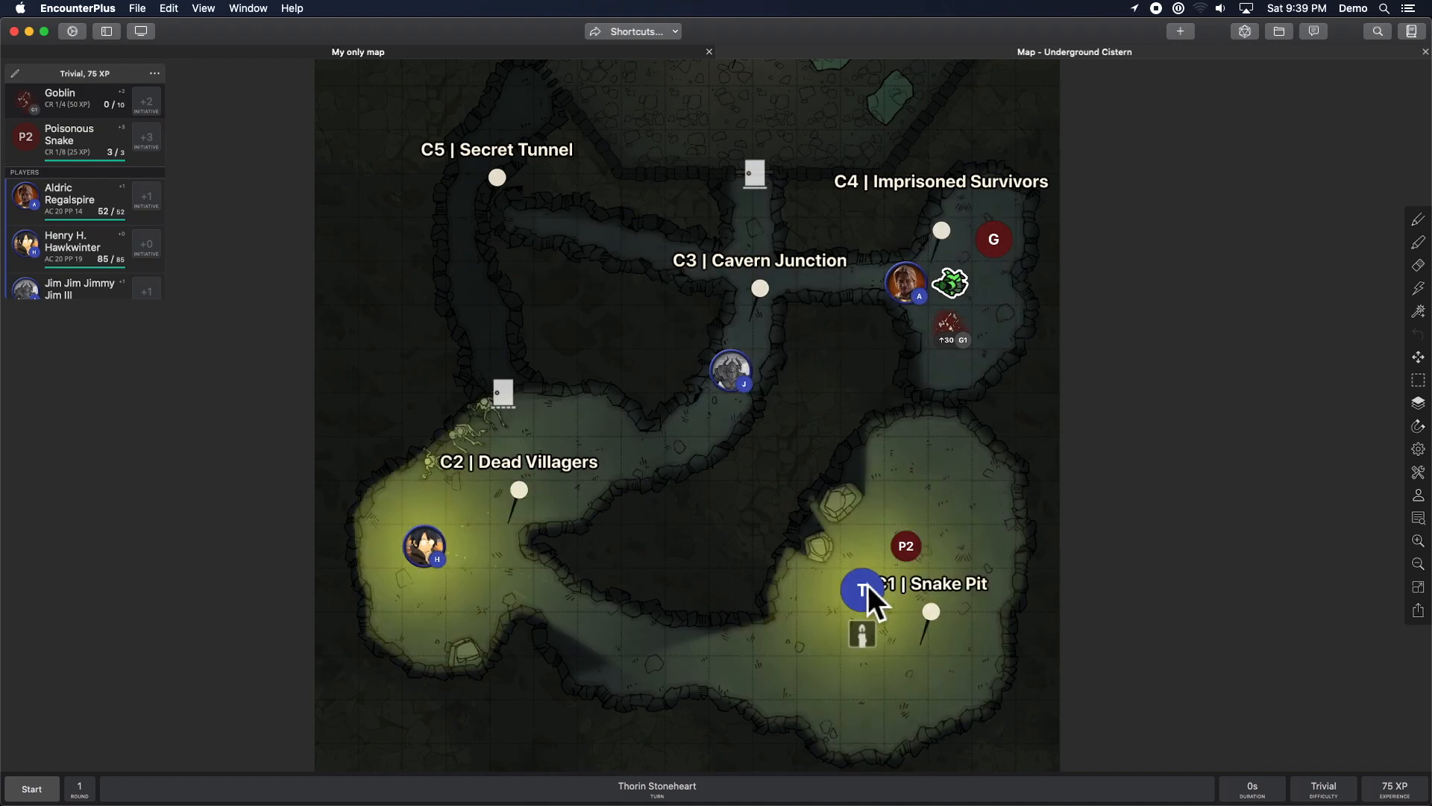
{"action": "mouse_move", "coordinate": [548, 465]}
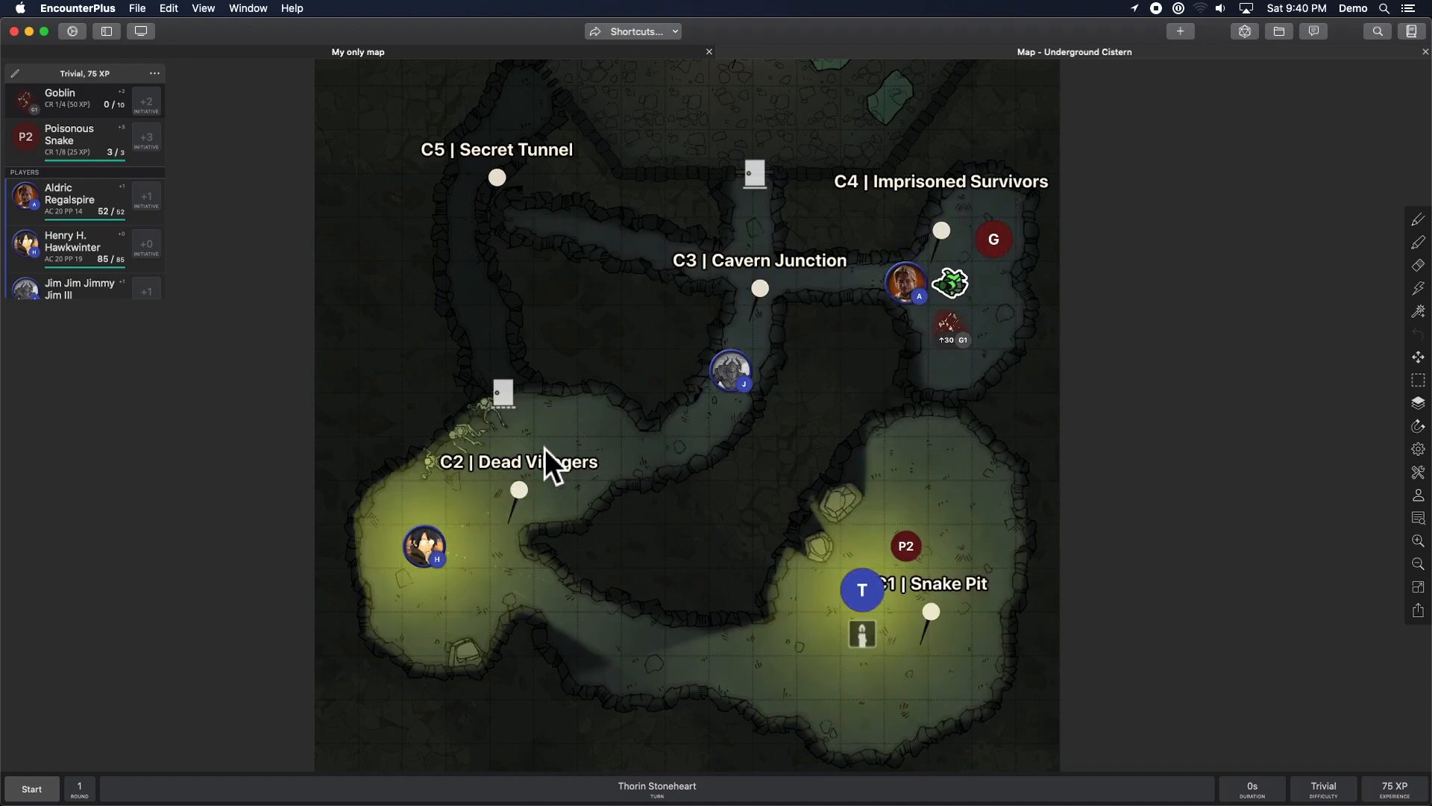
{"action": "mouse_move", "coordinate": [642, 459]}
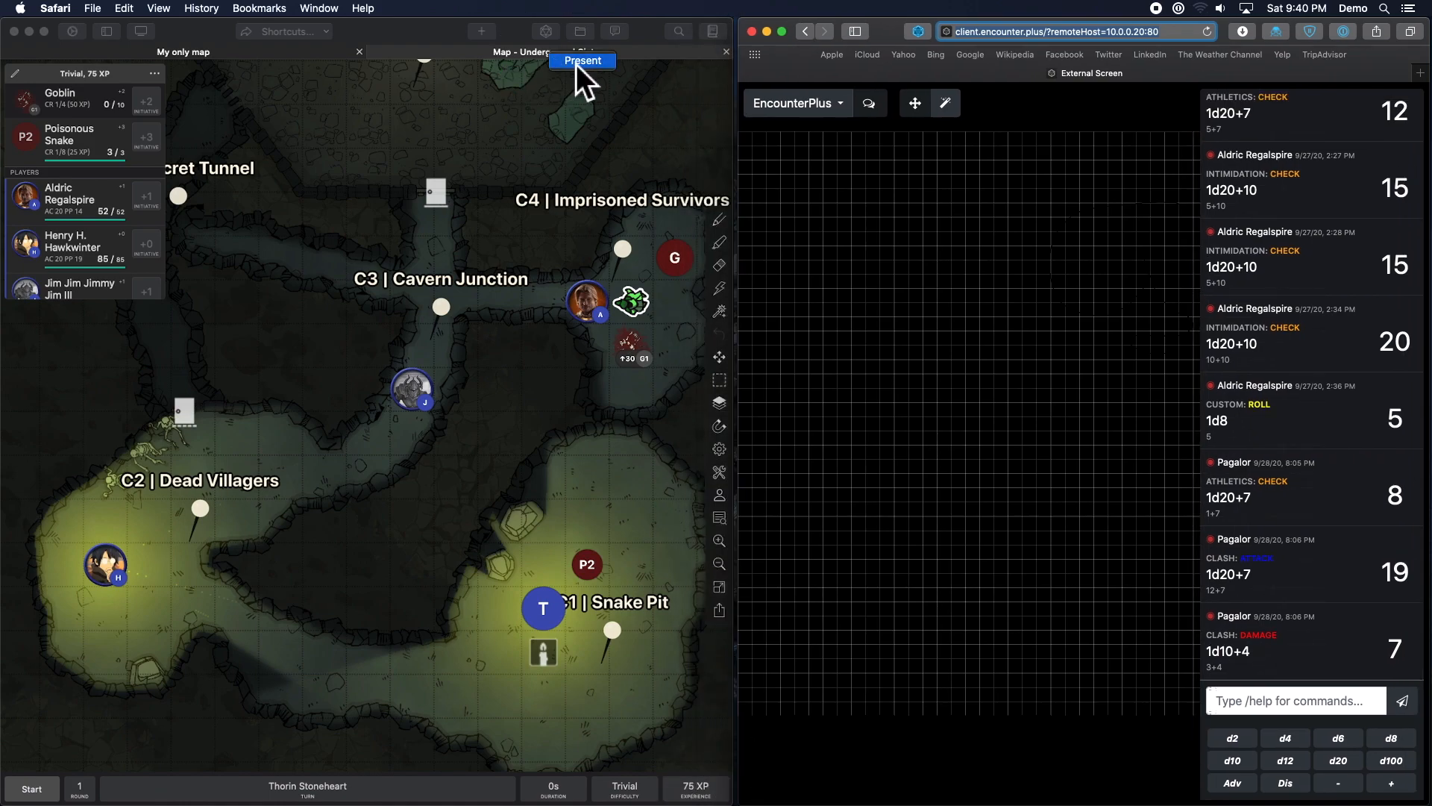
Present the Underground Cistern map and confirm the External Screen settings.
{"action": "left_click", "coordinate": [582, 61]}
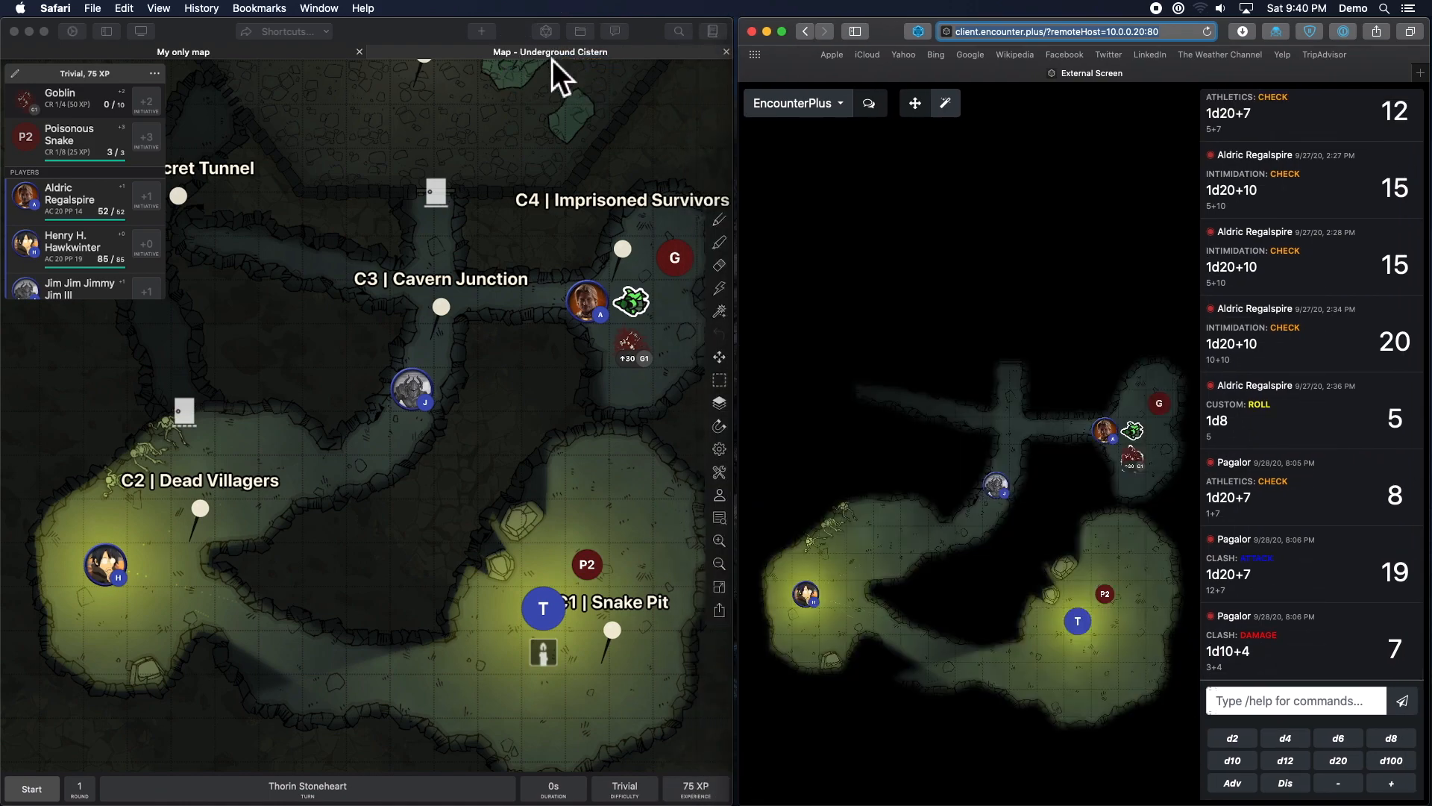
{"action": "left_click", "coordinate": [106, 564]}
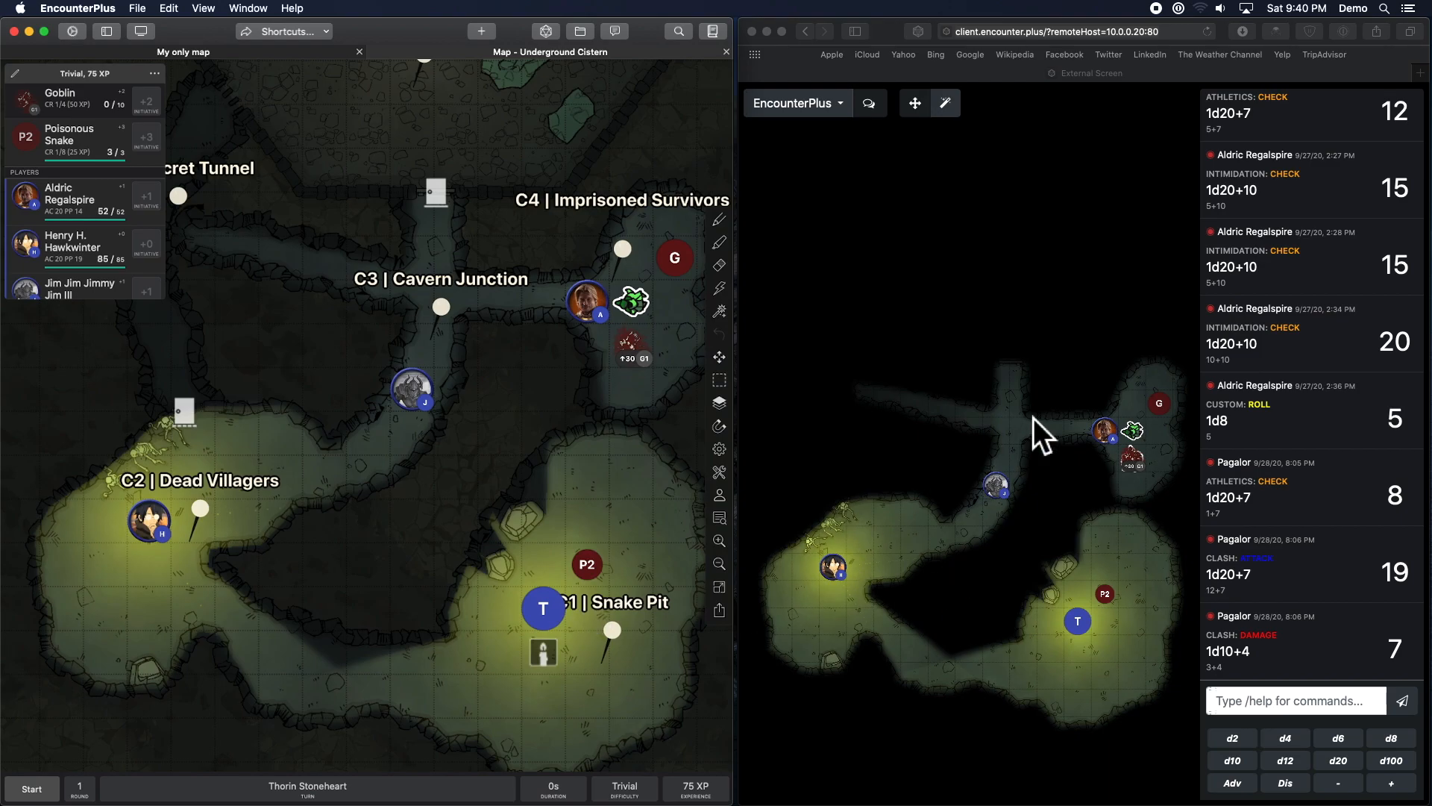
{"action": "mouse_move", "coordinate": [913, 484]}
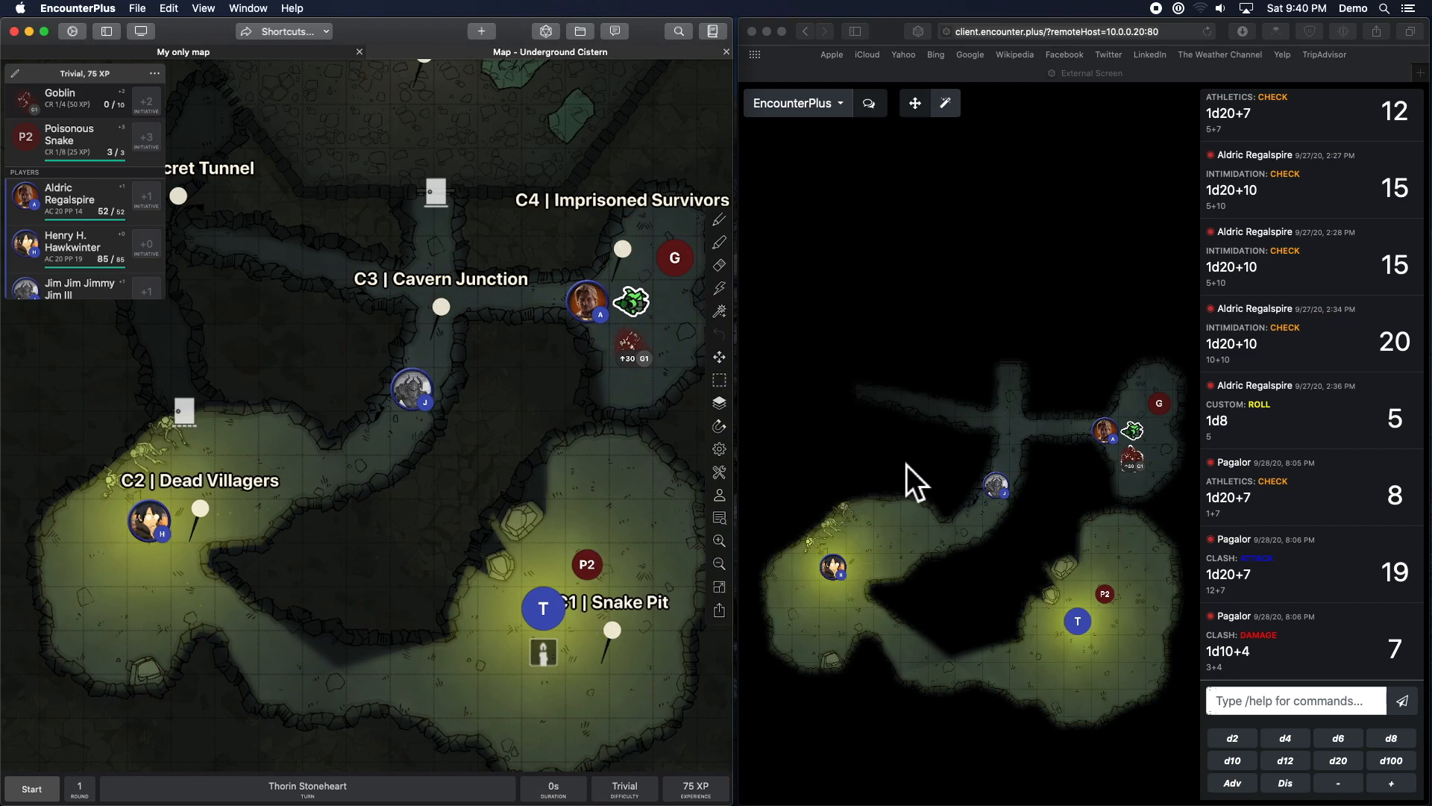
{"action": "mouse_move", "coordinate": [1019, 538]}
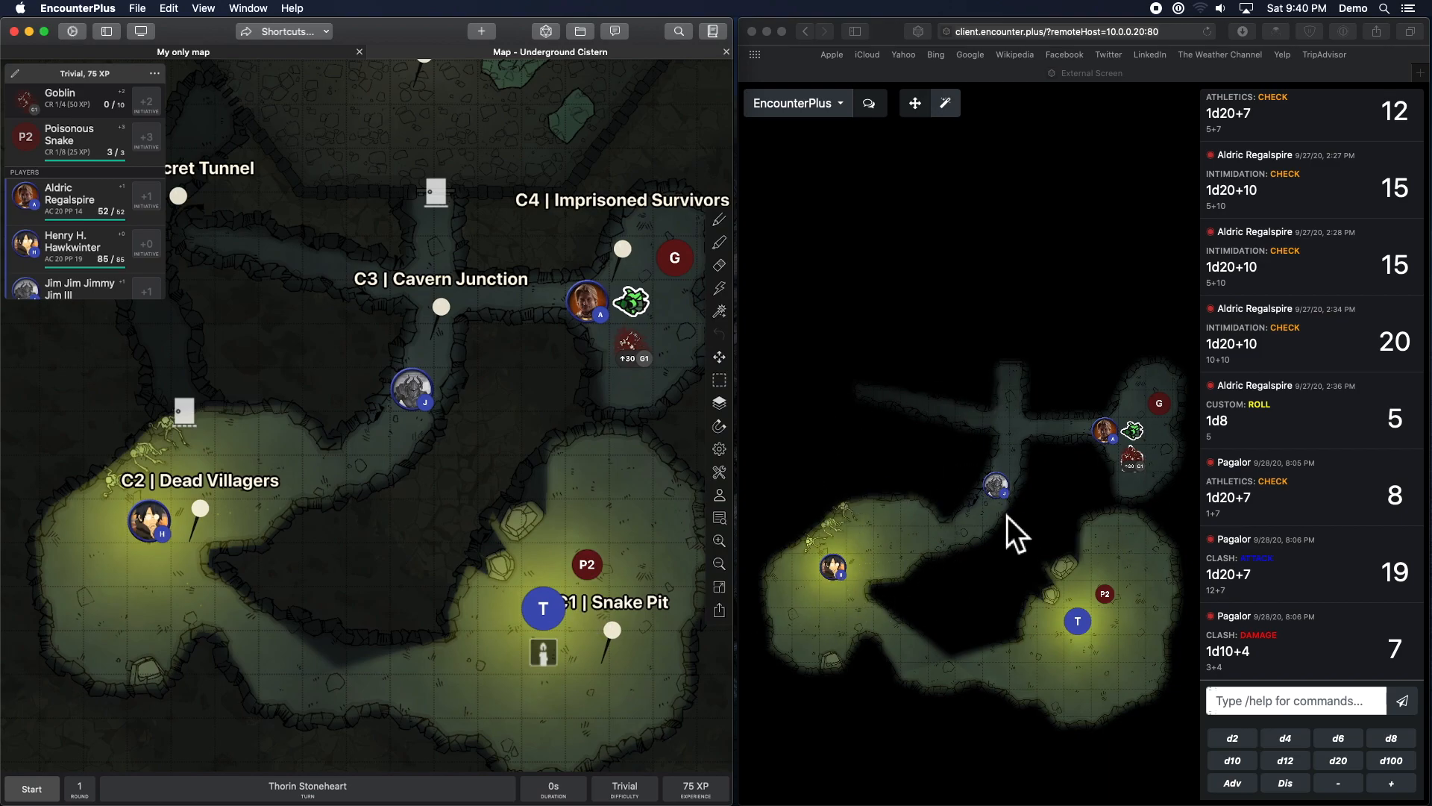
{"action": "mouse_move", "coordinate": [925, 484]}
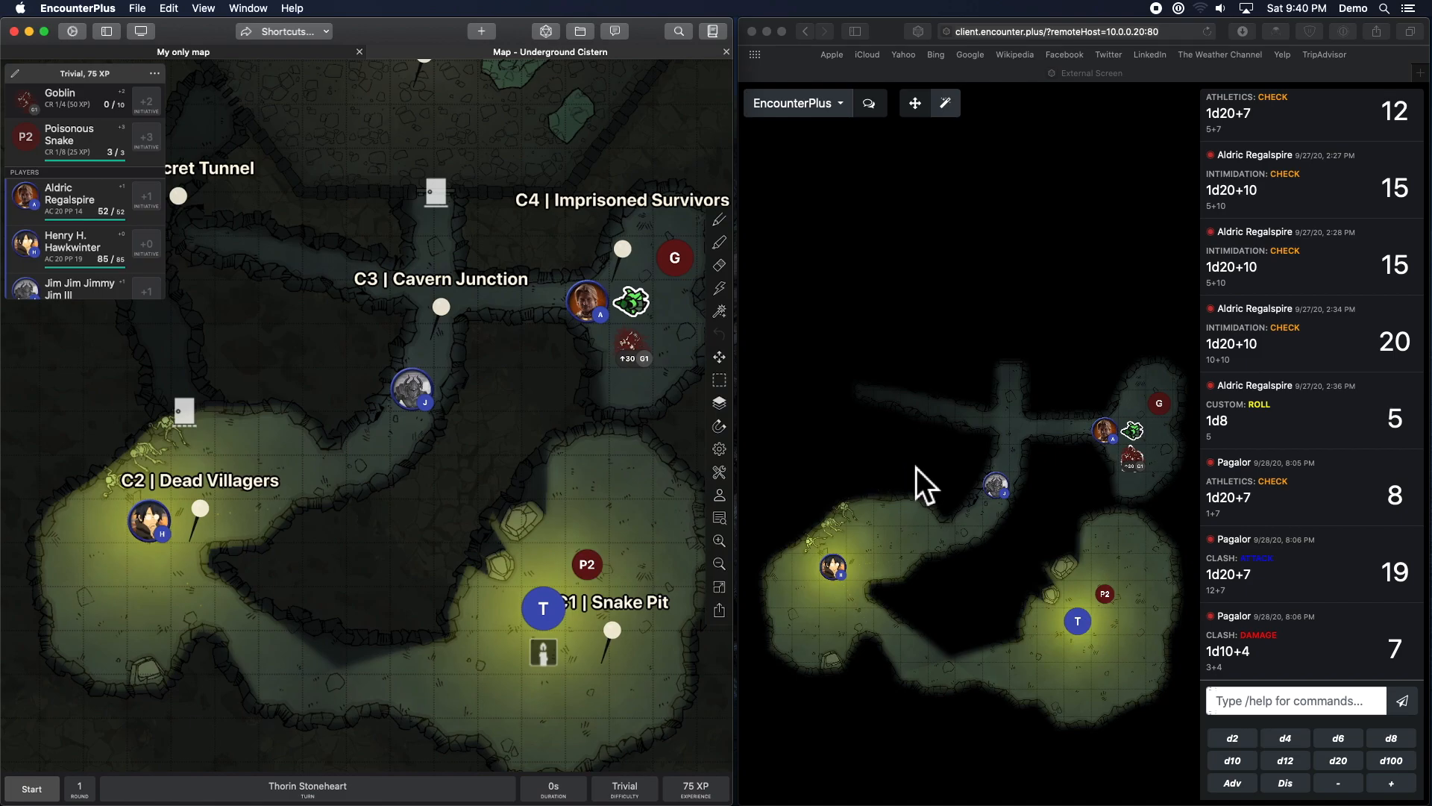
{"action": "mouse_move", "coordinate": [160, 50]}
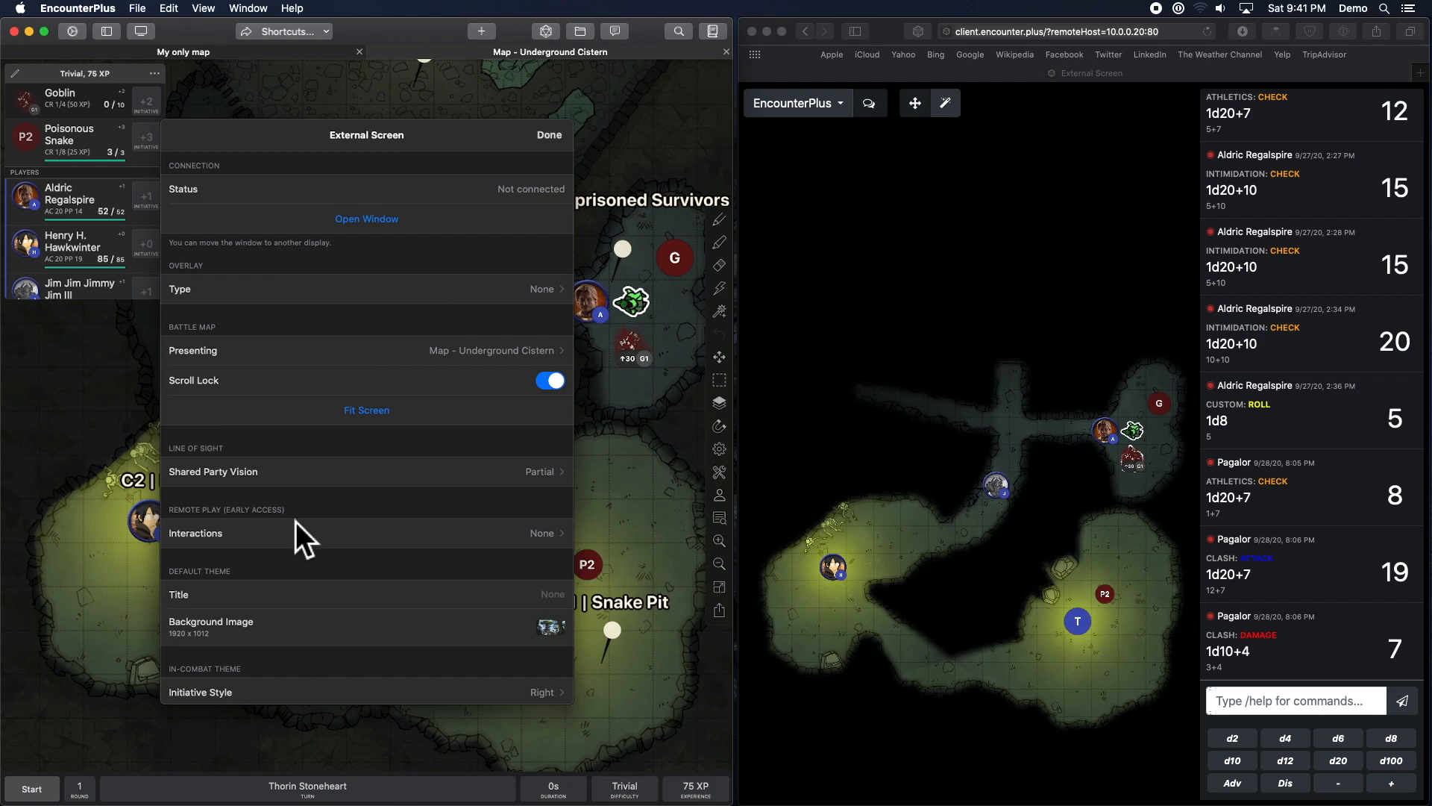
{"action": "mouse_move", "coordinate": [353, 502]}
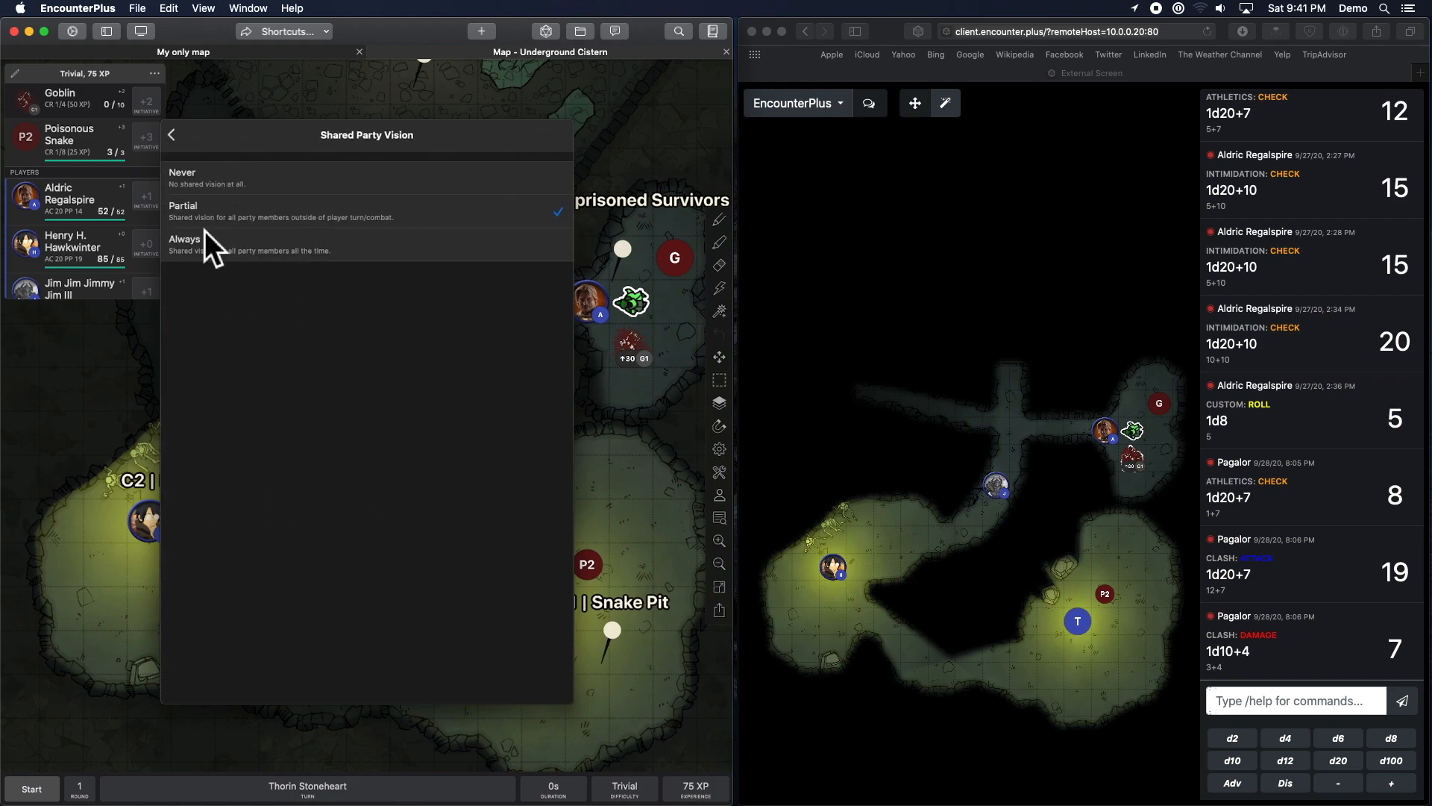
{"action": "mouse_move", "coordinate": [377, 258]}
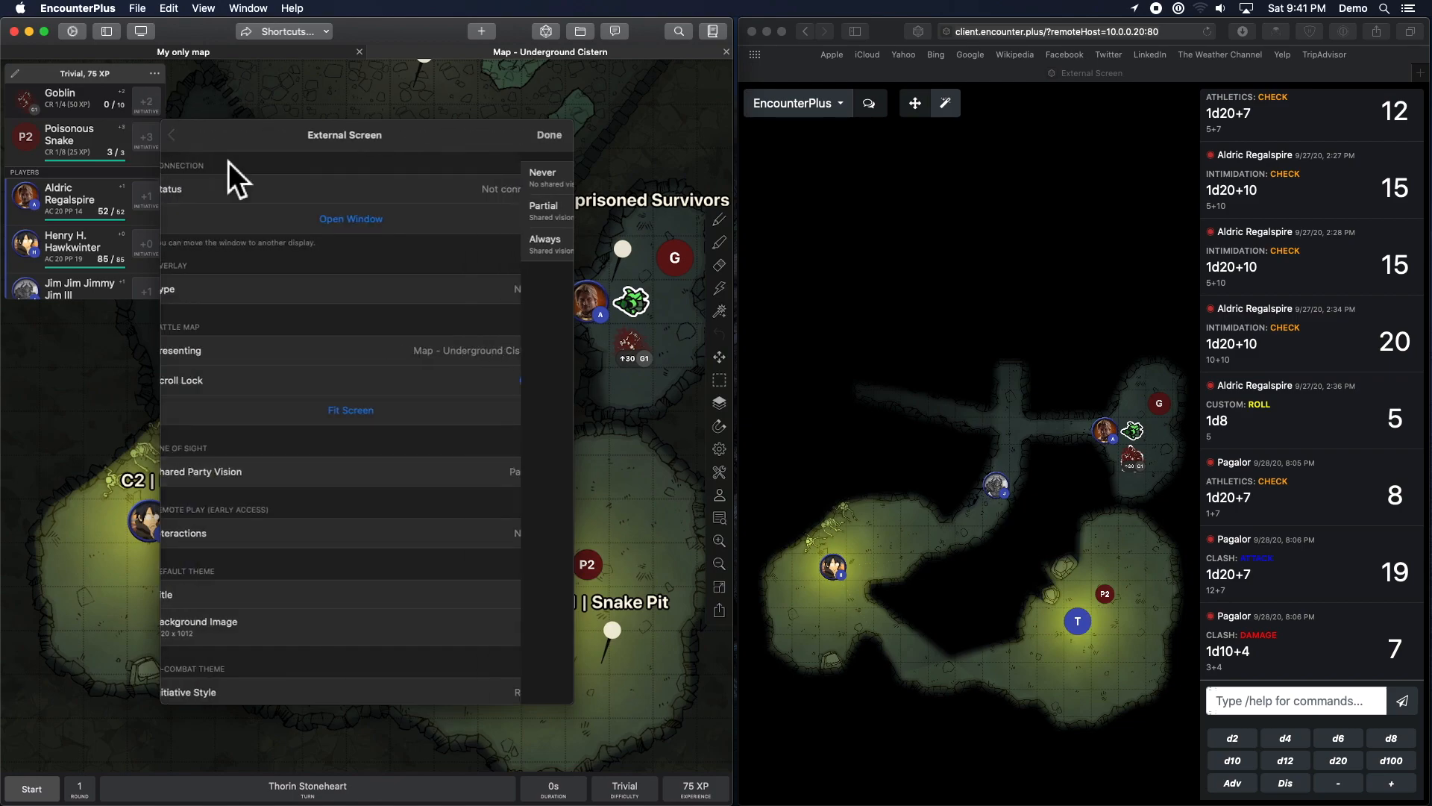
{"action": "left_click", "coordinate": [549, 134]}
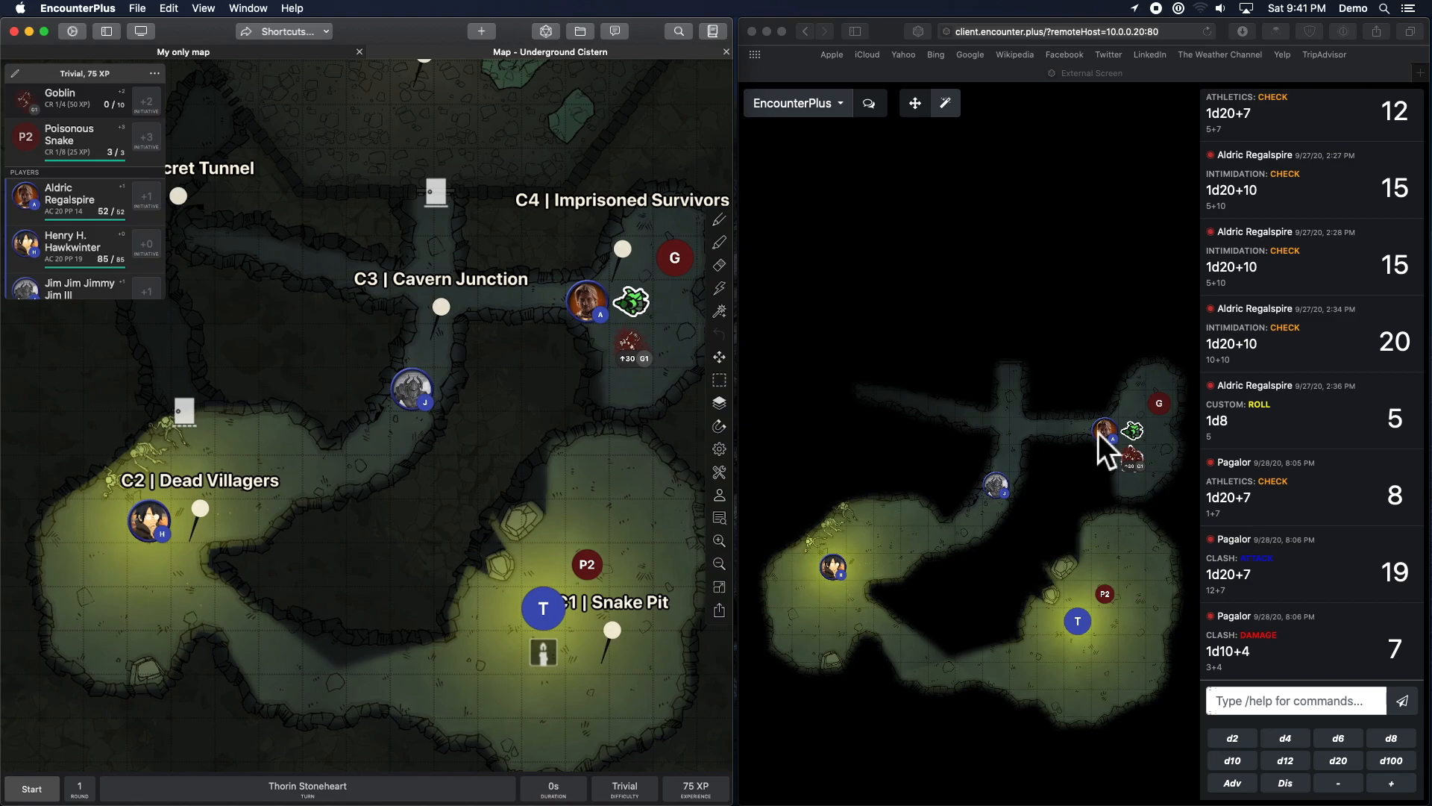
{"action": "mouse_move", "coordinate": [891, 489]}
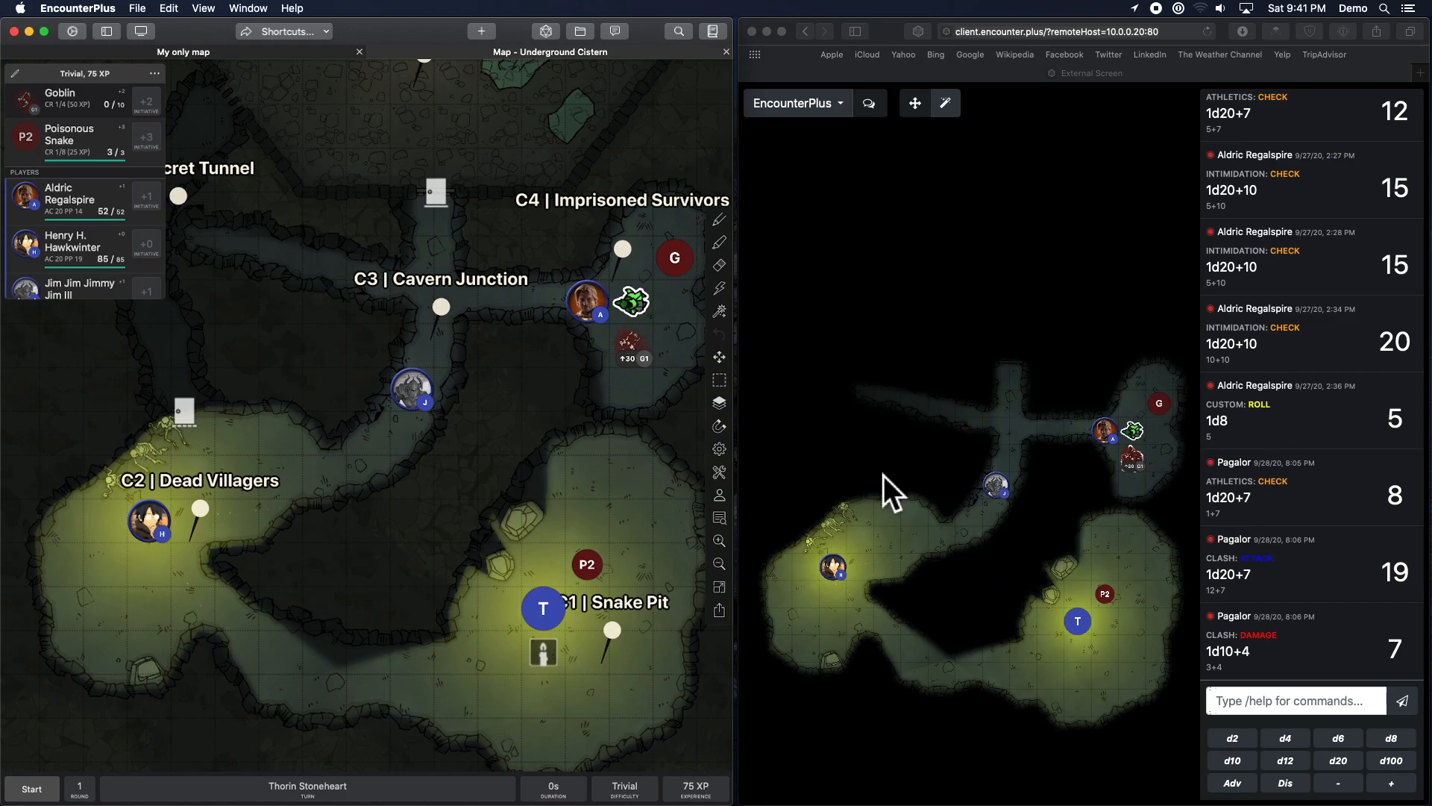
{"action": "left_click", "coordinate": [30, 789]}
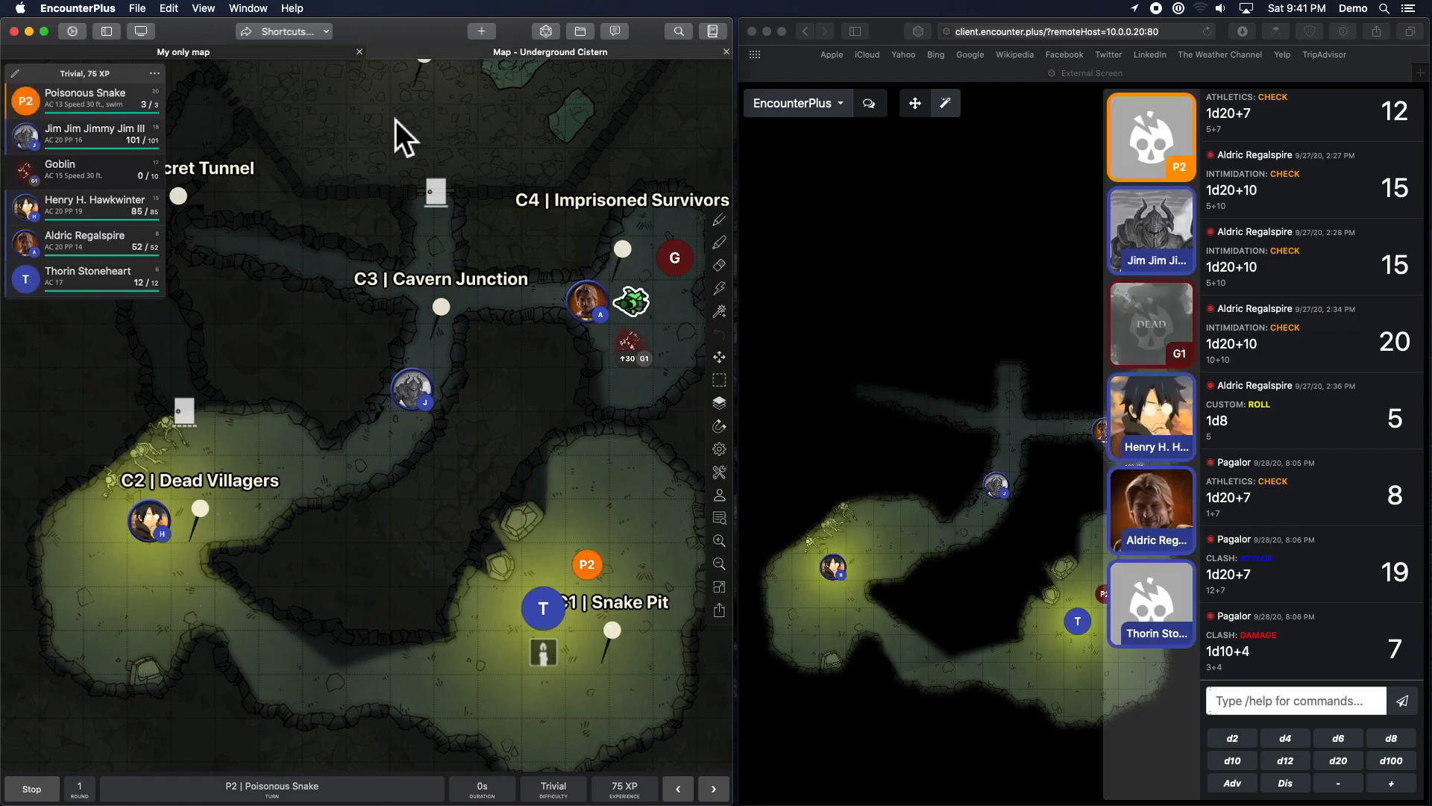
{"action": "mouse_move", "coordinate": [920, 259]}
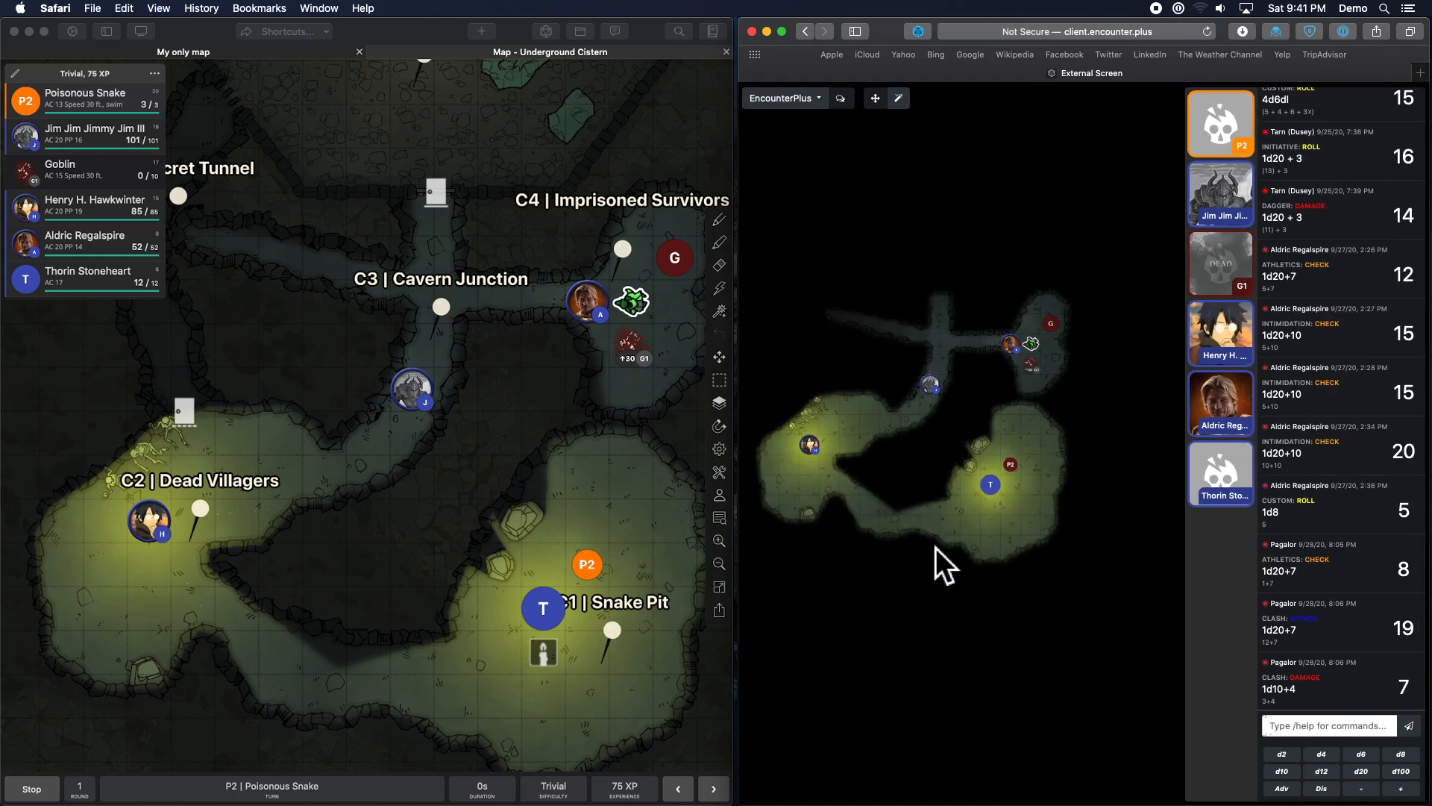
{"action": "mouse_move", "coordinate": [1002, 557]}
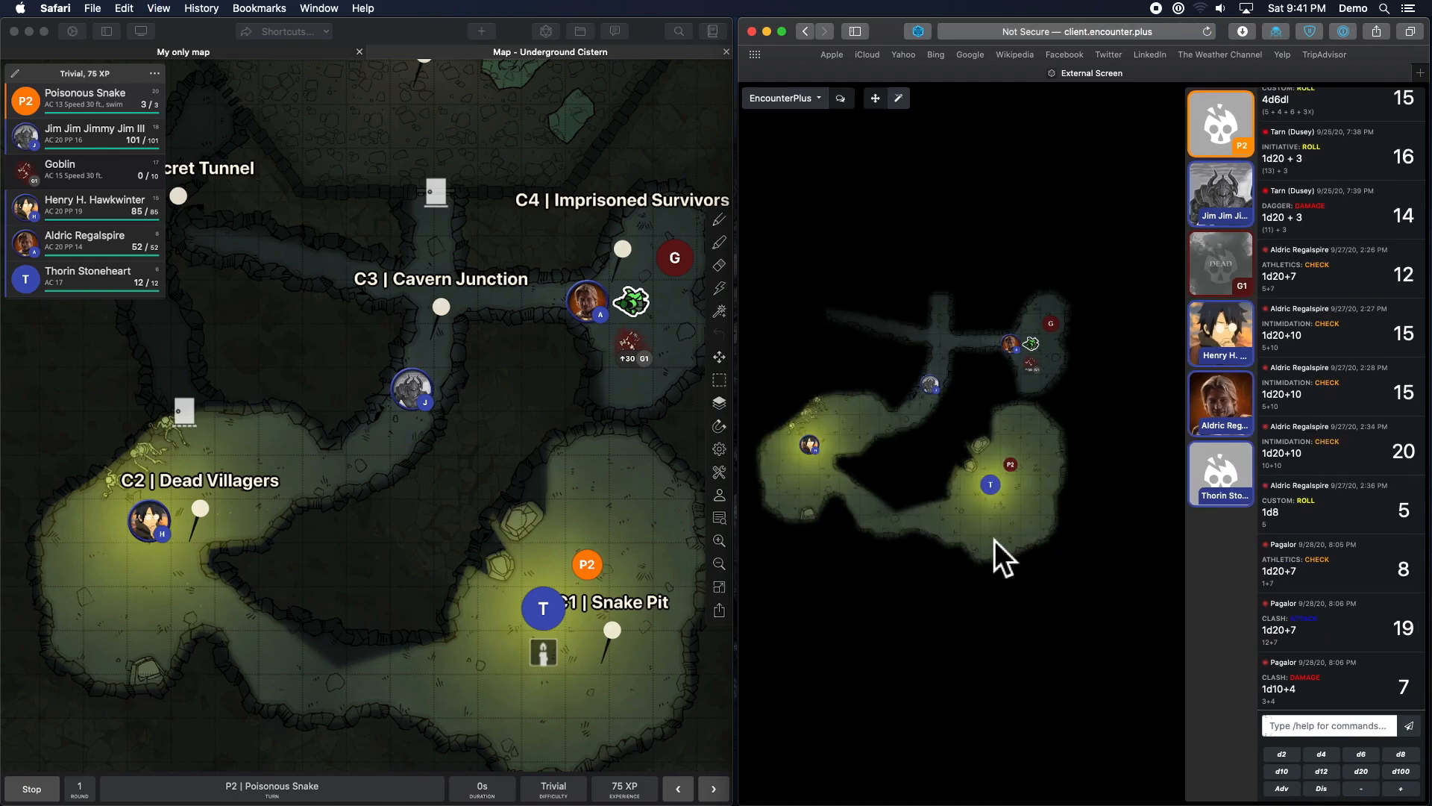
Pass the turn from the bottom combat bar to Jim Jim Jimmy Jim III.
{"action": "left_click", "coordinate": [714, 788]}
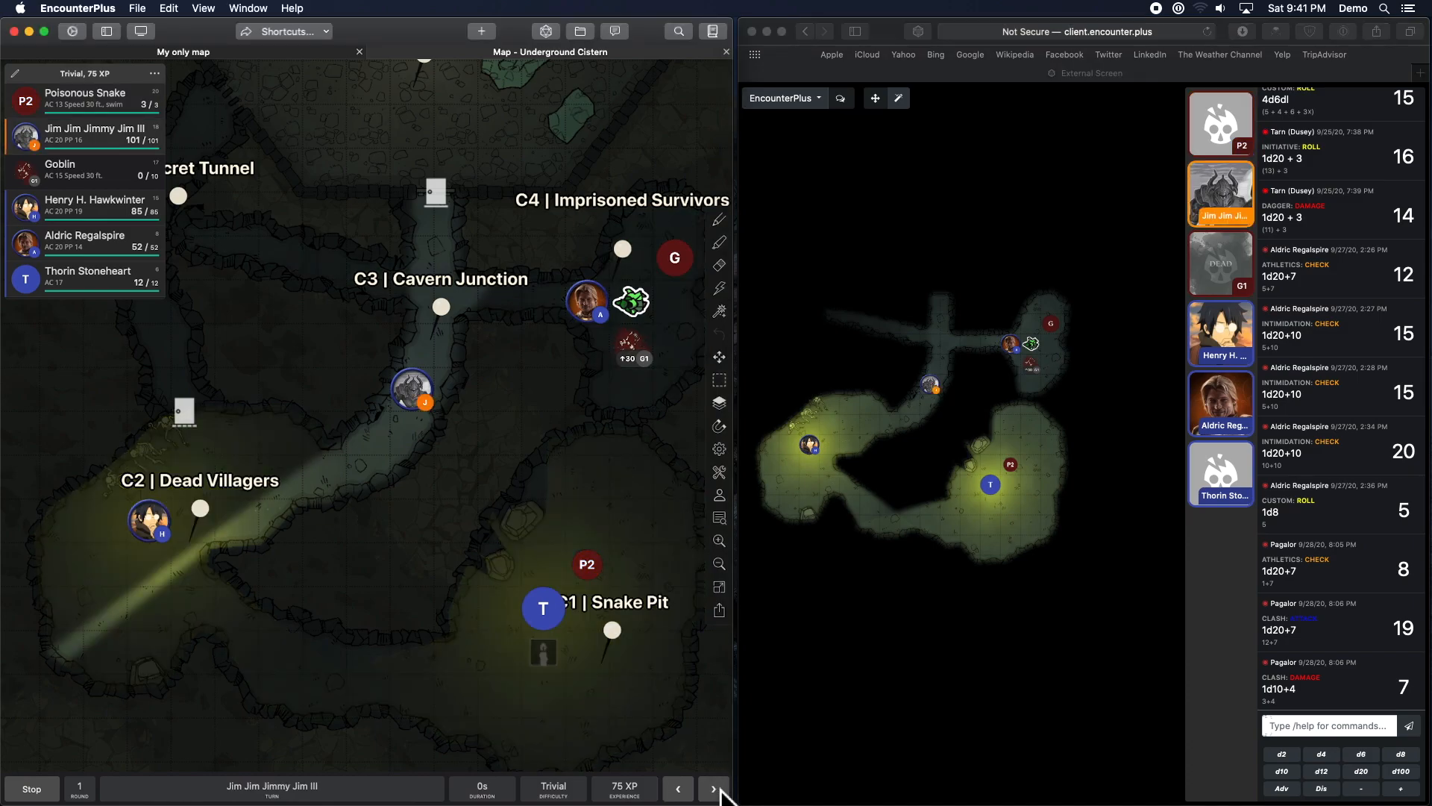
{"action": "mouse_move", "coordinate": [959, 511]}
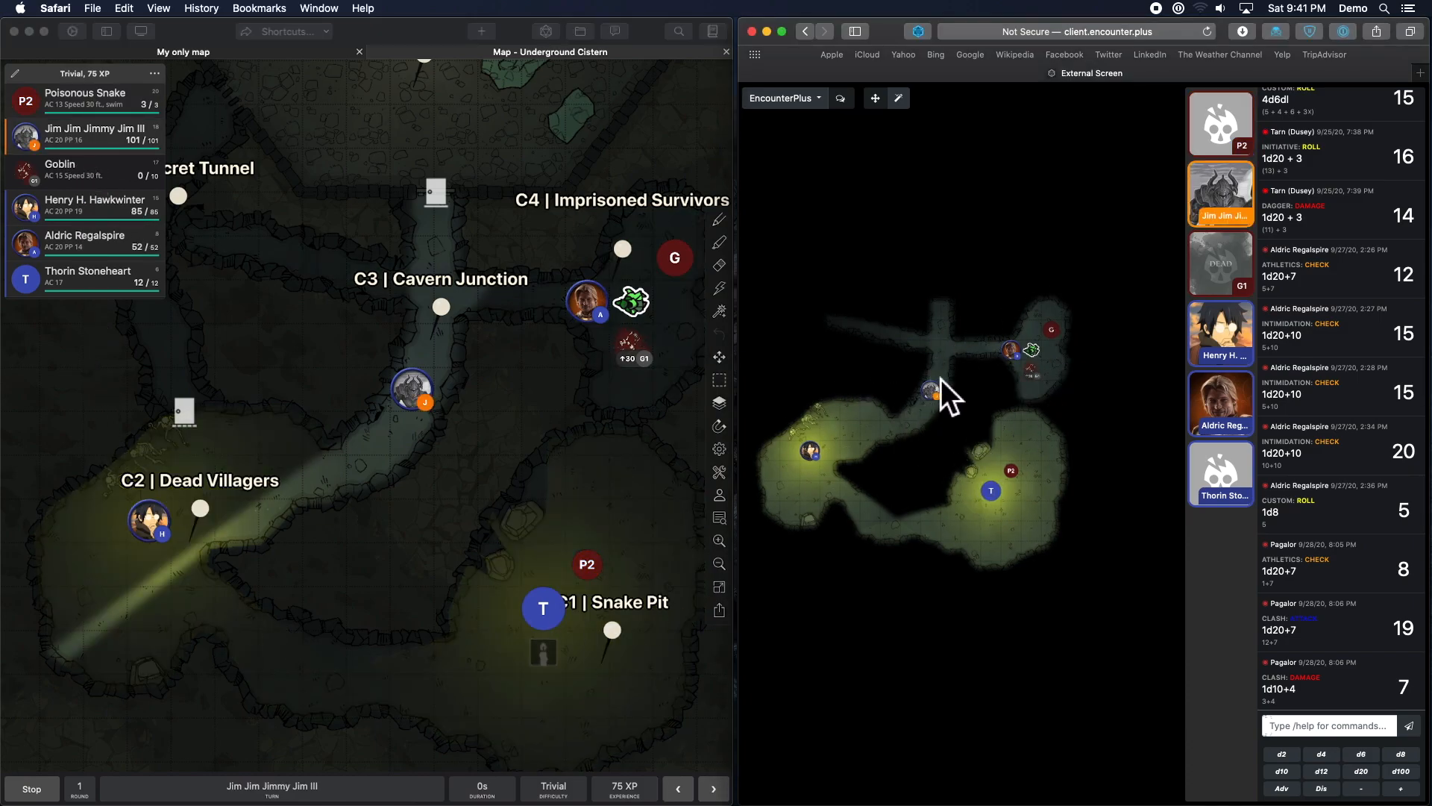
{"action": "mouse_move", "coordinate": [863, 256]}
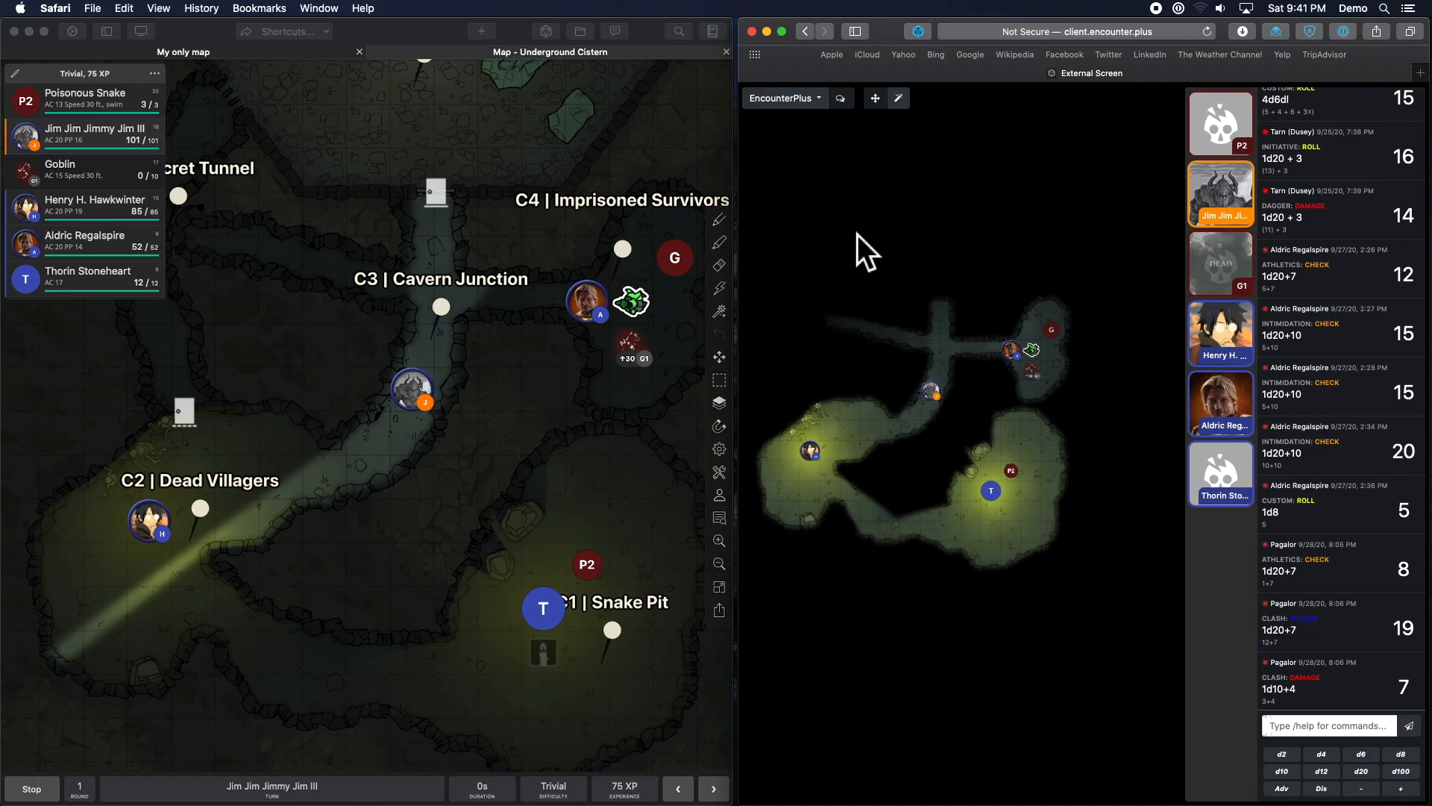
Assign Jim's character token to the web client in its settings and save.
{"action": "left_click", "coordinate": [784, 98]}
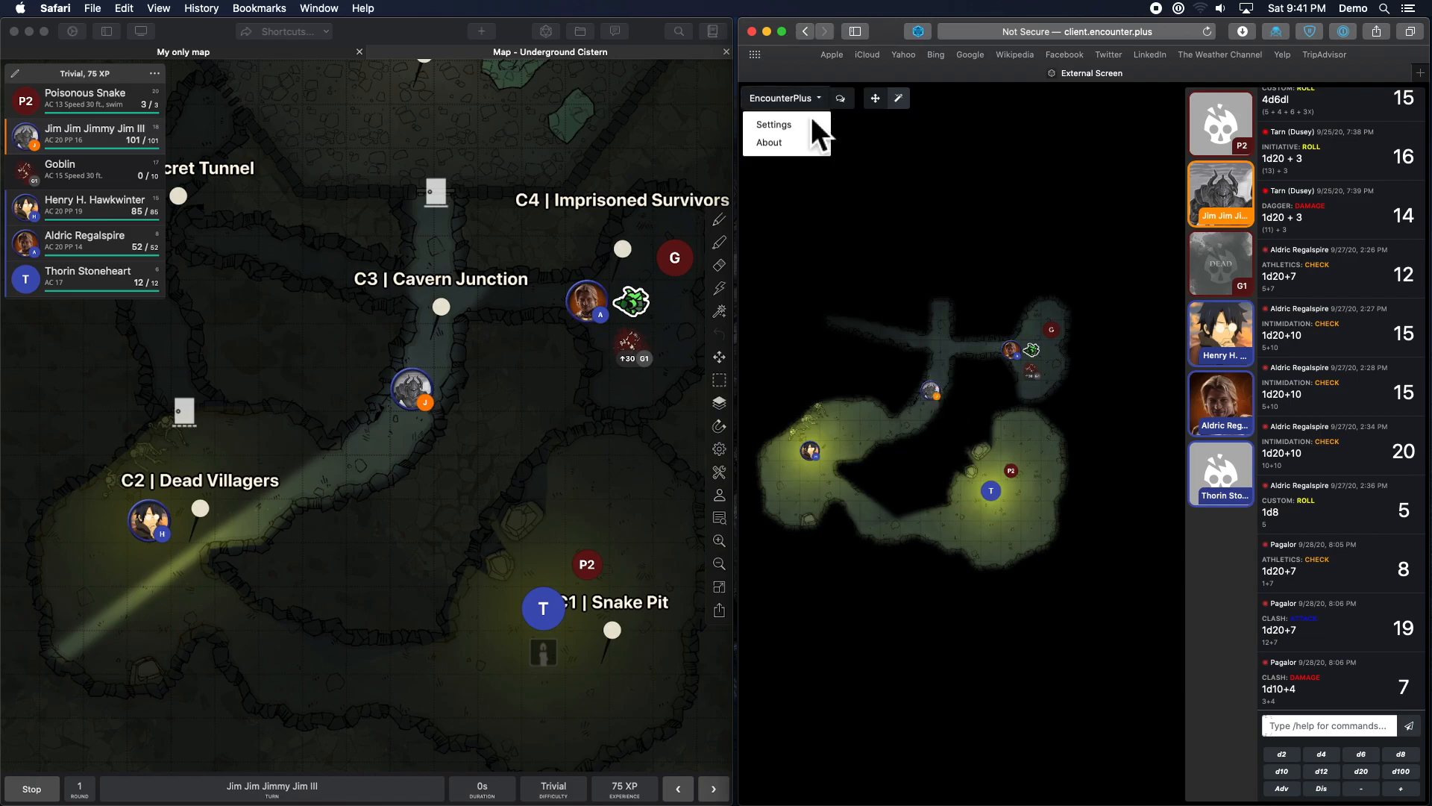
{"action": "left_click", "coordinate": [773, 125]}
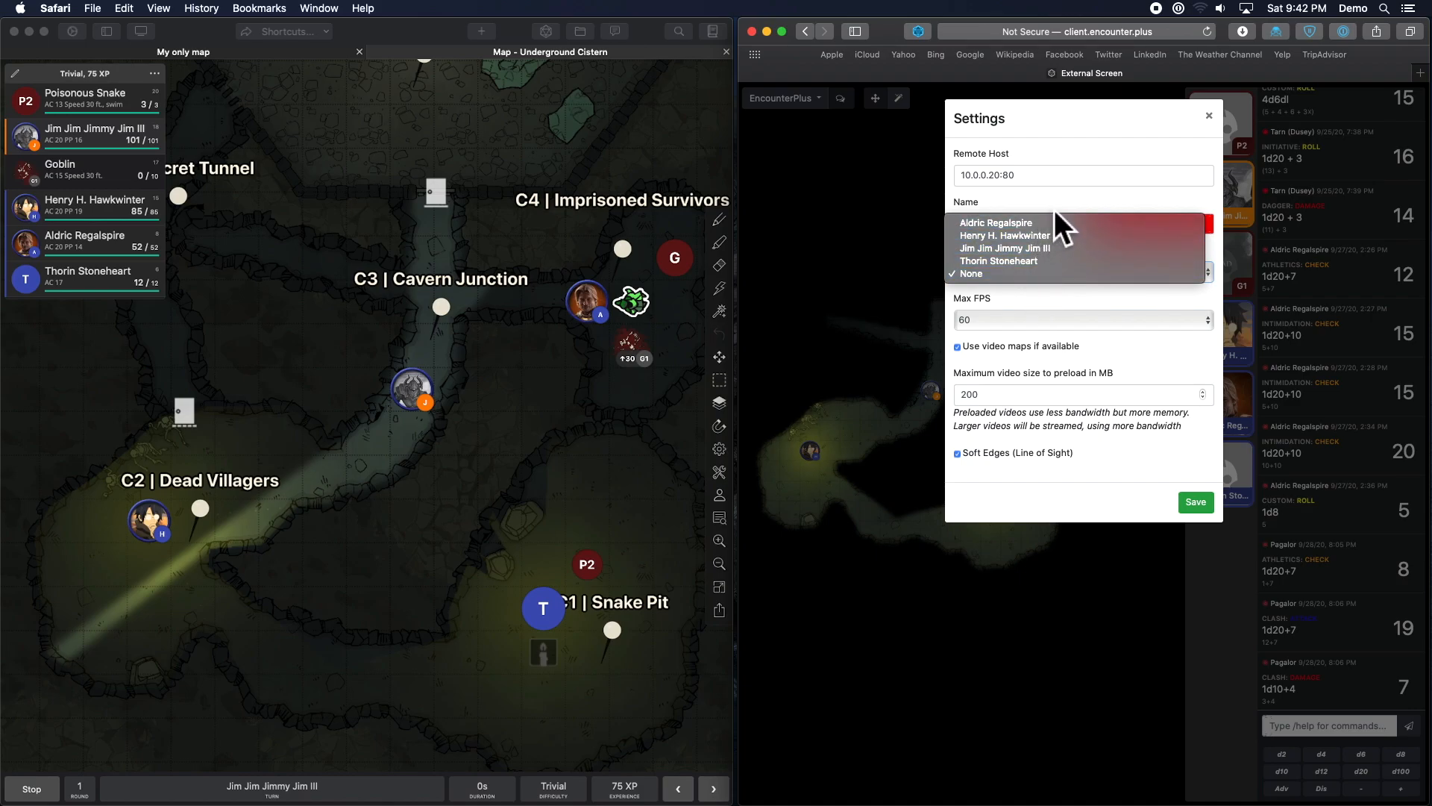
{"action": "left_click", "coordinate": [996, 223]}
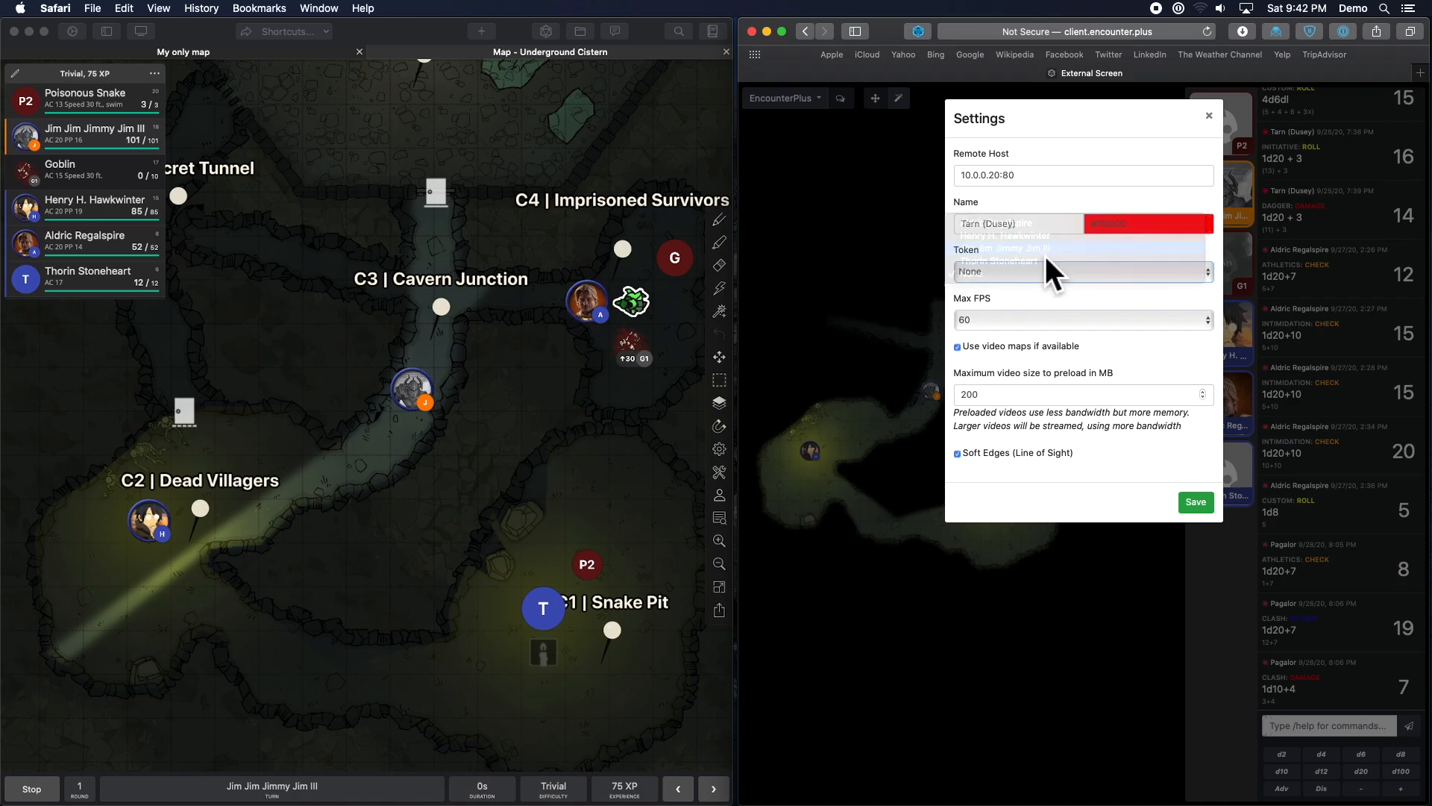
{"action": "left_click", "coordinate": [1005, 248]}
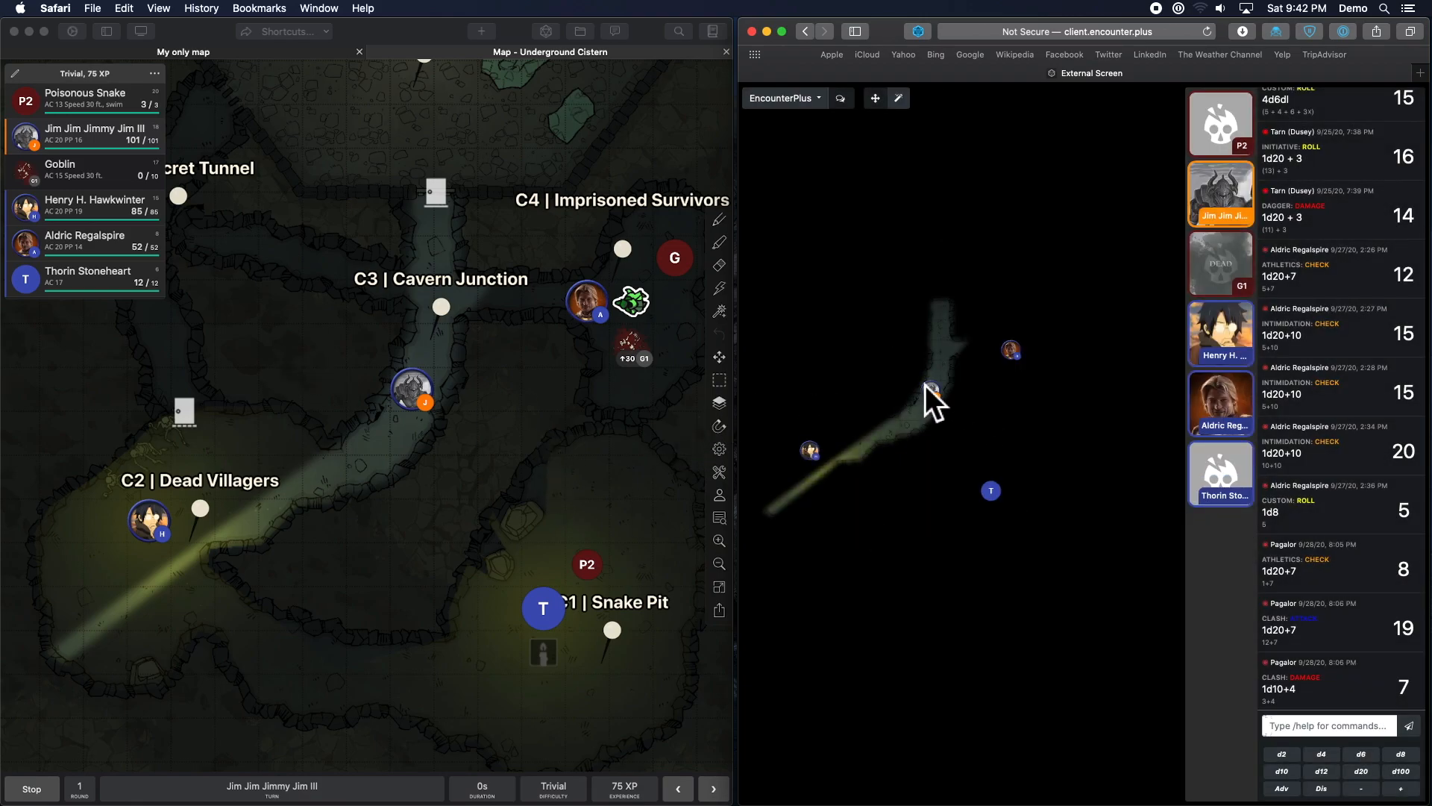
Advance combat through Henry, the Poisonous Snake, Jim and Thorin into the next round.
{"action": "left_click", "coordinate": [712, 788]}
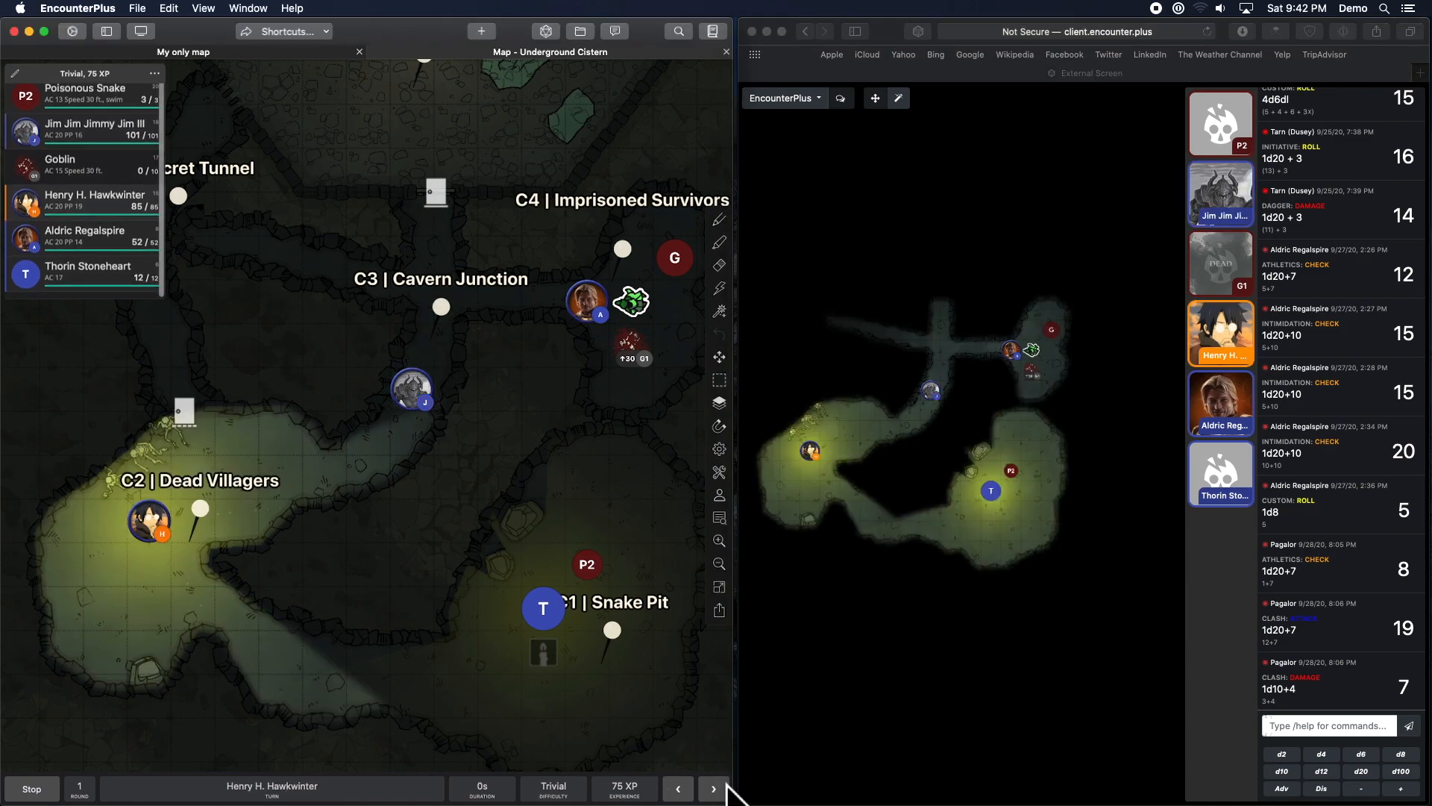
{"action": "mouse_move", "coordinate": [149, 520]}
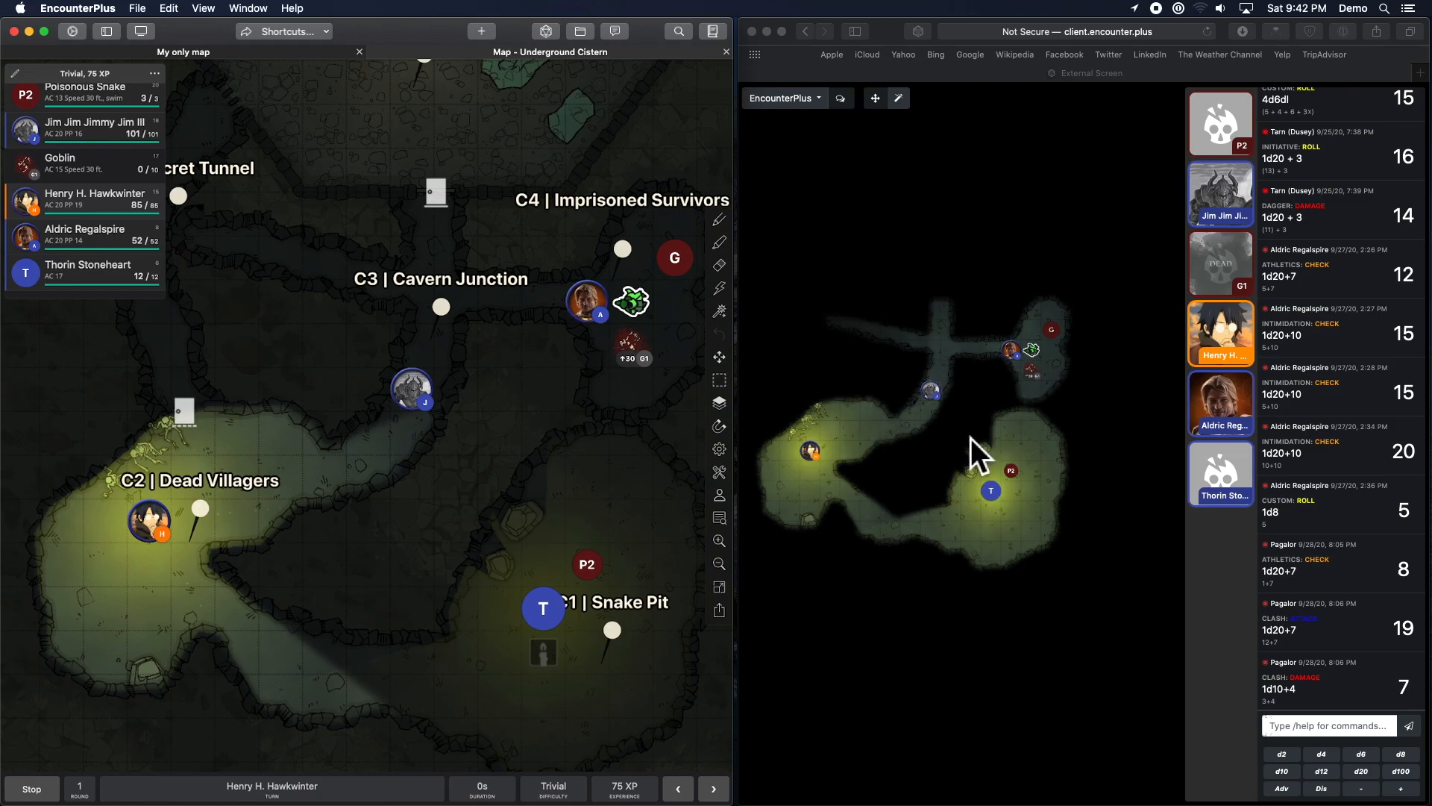
{"action": "mouse_move", "coordinate": [827, 439]}
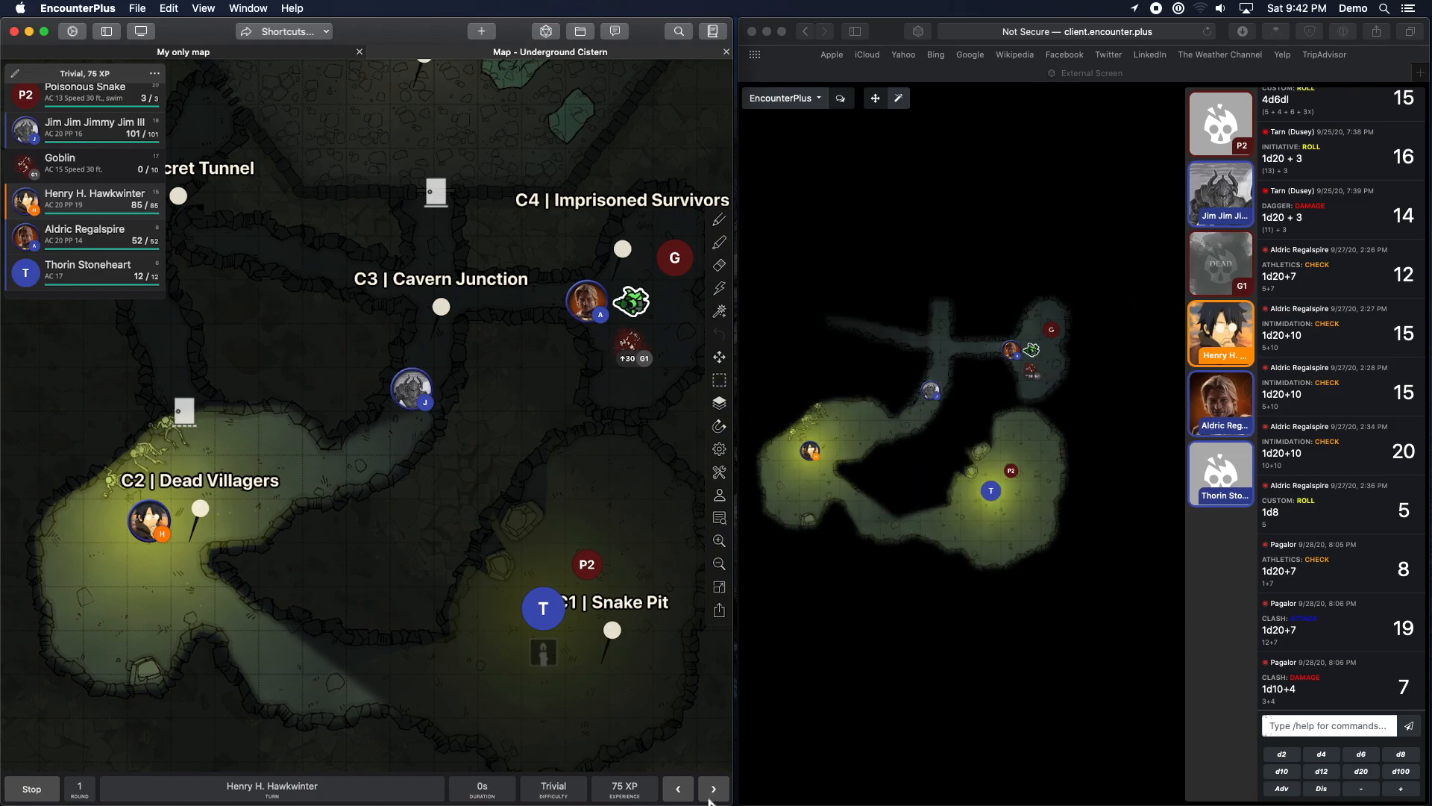
{"action": "left_click", "coordinate": [713, 788]}
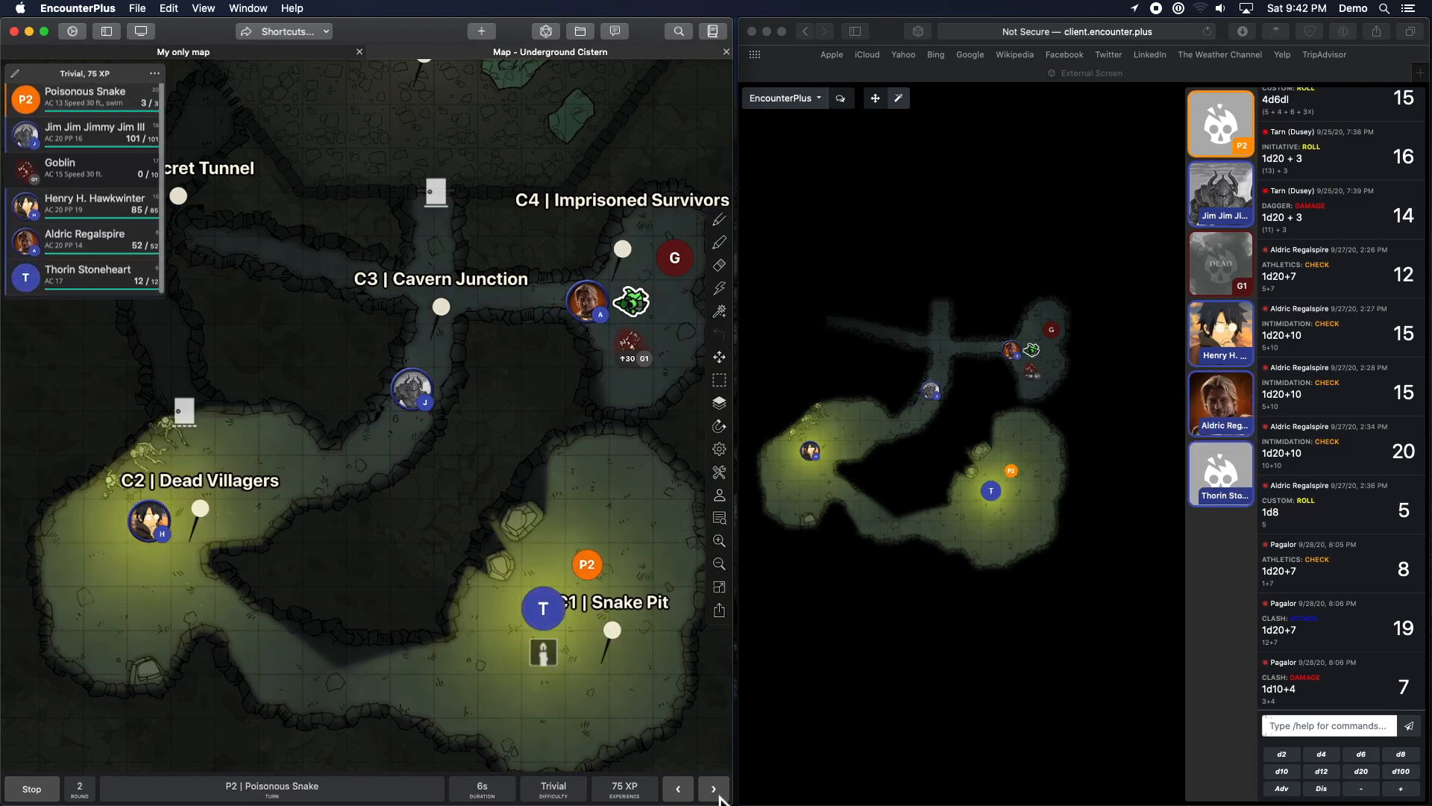
{"action": "left_click", "coordinate": [713, 789]}
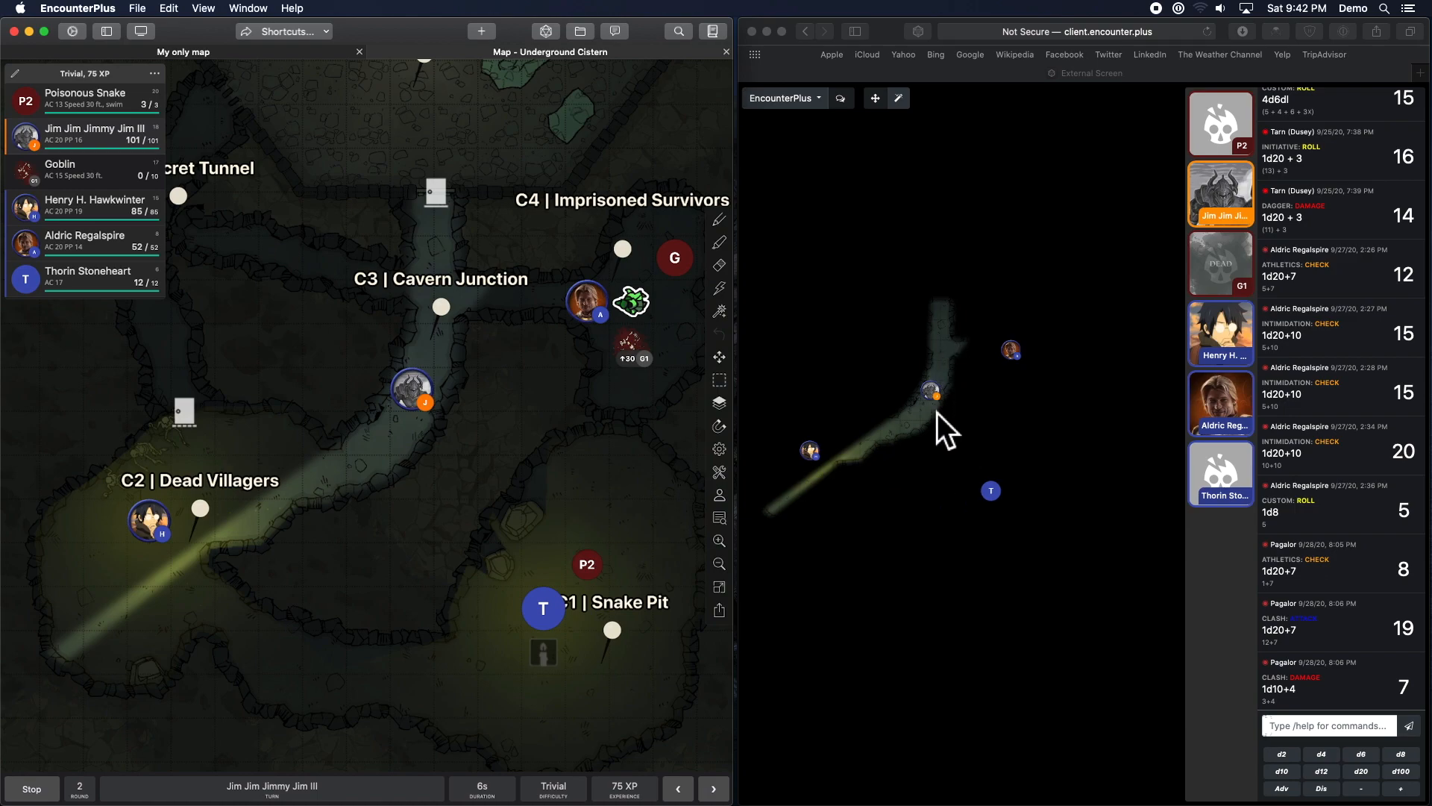
{"action": "mouse_move", "coordinate": [927, 452]}
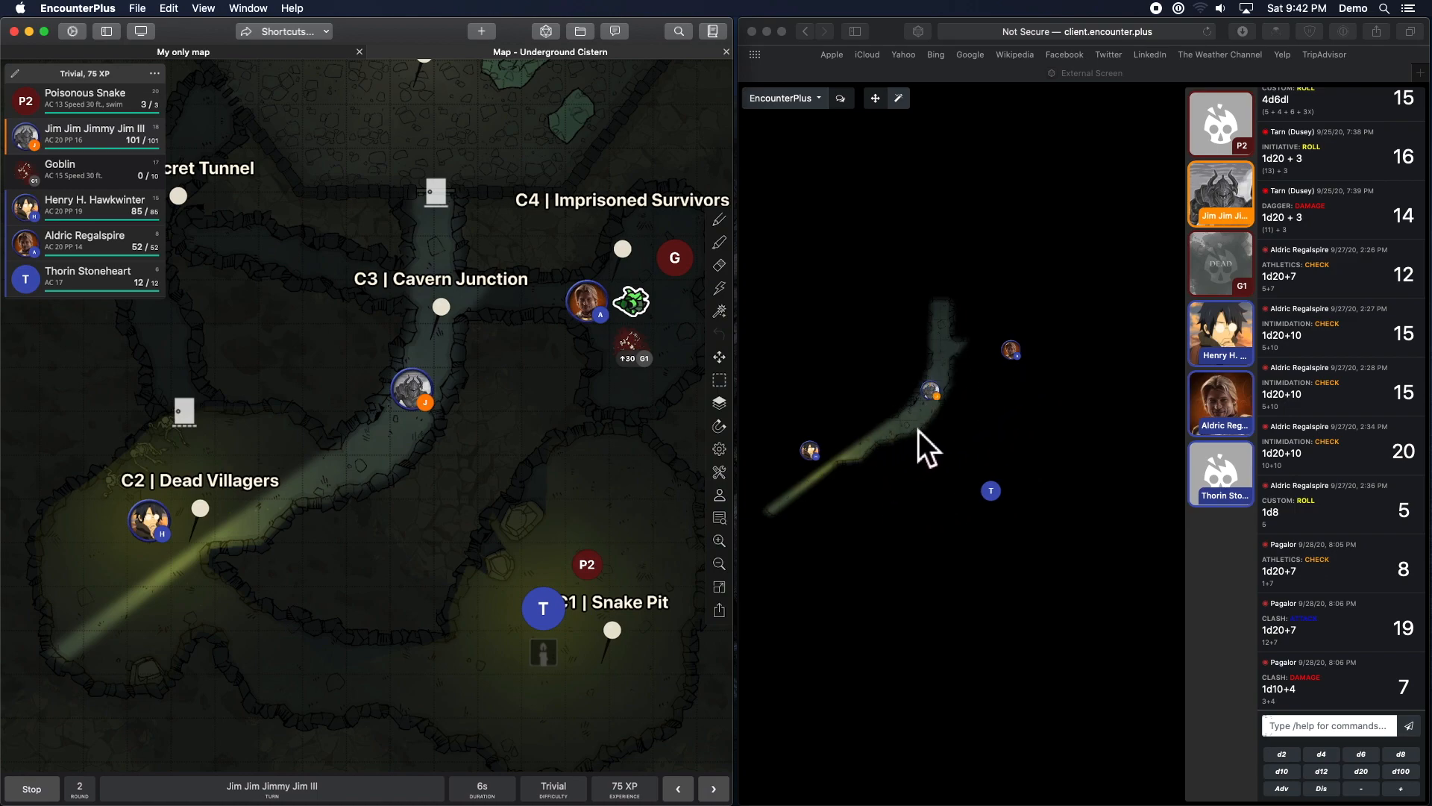
{"action": "mouse_move", "coordinate": [151, 48]}
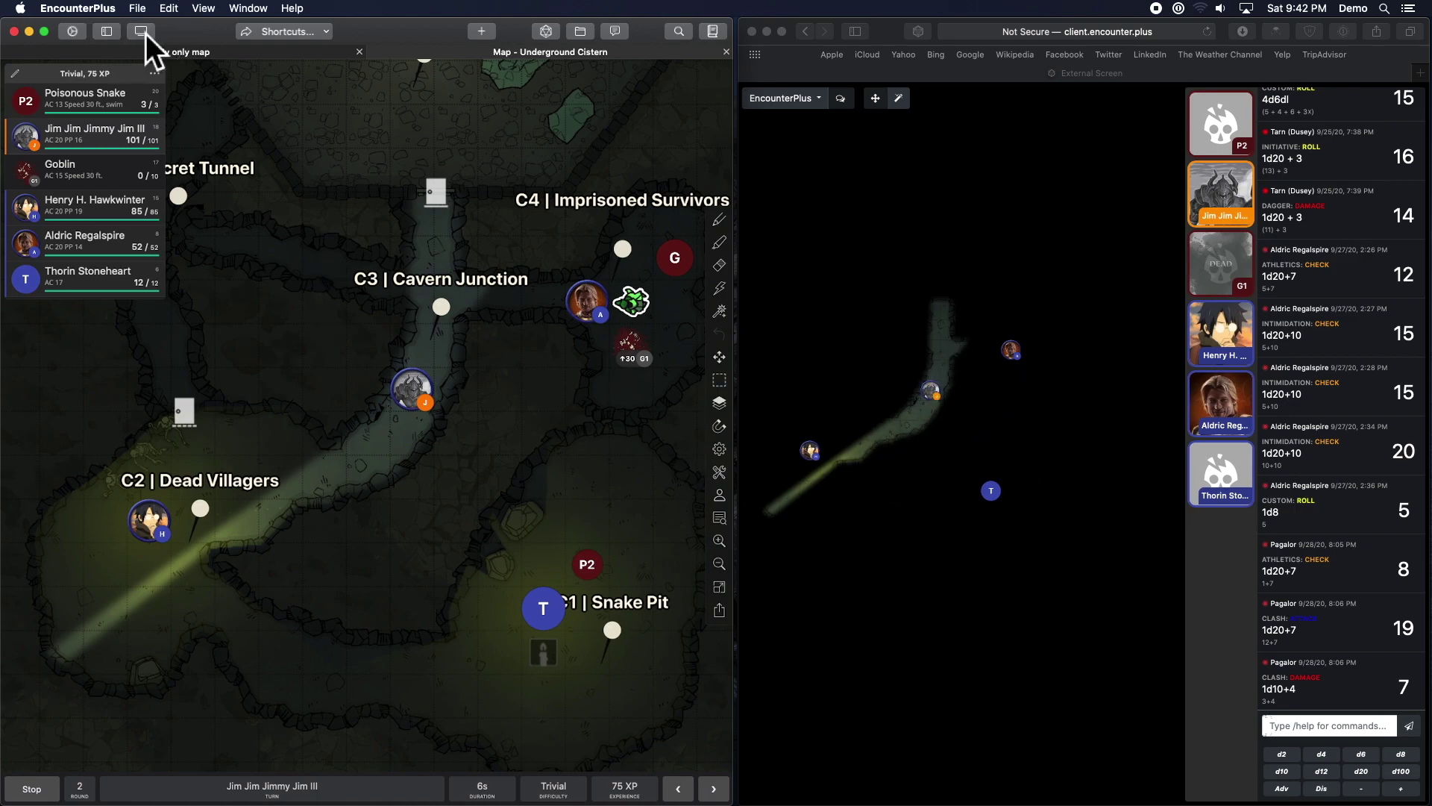
{"action": "left_click", "coordinate": [141, 31]}
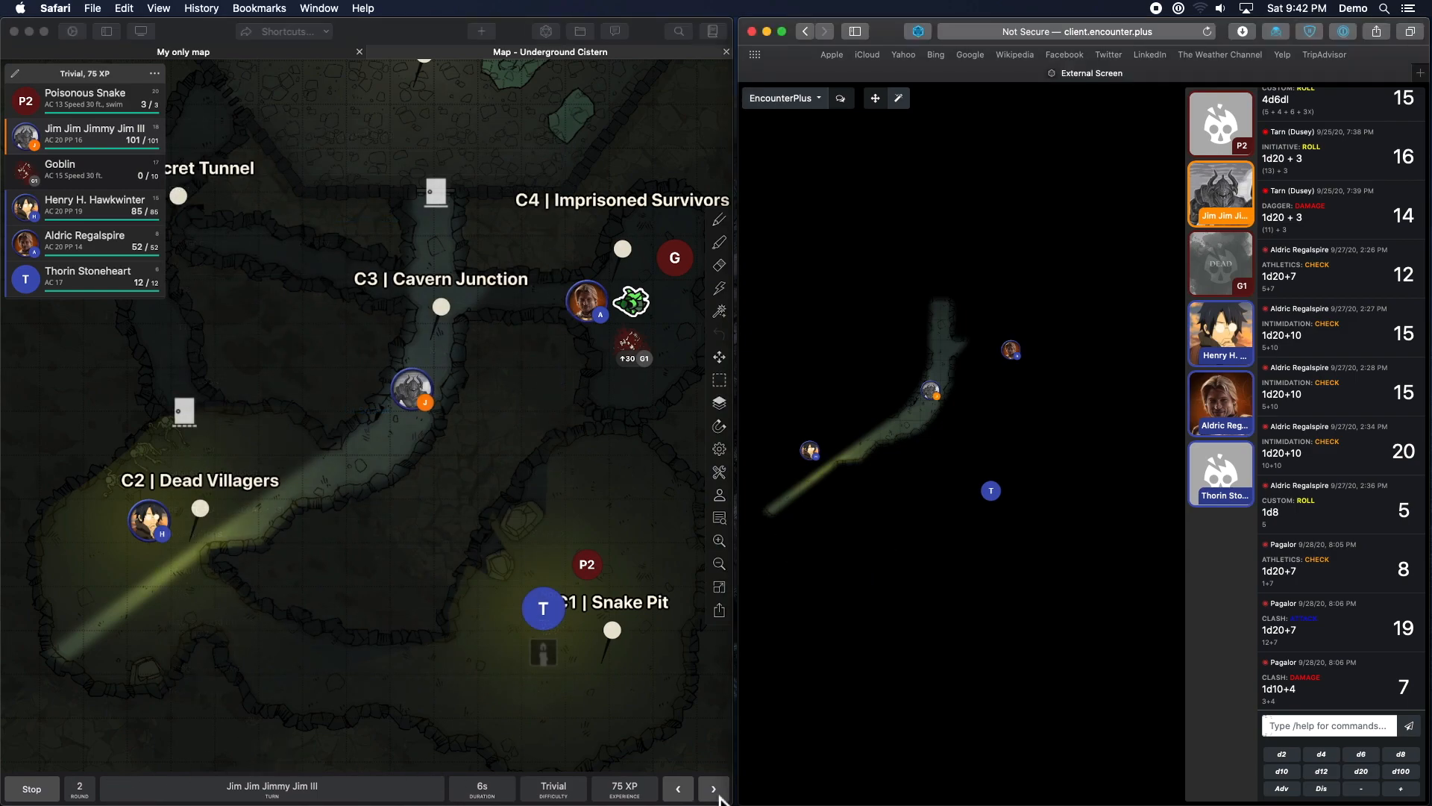
{"action": "left_click", "coordinate": [713, 789]}
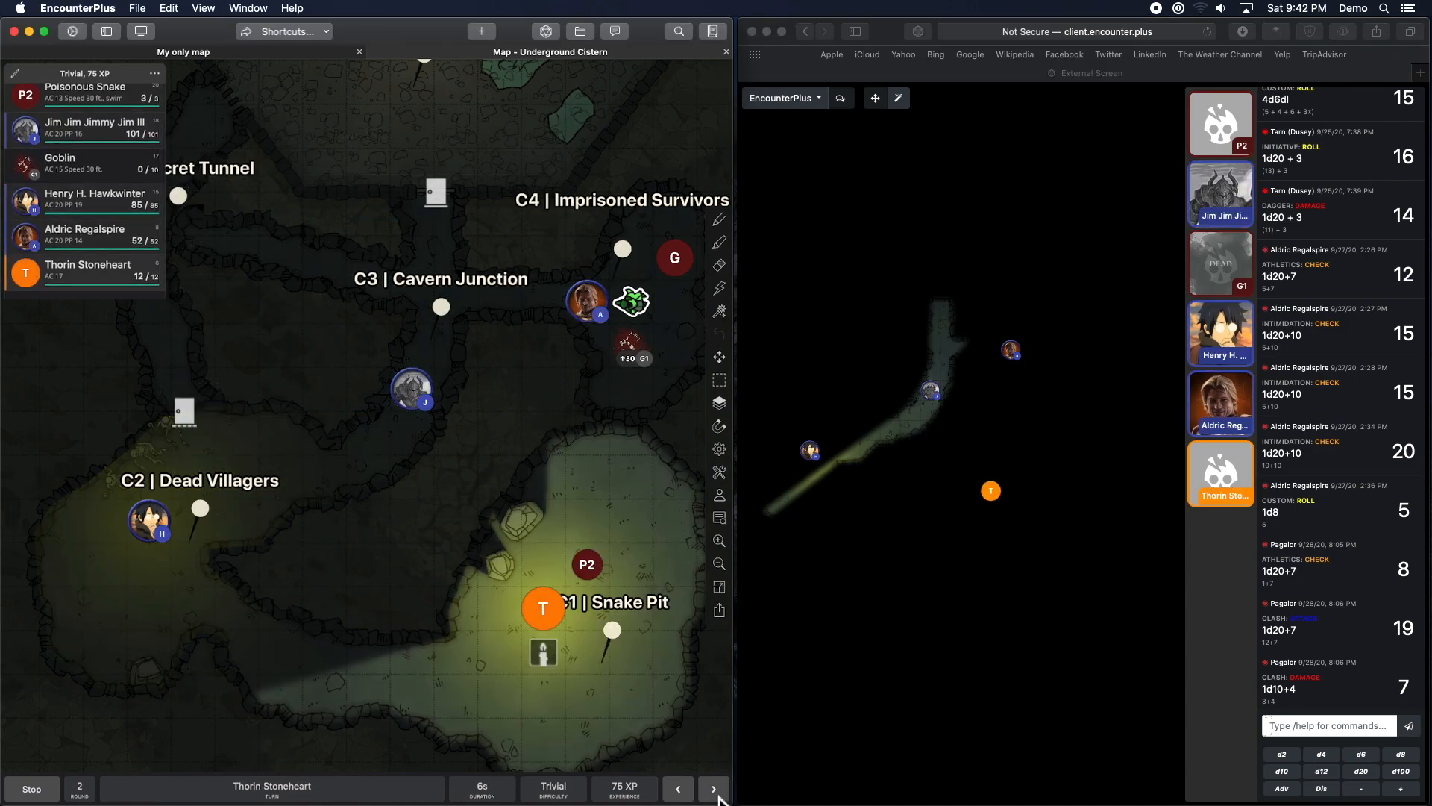
{"action": "left_click", "coordinate": [713, 789]}
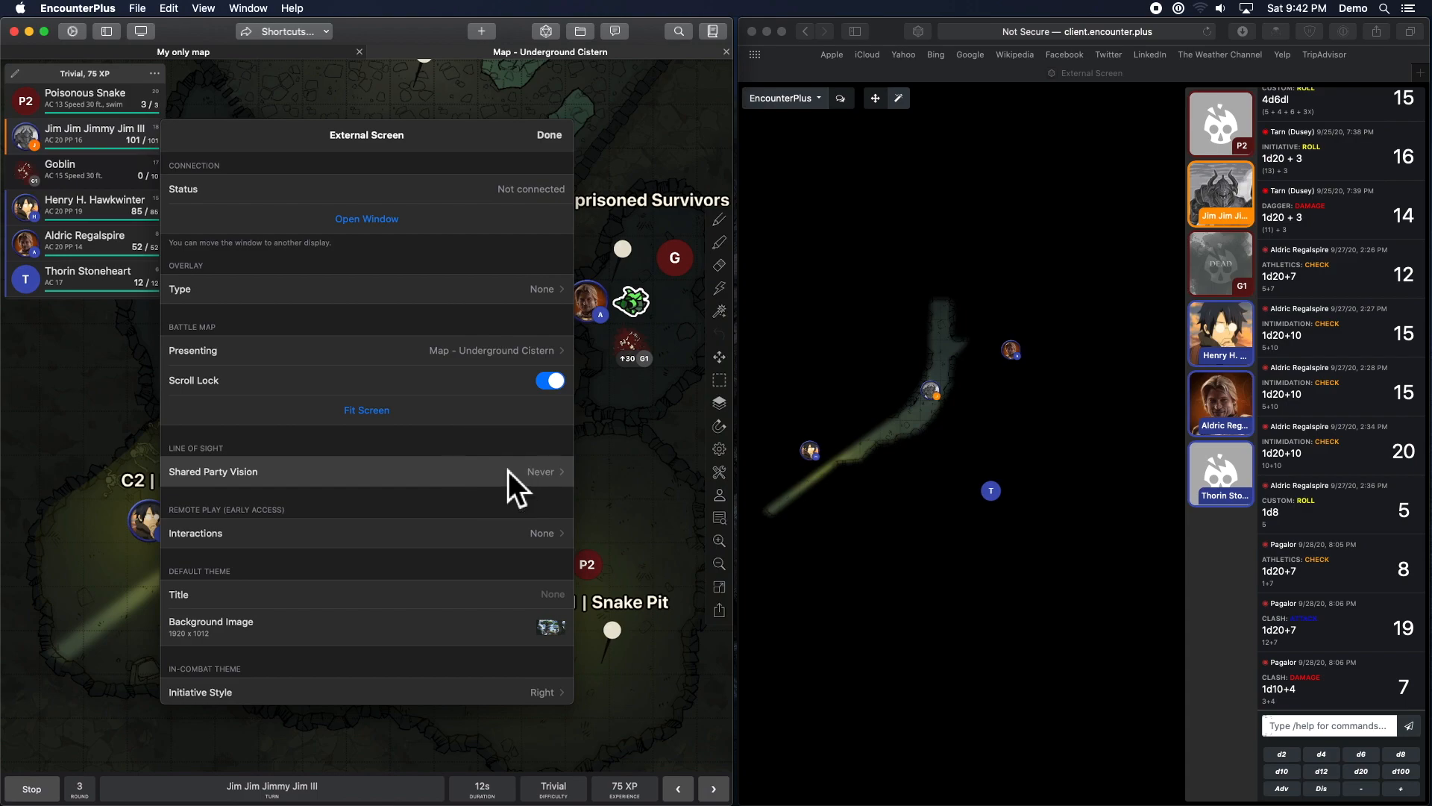
Set Shared Party Vision to Always, close External Screen settings, and advance a turn.
{"action": "left_click", "coordinate": [541, 472]}
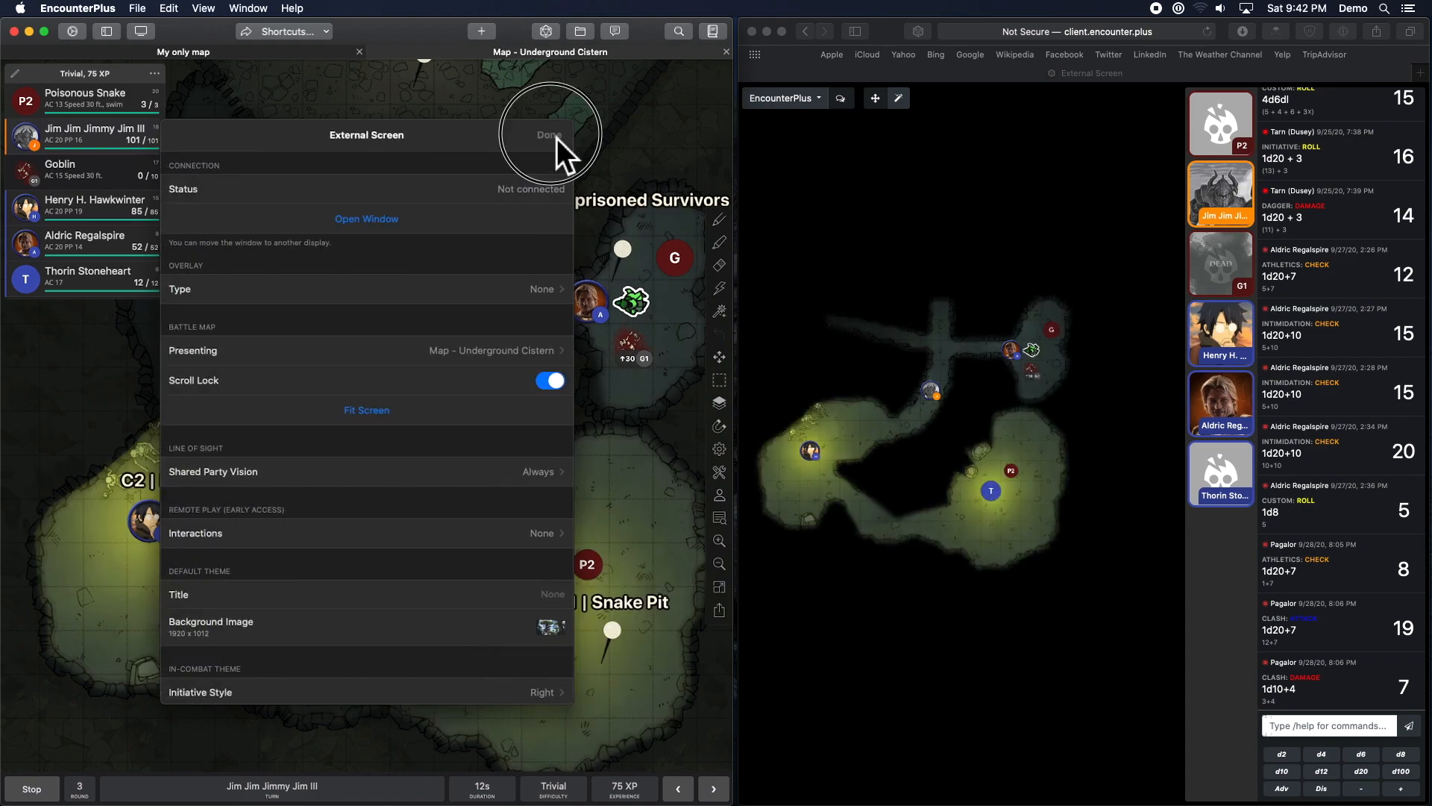
{"action": "left_click", "coordinate": [549, 134]}
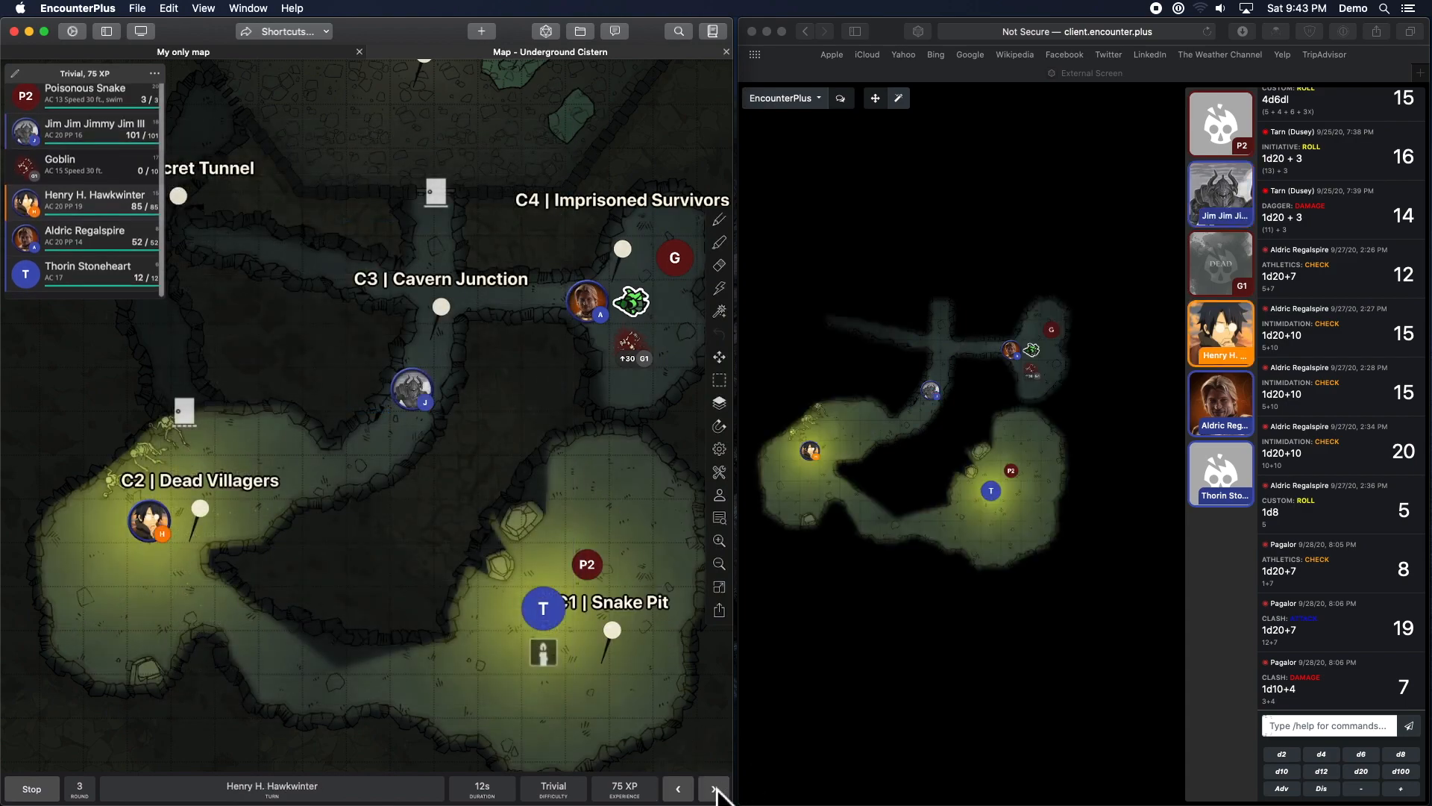
{"action": "left_click", "coordinate": [715, 789]}
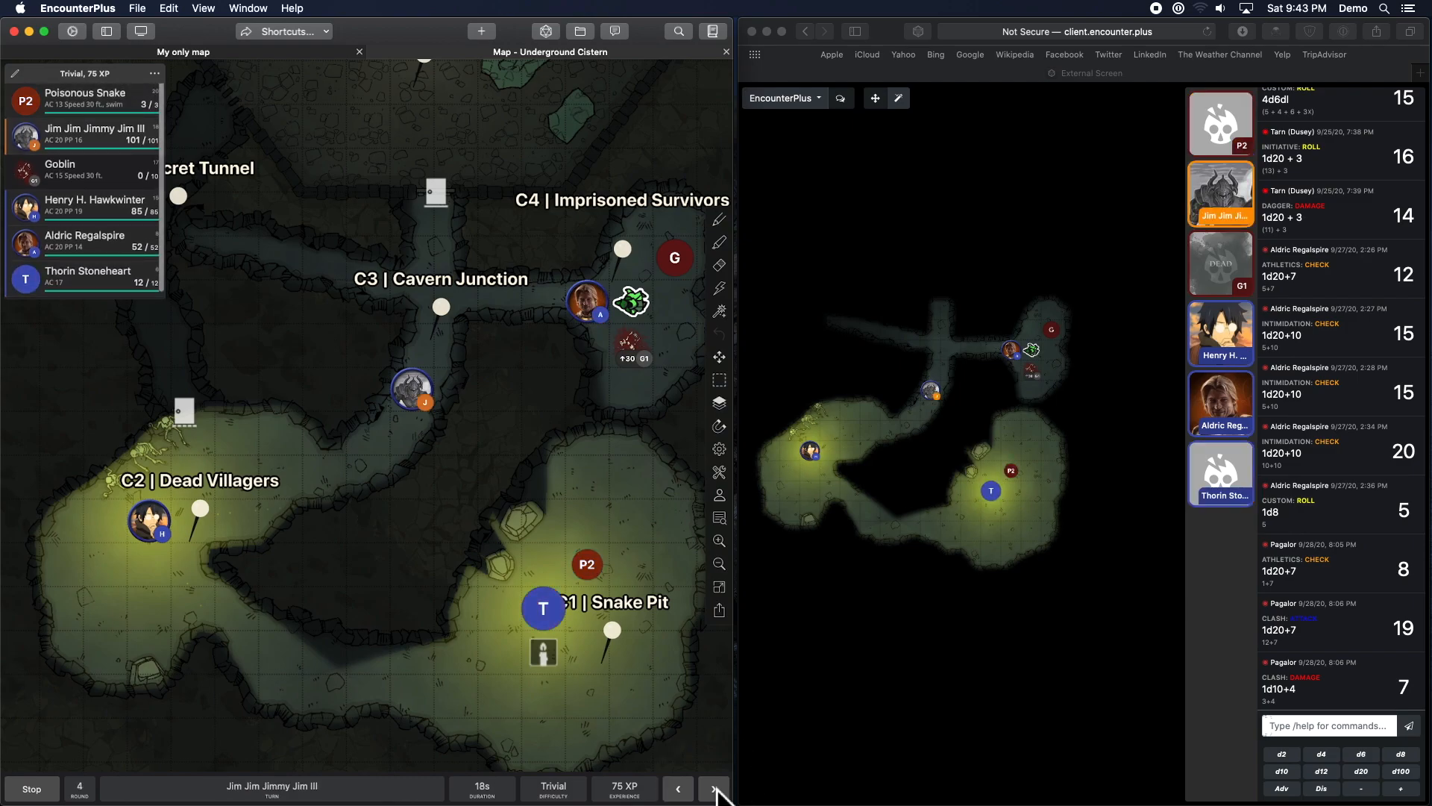
{"action": "mouse_move", "coordinate": [274, 128]}
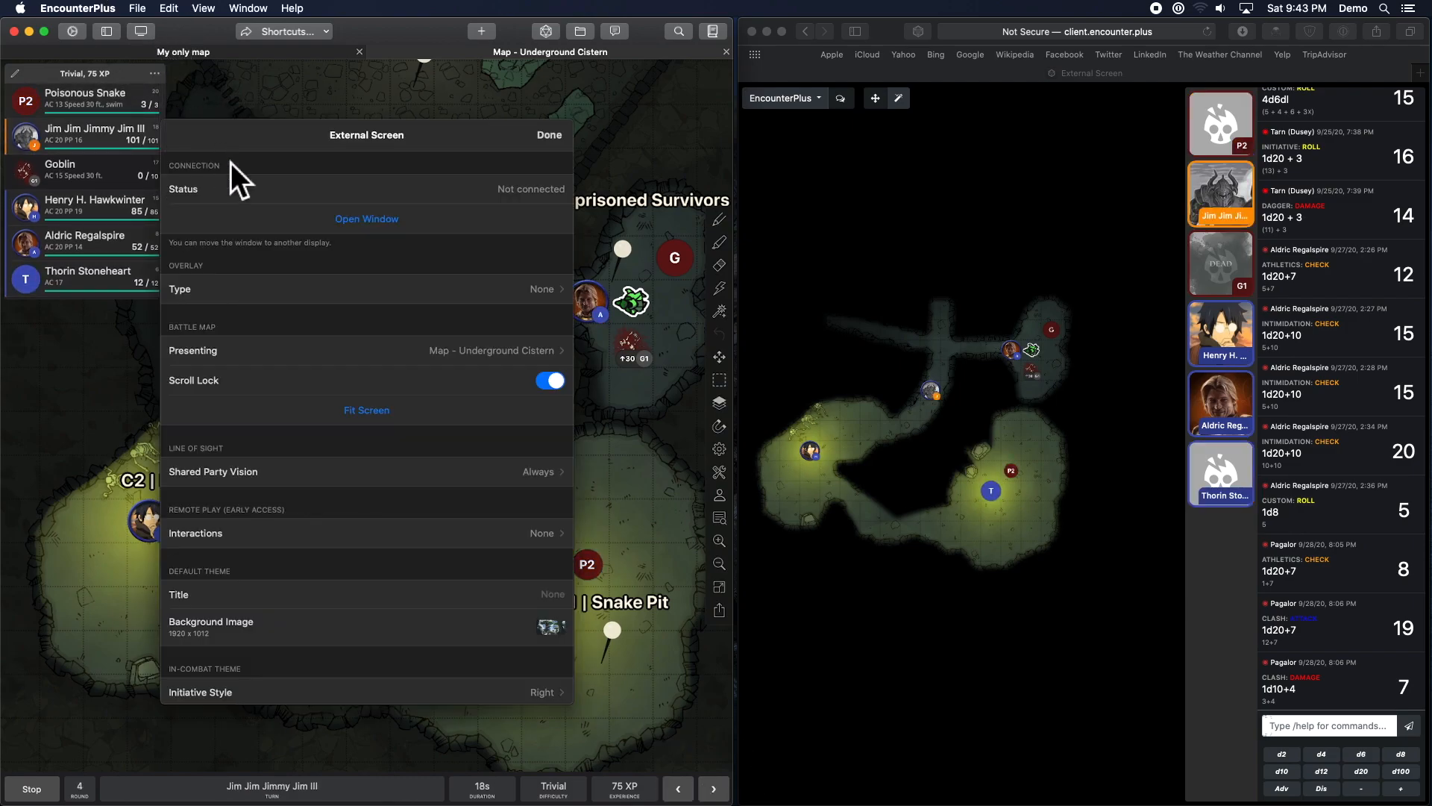
{"action": "mouse_move", "coordinate": [453, 453]}
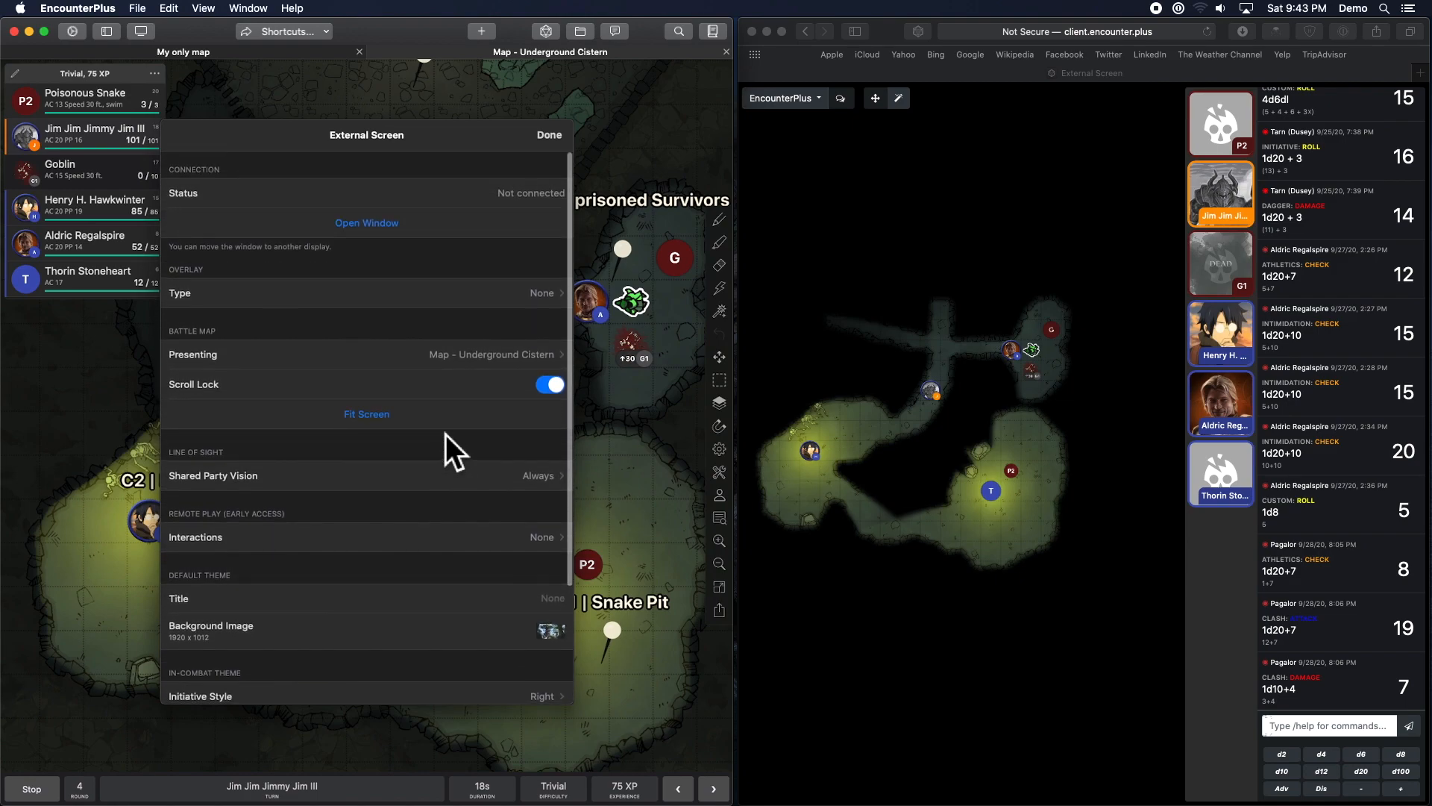
Set Remote Play Interactions to Token and test moving a hero token in the client.
{"action": "scroll", "scroll_direction": "down", "scroll_amount": 3}
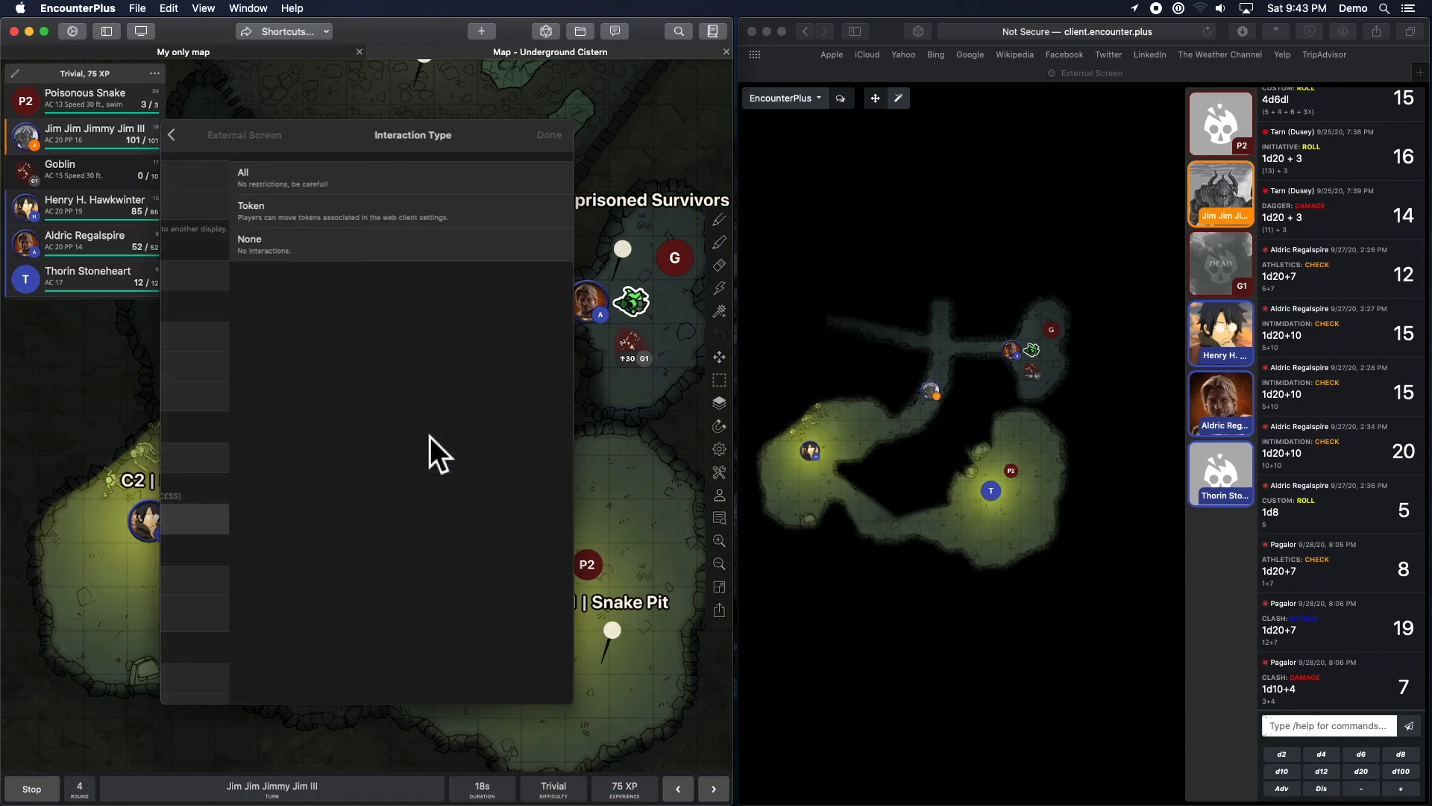
{"action": "left_click", "coordinate": [249, 244]}
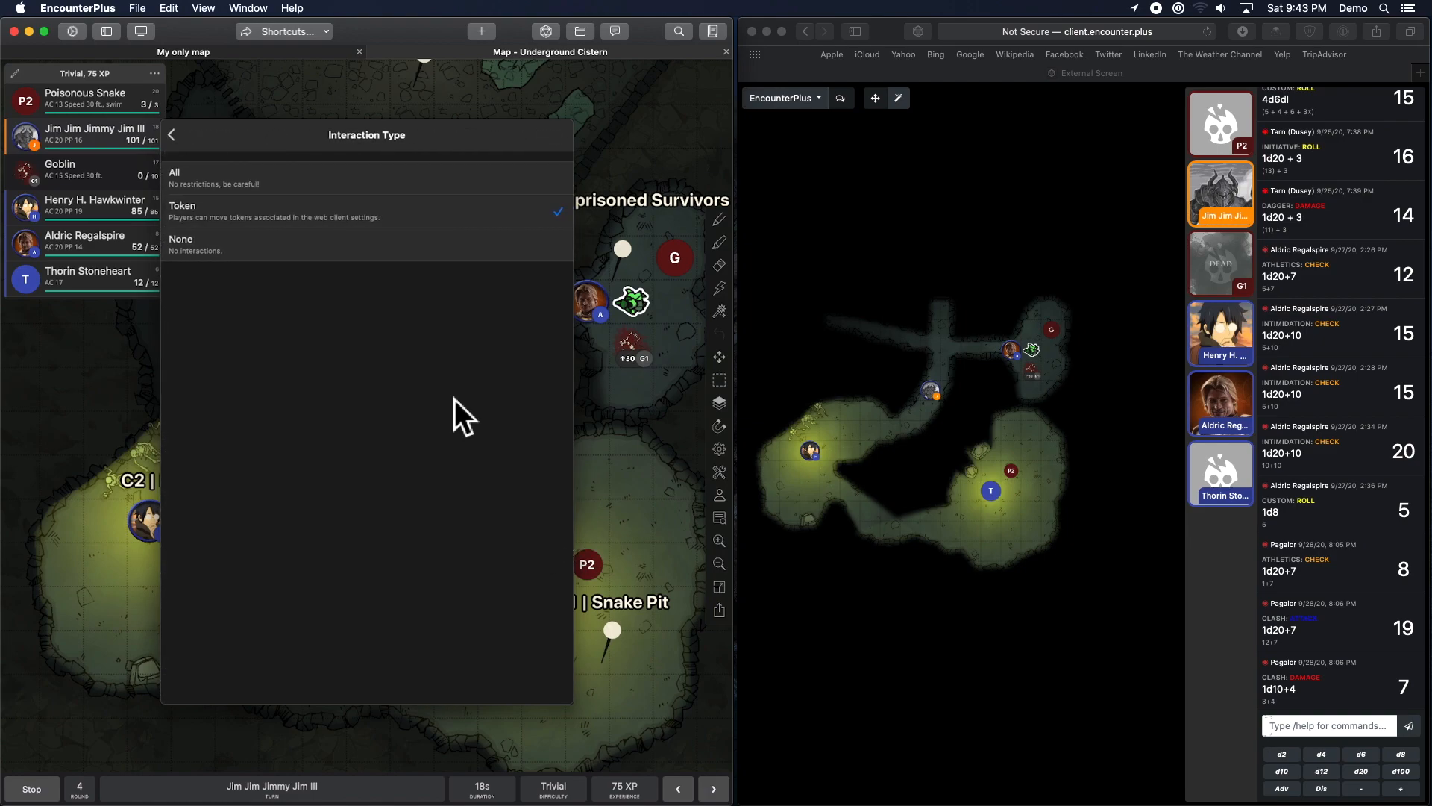
{"action": "mouse_move", "coordinate": [301, 237]}
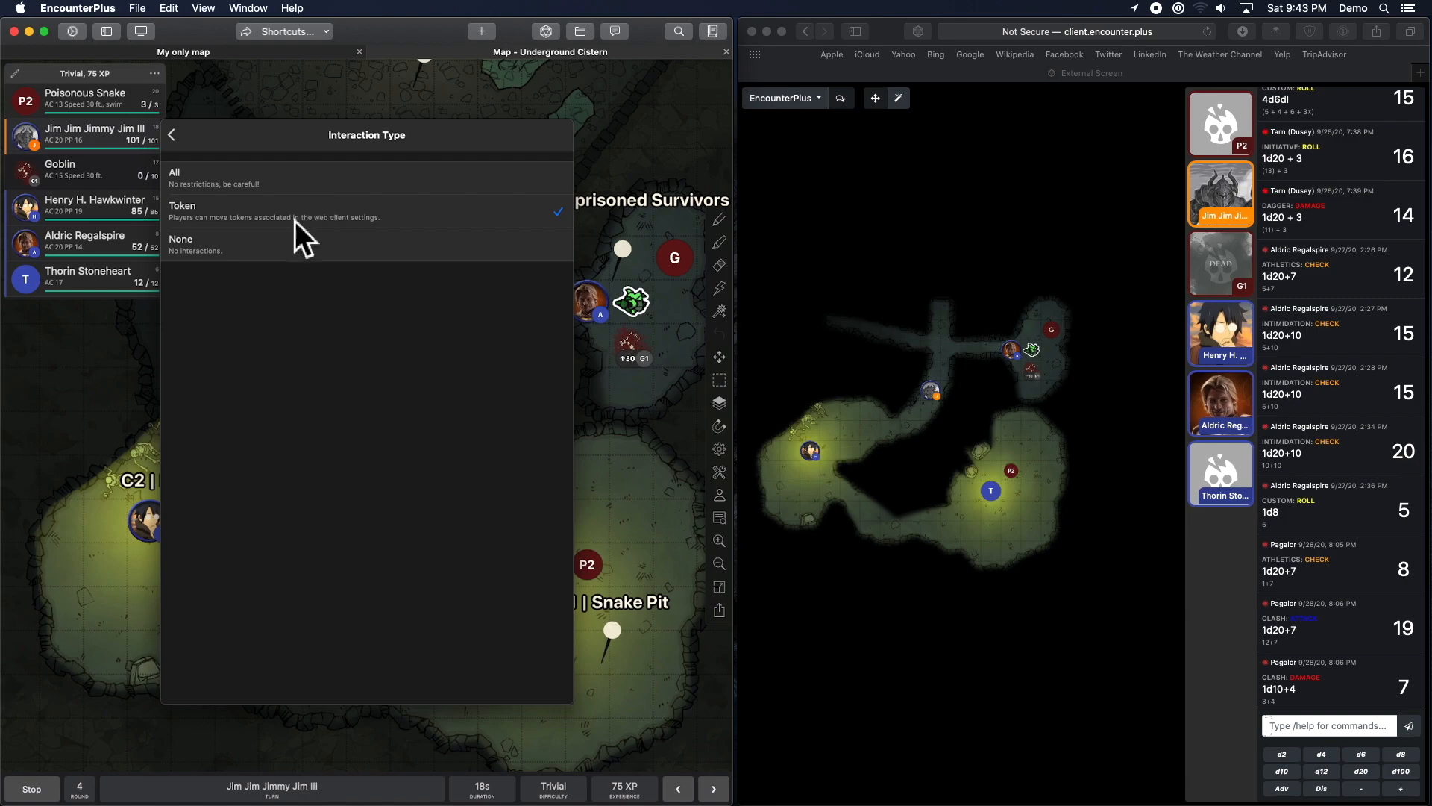
{"action": "mouse_move", "coordinate": [357, 265]}
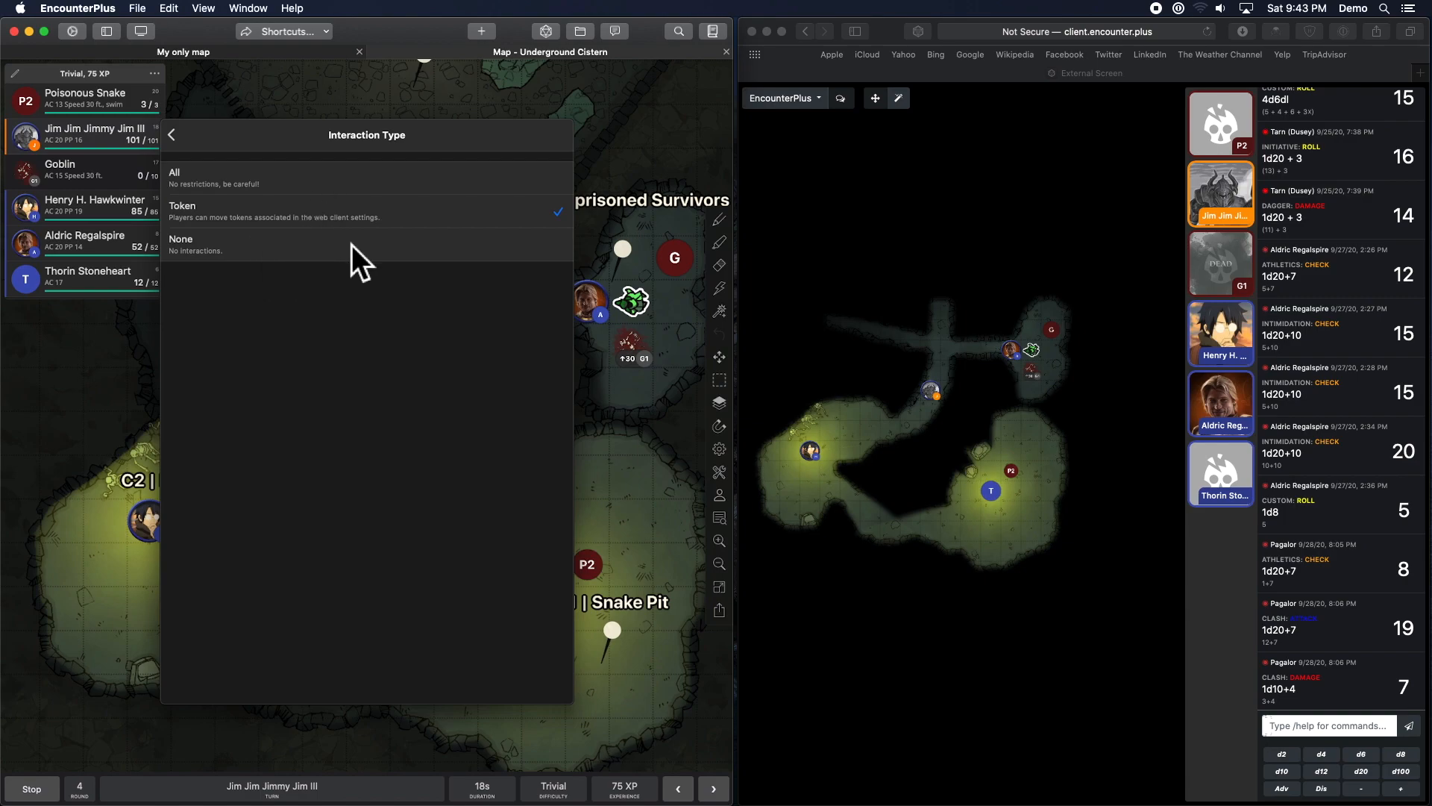
{"action": "mouse_move", "coordinate": [340, 219]}
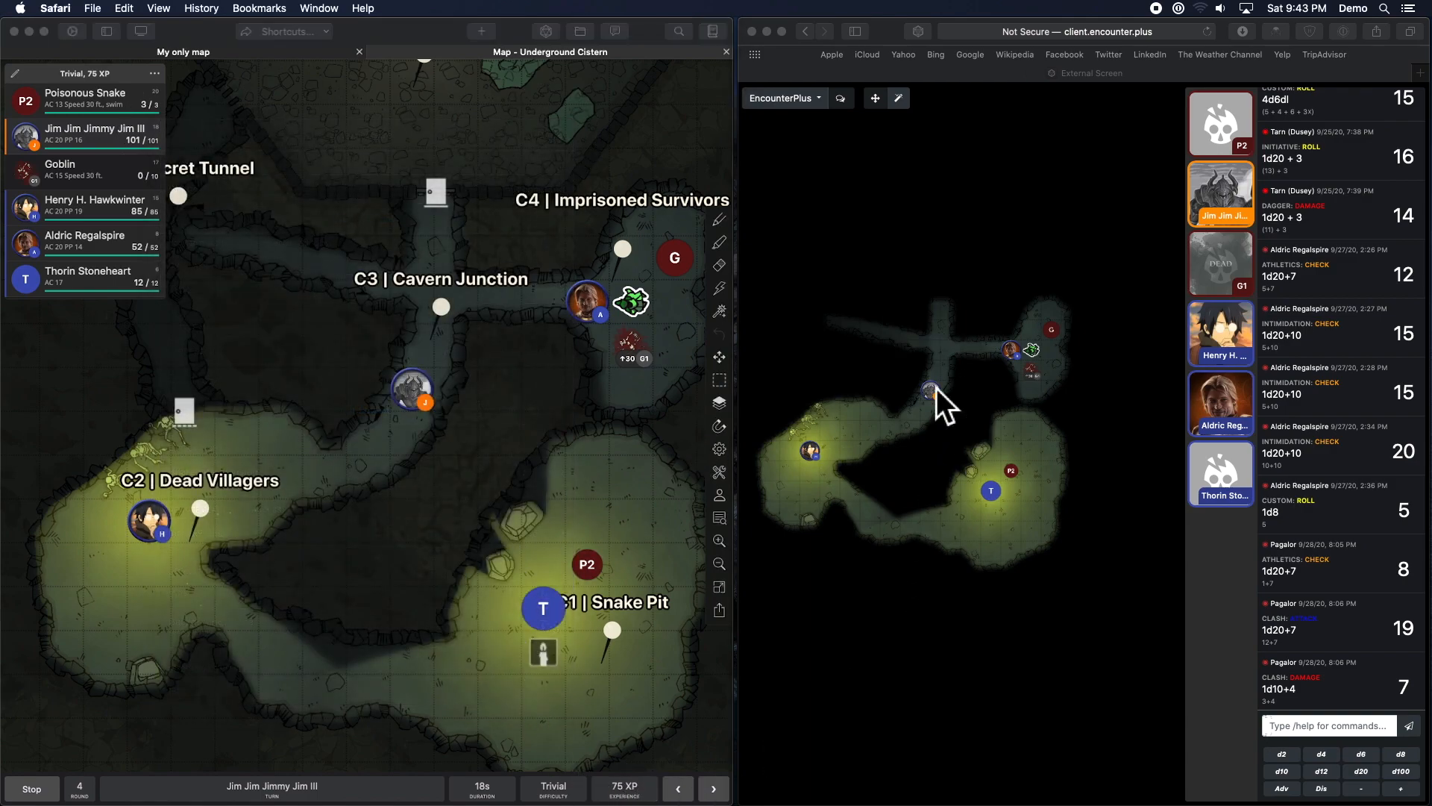
{"action": "left_click", "coordinate": [932, 386]}
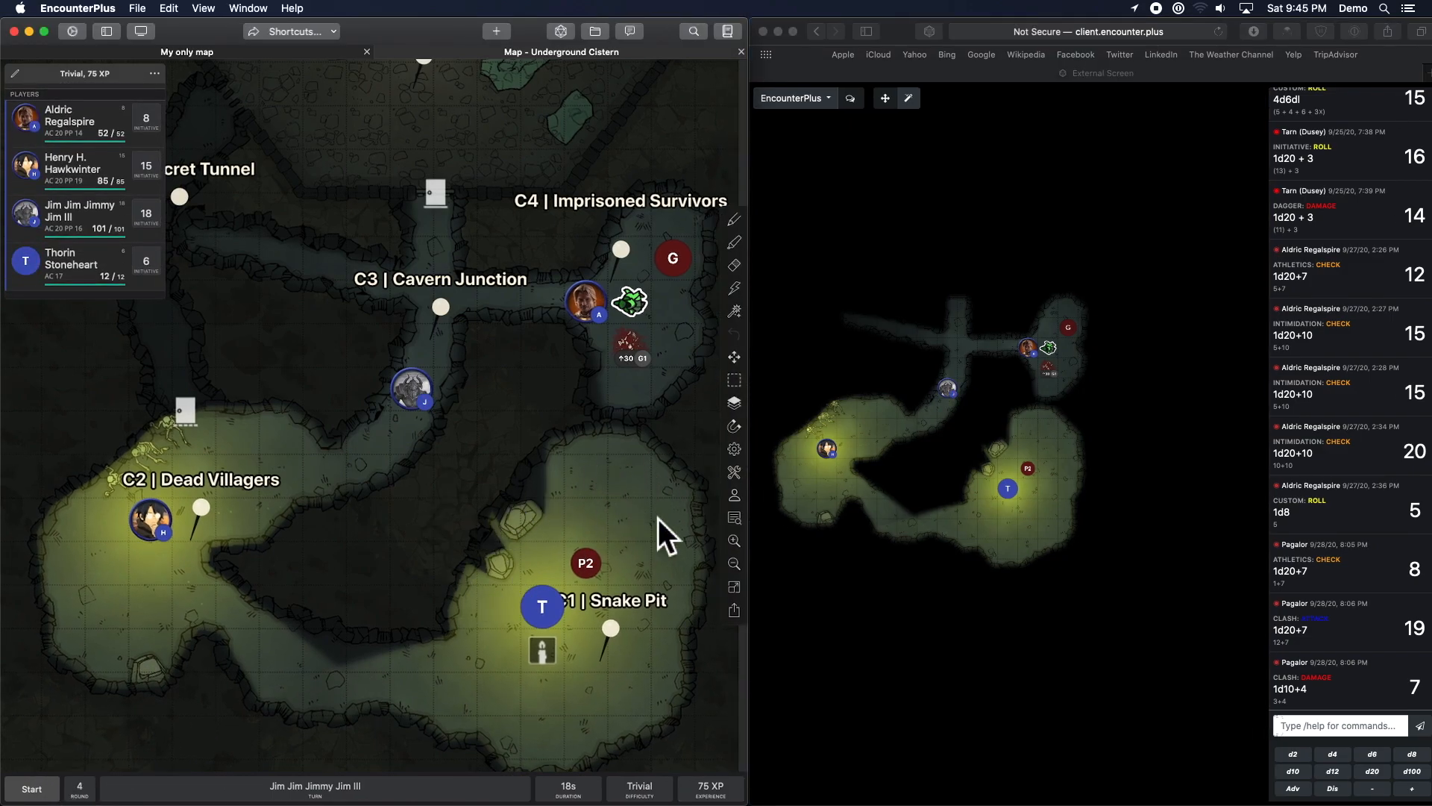
Open this map's settings and scroll down to the Line of Sight section.
{"action": "left_click", "coordinate": [639, 512]}
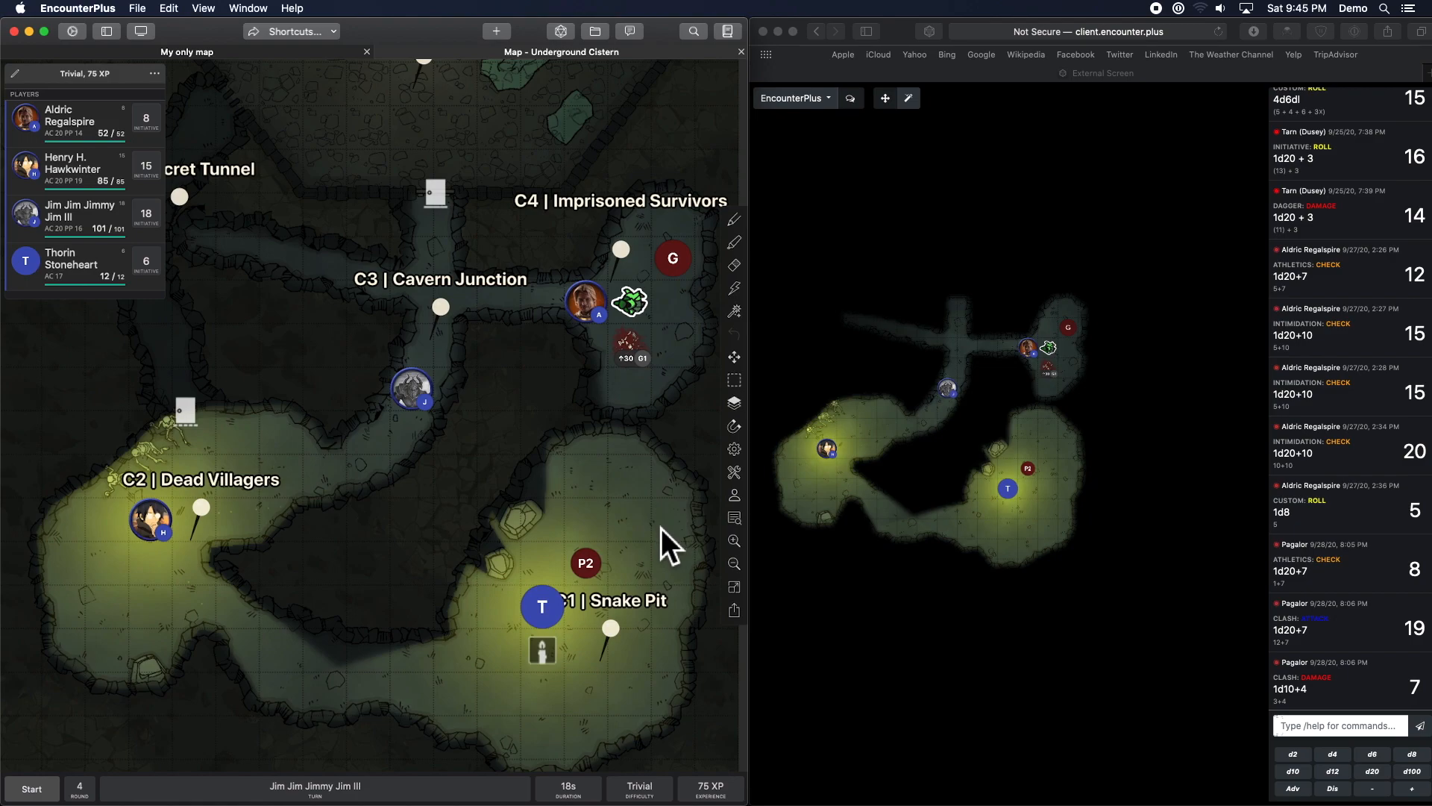
{"action": "left_click", "coordinate": [733, 448]}
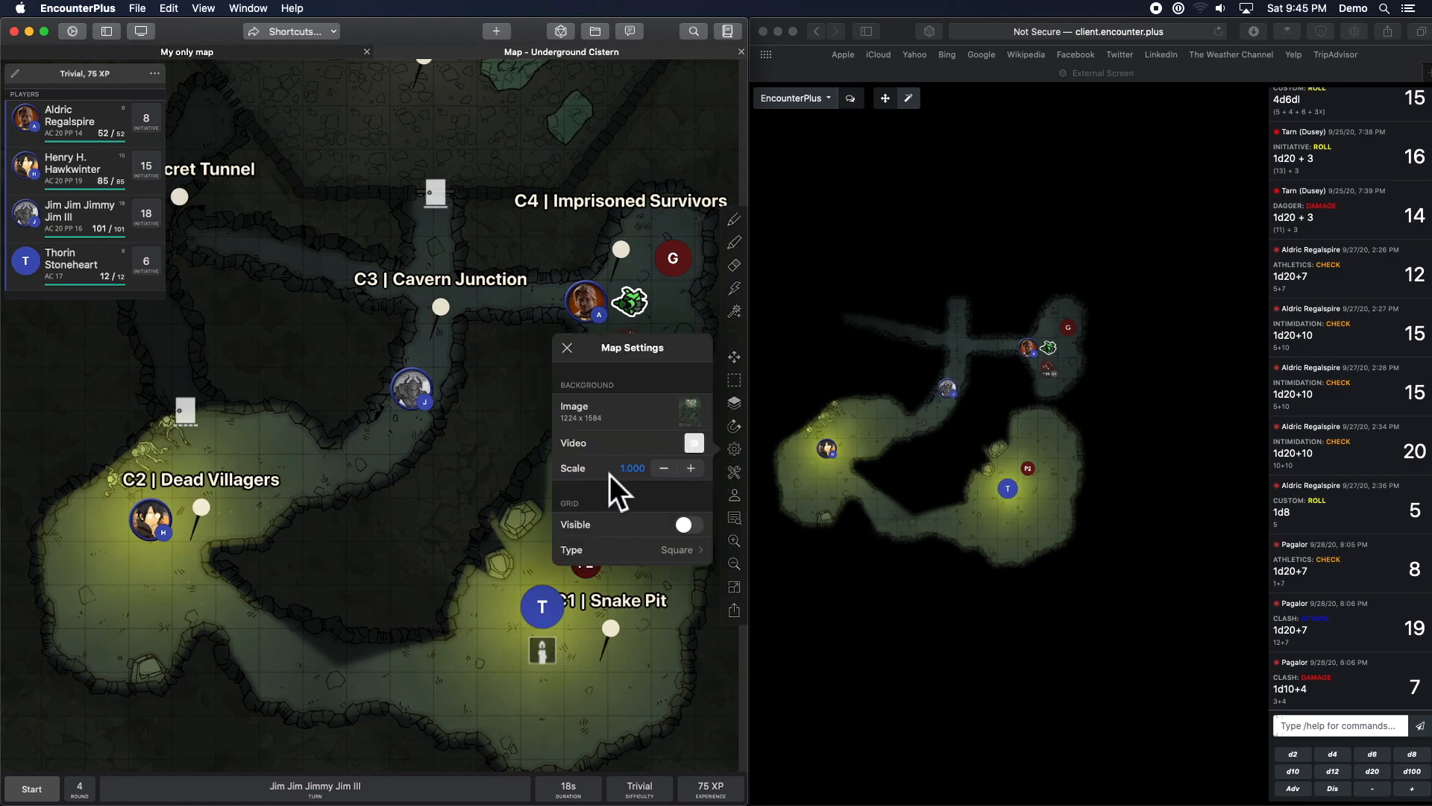
{"action": "scroll", "scroll_direction": "down", "scroll_amount": 3}
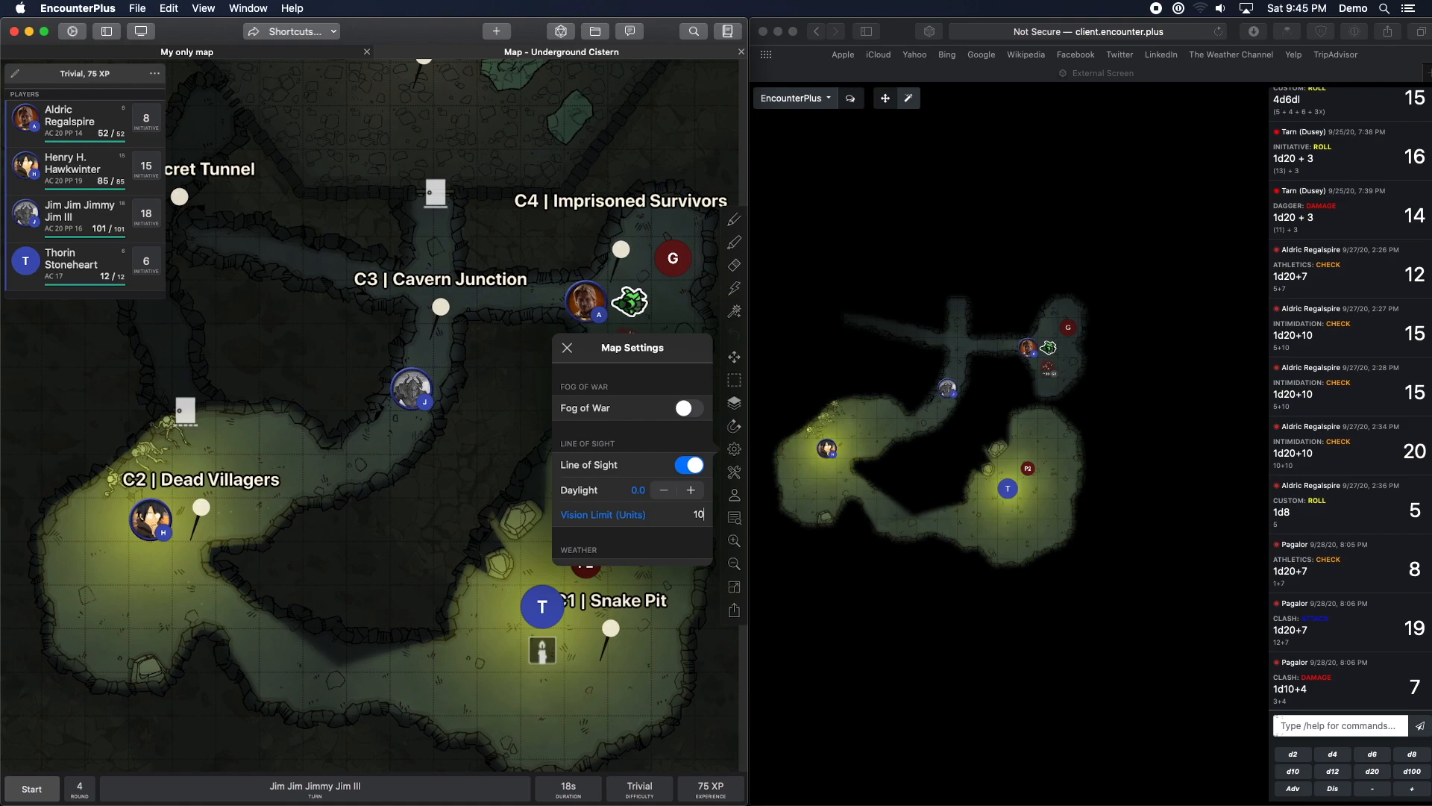
{"action": "left_click", "coordinate": [684, 391]}
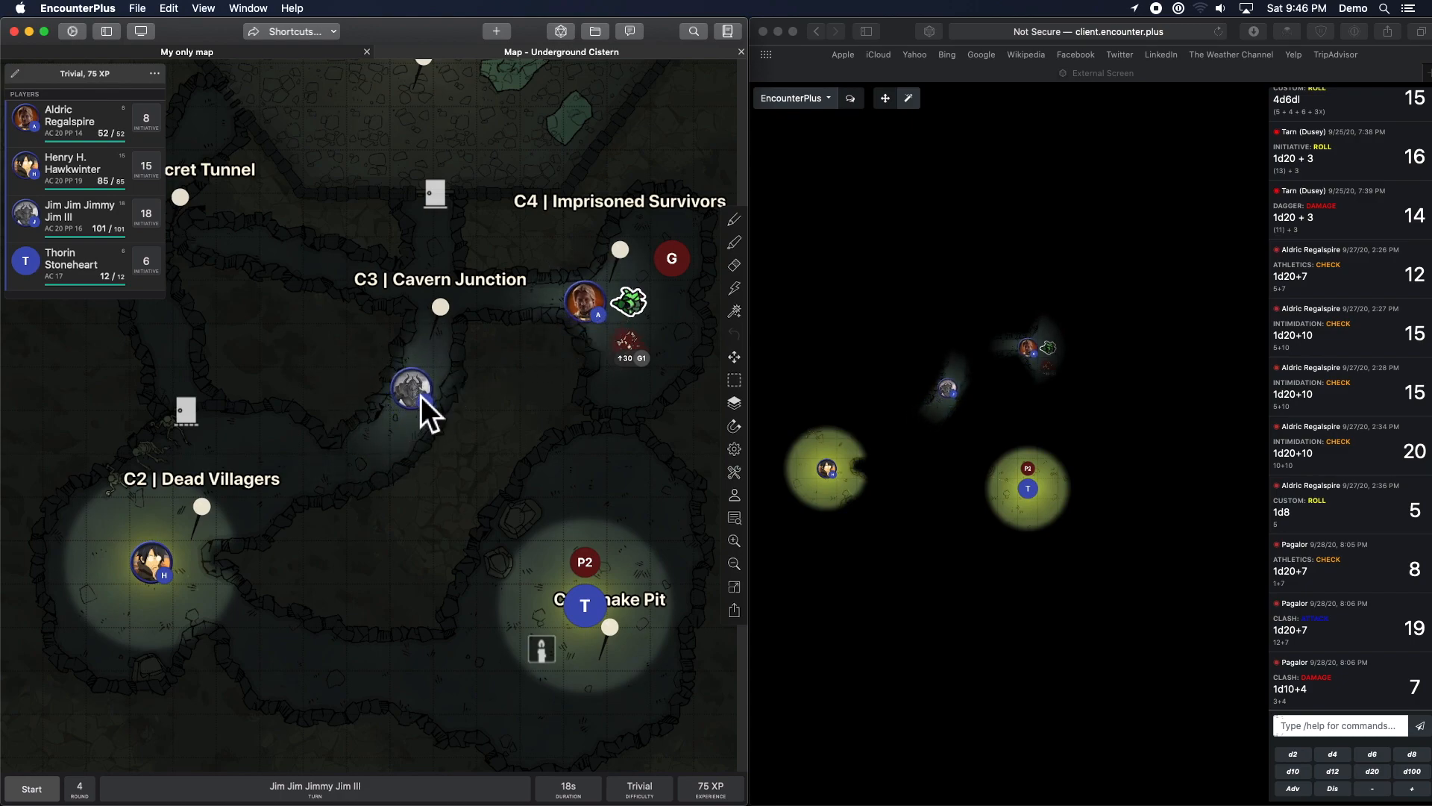
{"action": "mouse_move", "coordinate": [427, 407]}
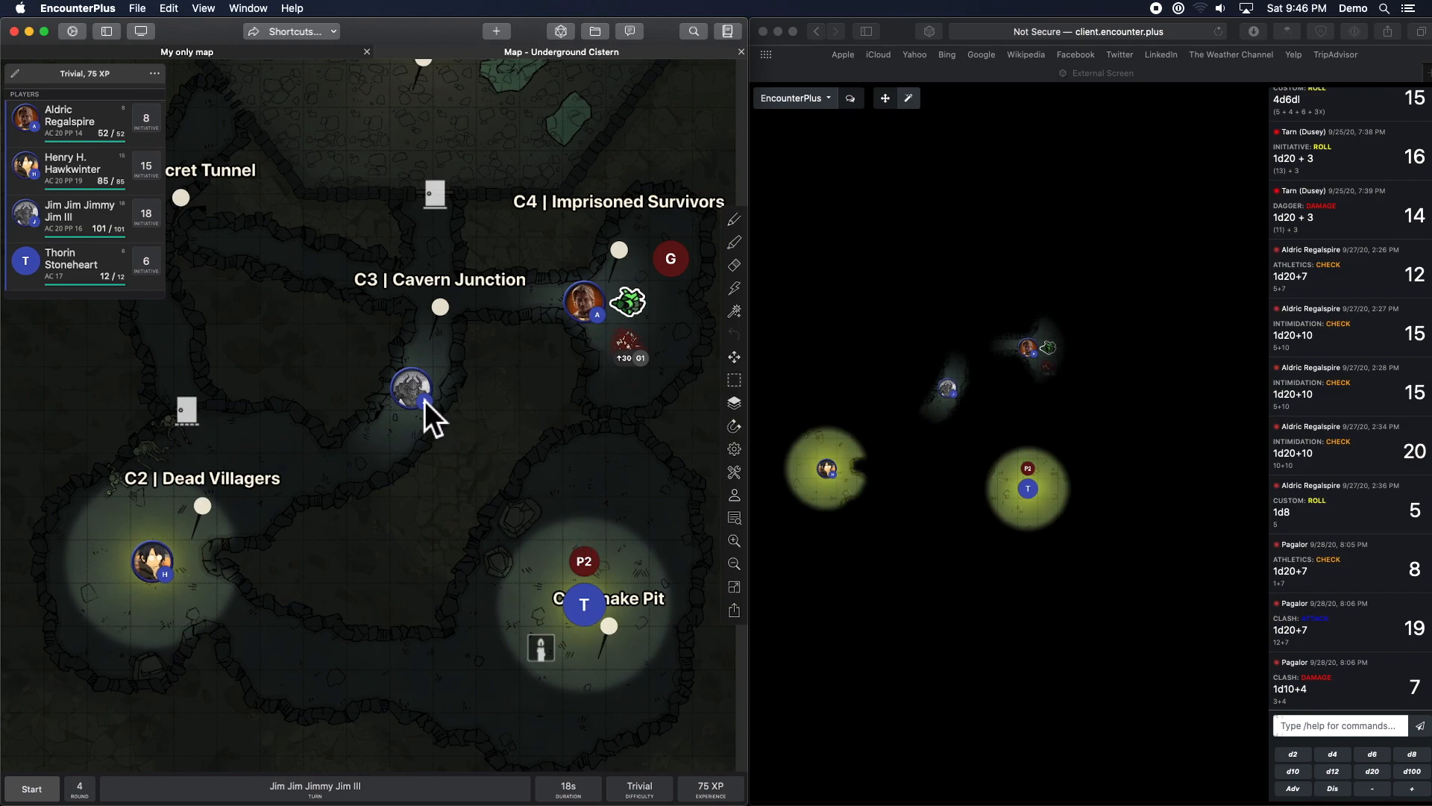
{"action": "mouse_move", "coordinate": [382, 461]}
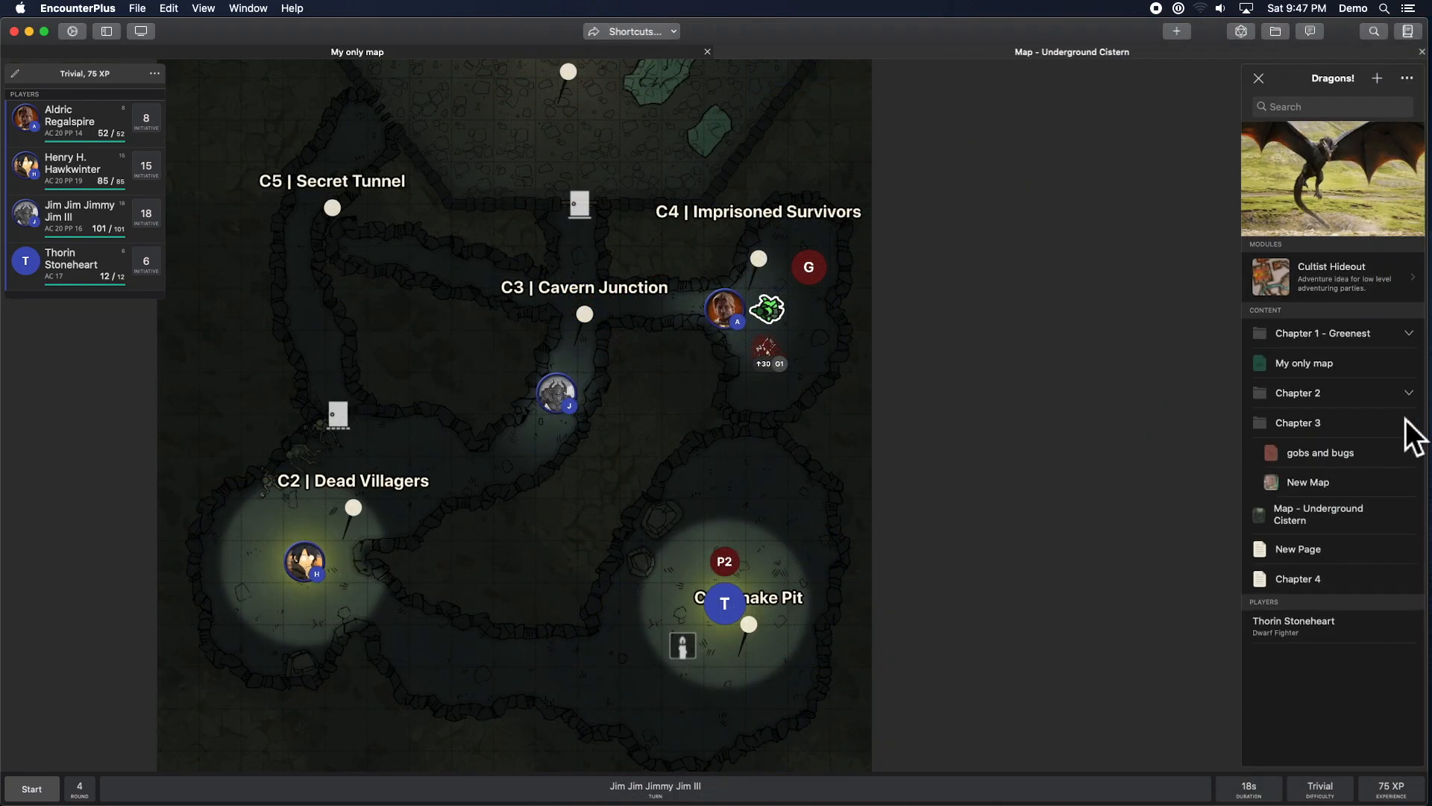
Open the Goblin Ambush map and toggle its grid off and back on.
{"action": "left_click", "coordinate": [1308, 481]}
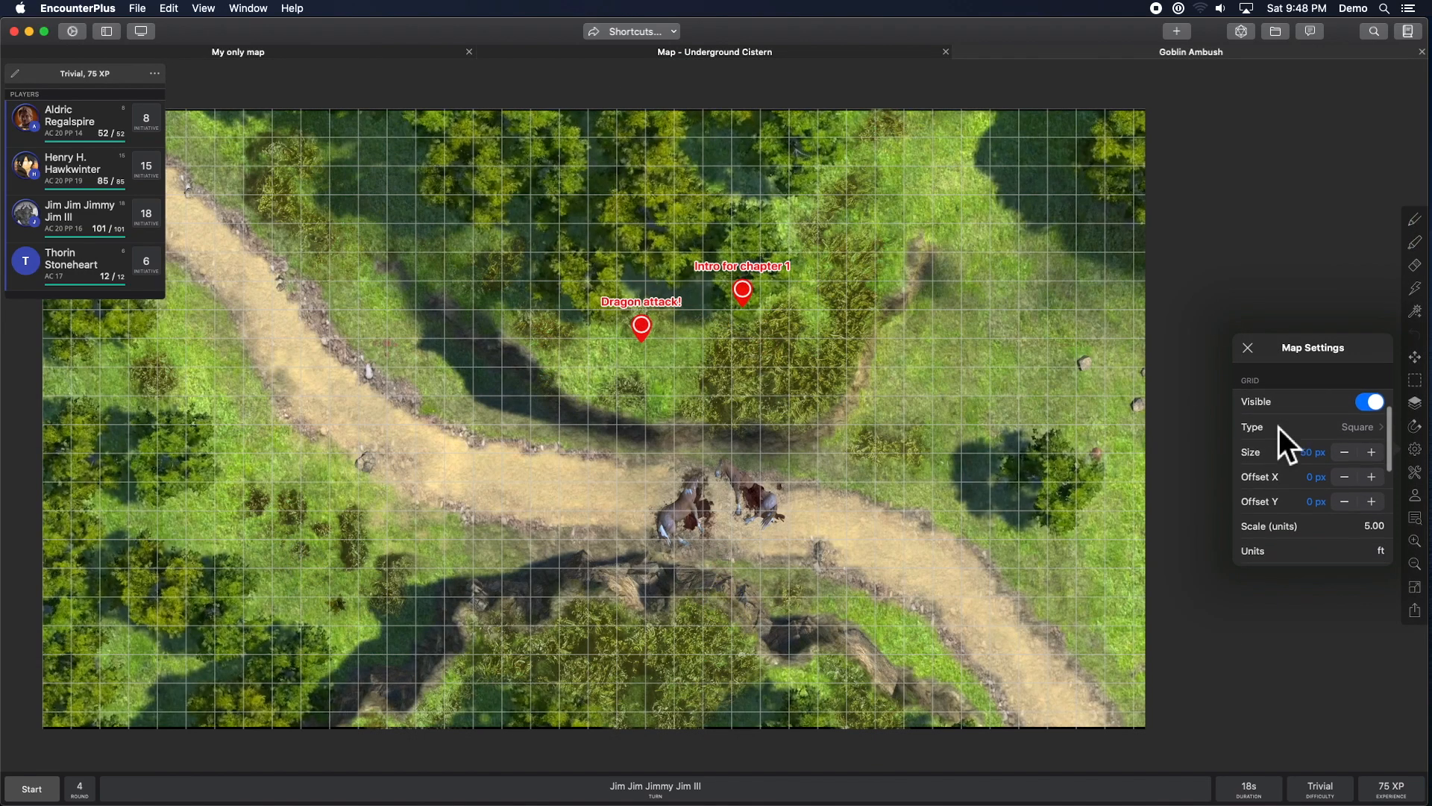
{"action": "left_click", "coordinate": [1367, 401]}
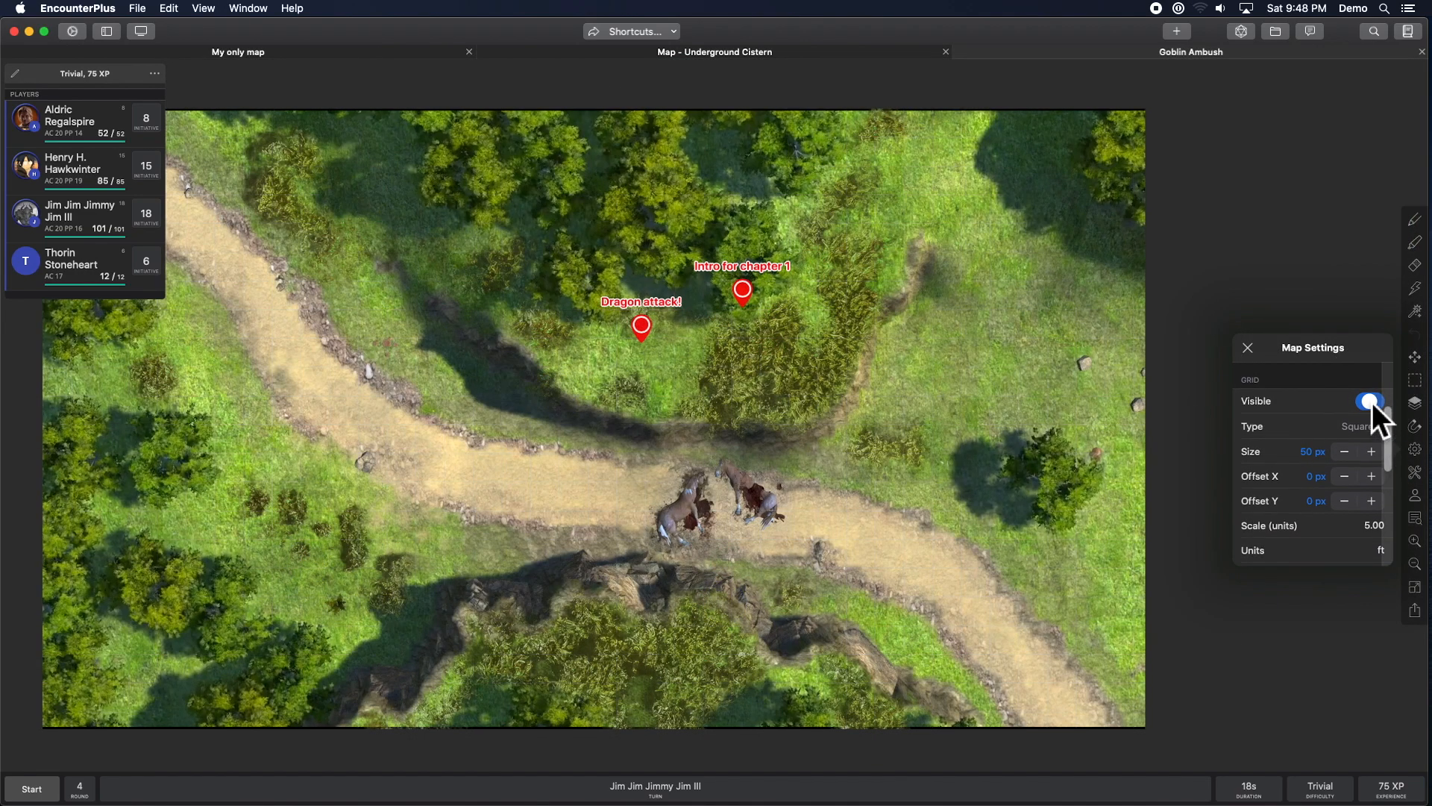
{"action": "left_click", "coordinate": [1370, 400]}
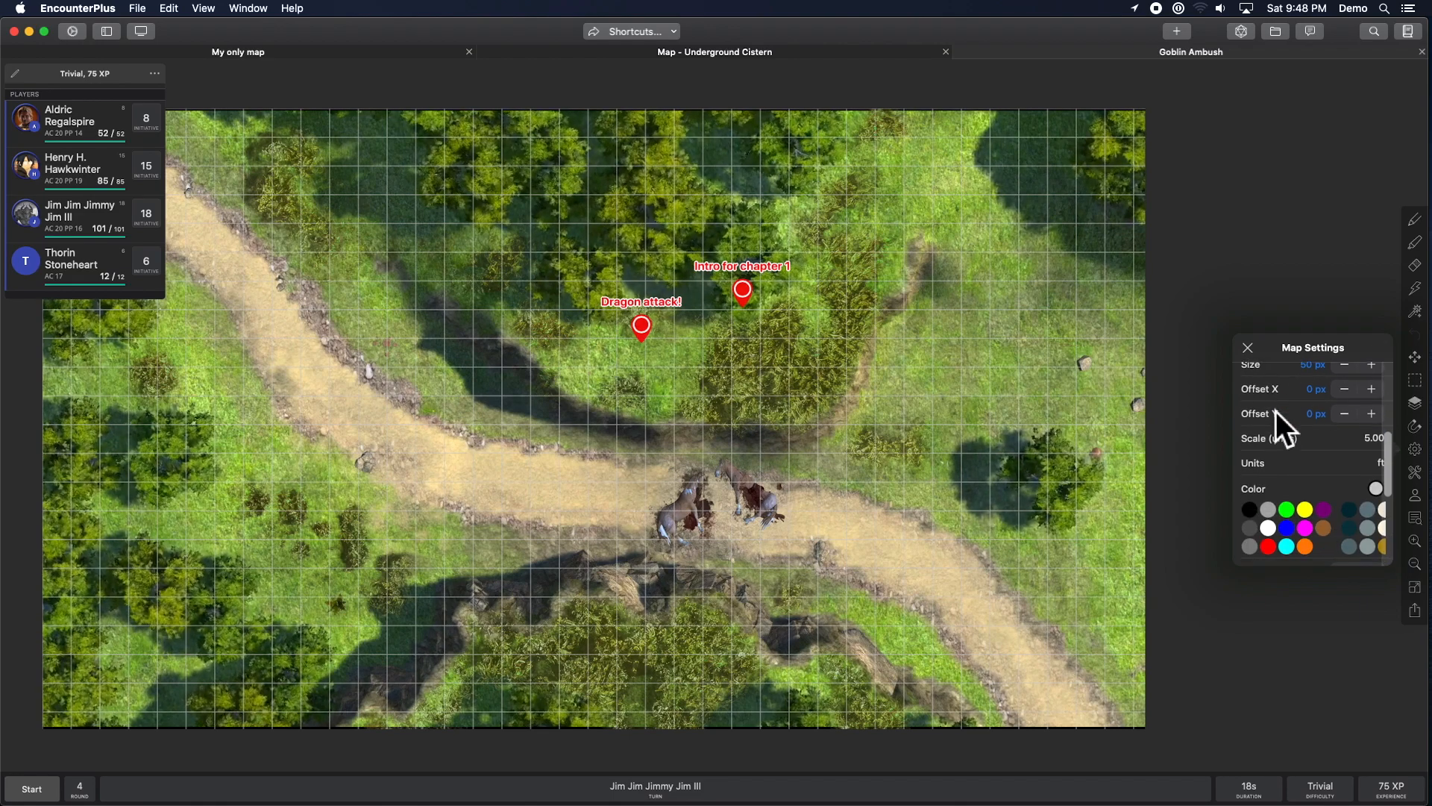
{"action": "scroll", "scroll_direction": "down", "scroll_amount": 3}
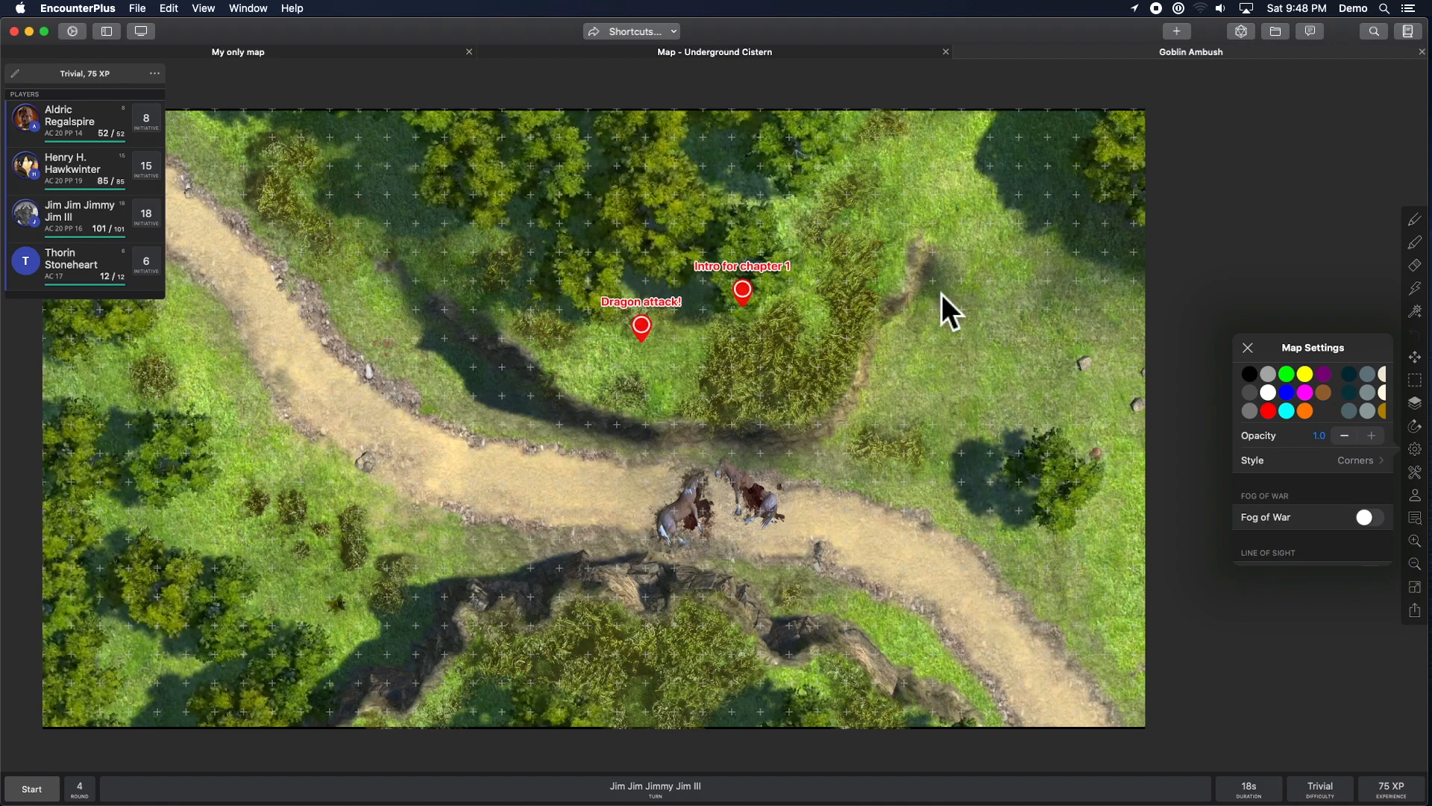
{"action": "mouse_move", "coordinate": [1320, 493]}
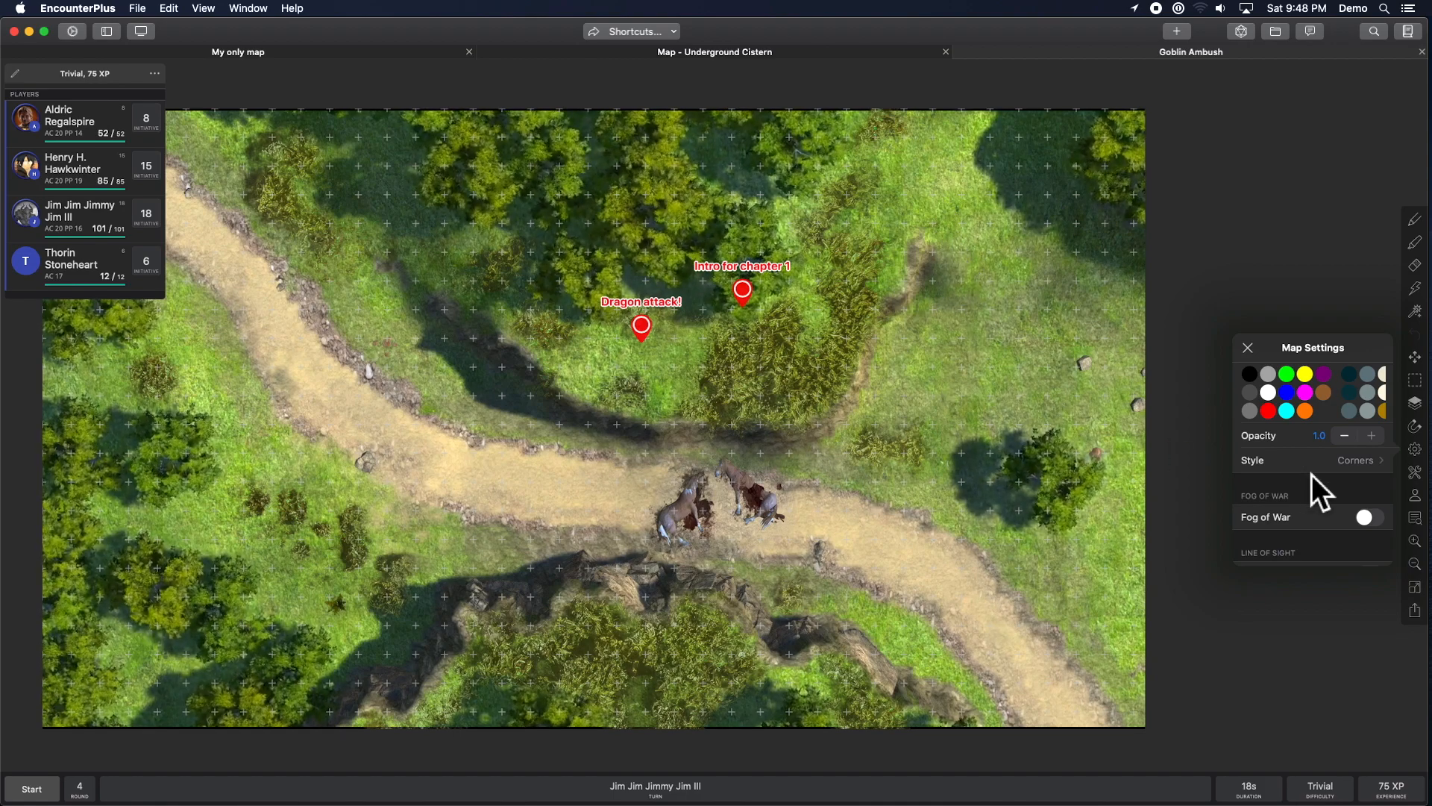
{"action": "scroll", "scroll_direction": "down", "scroll_amount": 3}
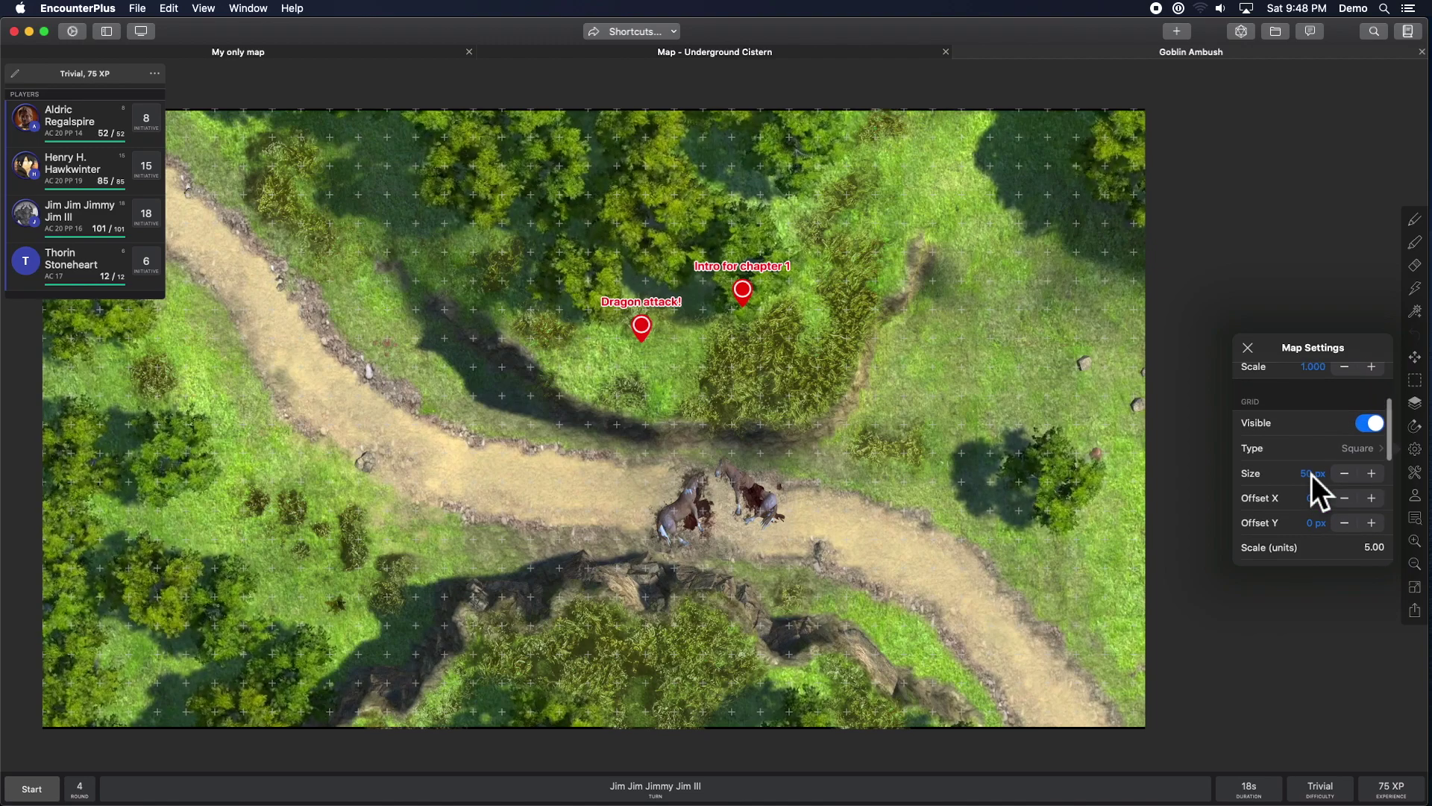
Set the Goblin Ambush grid type to Hex Pointy and grid style to Solid.
{"action": "left_click", "coordinate": [1364, 447]}
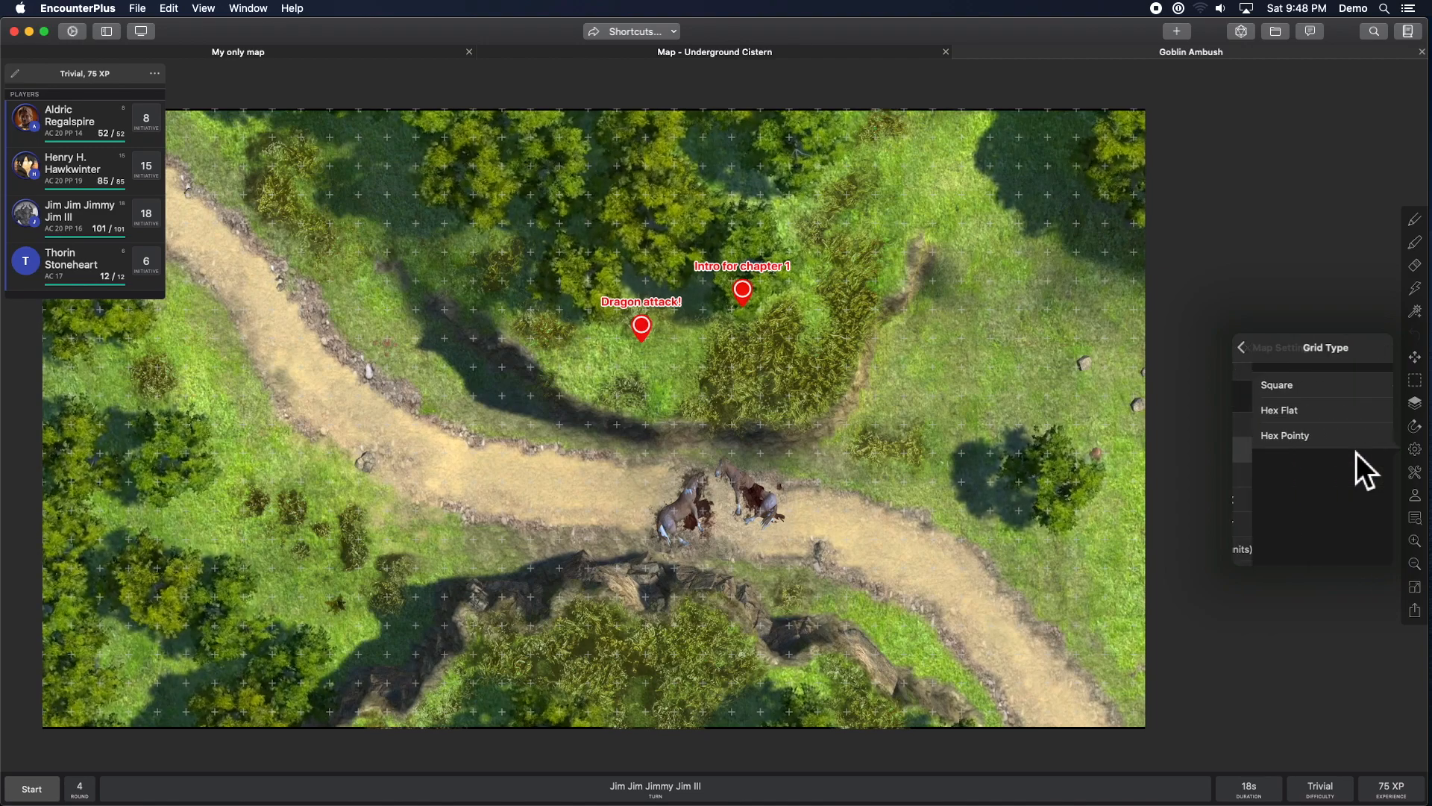
{"action": "left_click", "coordinate": [1280, 410]}
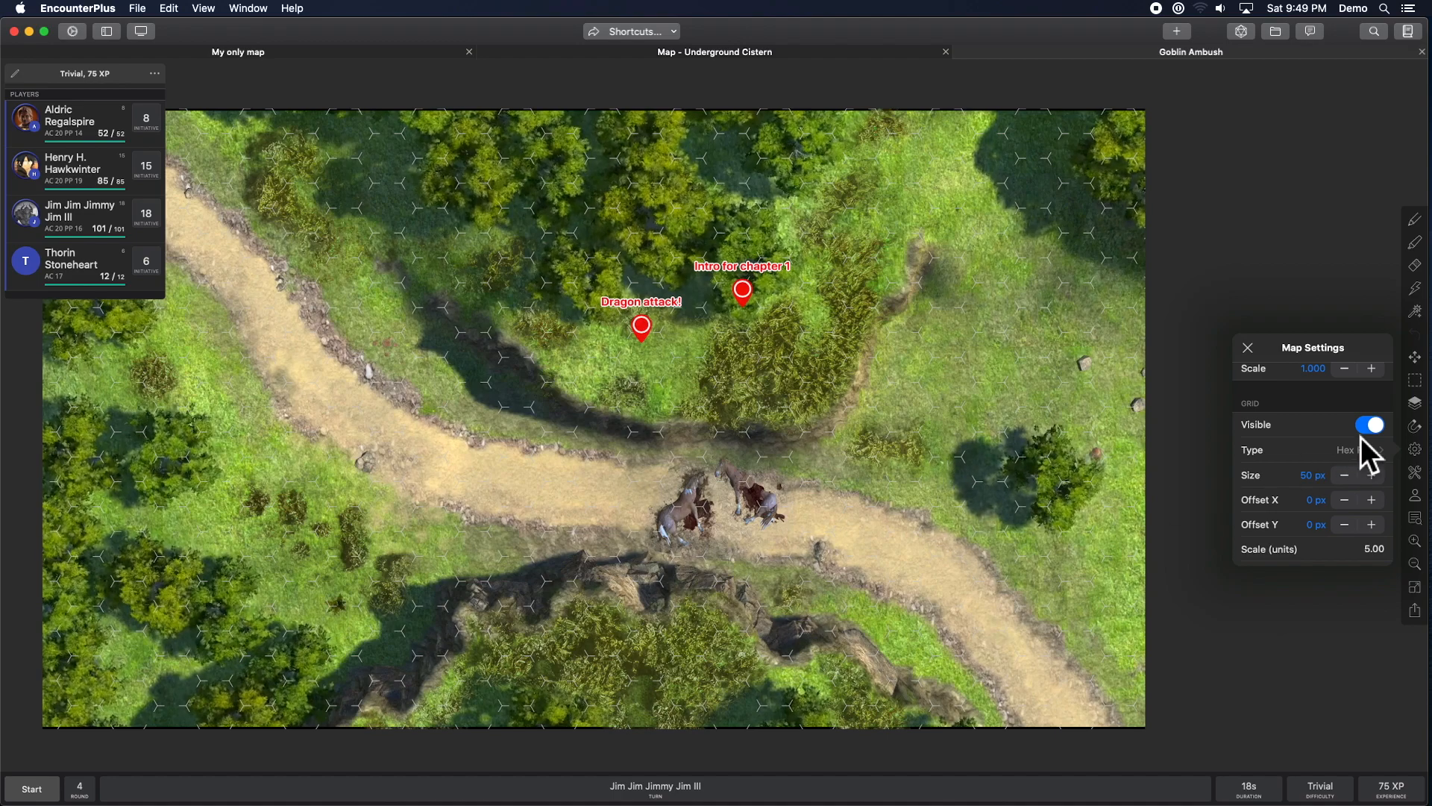
{"action": "left_click", "coordinate": [1346, 450]}
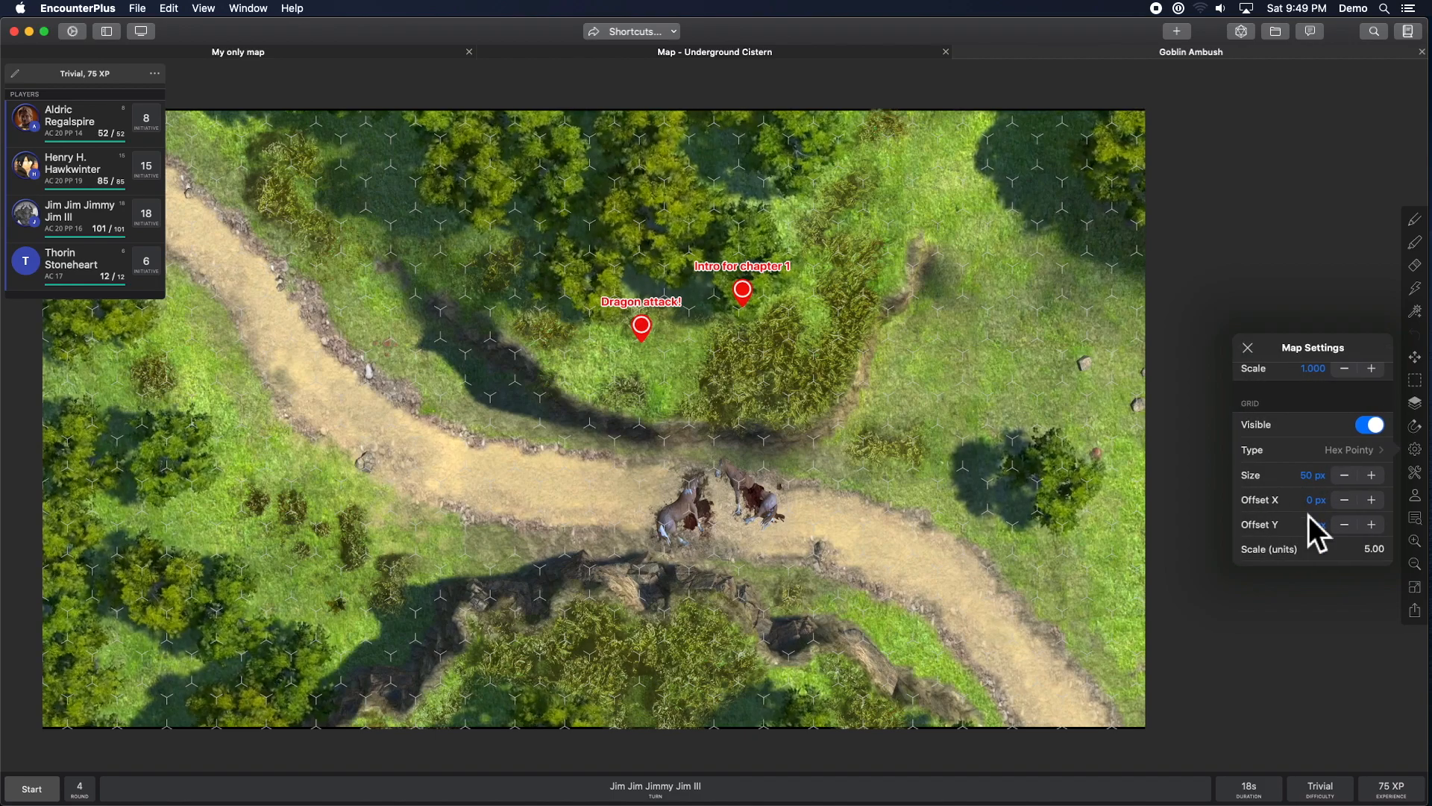
{"action": "left_click", "coordinate": [1350, 449]}
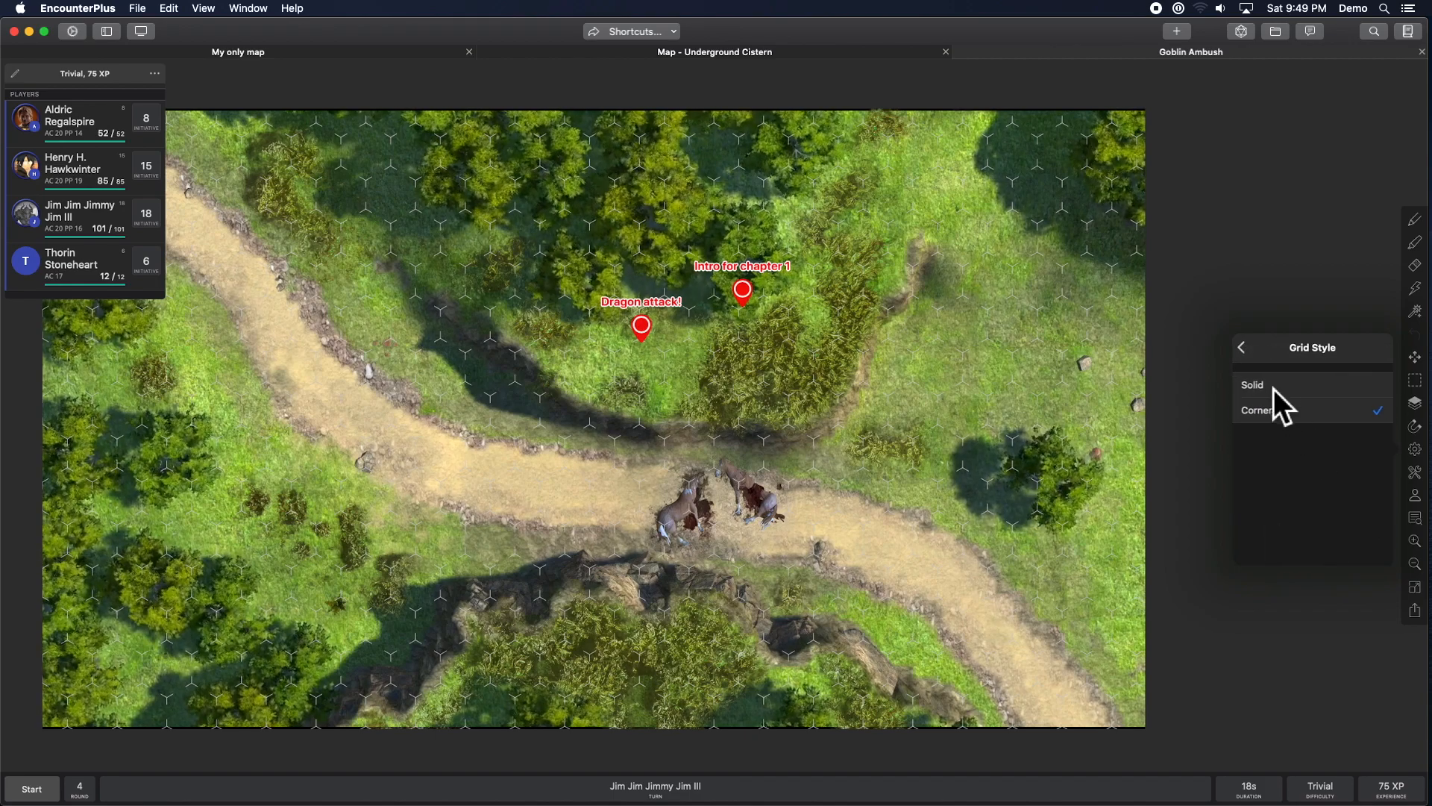
{"action": "left_click", "coordinate": [1241, 346]}
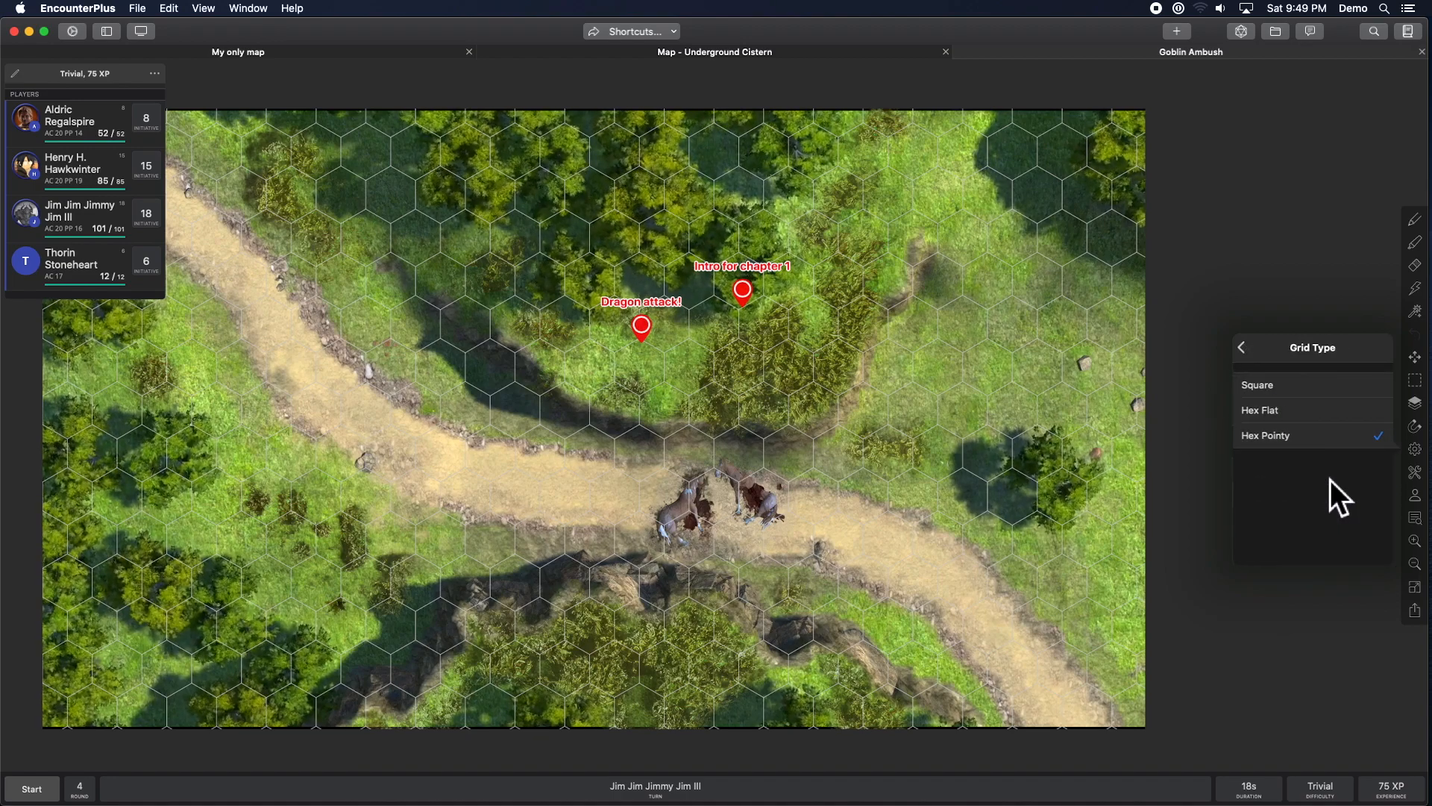
{"action": "left_click", "coordinate": [1242, 347]}
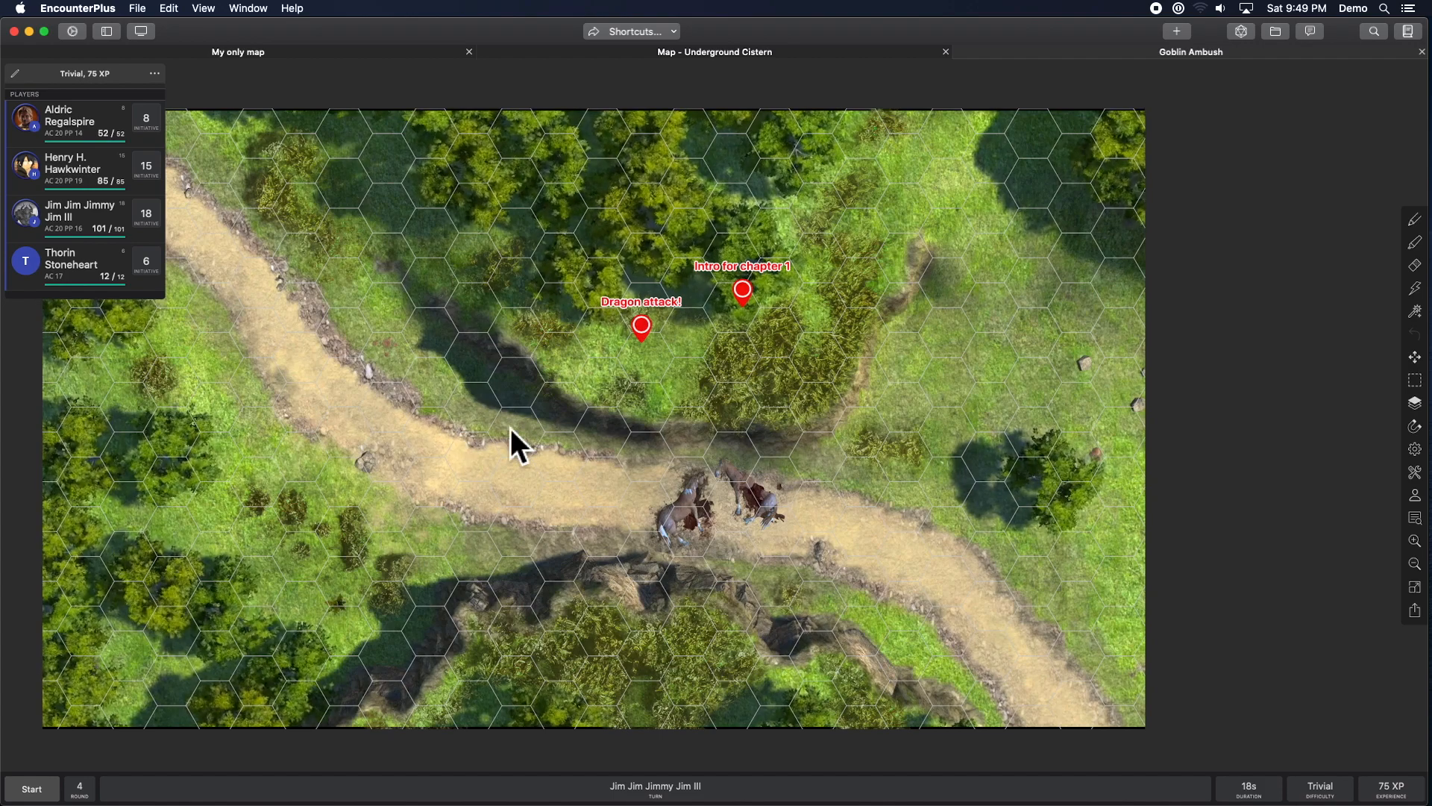
{"action": "mouse_move", "coordinate": [512, 411]}
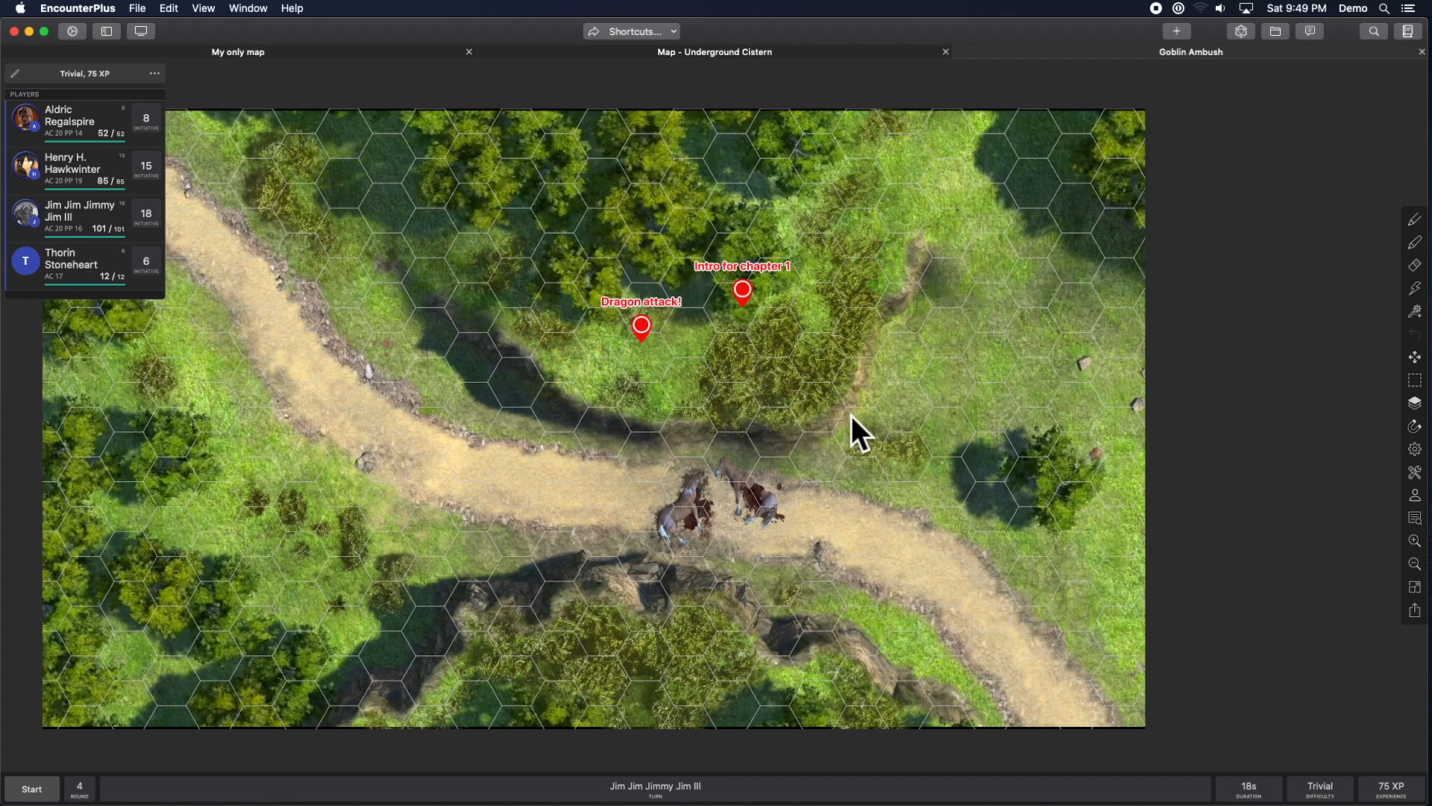
{"action": "left_click", "coordinate": [1176, 32]}
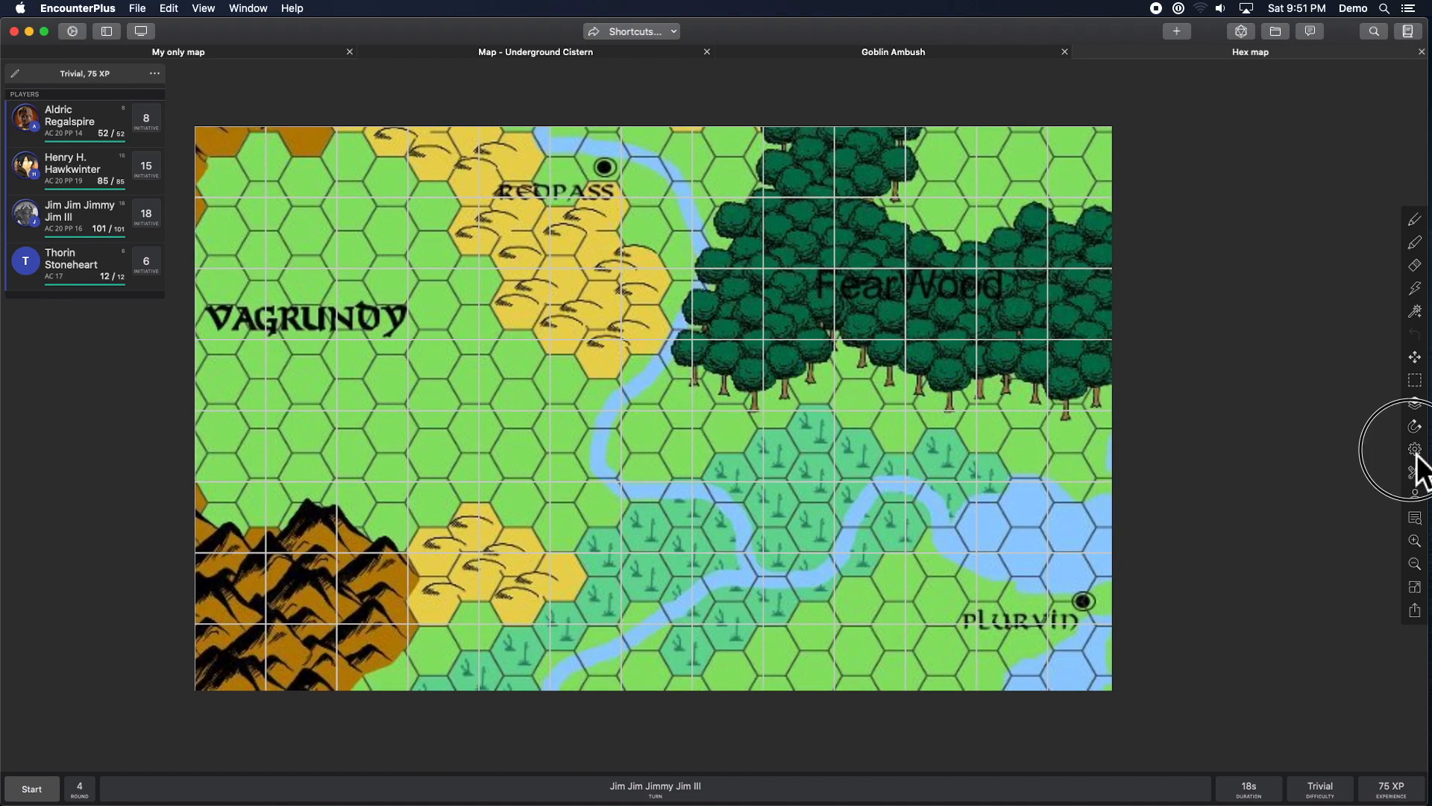
Switch the Hex map's grid to Hex Flat and size it to fit the printed hexes.
{"action": "left_click", "coordinate": [1415, 448]}
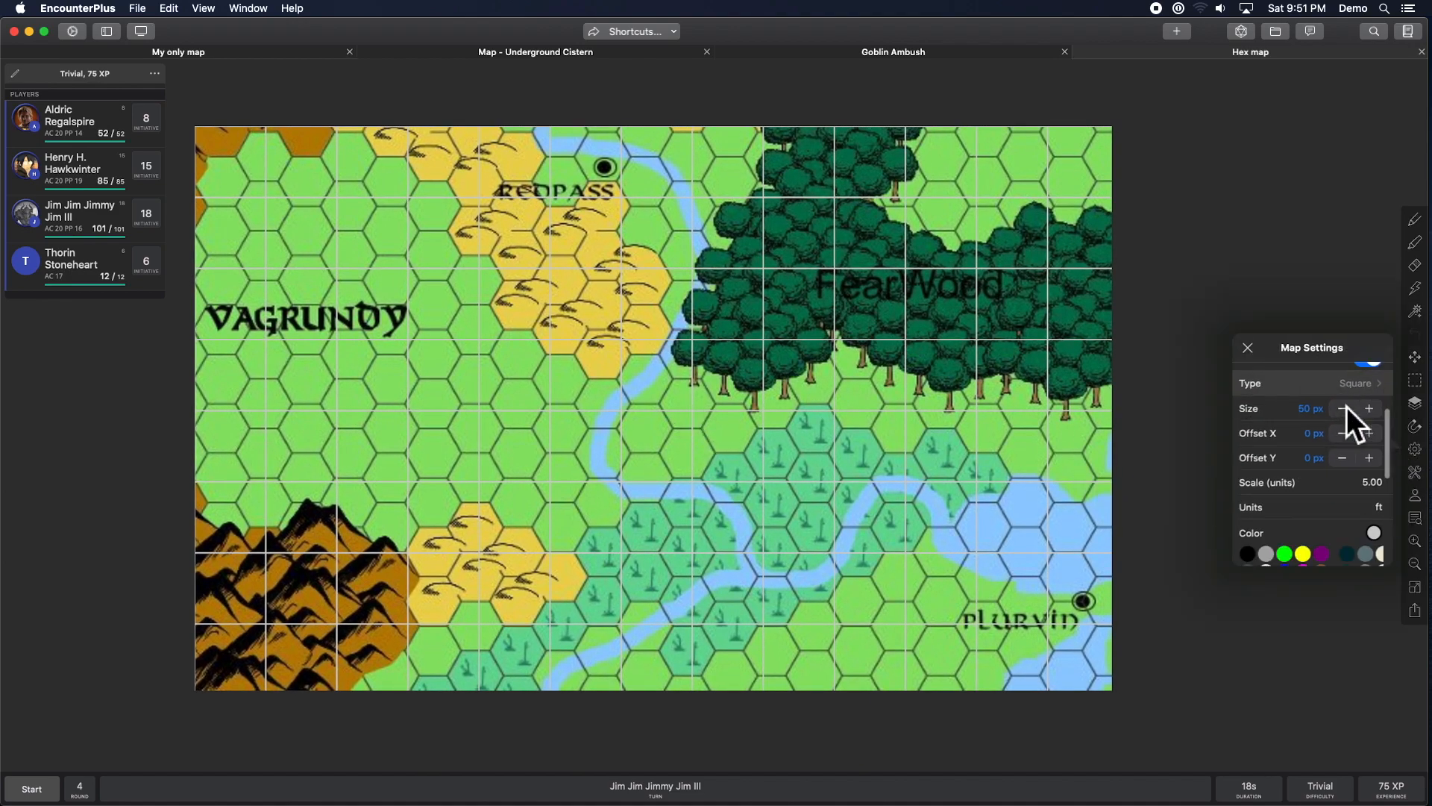
{"action": "left_click", "coordinate": [1358, 383]}
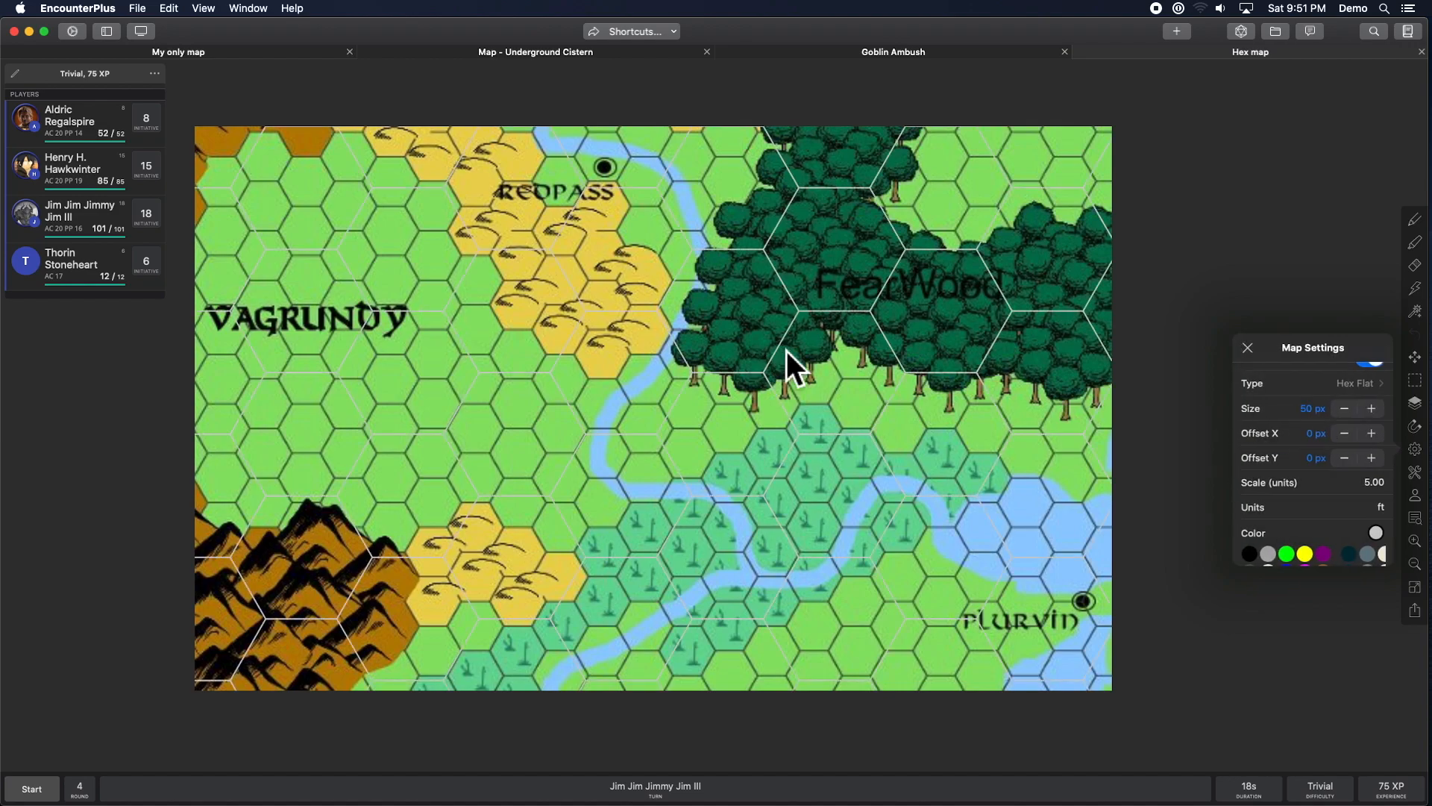
{"action": "left_click", "coordinate": [1246, 348]}
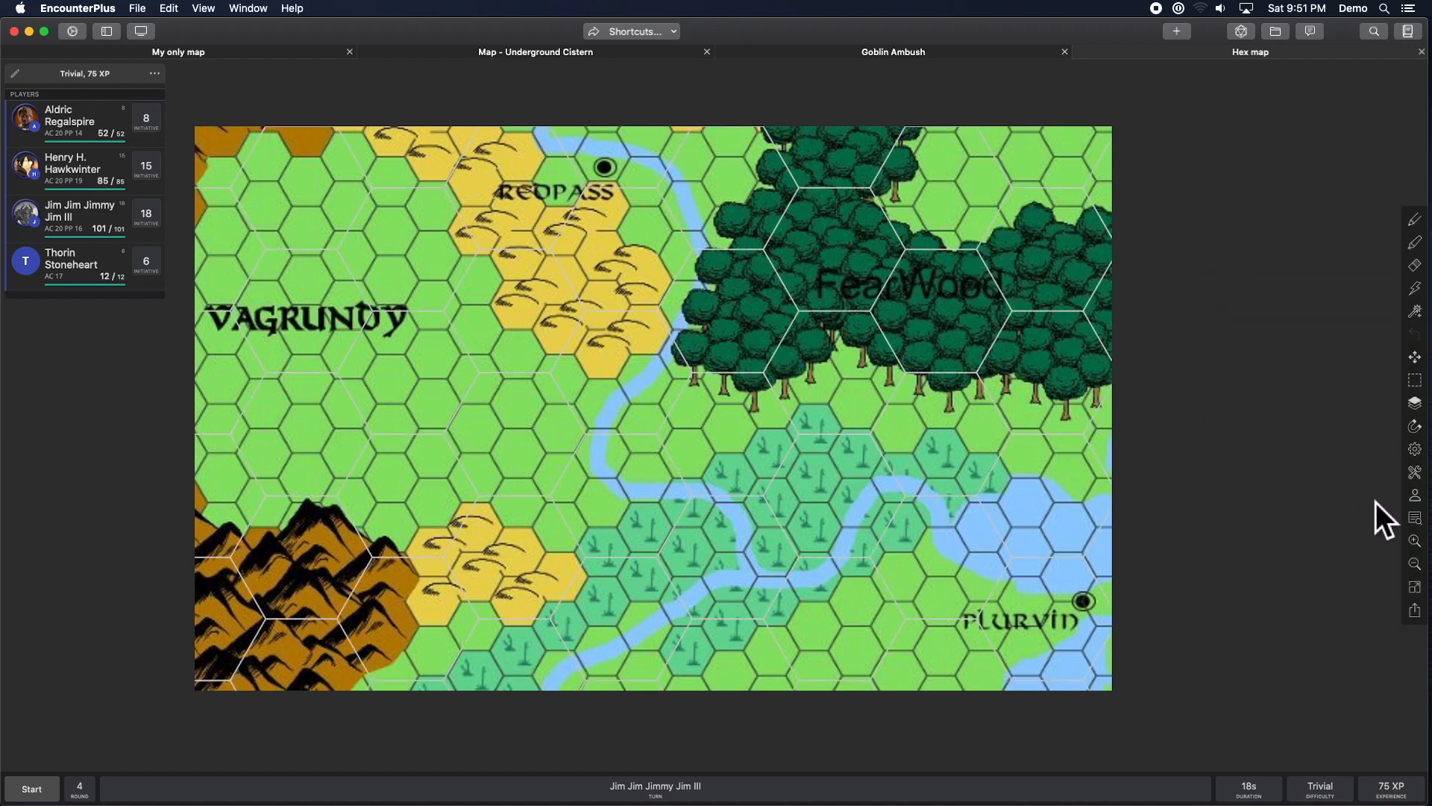
{"action": "left_click", "coordinate": [1415, 472]}
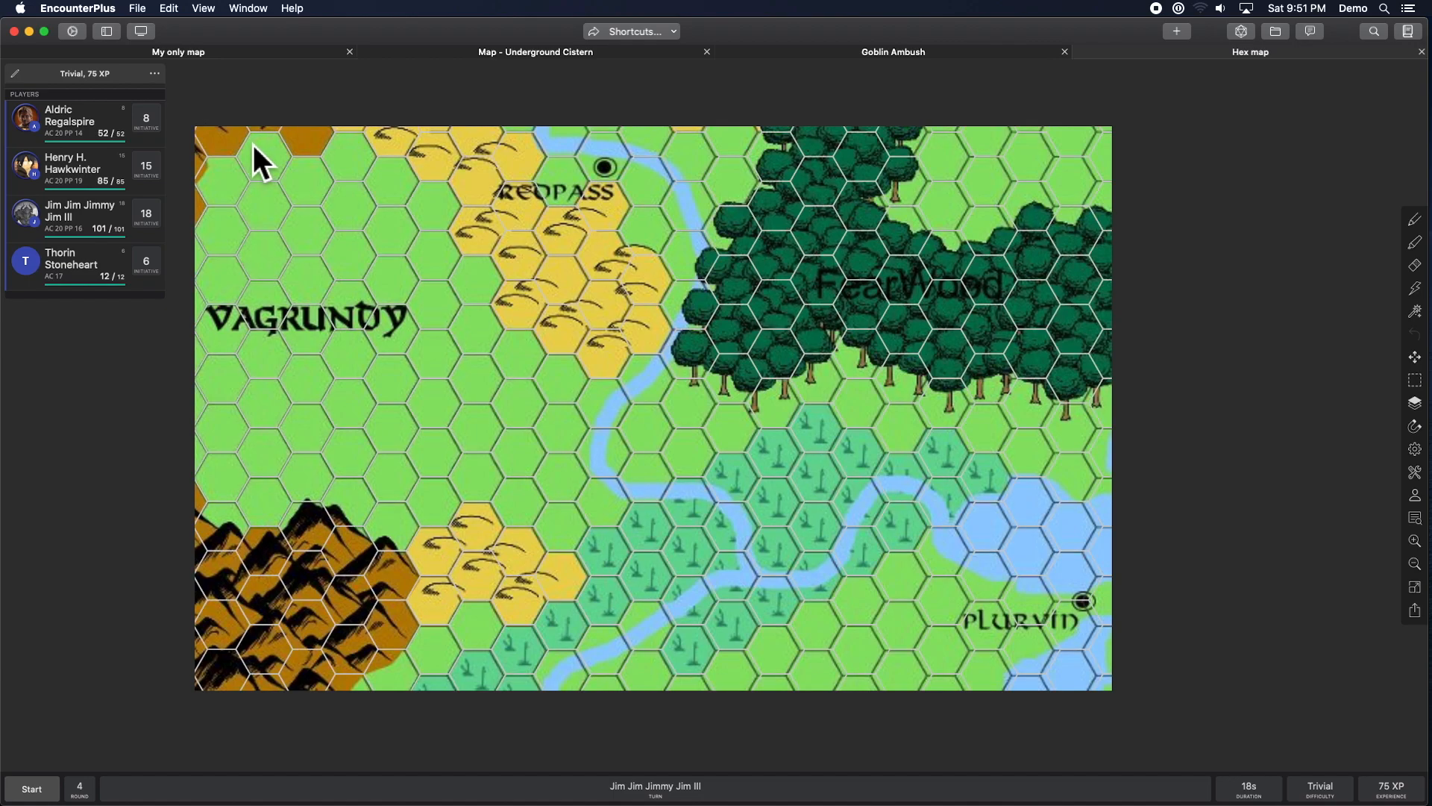
{"action": "mouse_move", "coordinate": [955, 648]}
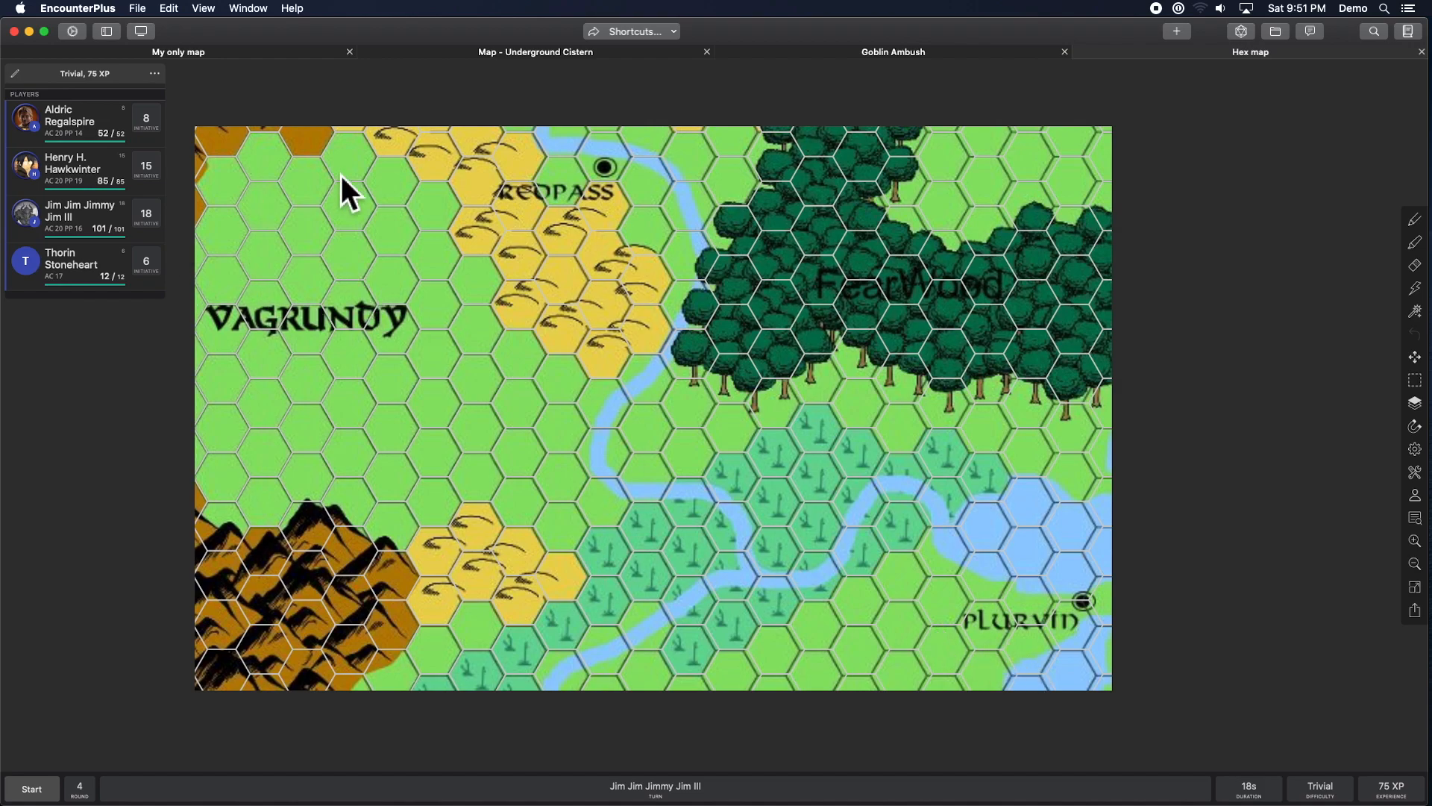
{"action": "mouse_move", "coordinate": [1032, 665]}
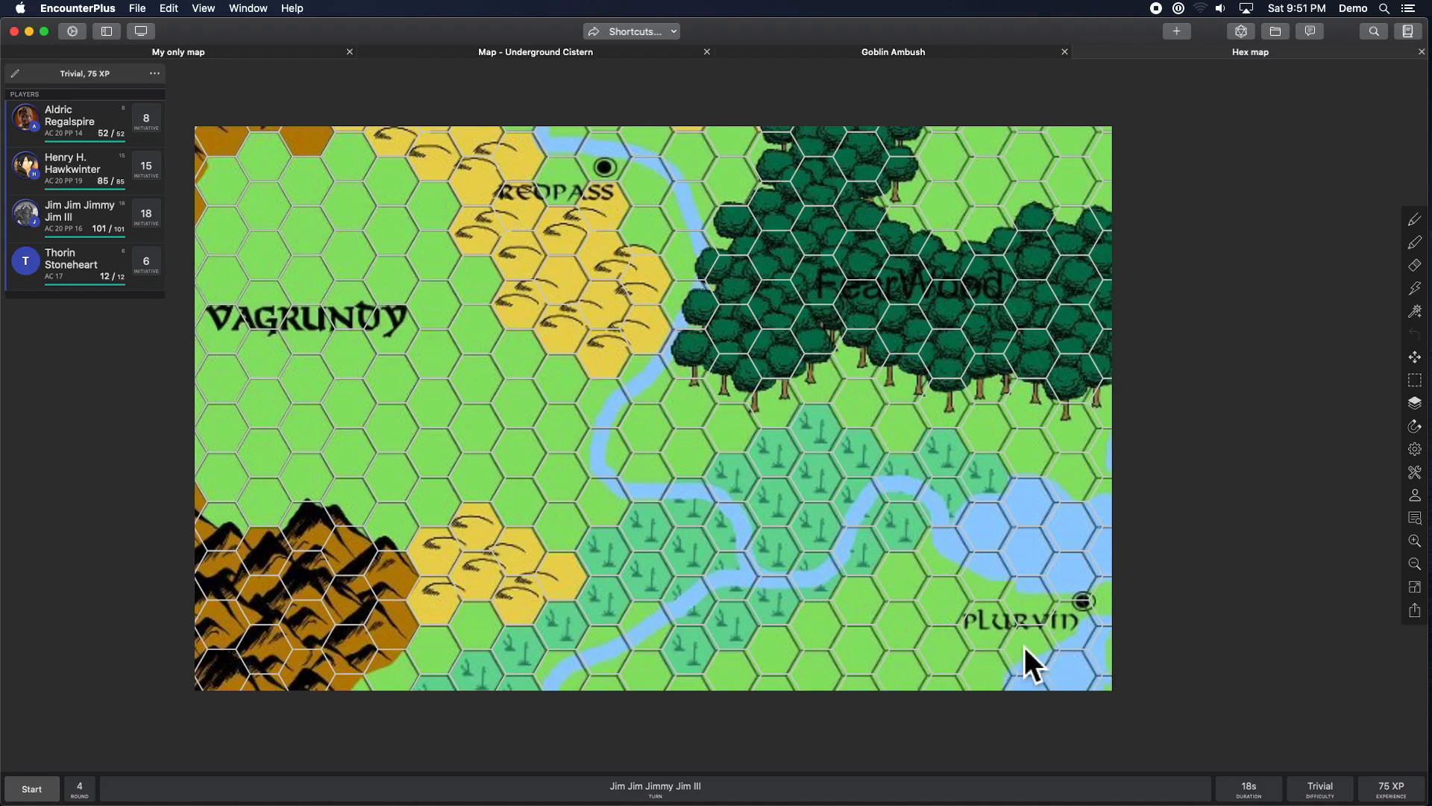
{"action": "left_click", "coordinate": [1415, 449]}
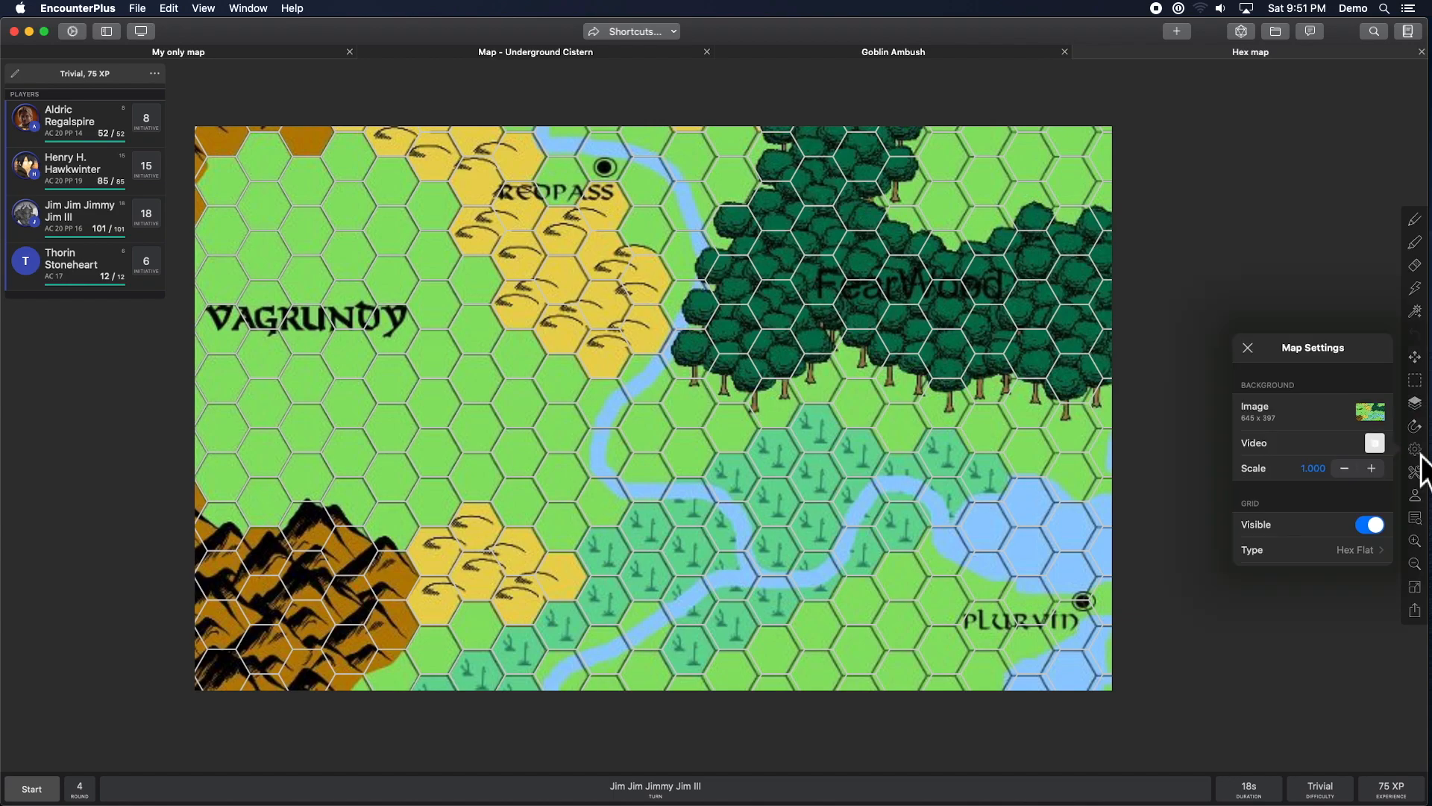
{"action": "left_click", "coordinate": [1344, 468]}
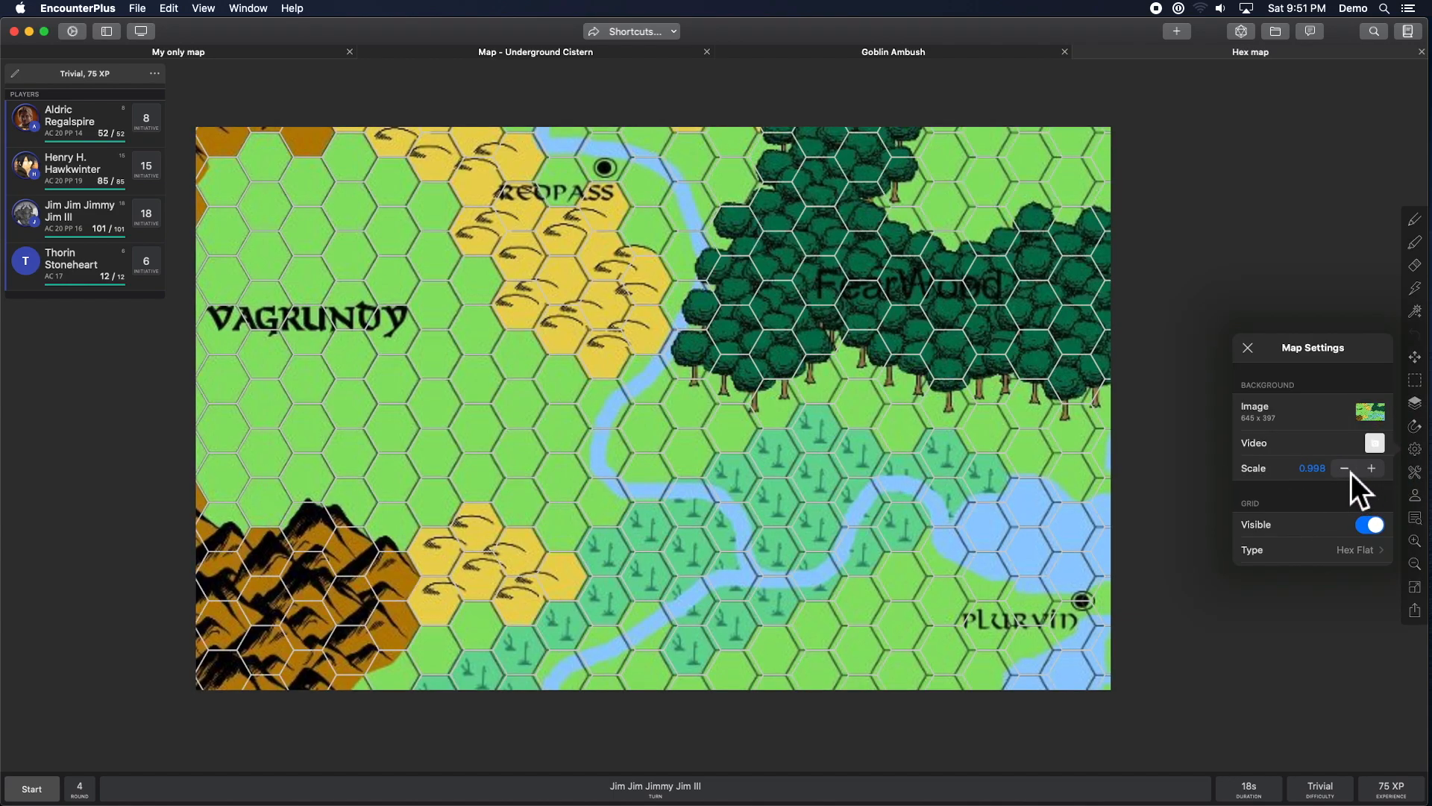
{"action": "left_click", "coordinate": [1371, 468]}
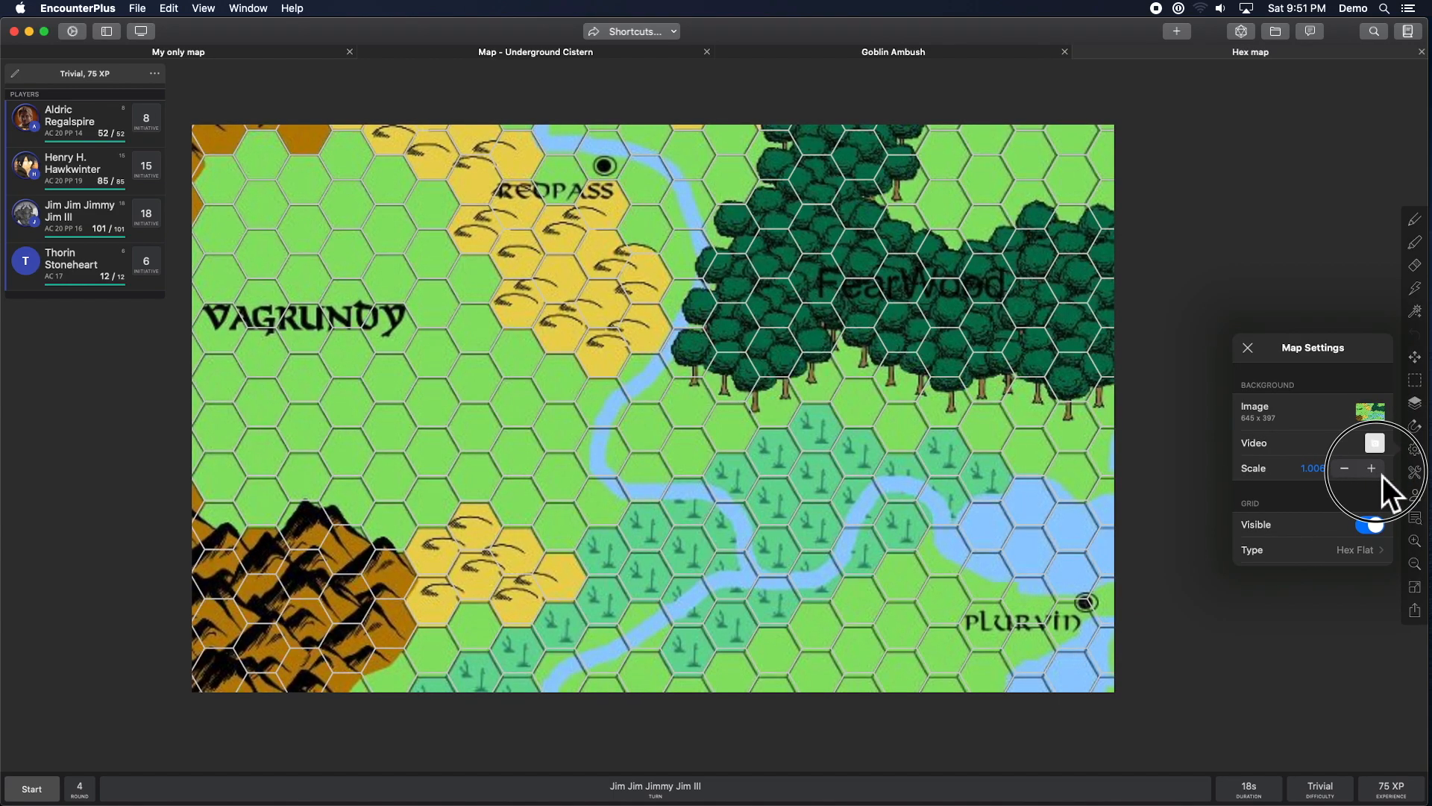
{"action": "left_click", "coordinate": [1344, 468]}
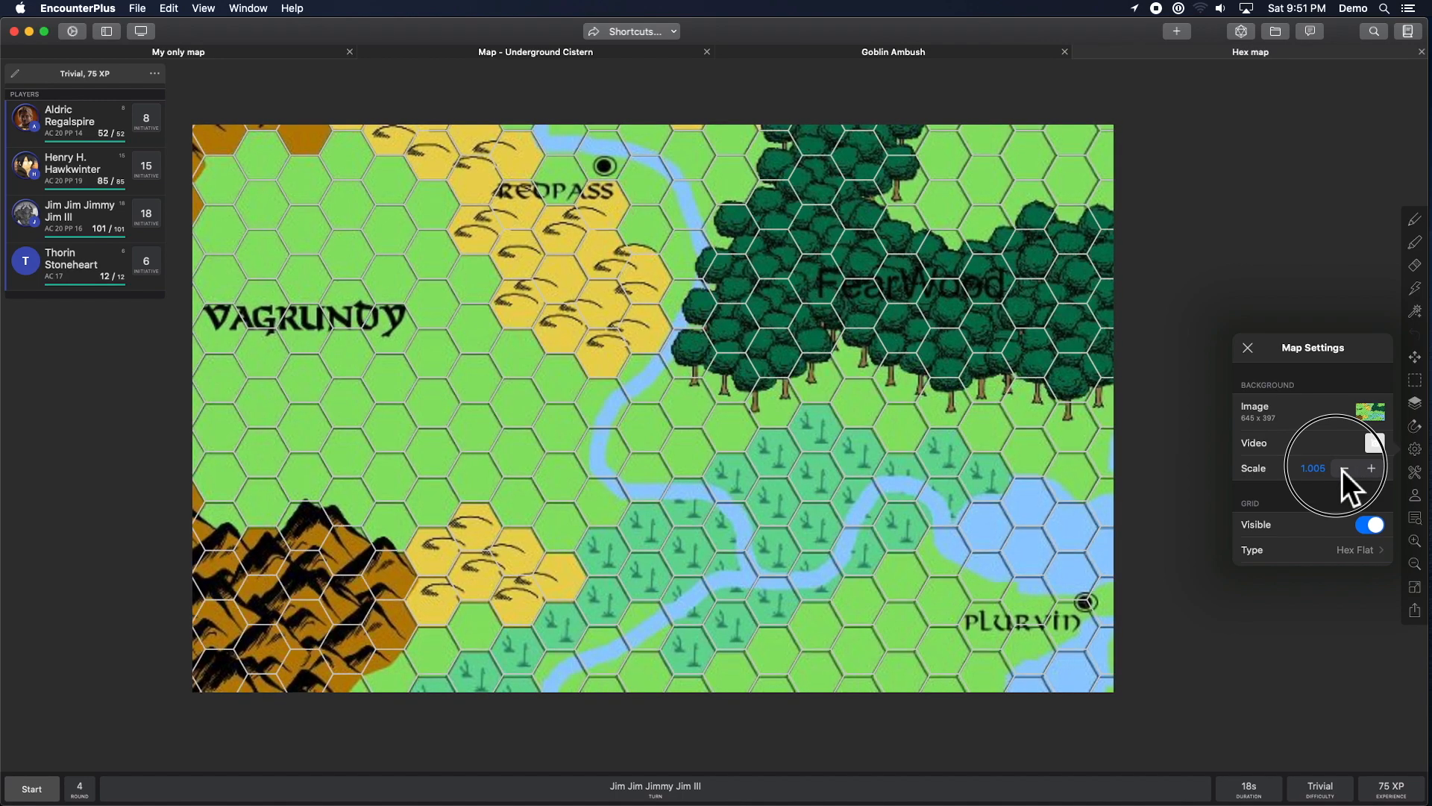
{"action": "scroll", "scroll_direction": "down", "scroll_amount": 3}
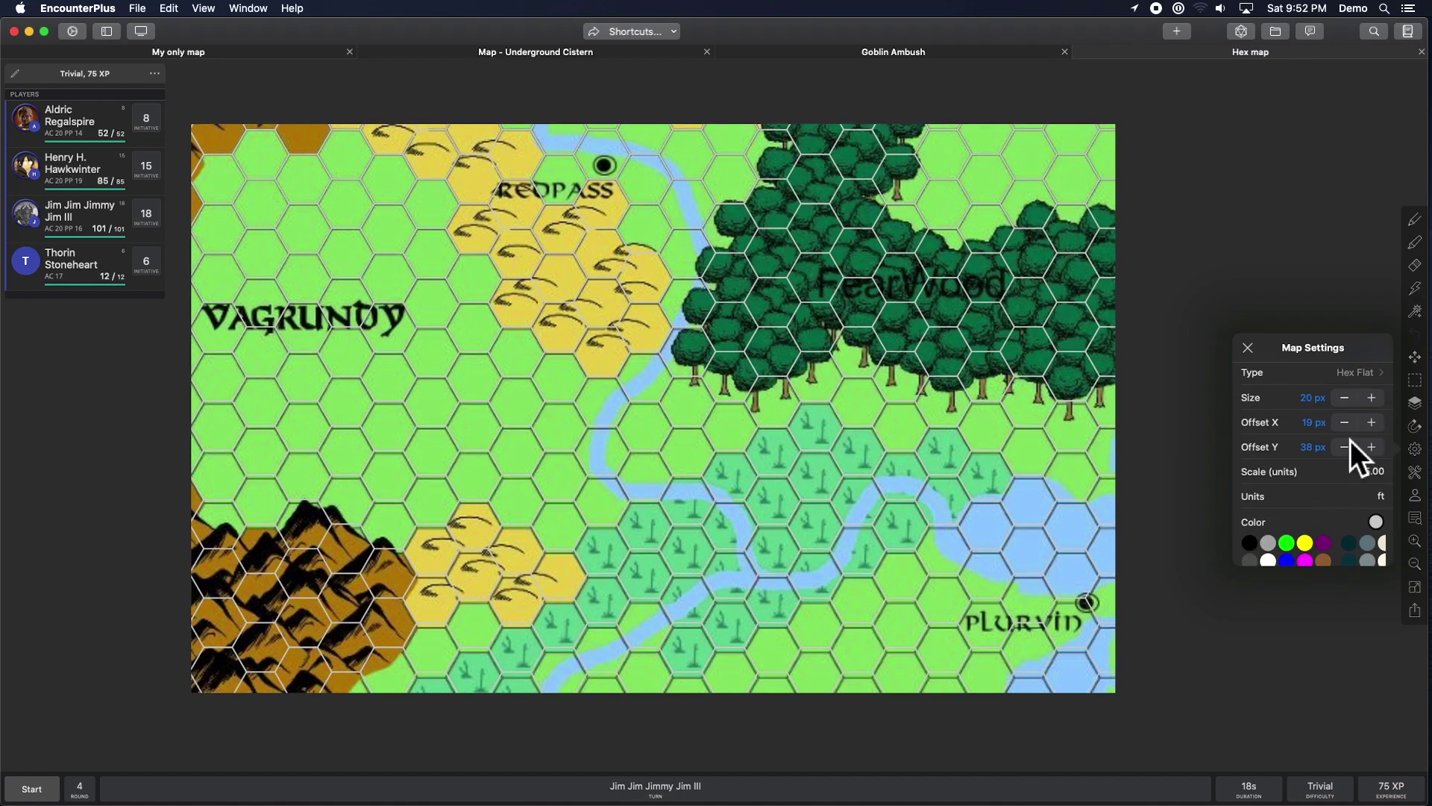
{"action": "left_click", "coordinate": [1371, 447]}
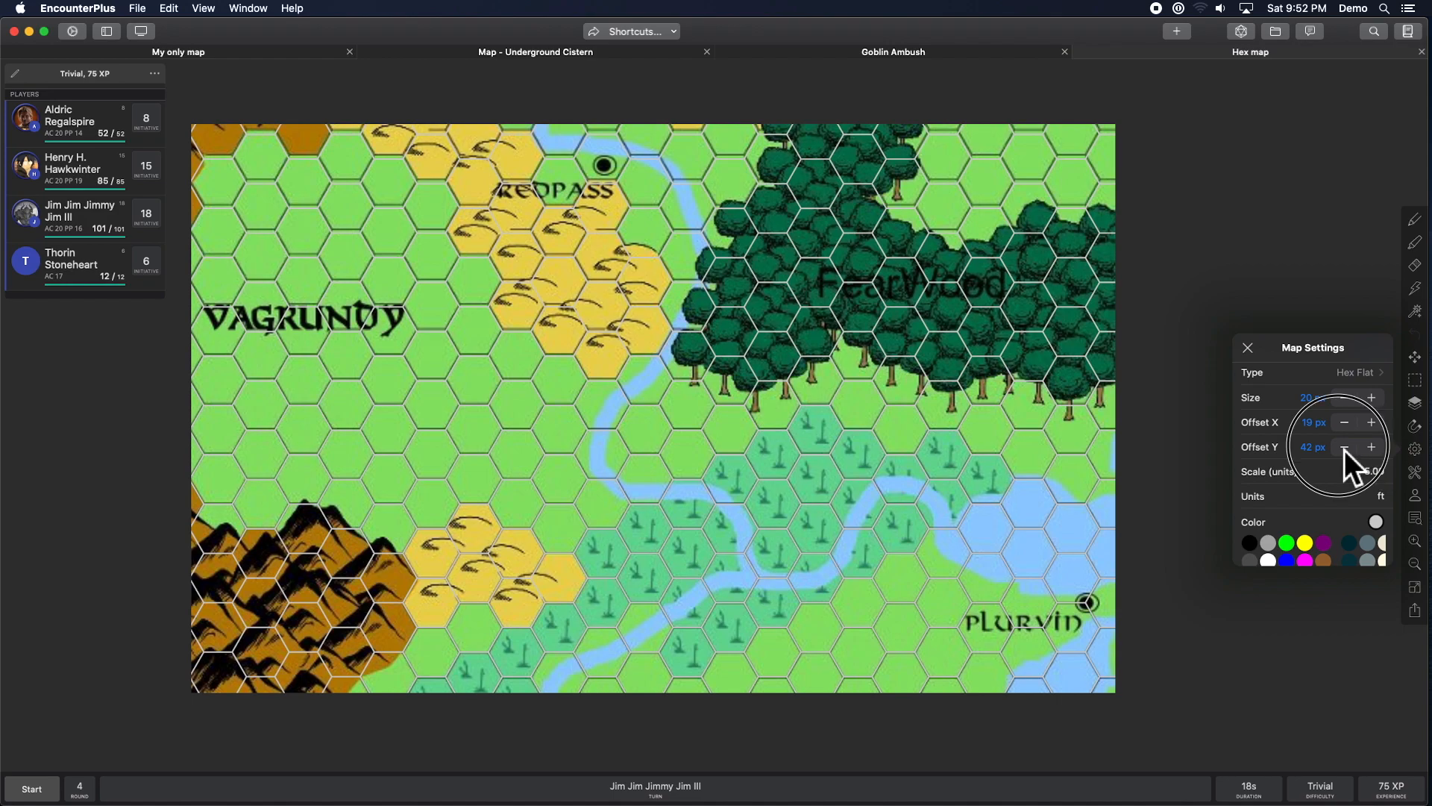
{"action": "left_click", "coordinate": [1344, 447]}
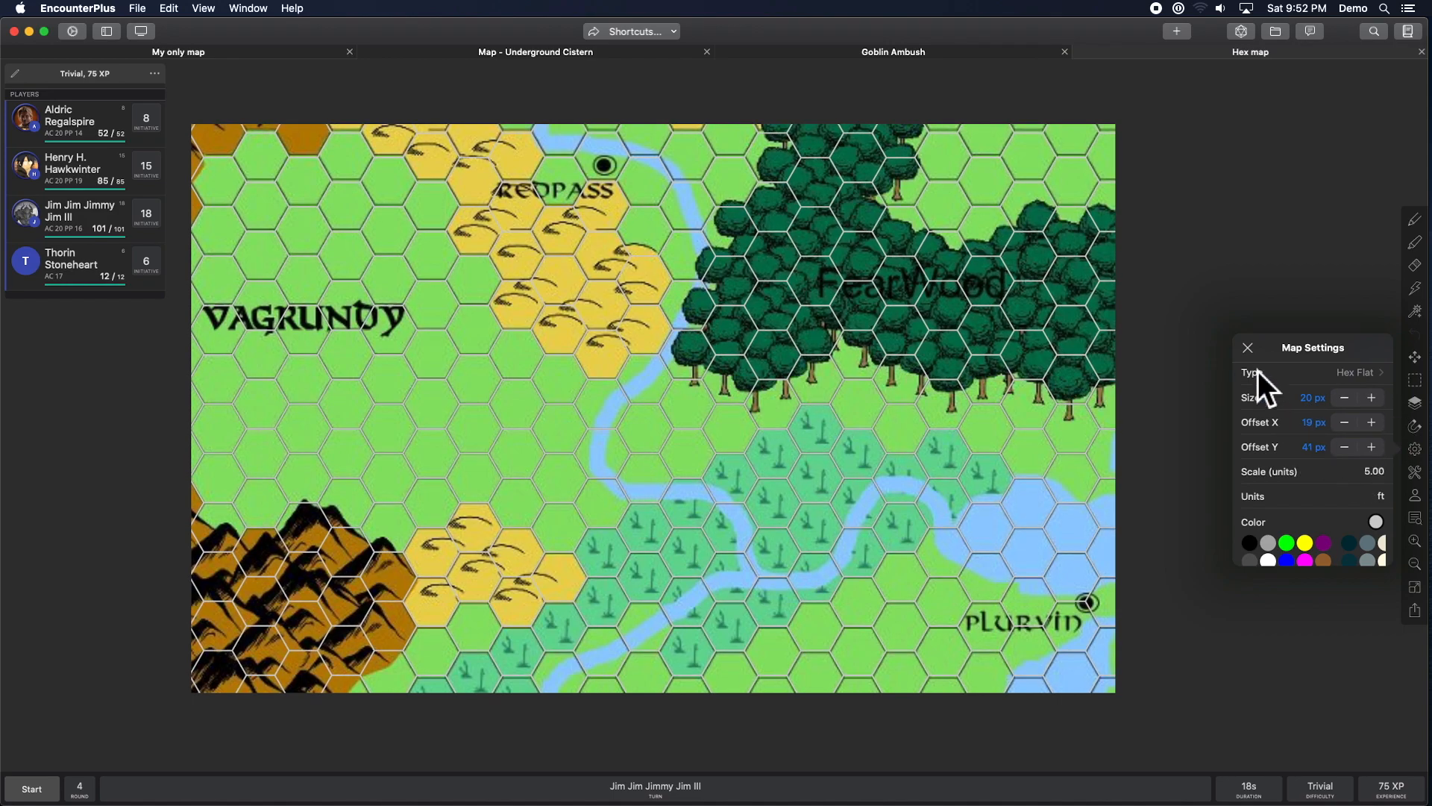
{"action": "left_click", "coordinate": [1246, 347]}
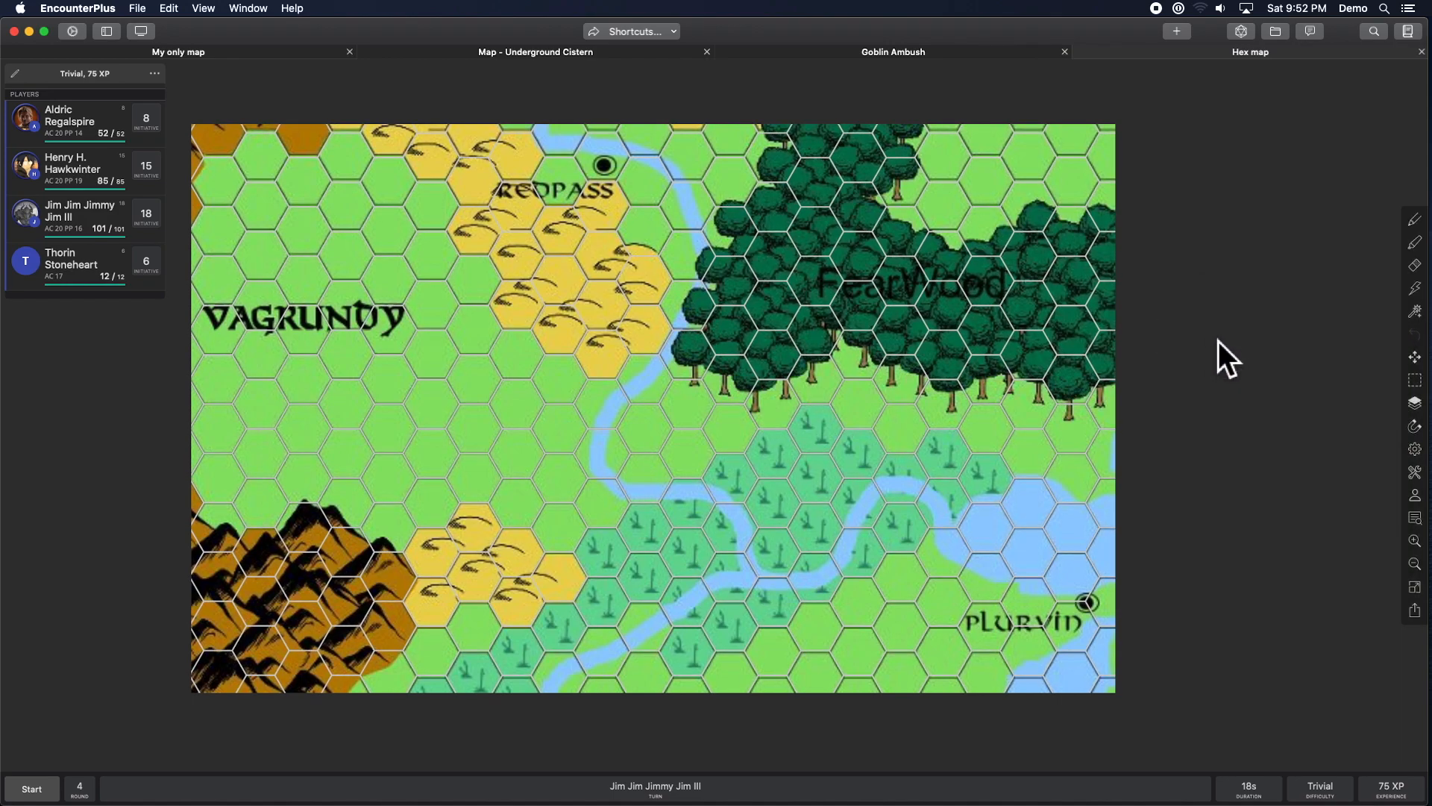
{"action": "mouse_move", "coordinate": [1297, 590]}
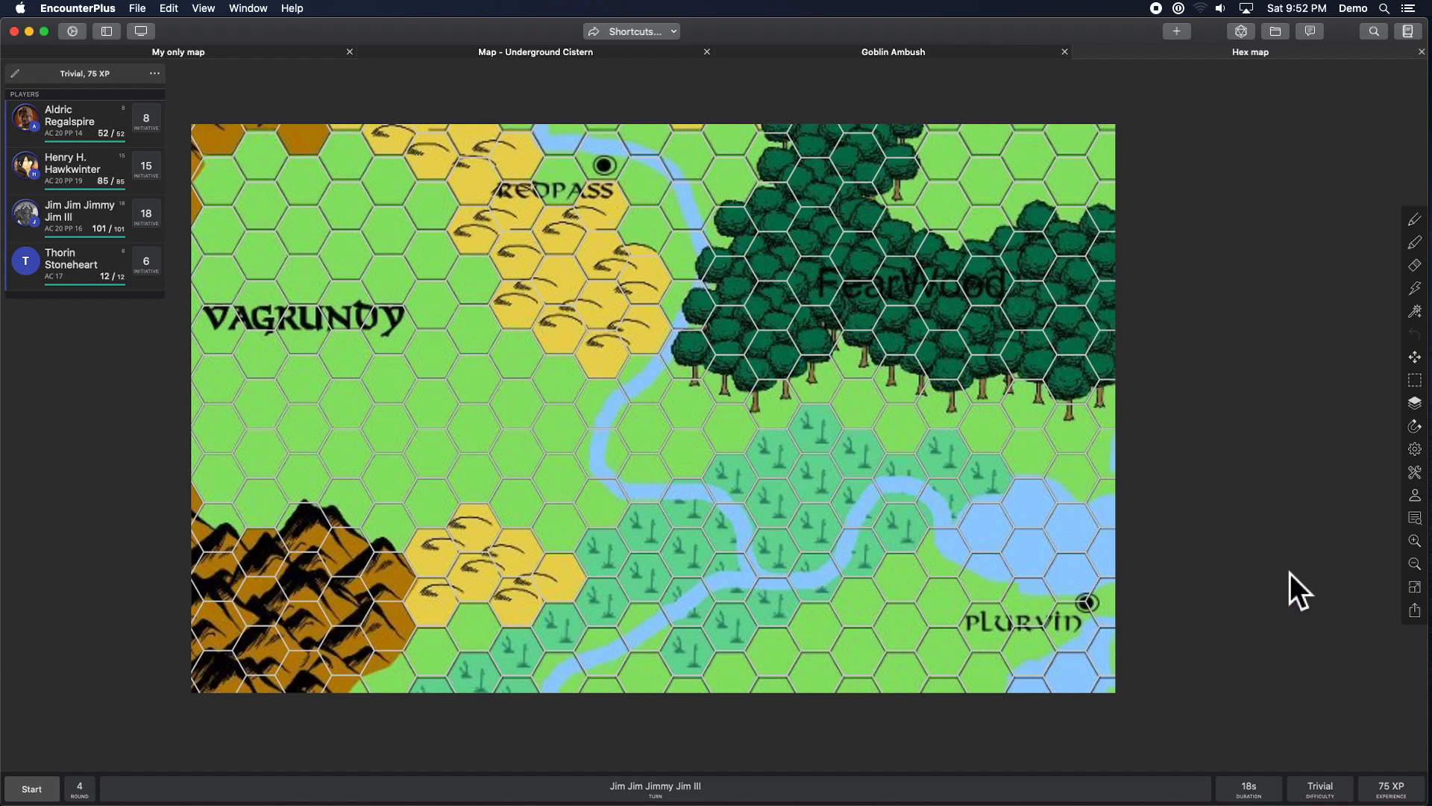
{"action": "left_click", "coordinate": [1415, 449]}
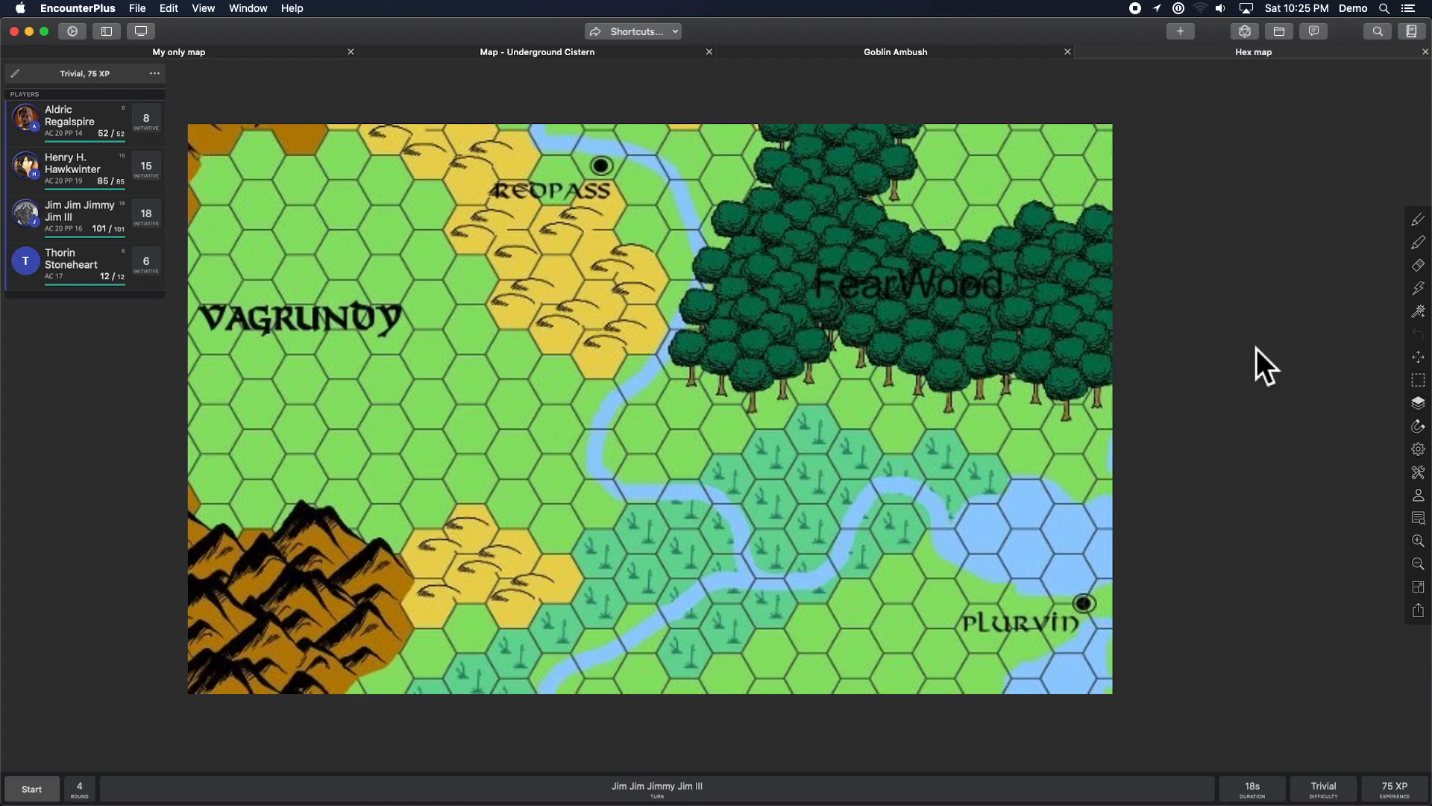
{"action": "mouse_move", "coordinate": [884, 459]}
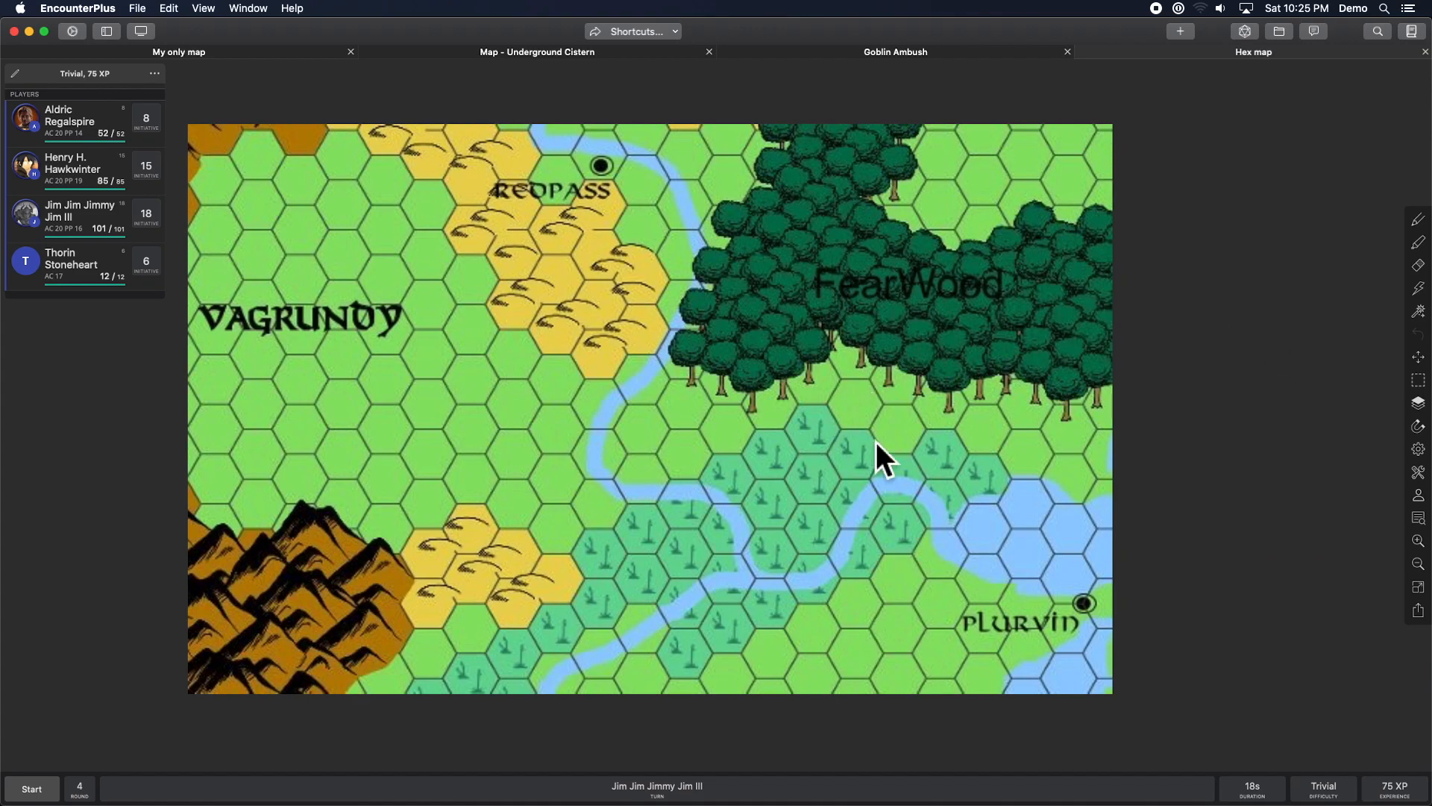
{"action": "mouse_move", "coordinate": [1344, 508]}
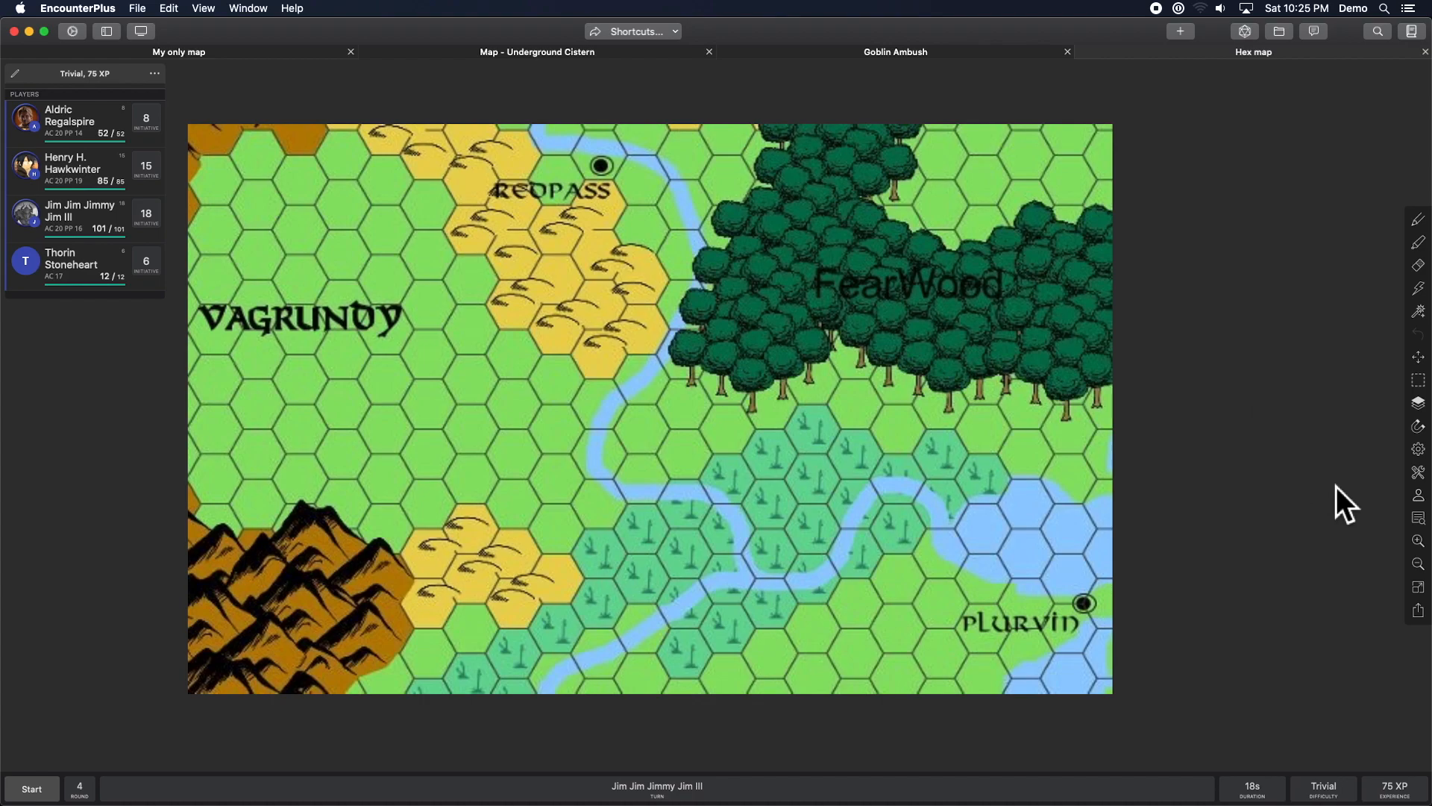
Enable Fog of War and Token Exploration on the Hex map, then show the add-to-map menu.
{"action": "left_click", "coordinate": [1417, 448]}
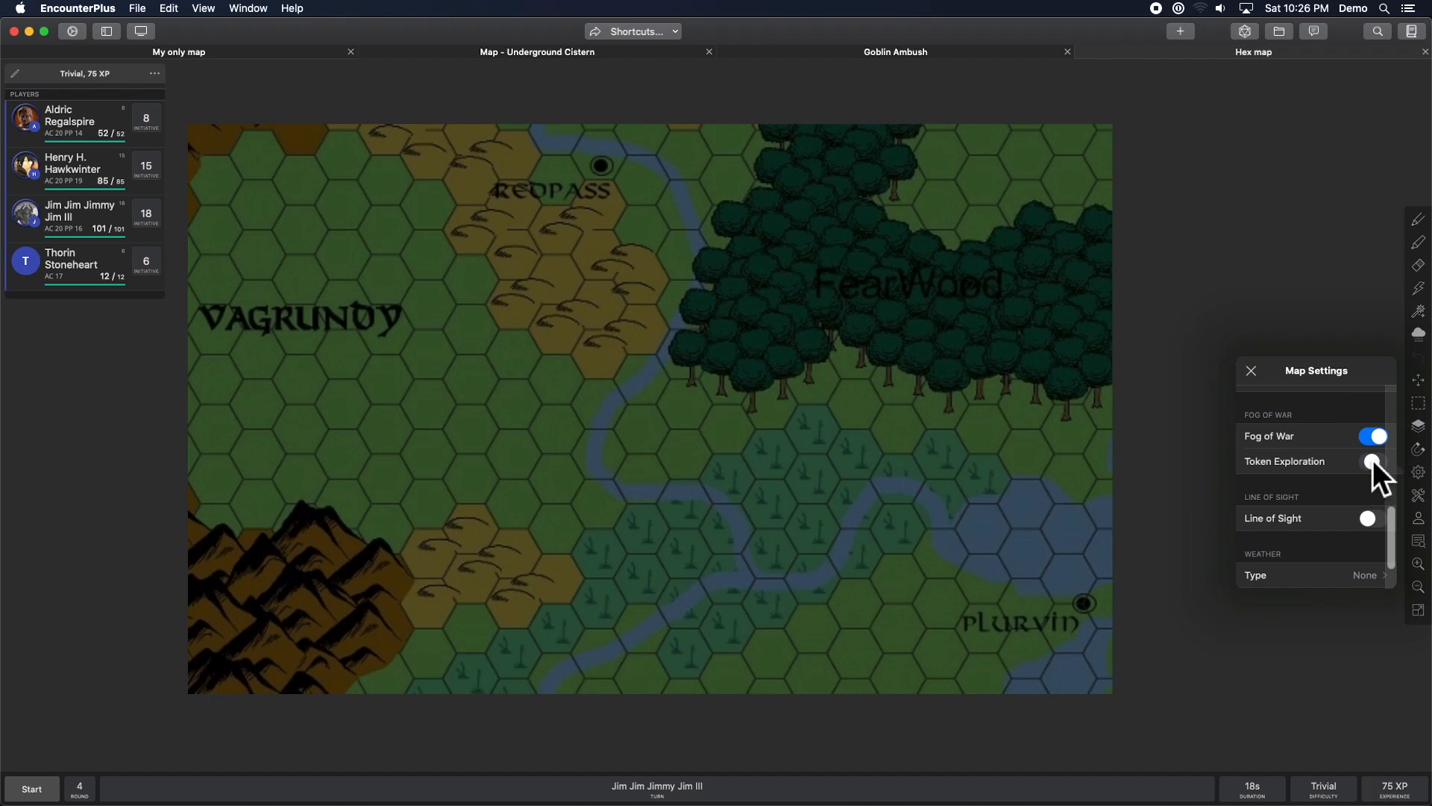
{"action": "left_click", "coordinate": [1250, 371]}
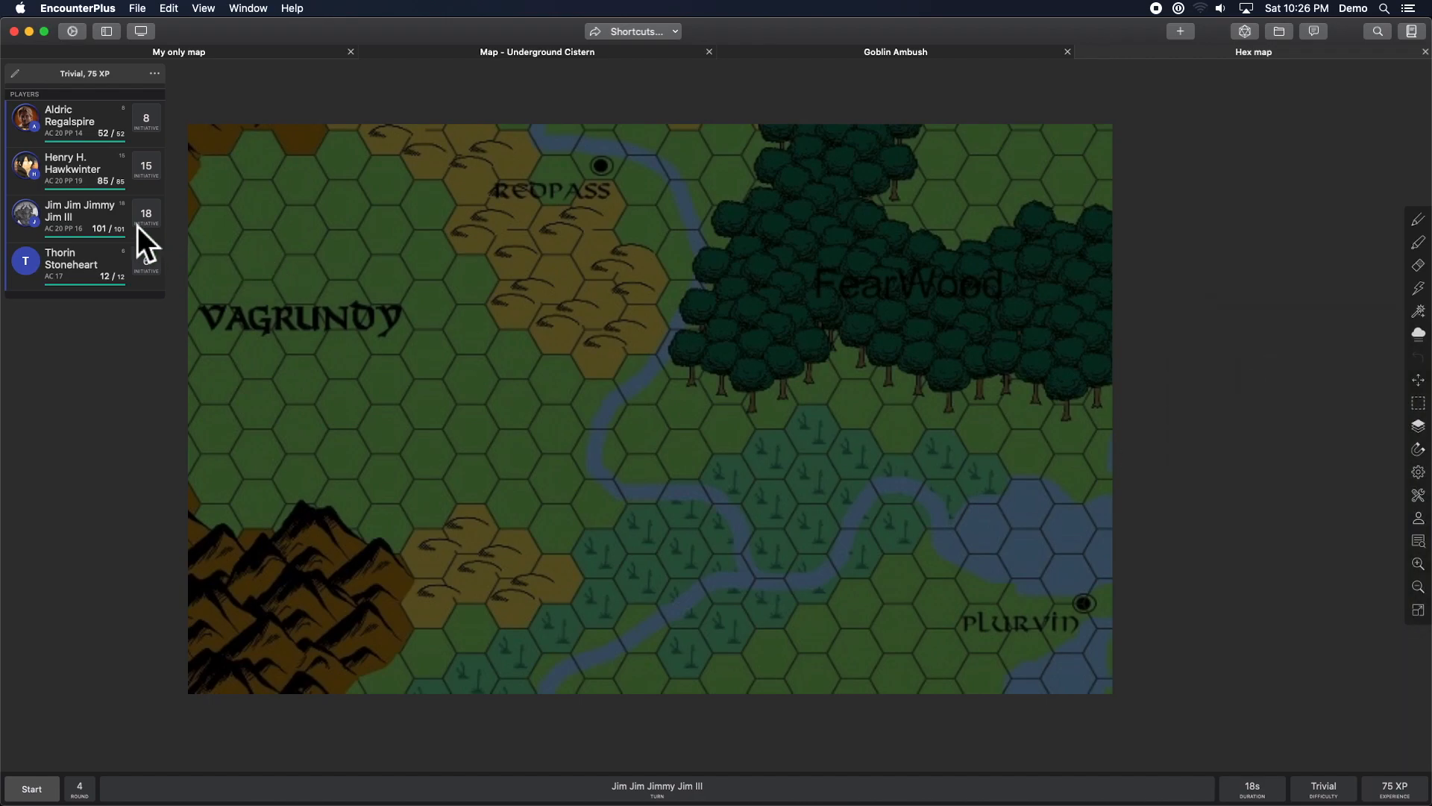
{"action": "left_click", "coordinate": [71, 164]}
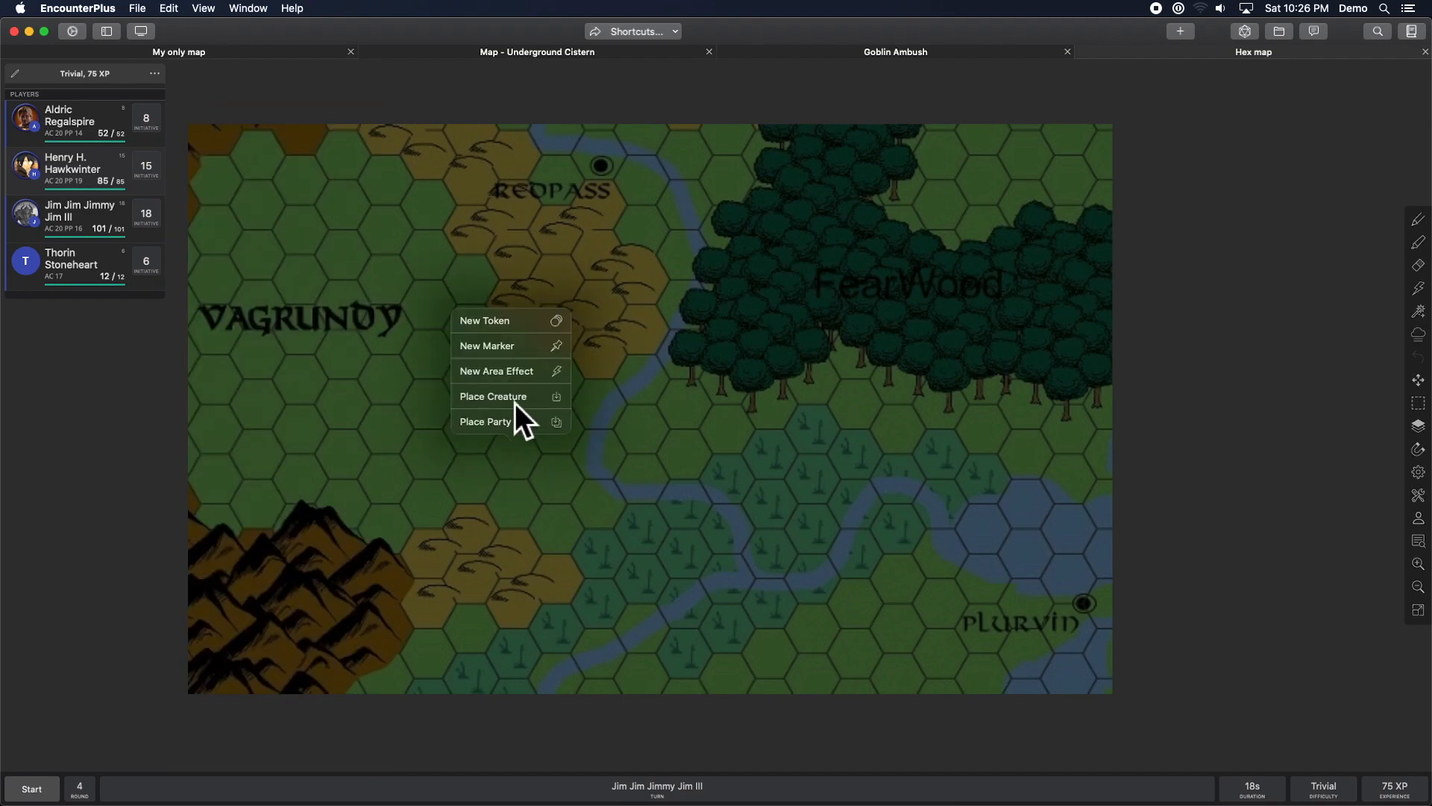
Place Henry H. Hawkwinter's token and review its Light / Vision radii and colour.
{"action": "left_click", "coordinate": [492, 395]}
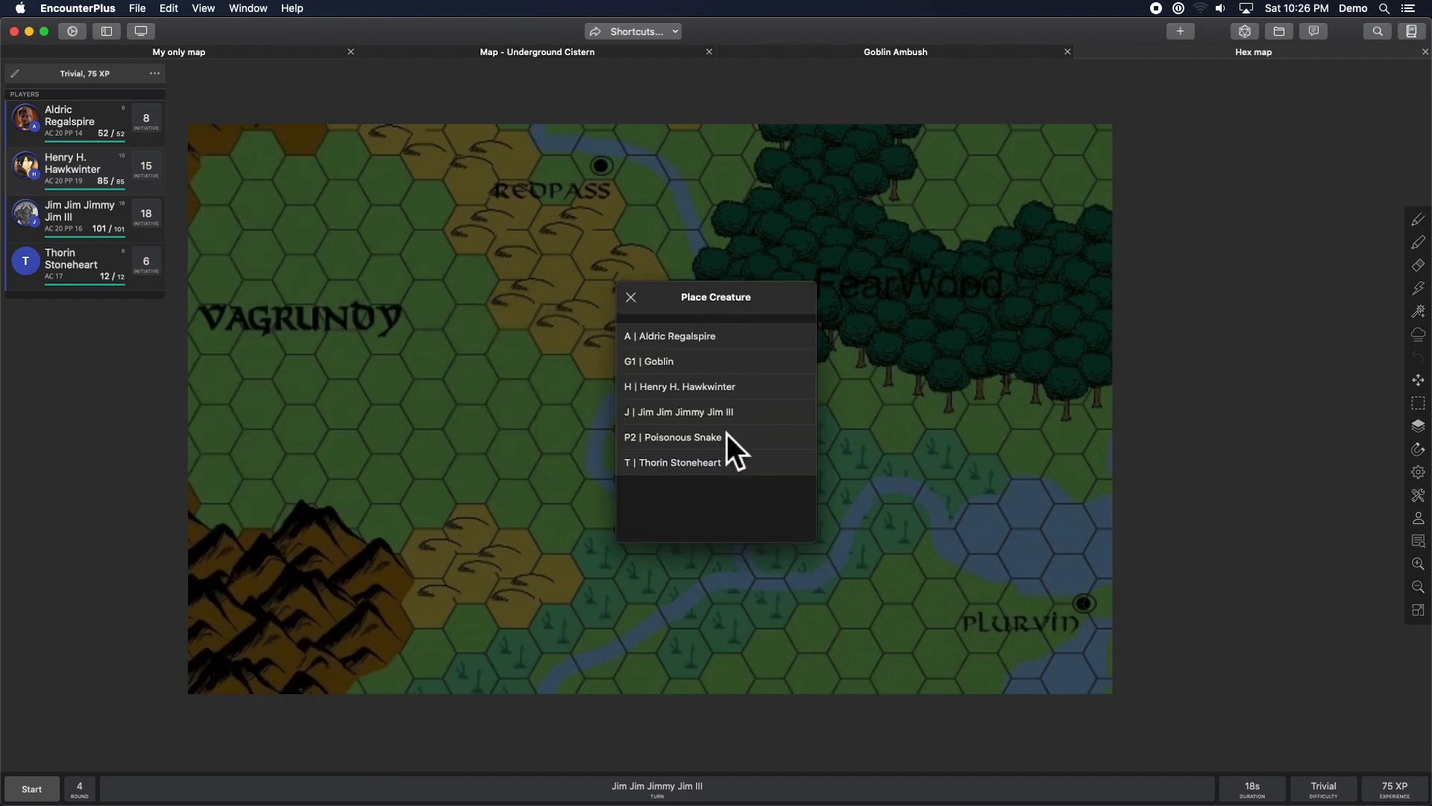
{"action": "left_click", "coordinate": [679, 386]}
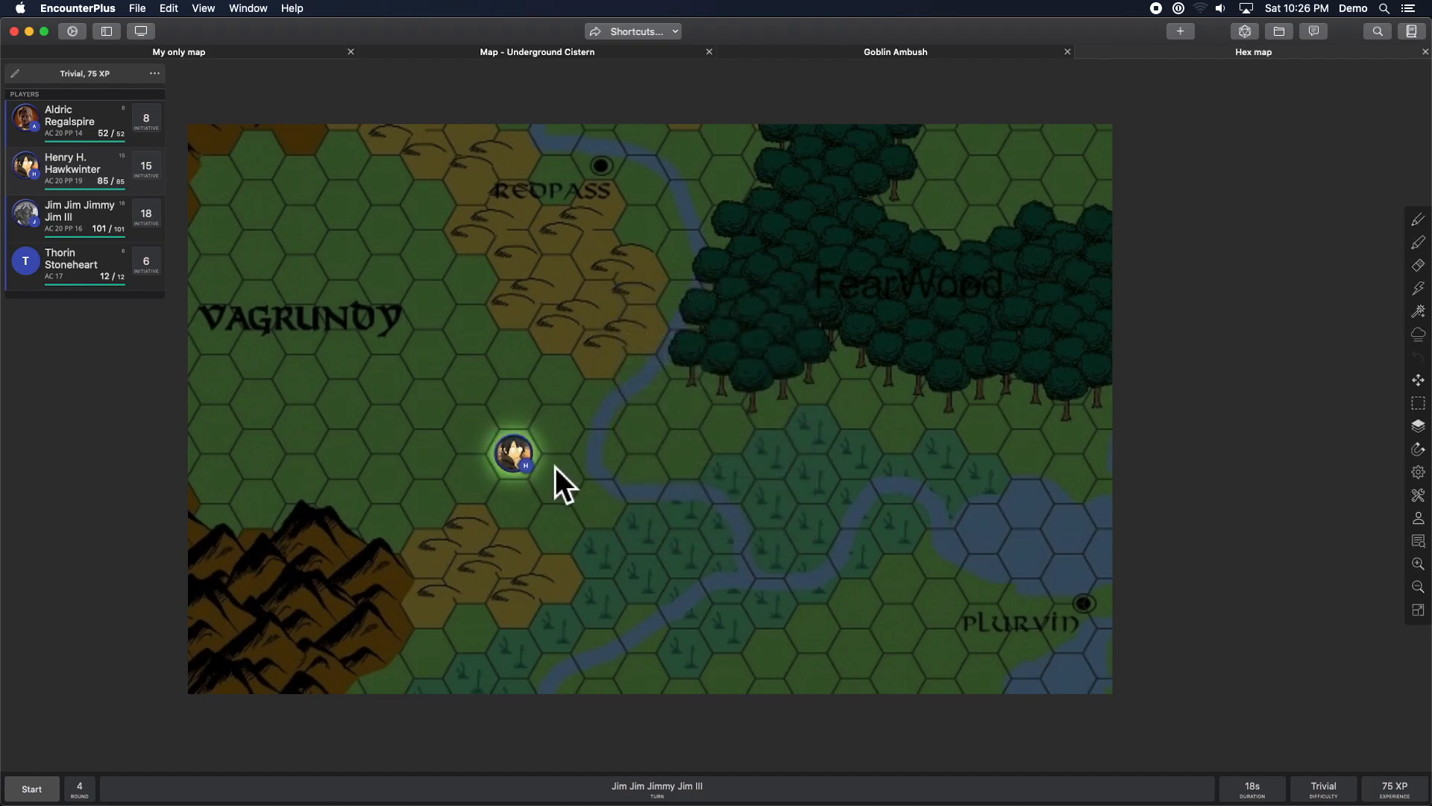
{"action": "mouse_move", "coordinate": [530, 470]}
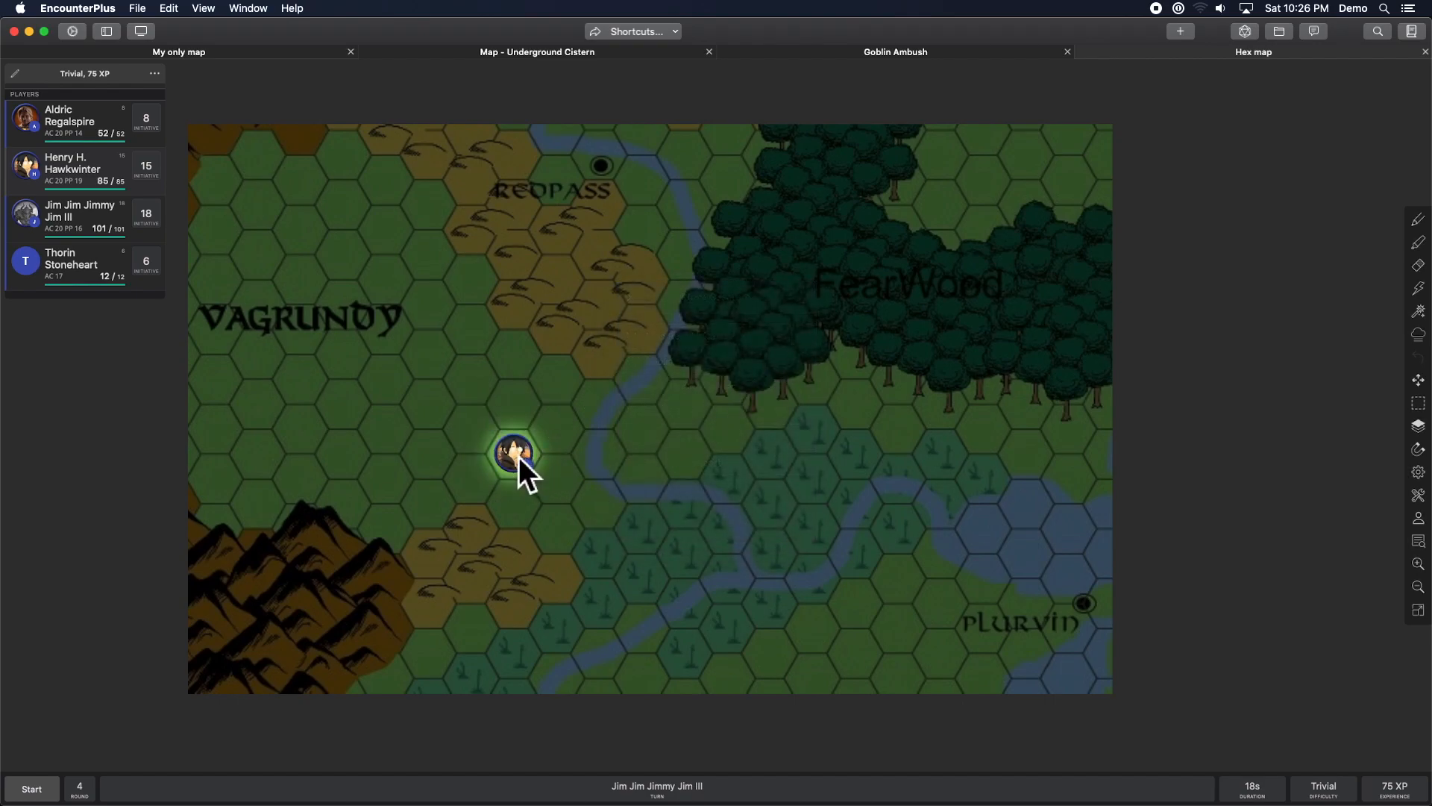
{"action": "left_click", "coordinate": [513, 454]}
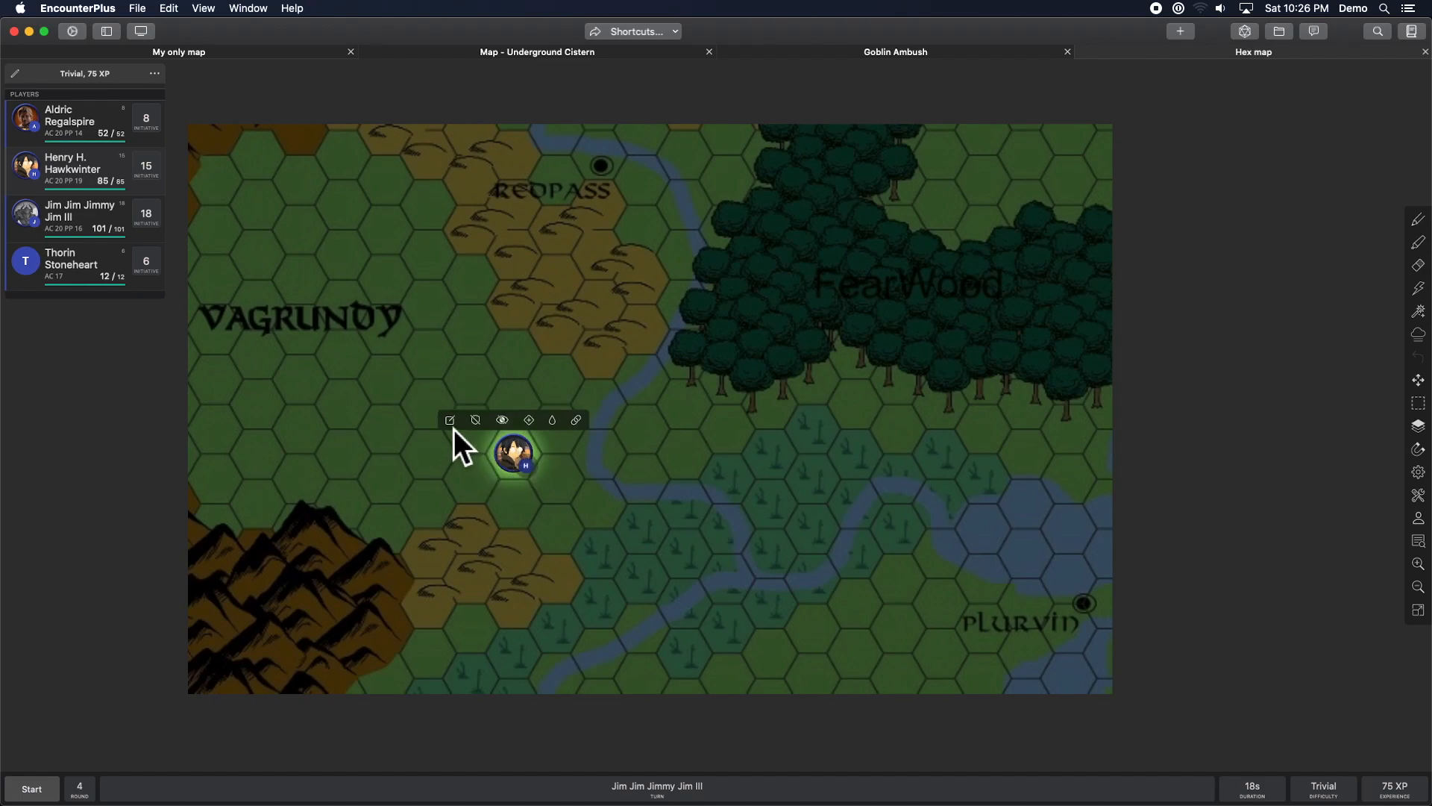
{"action": "left_click", "coordinate": [449, 420]}
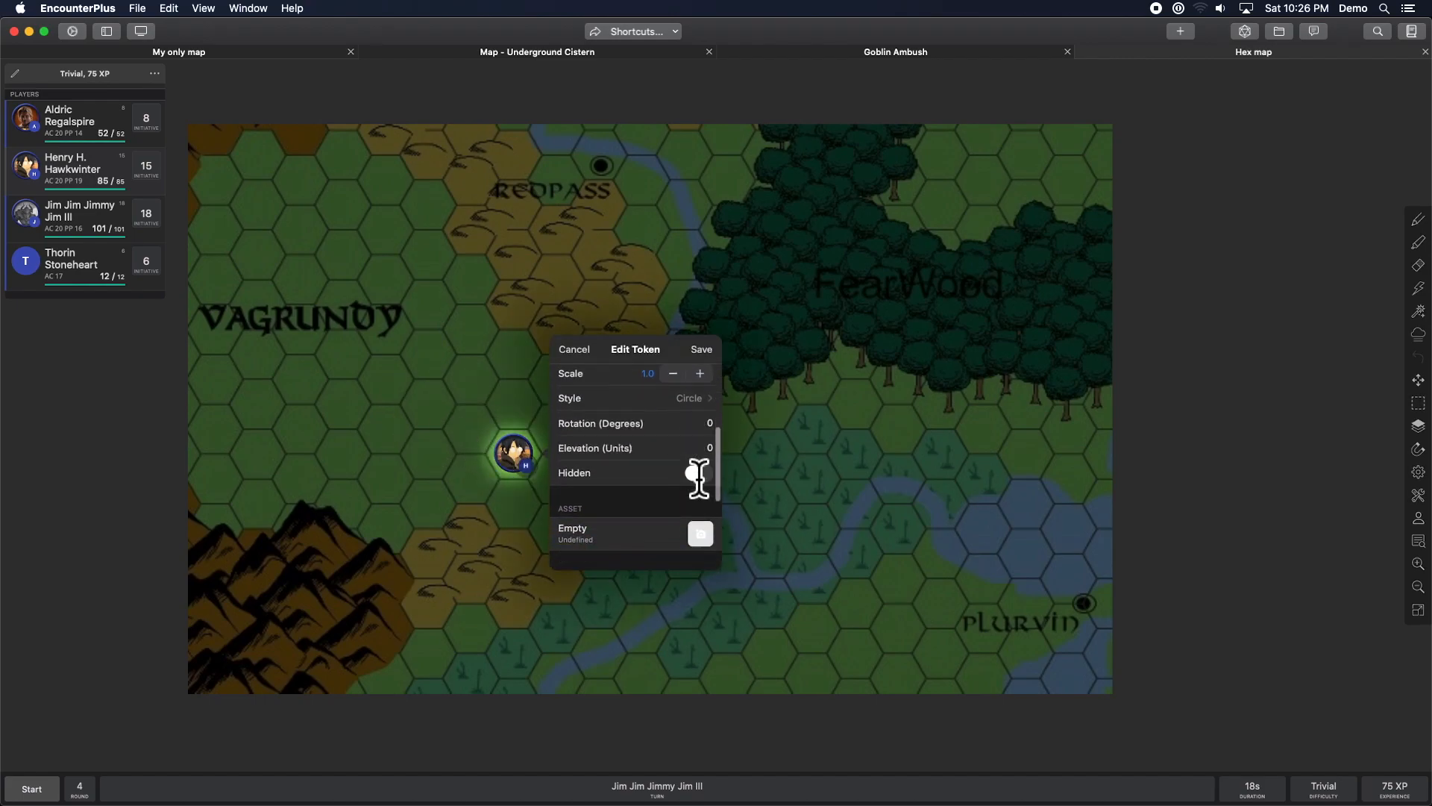
{"action": "scroll", "scroll_direction": "down", "scroll_amount": 3}
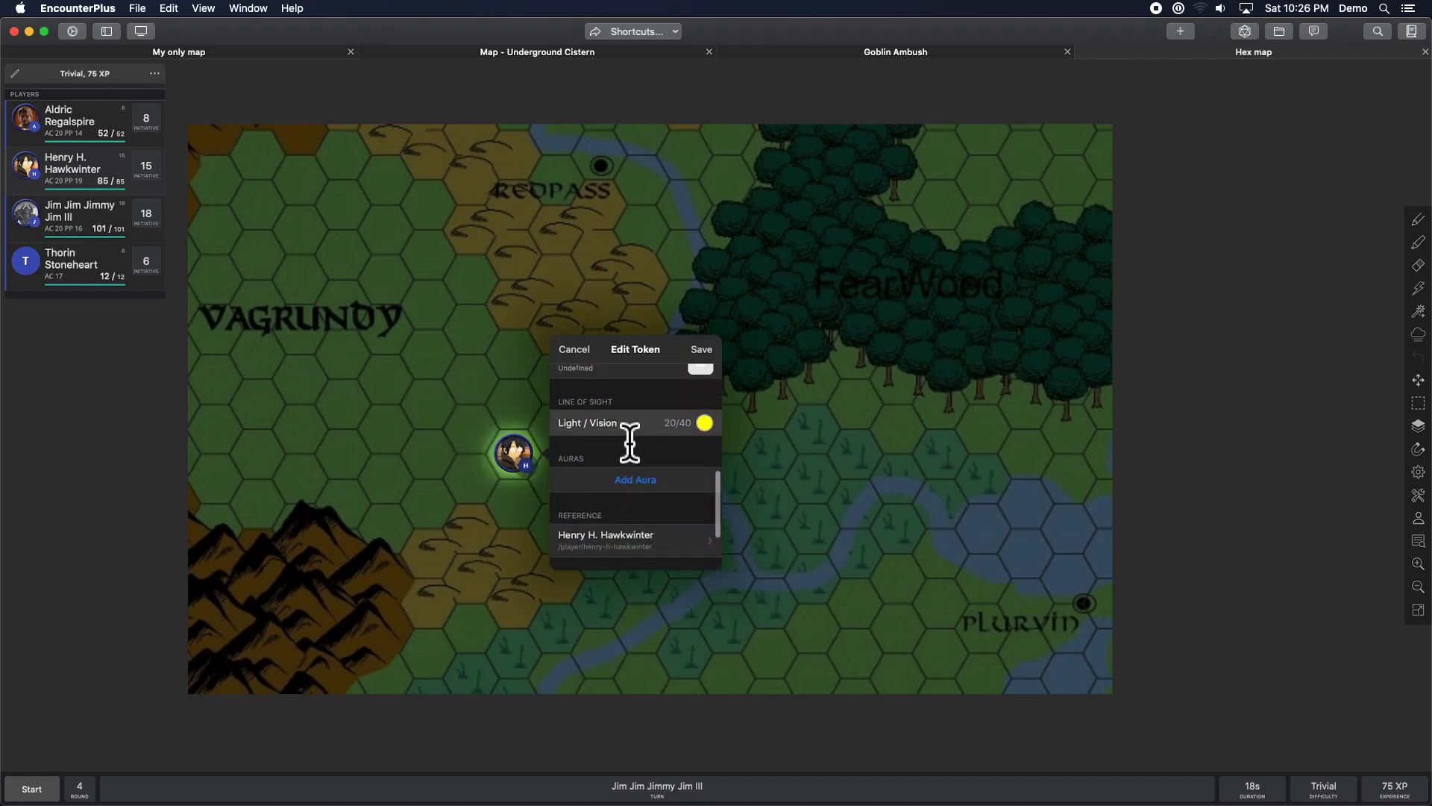
{"action": "left_click", "coordinate": [598, 422]}
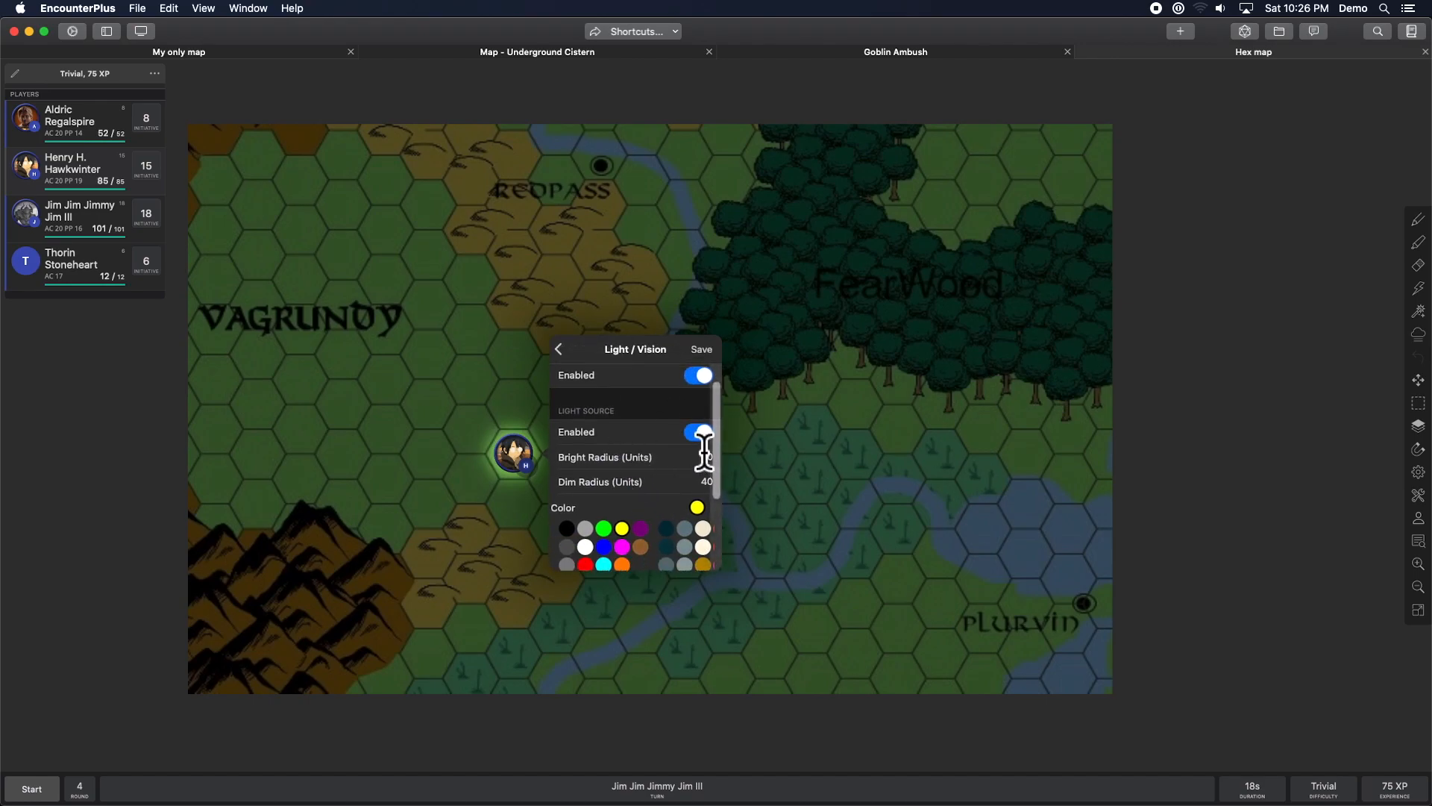
{"action": "scroll", "scroll_direction": "down", "scroll_amount": 3}
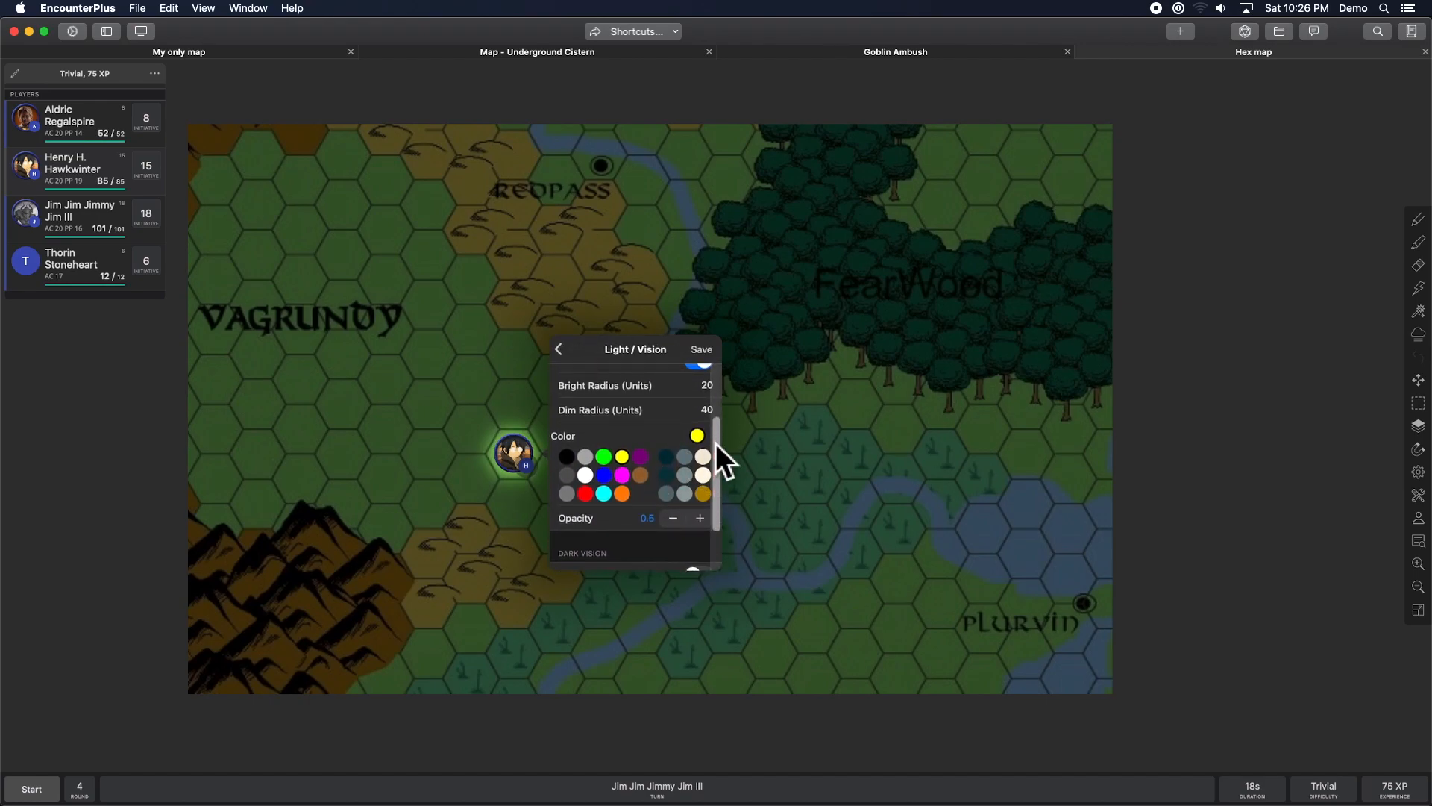
{"action": "scroll", "scroll_direction": "up", "scroll_amount": 3}
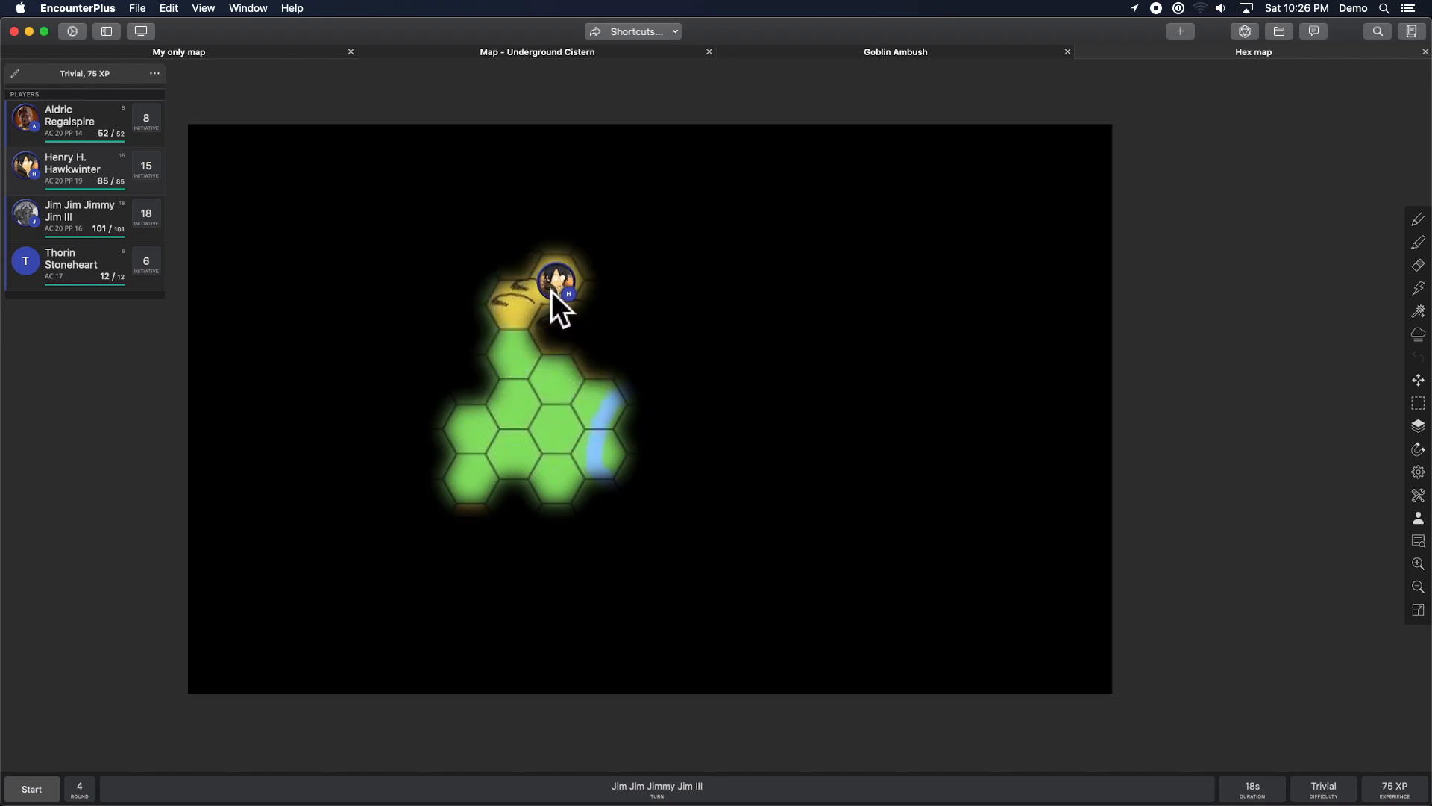
Drag Henry H. Hawkwinter's token east into the Redpass hill hexes, revealing fogged terrain.
{"action": "left_click_drag", "start_coordinate": [557, 284], "coordinate": [571, 310]}
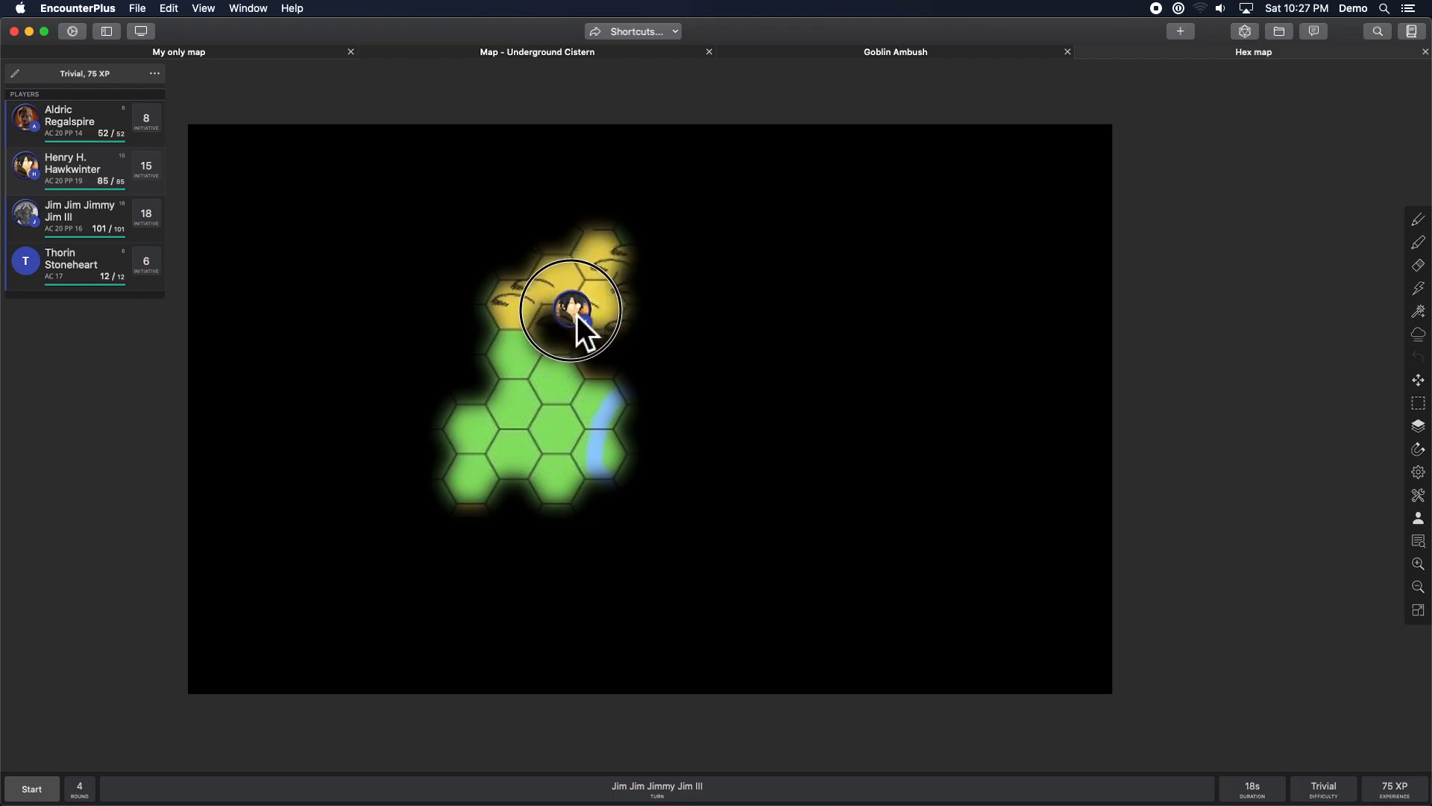
{"action": "left_click_drag", "start_coordinate": [570, 308], "coordinate": [598, 355]}
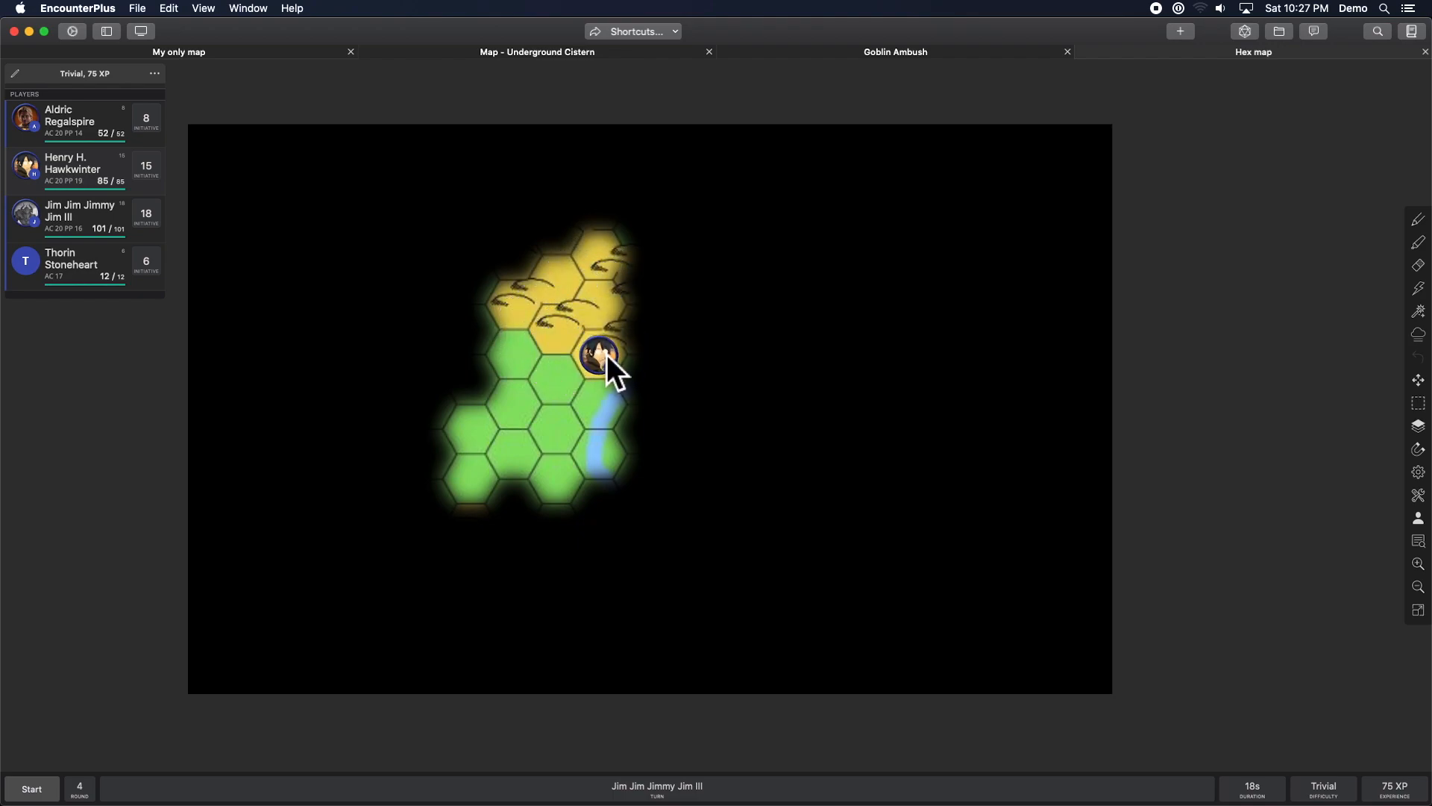
{"action": "mouse_move", "coordinate": [610, 81]}
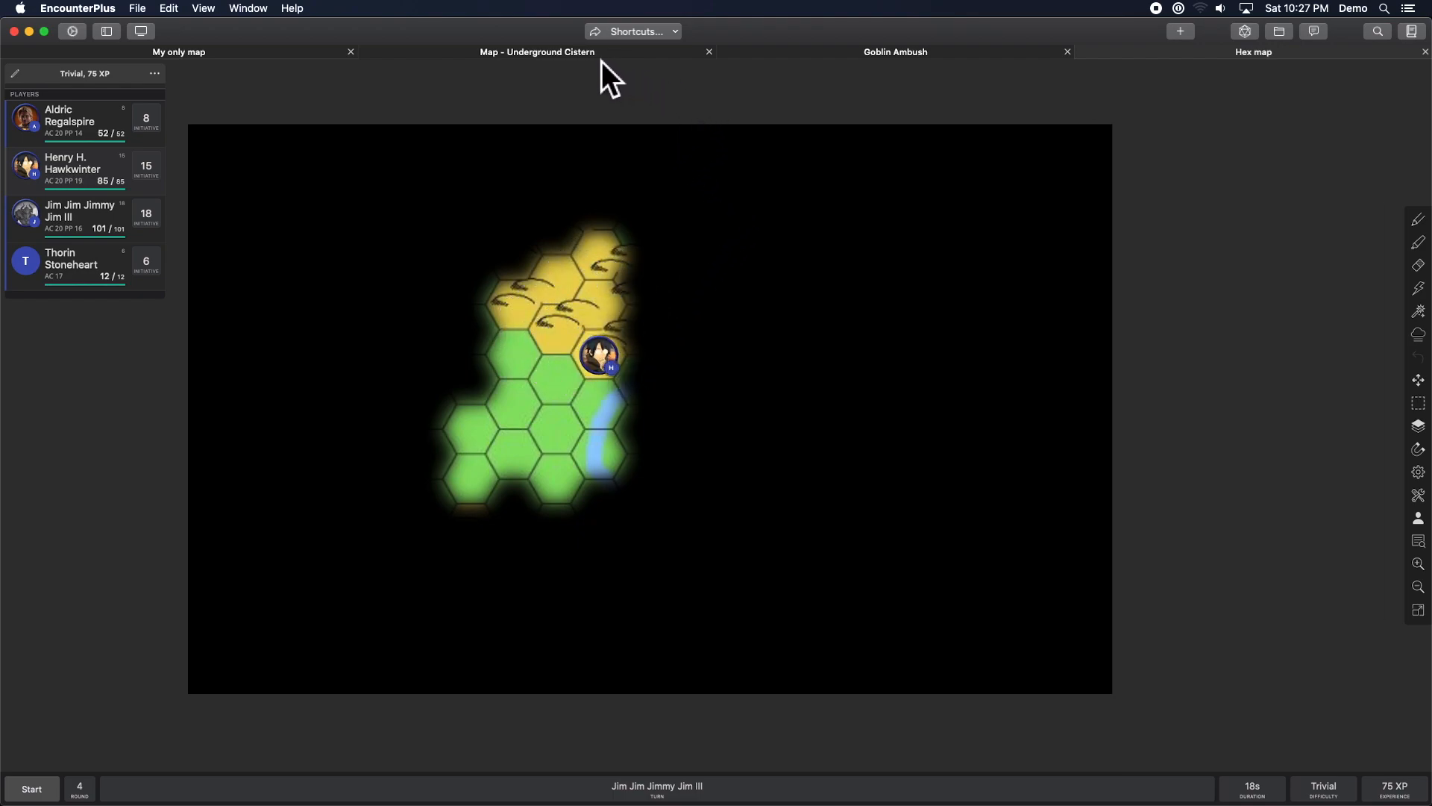
{"action": "mouse_move", "coordinate": [579, 73]}
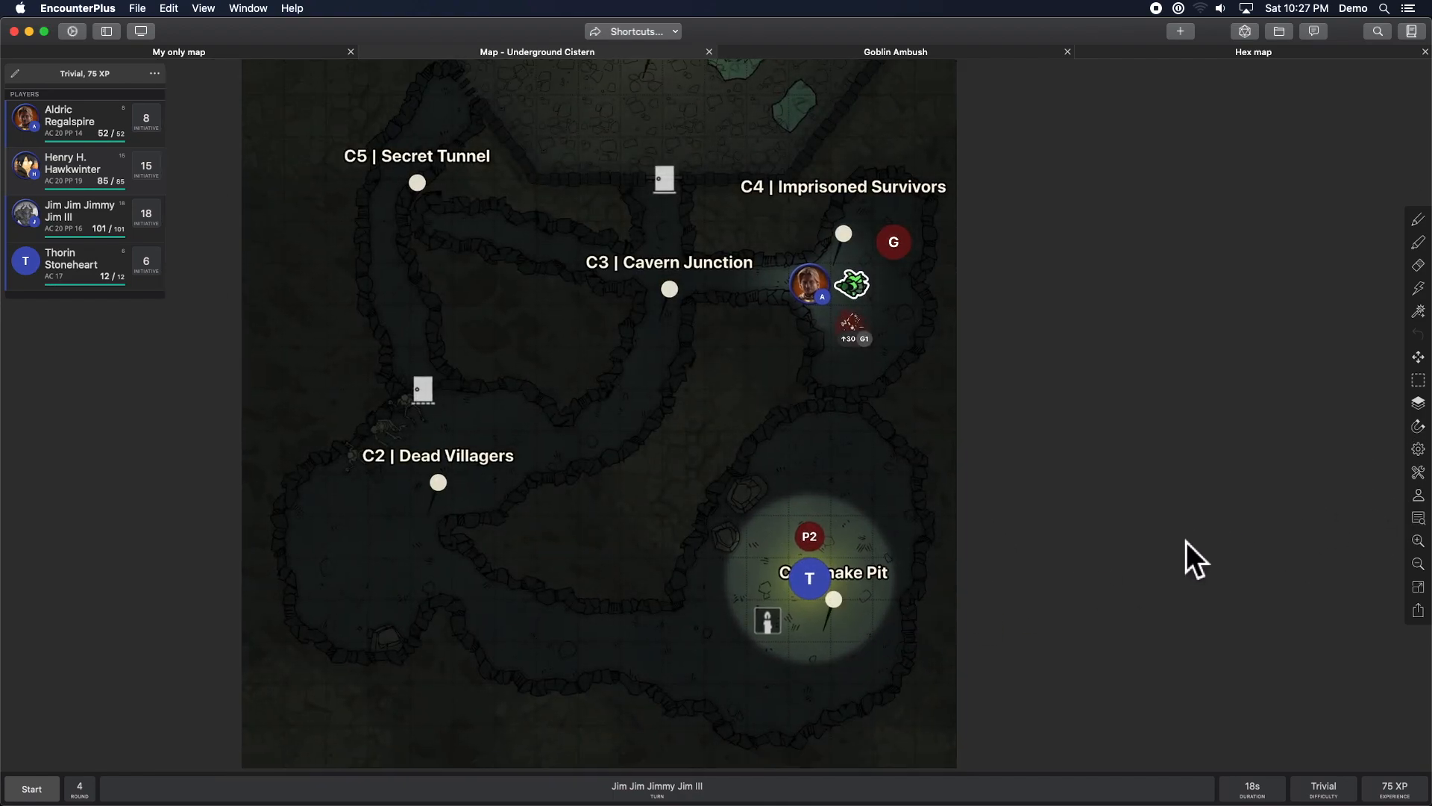
In Map Settings, try Snow and then Rain weather before turning weather off.
{"action": "left_click", "coordinate": [1419, 449]}
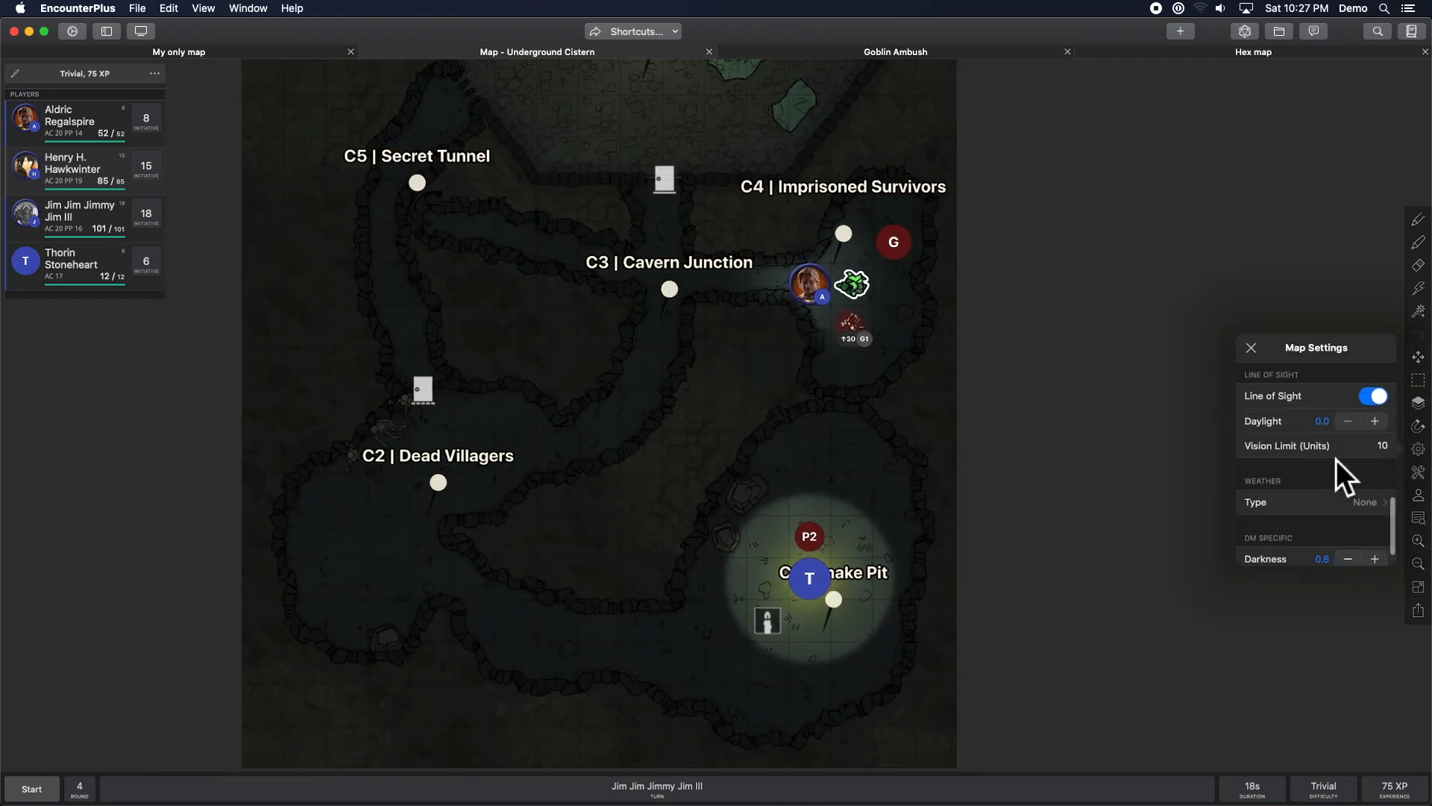
{"action": "scroll", "scroll_direction": "down", "scroll_amount": 3}
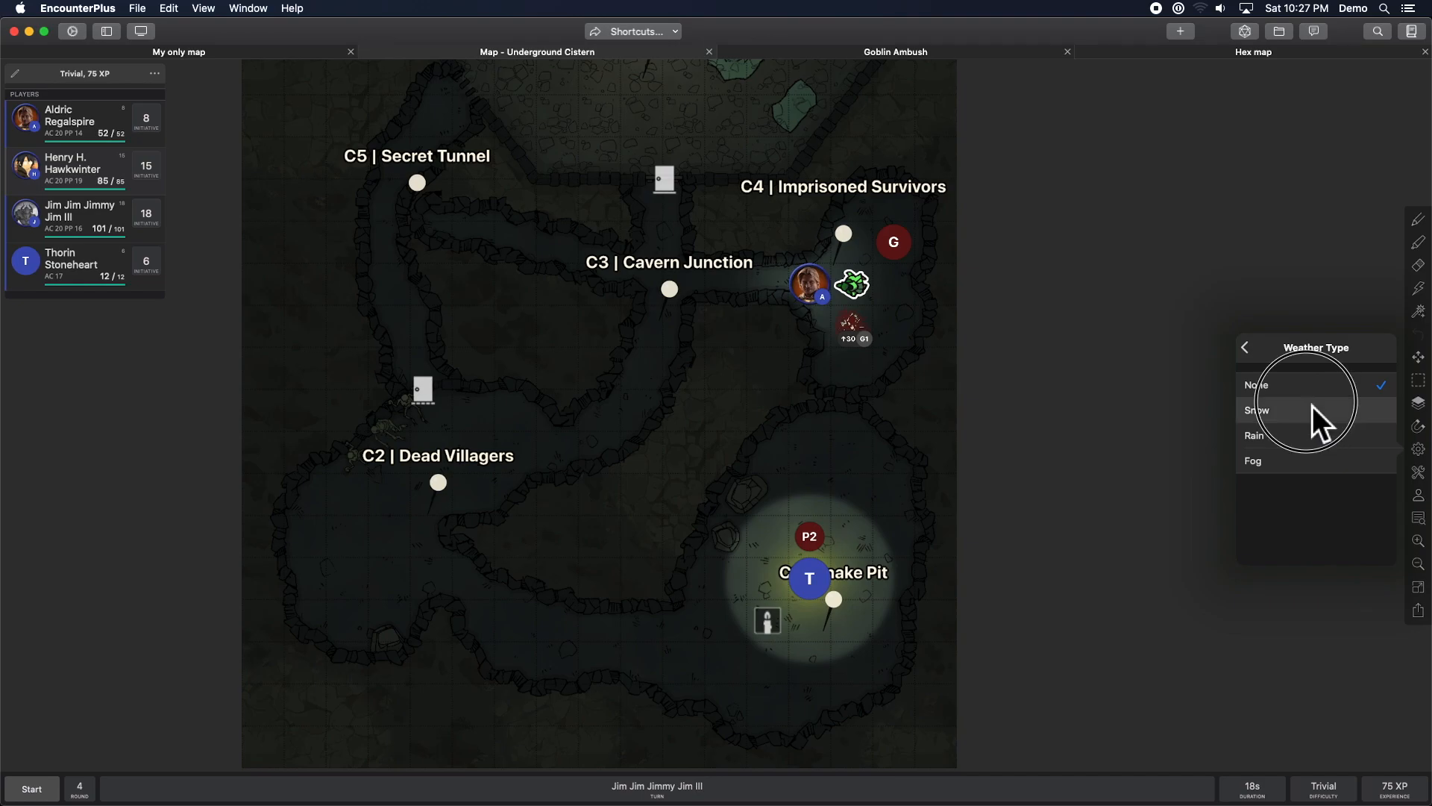
{"action": "left_click", "coordinate": [1258, 410]}
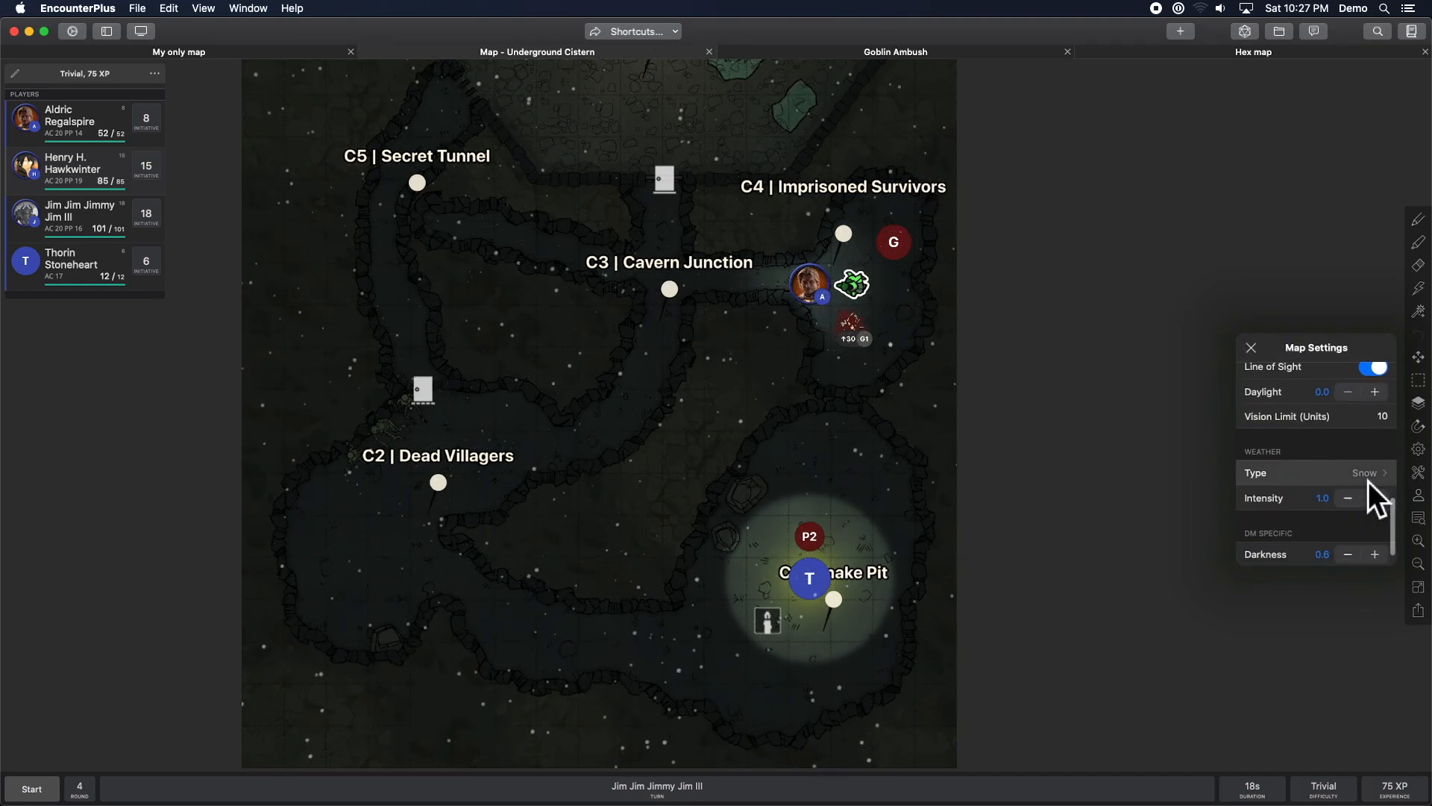
{"action": "left_click", "coordinate": [1363, 472]}
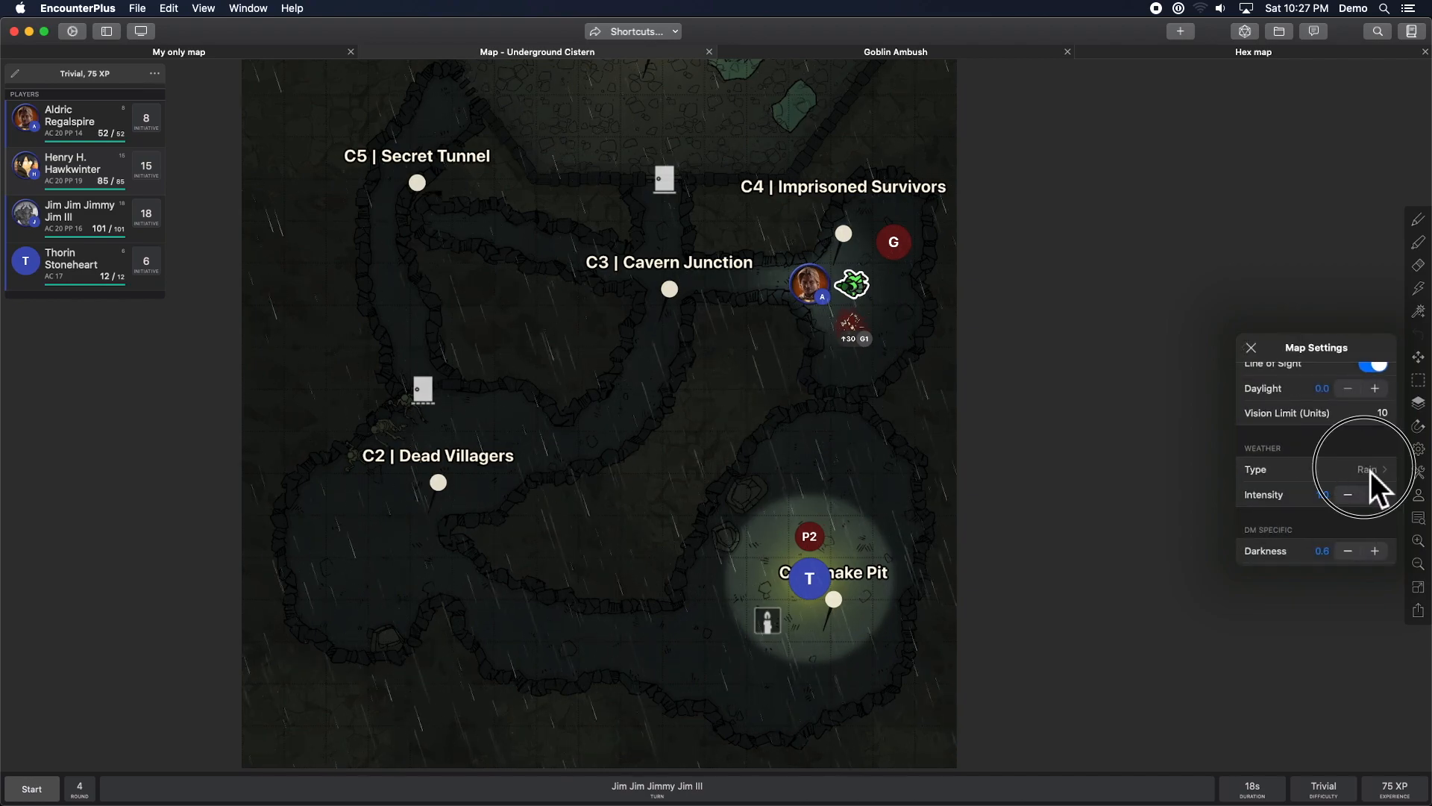
{"action": "left_click", "coordinate": [1366, 469]}
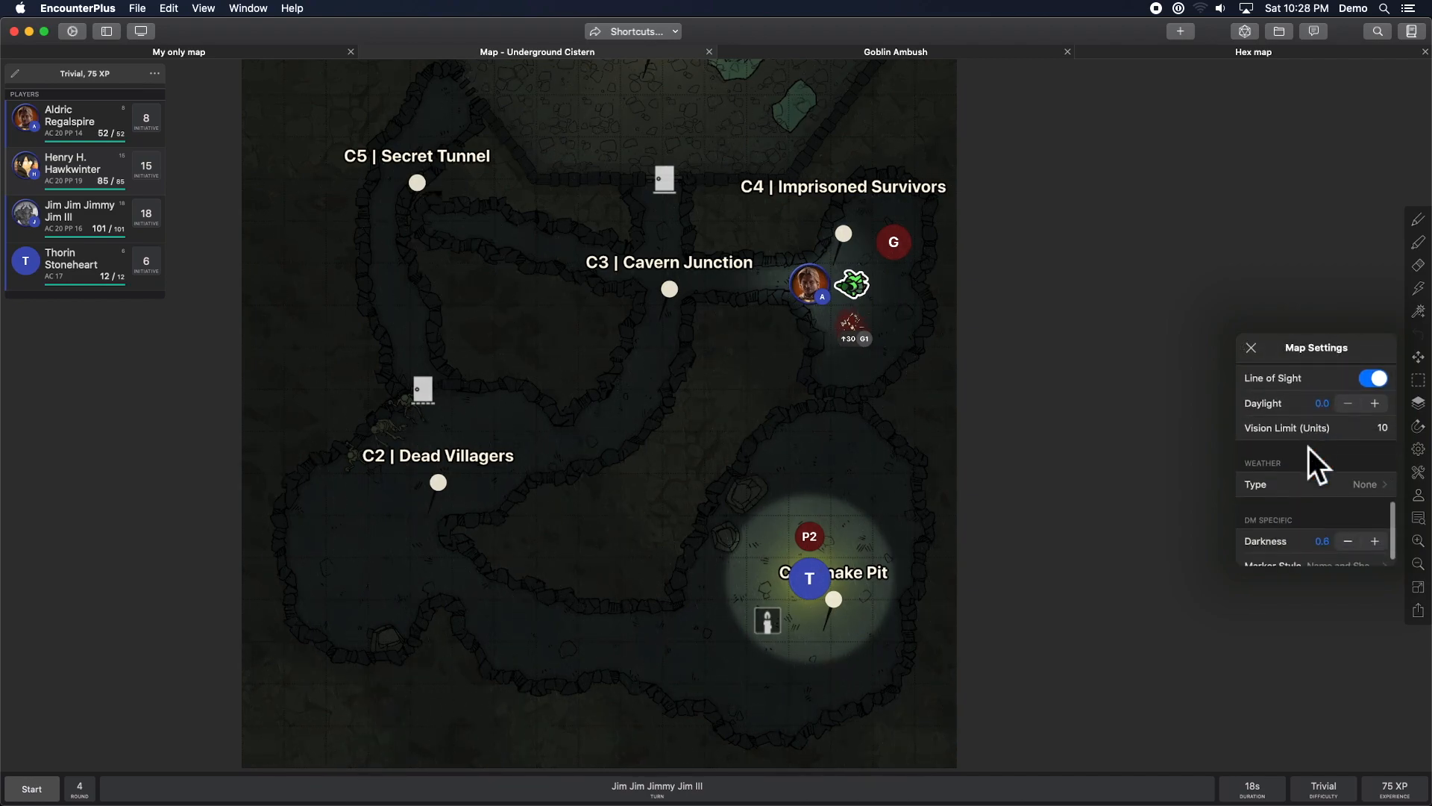
Set the weather to Fog, lower its intensity twice, then set weather back to None.
{"action": "left_click", "coordinate": [1365, 484]}
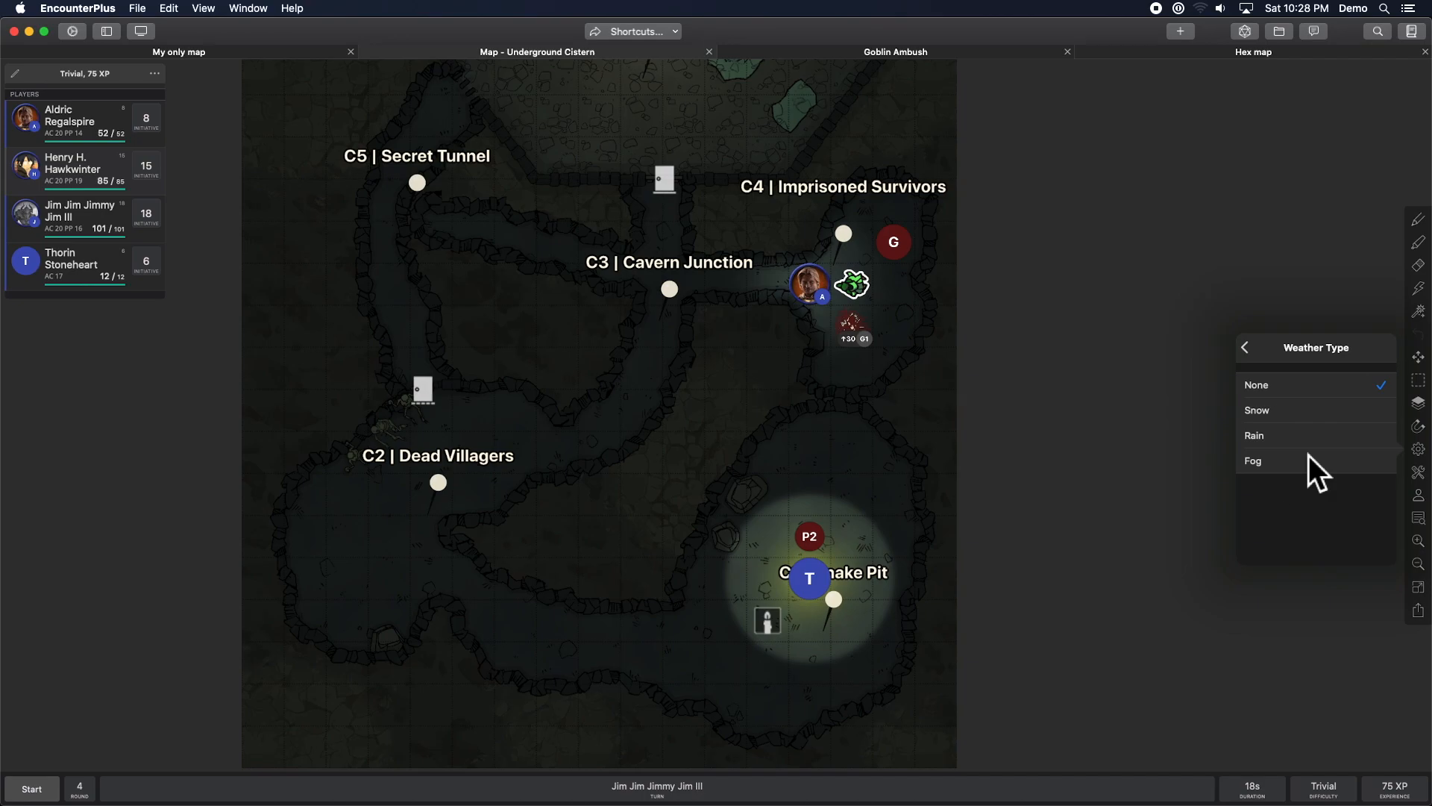
{"action": "left_click", "coordinate": [1245, 347]}
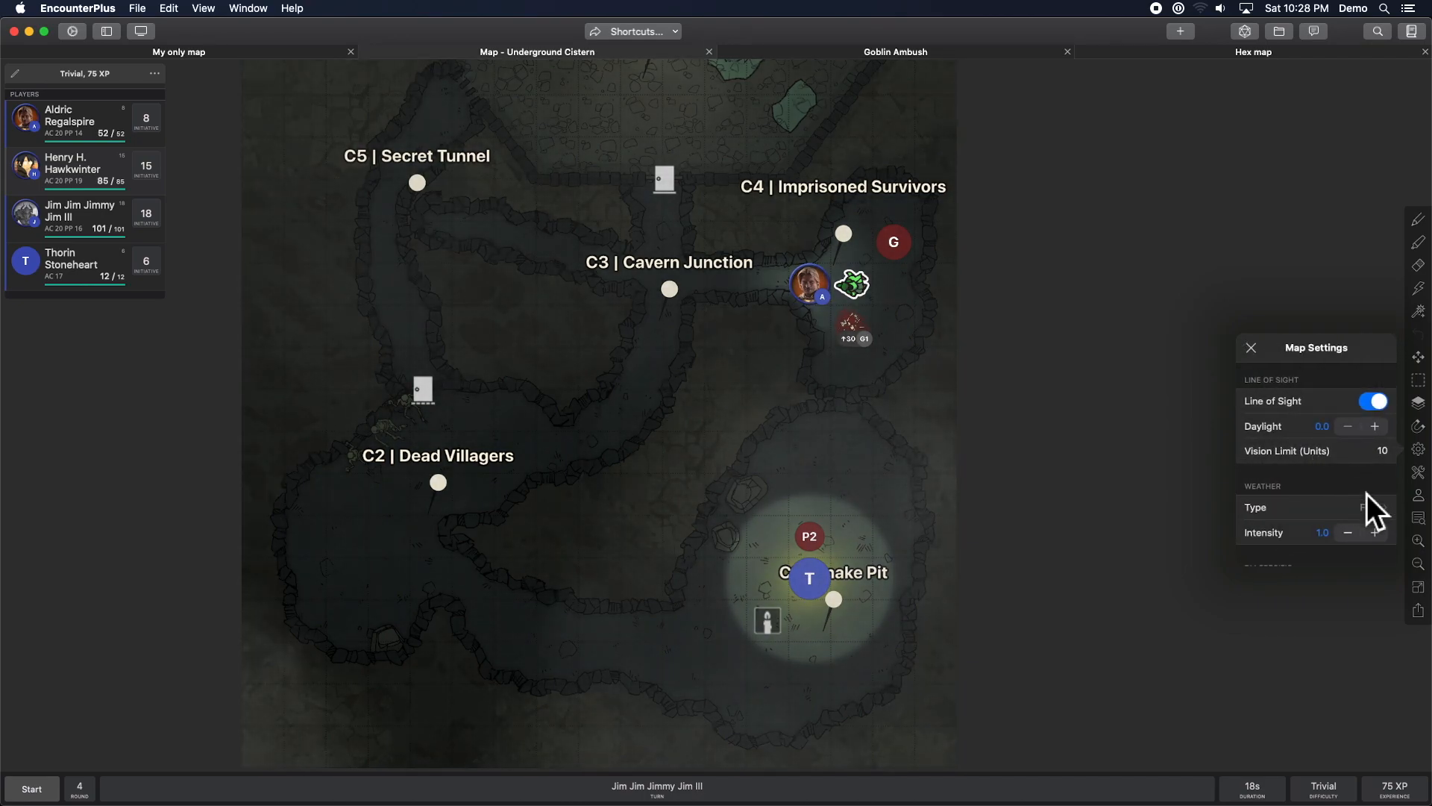
{"action": "left_click", "coordinate": [1363, 508]}
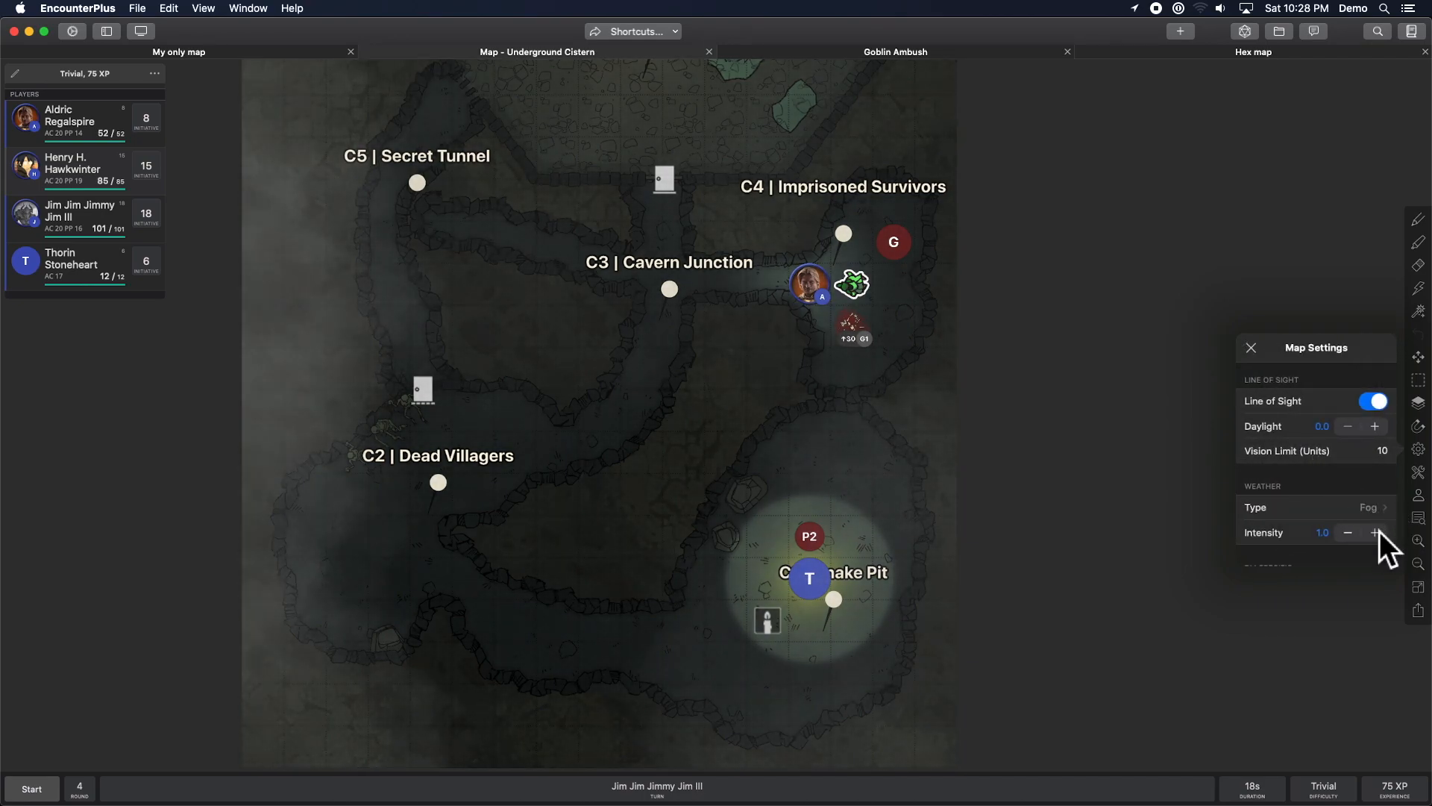
{"action": "left_click", "coordinate": [1346, 532]}
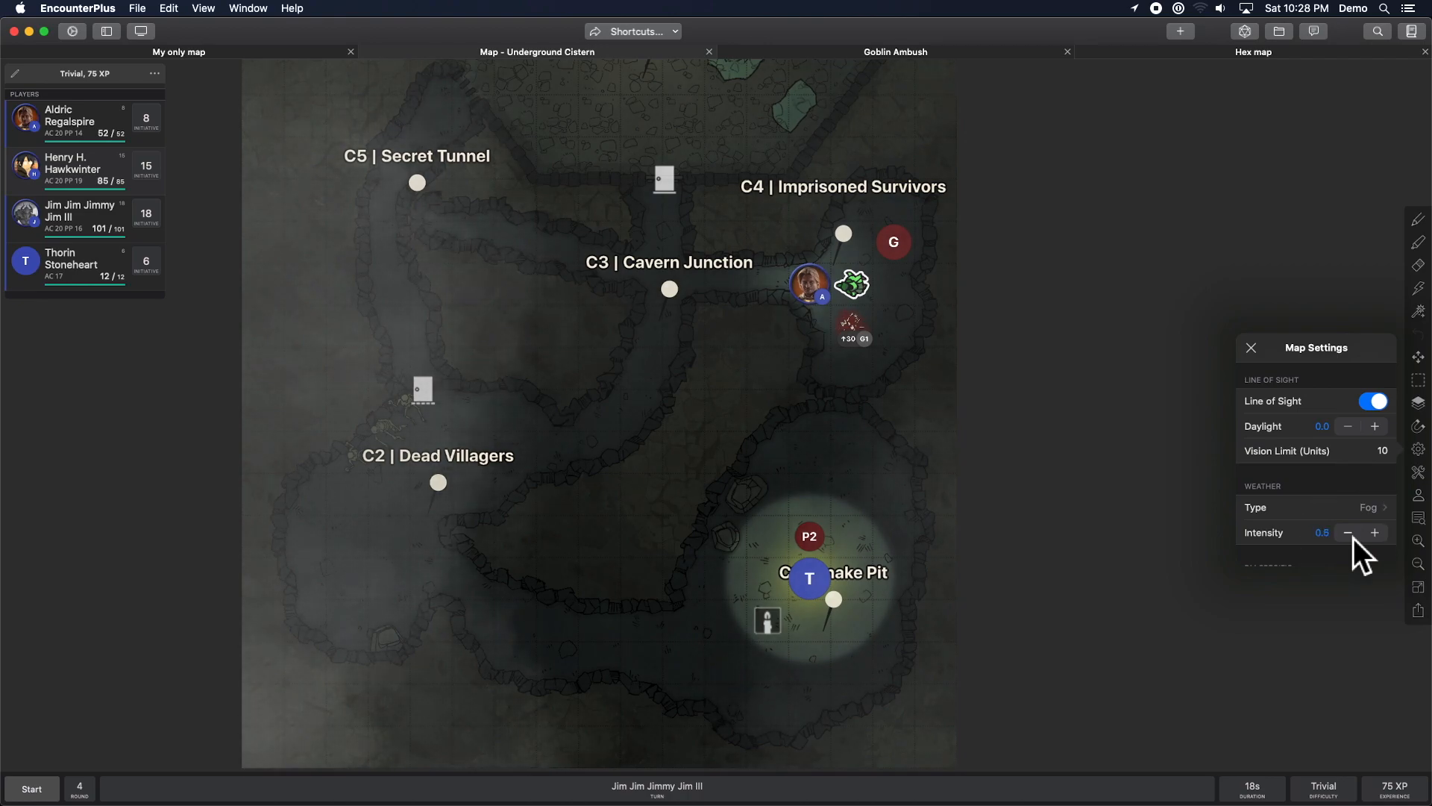
{"action": "left_click", "coordinate": [1347, 533]}
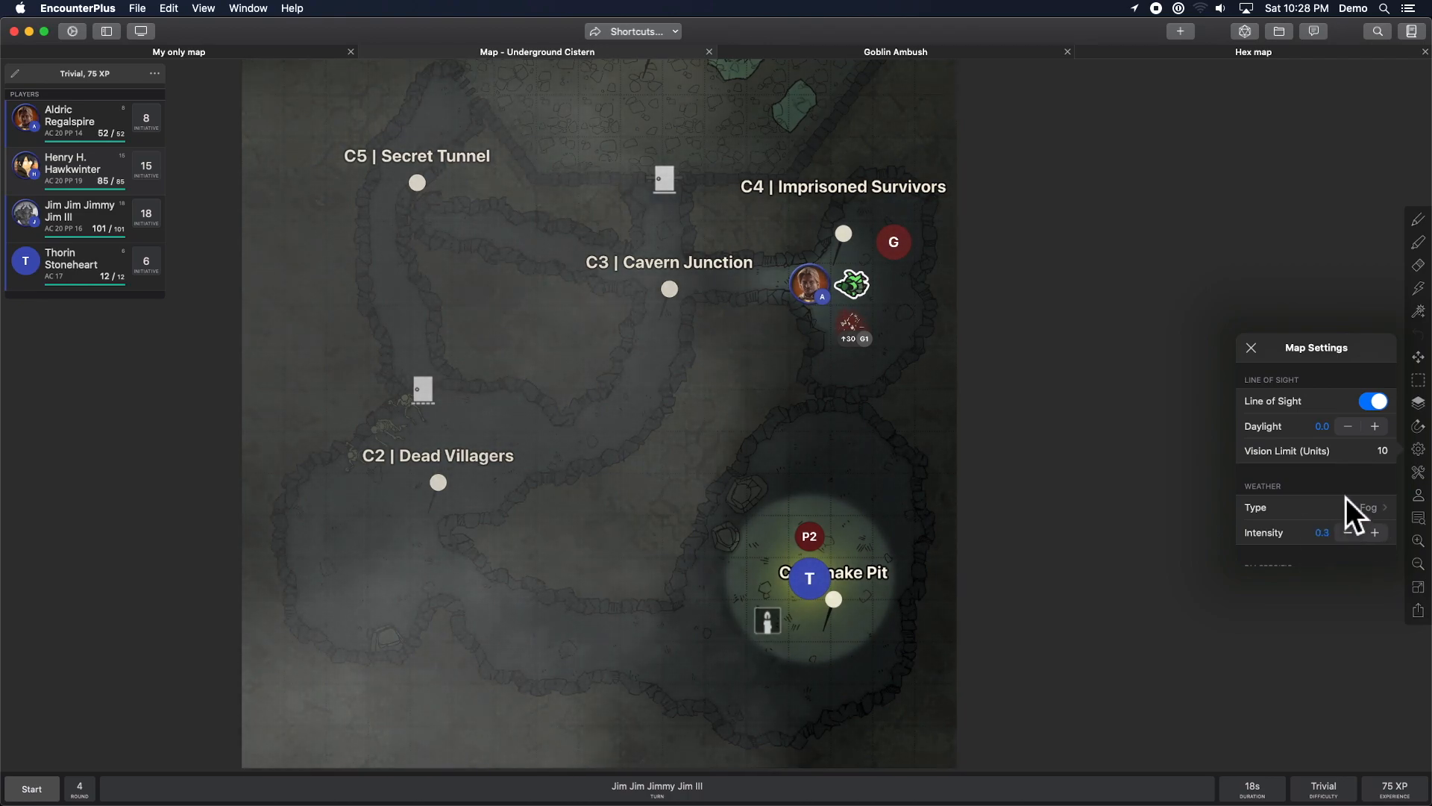
{"action": "left_click", "coordinate": [1361, 508]}
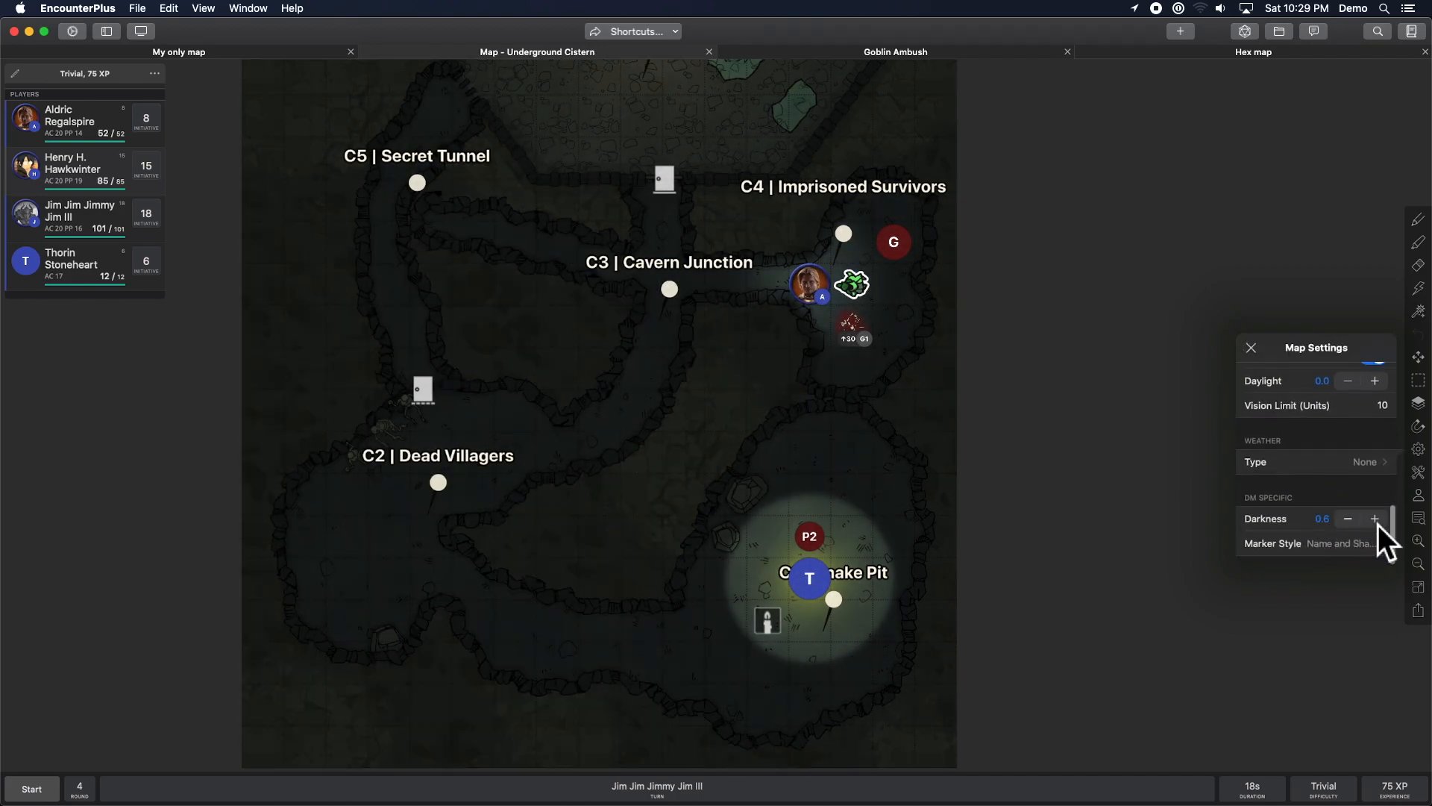
Step the map darkness through zero, full black-out and low levels, settling at 0.5.
{"action": "left_click", "coordinate": [1347, 518]}
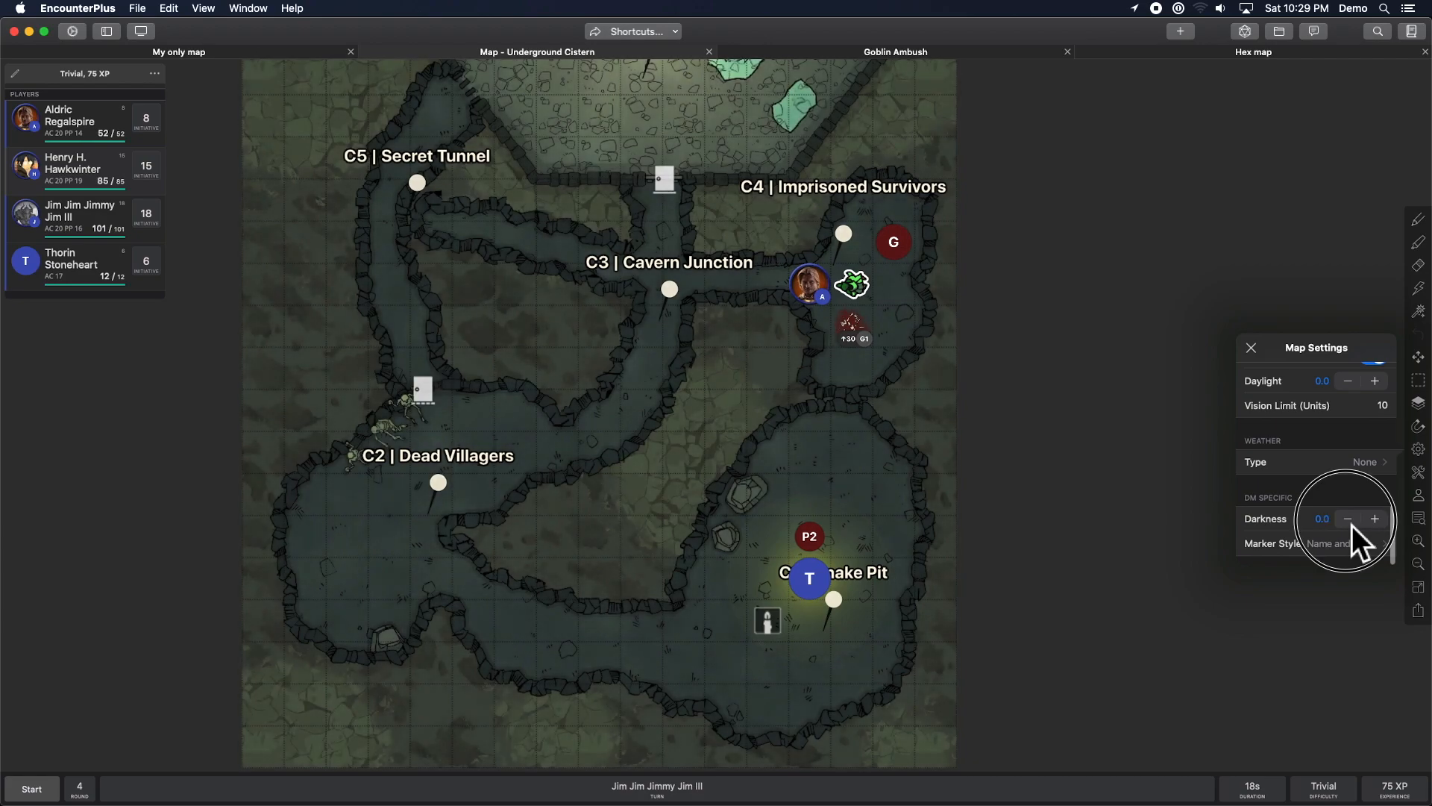
{"action": "left_click", "coordinate": [1375, 518]}
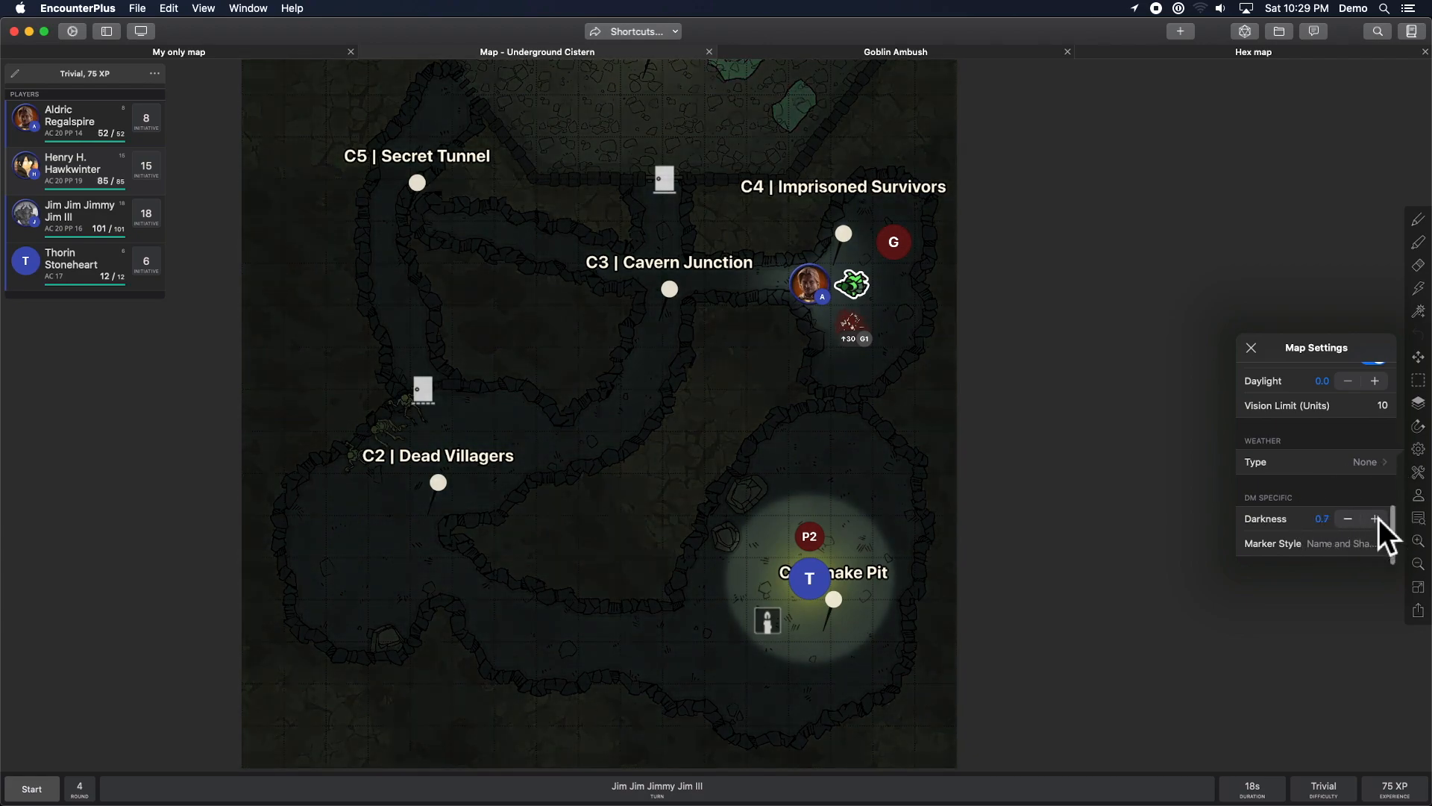
{"action": "left_click", "coordinate": [1375, 519]}
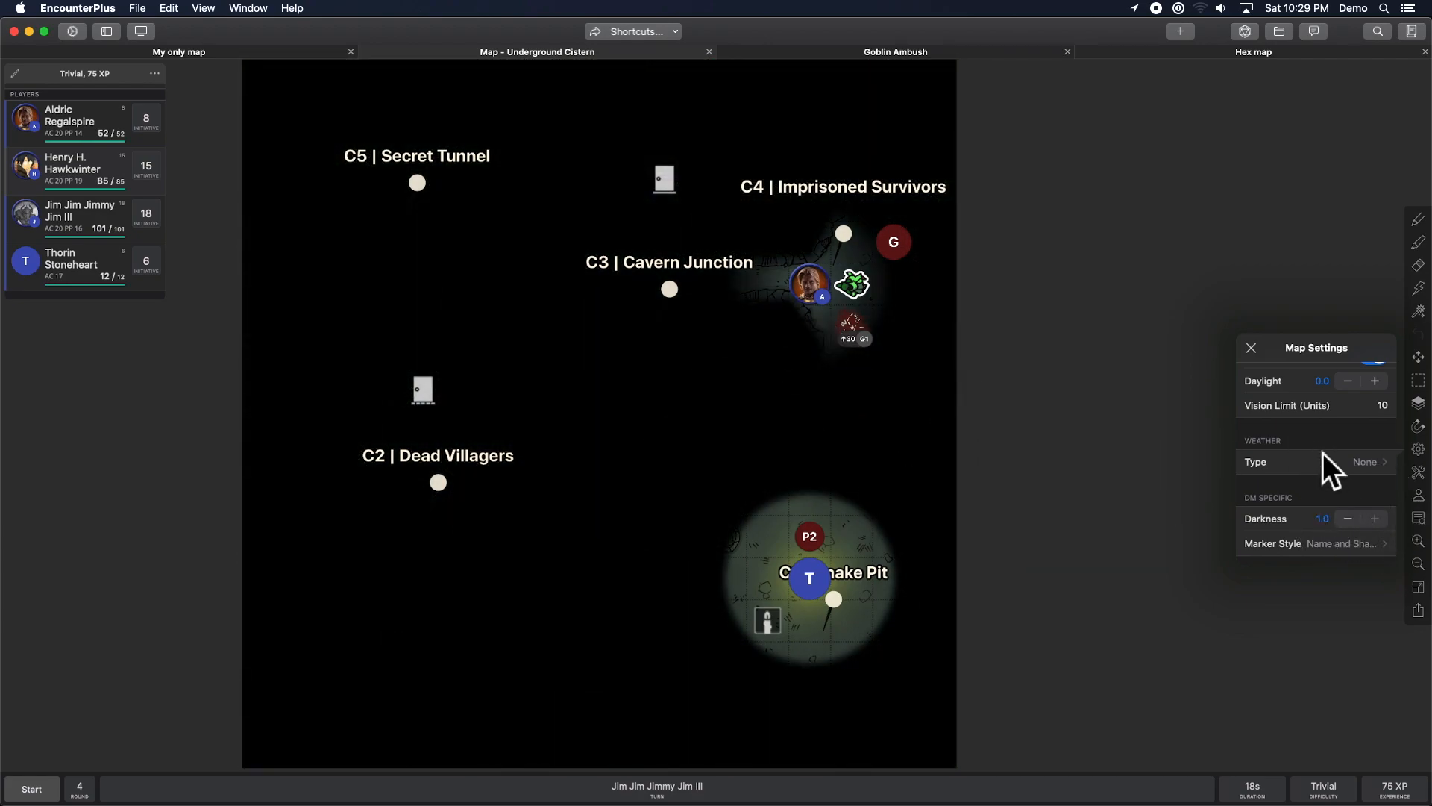
{"action": "left_click", "coordinate": [1347, 518]}
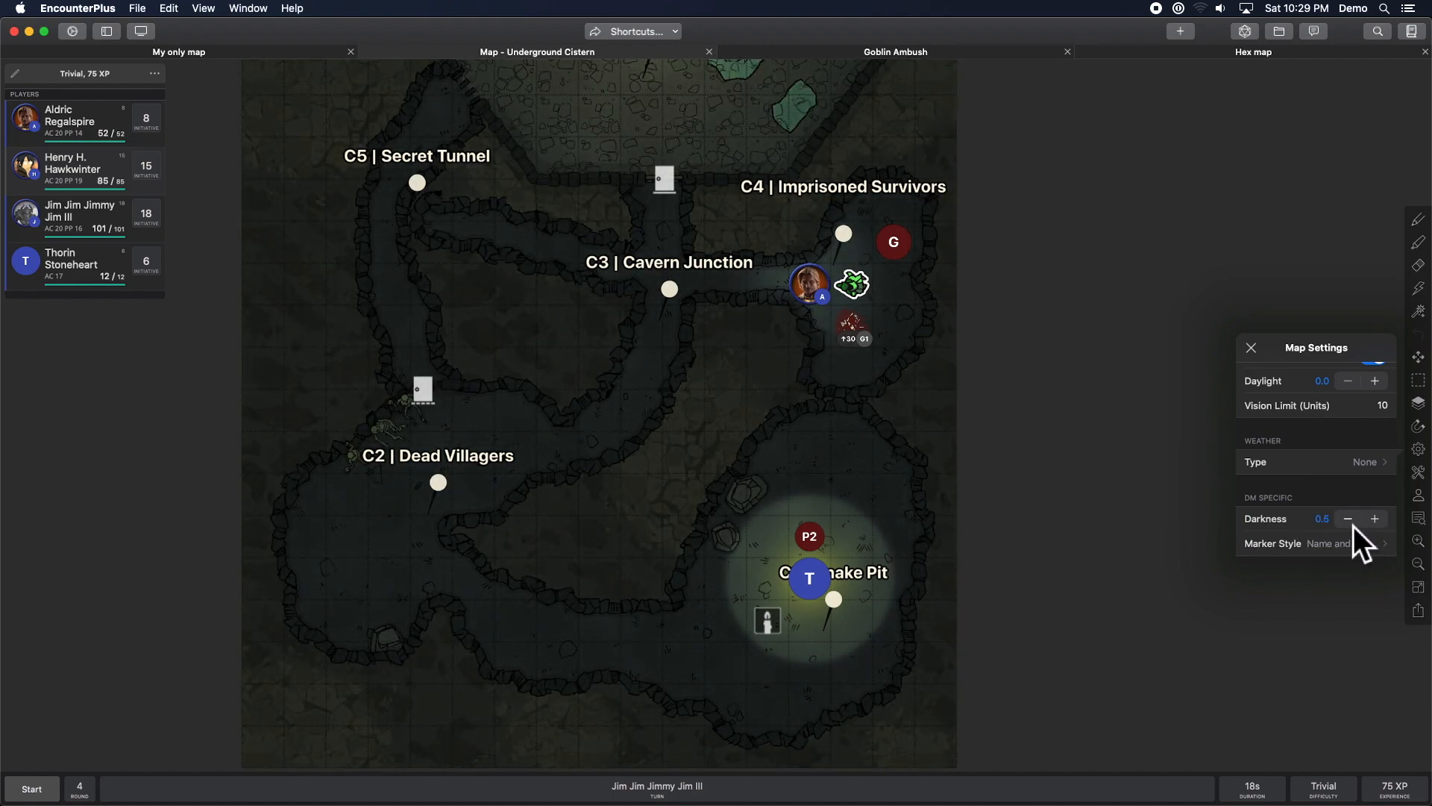
{"action": "left_click", "coordinate": [1347, 519]}
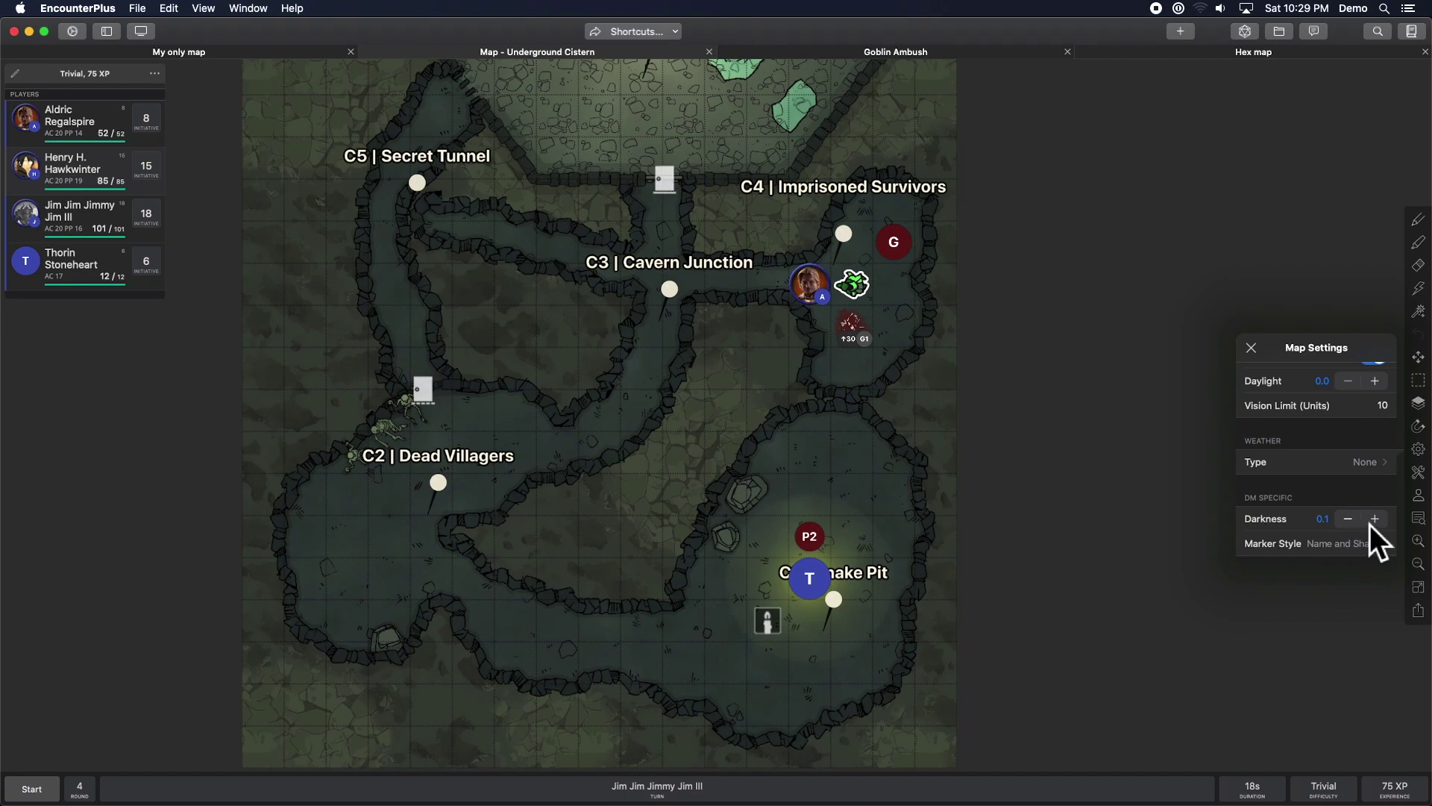
{"action": "left_click", "coordinate": [1374, 518]}
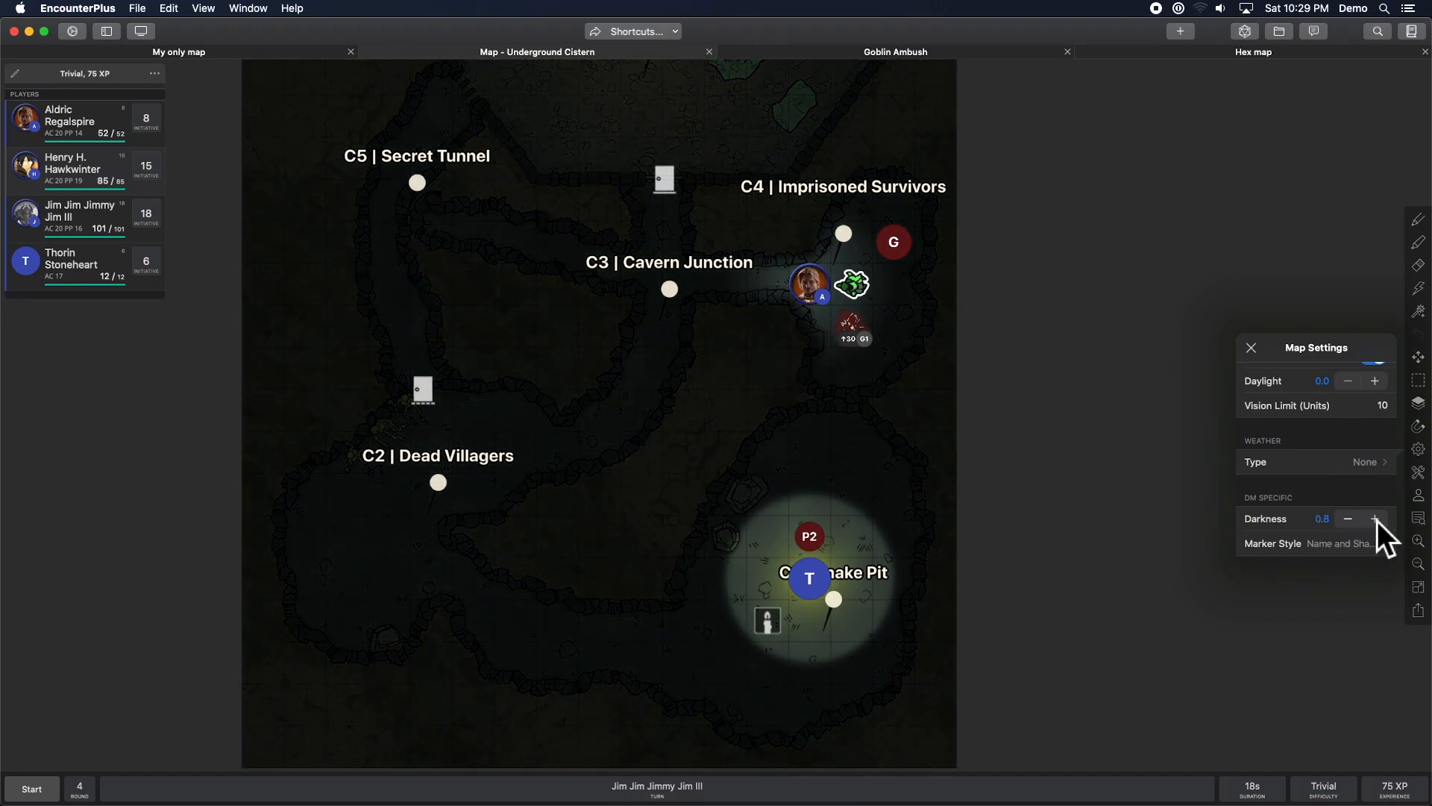
{"action": "left_click", "coordinate": [1347, 519]}
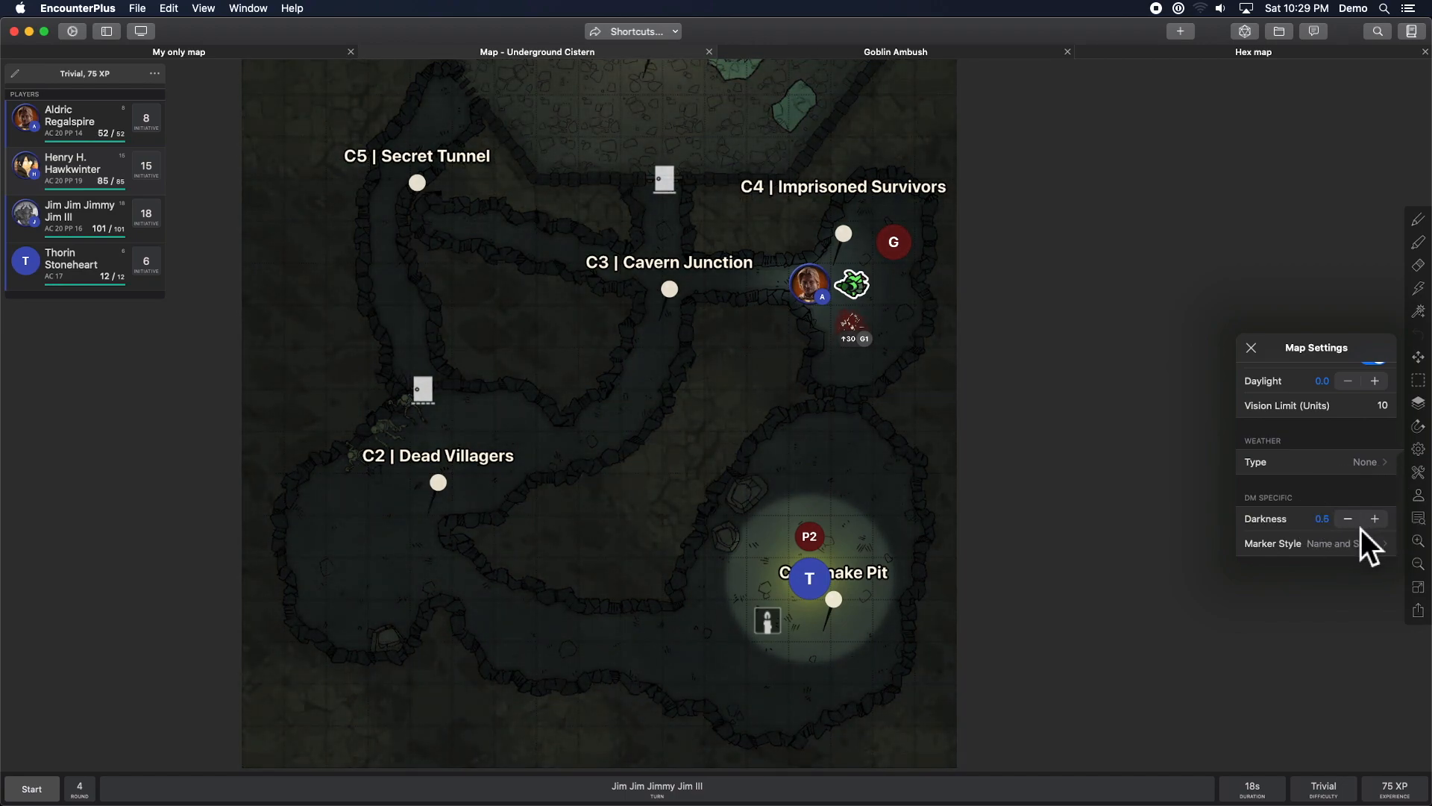
Try the Shape Only marker style, switch back to Name and Shape, and close Map Settings.
{"action": "left_click", "coordinate": [1316, 542]}
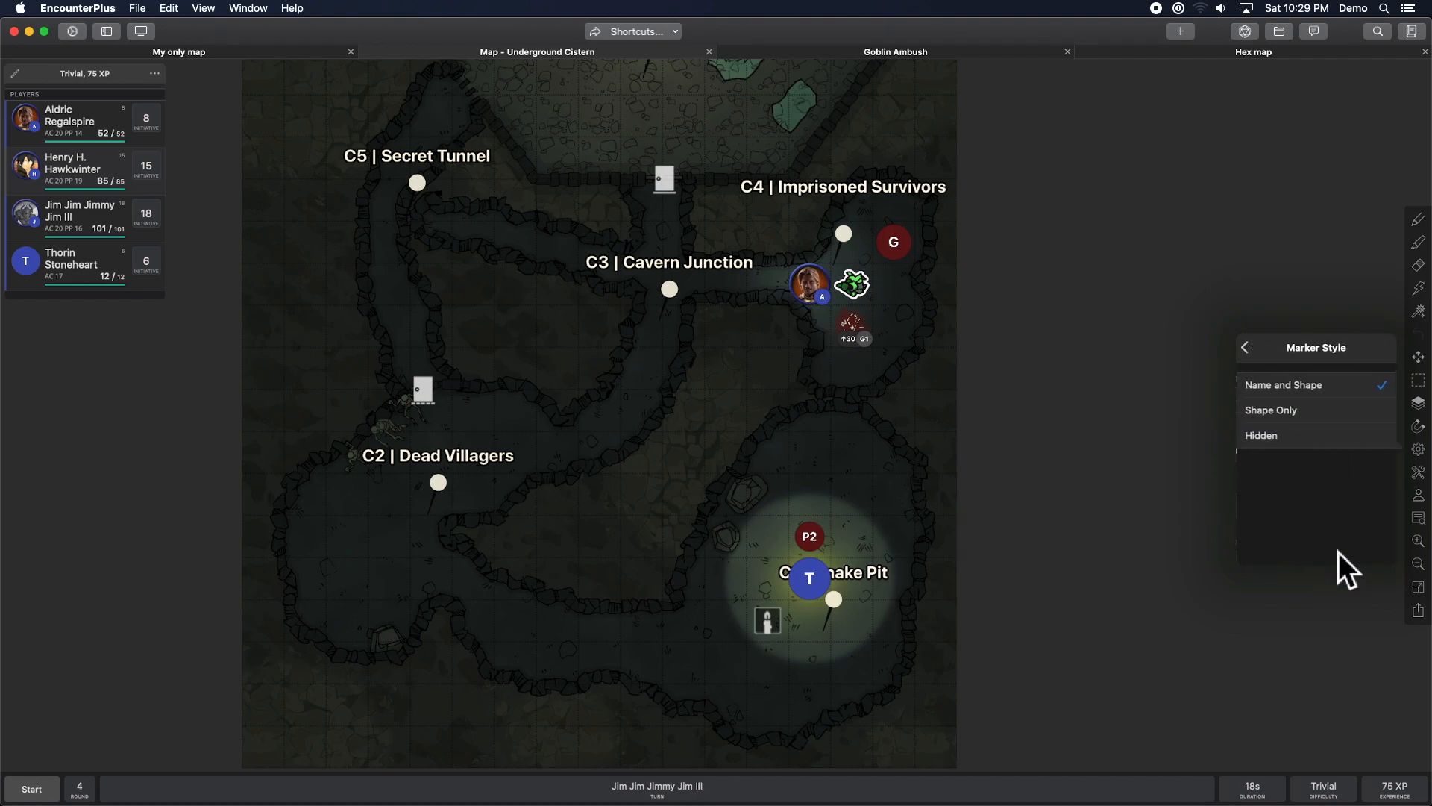
{"action": "mouse_move", "coordinate": [866, 259]}
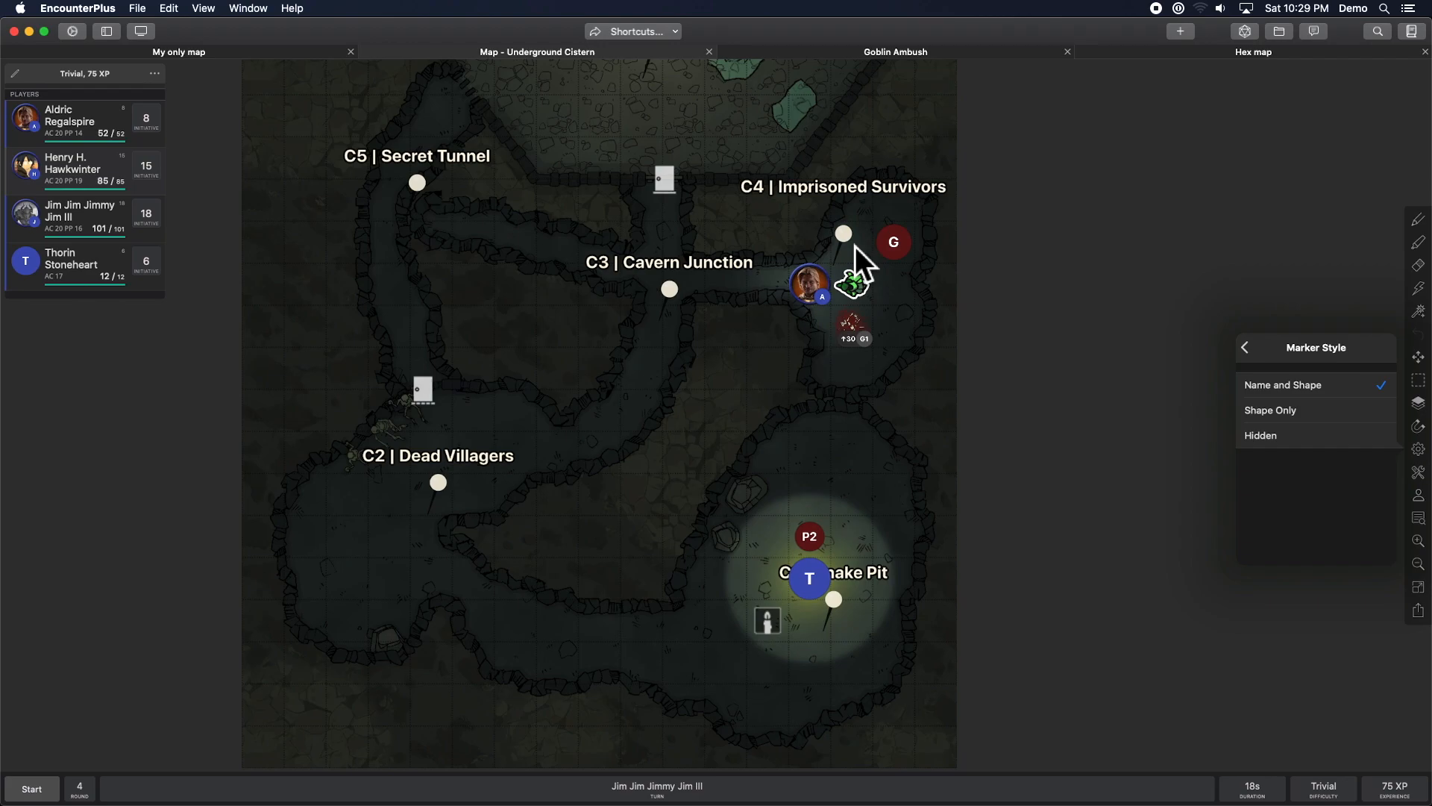
{"action": "left_click", "coordinate": [1315, 410]}
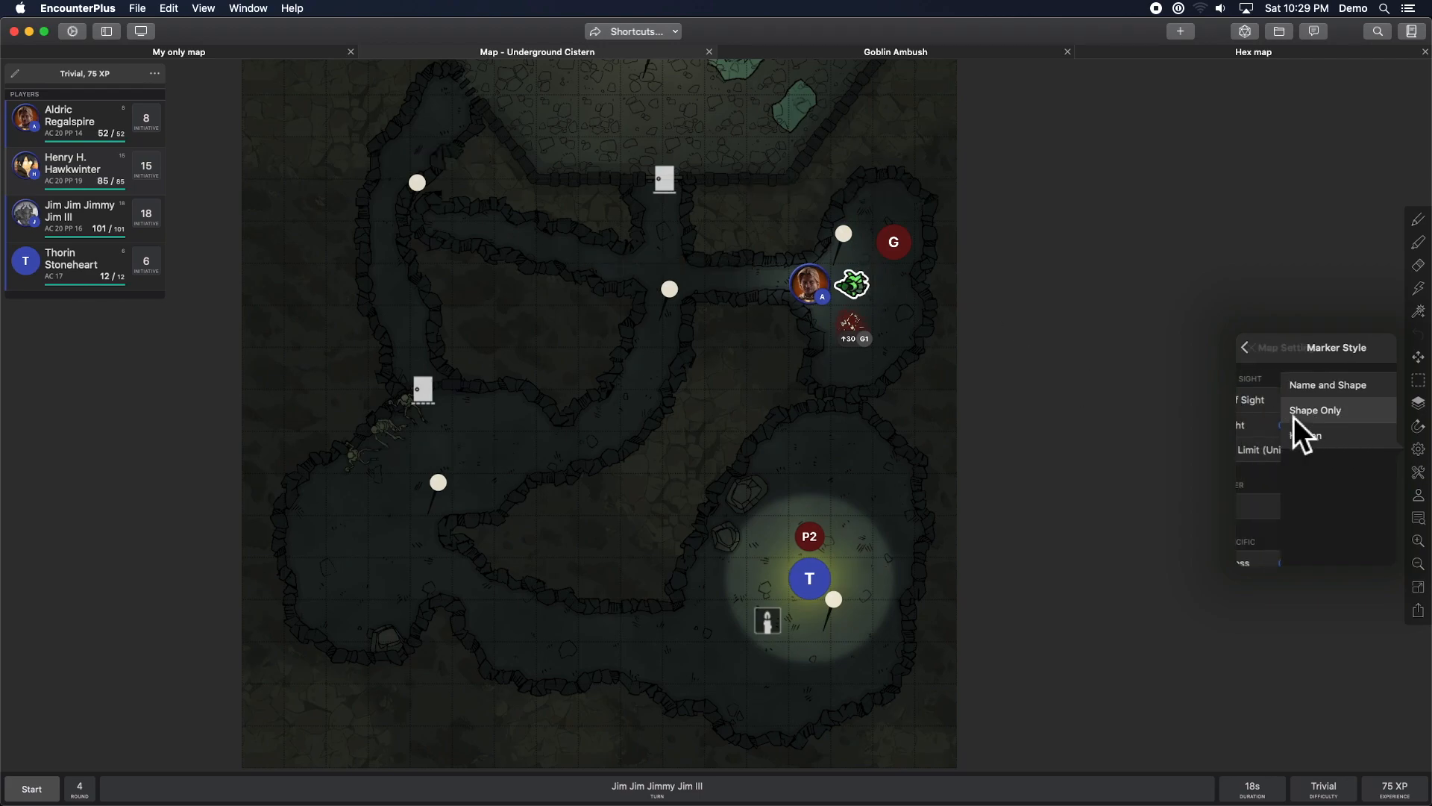
{"action": "left_click", "coordinate": [1315, 410]}
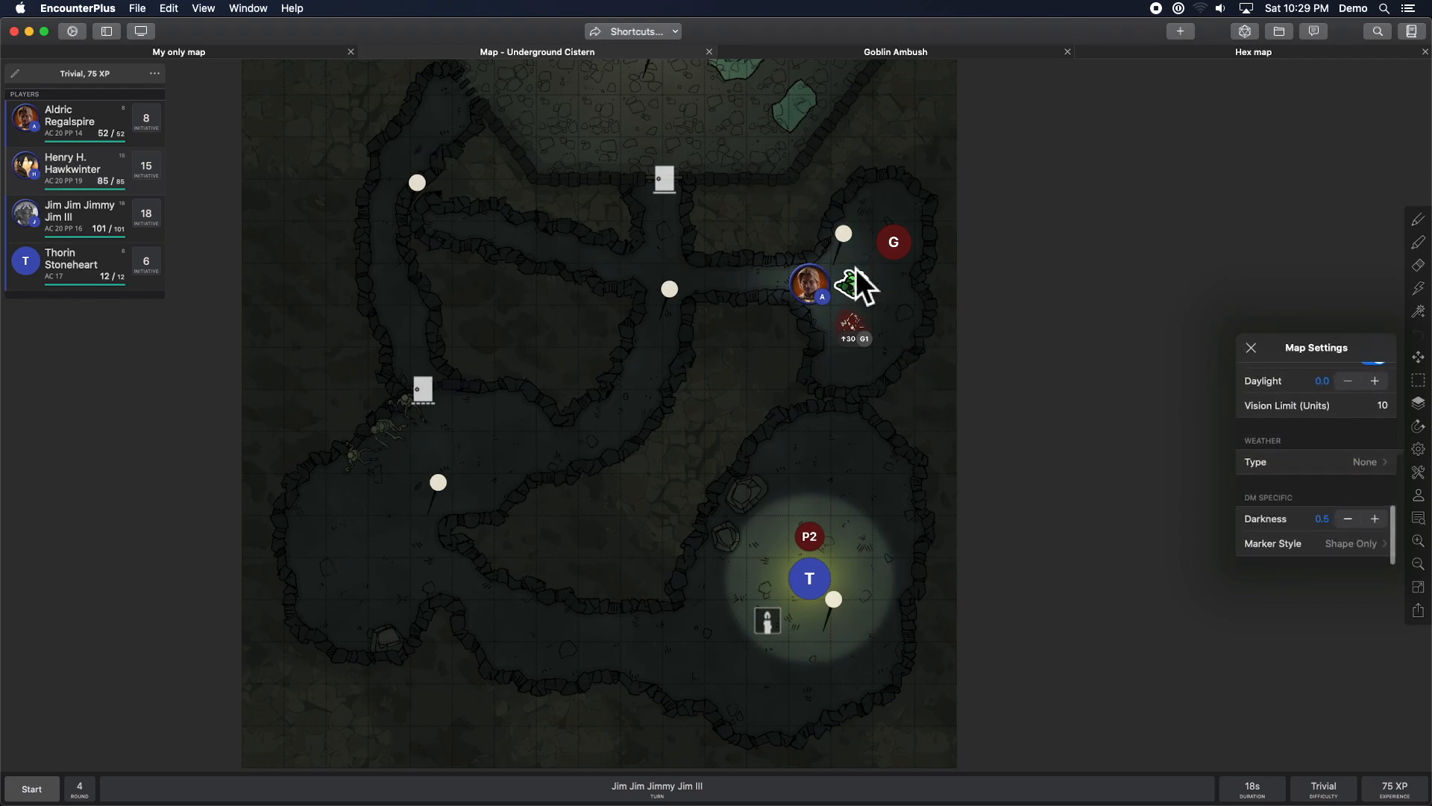
{"action": "left_click", "coordinate": [1351, 544]}
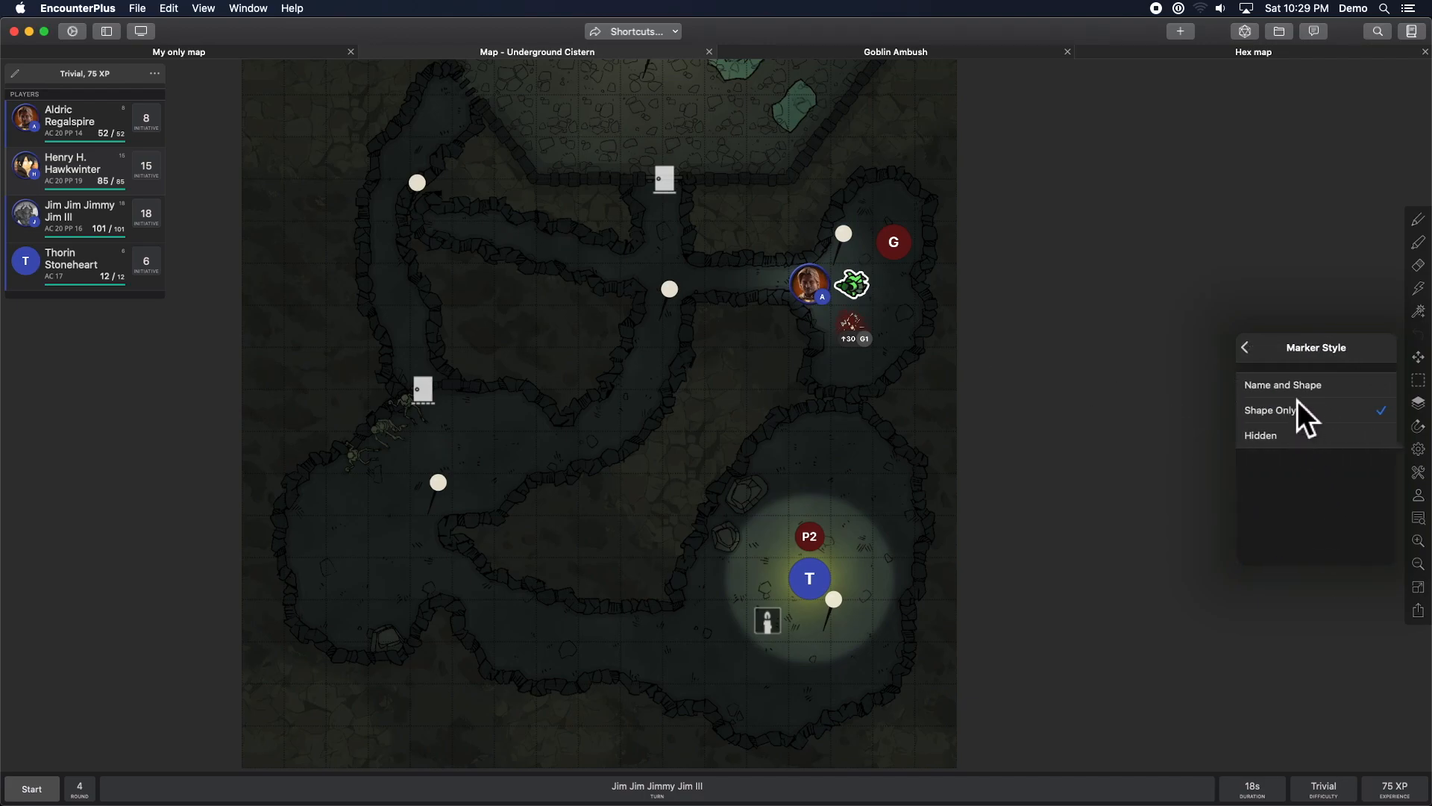
{"action": "left_click", "coordinate": [1244, 347]}
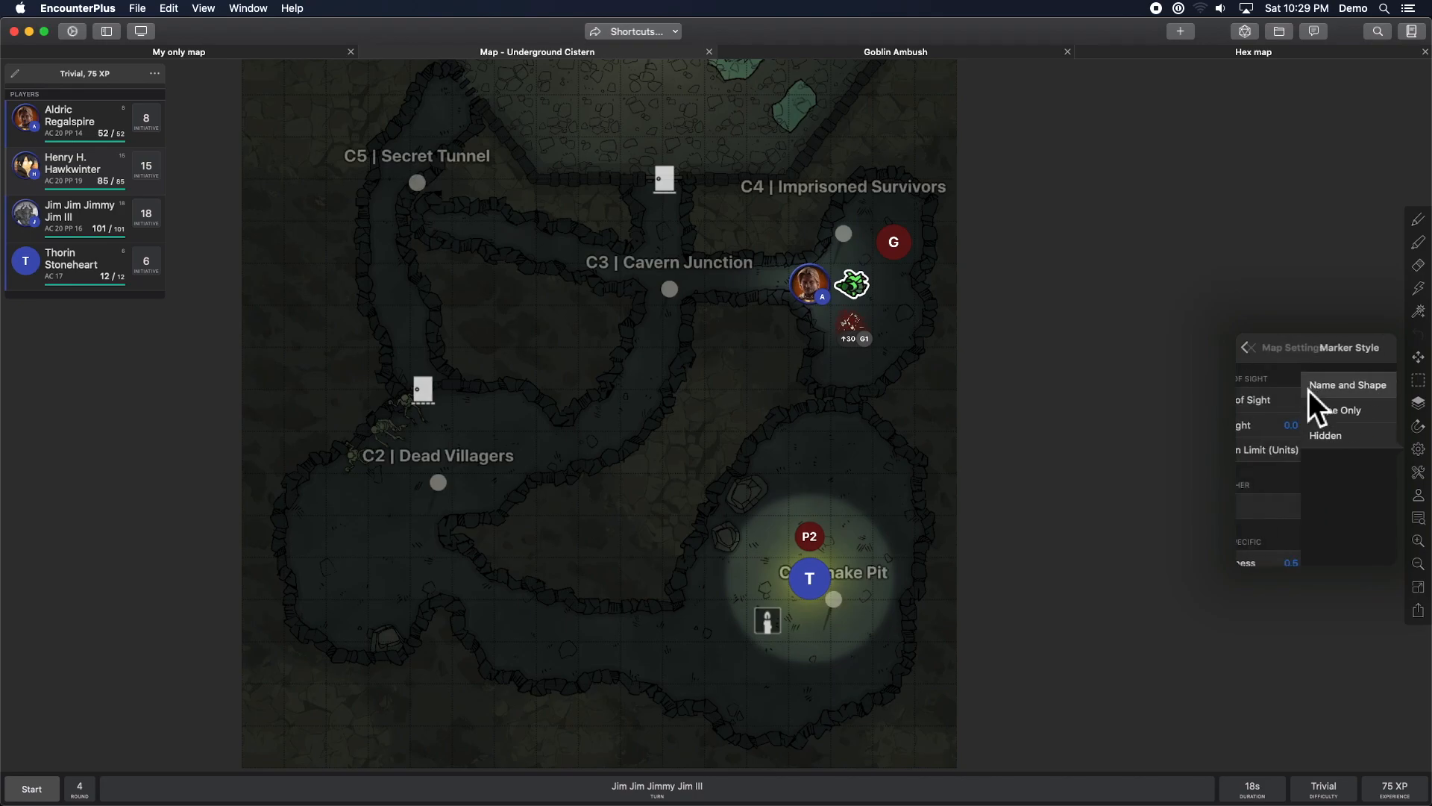
{"action": "left_click", "coordinate": [1346, 385]}
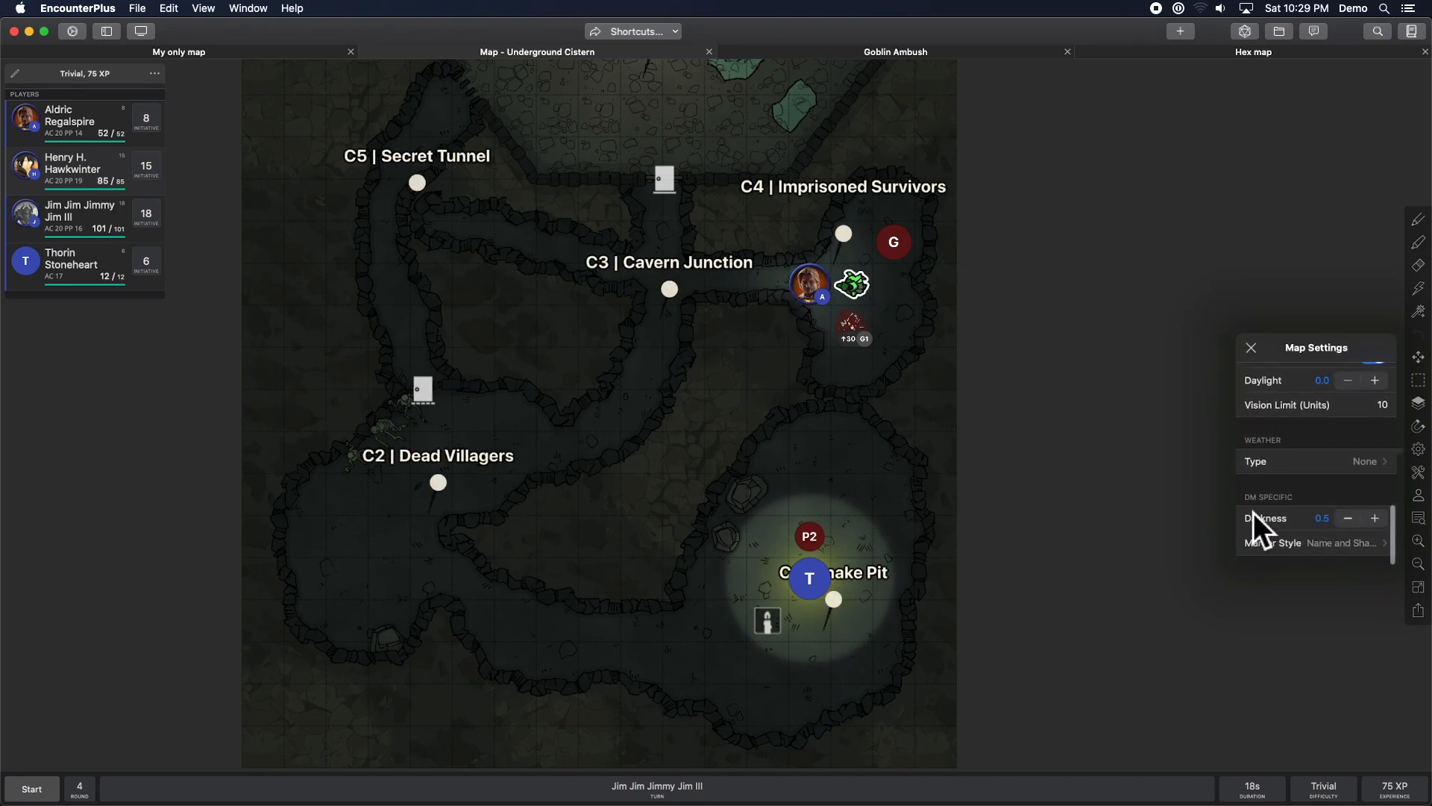
{"action": "left_click", "coordinate": [1252, 347]}
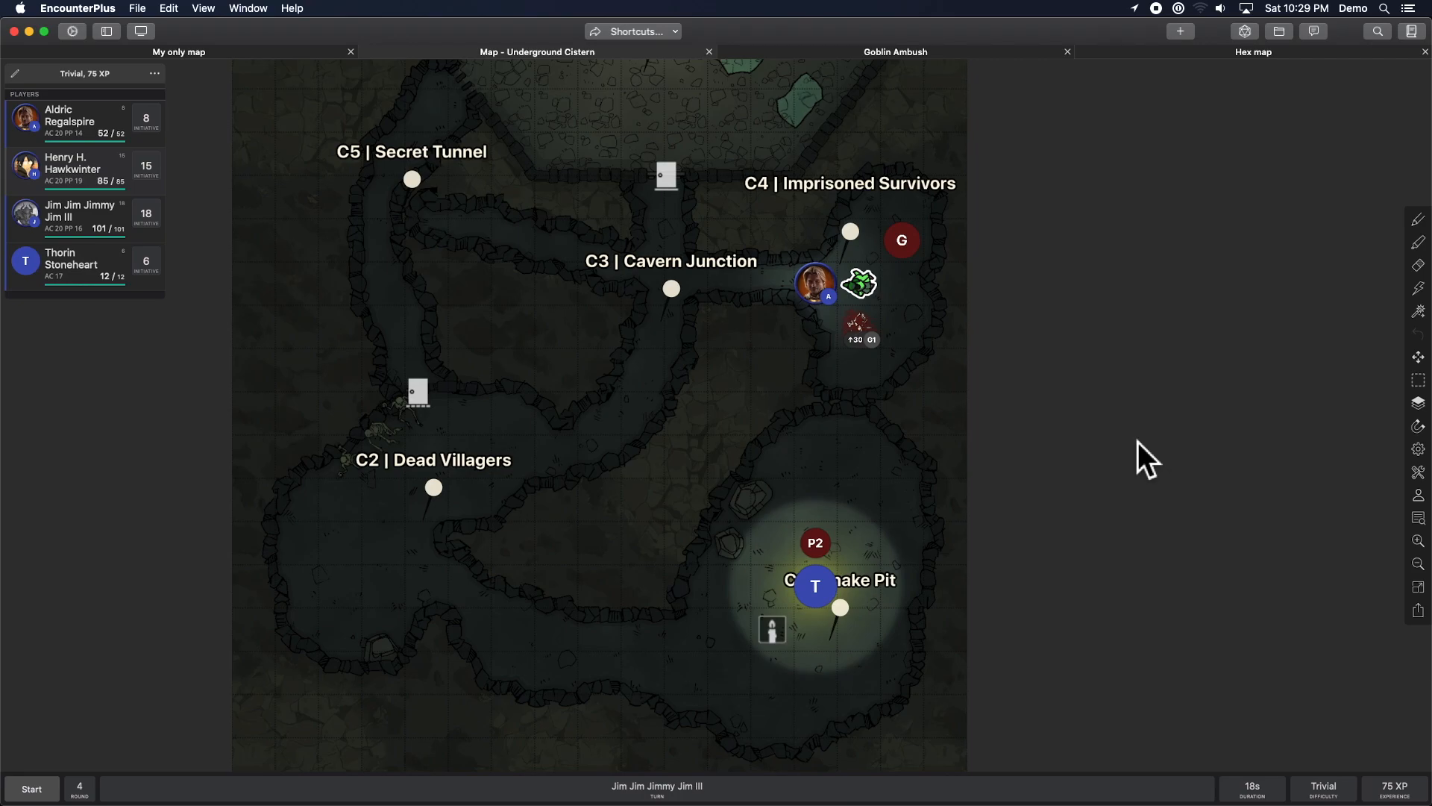
{"action": "mouse_move", "coordinate": [1156, 497]}
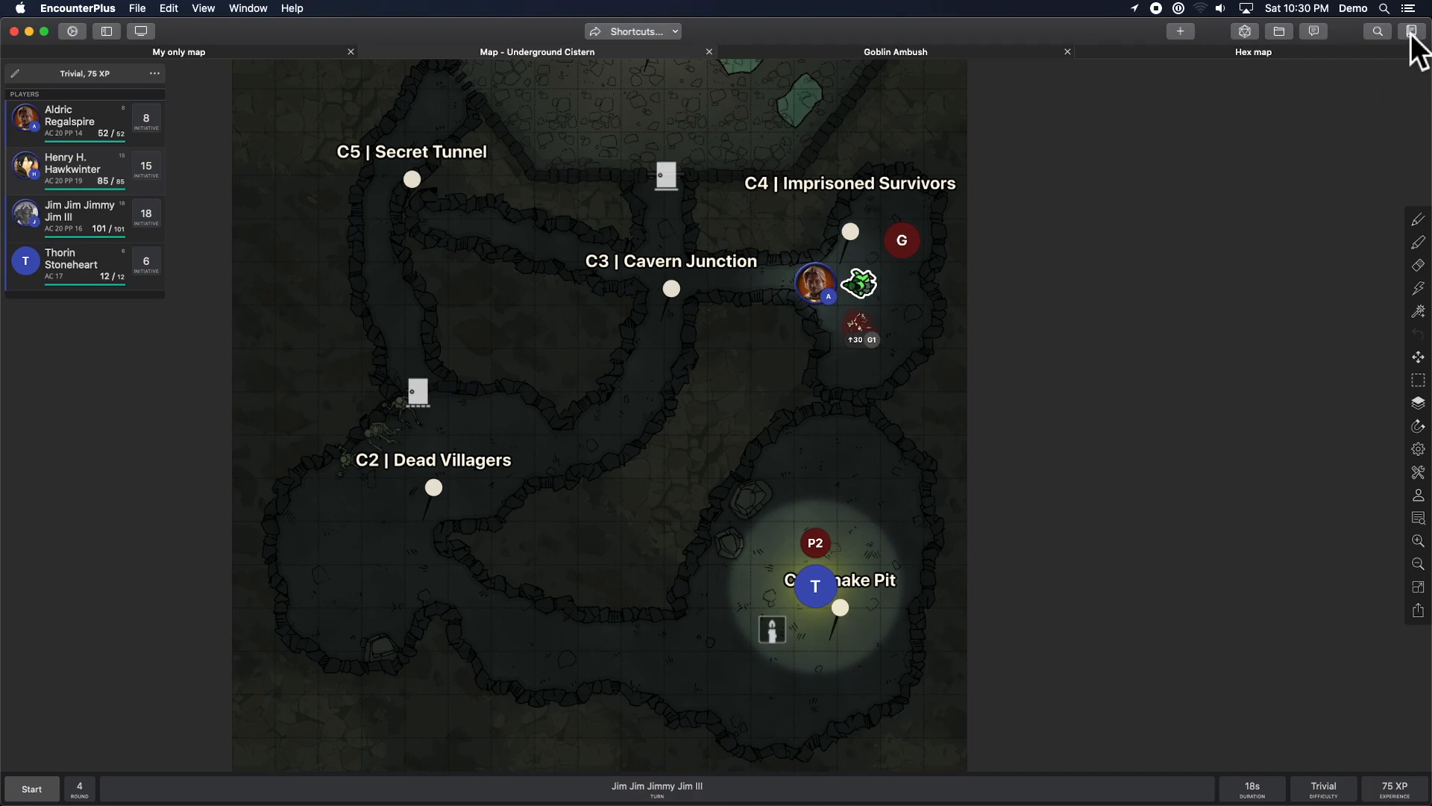
Browse the Library's Monsters list for the Giant Fire Beetle stat block, then close the Library.
{"action": "left_click", "coordinate": [1415, 31]}
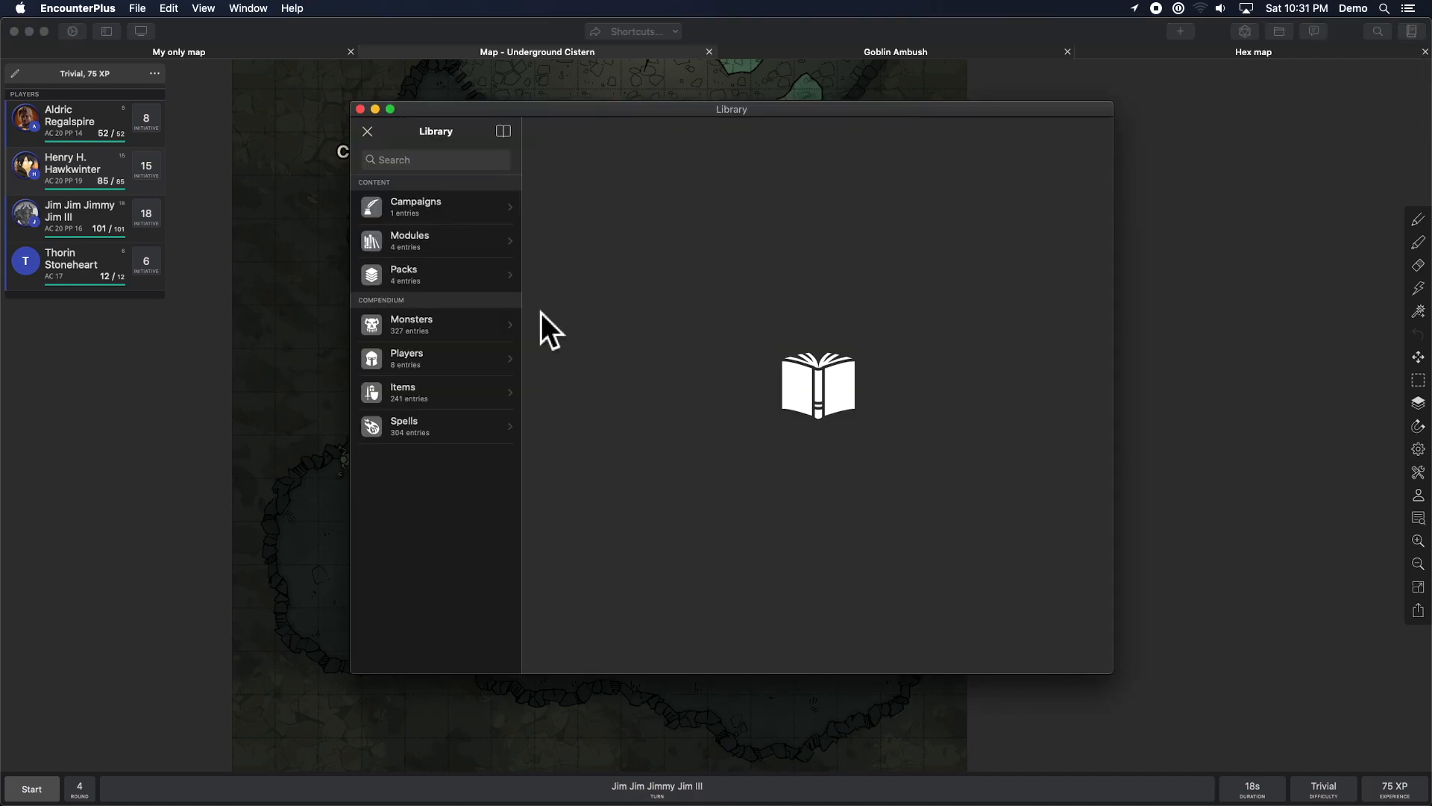
{"action": "left_click", "coordinate": [411, 324]}
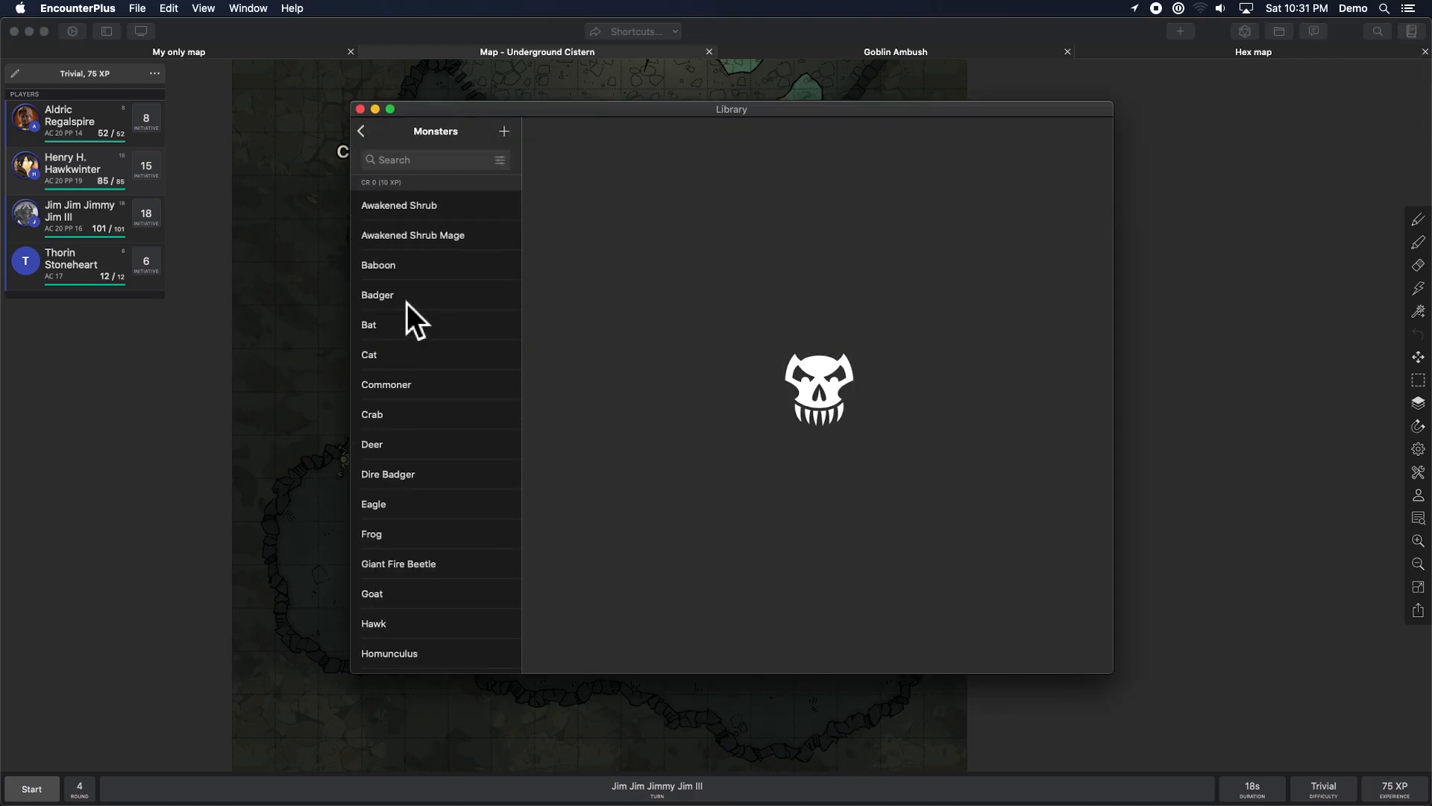
{"action": "left_click", "coordinate": [398, 564]}
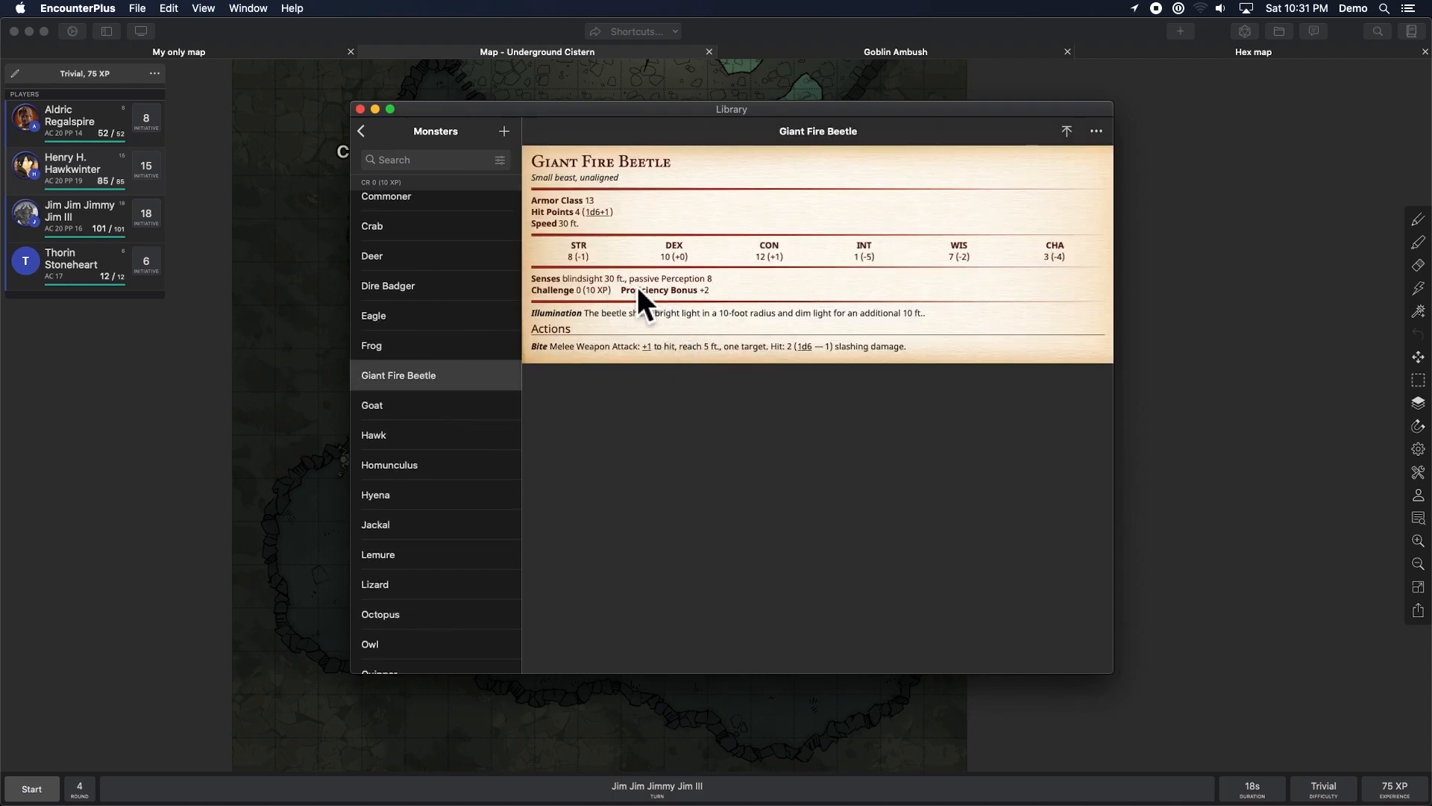
{"action": "mouse_move", "coordinate": [672, 334]}
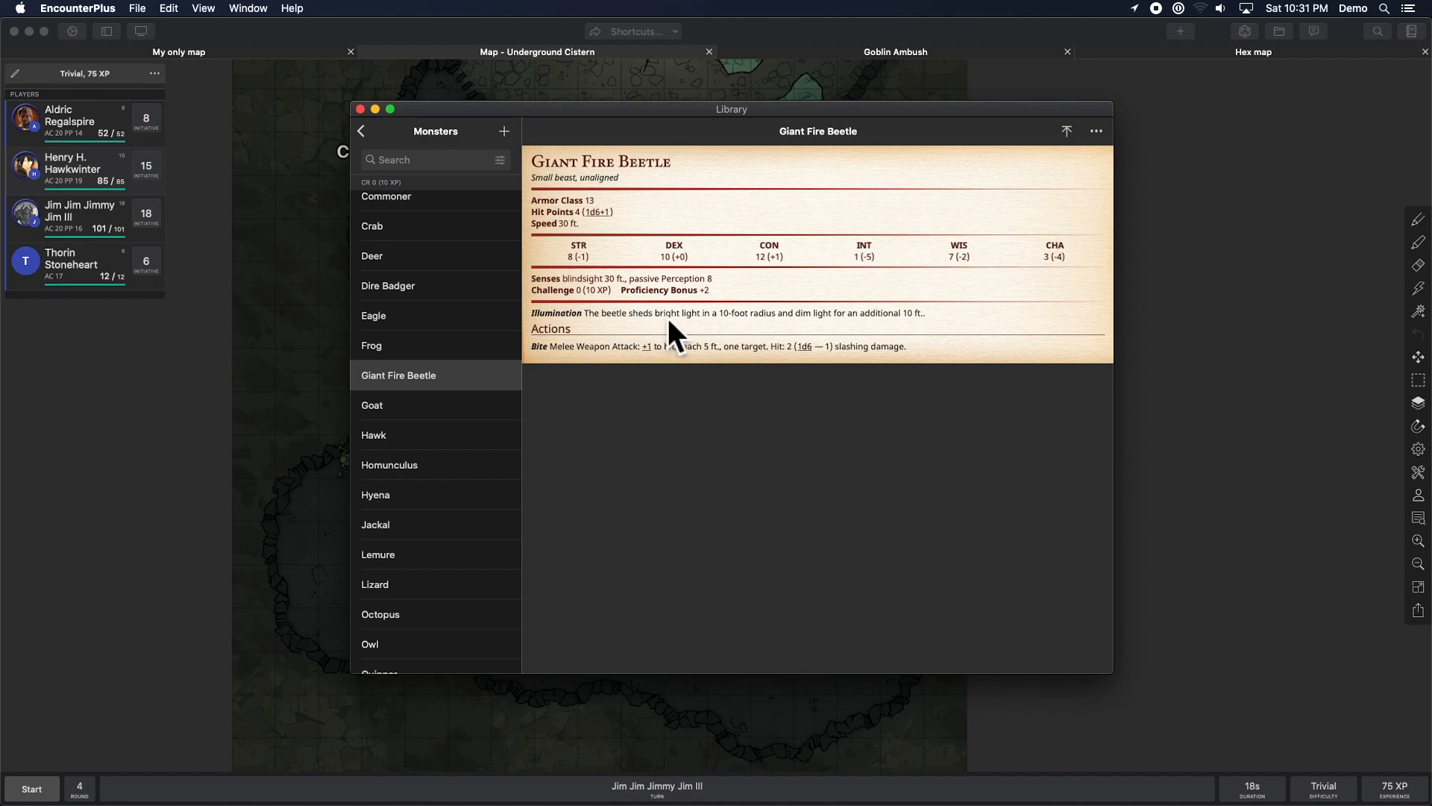
{"action": "mouse_move", "coordinate": [737, 313]}
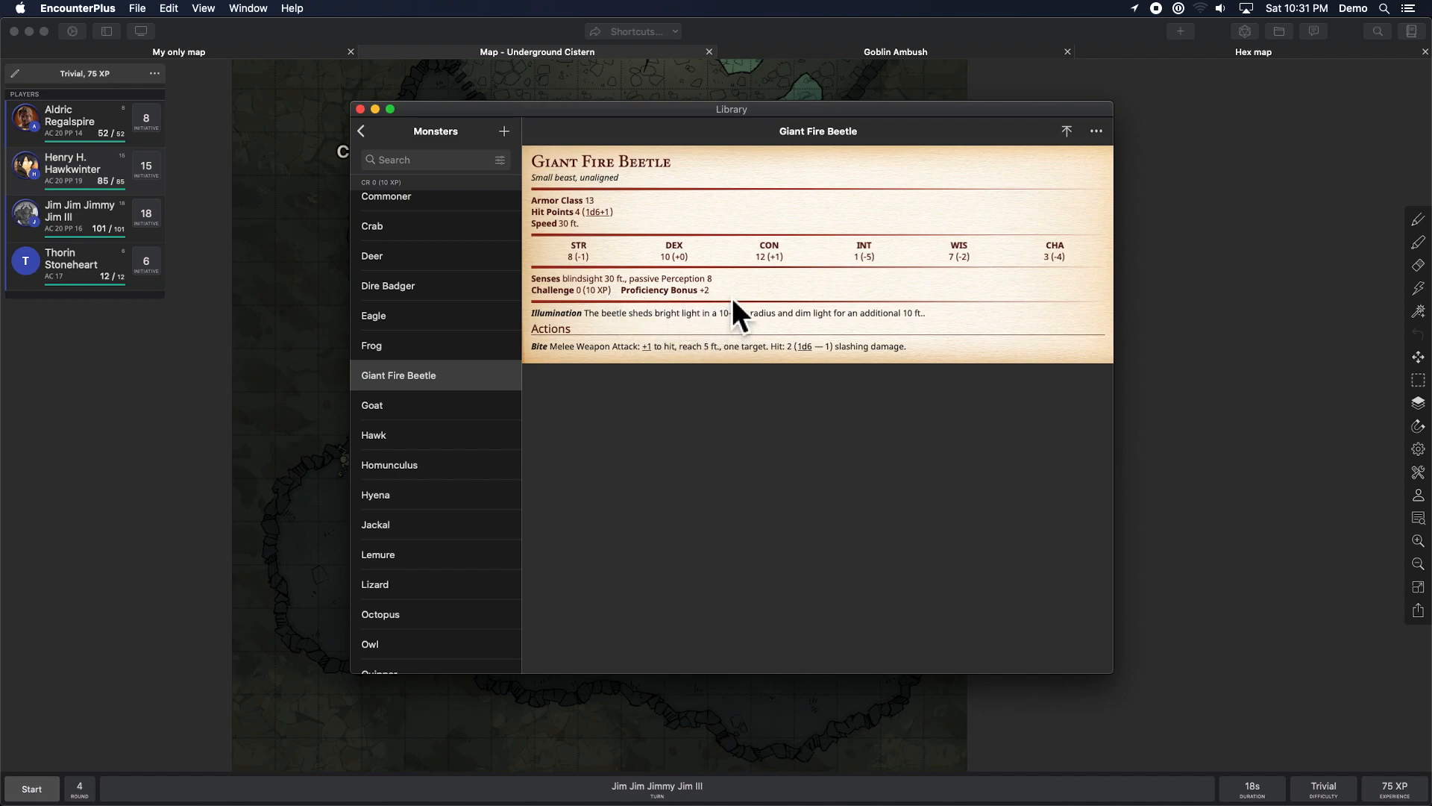
{"action": "mouse_move", "coordinate": [654, 325]}
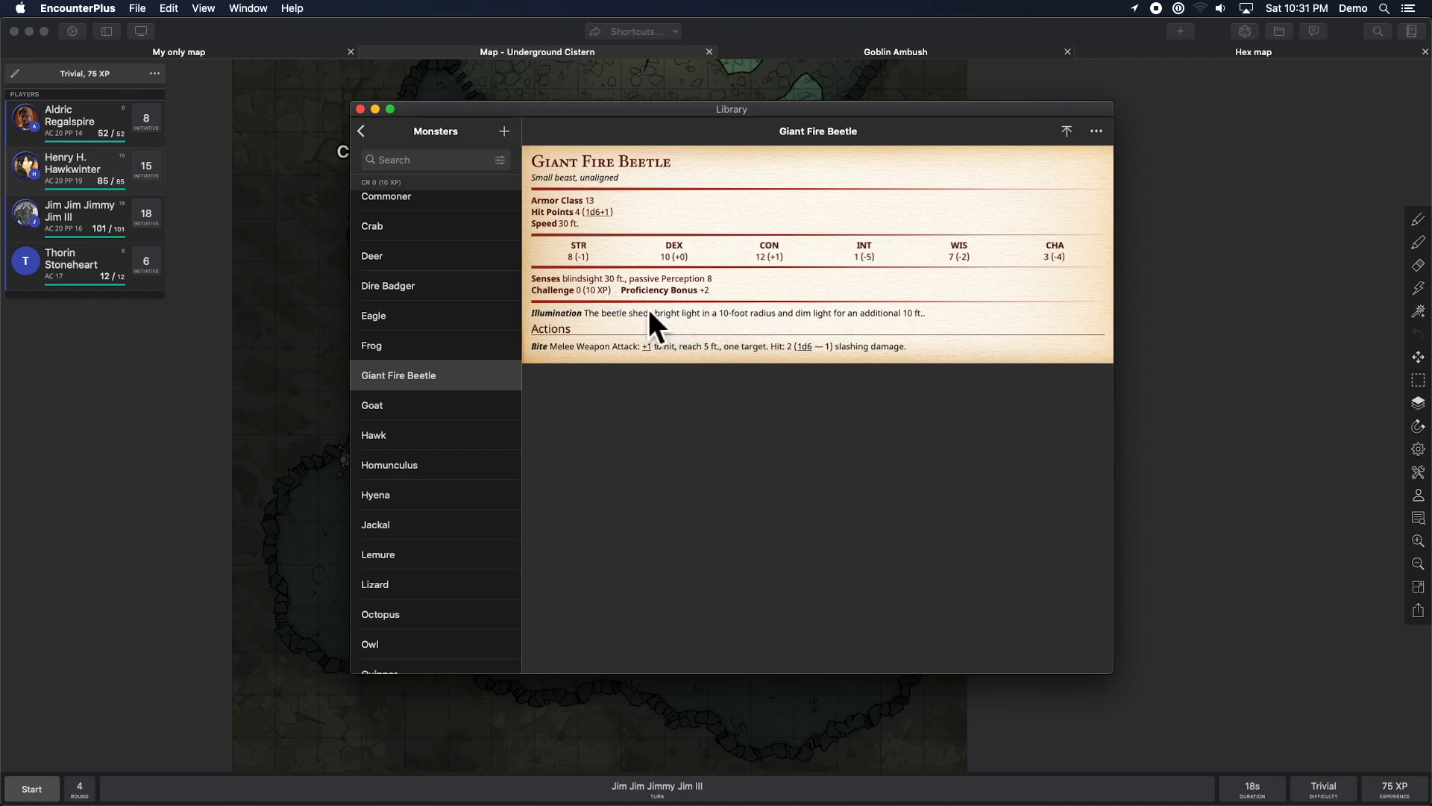
{"action": "mouse_move", "coordinate": [685, 315]}
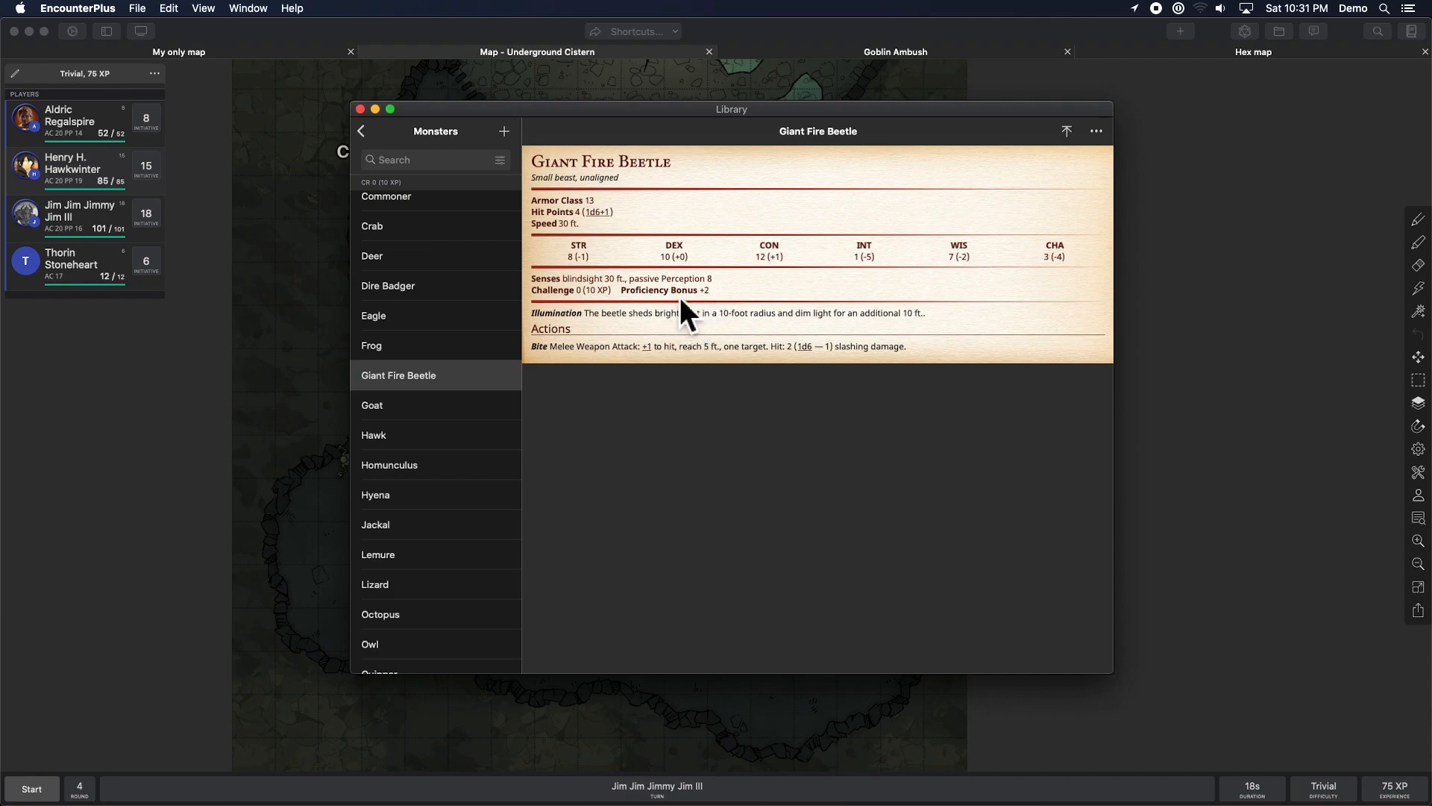
{"action": "mouse_move", "coordinate": [434, 147]}
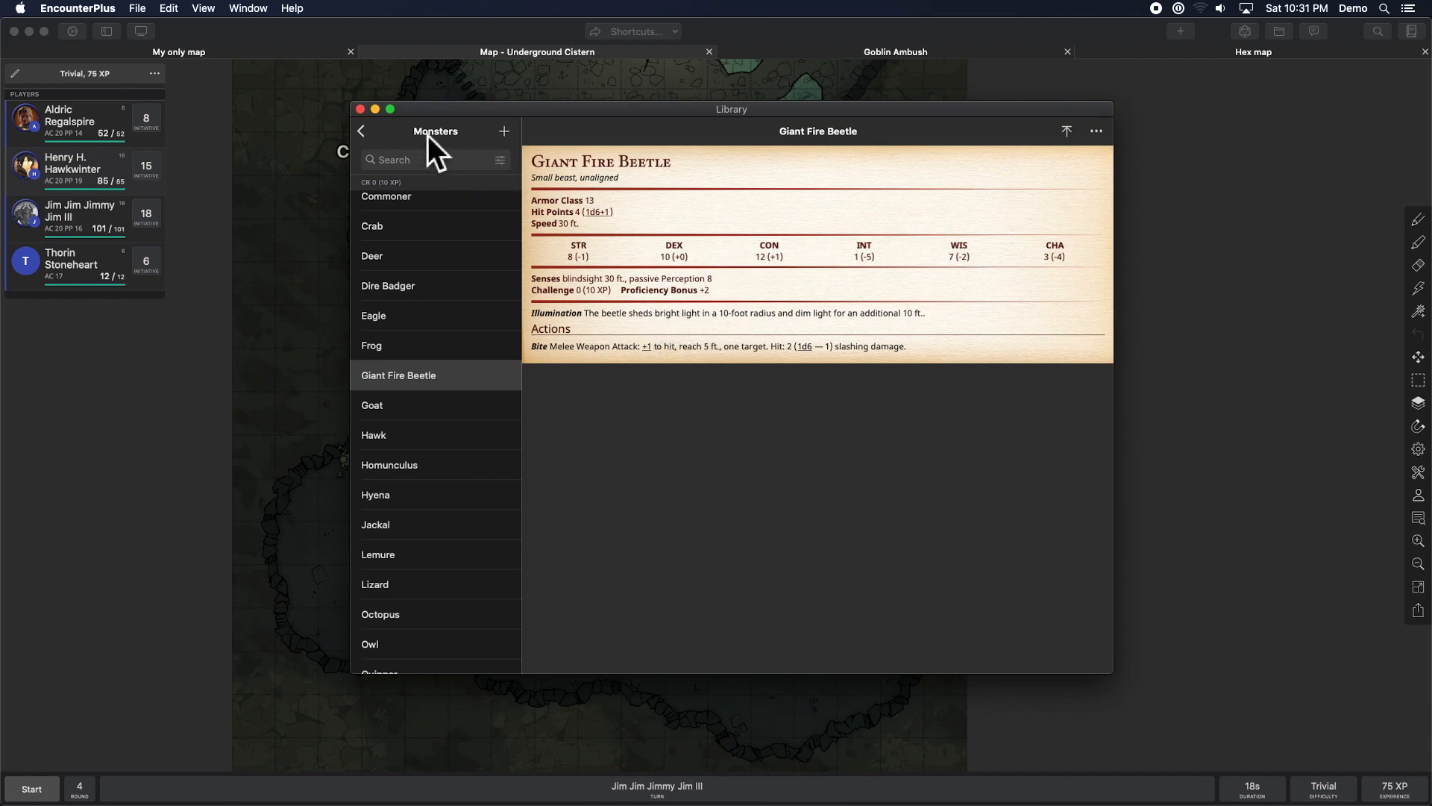
{"action": "left_click", "coordinate": [359, 110]}
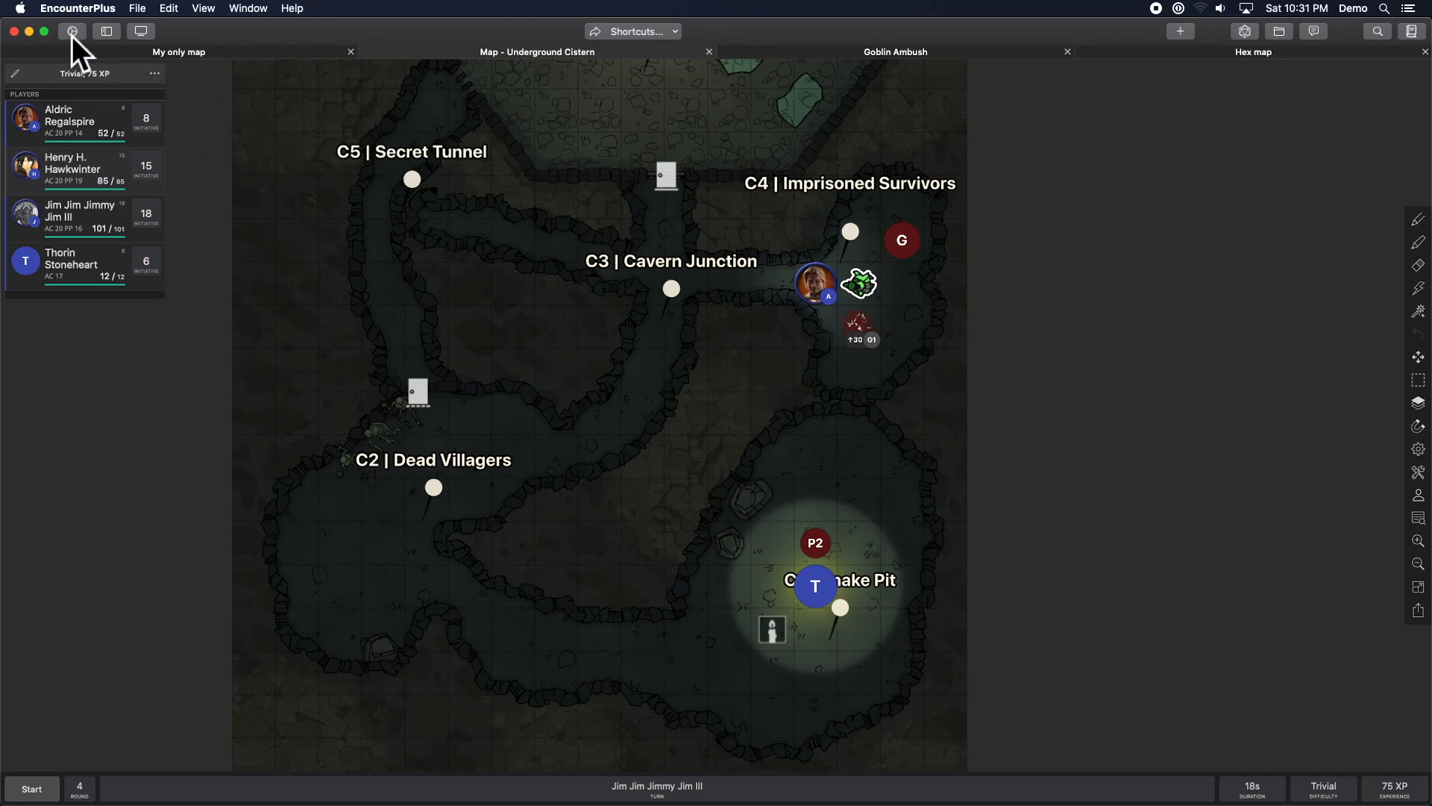
Open the app Settings and scroll down to the Web Server Settings.
{"action": "left_click", "coordinate": [72, 30]}
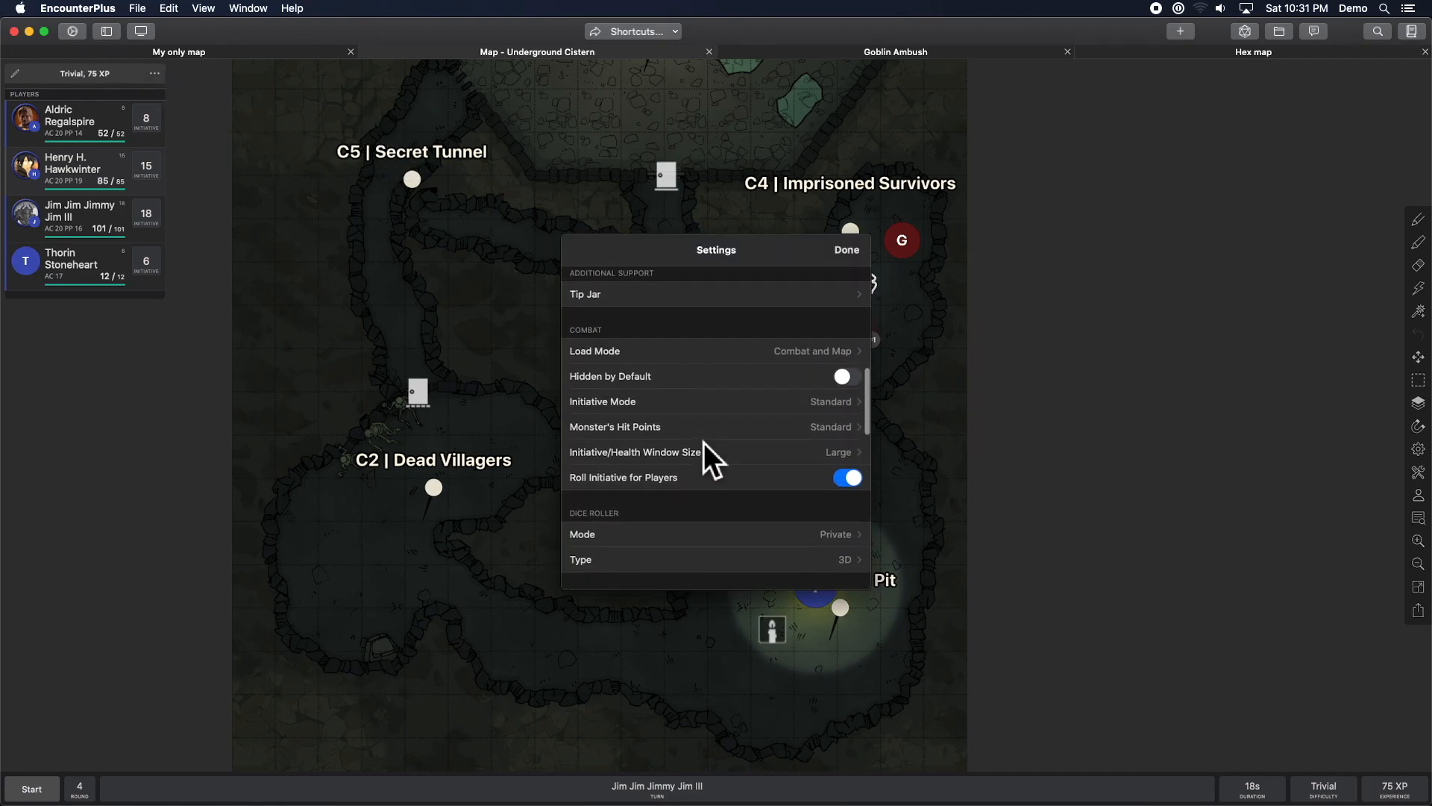
{"action": "scroll", "scroll_direction": "down", "scroll_amount": 3}
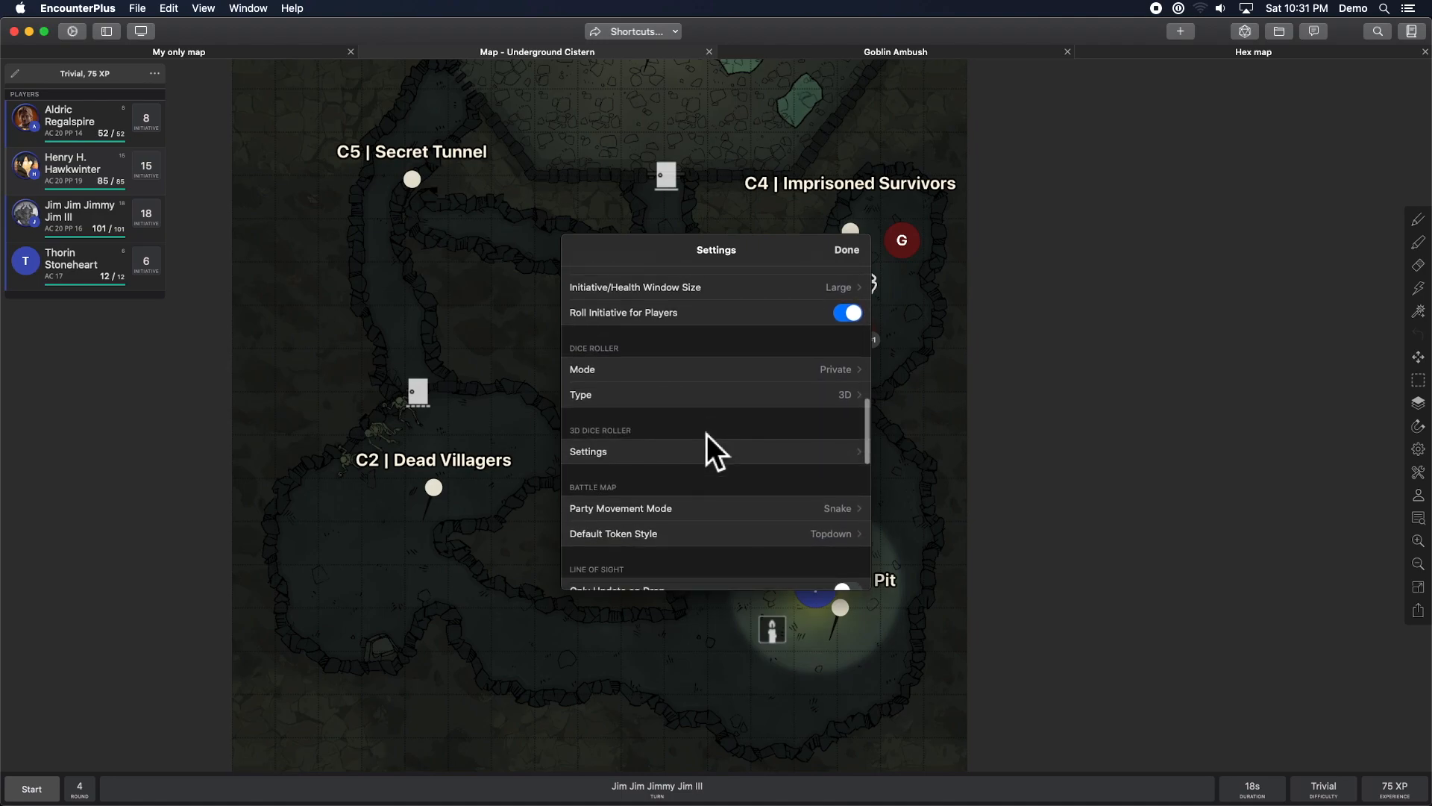
{"action": "scroll", "scroll_direction": "down", "scroll_amount": 3}
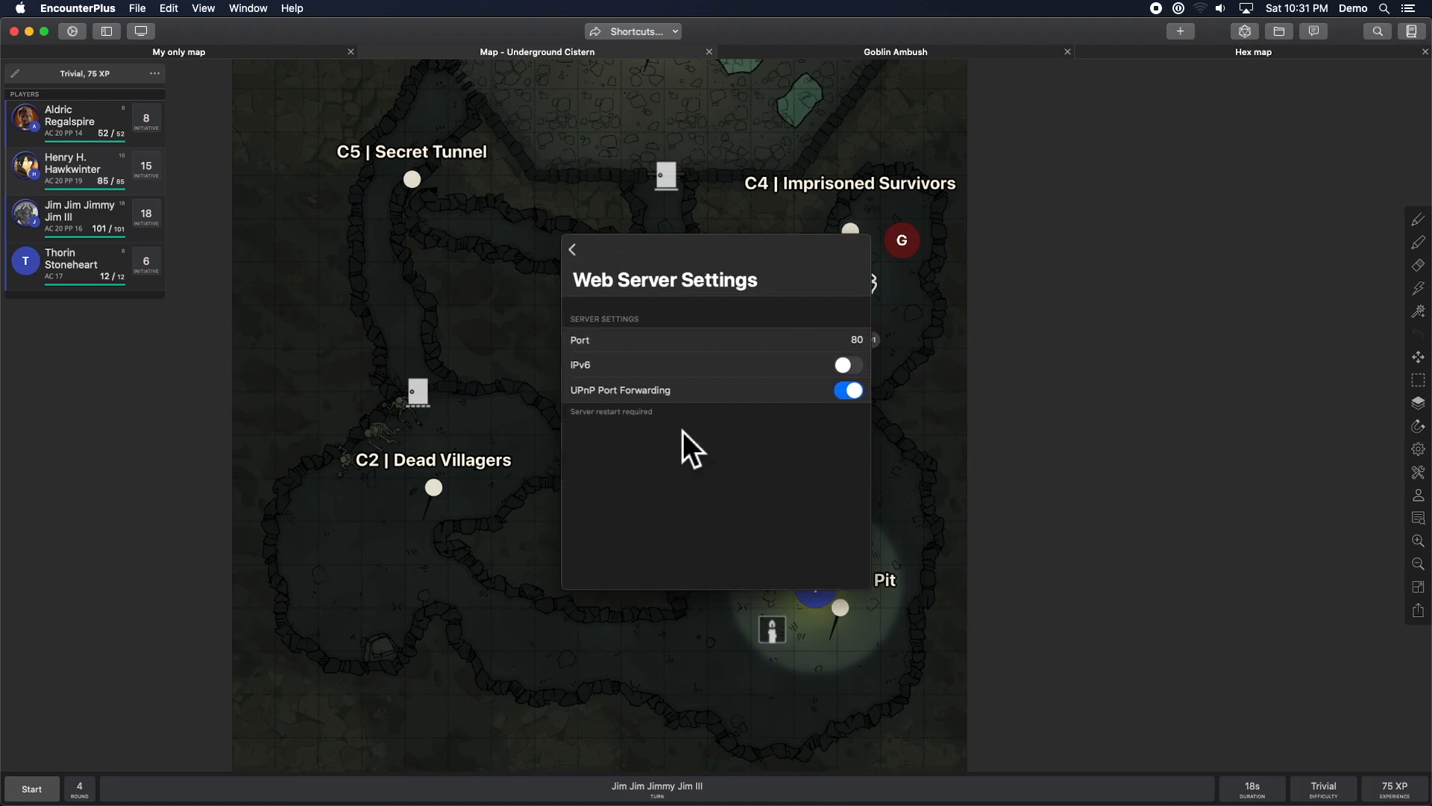
{"action": "mouse_move", "coordinate": [721, 428]}
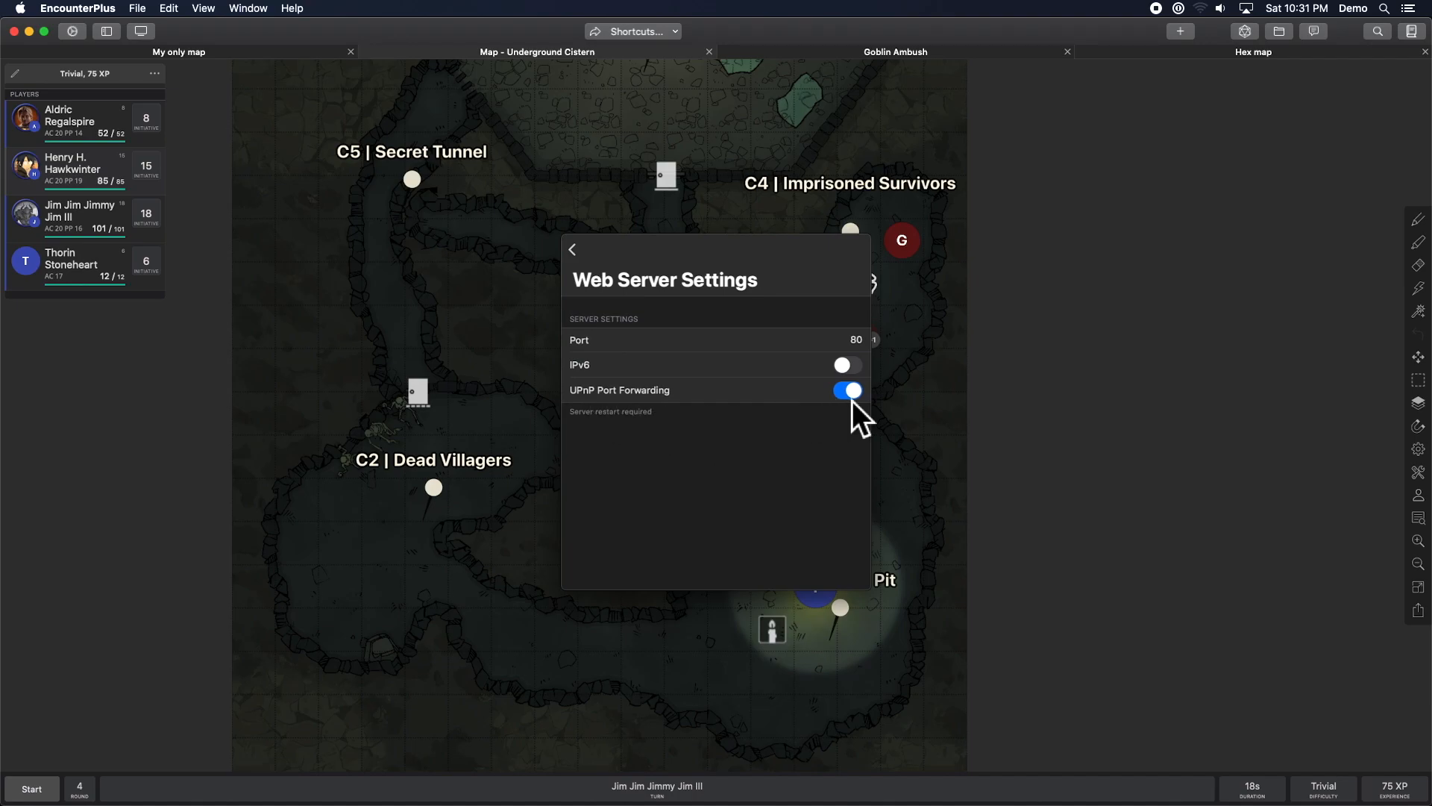
{"action": "mouse_move", "coordinate": [607, 429]}
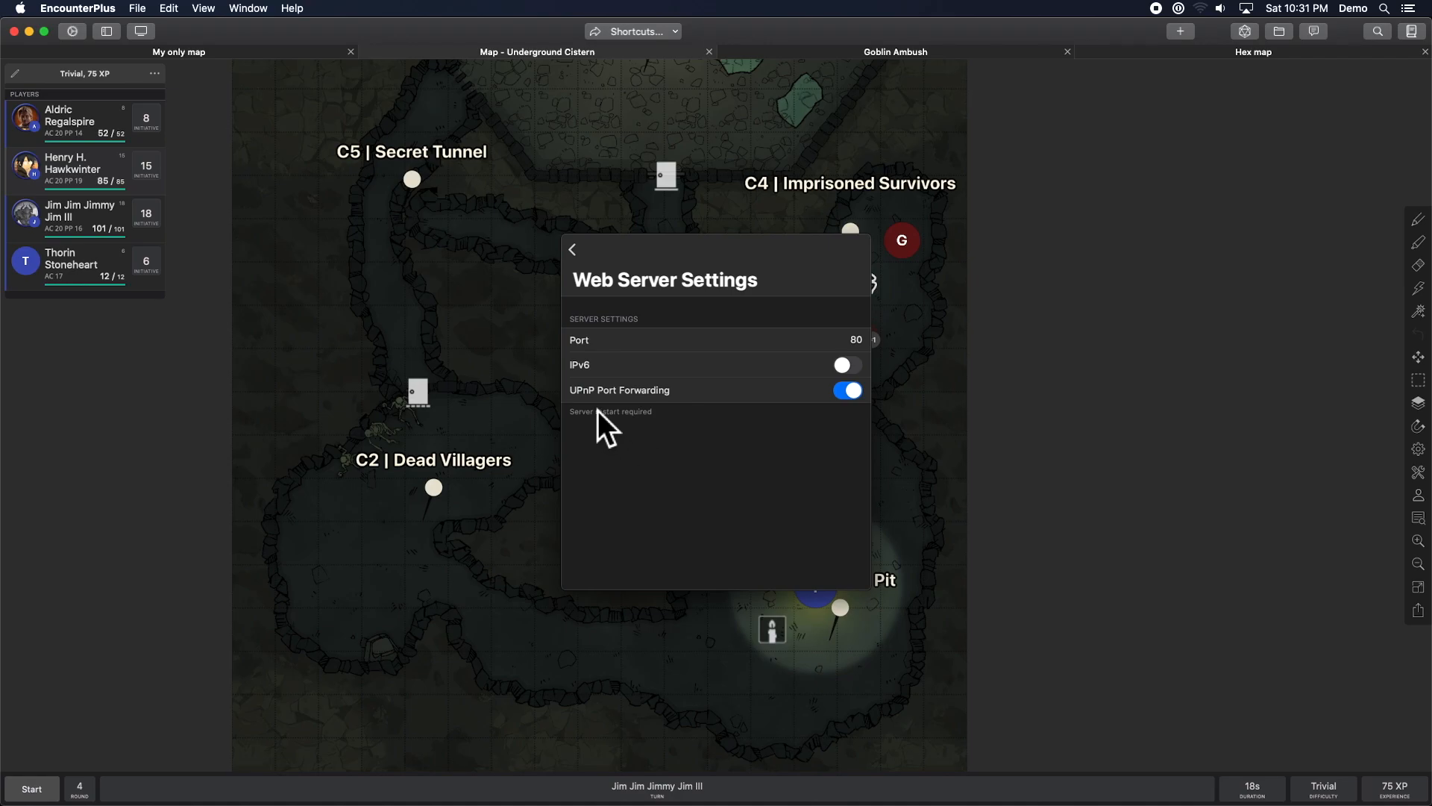
{"action": "mouse_move", "coordinate": [722, 434]}
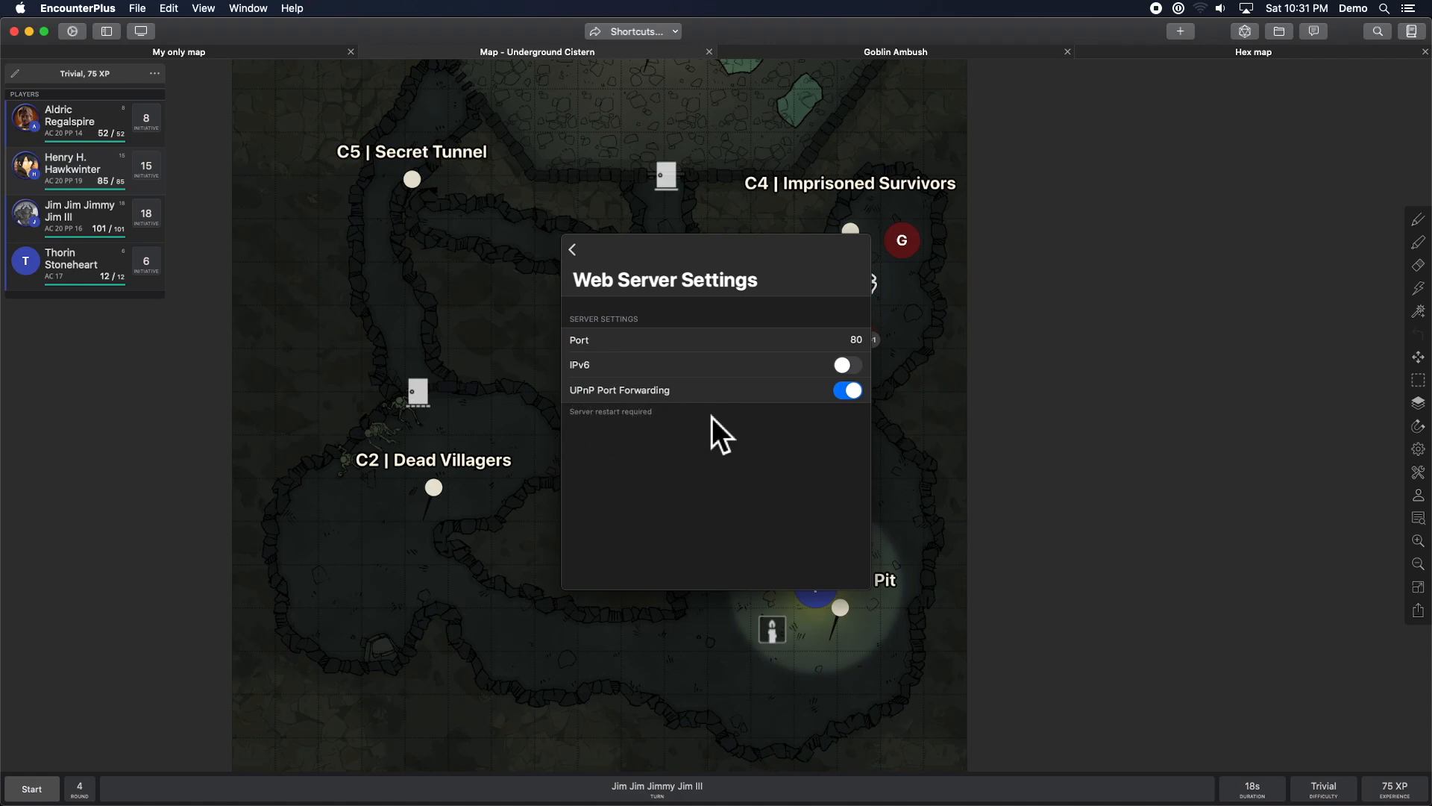
{"action": "mouse_move", "coordinate": [679, 457]}
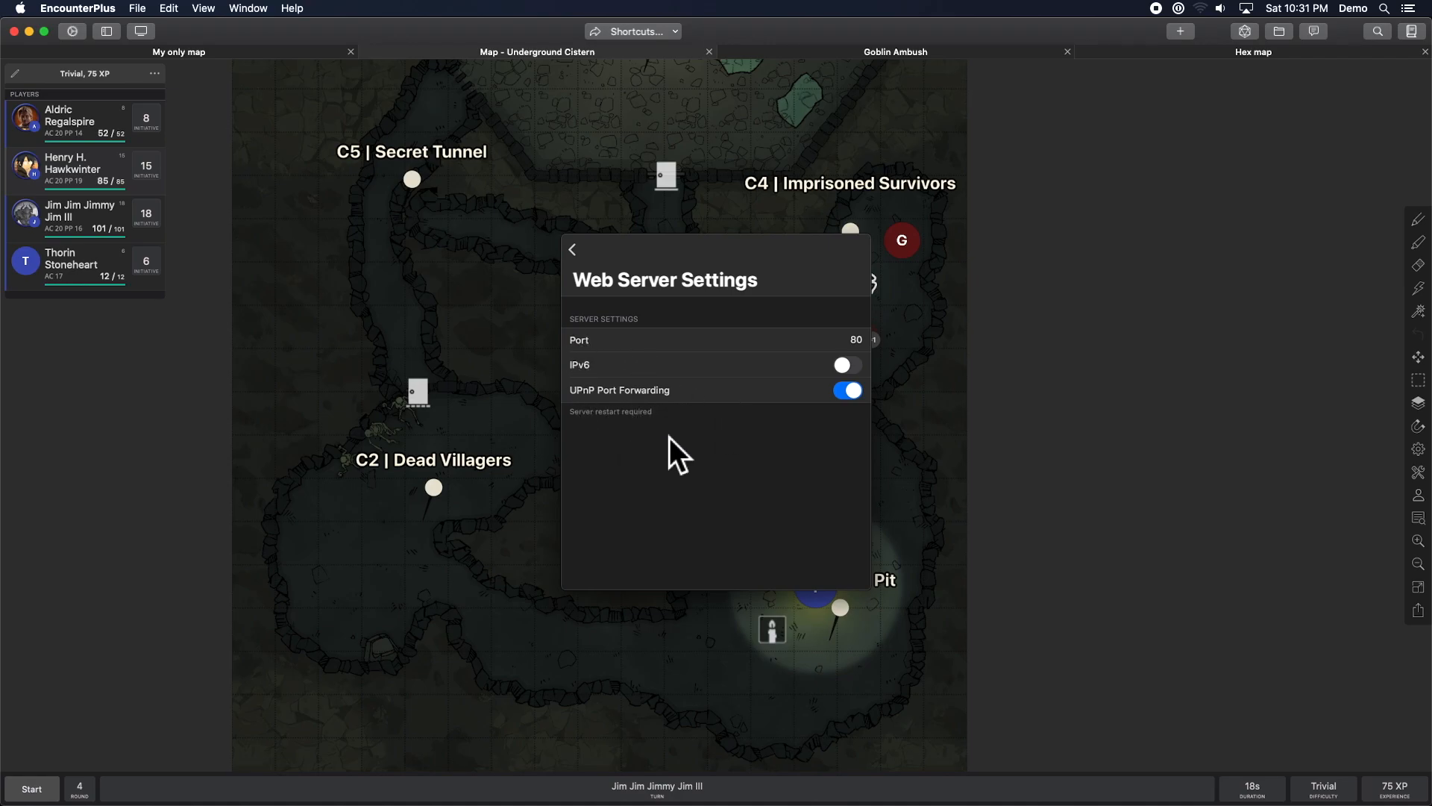
{"action": "mouse_move", "coordinate": [733, 437]}
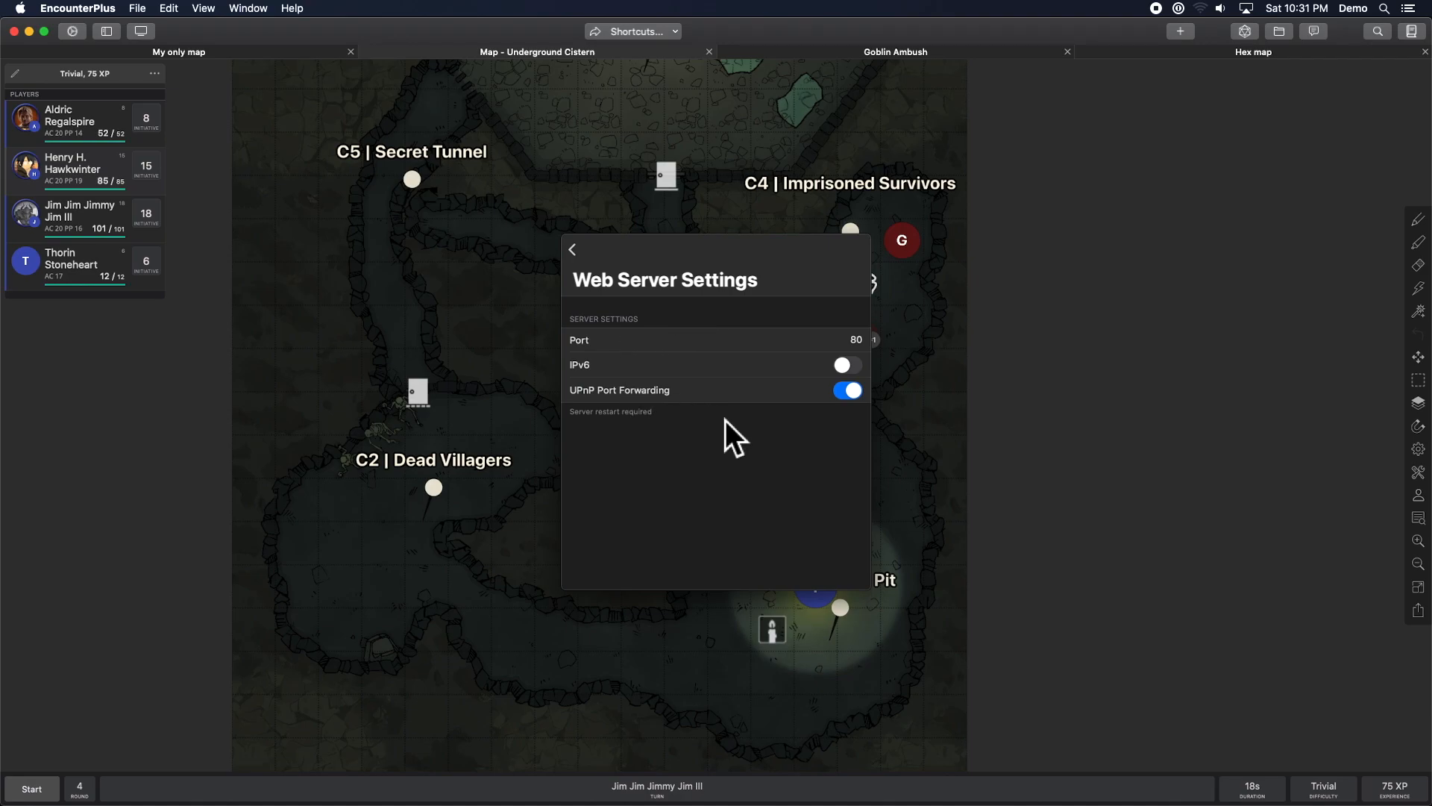
{"action": "mouse_move", "coordinate": [707, 454]}
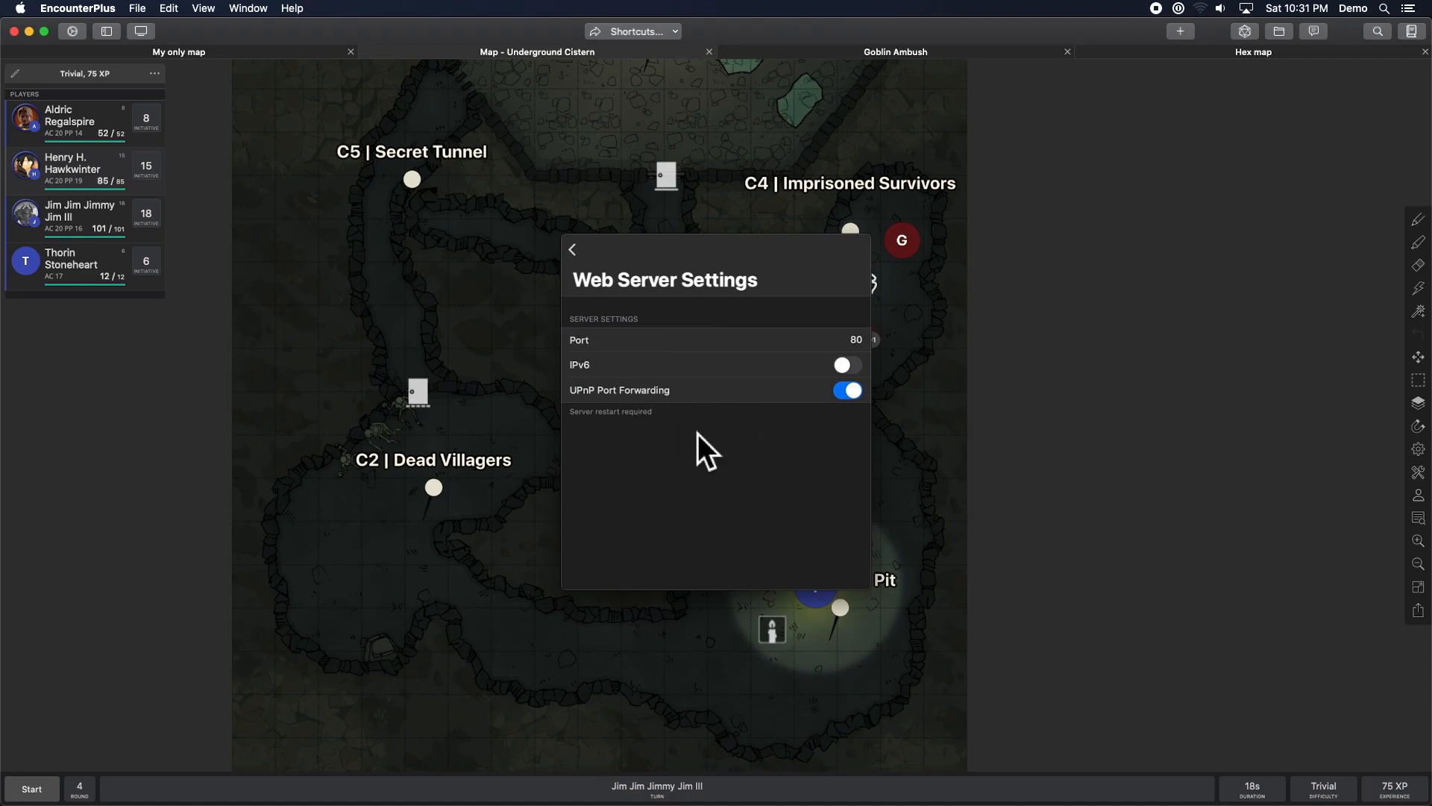
{"action": "mouse_move", "coordinate": [744, 448]}
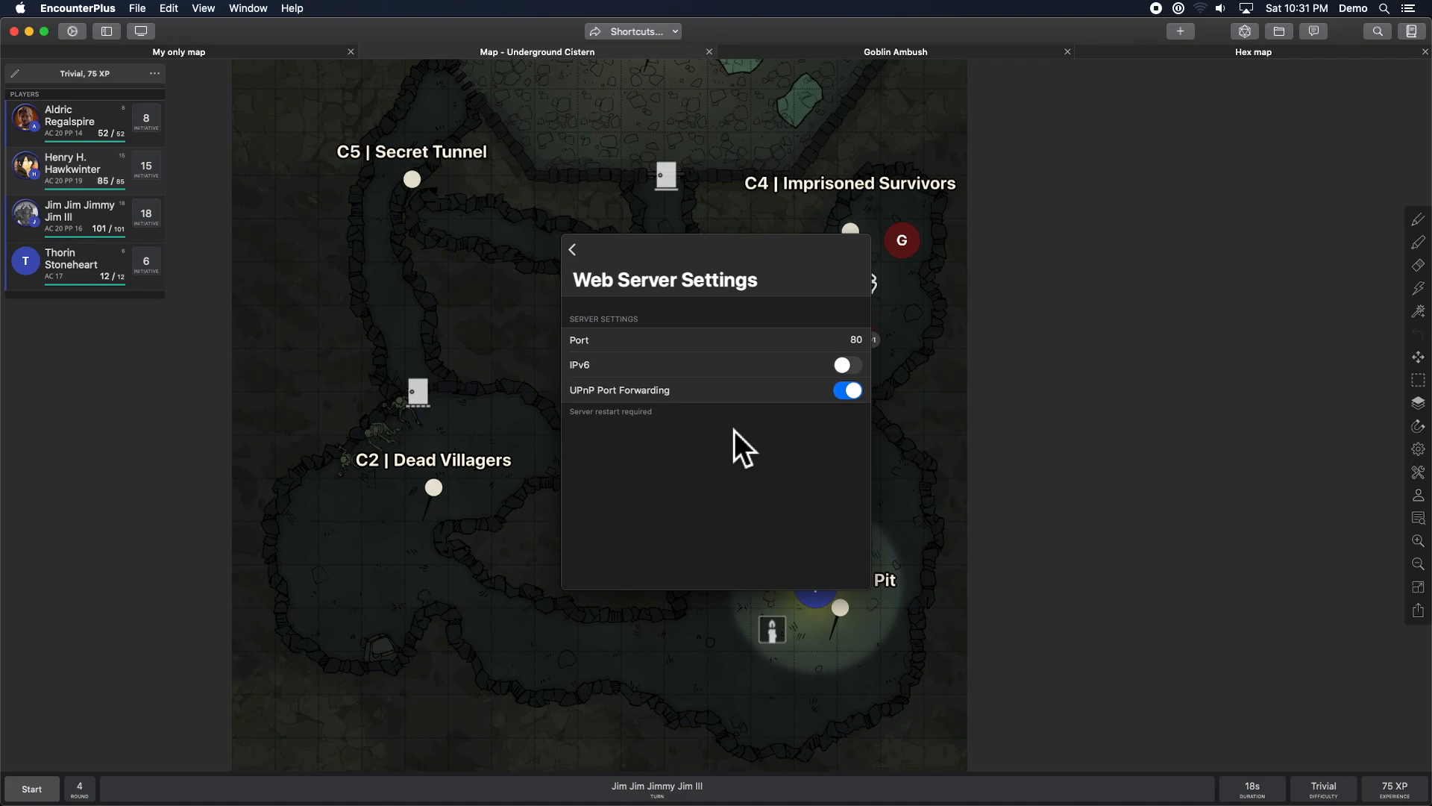
{"action": "mouse_move", "coordinate": [736, 461]}
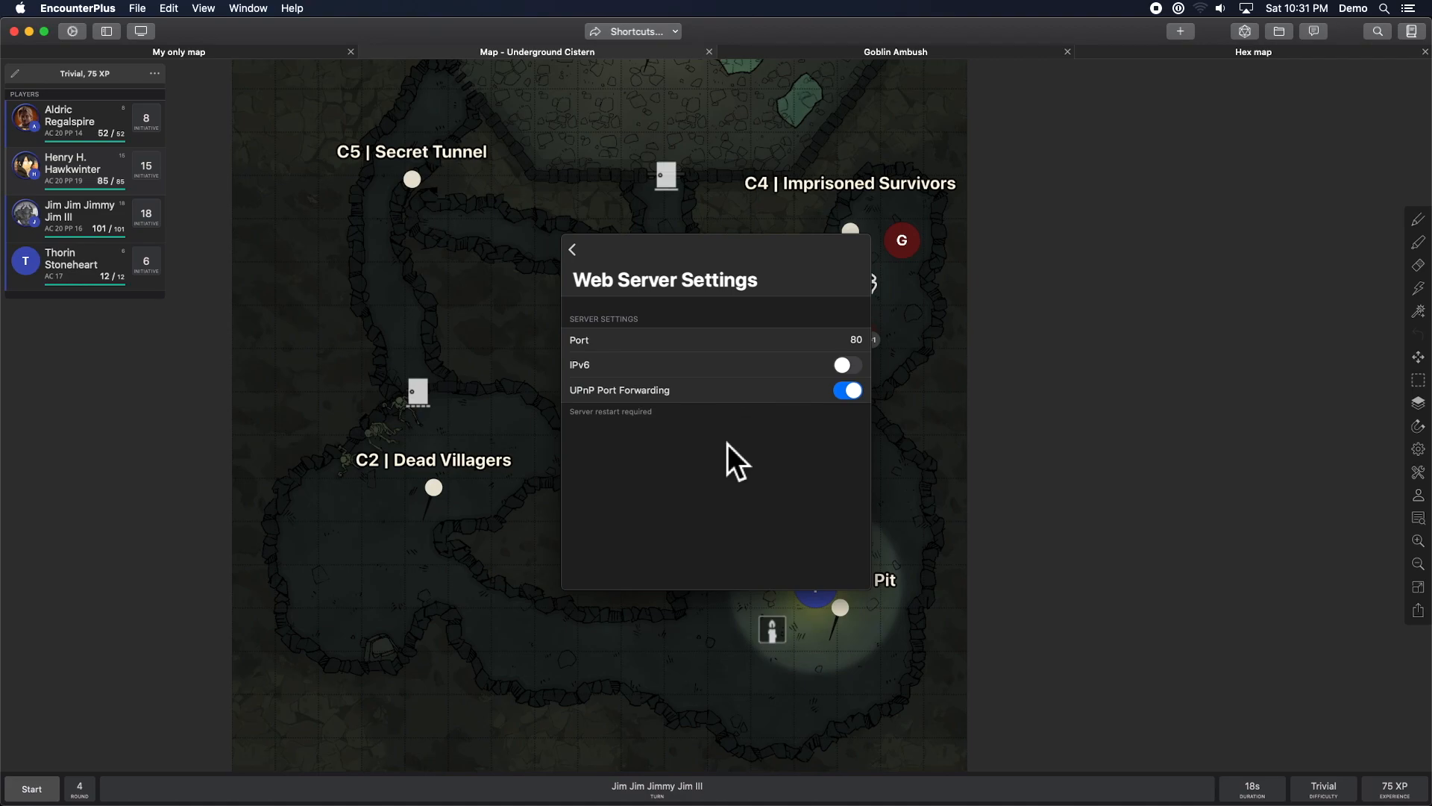
{"action": "mouse_move", "coordinate": [762, 436]}
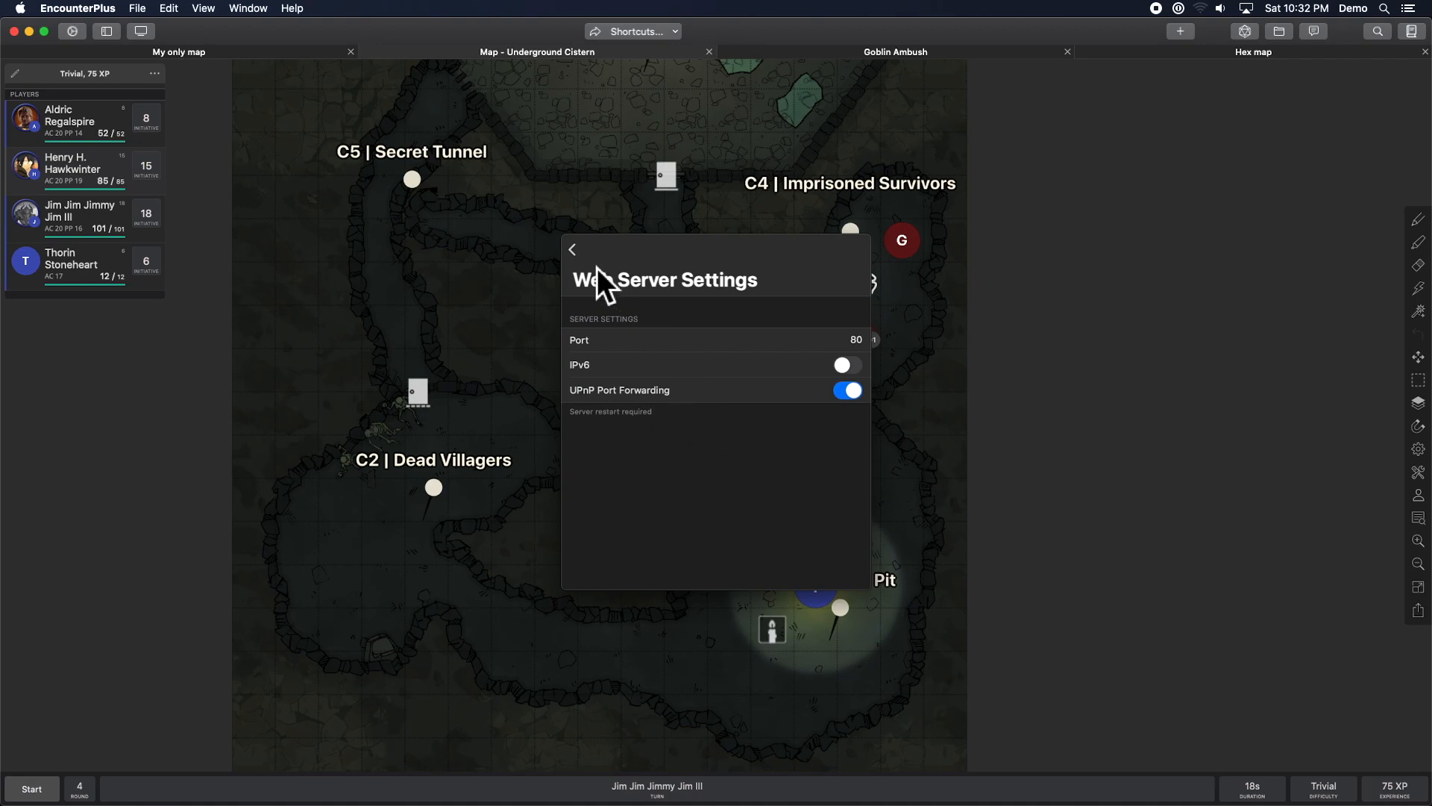
Return to the main Settings list and scroll down to the battle map and line-of-sight options.
{"action": "left_click", "coordinate": [572, 249]}
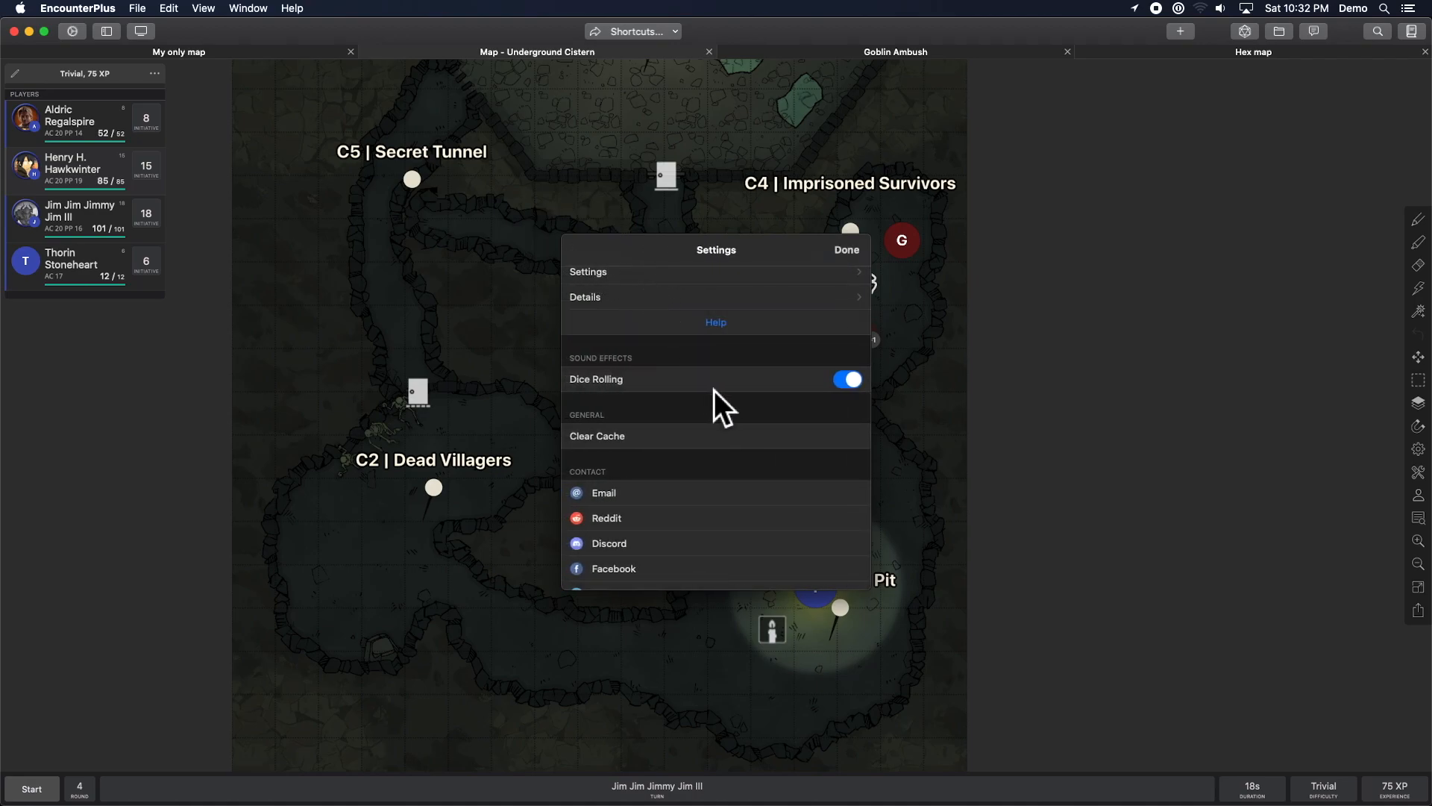
{"action": "scroll", "scroll_direction": "up", "scroll_amount": 3}
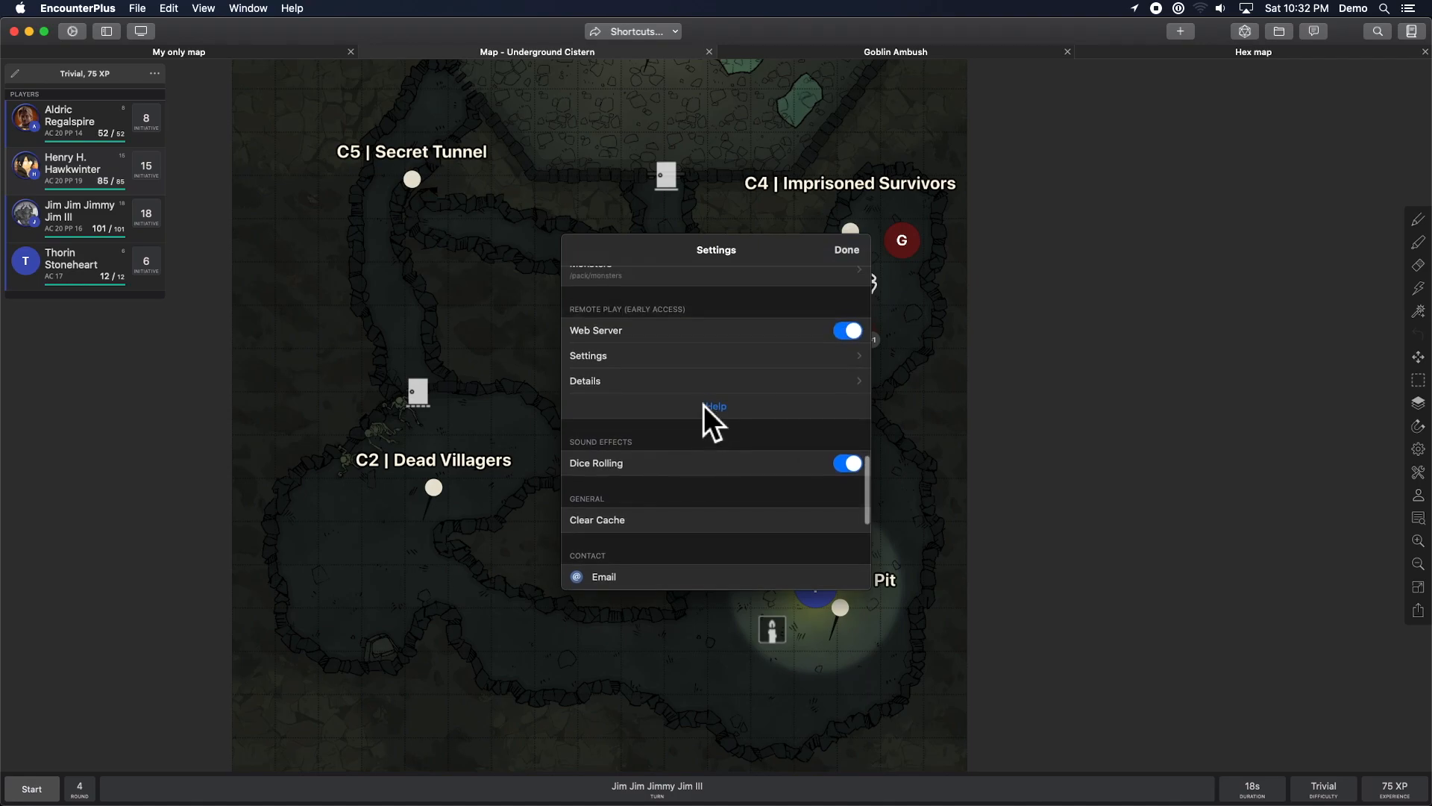
{"action": "mouse_move", "coordinate": [655, 452]}
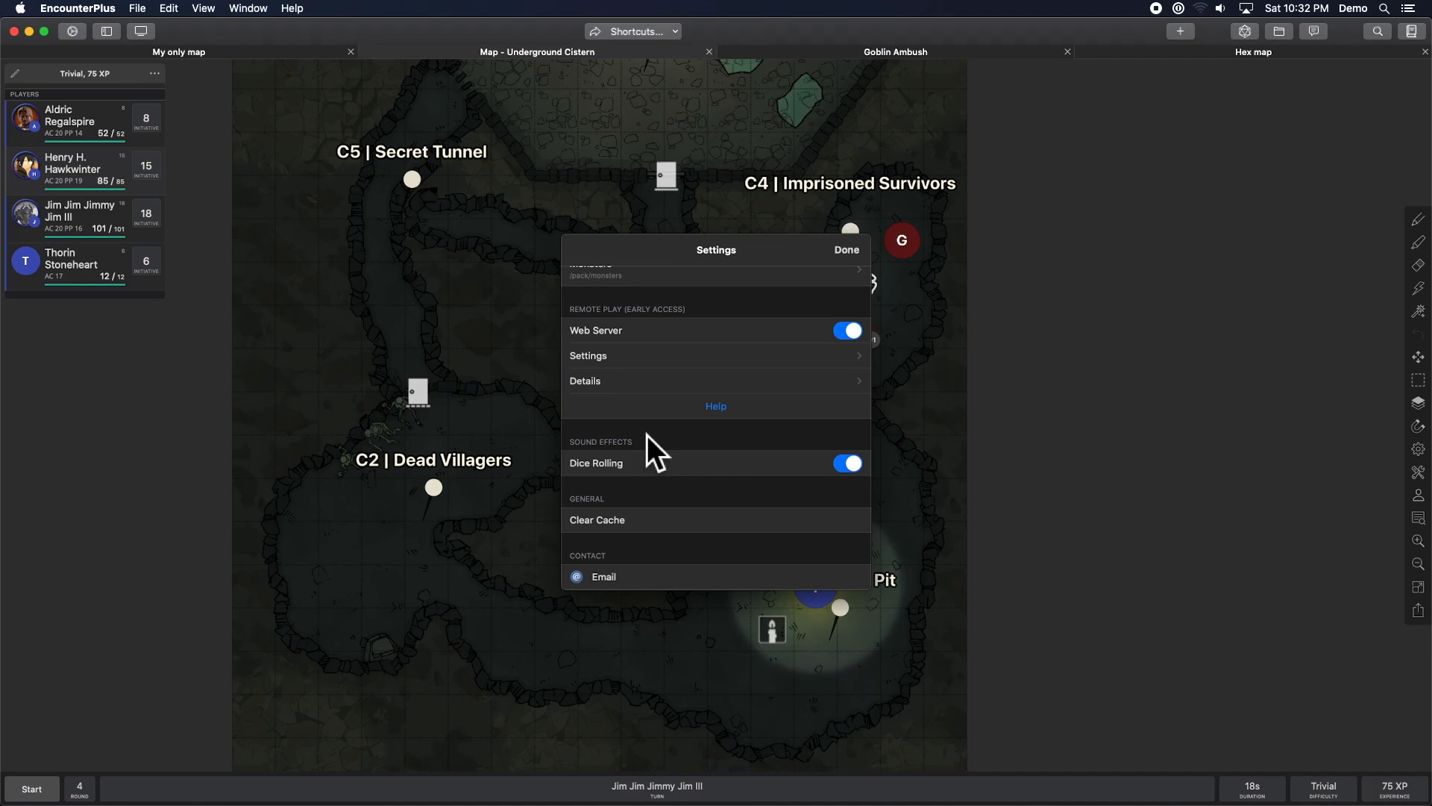
{"action": "scroll", "scroll_direction": "up", "scroll_amount": 3}
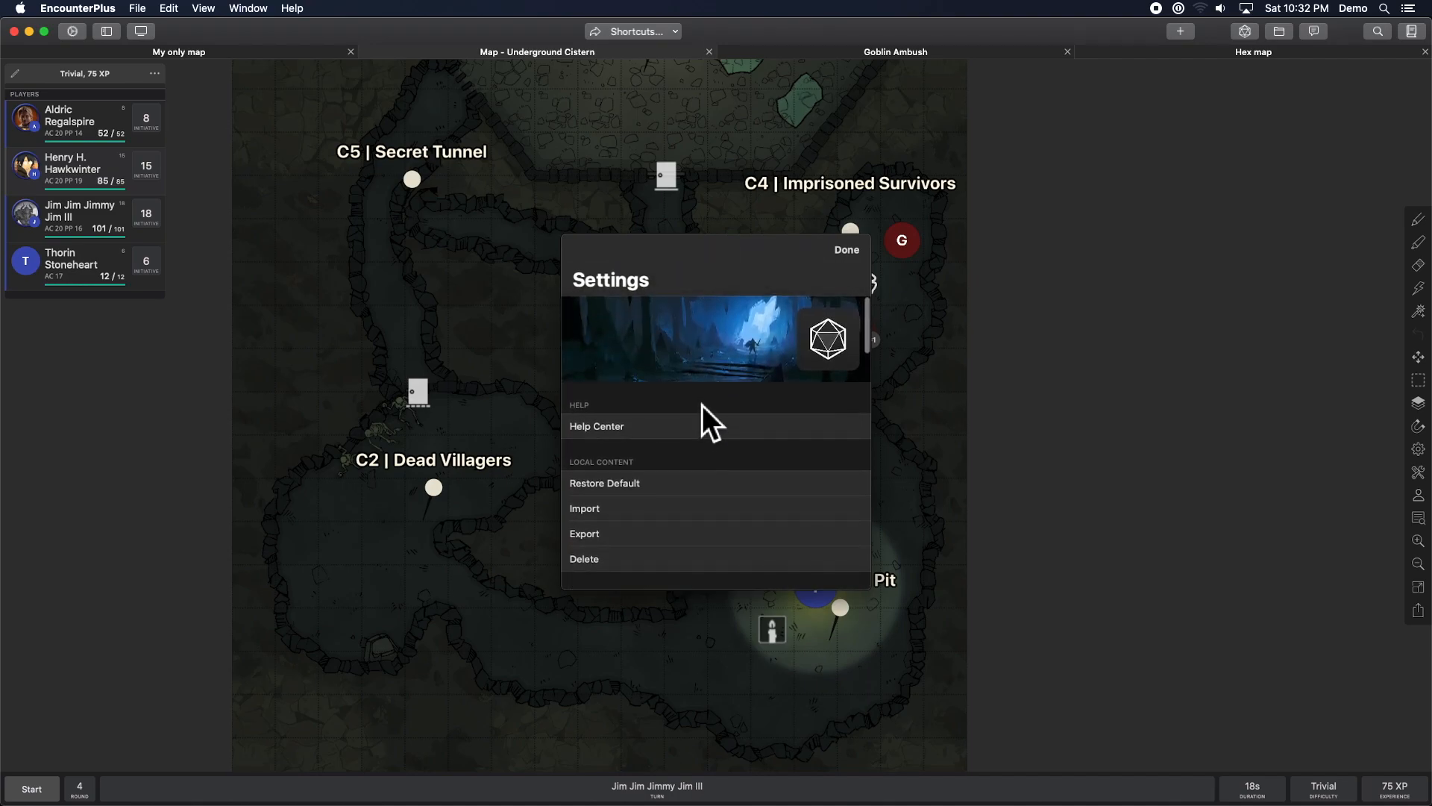
{"action": "scroll", "scroll_direction": "down", "scroll_amount": 3}
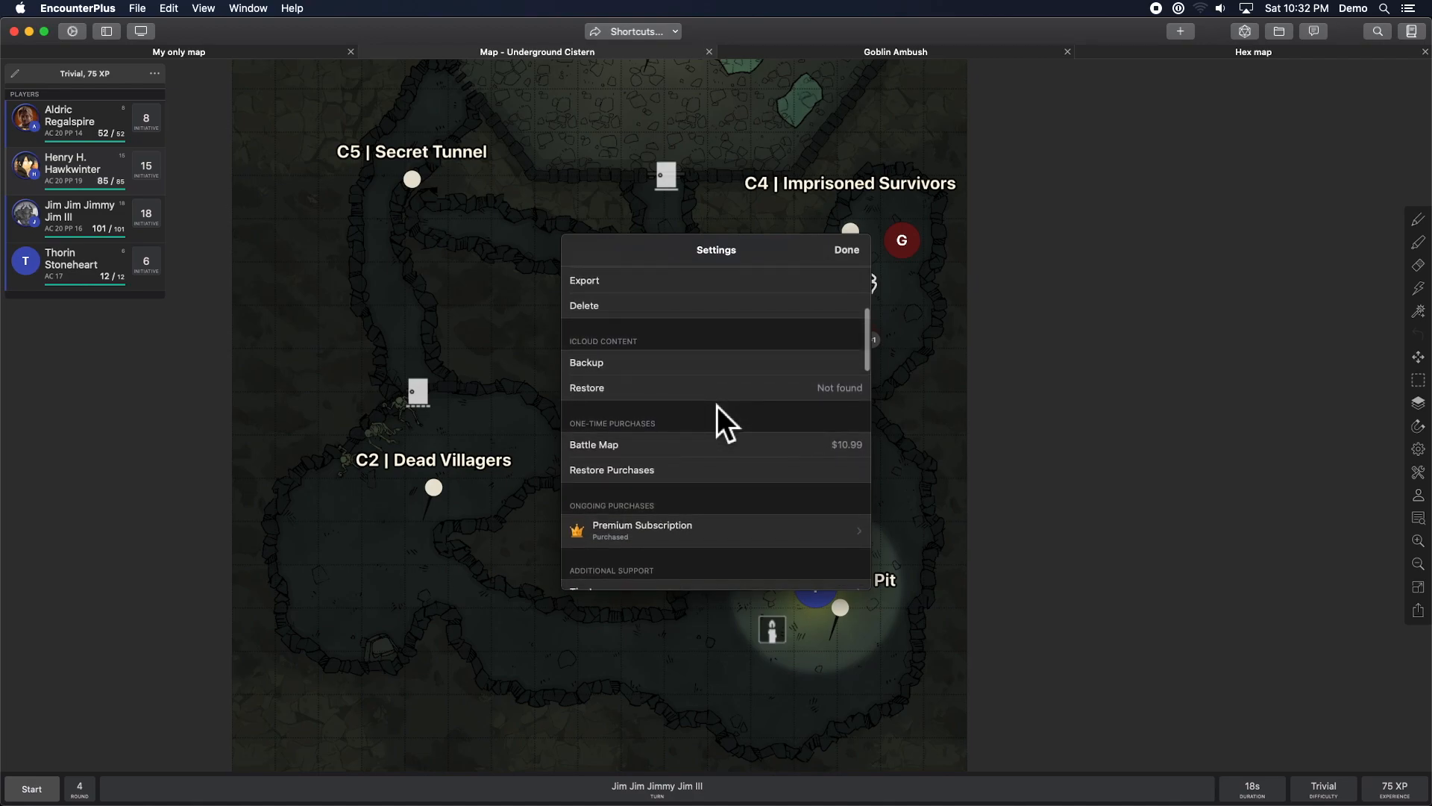
{"action": "scroll", "scroll_direction": "down", "scroll_amount": 3}
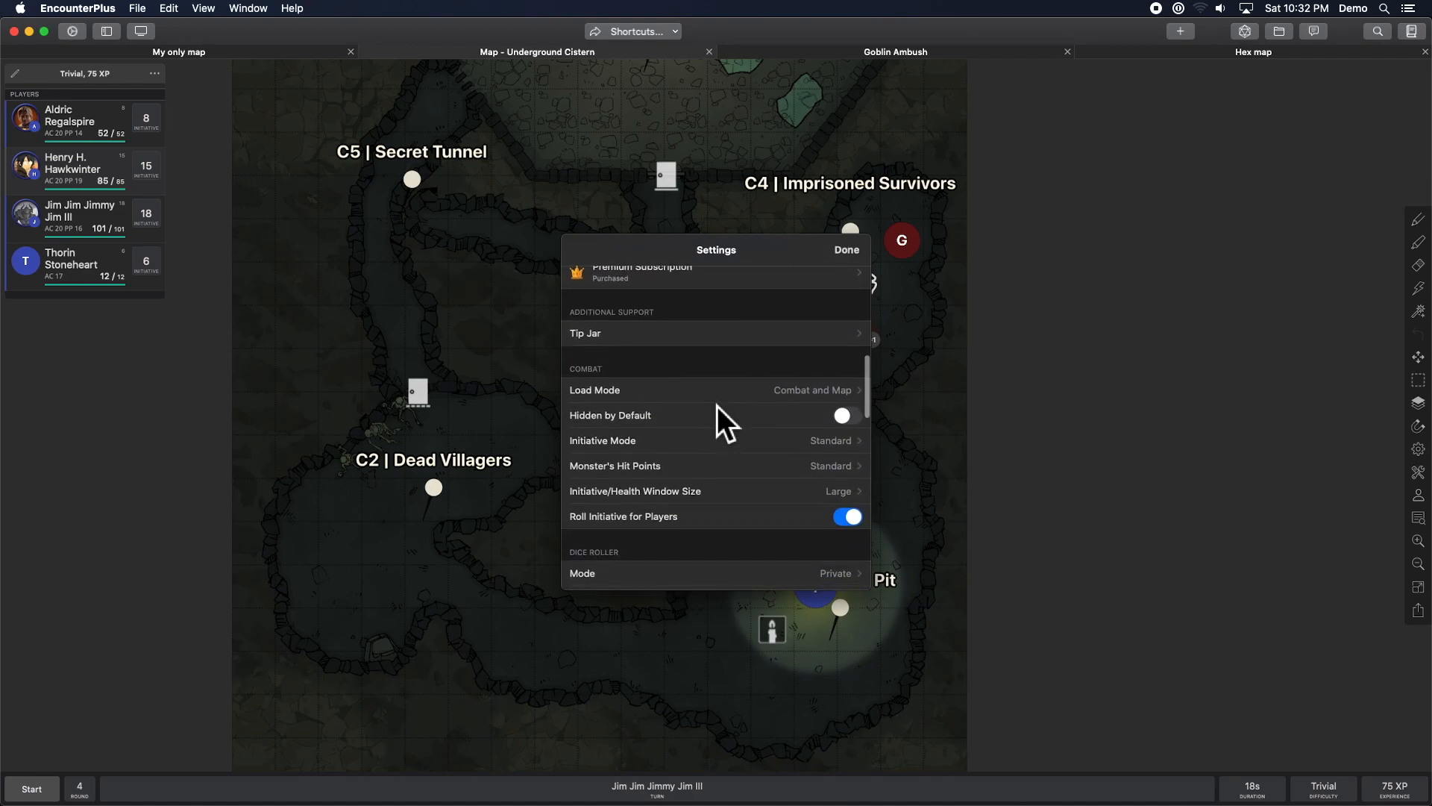
{"action": "scroll", "scroll_direction": "down", "scroll_amount": 3}
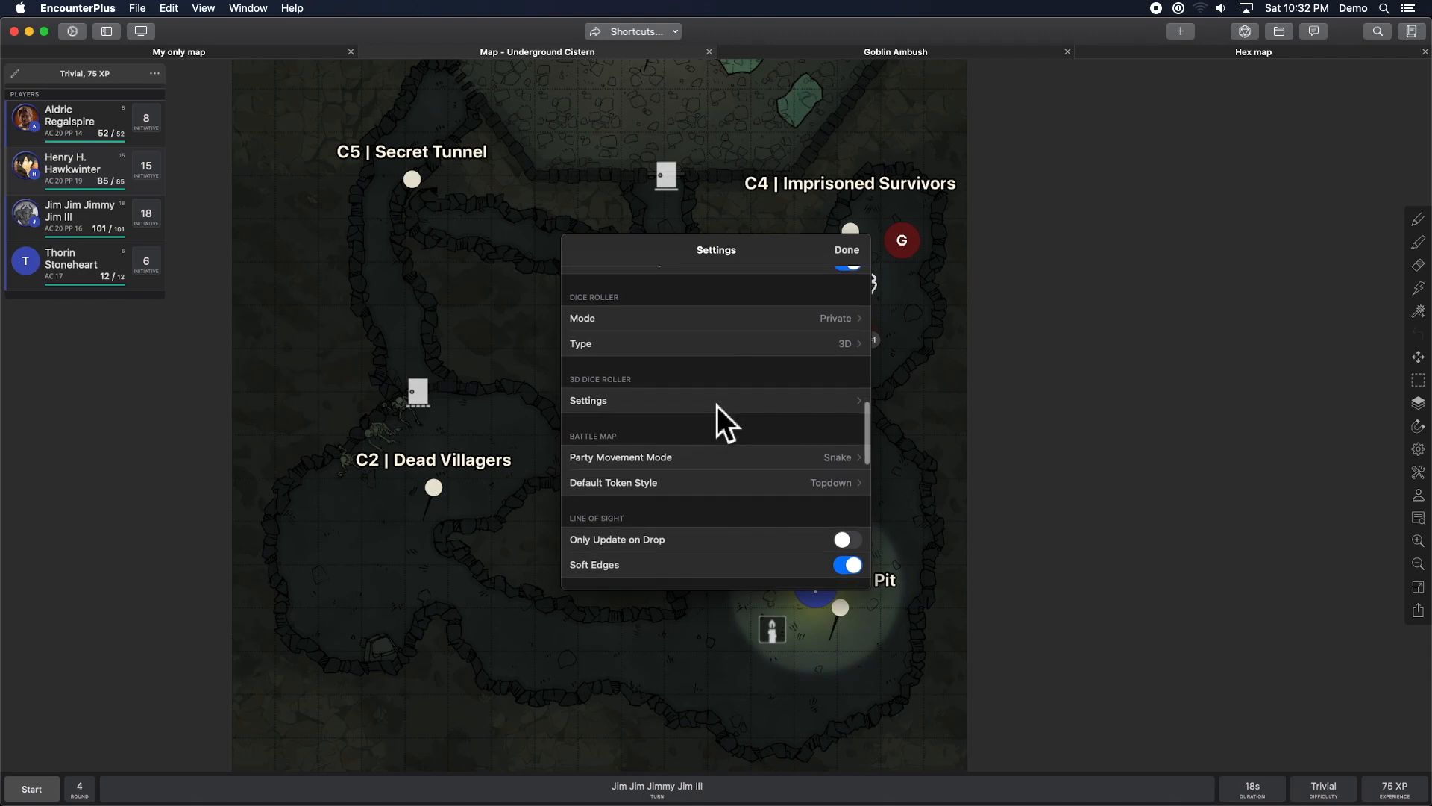
{"action": "scroll", "scroll_direction": "down", "scroll_amount": 3}
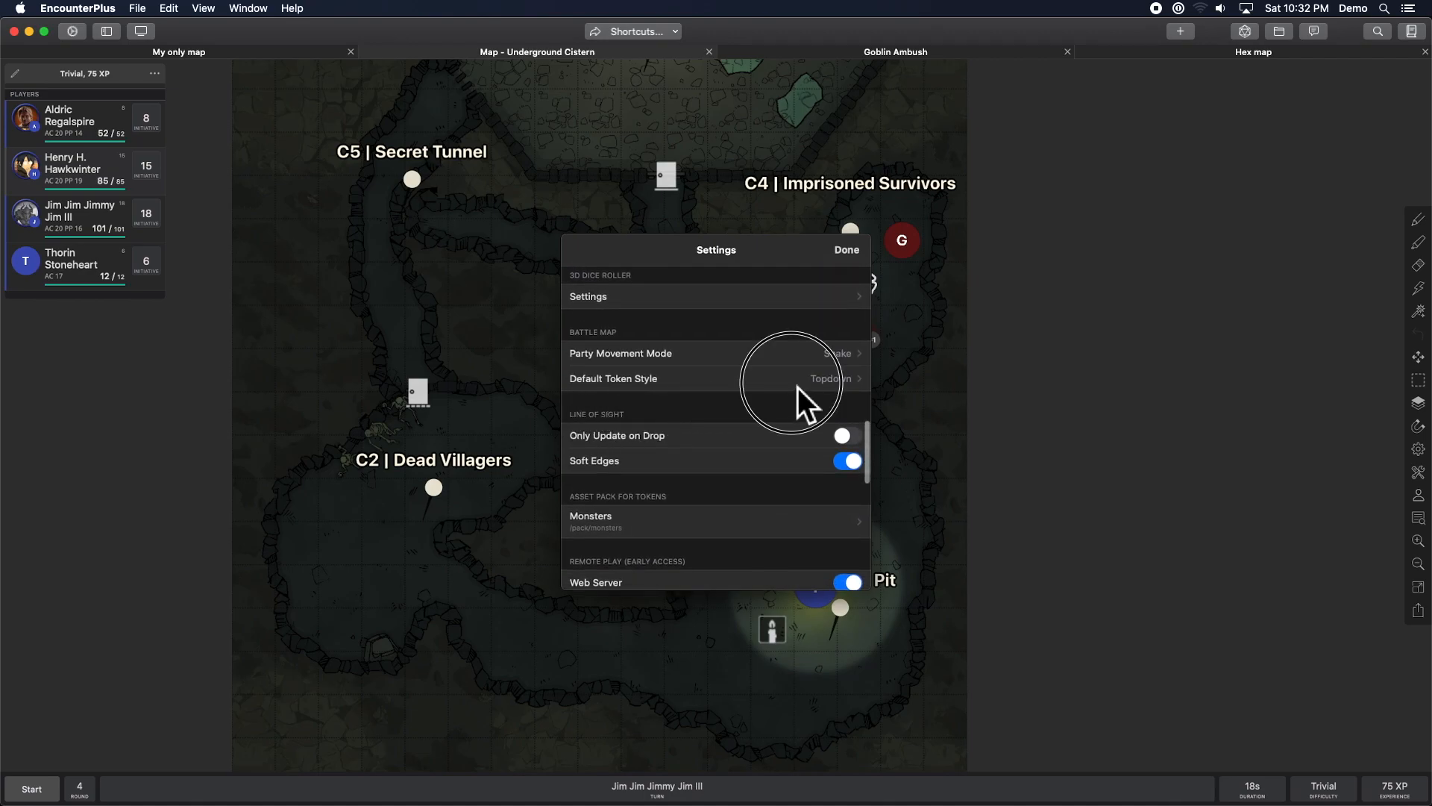
Review the Default Token Style choices, keeping Topdown, then close Settings back to the Cistern map.
{"action": "left_click", "coordinate": [716, 378]}
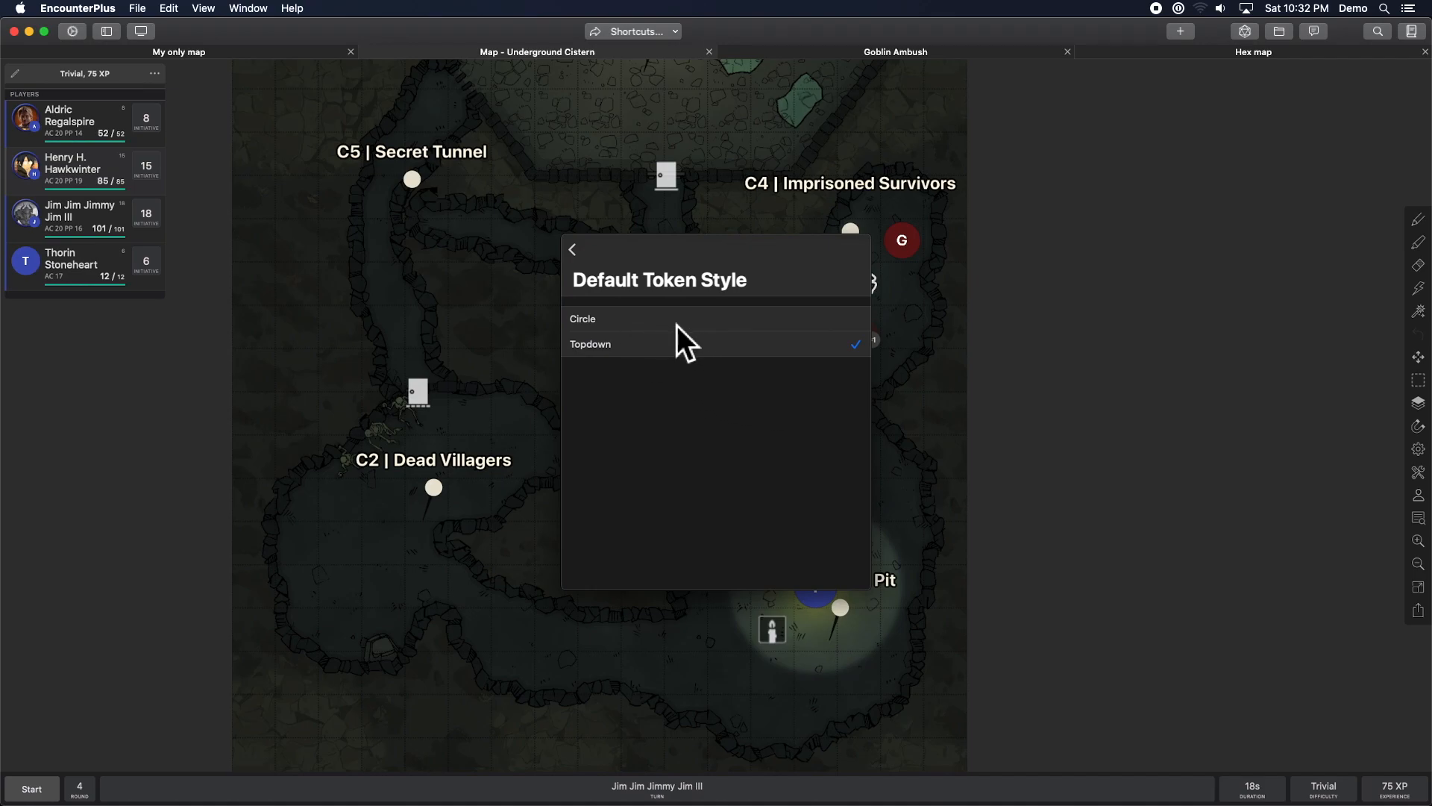
{"action": "left_click", "coordinate": [572, 248]}
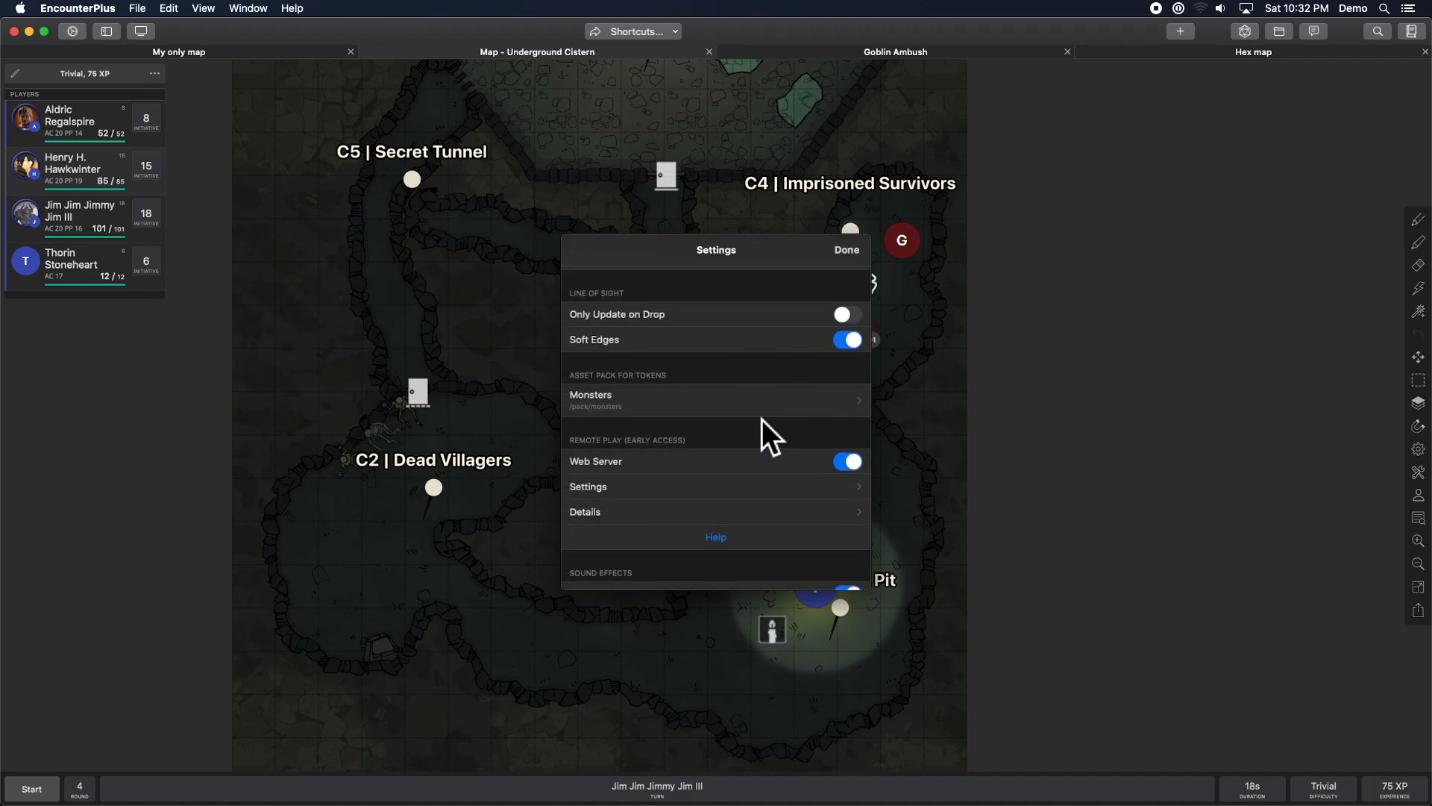
{"action": "mouse_move", "coordinate": [713, 434]}
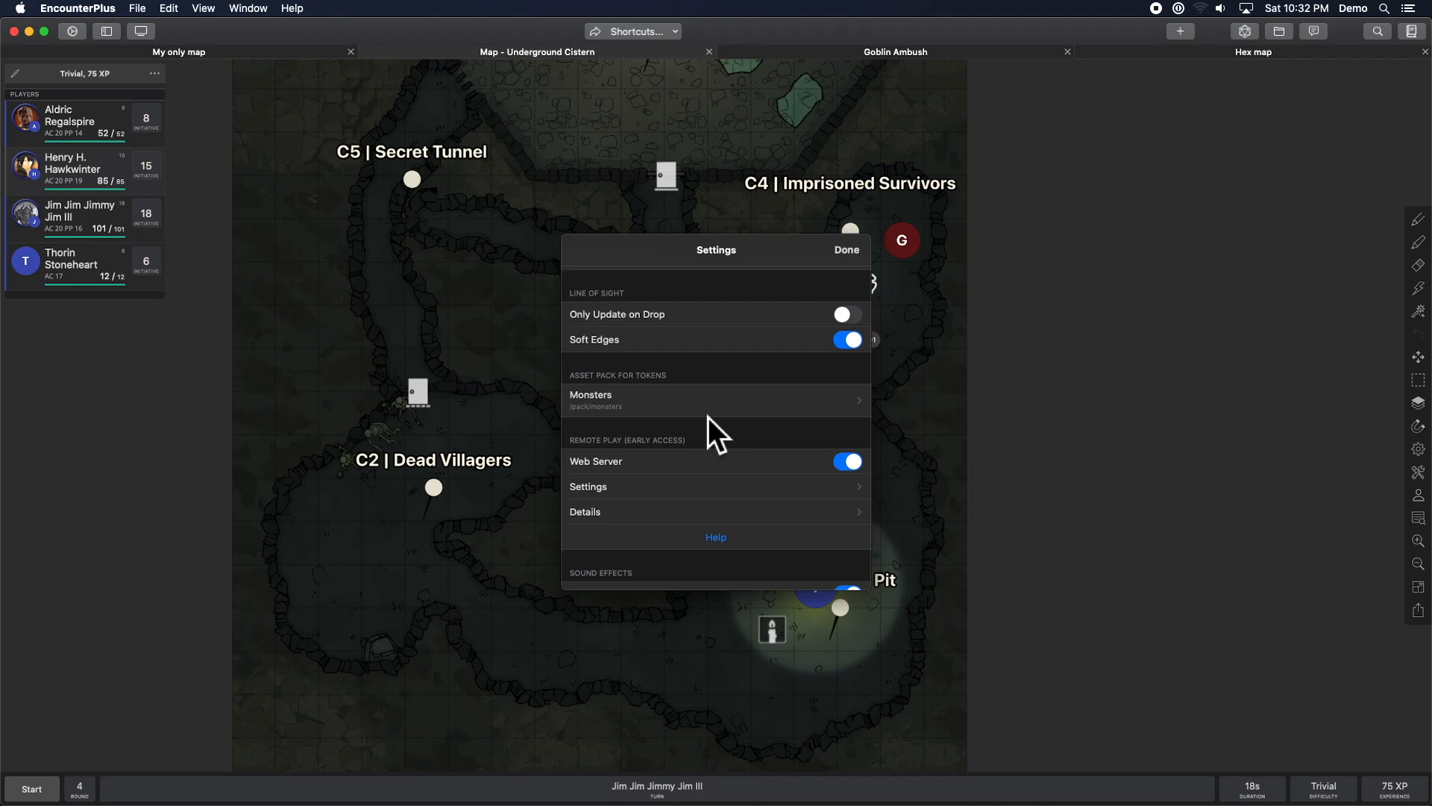
{"action": "mouse_move", "coordinate": [700, 447]}
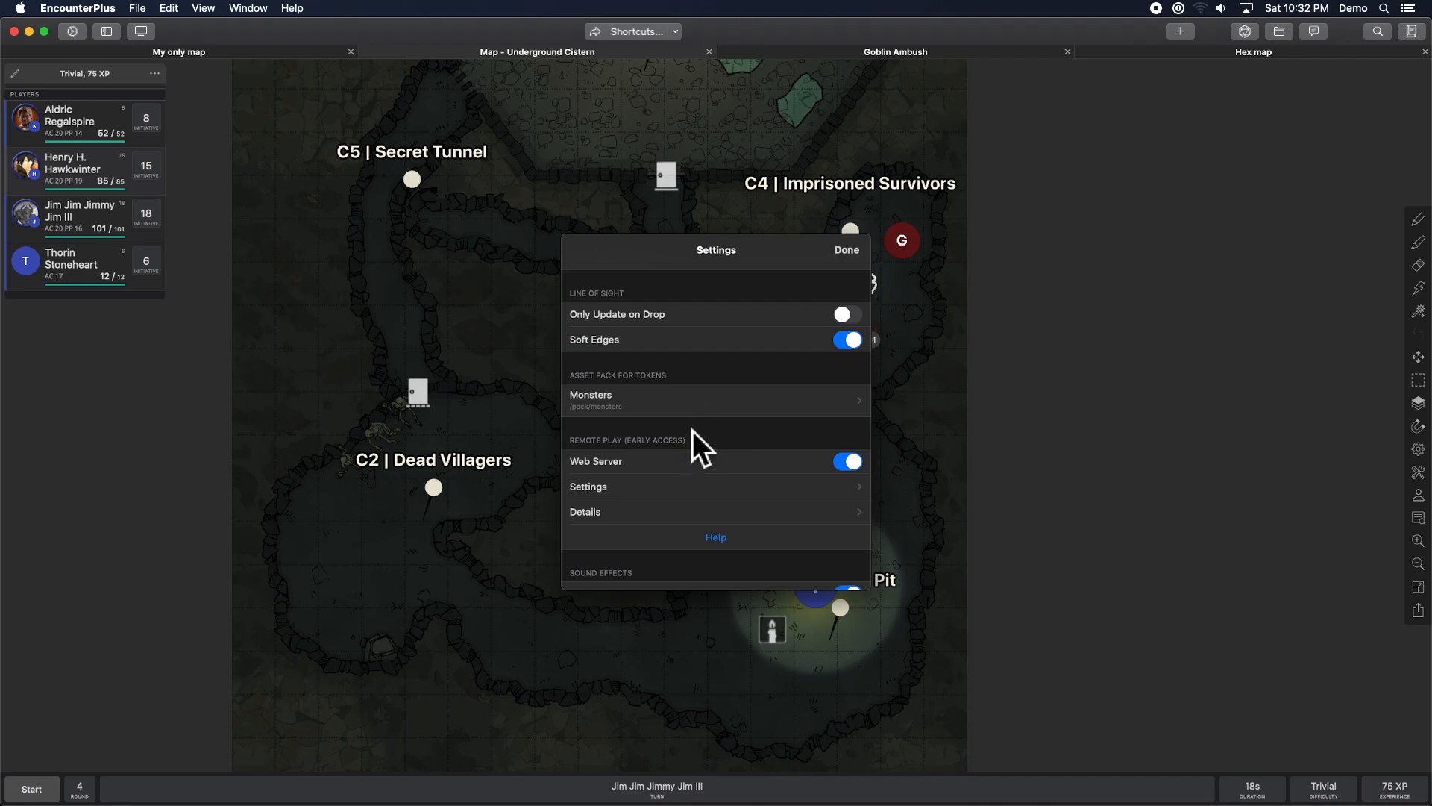
{"action": "scroll", "scroll_direction": "down", "scroll_amount": 3}
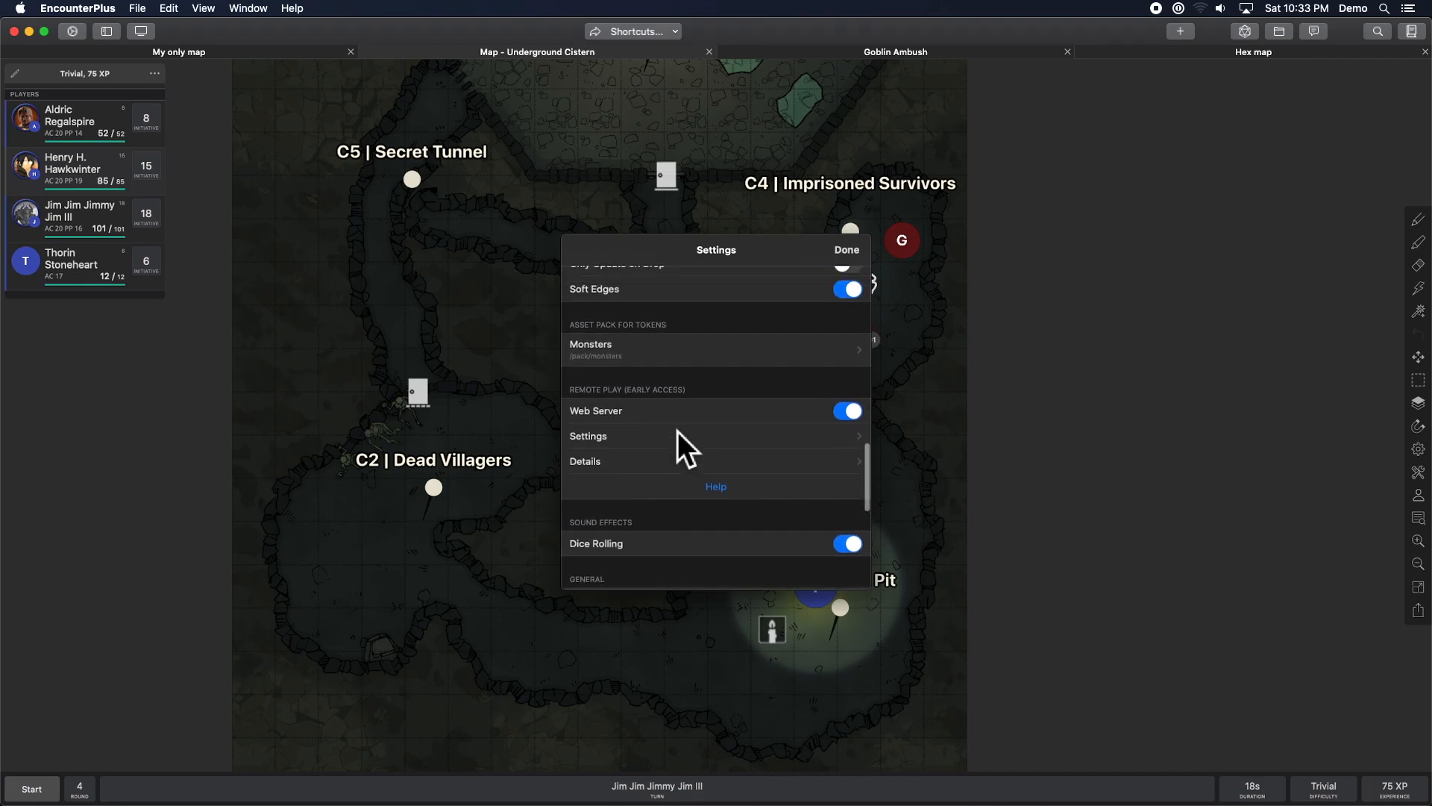
{"action": "scroll", "scroll_direction": "up", "scroll_amount": 3}
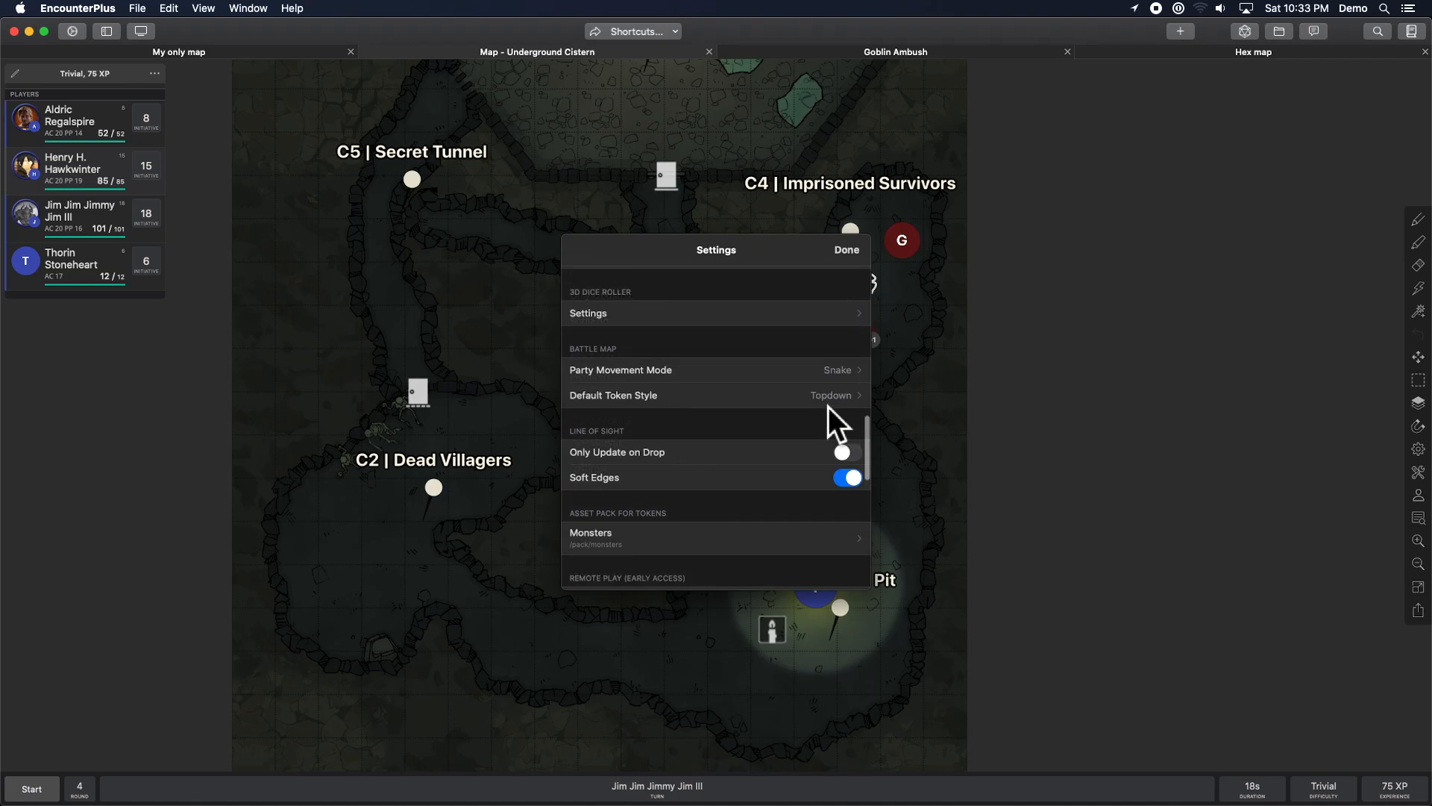
{"action": "mouse_move", "coordinate": [835, 424]}
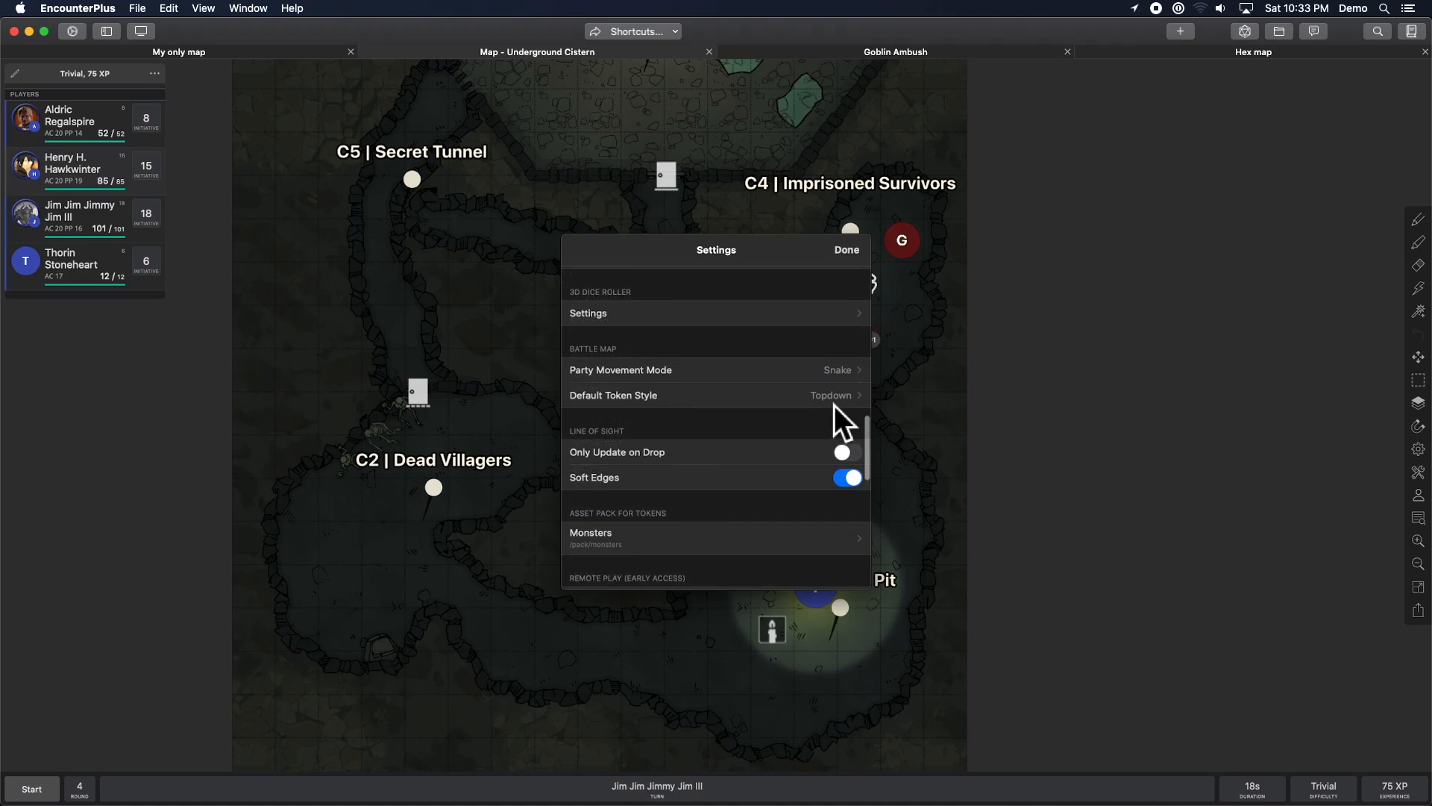
{"action": "scroll", "scroll_direction": "down", "scroll_amount": 3}
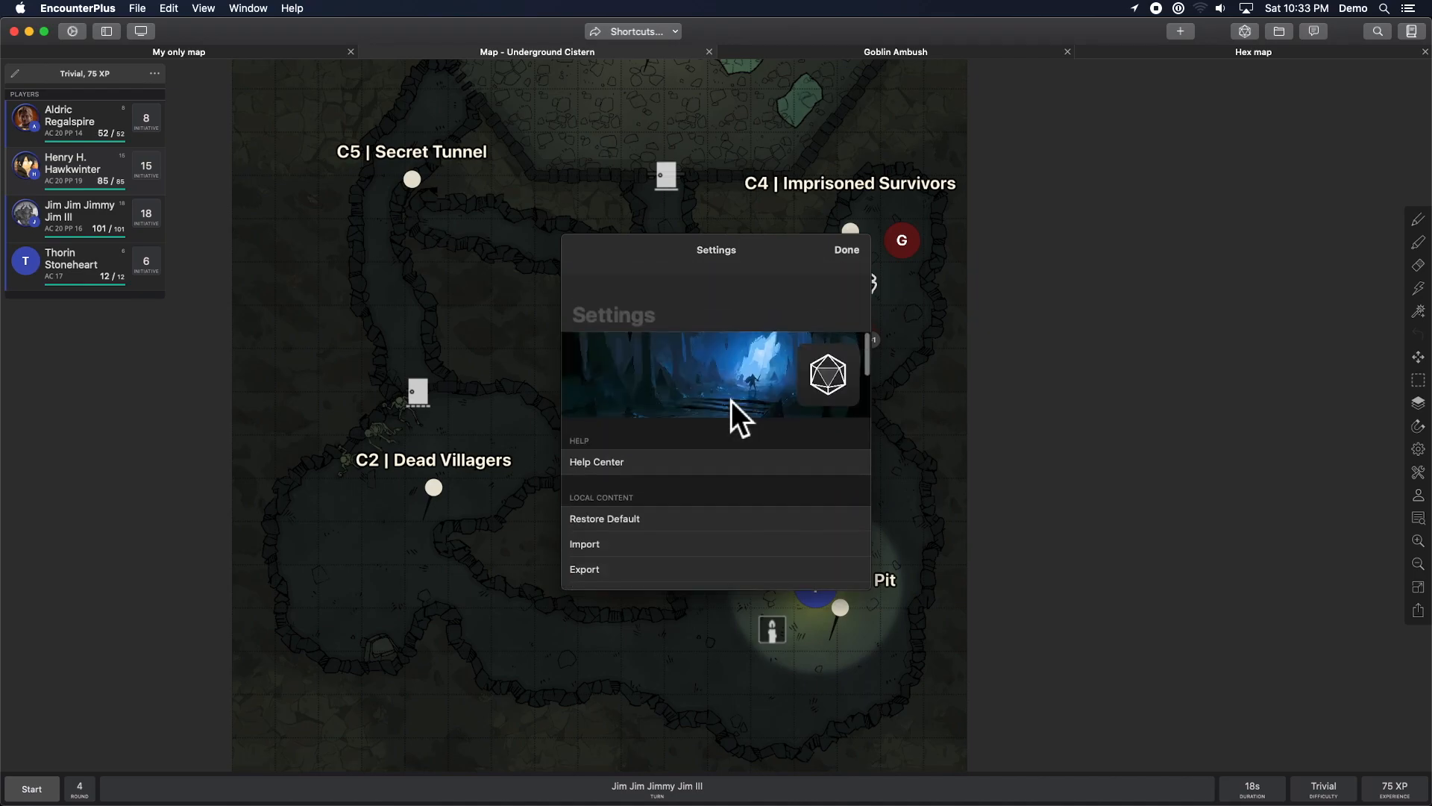
{"action": "left_click", "coordinate": [844, 249]}
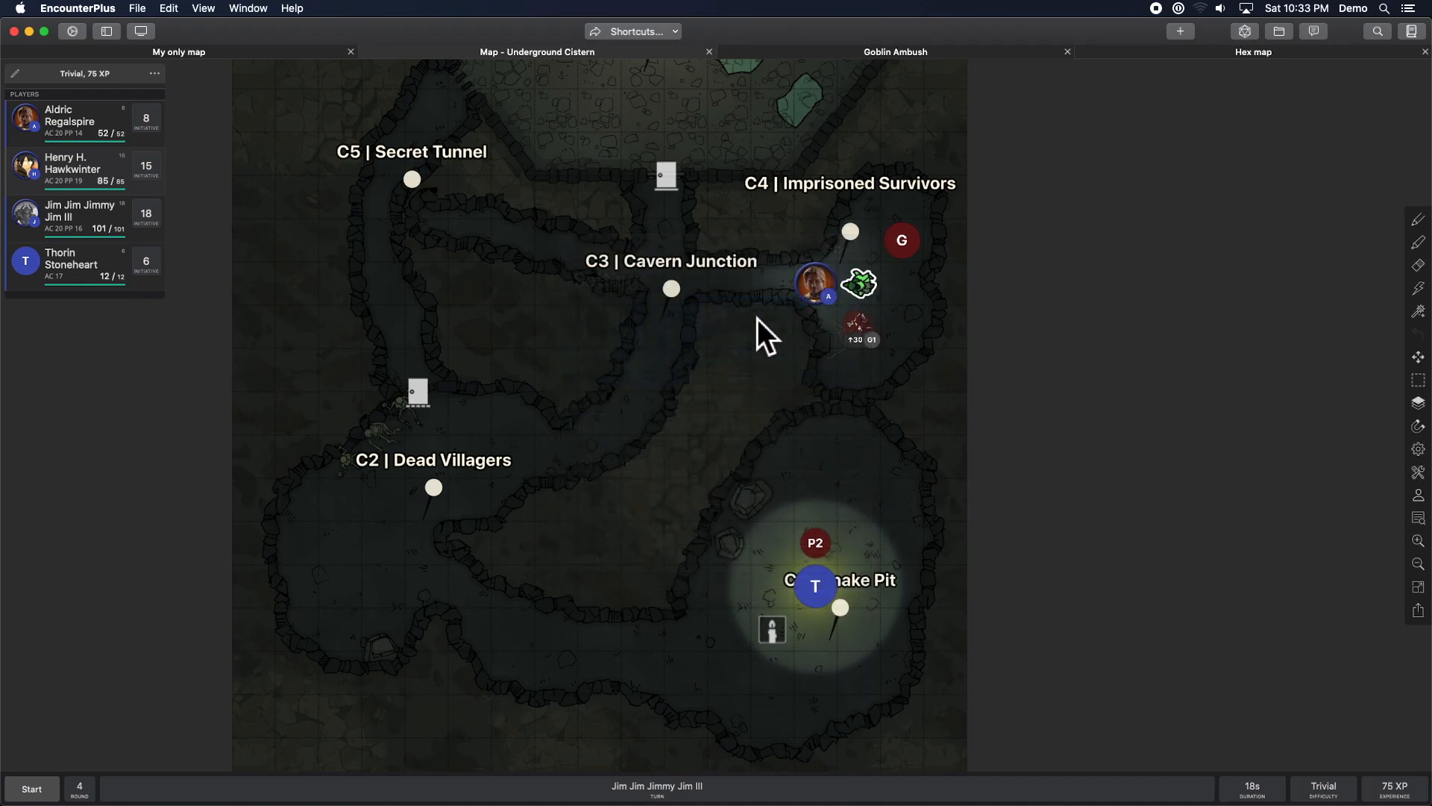
{"action": "mouse_move", "coordinate": [585, 394]}
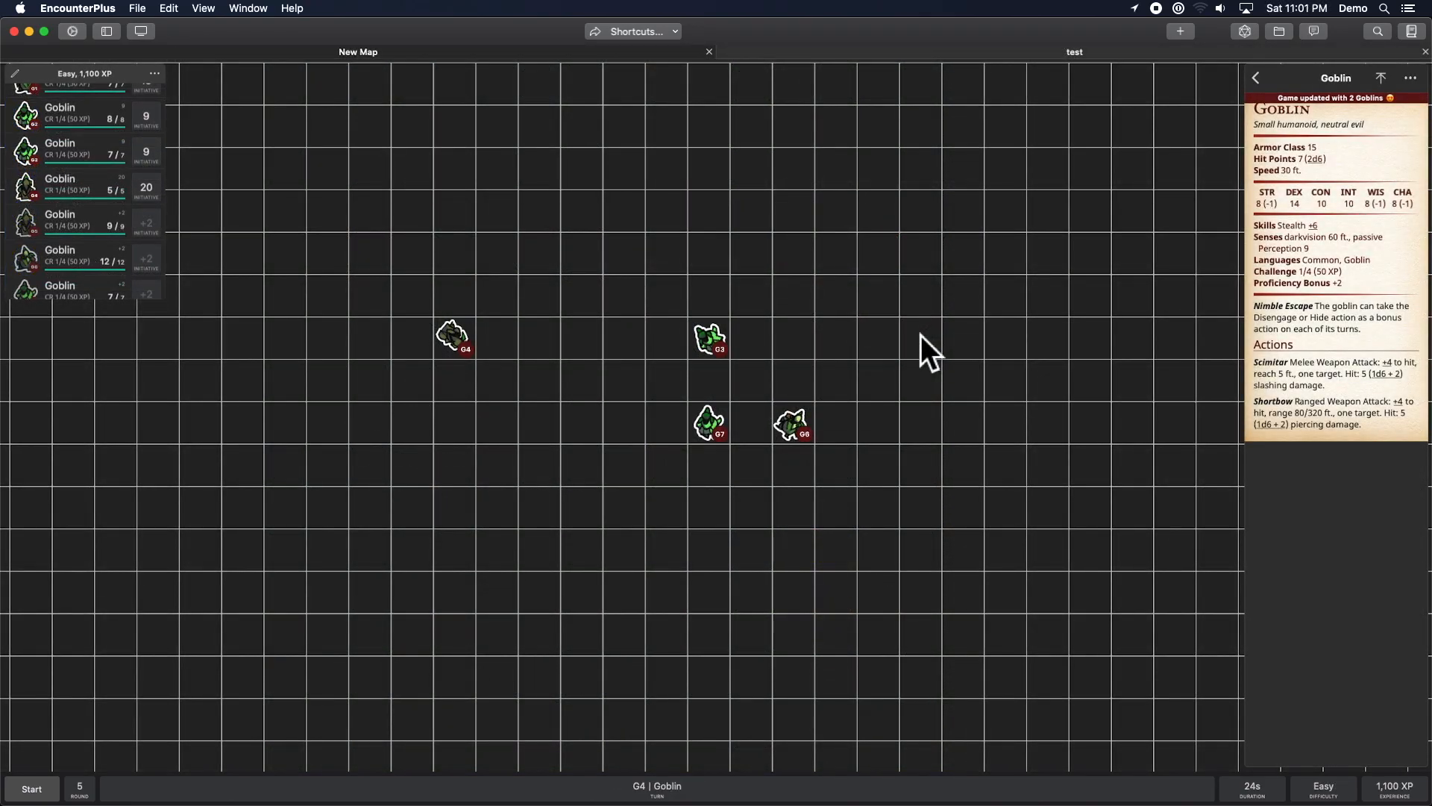
{"action": "mouse_move", "coordinate": [911, 420]}
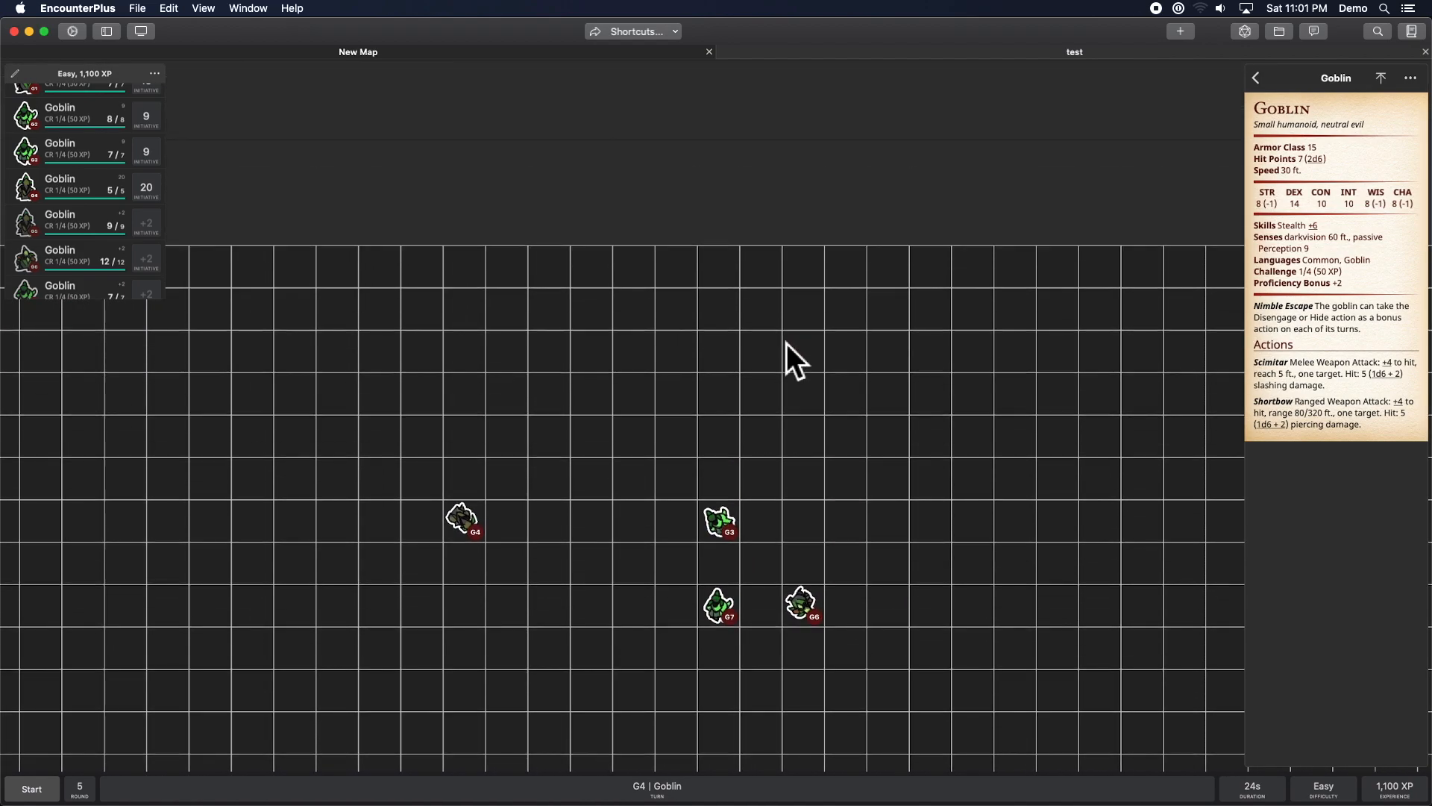
Shift-scroll up on New Map to pan the view around the four goblins.
{"action": "scroll", "scroll_direction": "up", "scroll_amount": 3}
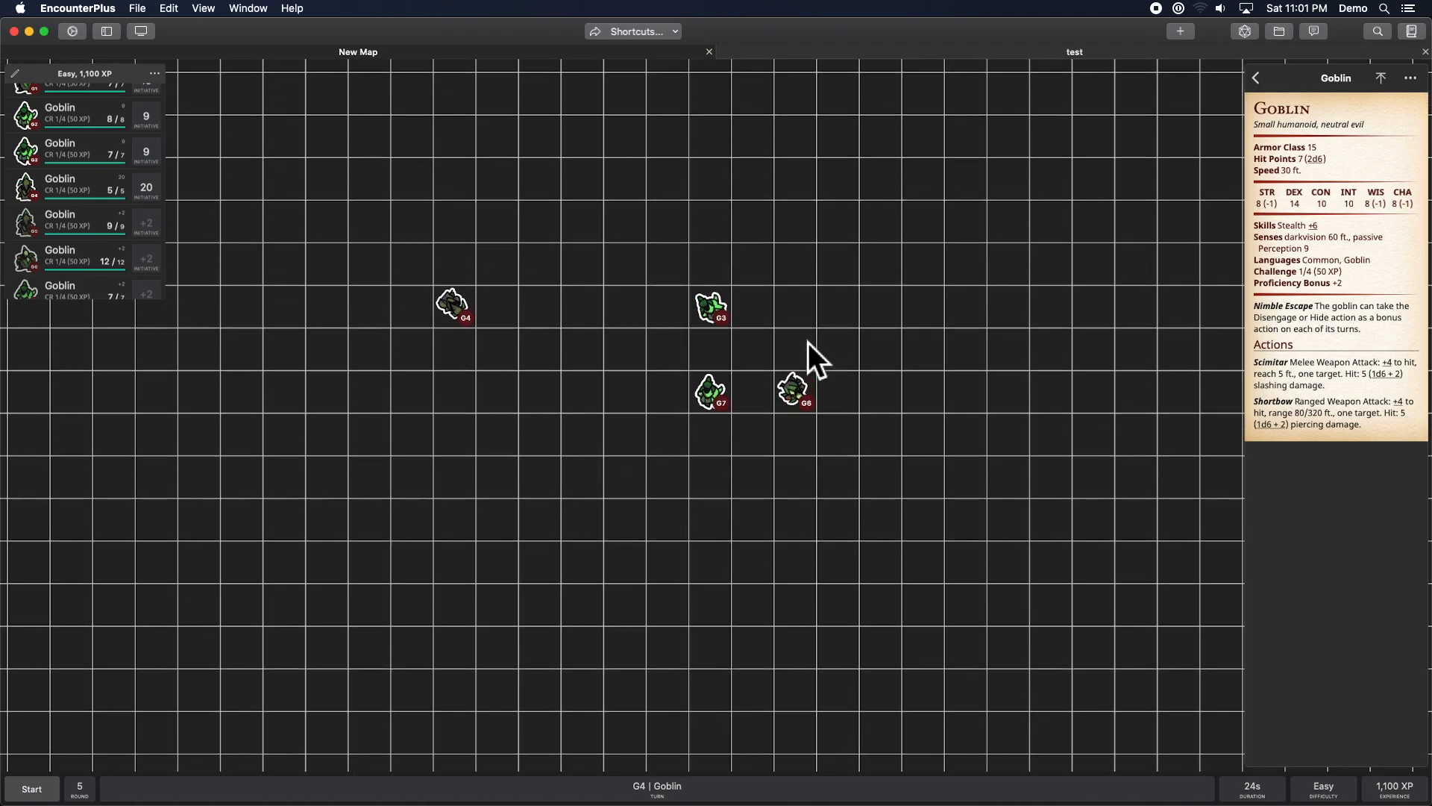
{"action": "mouse_move", "coordinate": [798, 393]}
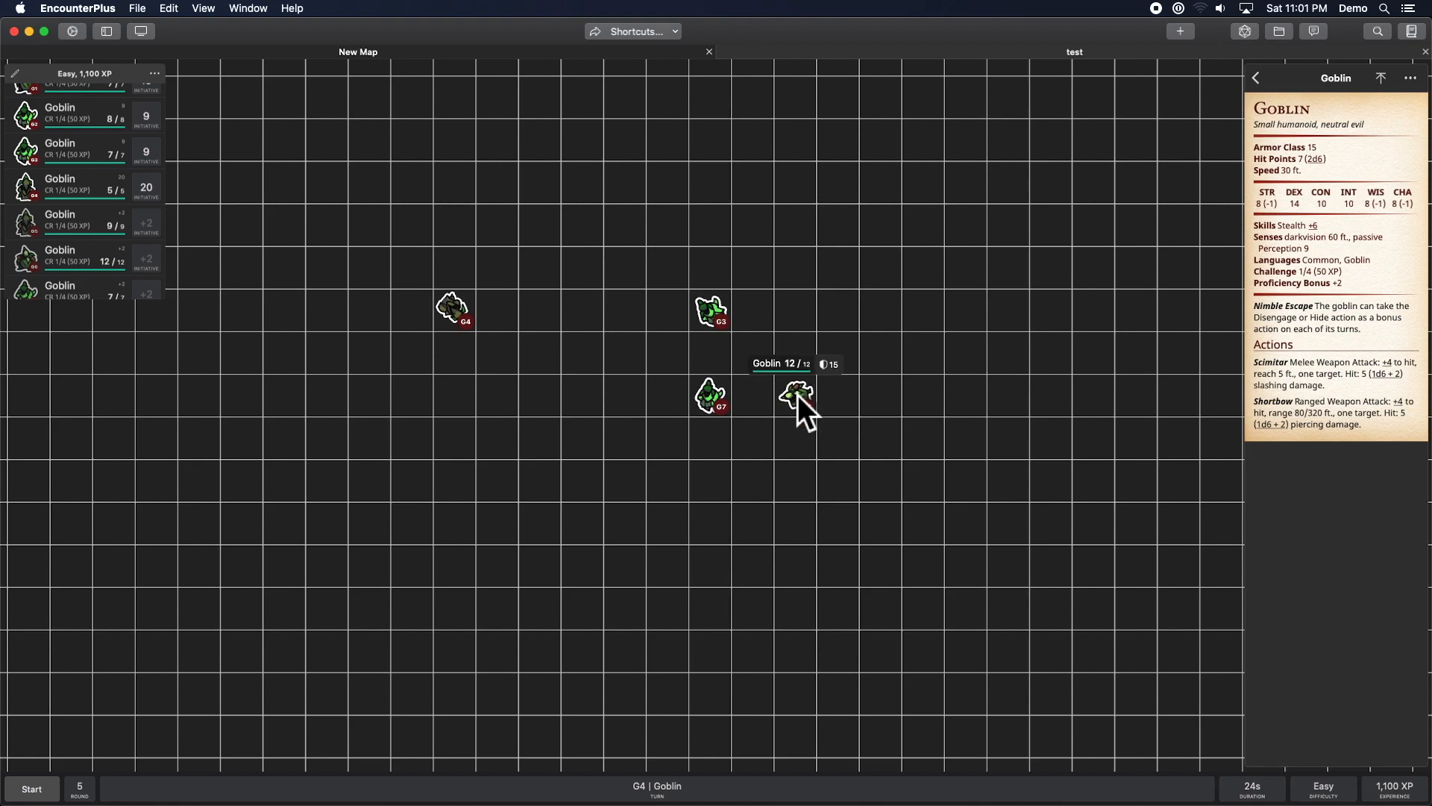
{"action": "mouse_move", "coordinate": [799, 407]}
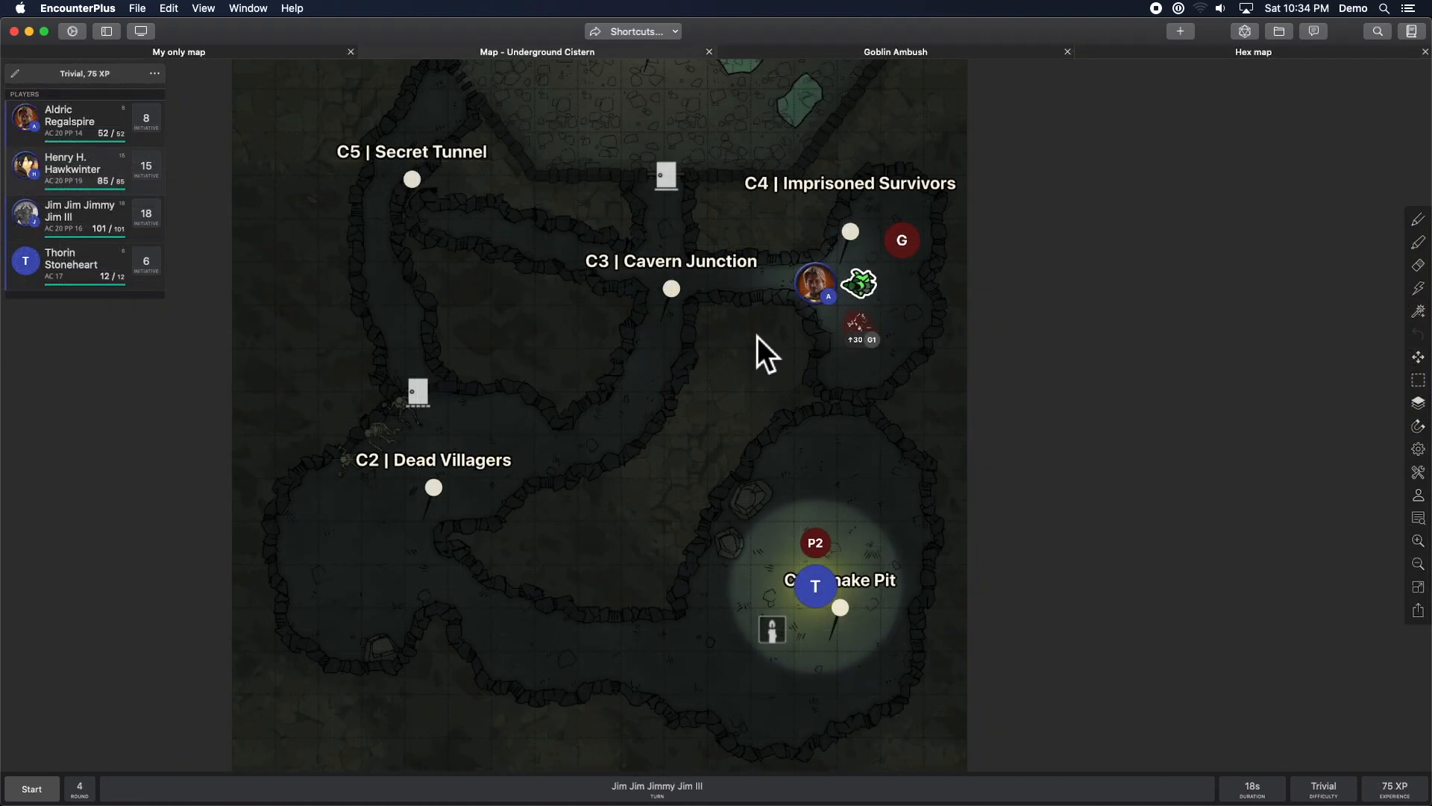
{"action": "mouse_move", "coordinate": [794, 297]}
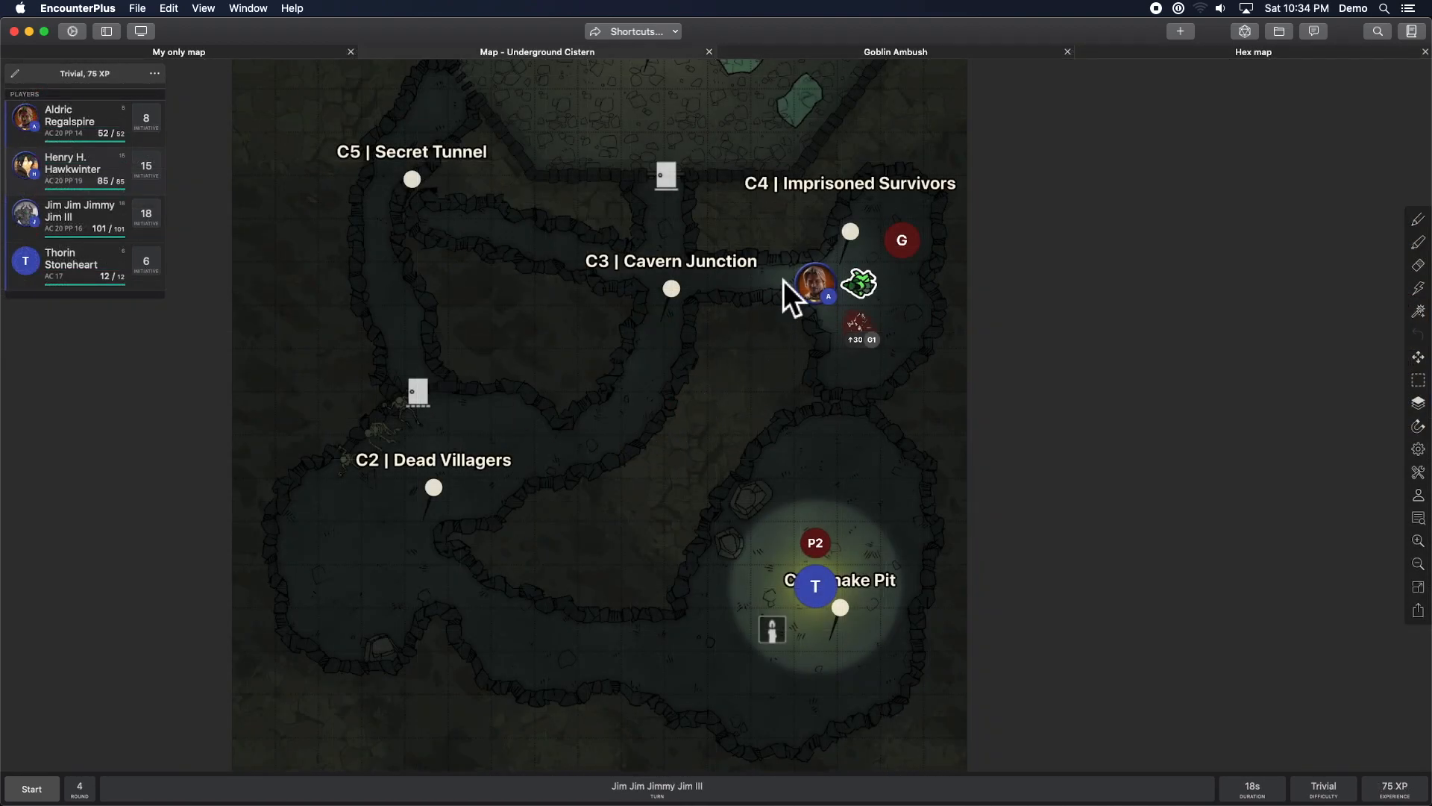
{"action": "mouse_move", "coordinate": [695, 393]}
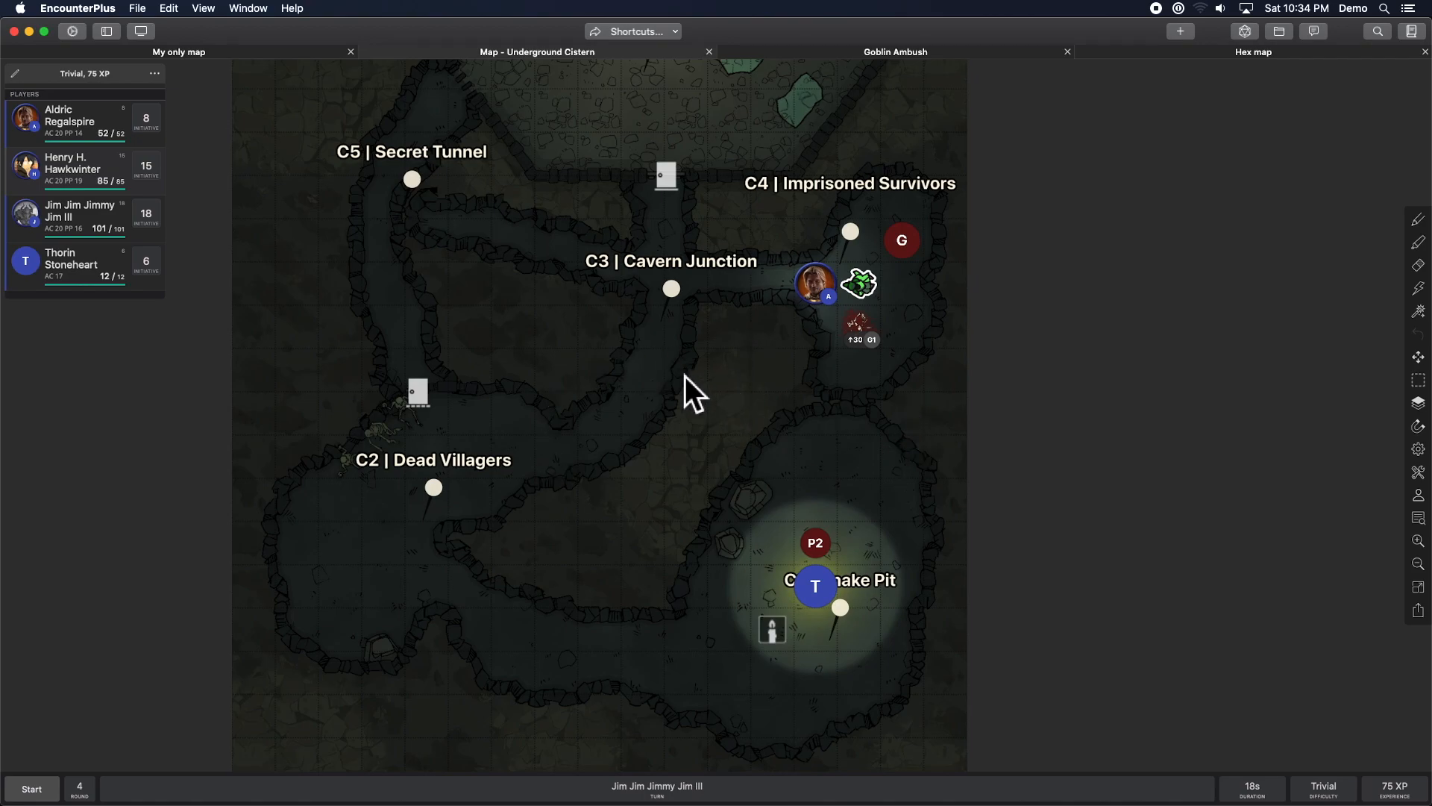